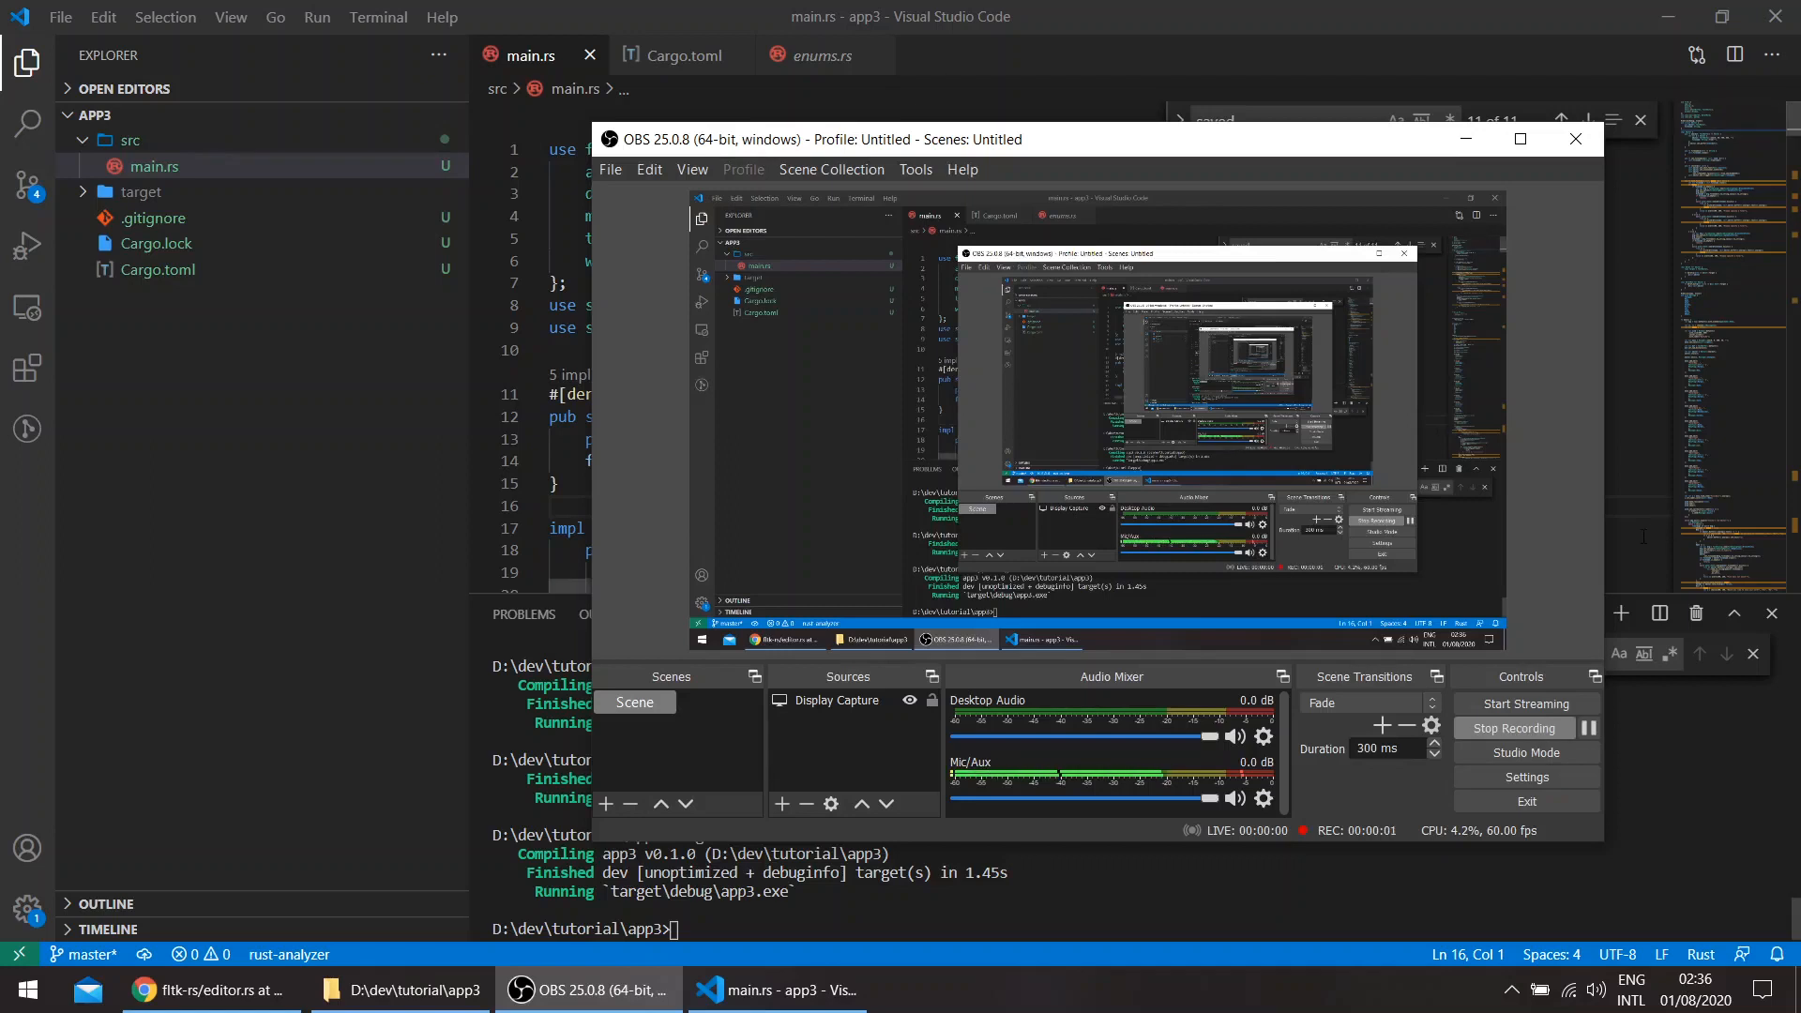
# - Bring up the fltk-rs editor.rs example on GitHub and read through its Editor struct, save logic and menus
pyautogui.click(777, 989)
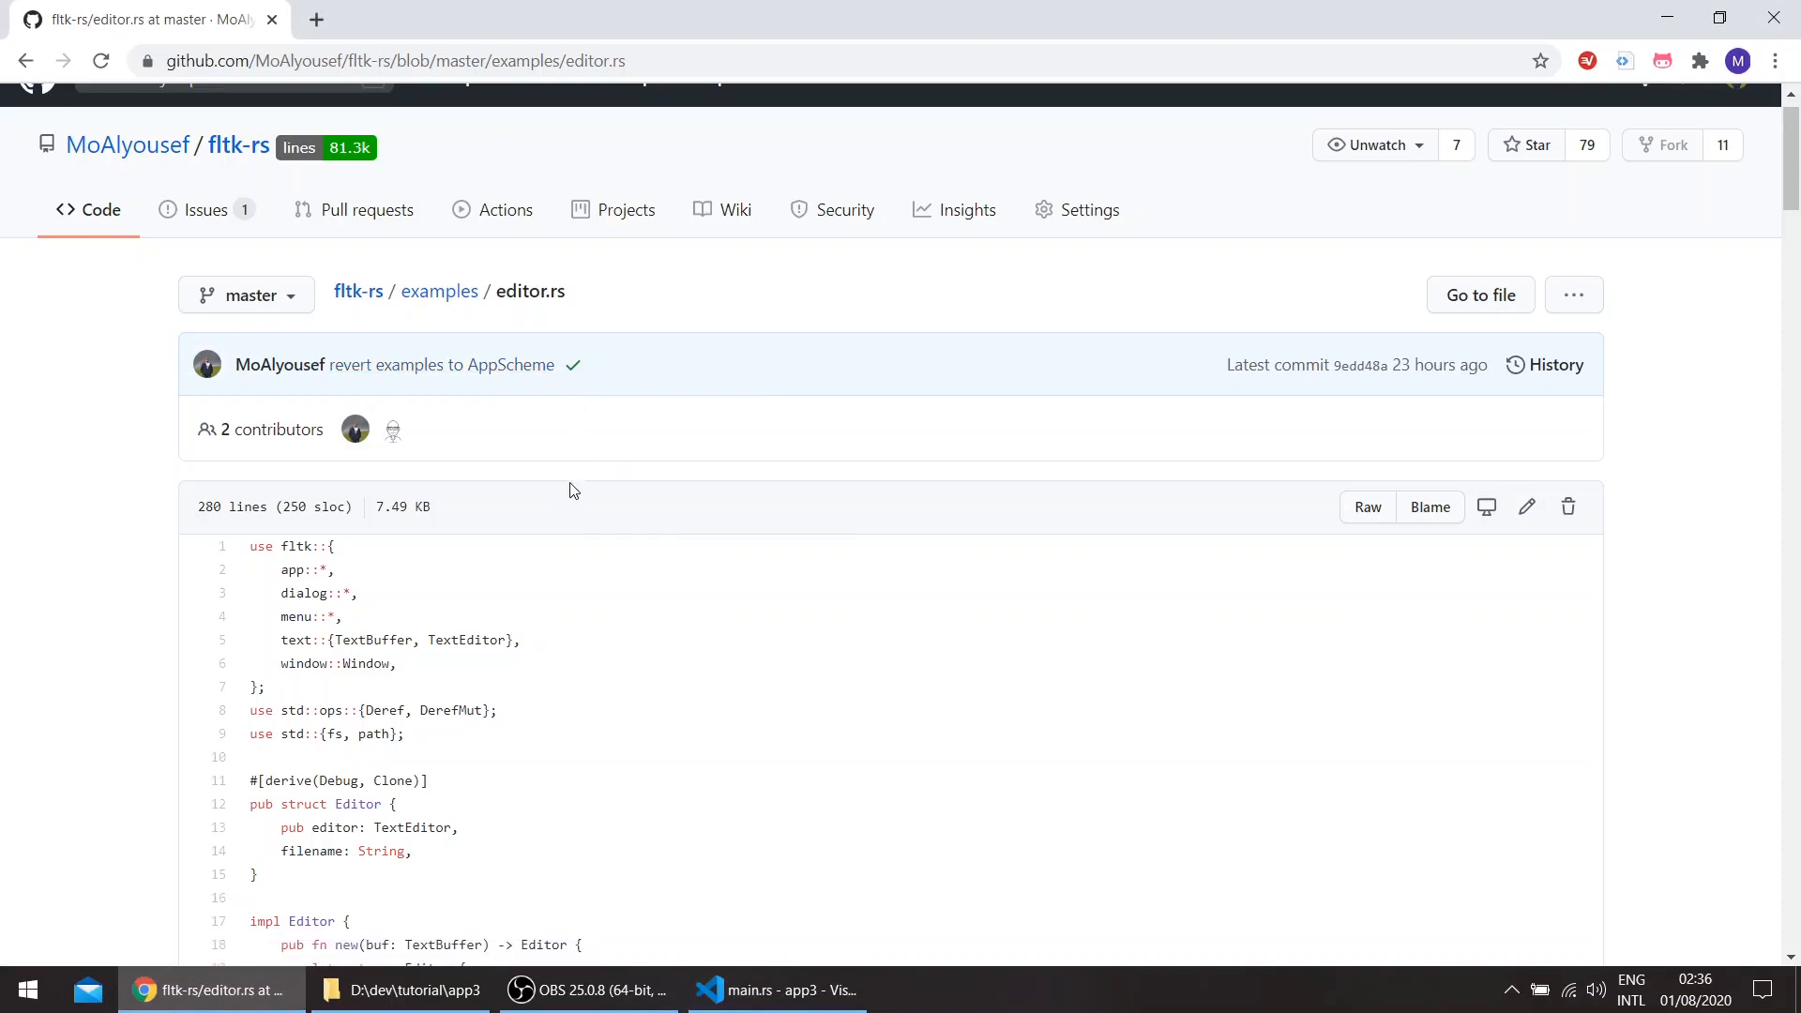
pyautogui.scroll(-3)
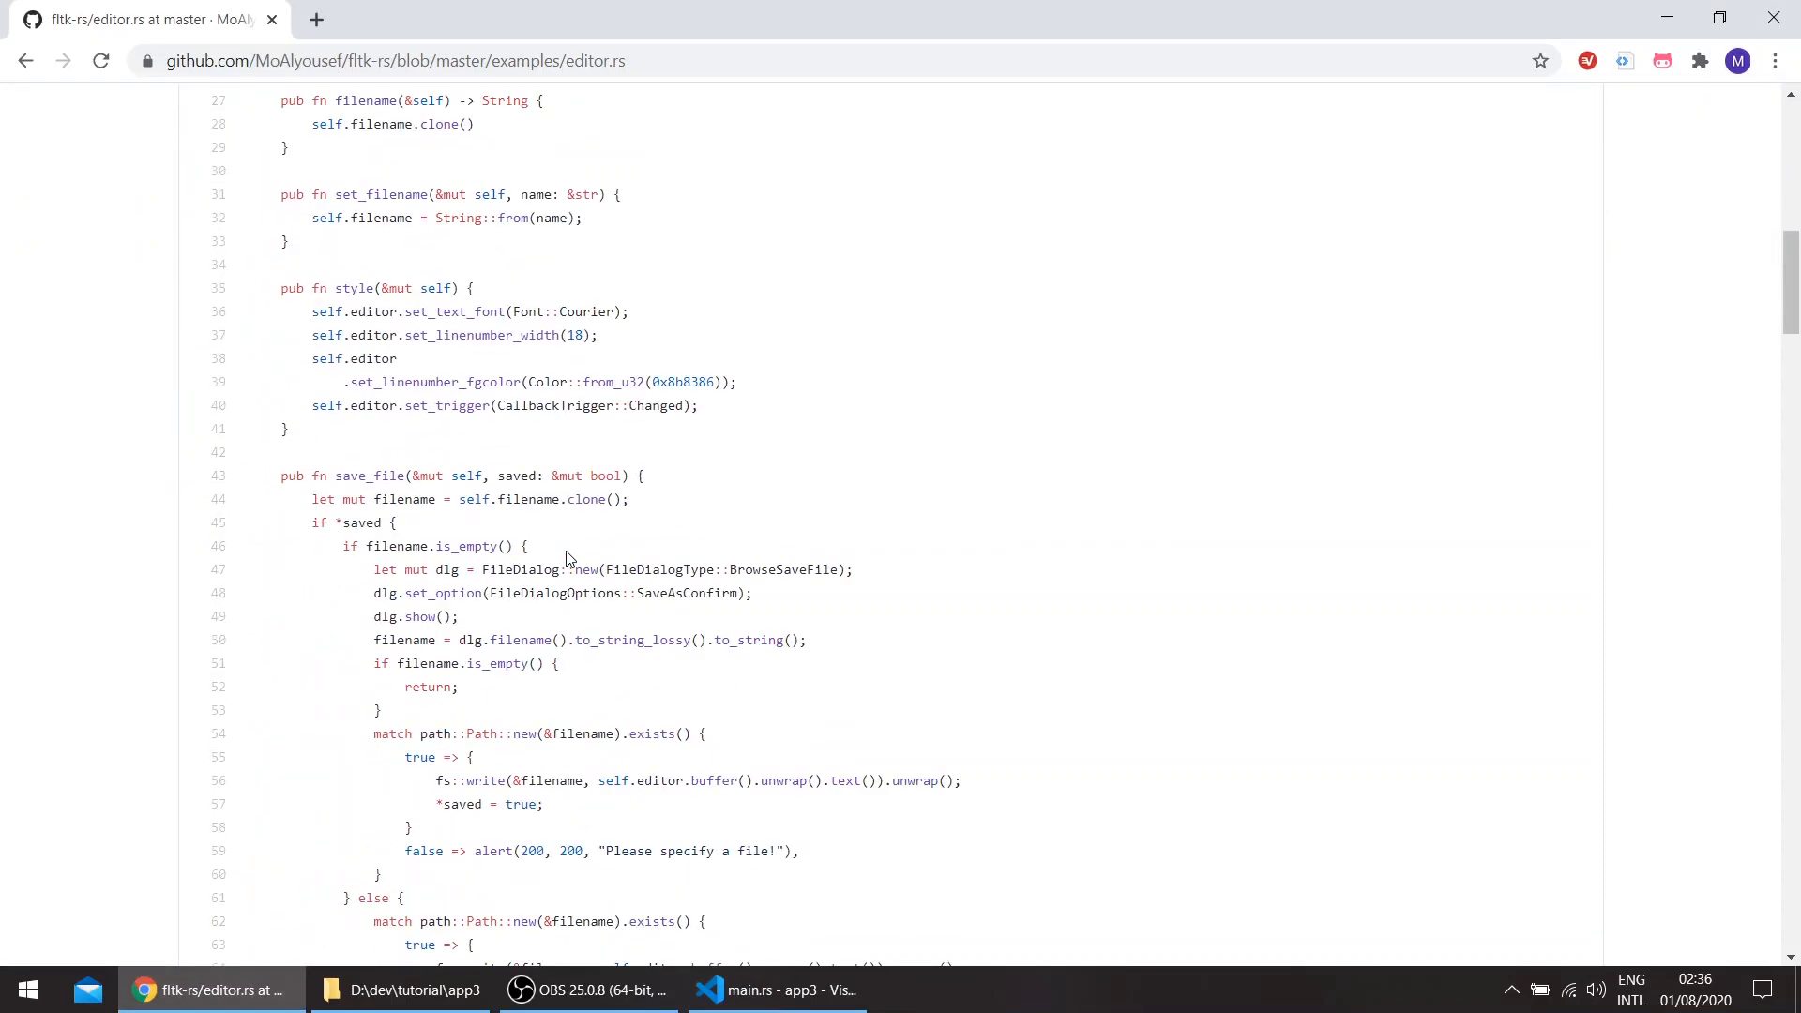
pyautogui.scroll(-3)
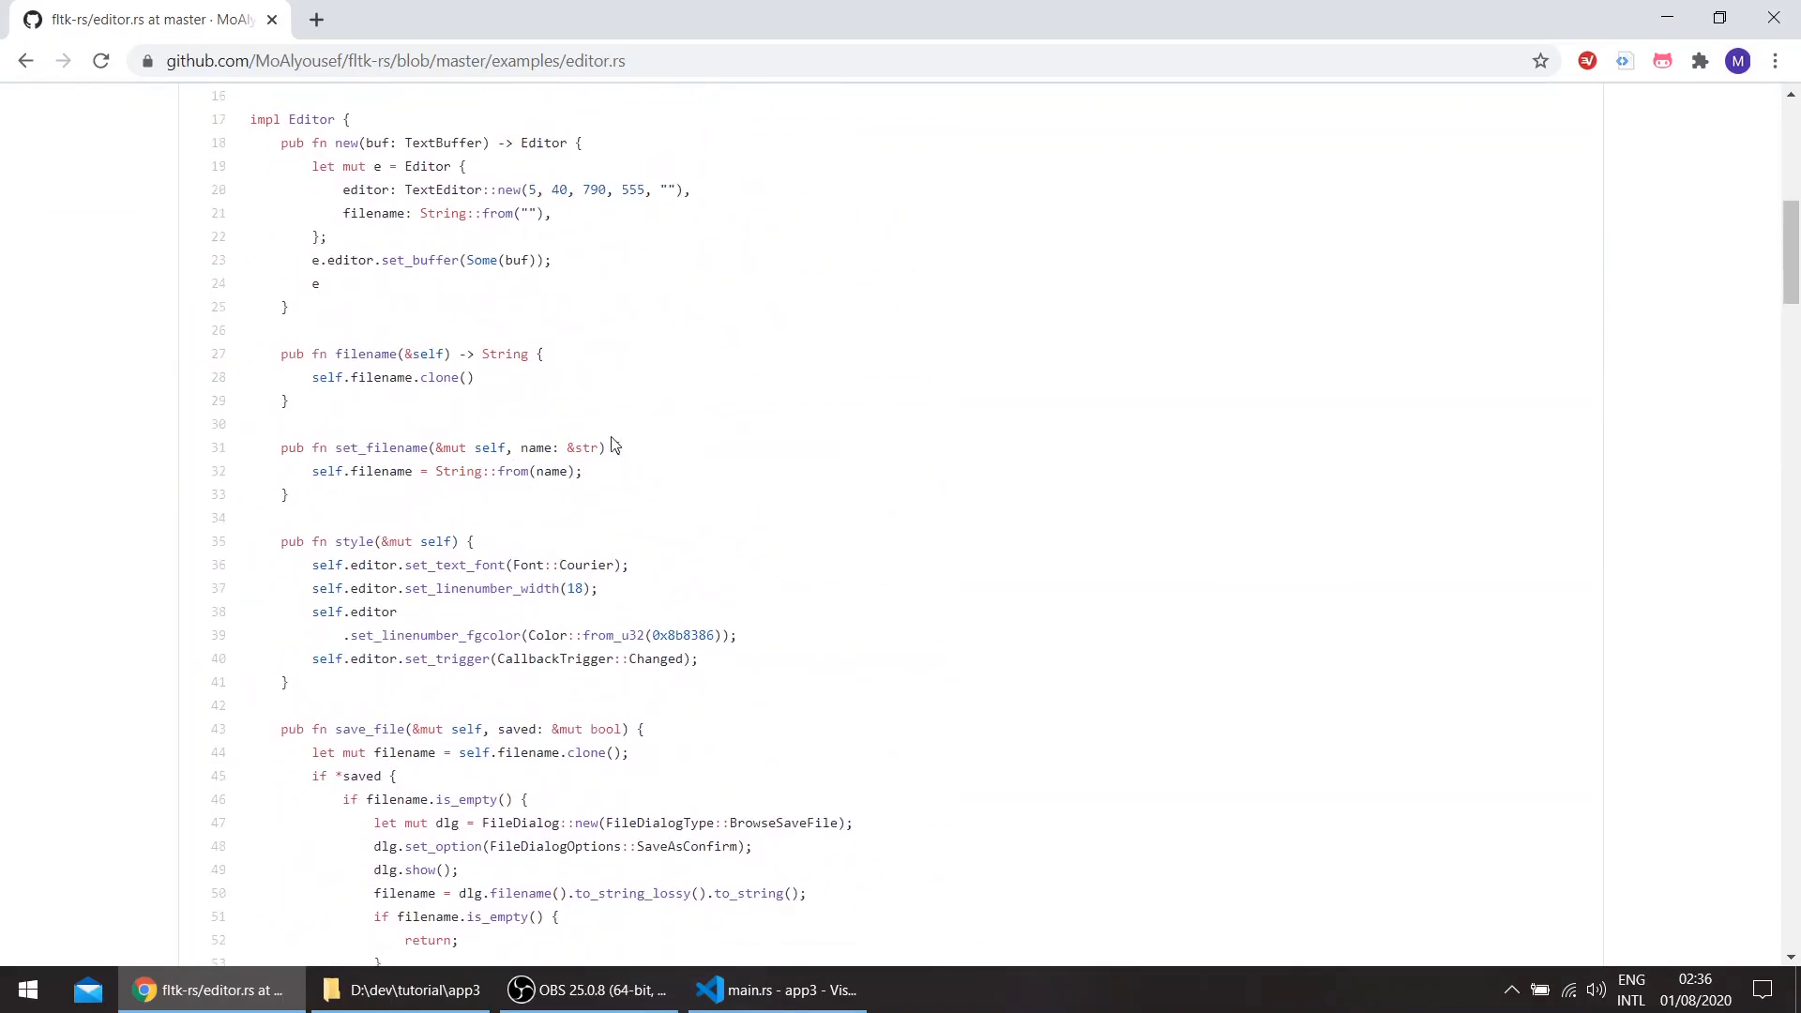
pyautogui.scroll(-3)
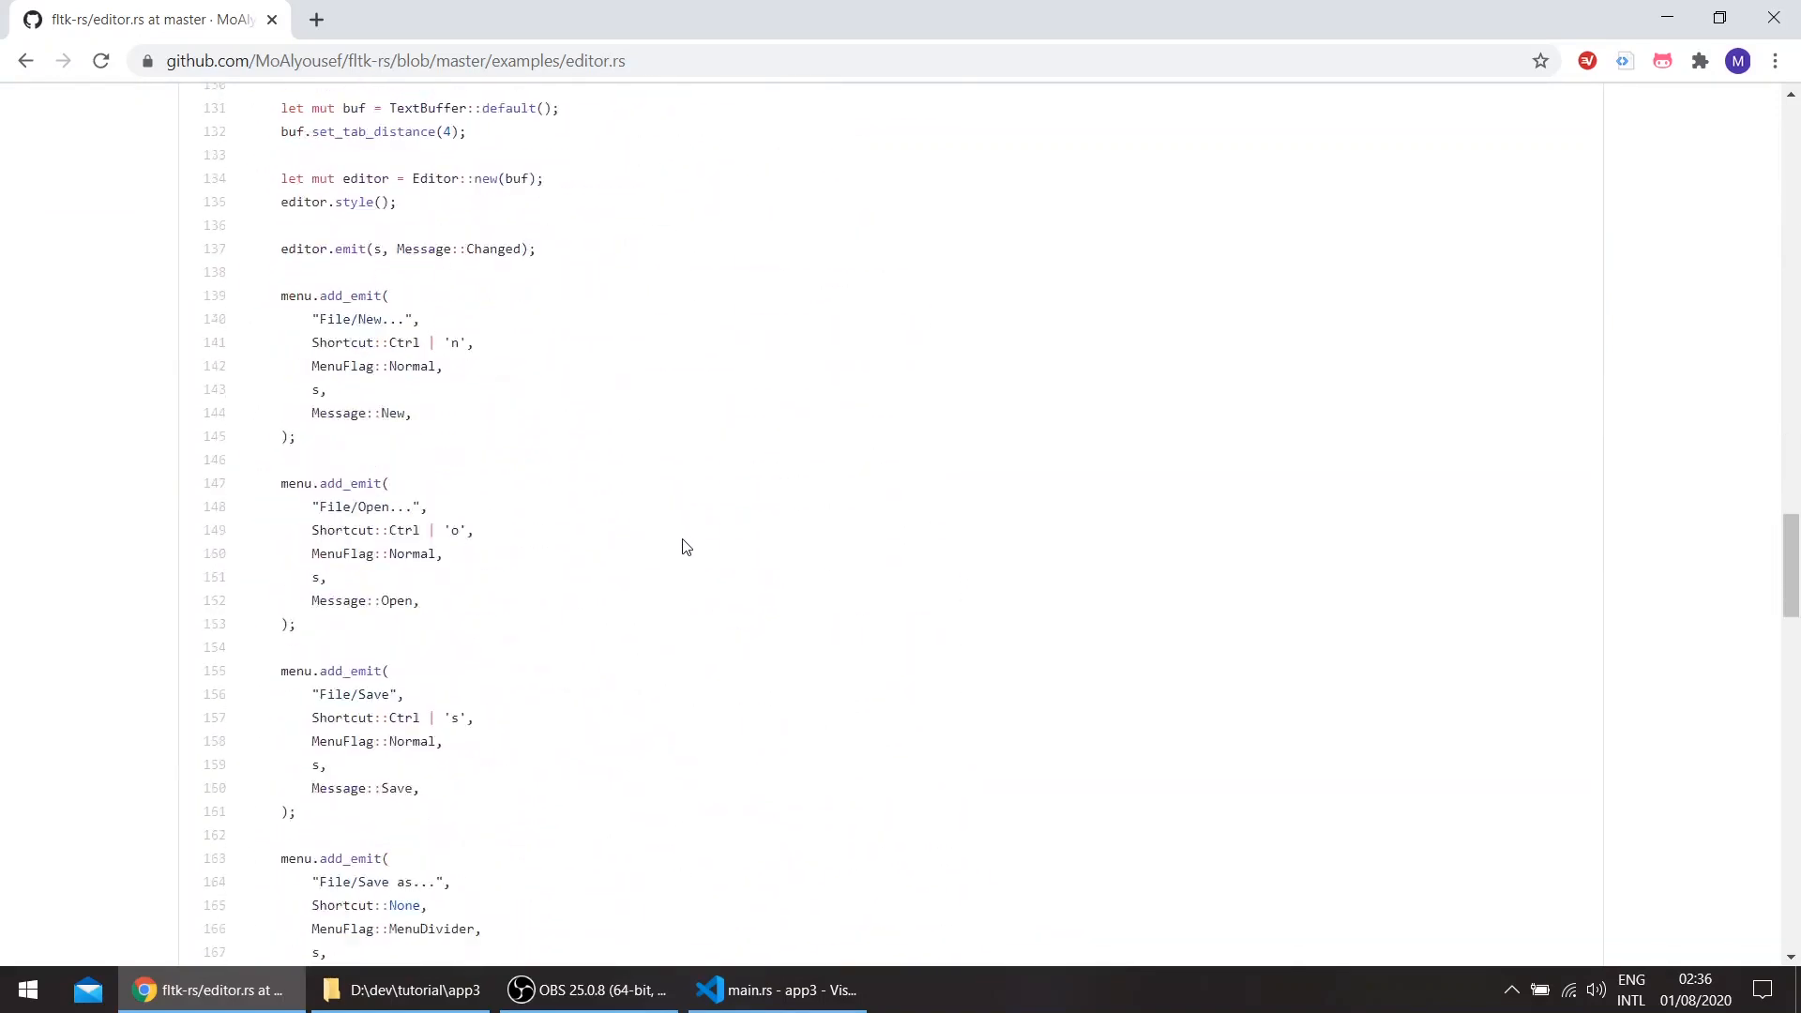
pyautogui.scroll(-3)
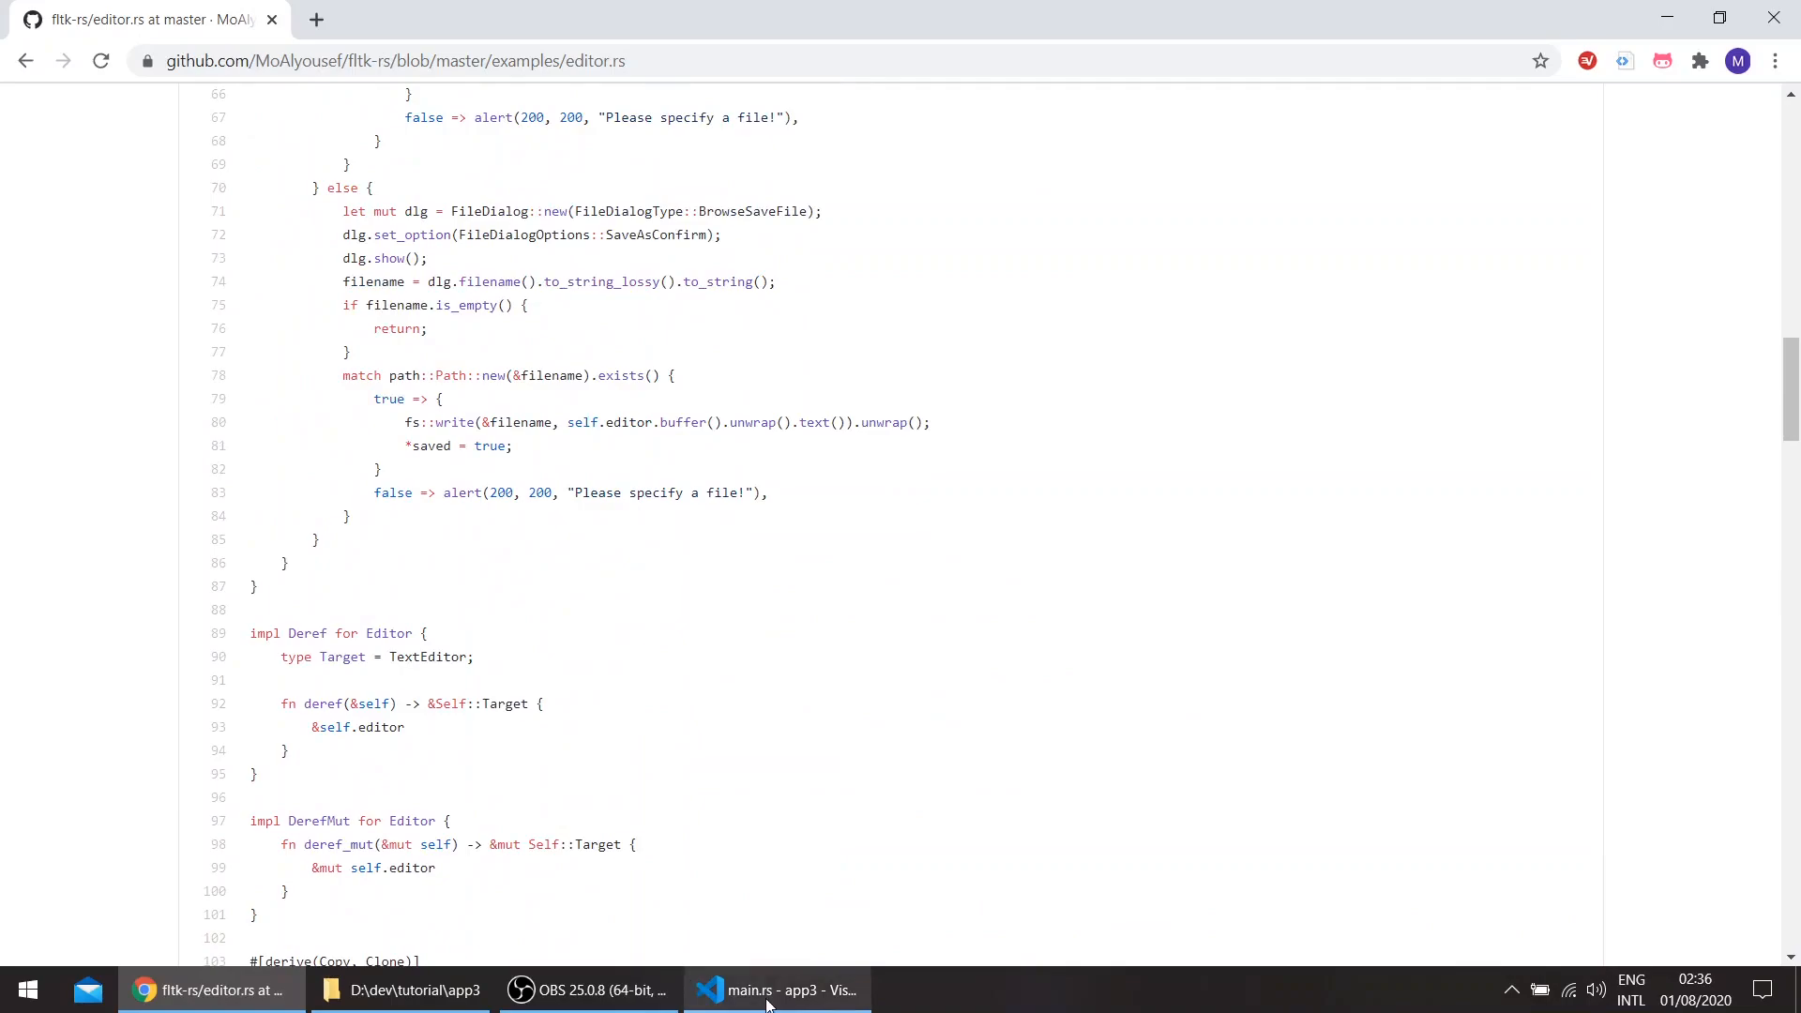
# - Close the RustyEd window and answer No to 'Would you like to save your work?'
pyautogui.click(777, 988)
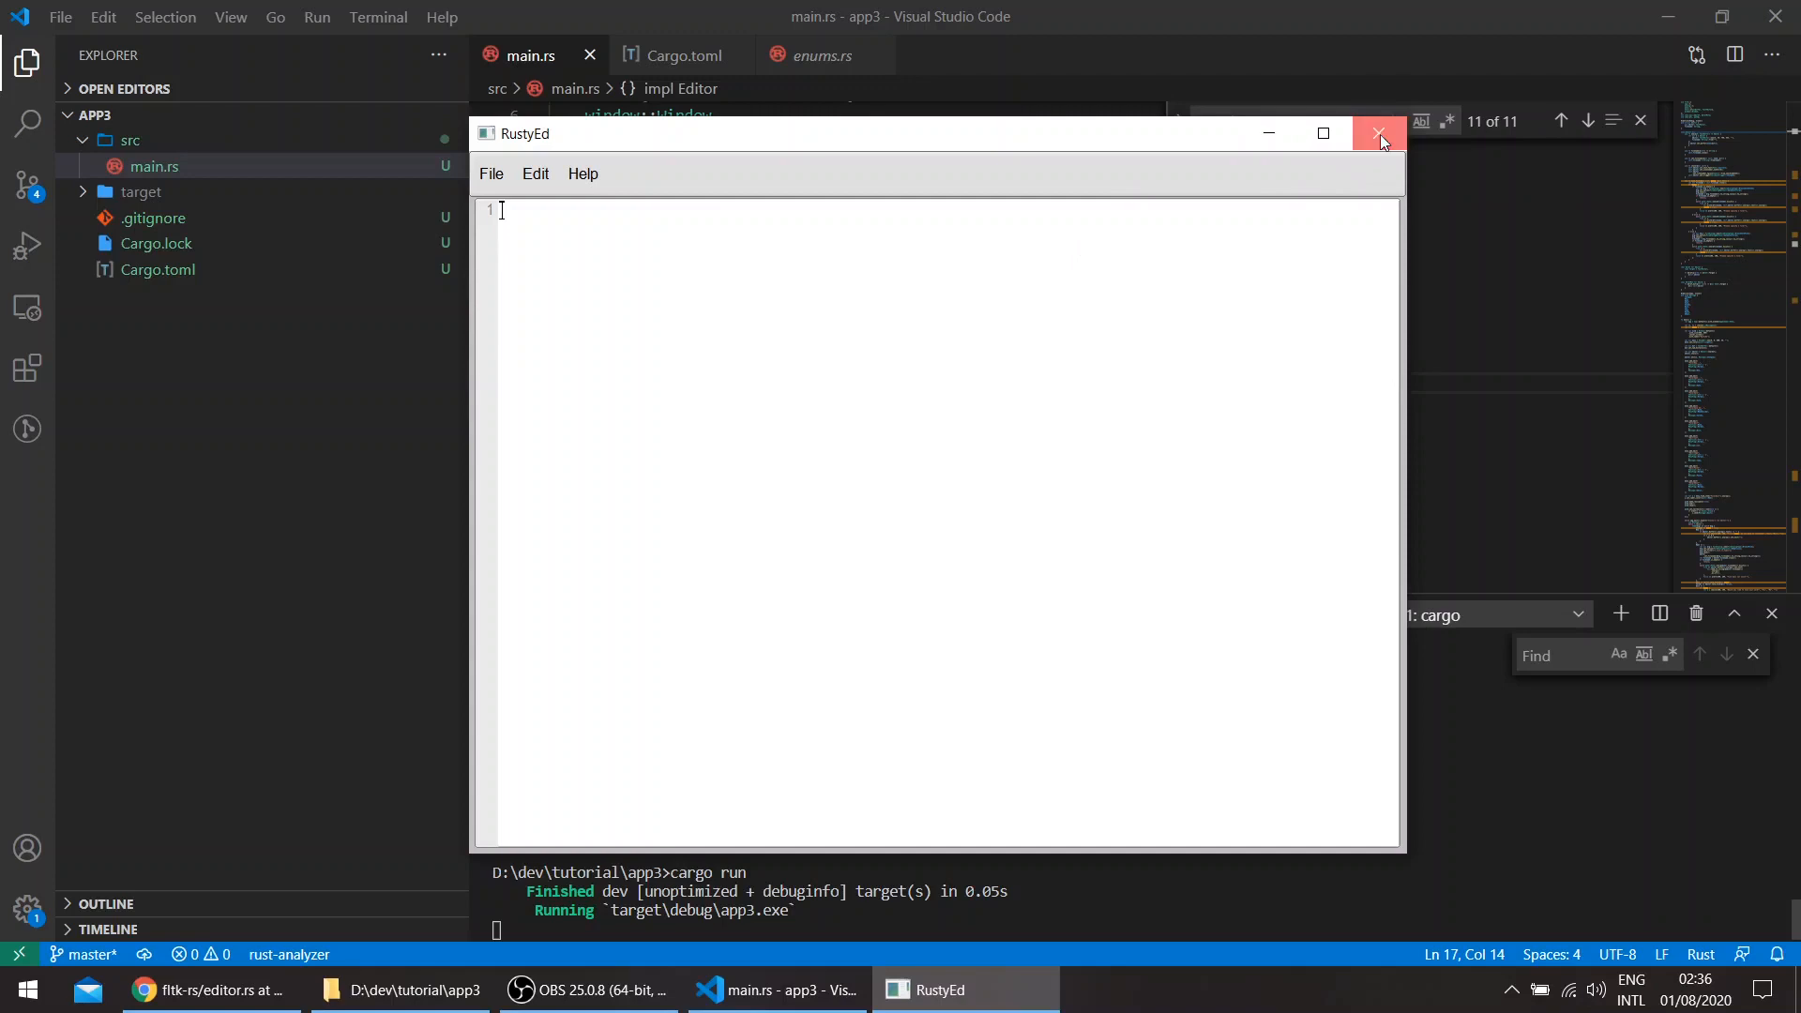
pyautogui.click(1380, 134)
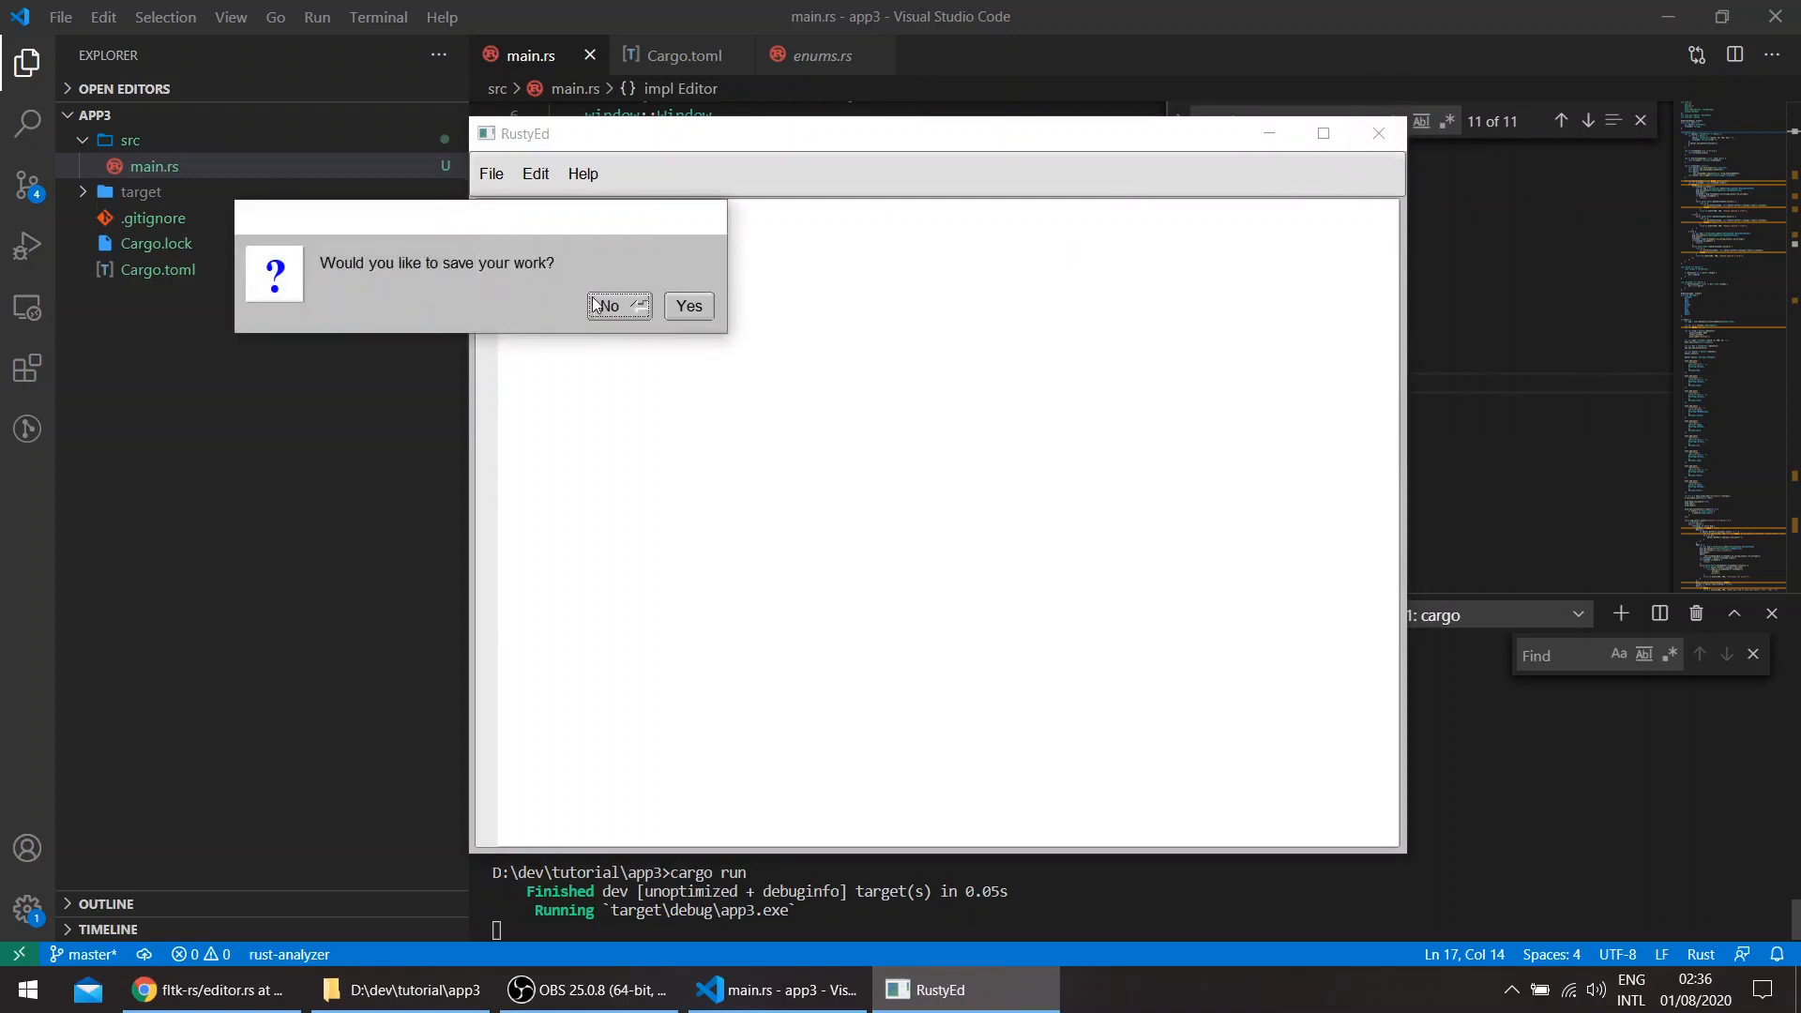
pyautogui.click(686, 306)
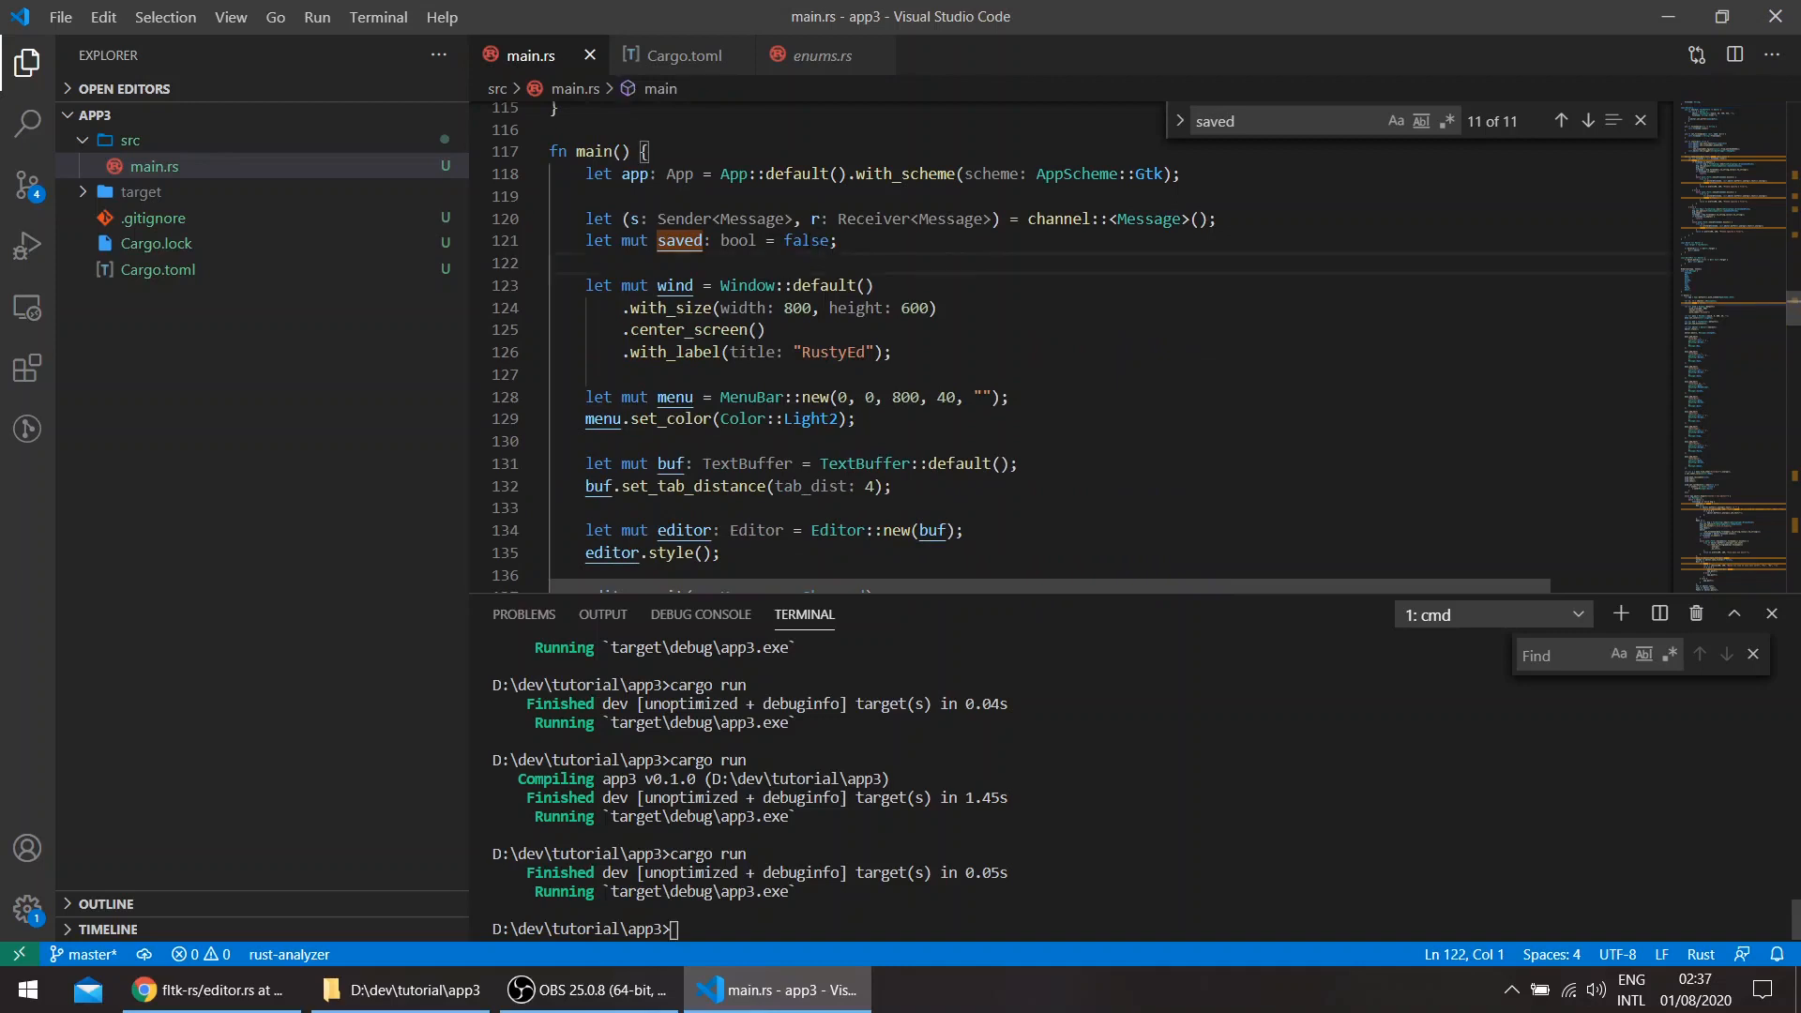
# - Change the saved flag's initial value from false to true and close the running RustyEd
pyautogui.write('t')
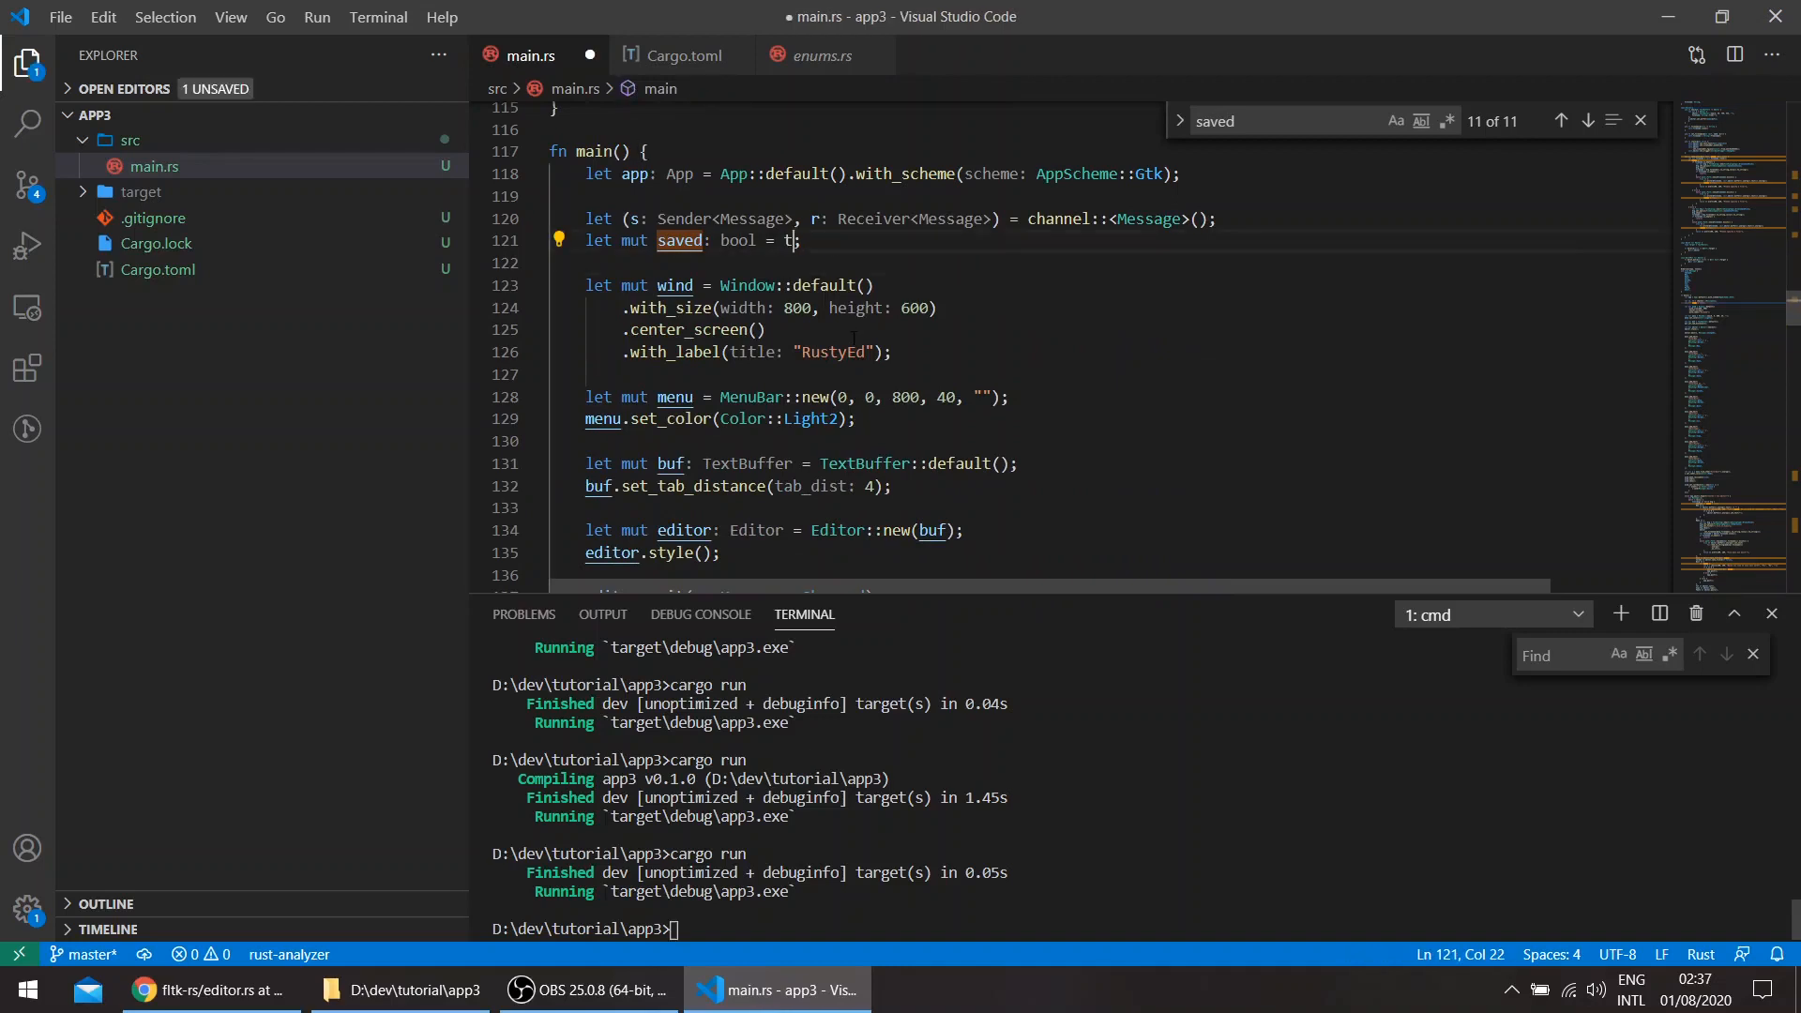
pyautogui.write('rue')
pyautogui.click(1139, 928)
pyautogui.write('cargo run')
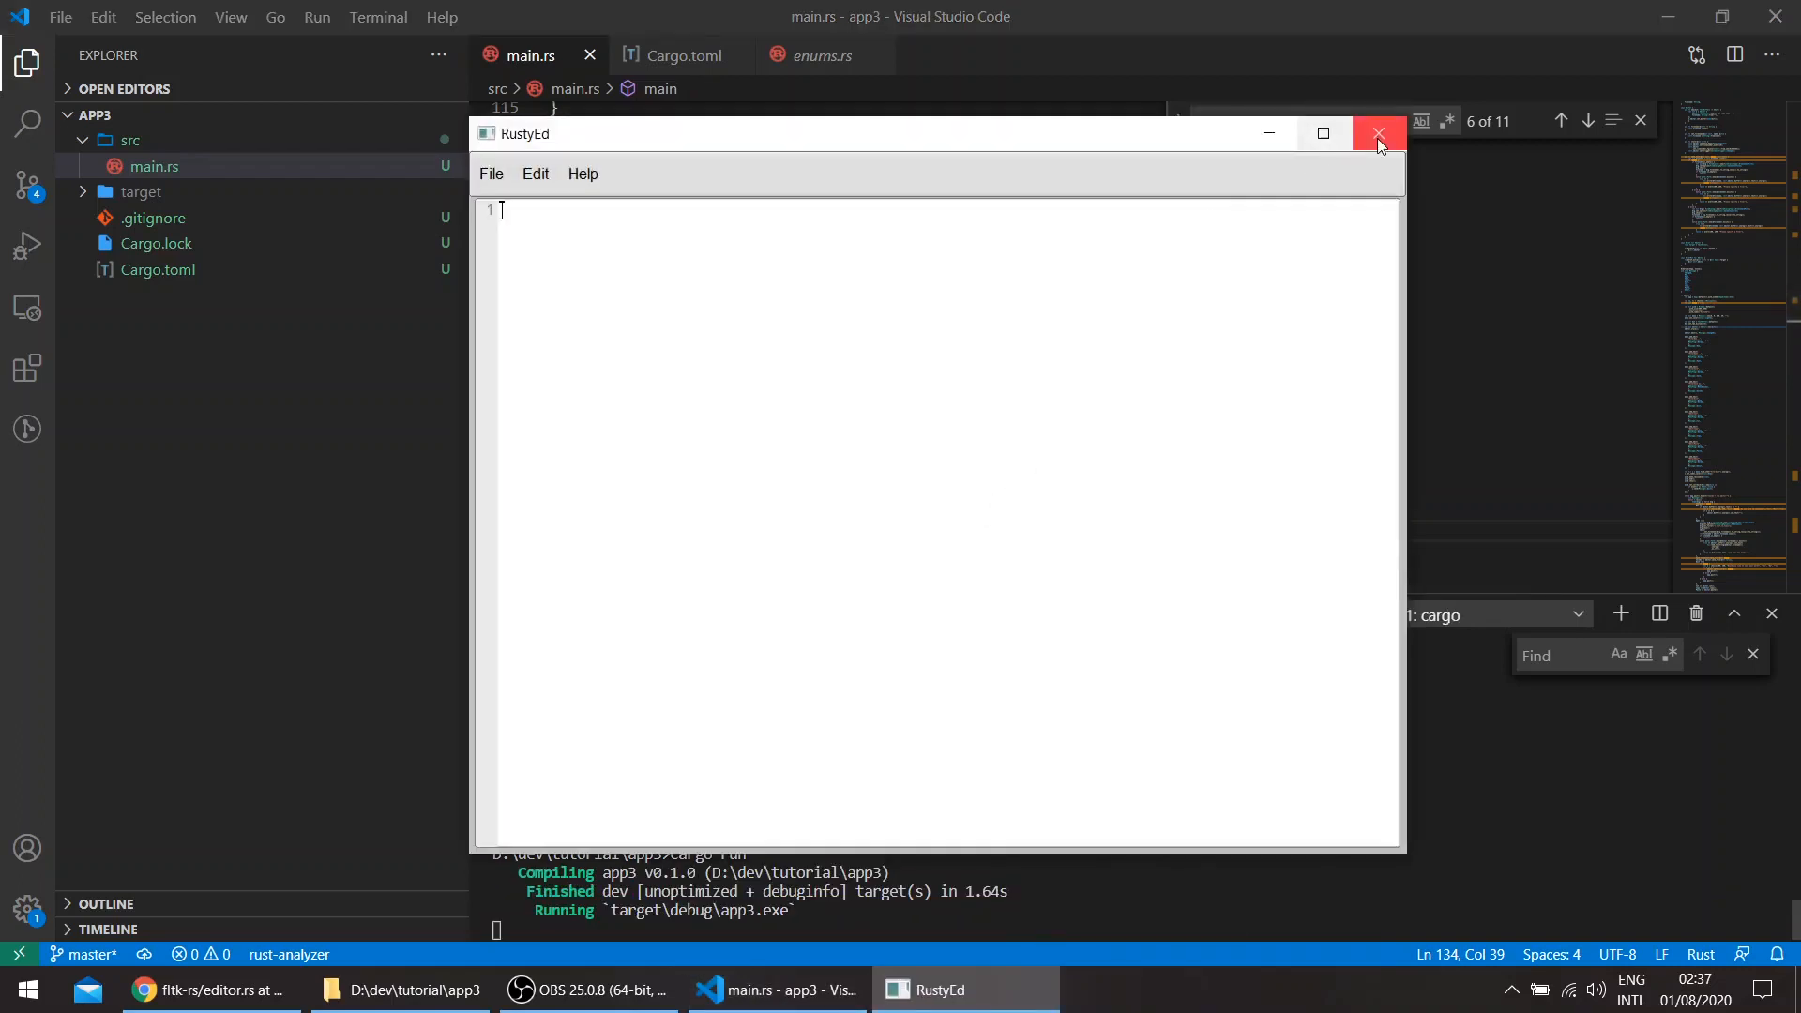
pyautogui.click(1380, 133)
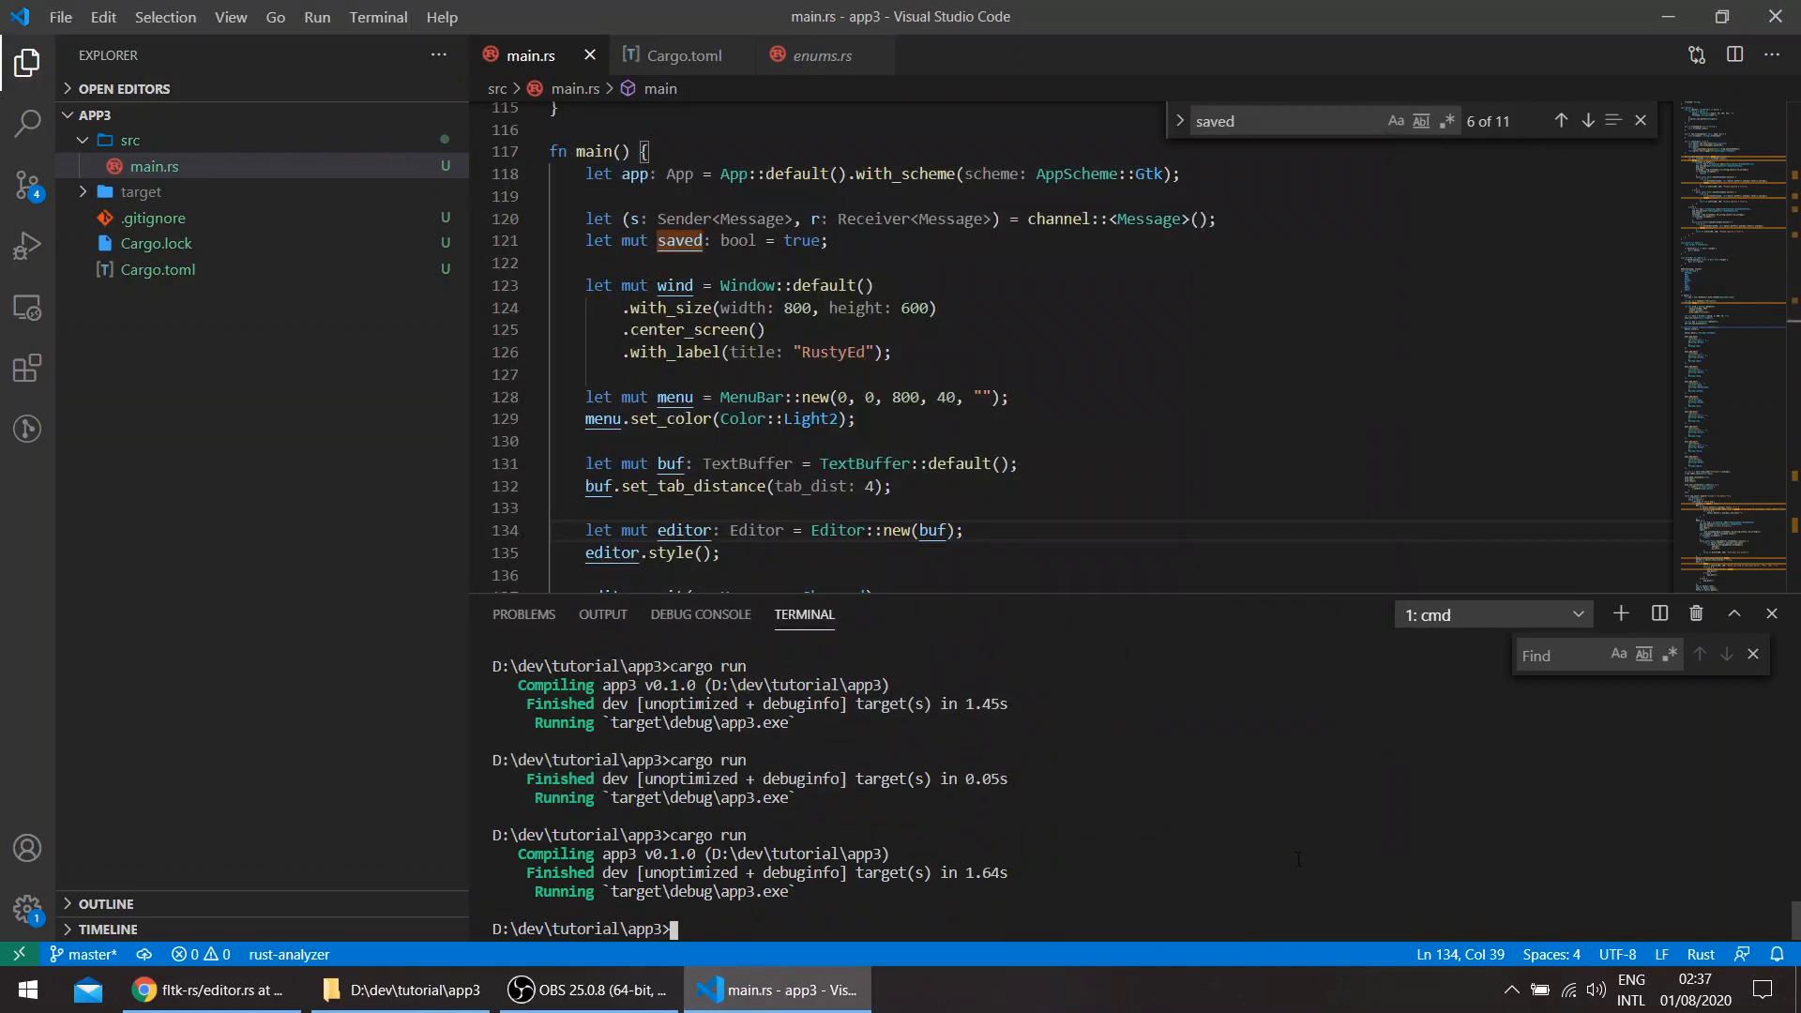
# - Rerun RustyEd, check its File and Help menus, then close it
pyautogui.press('enter')
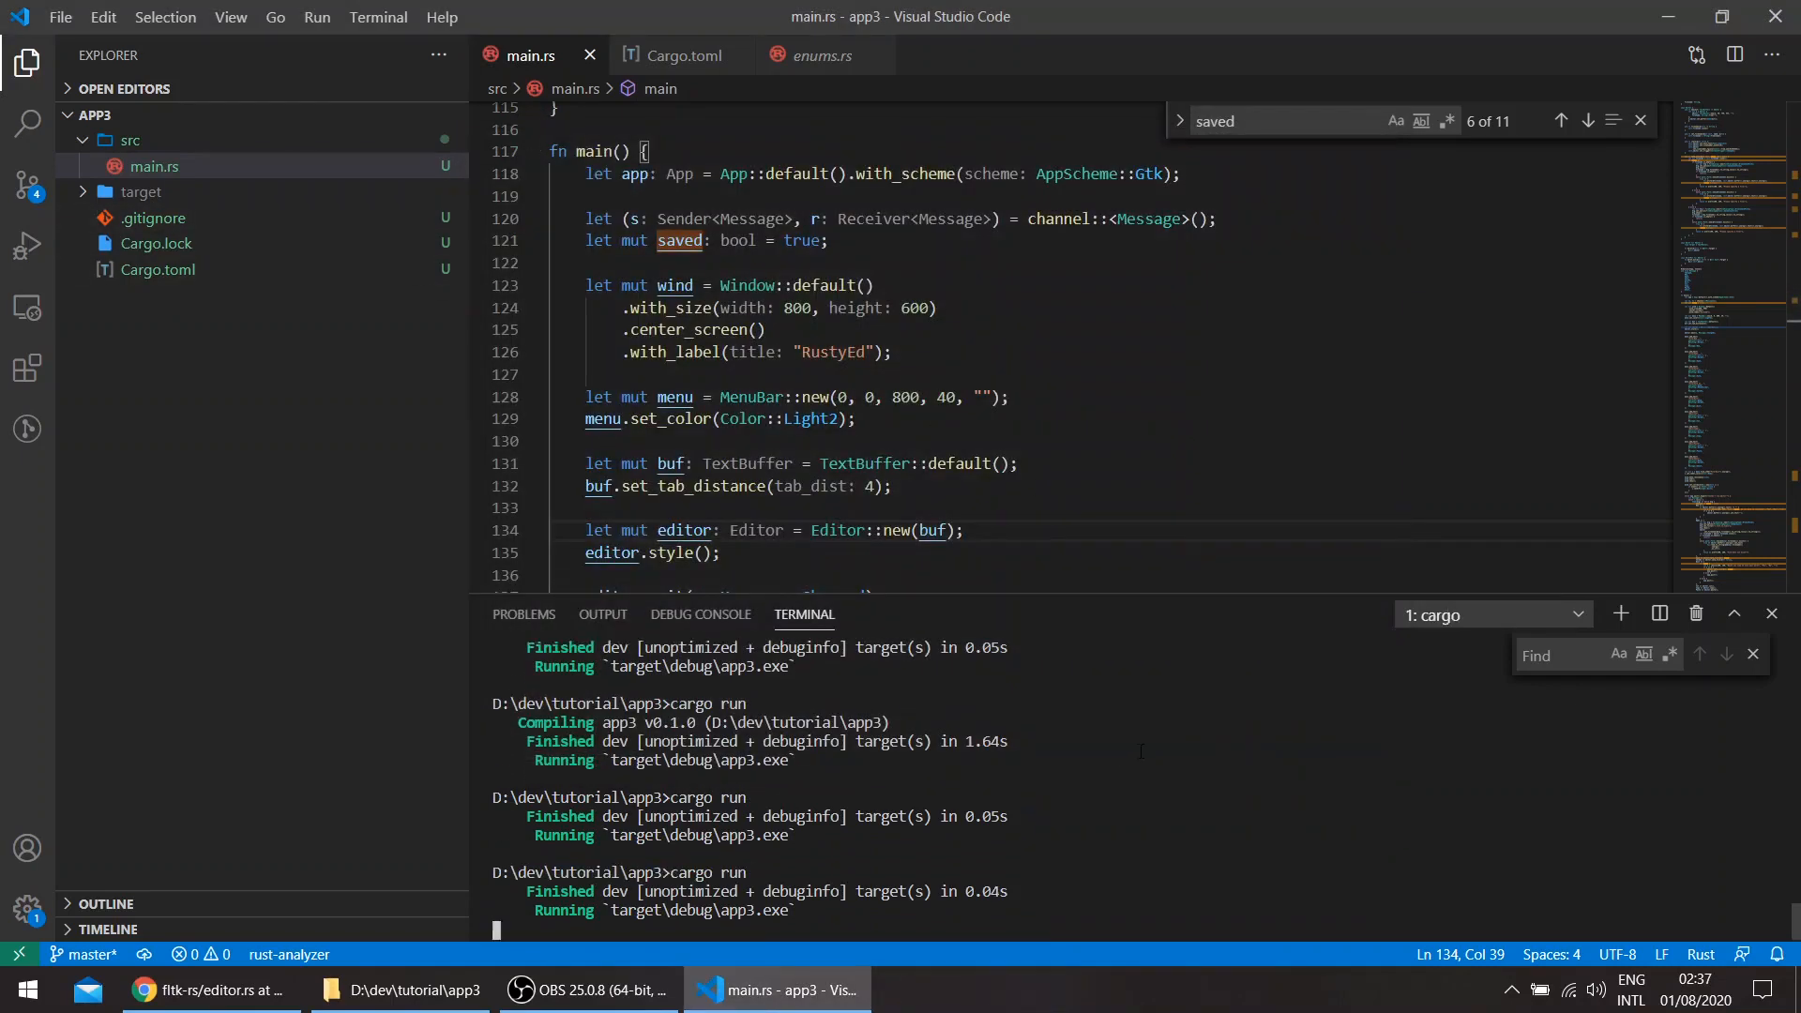
pyautogui.click(490, 174)
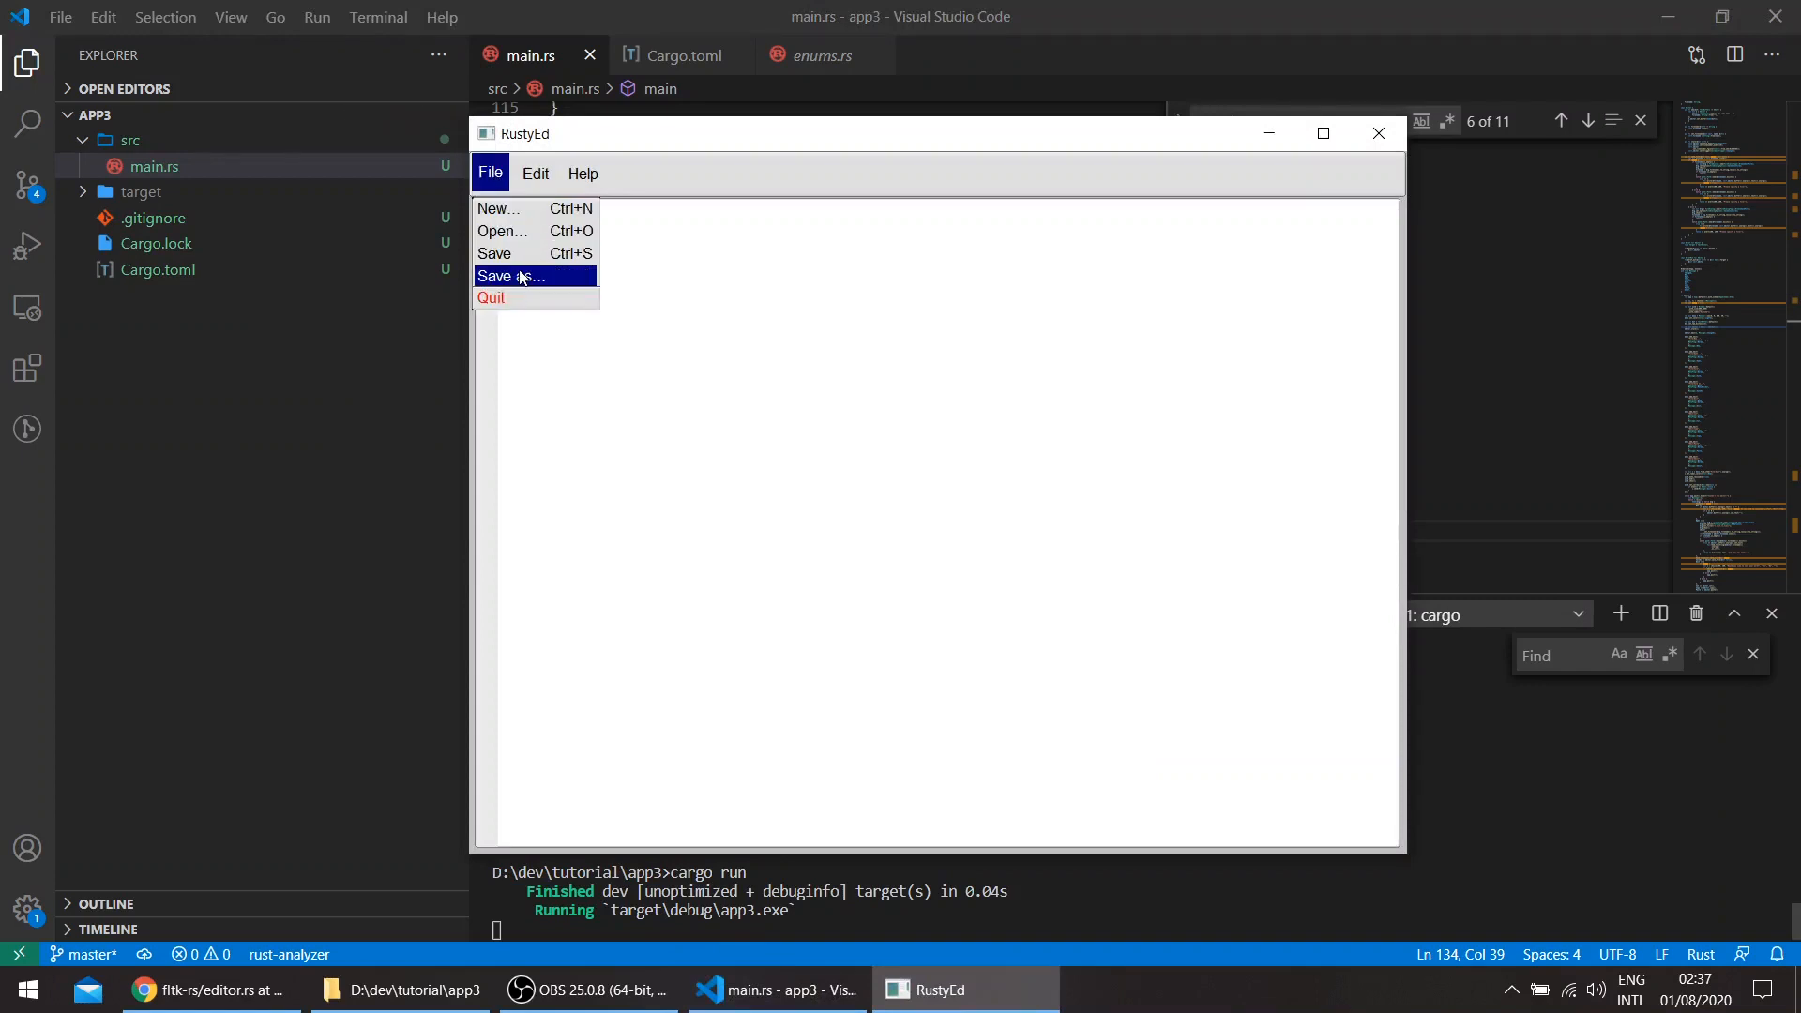
pyautogui.moveTo(497, 208)
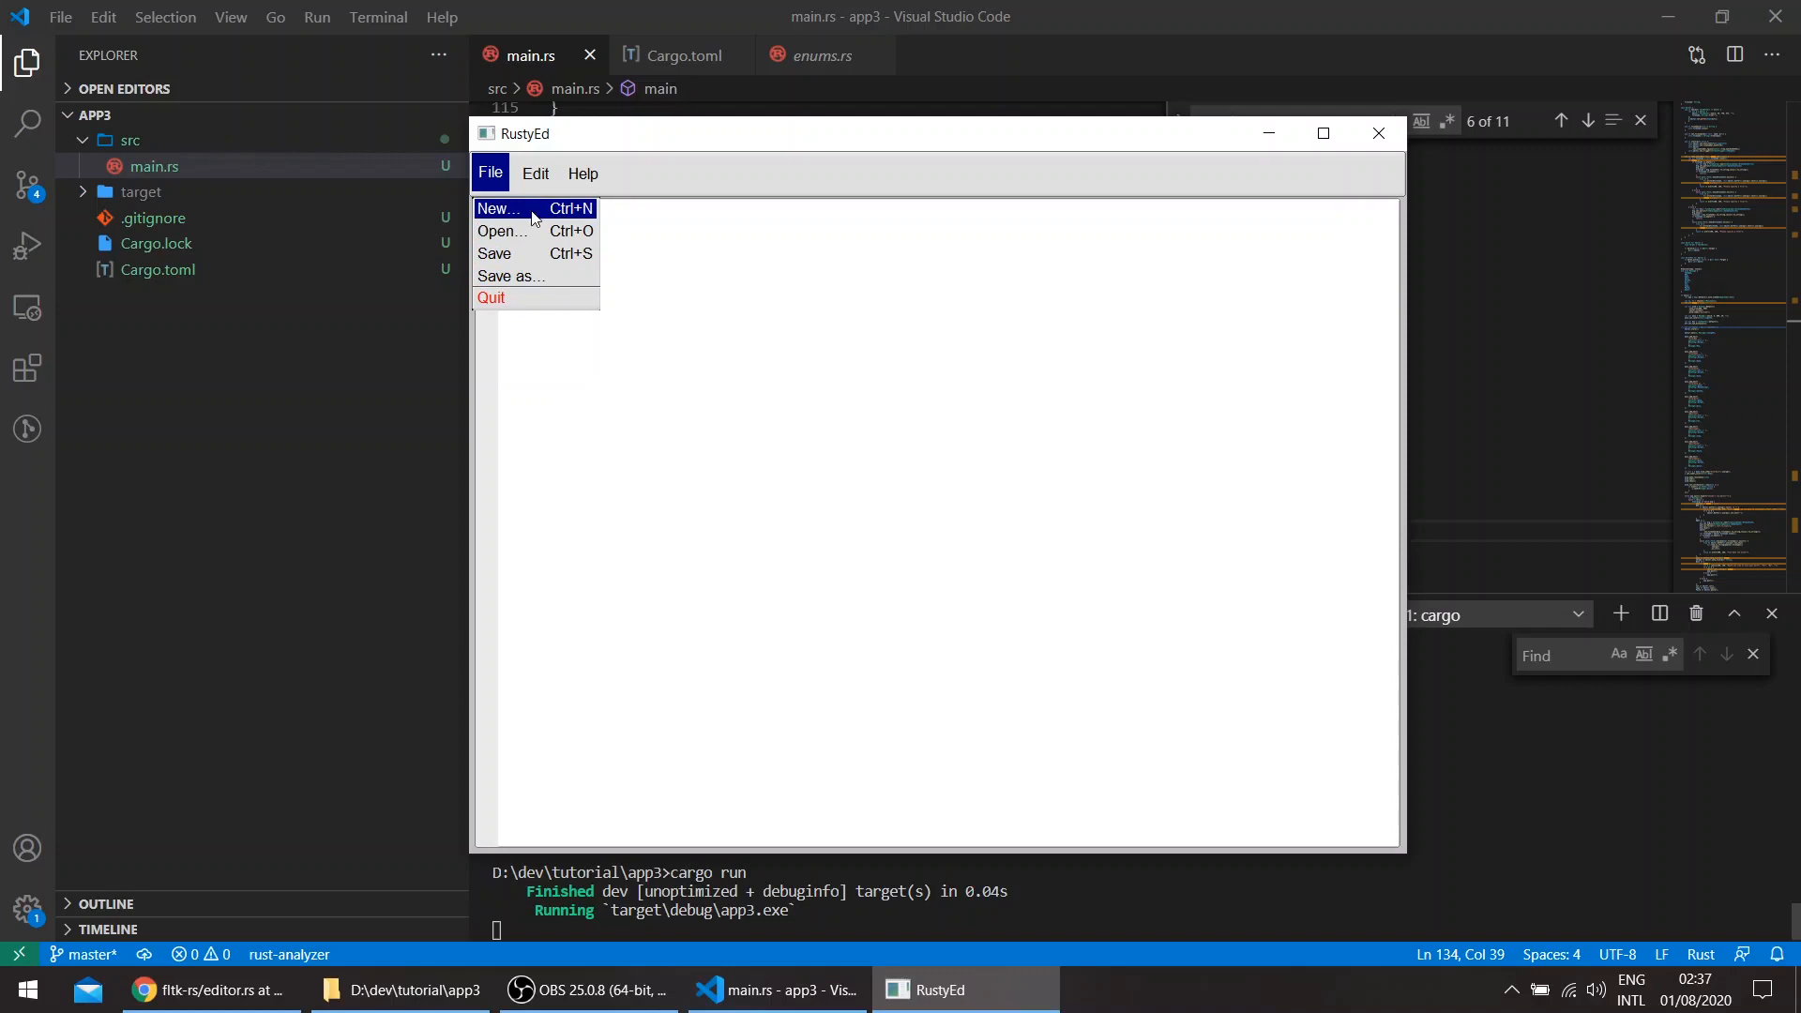
pyautogui.click(582, 174)
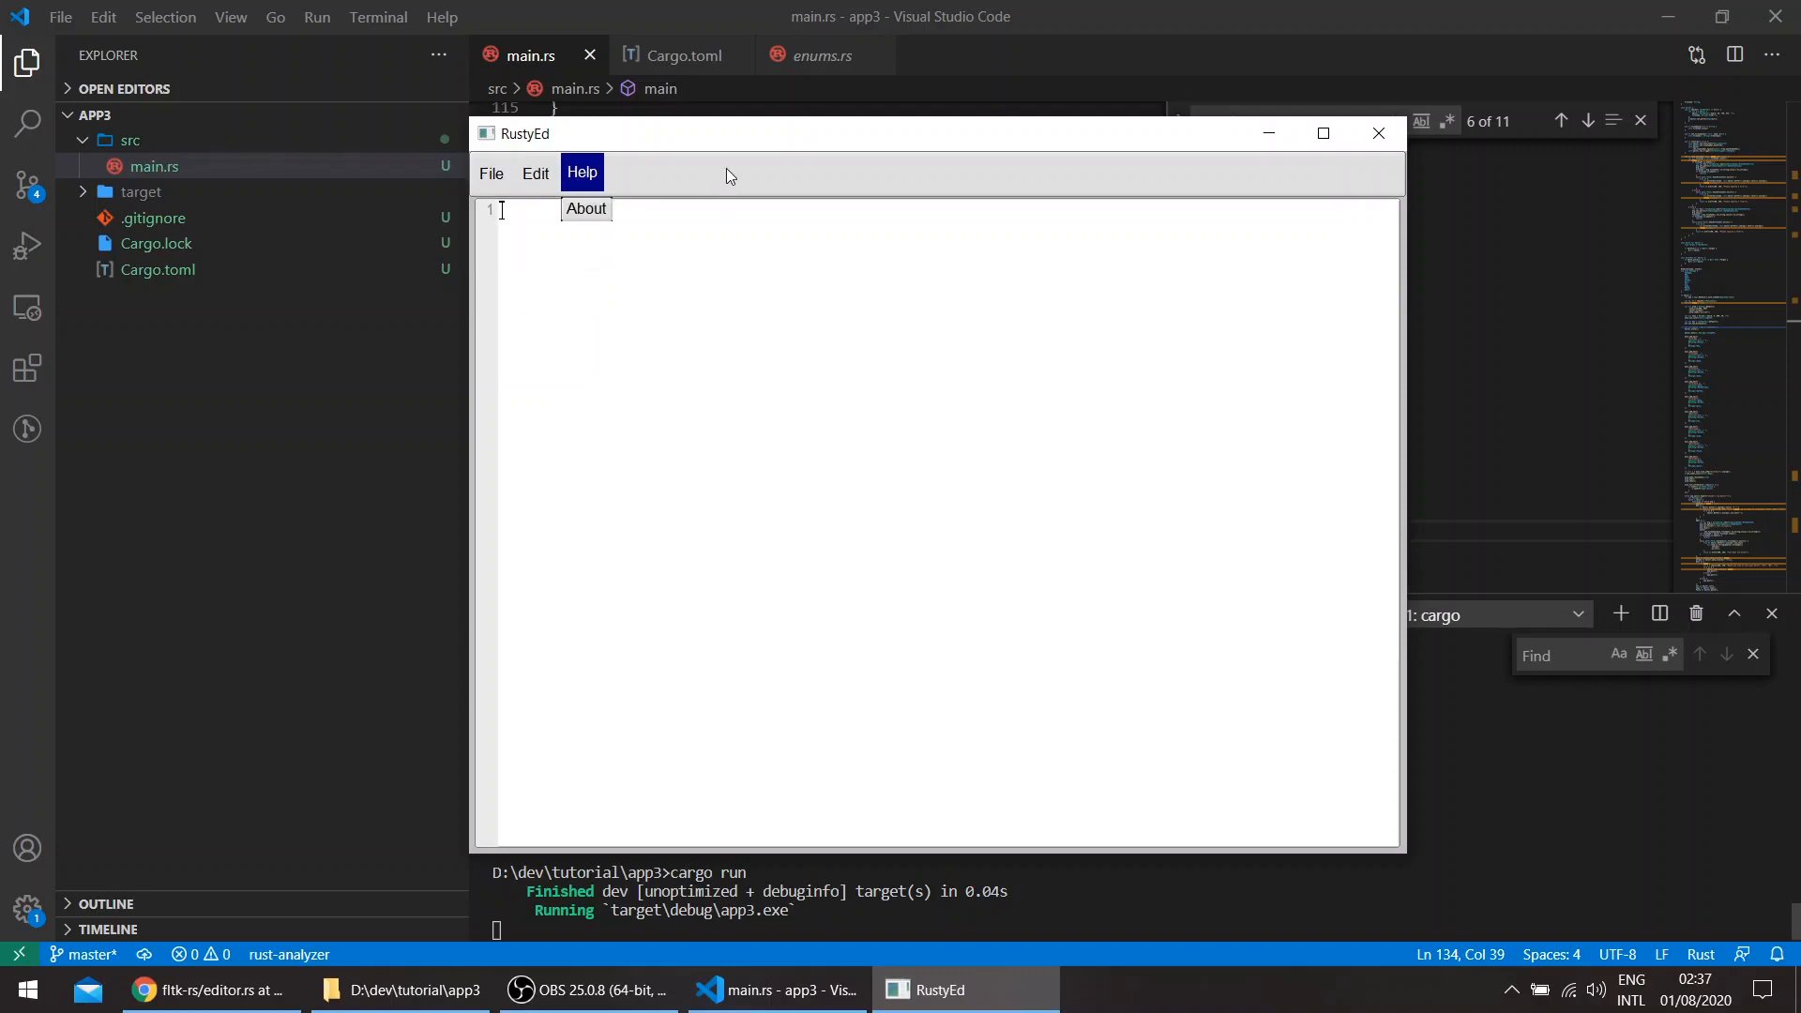
pyautogui.click(491, 173)
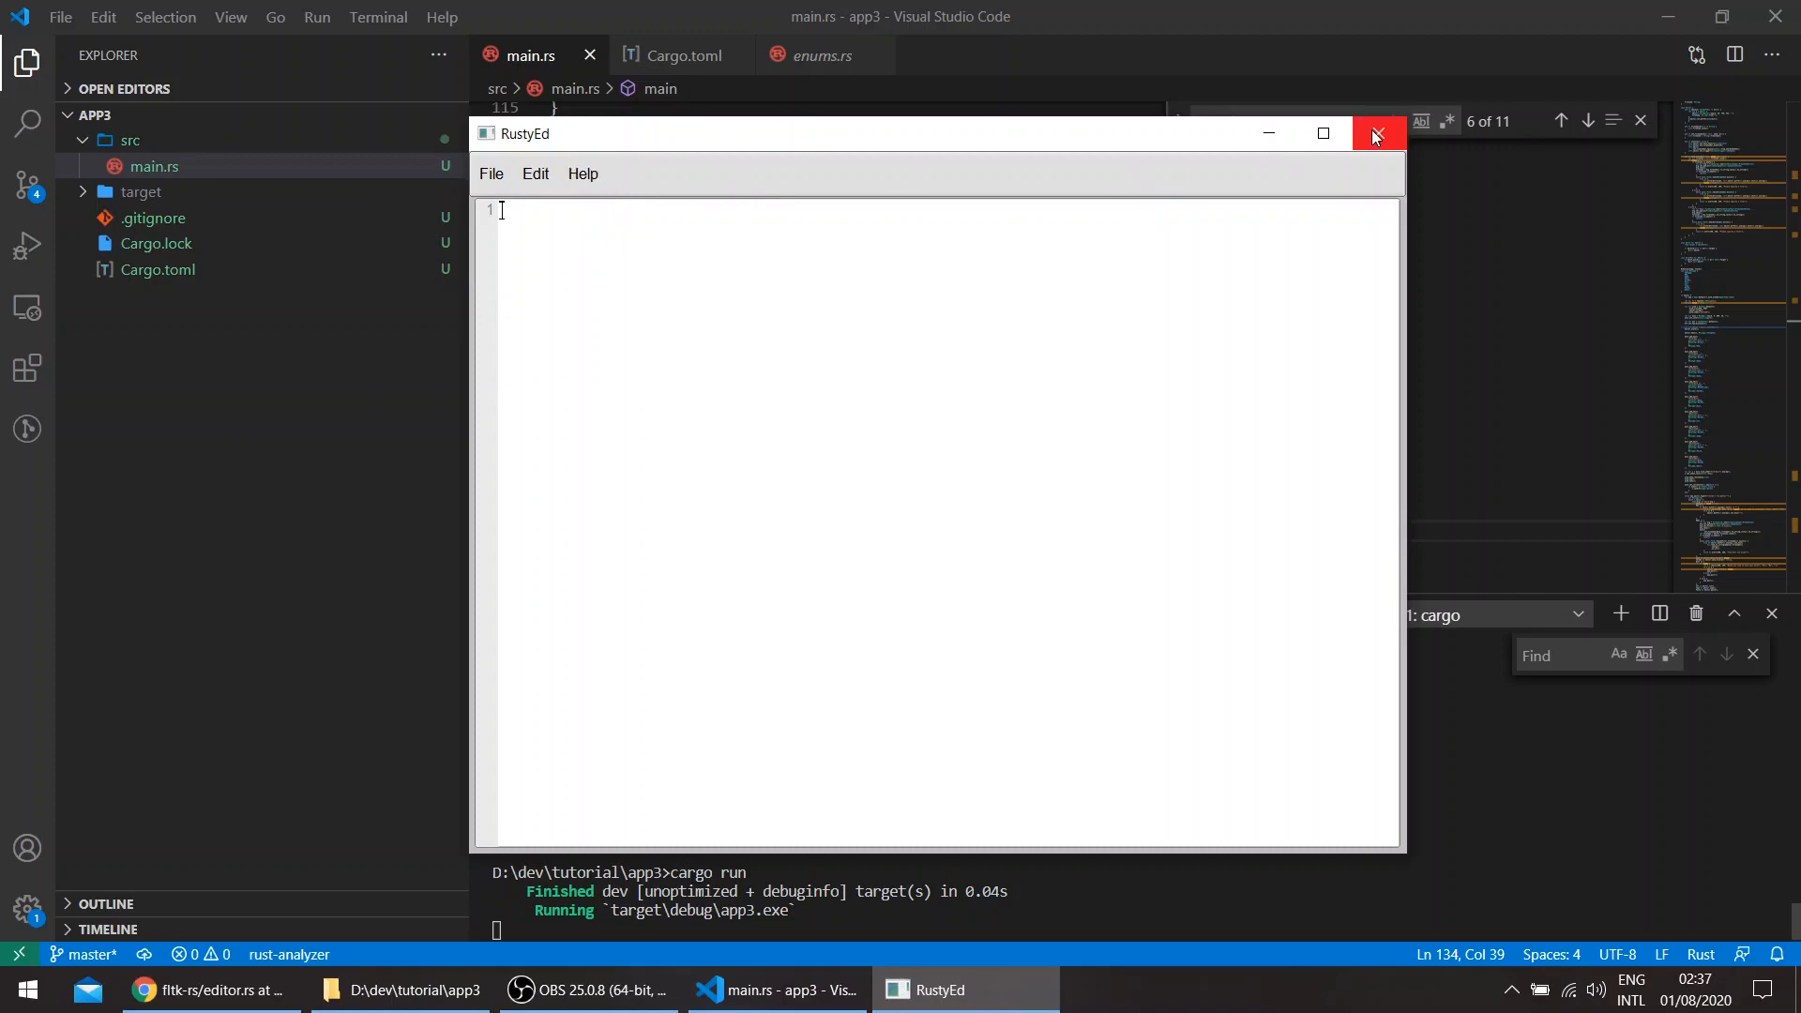
pyautogui.click(1378, 134)
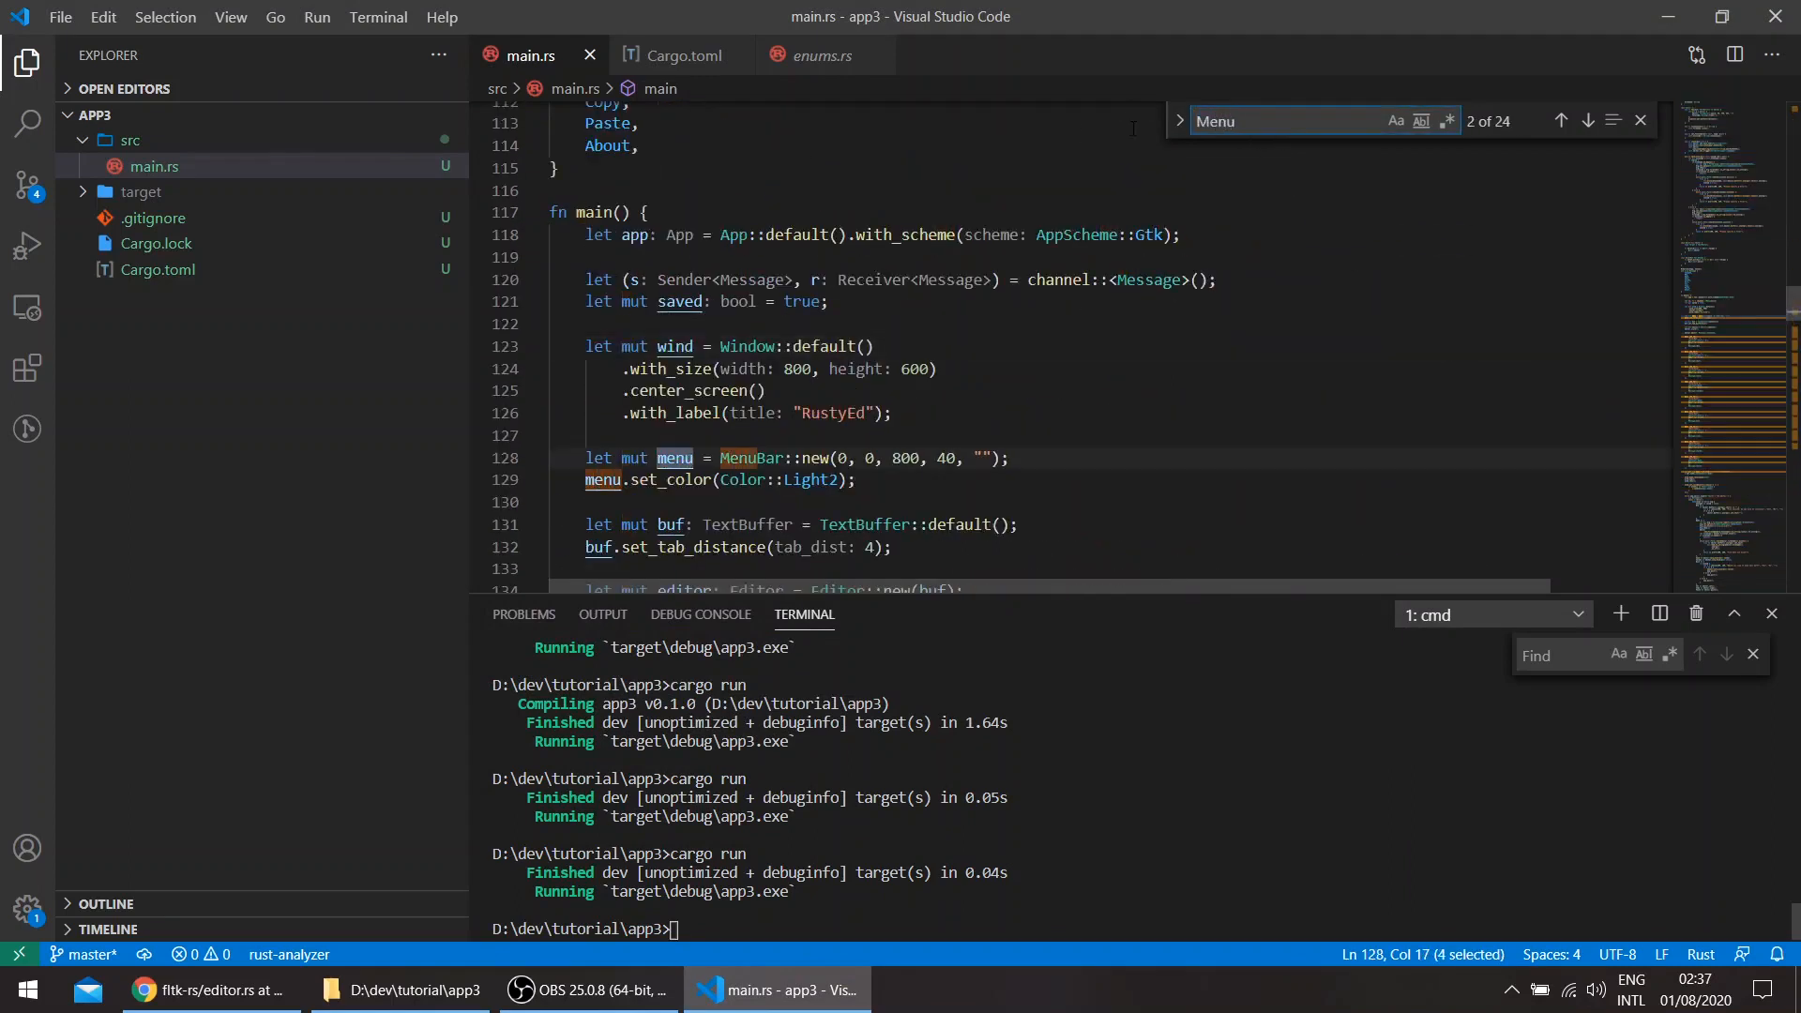
# - Replace MenuBar::new with SysMenuBar::new on line 128 and save main.rs
pyautogui.write('Bar')
pyautogui.click(799, 458)
pyautogui.write('Sys')
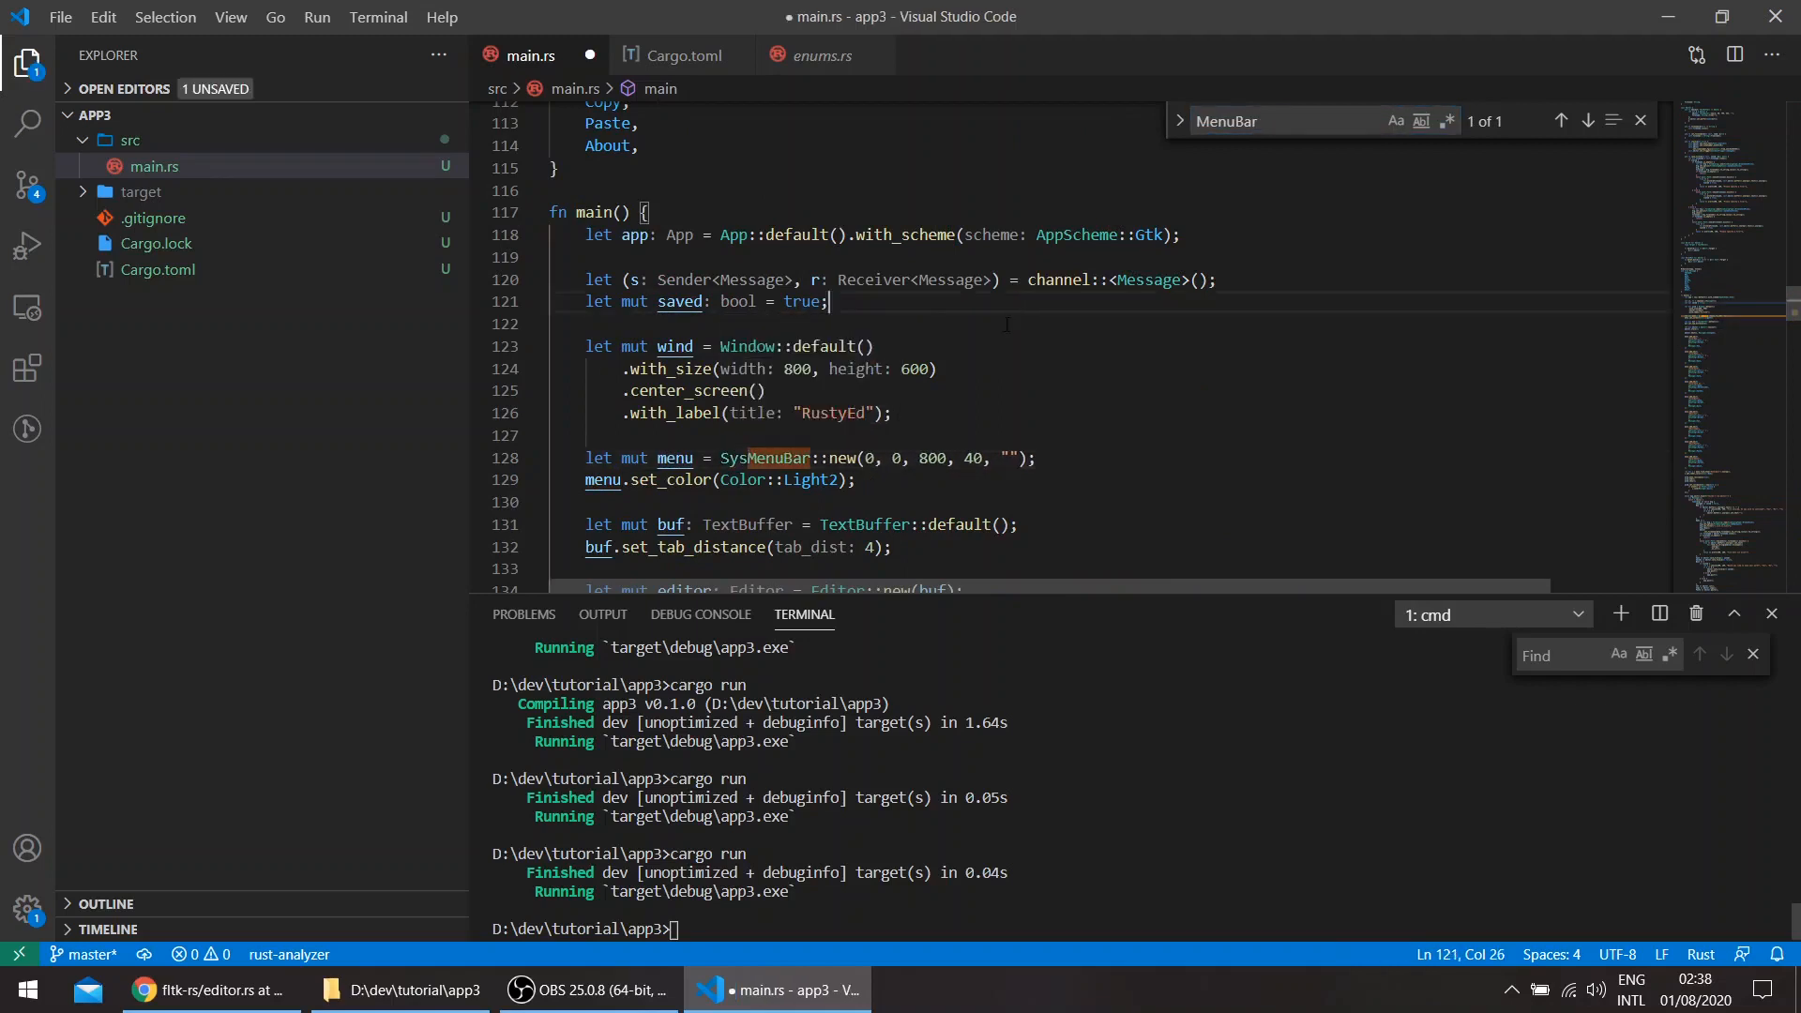
pyautogui.press('ctrl+s')
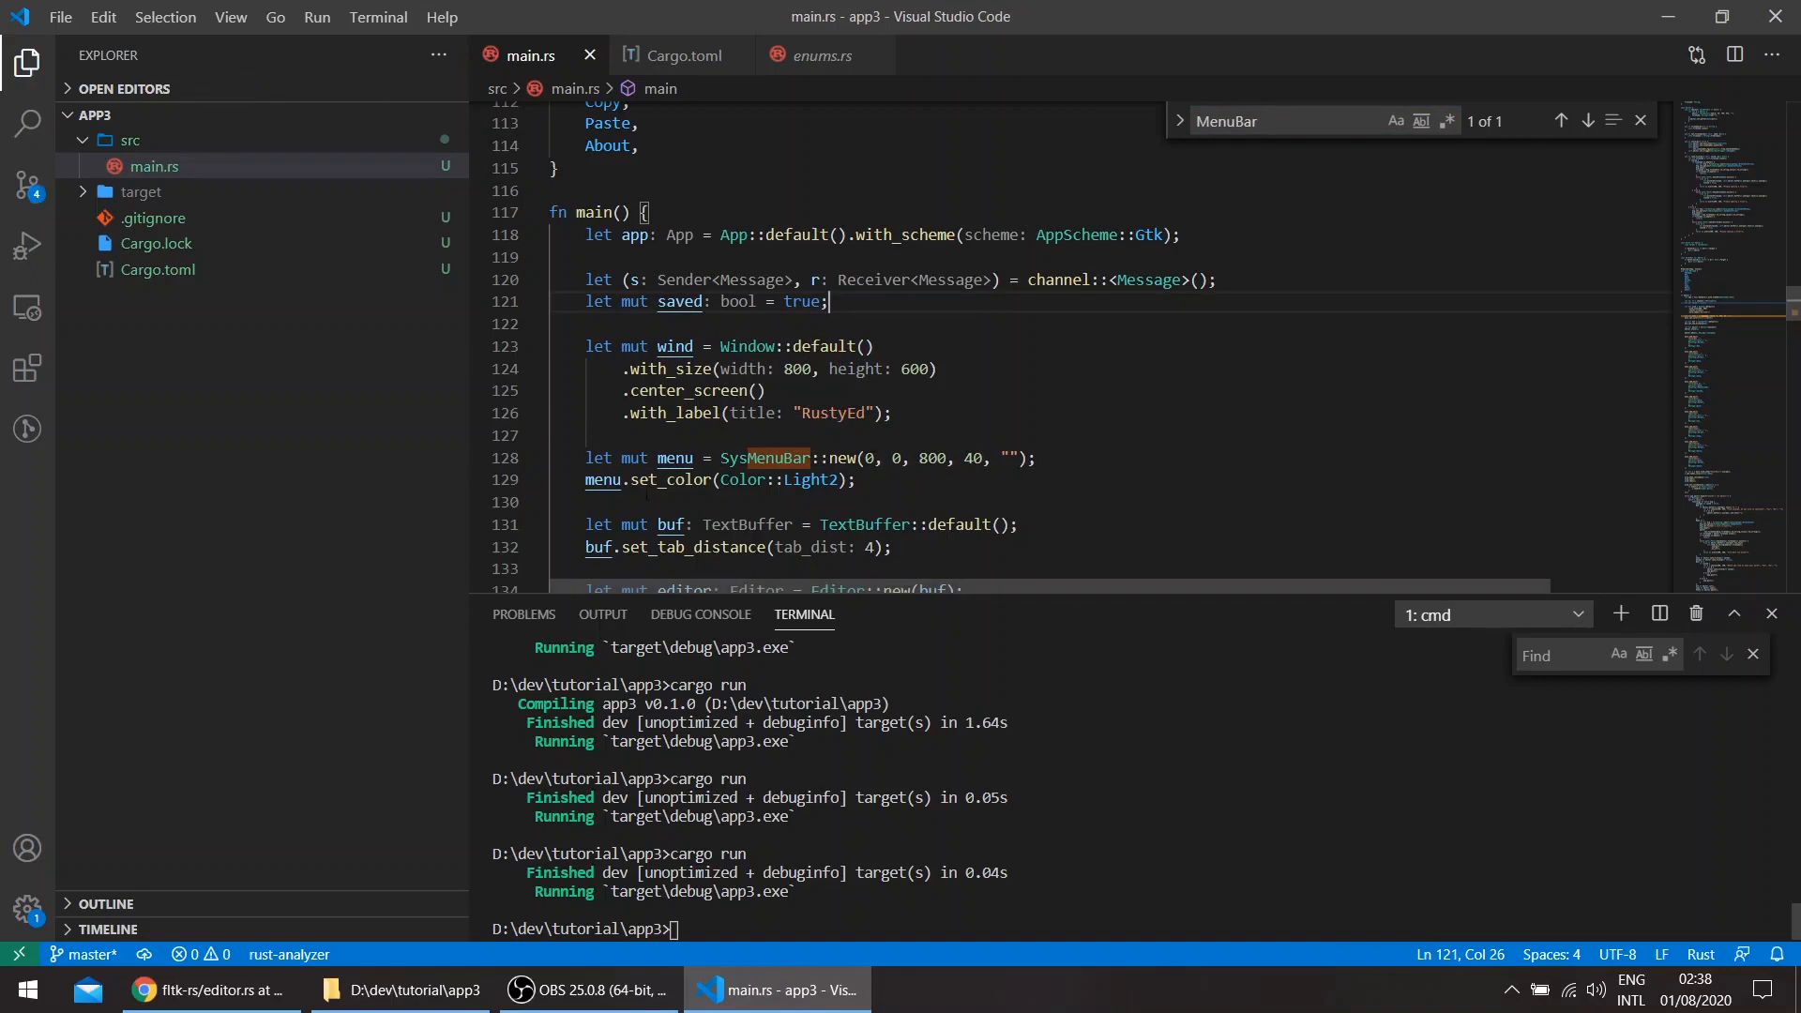
pyautogui.moveTo(767, 457)
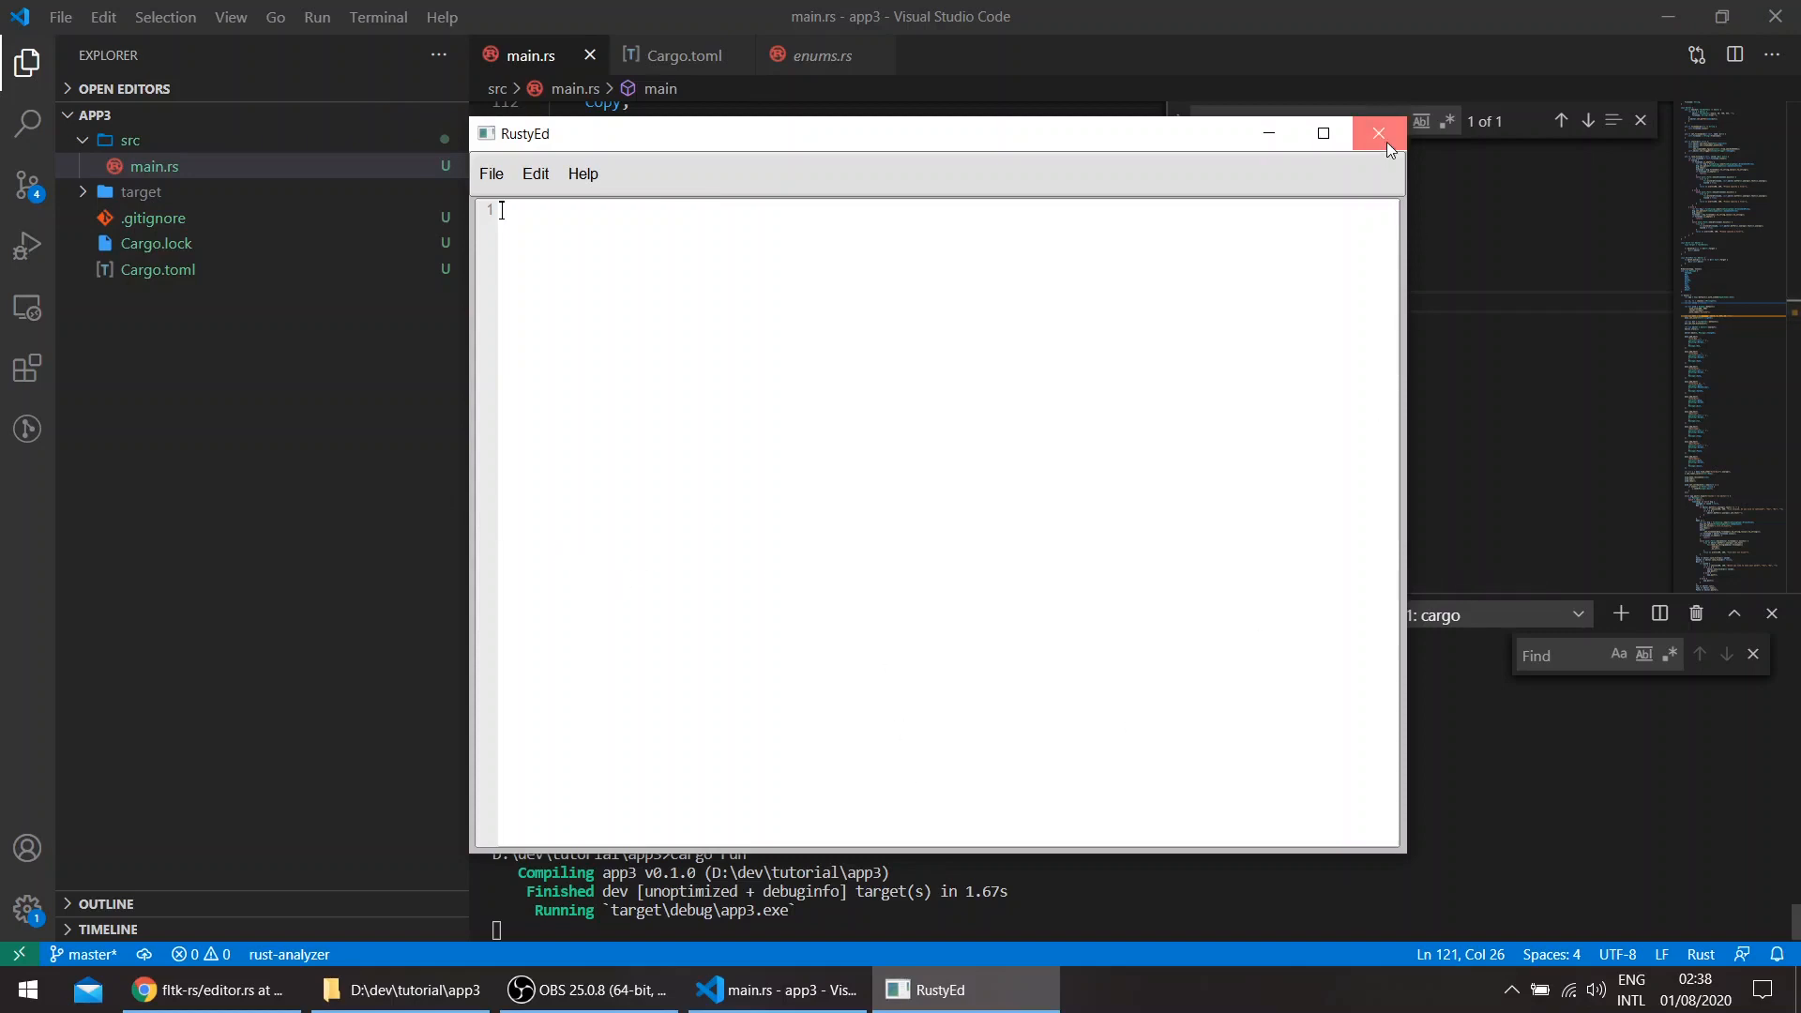
# - Close the running RustyEd window and scroll down to the editor's sizing code
pyautogui.click(1380, 134)
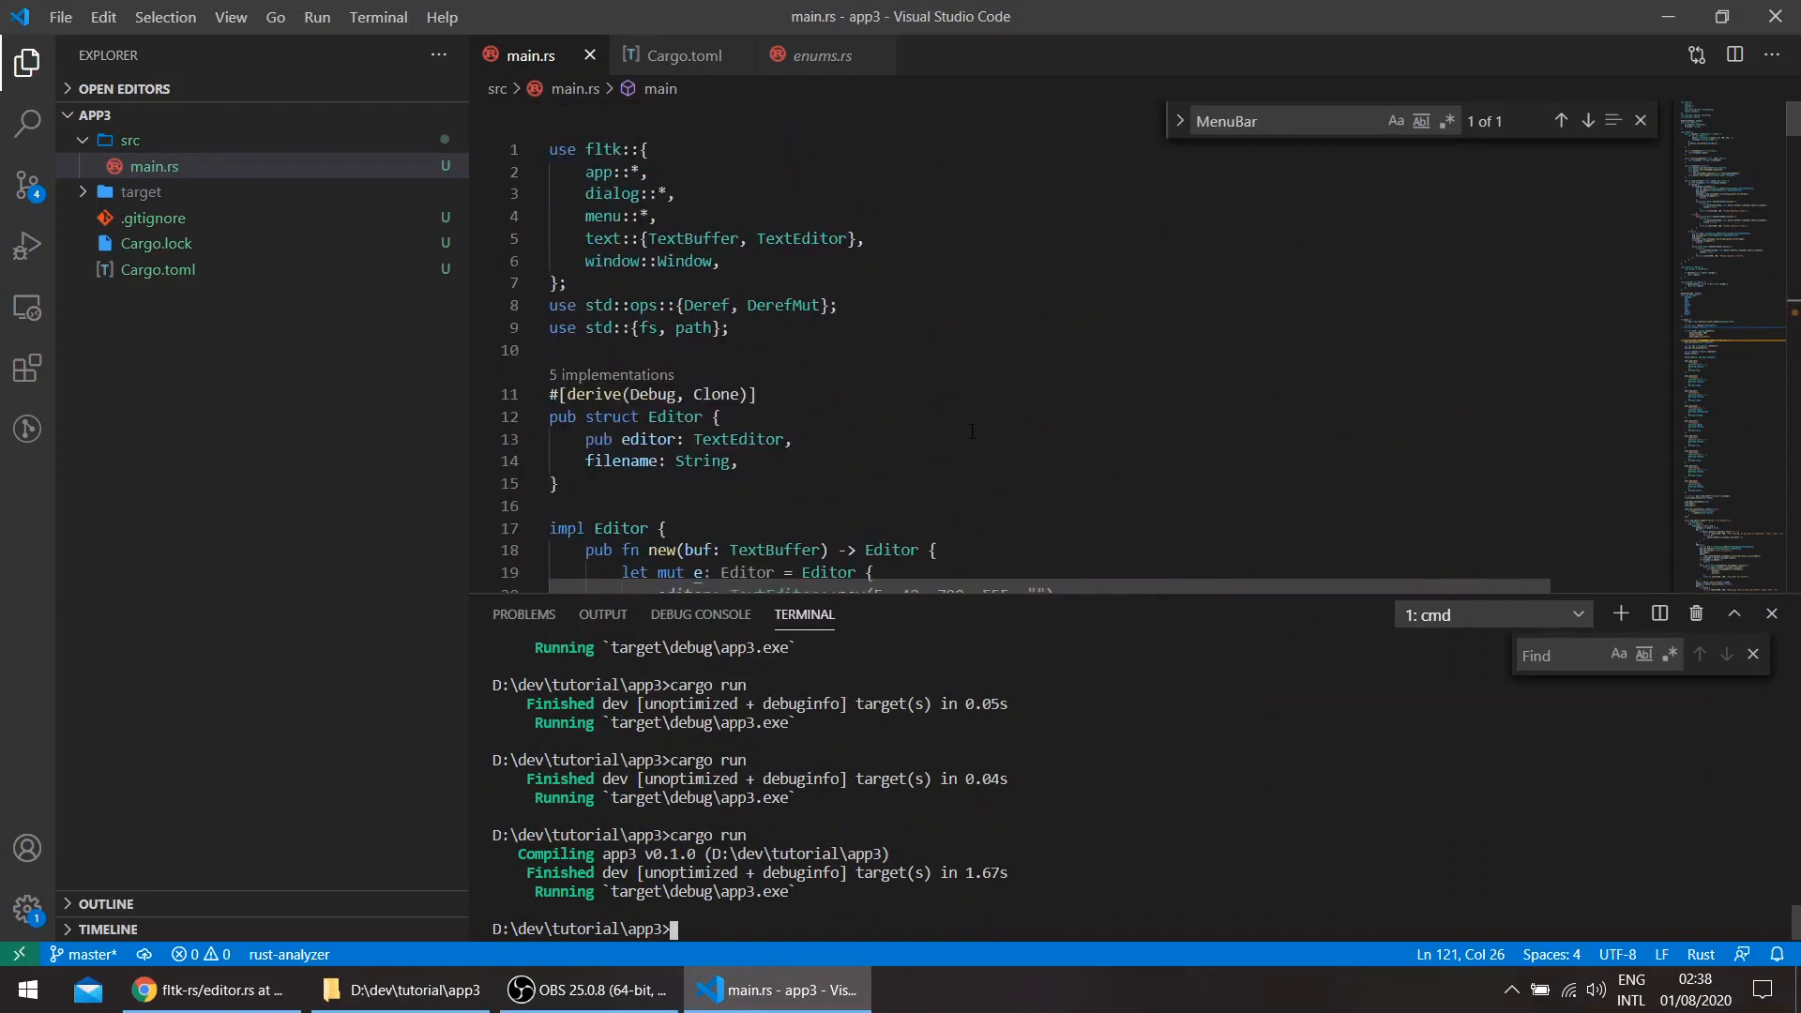
pyautogui.scroll(-3)
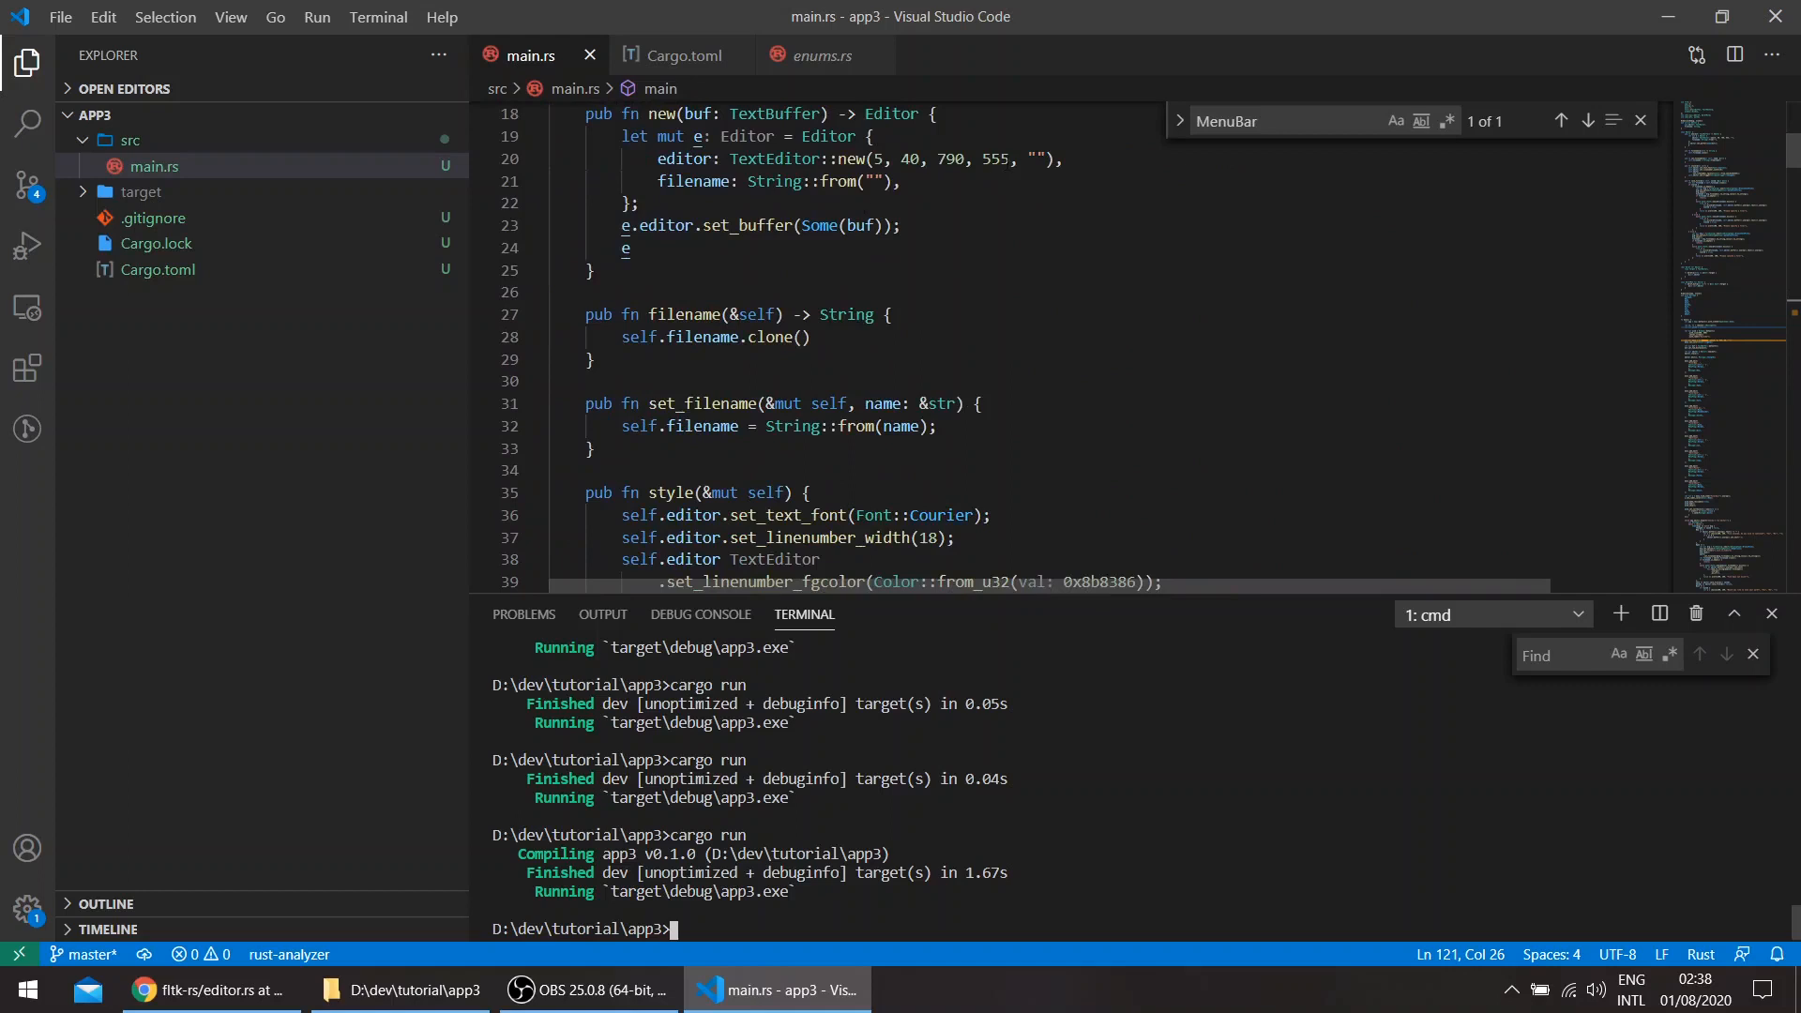
pyautogui.scroll(-3)
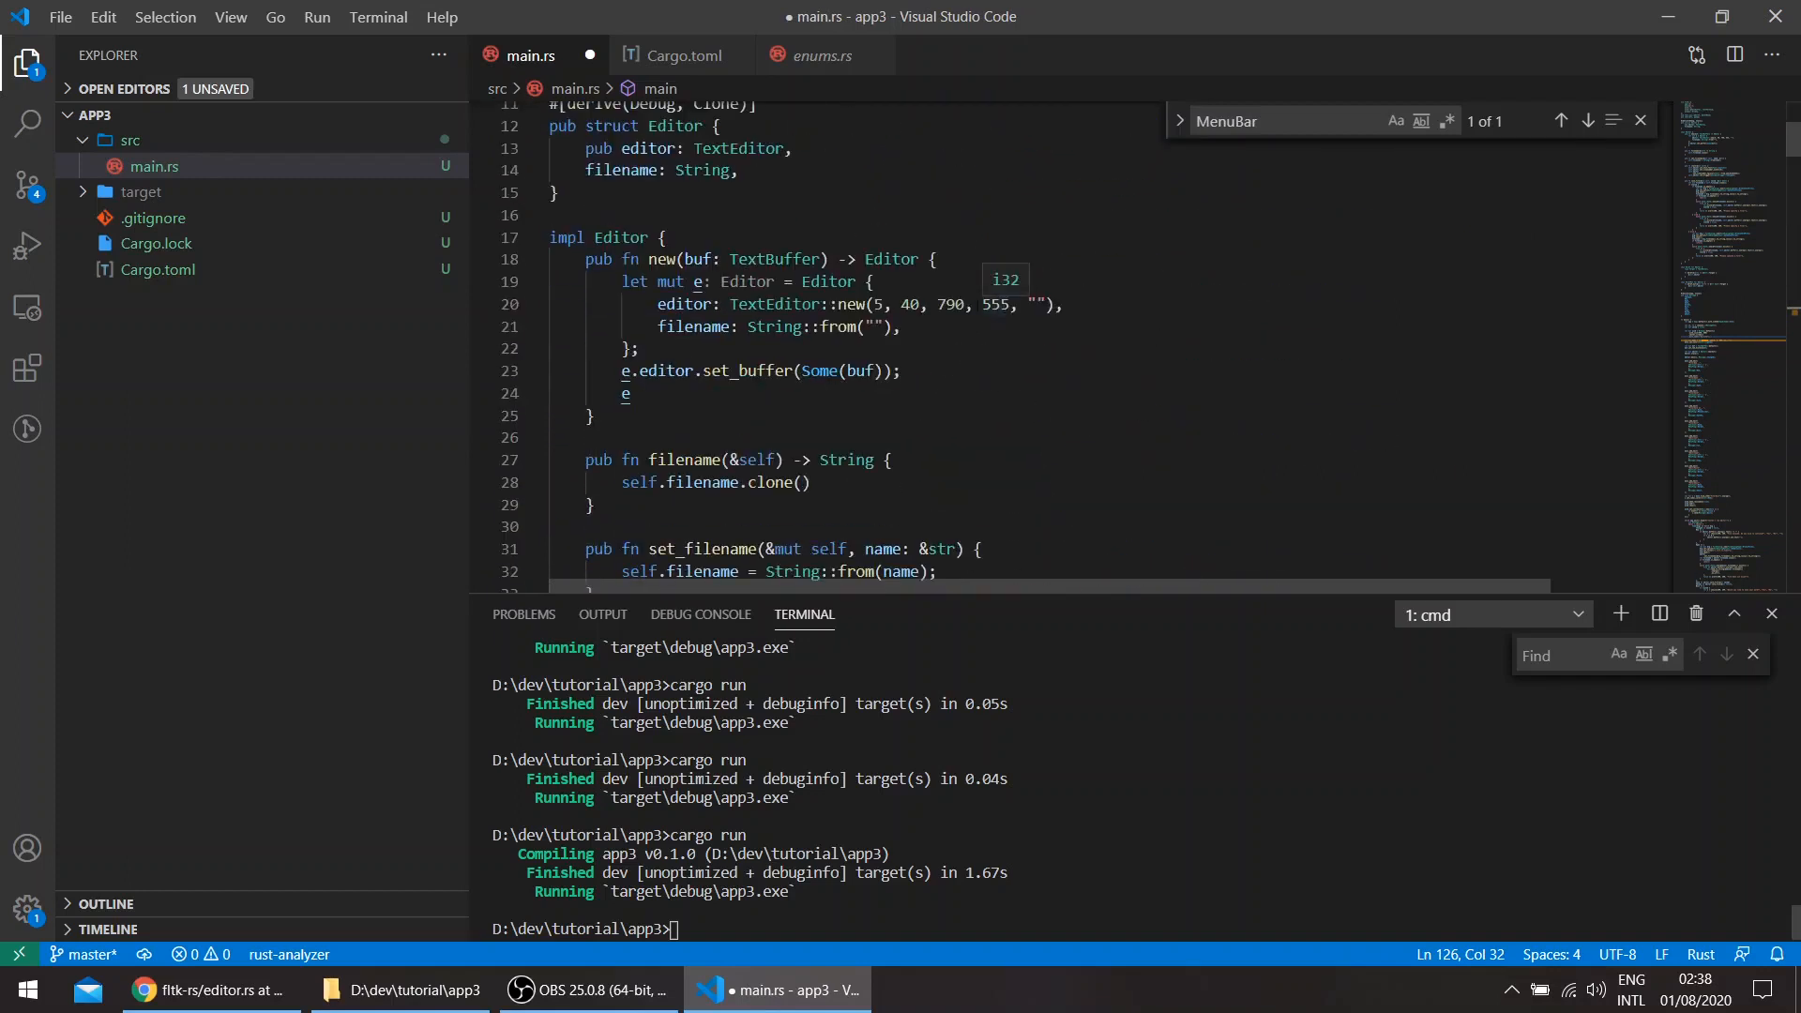
# - Set the editor's y position from 40 to 35 and height to 60, then check the rebuilt File menu
pyautogui.doubleClick(915, 304)
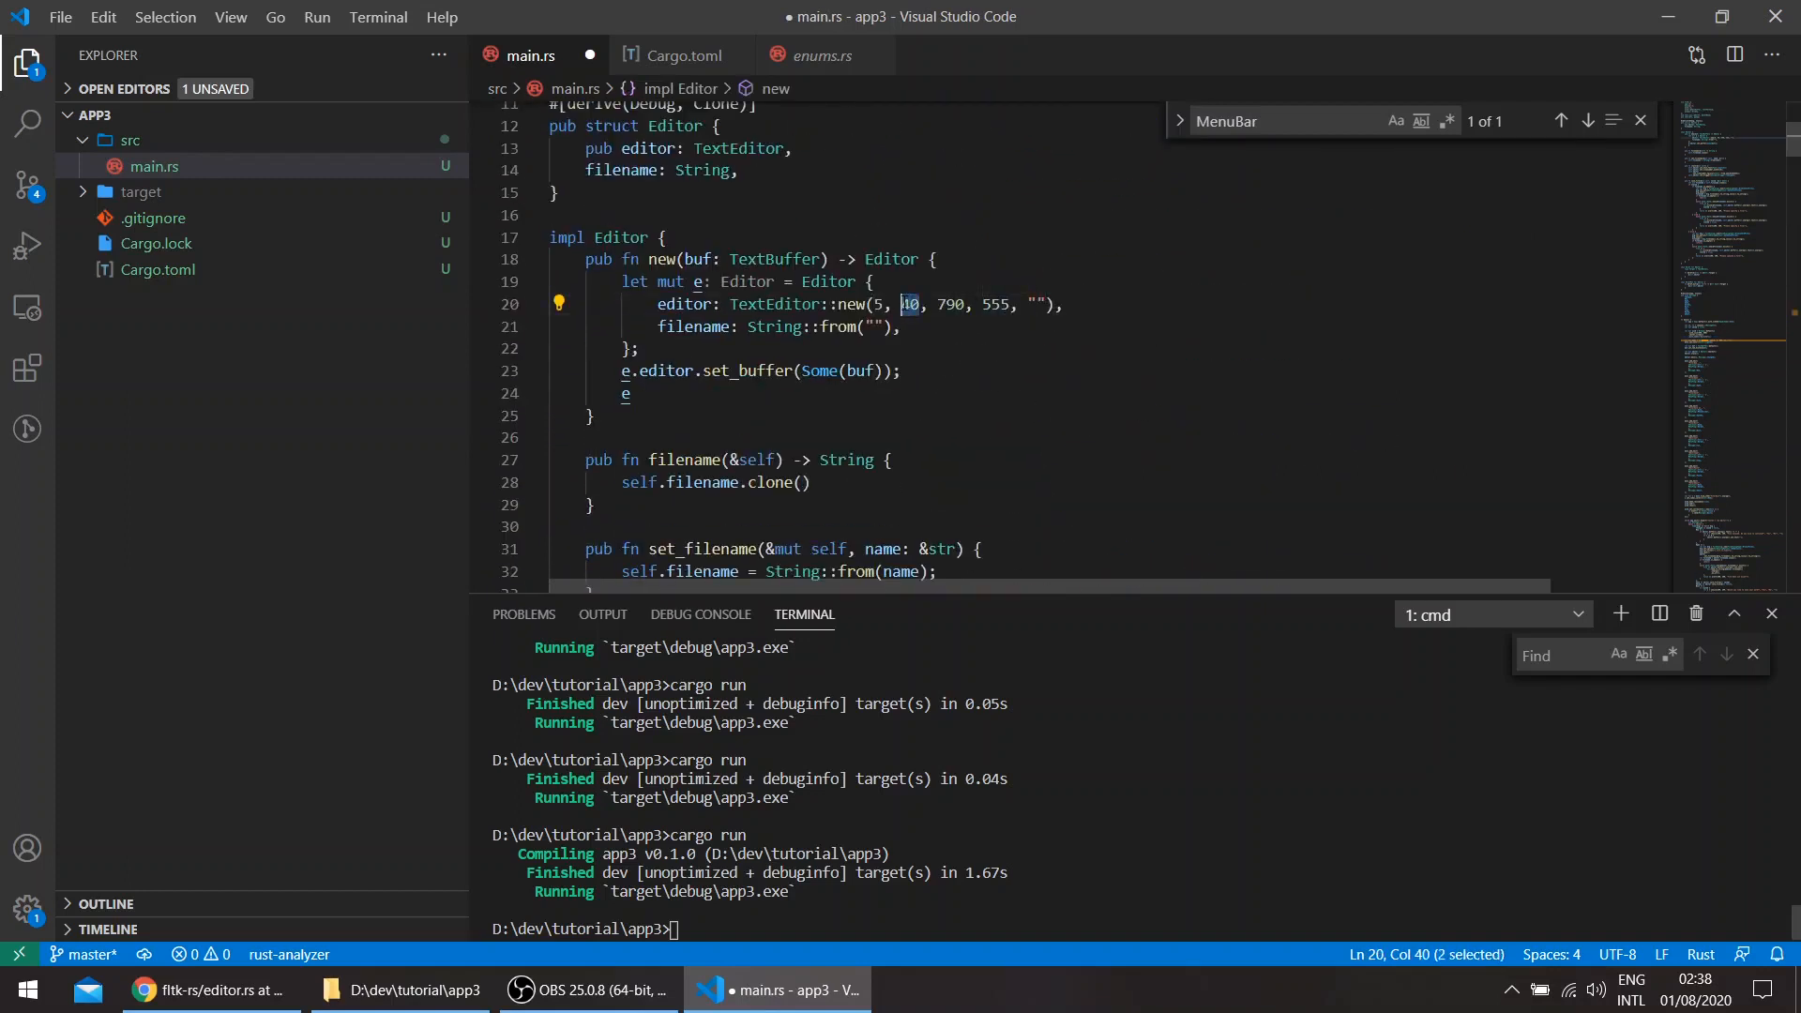
pyautogui.write('35')
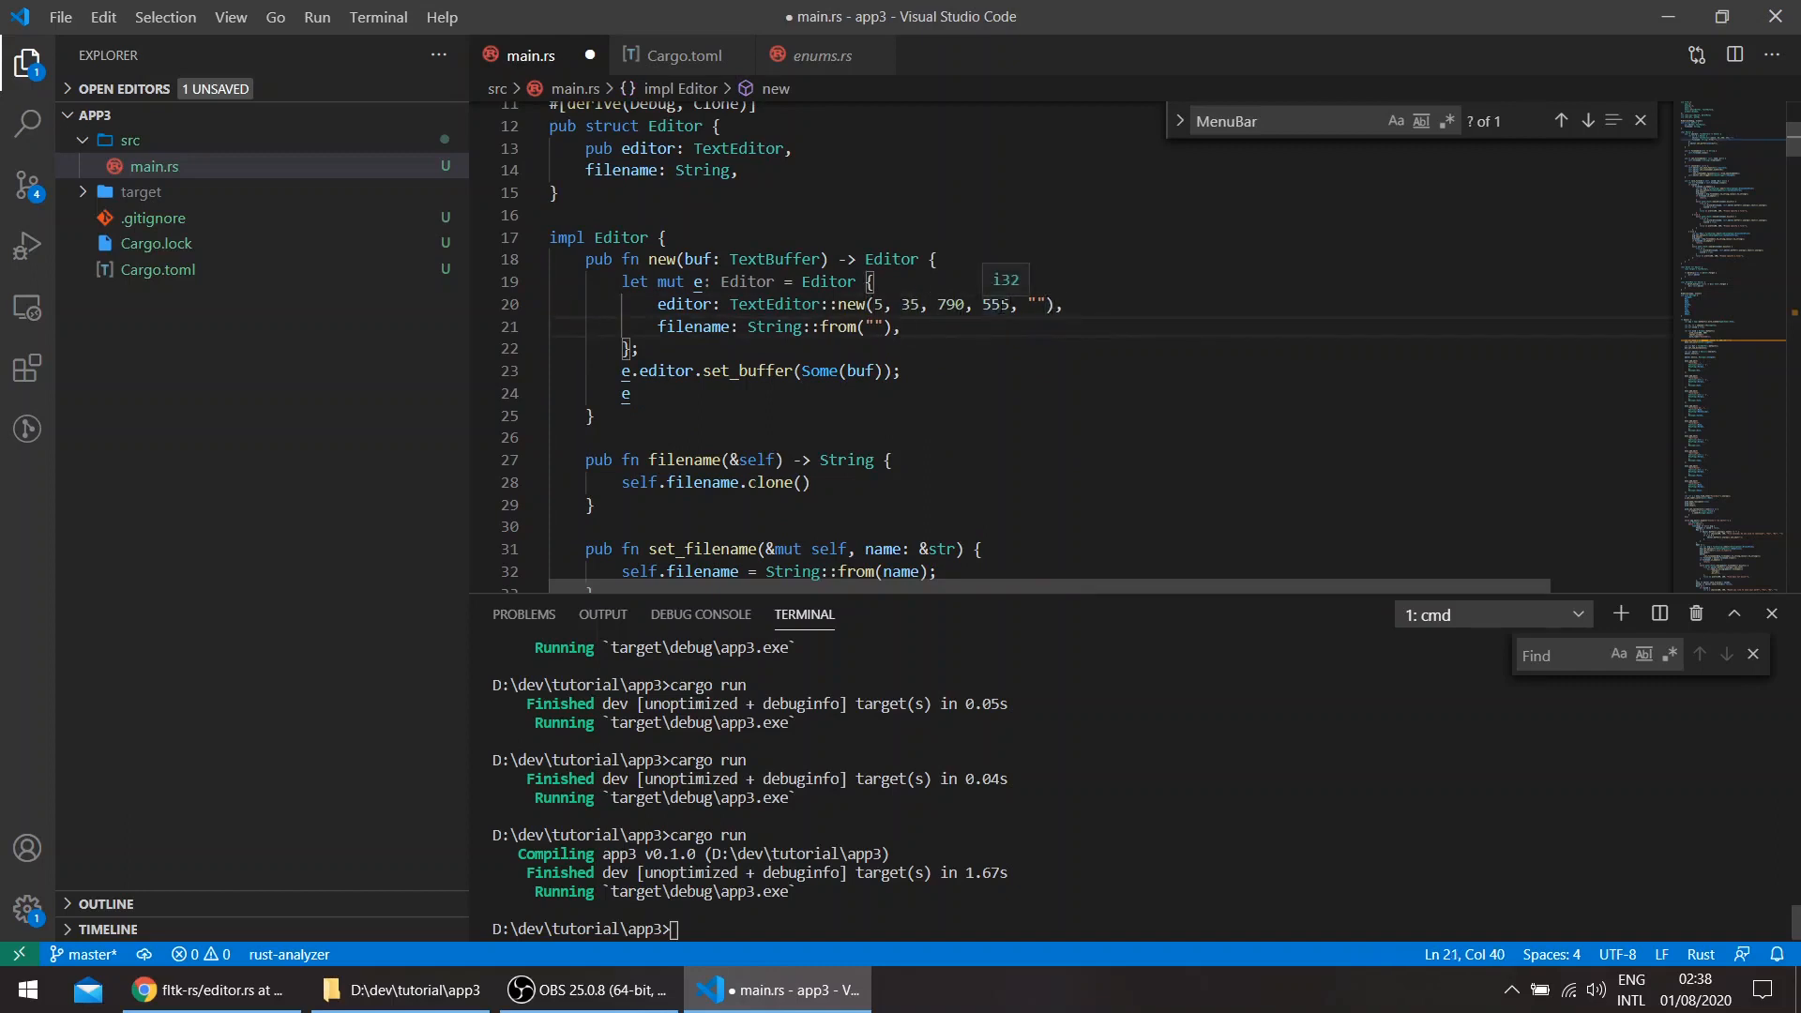
pyautogui.doubleClick(991, 304)
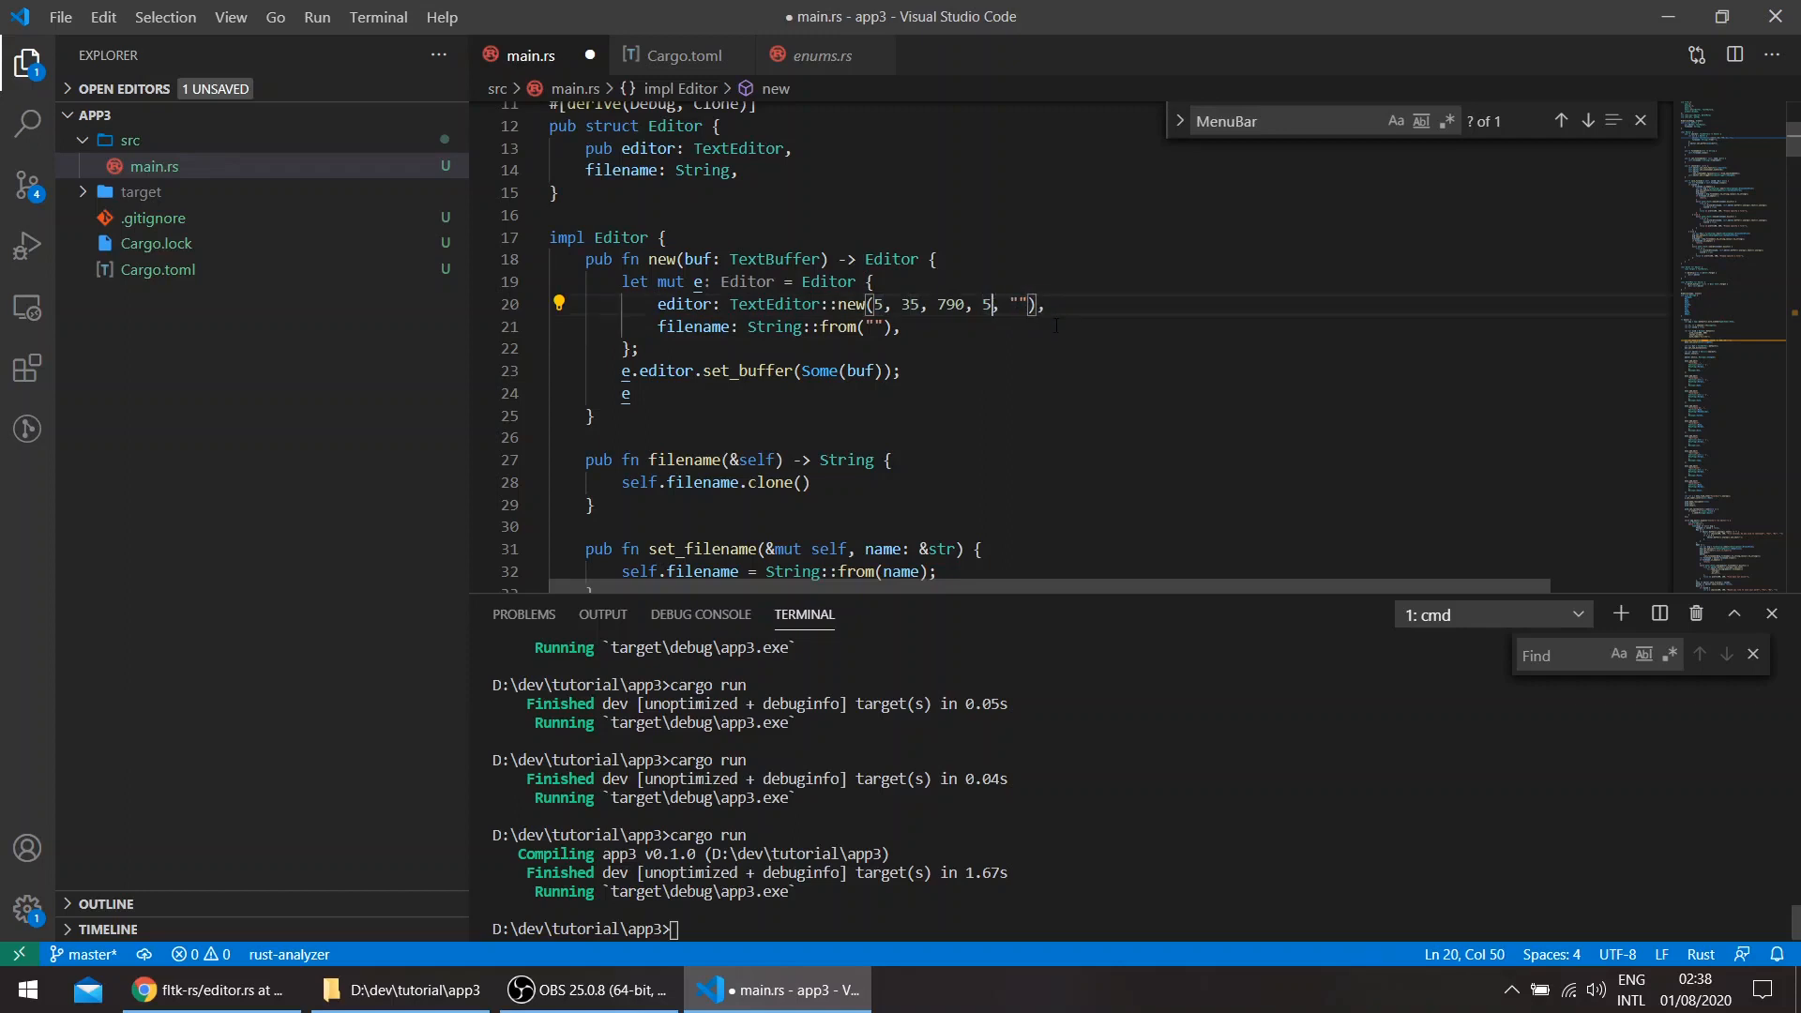
pyautogui.write('60')
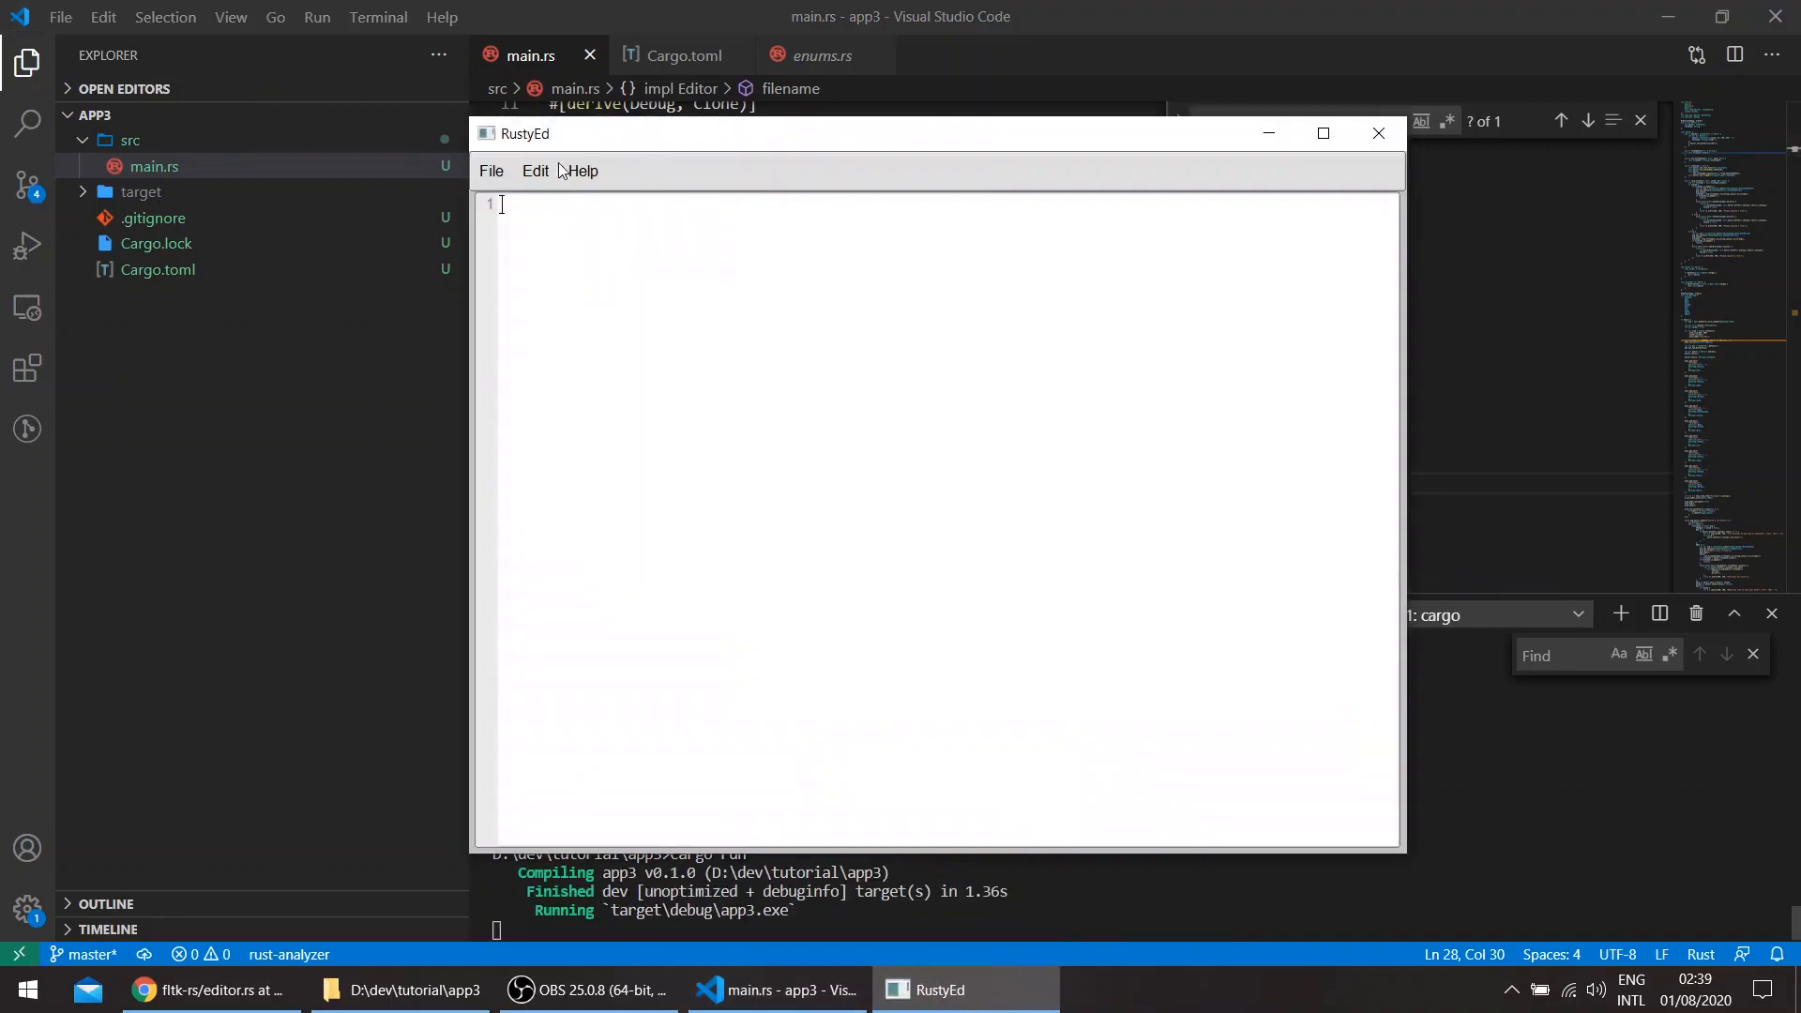
pyautogui.click(491, 170)
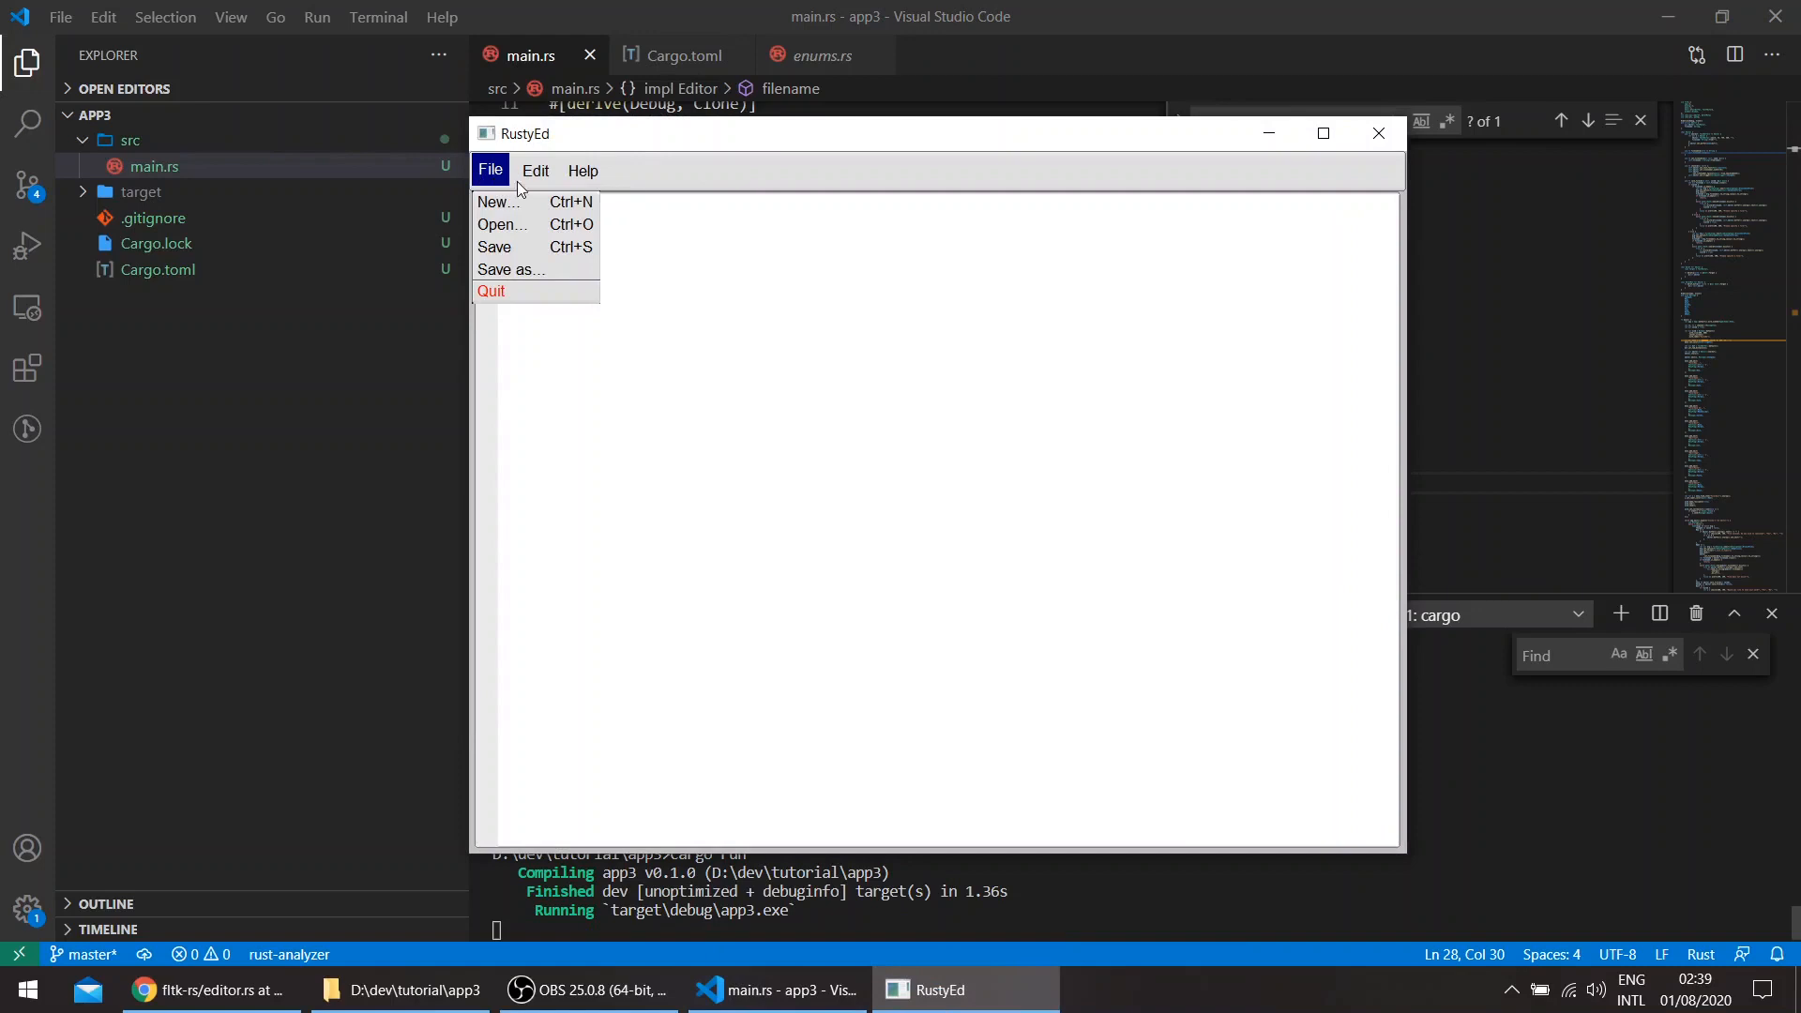
pyautogui.moveTo(496, 203)
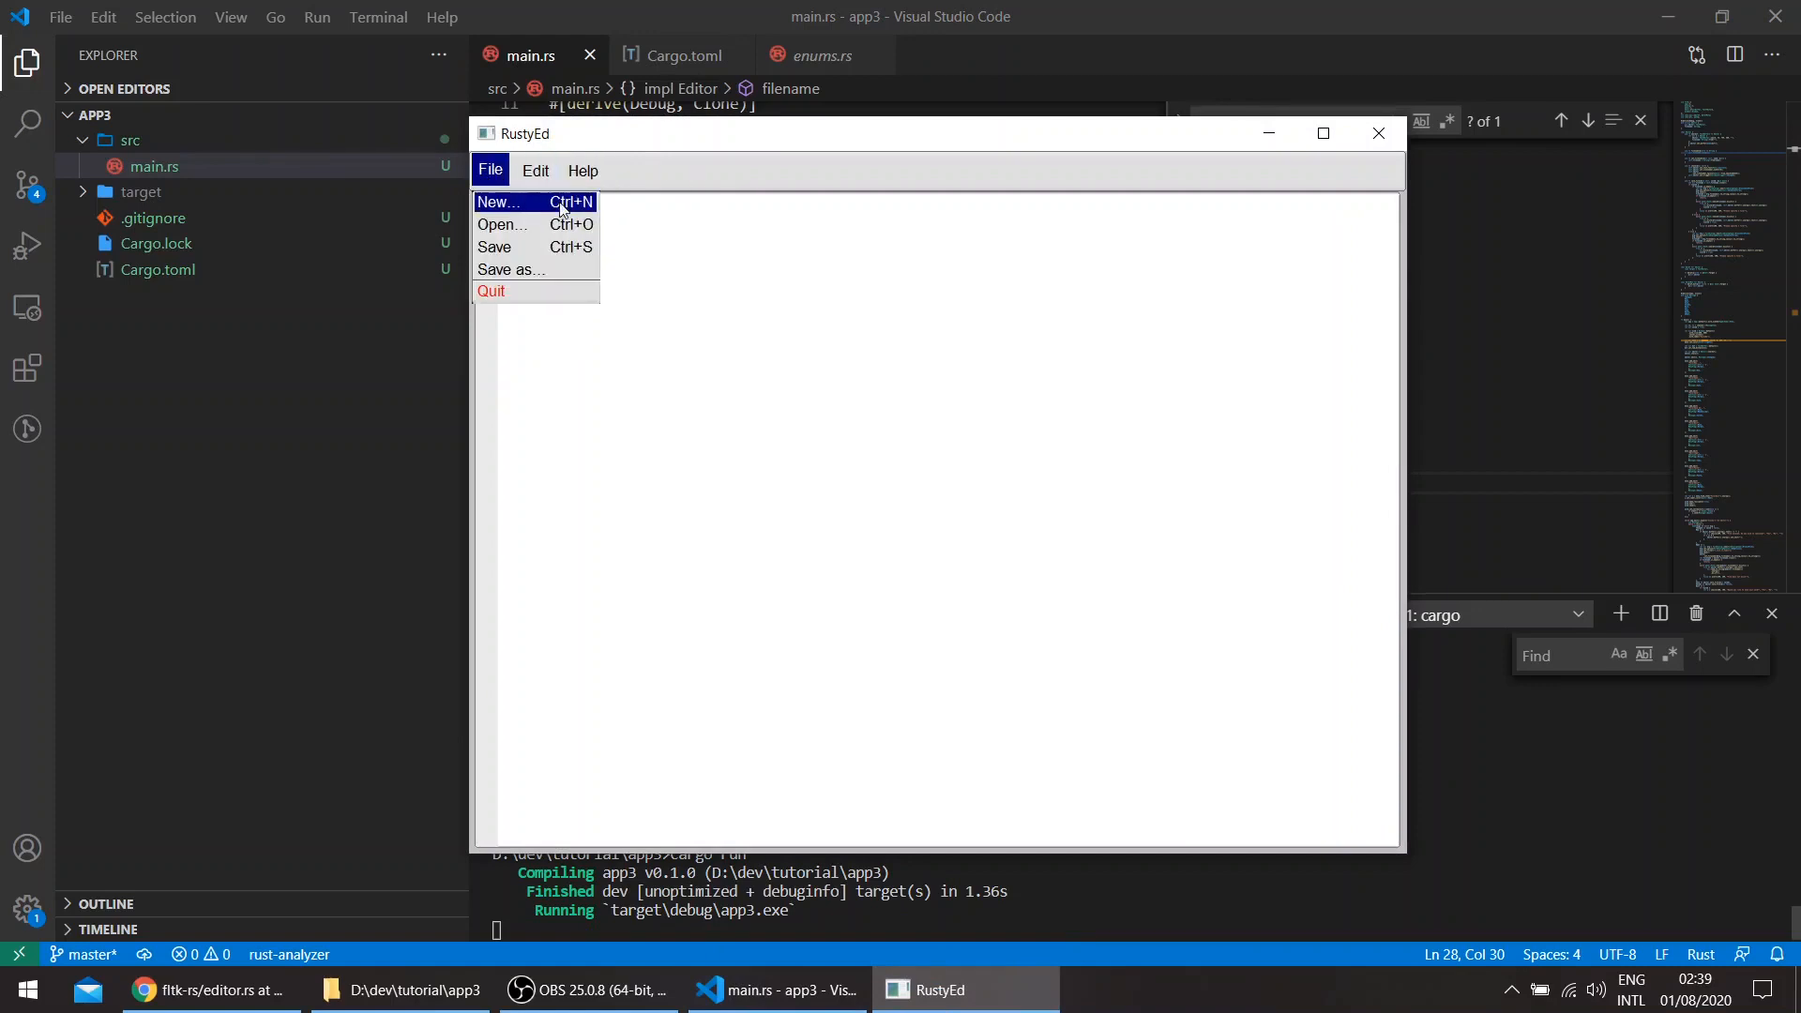
pyautogui.moveTo(527, 247)
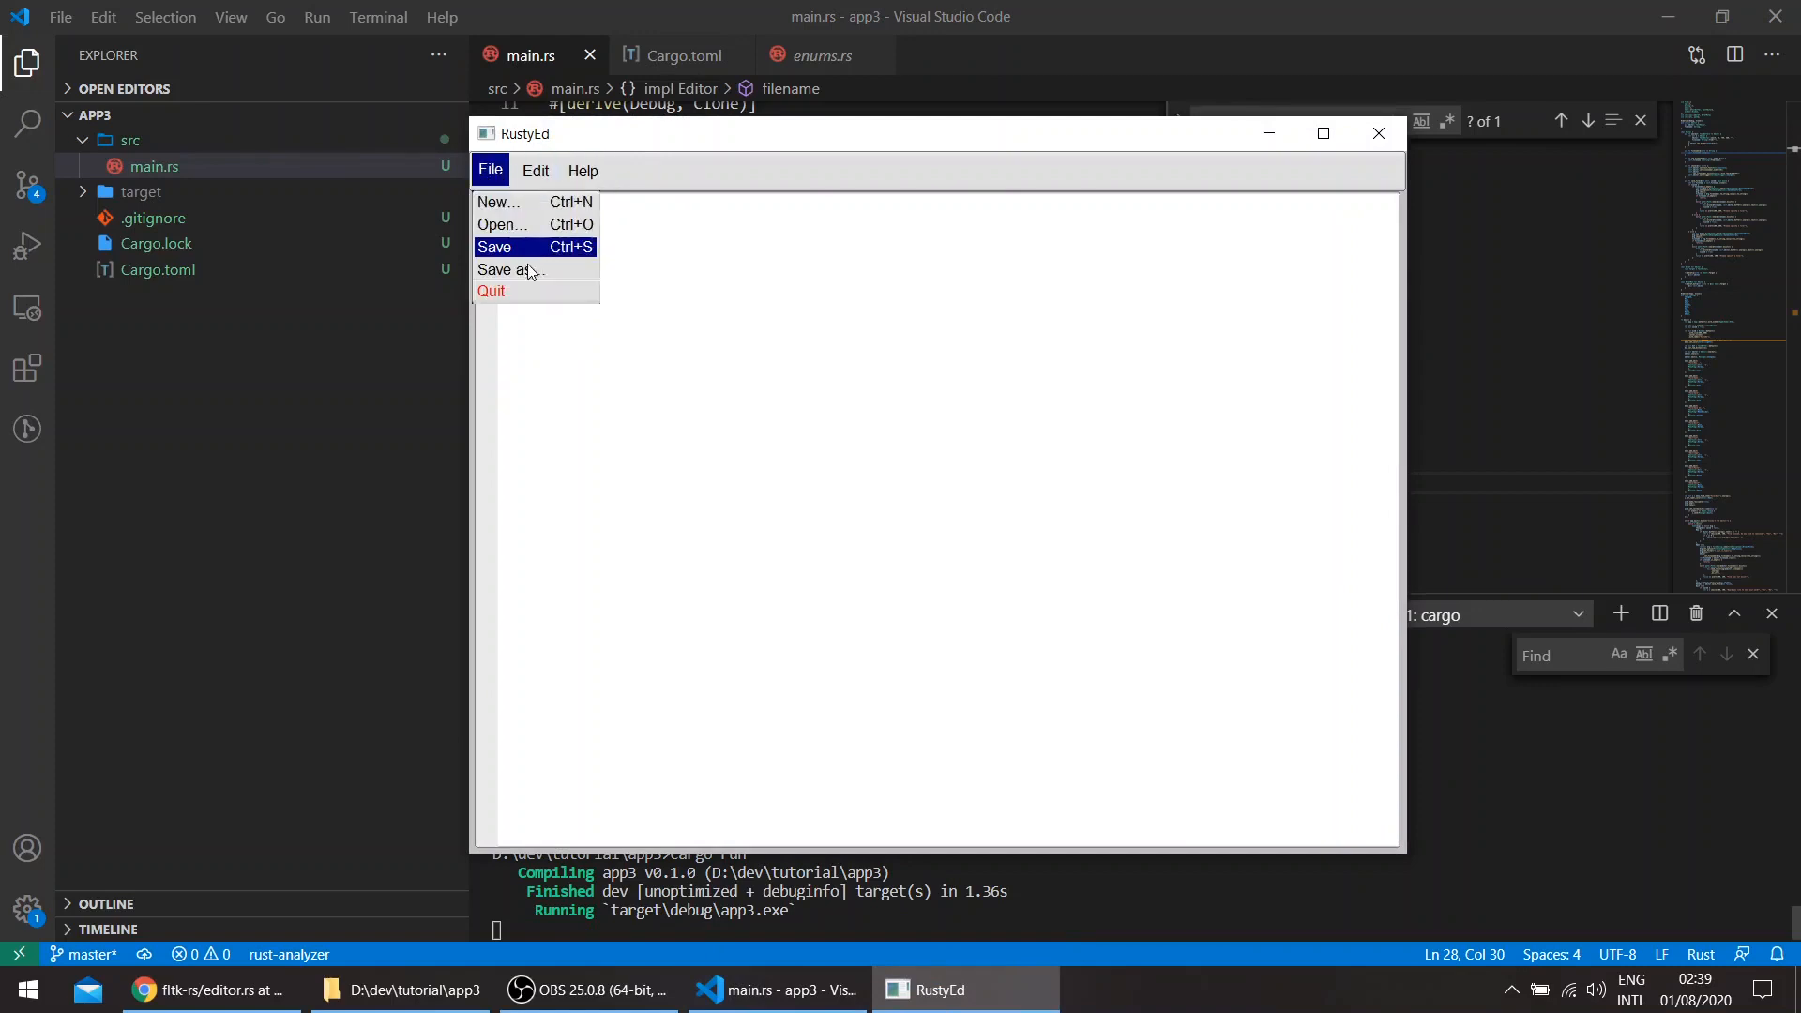
pyautogui.click(582, 170)
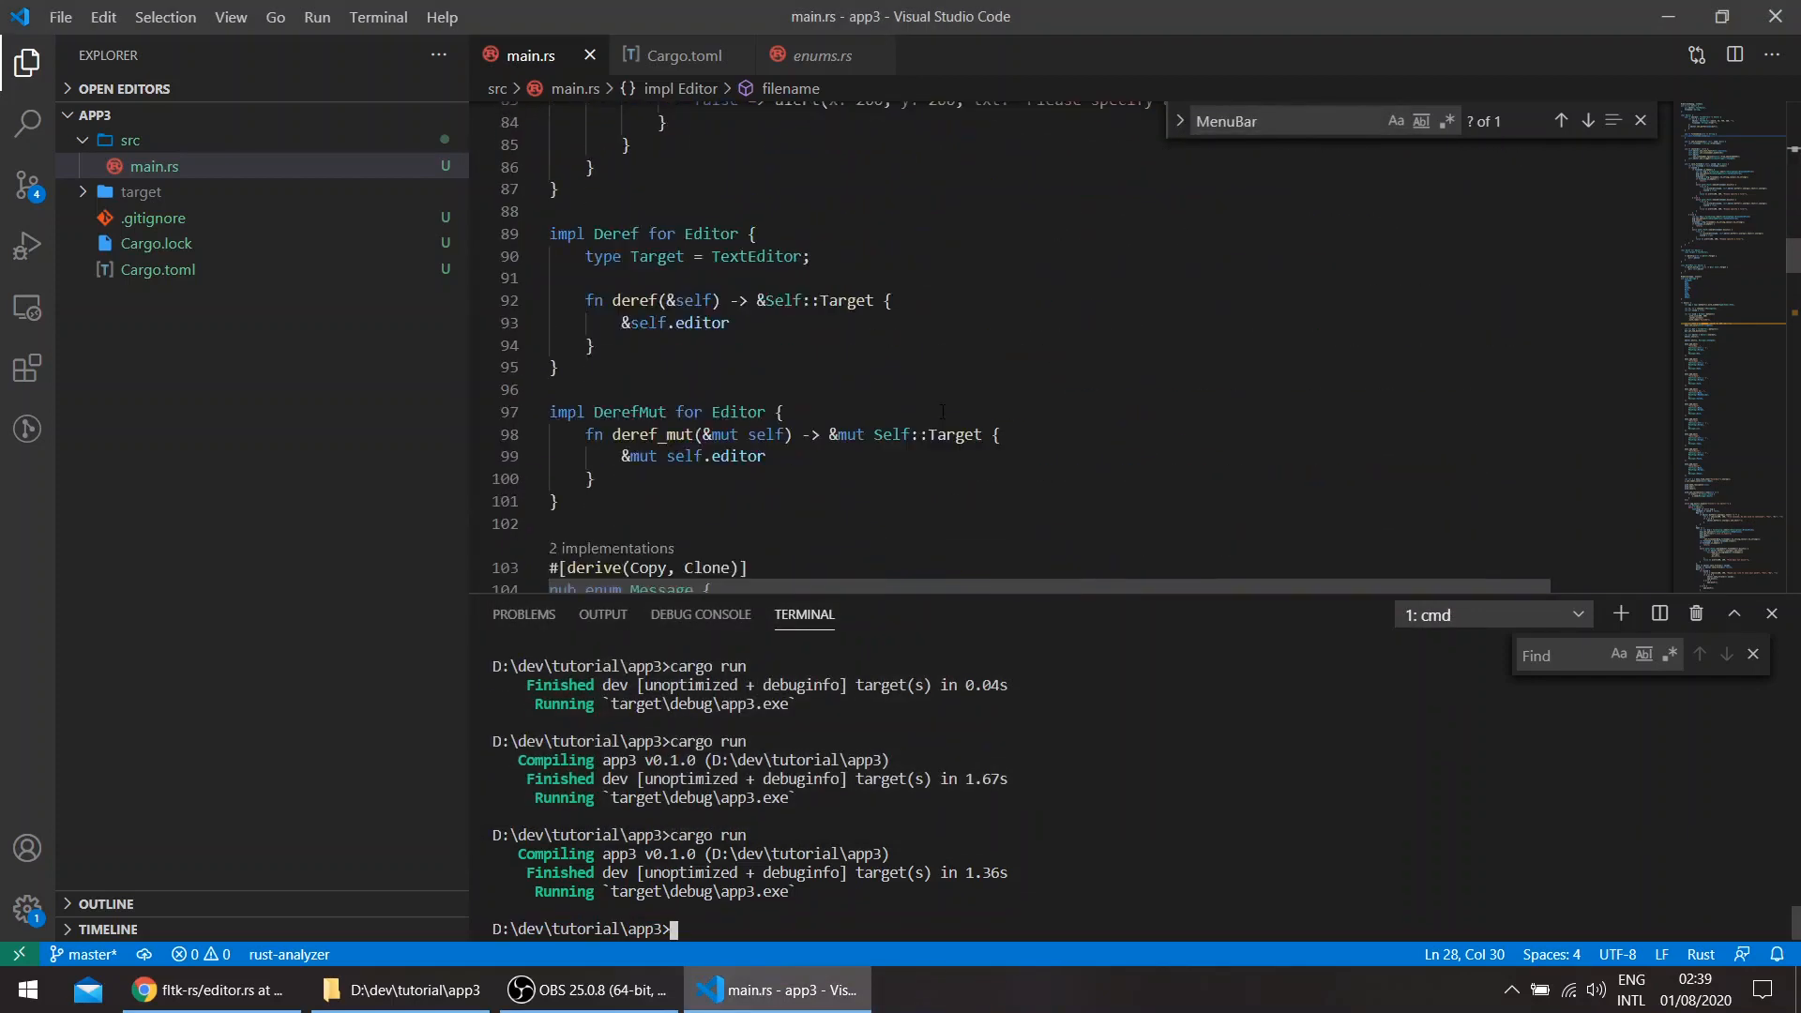
# - Insert & before each "File/..." name in the add_emit calls
pyautogui.scroll(-3)
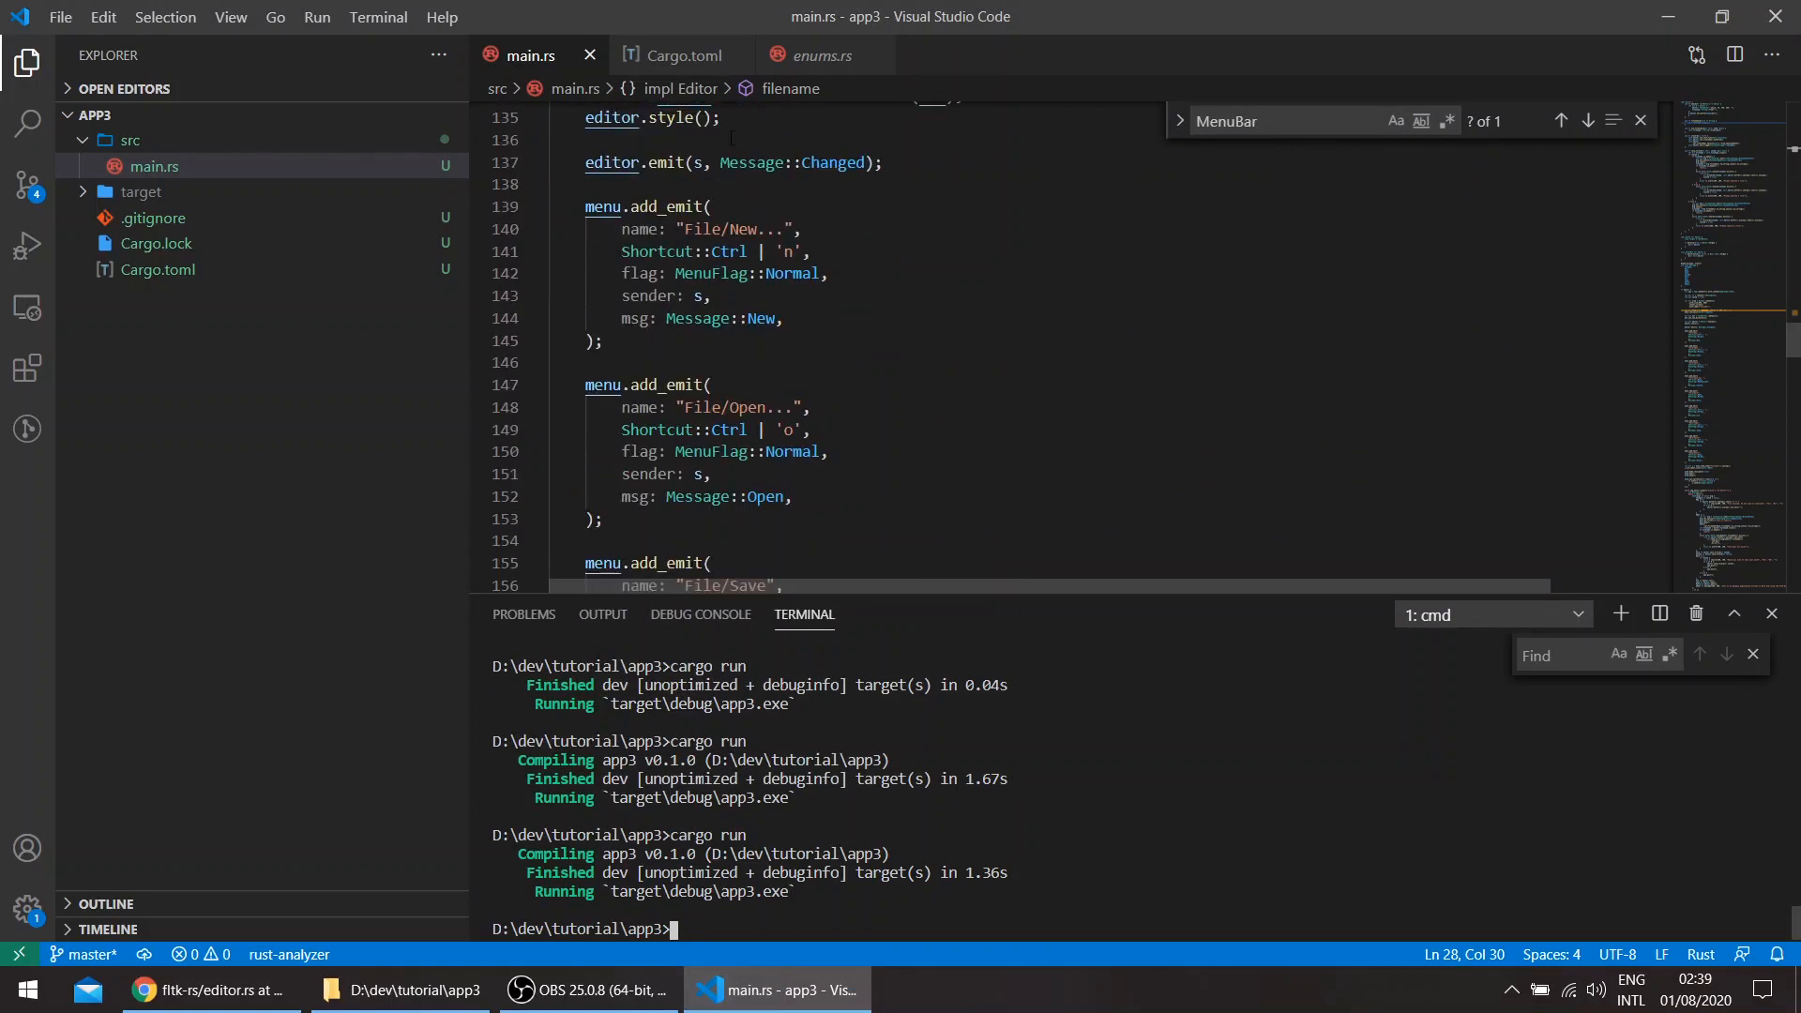
pyautogui.click(686, 229)
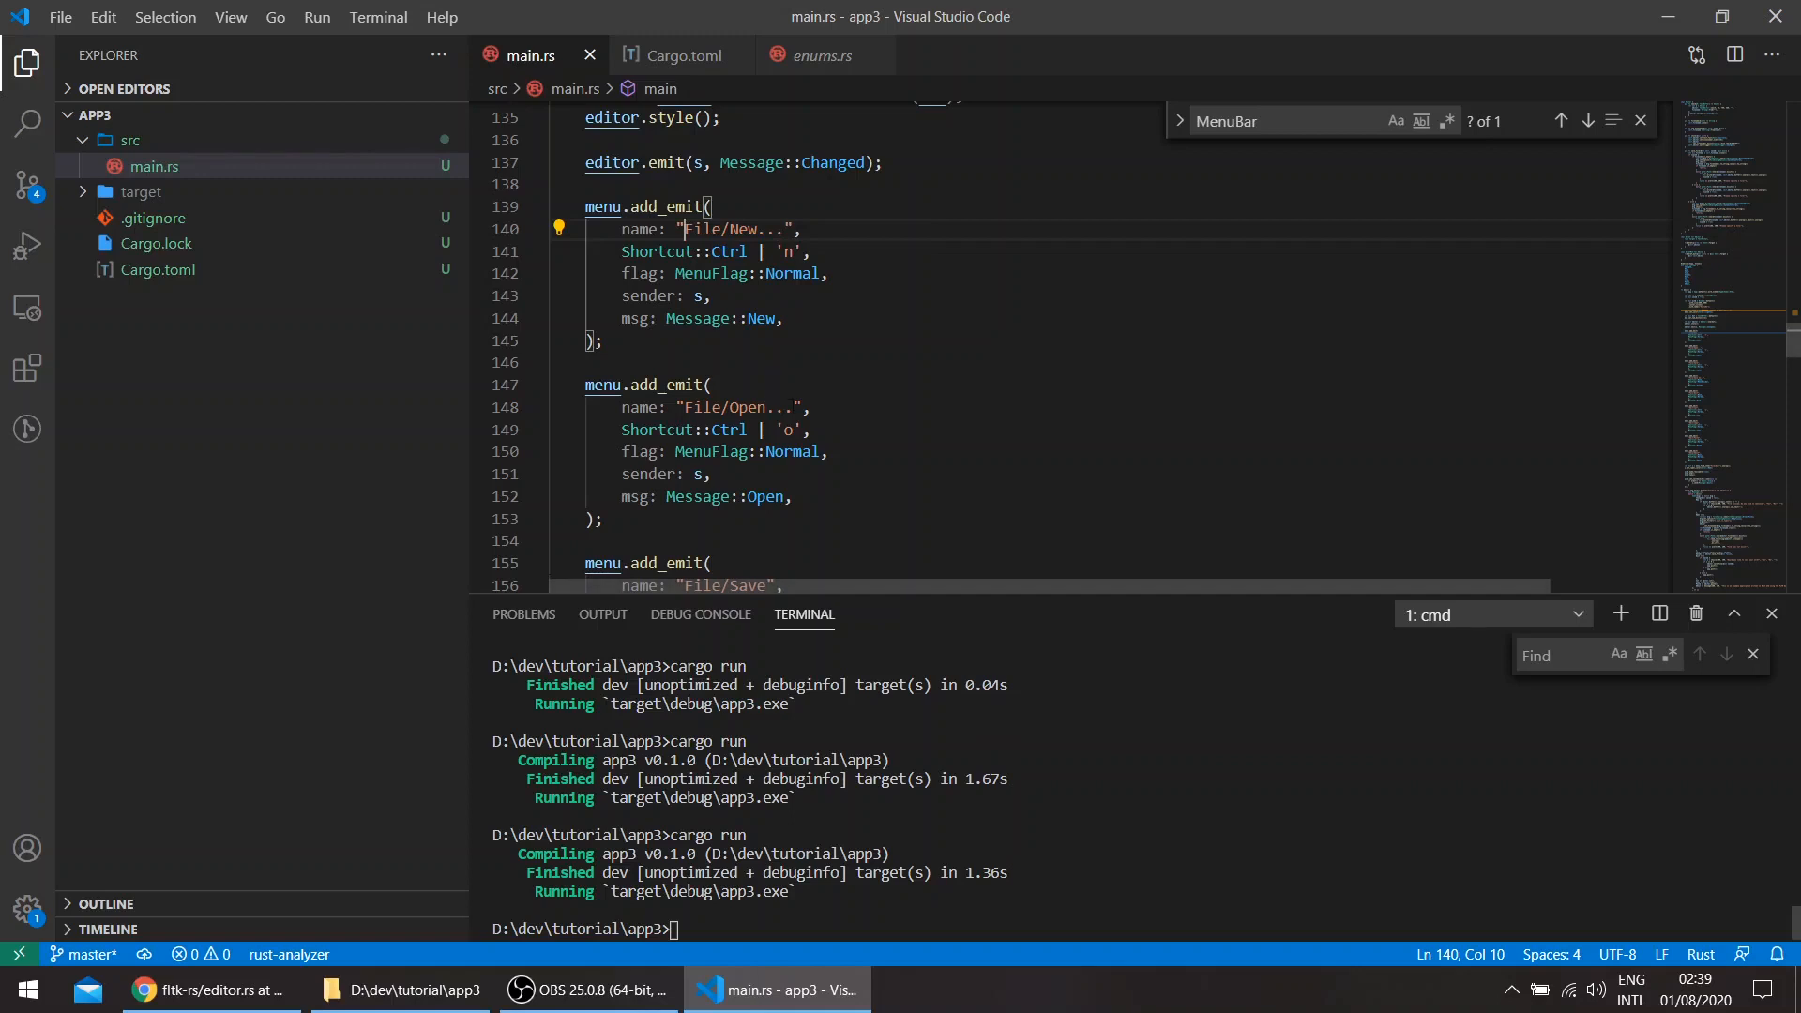
pyautogui.scroll(-3)
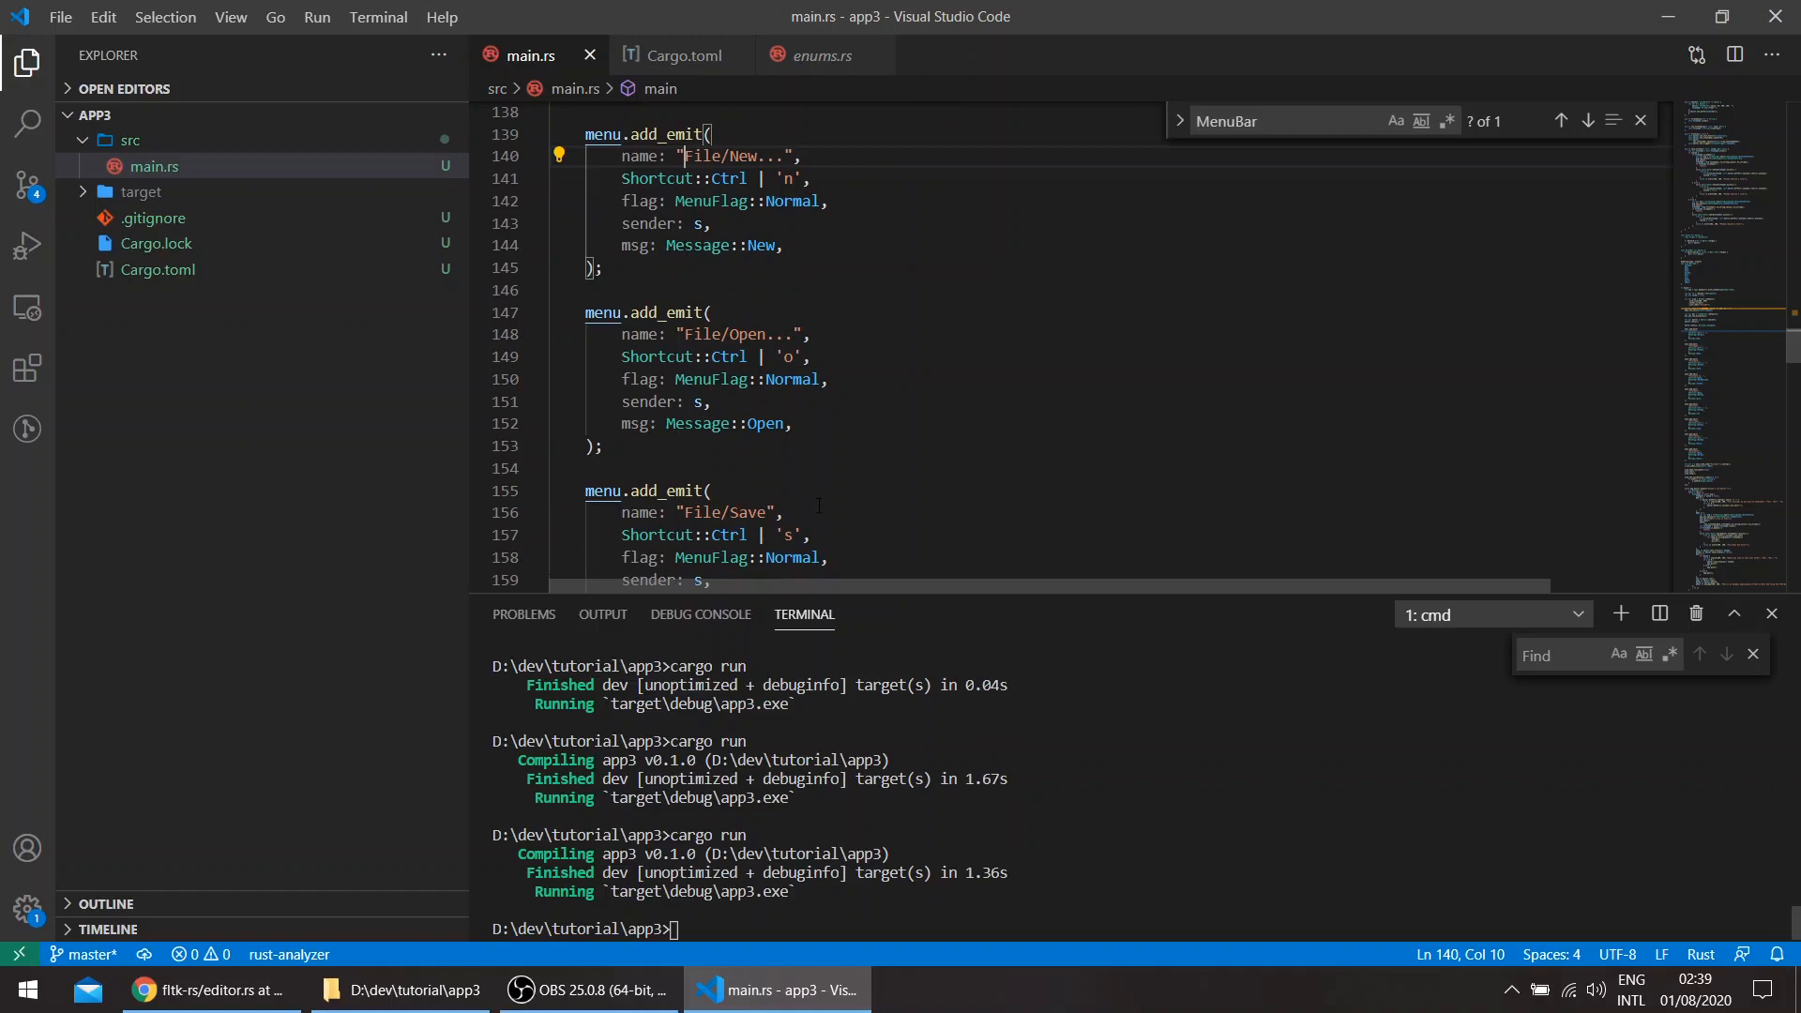
pyautogui.scroll(-3)
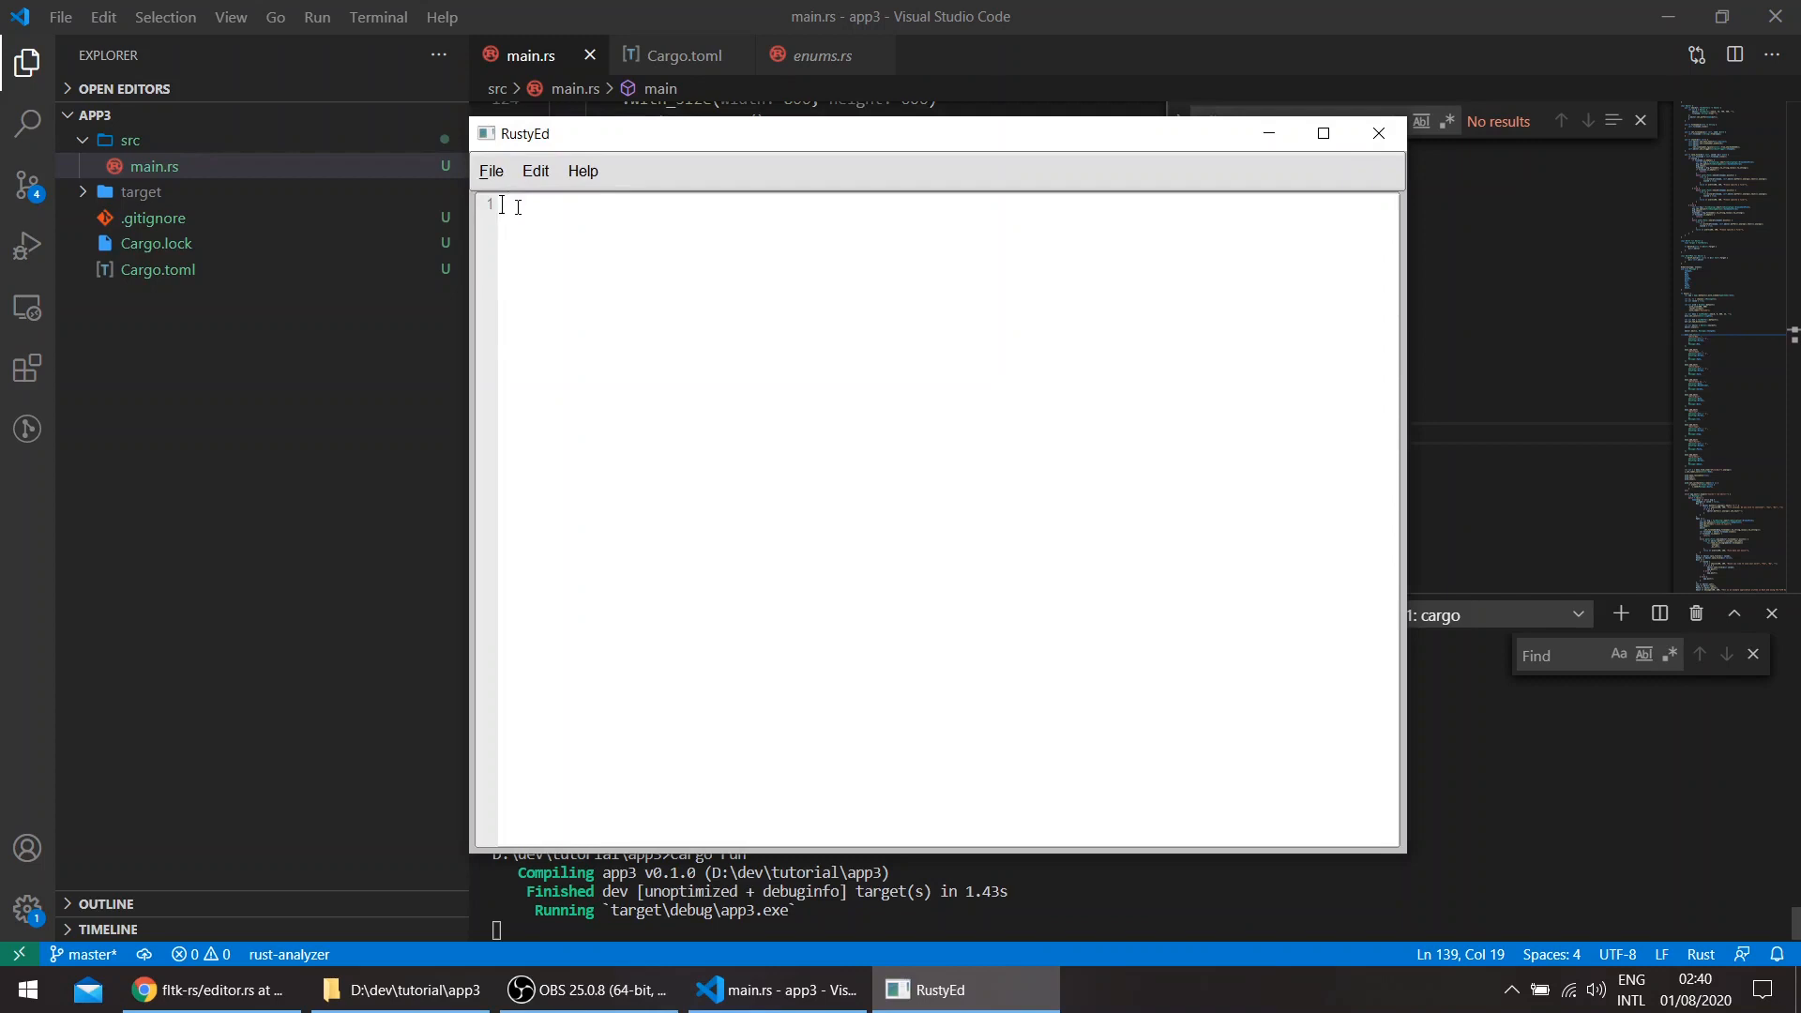
# - Open and dismiss the rebuilt RustyEd's File menu, then close the app
pyautogui.click(489, 170)
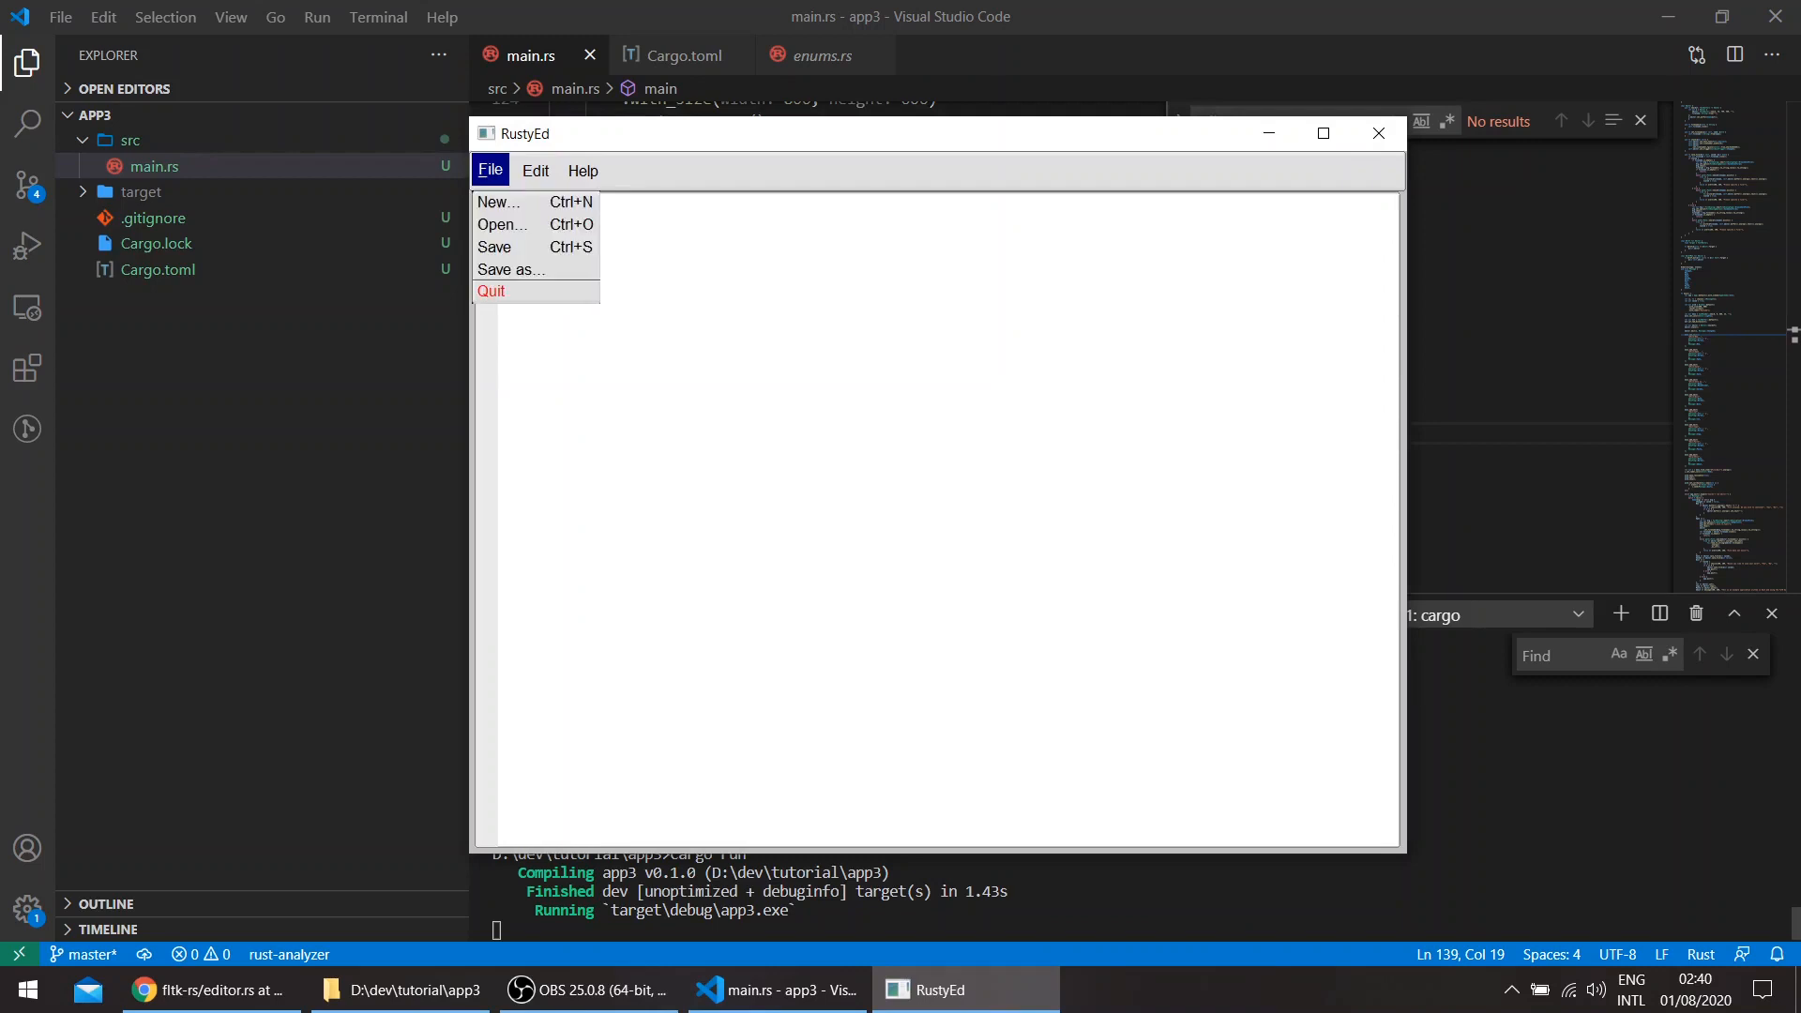
pyautogui.moveTo(495, 247)
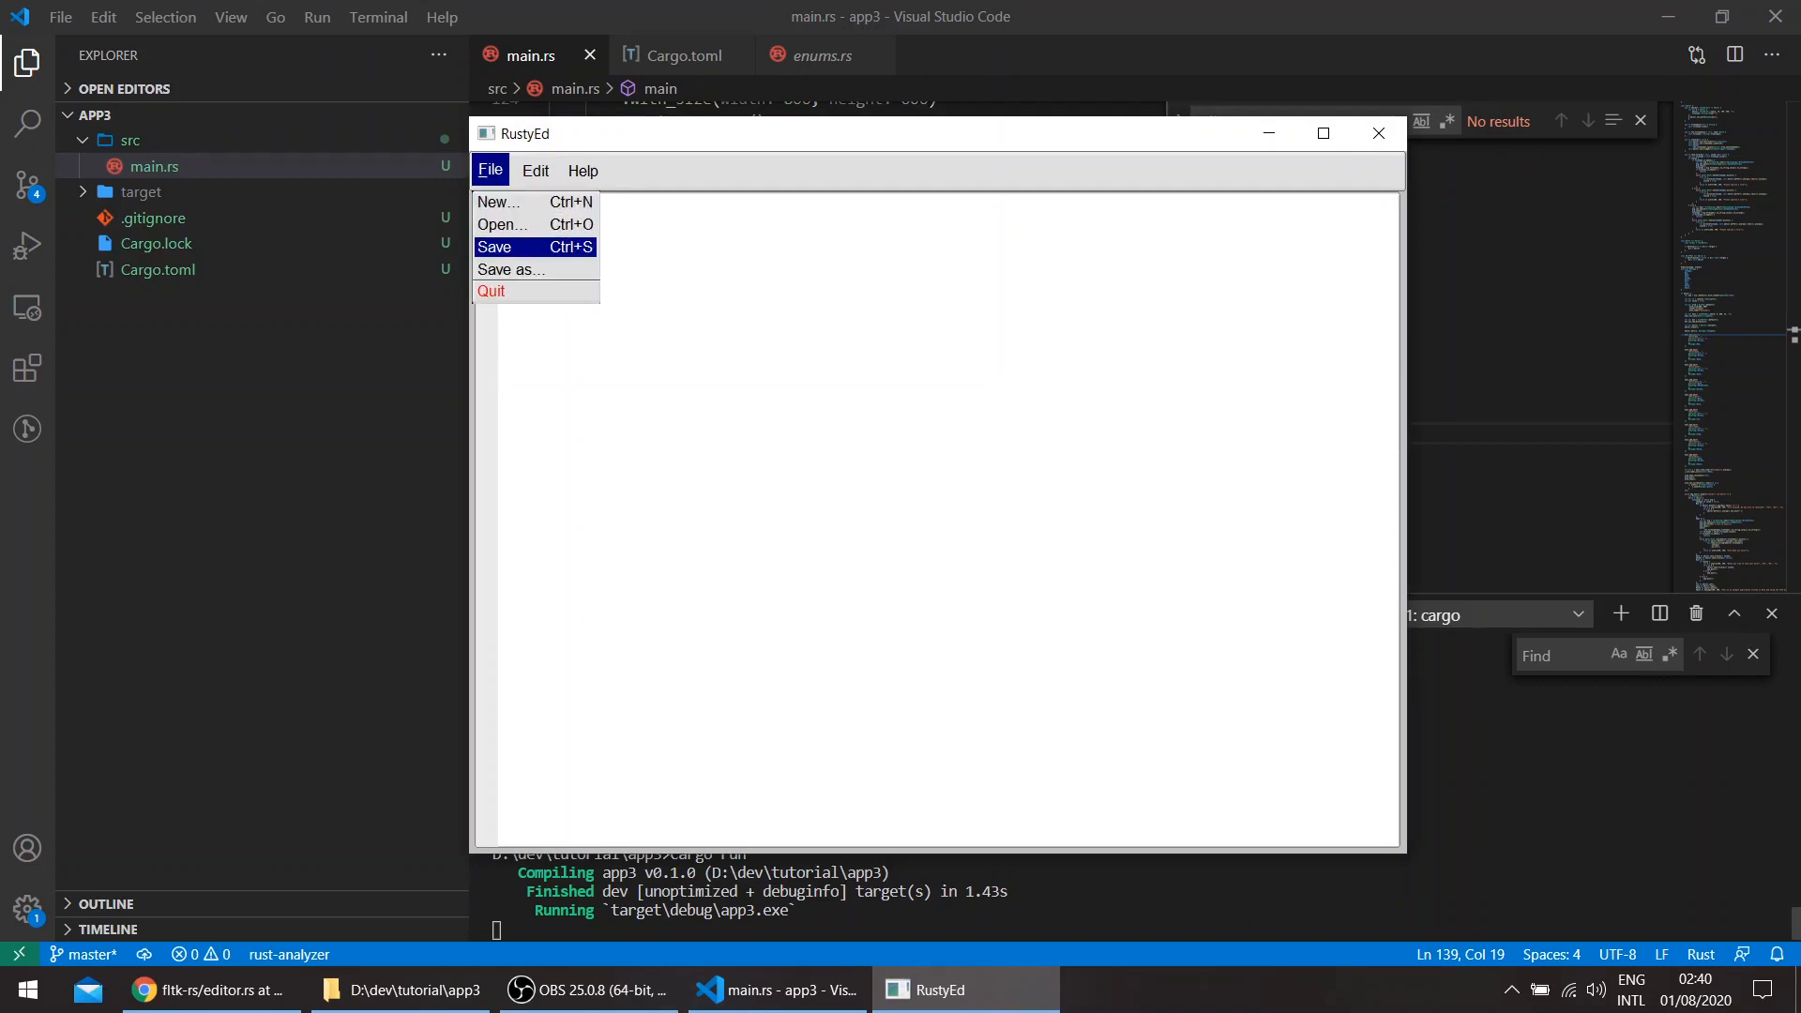
pyautogui.click(536, 170)
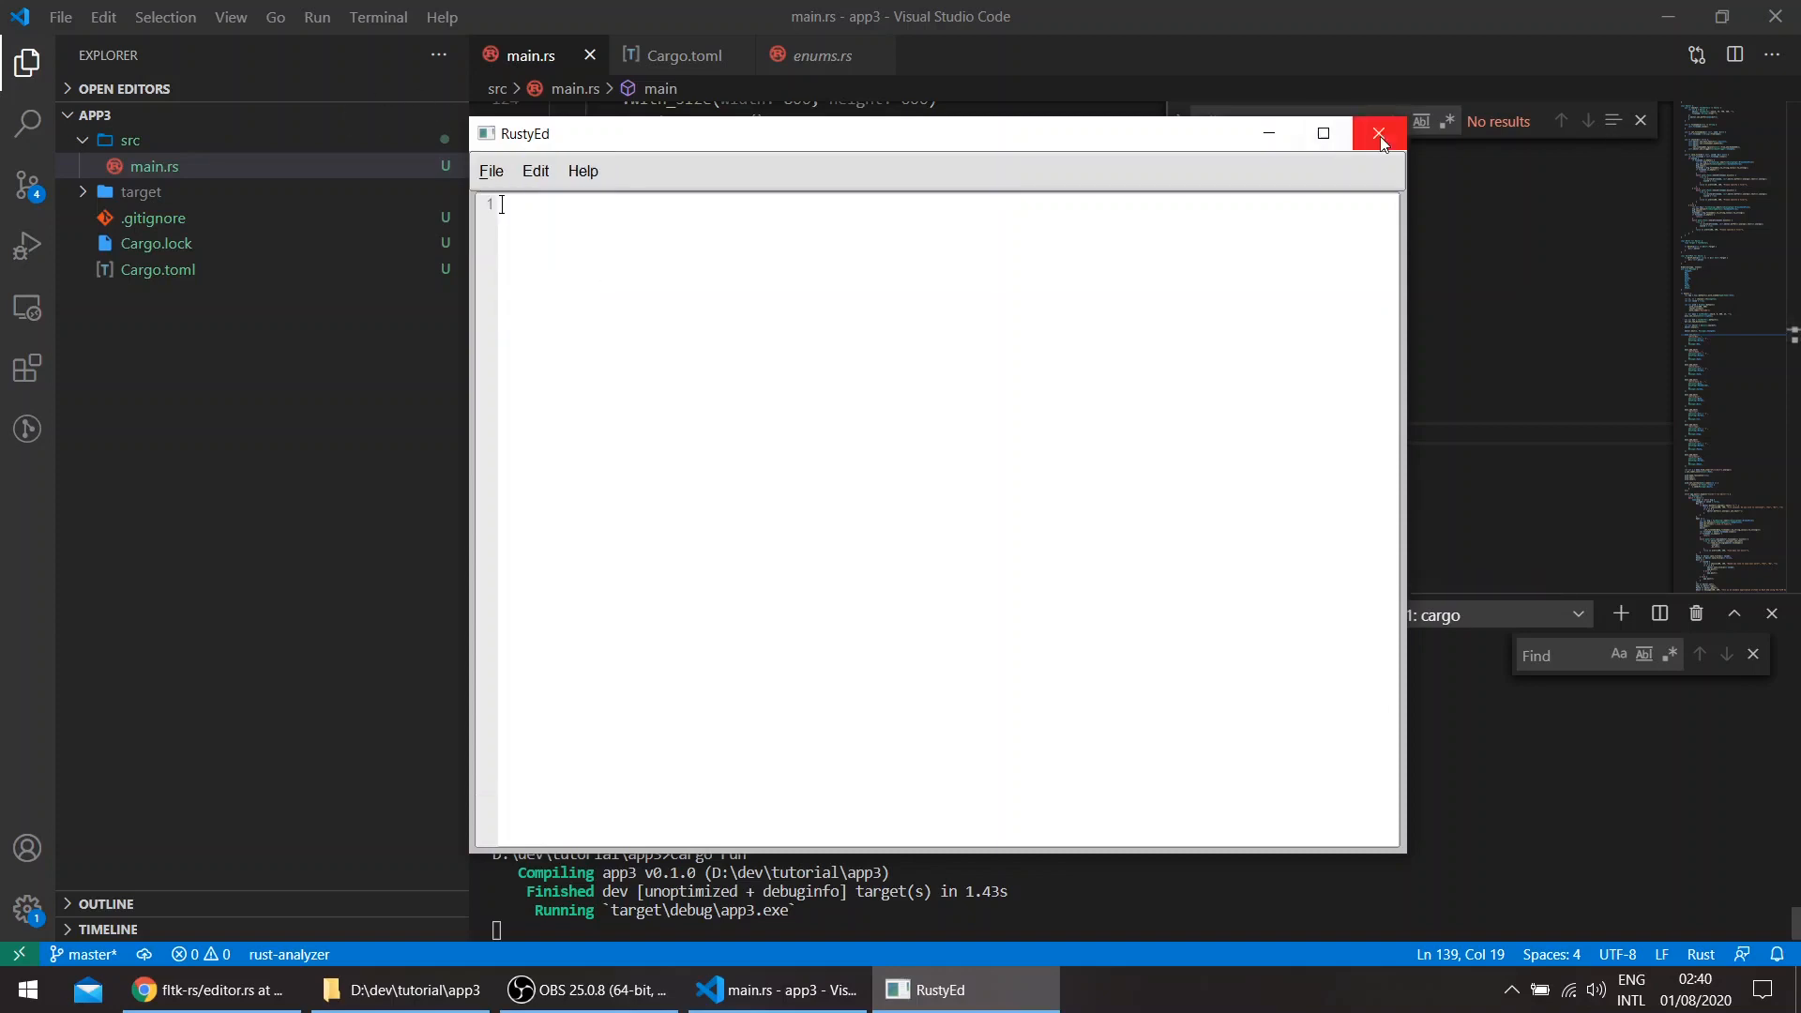
pyautogui.click(1380, 134)
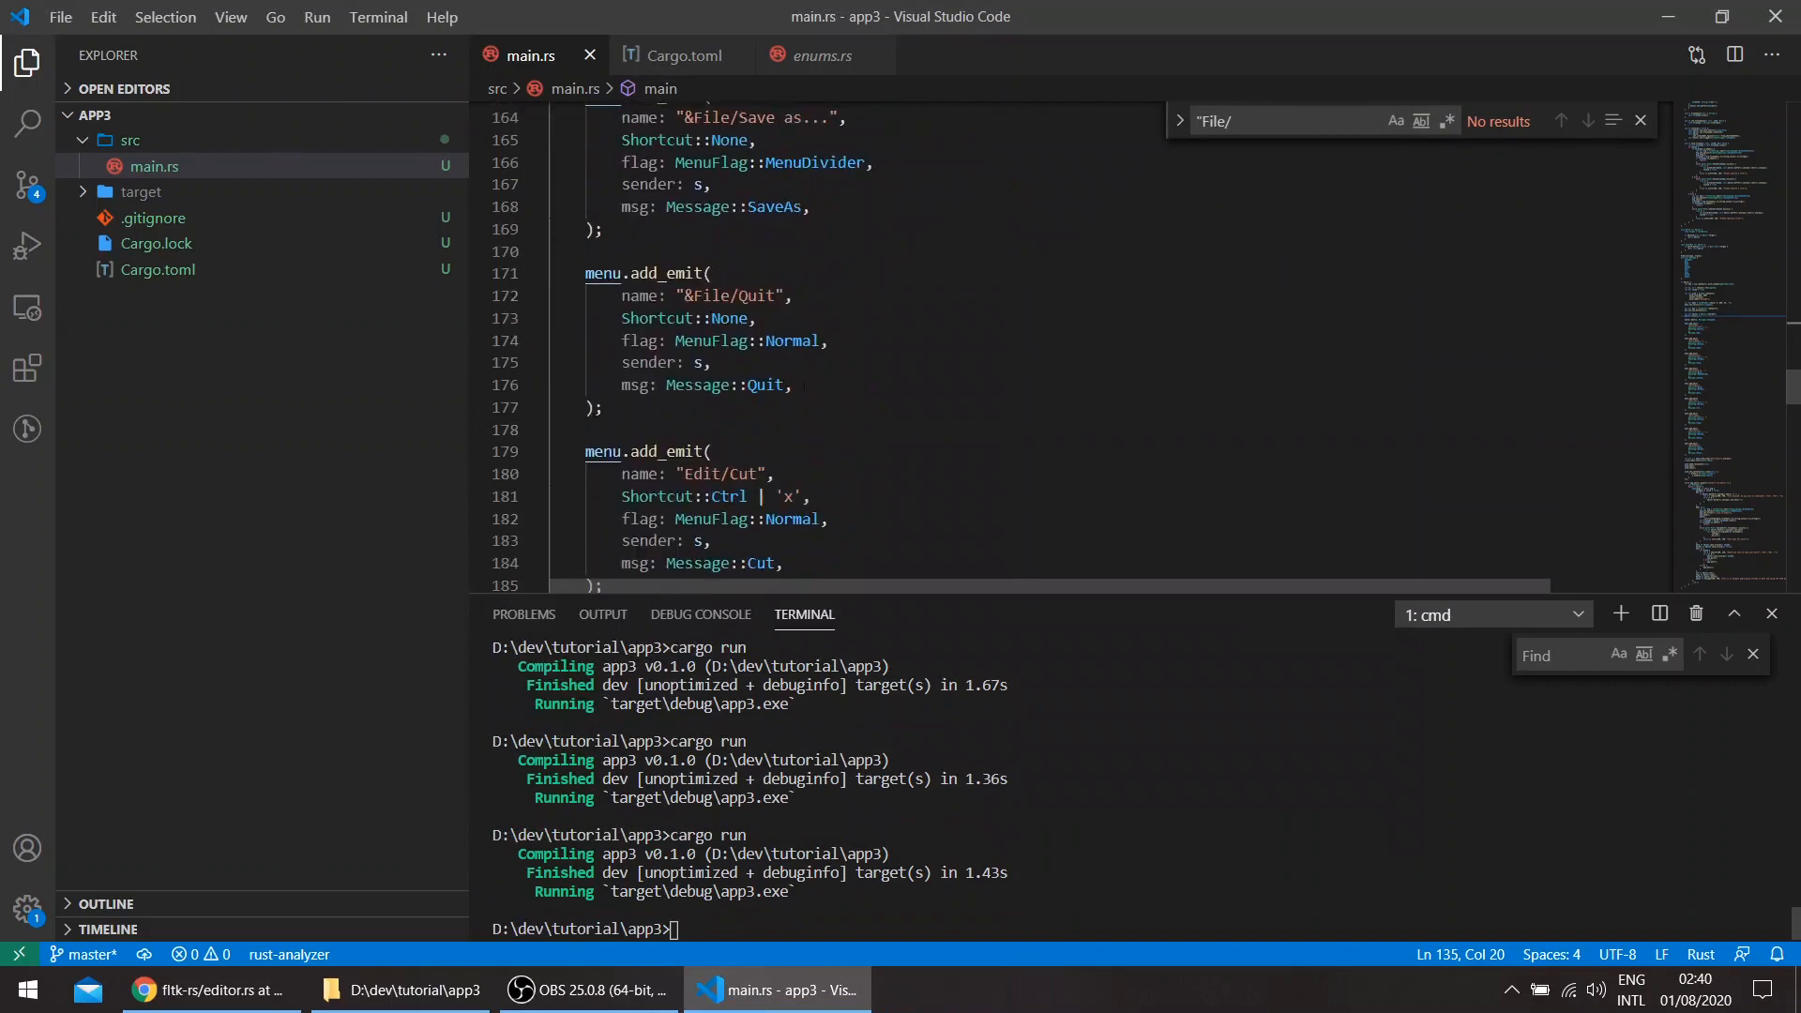
# - Search for the Edit/ entries, then check the relaunched RustyEd's File and Help menus and close it
pyautogui.scroll(-3)
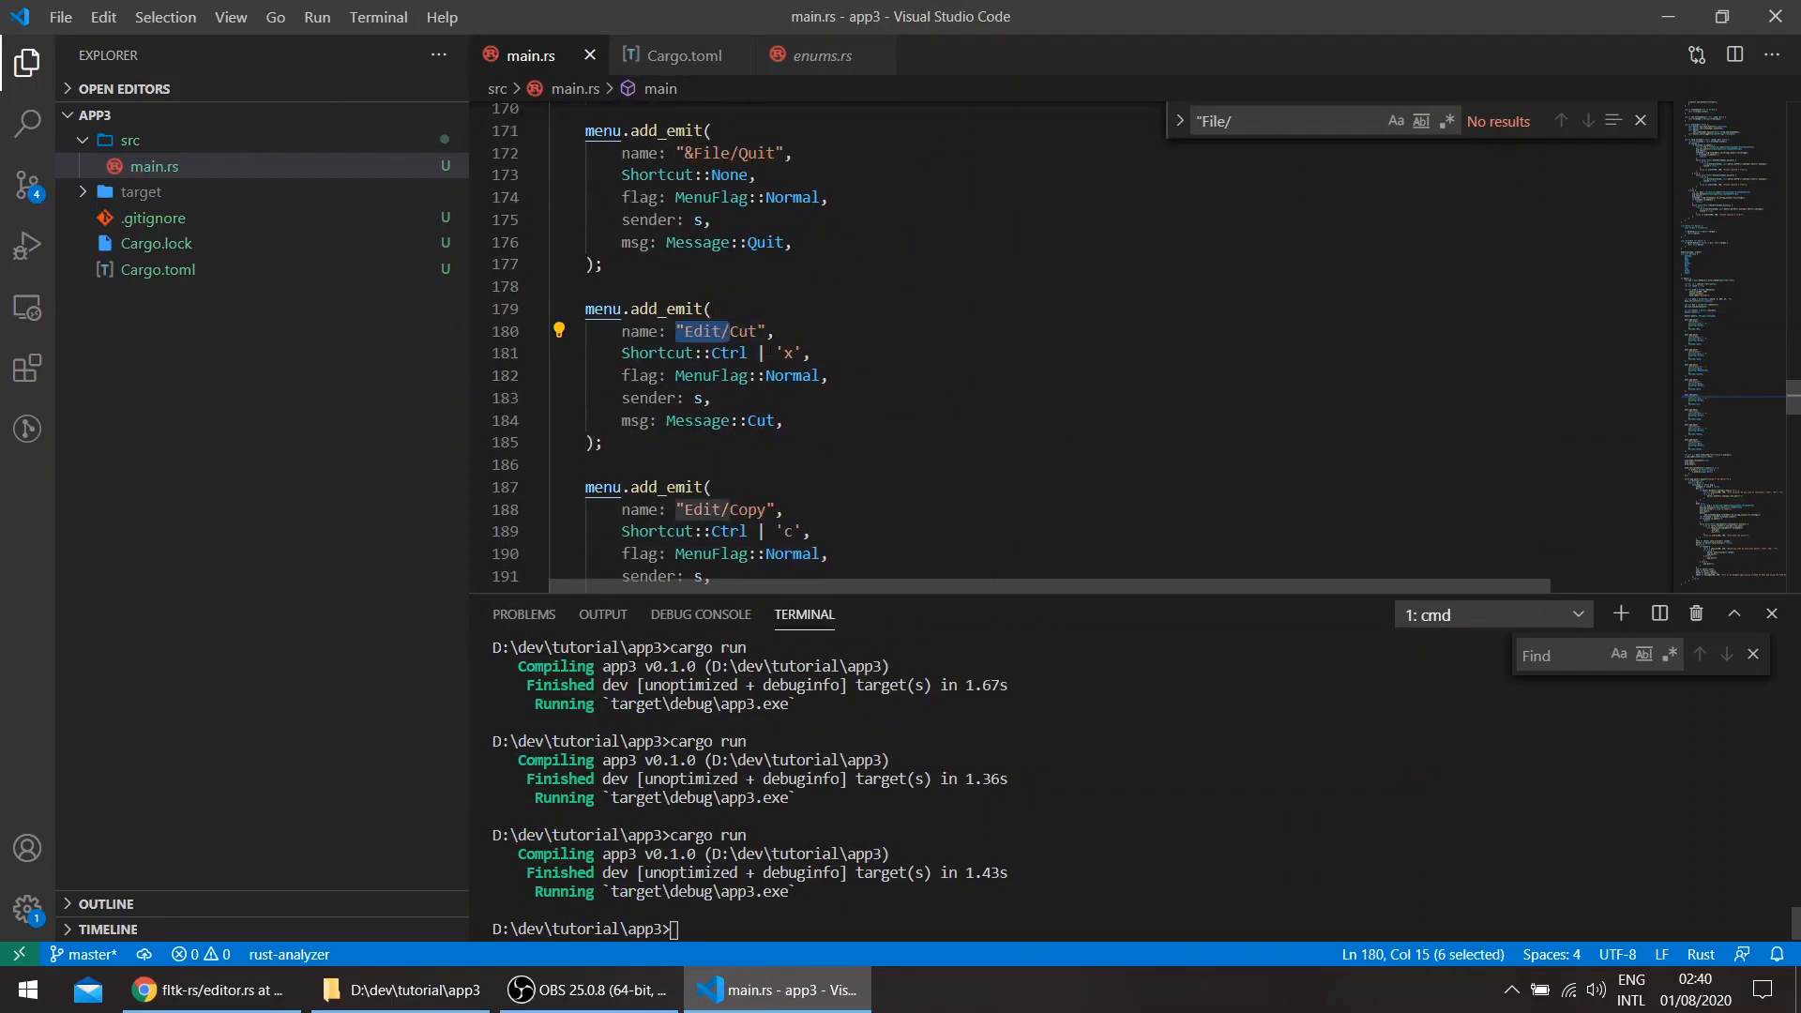
pyautogui.write('Edit/')
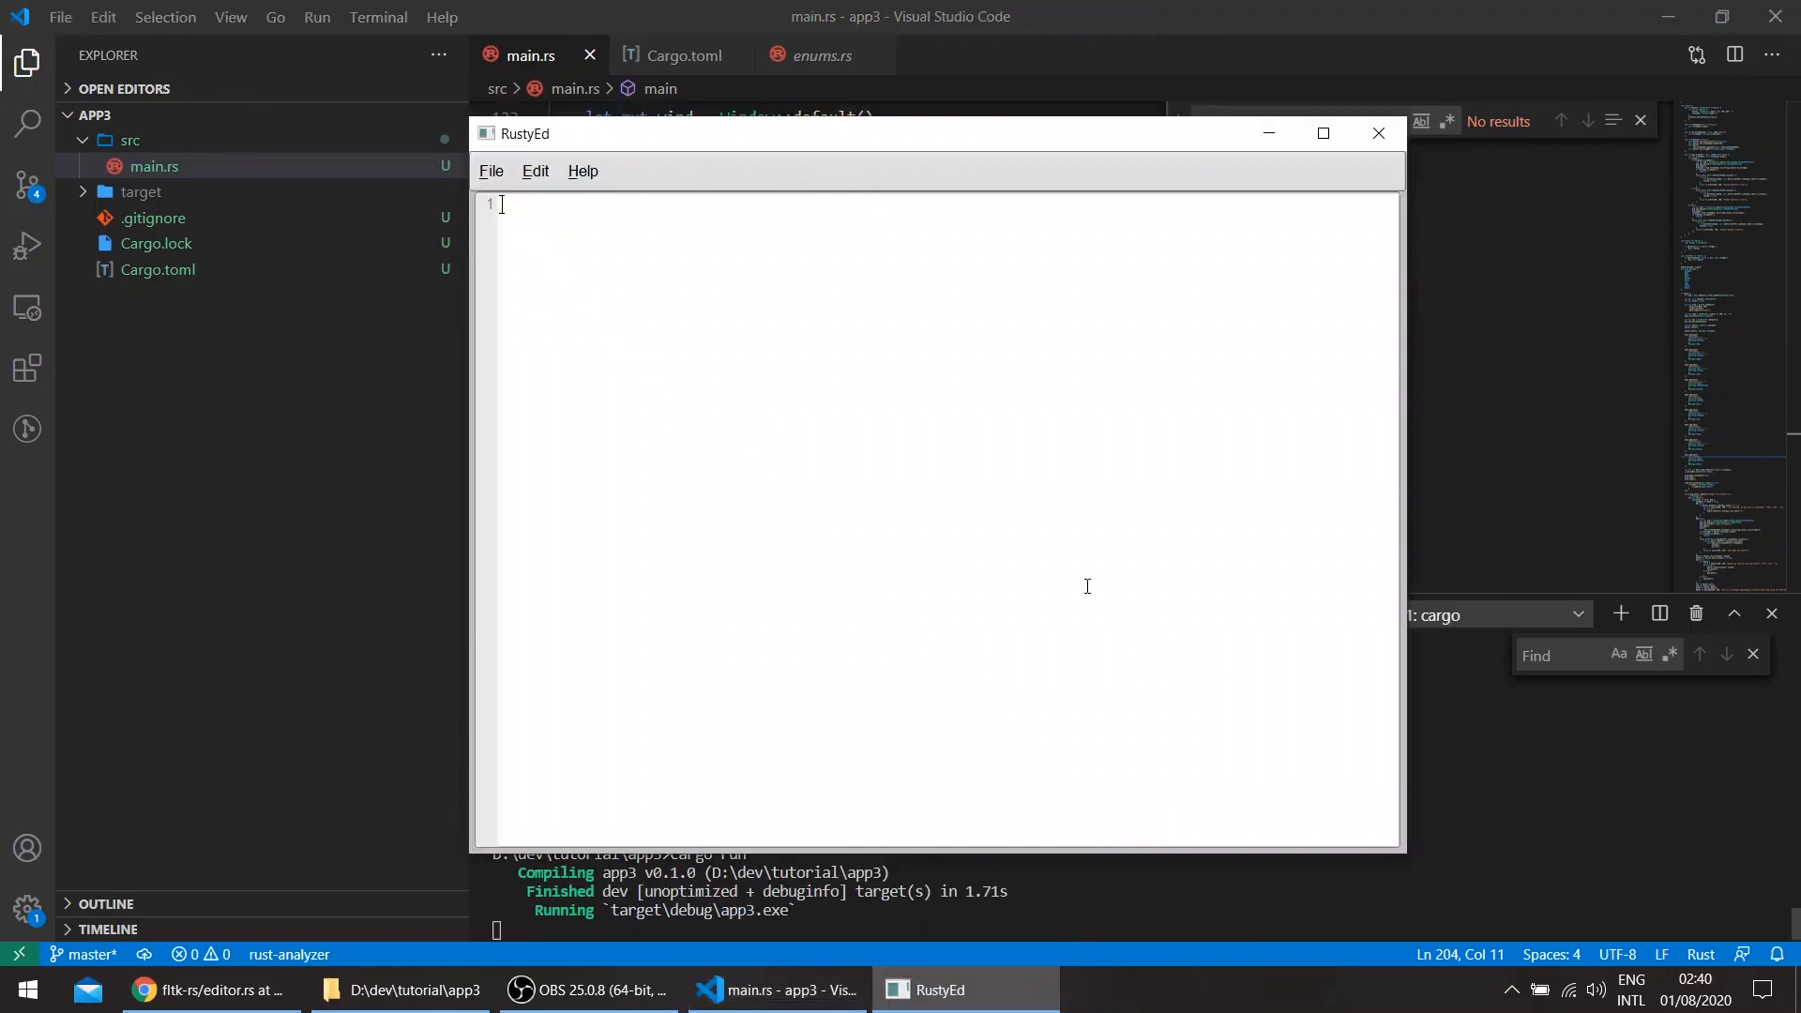
pyautogui.click(490, 171)
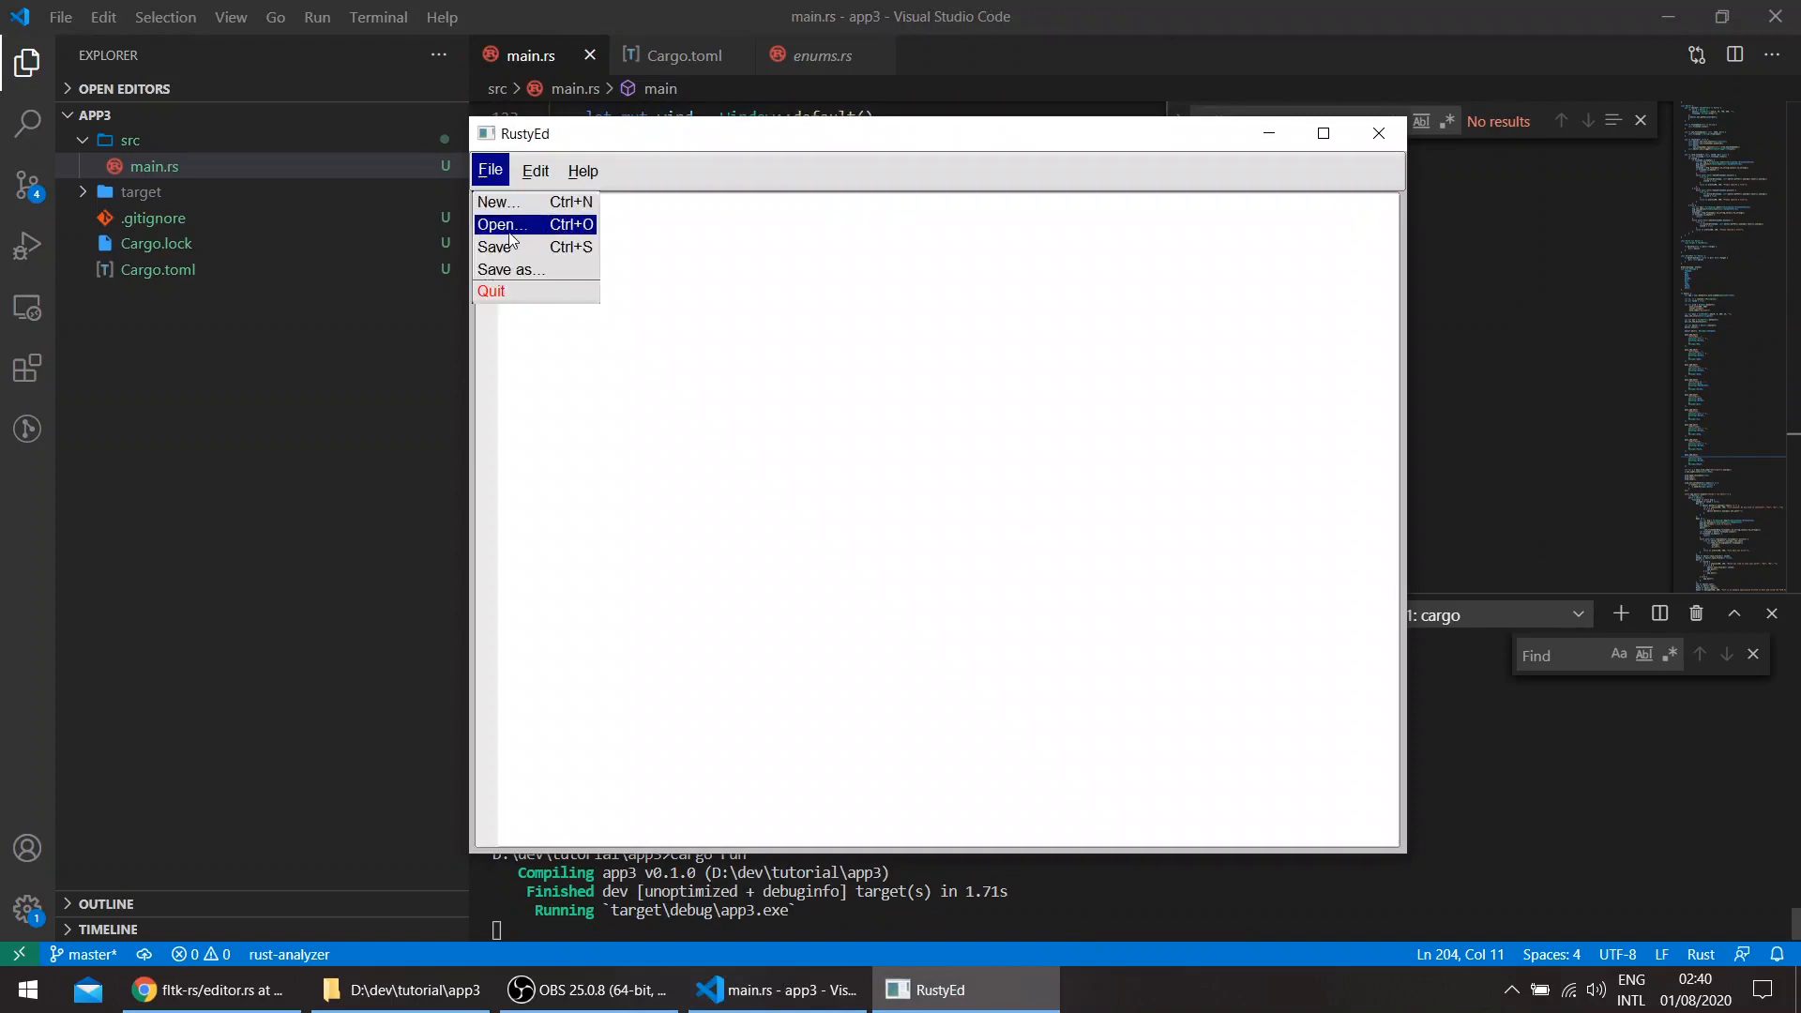
pyautogui.moveTo(500, 195)
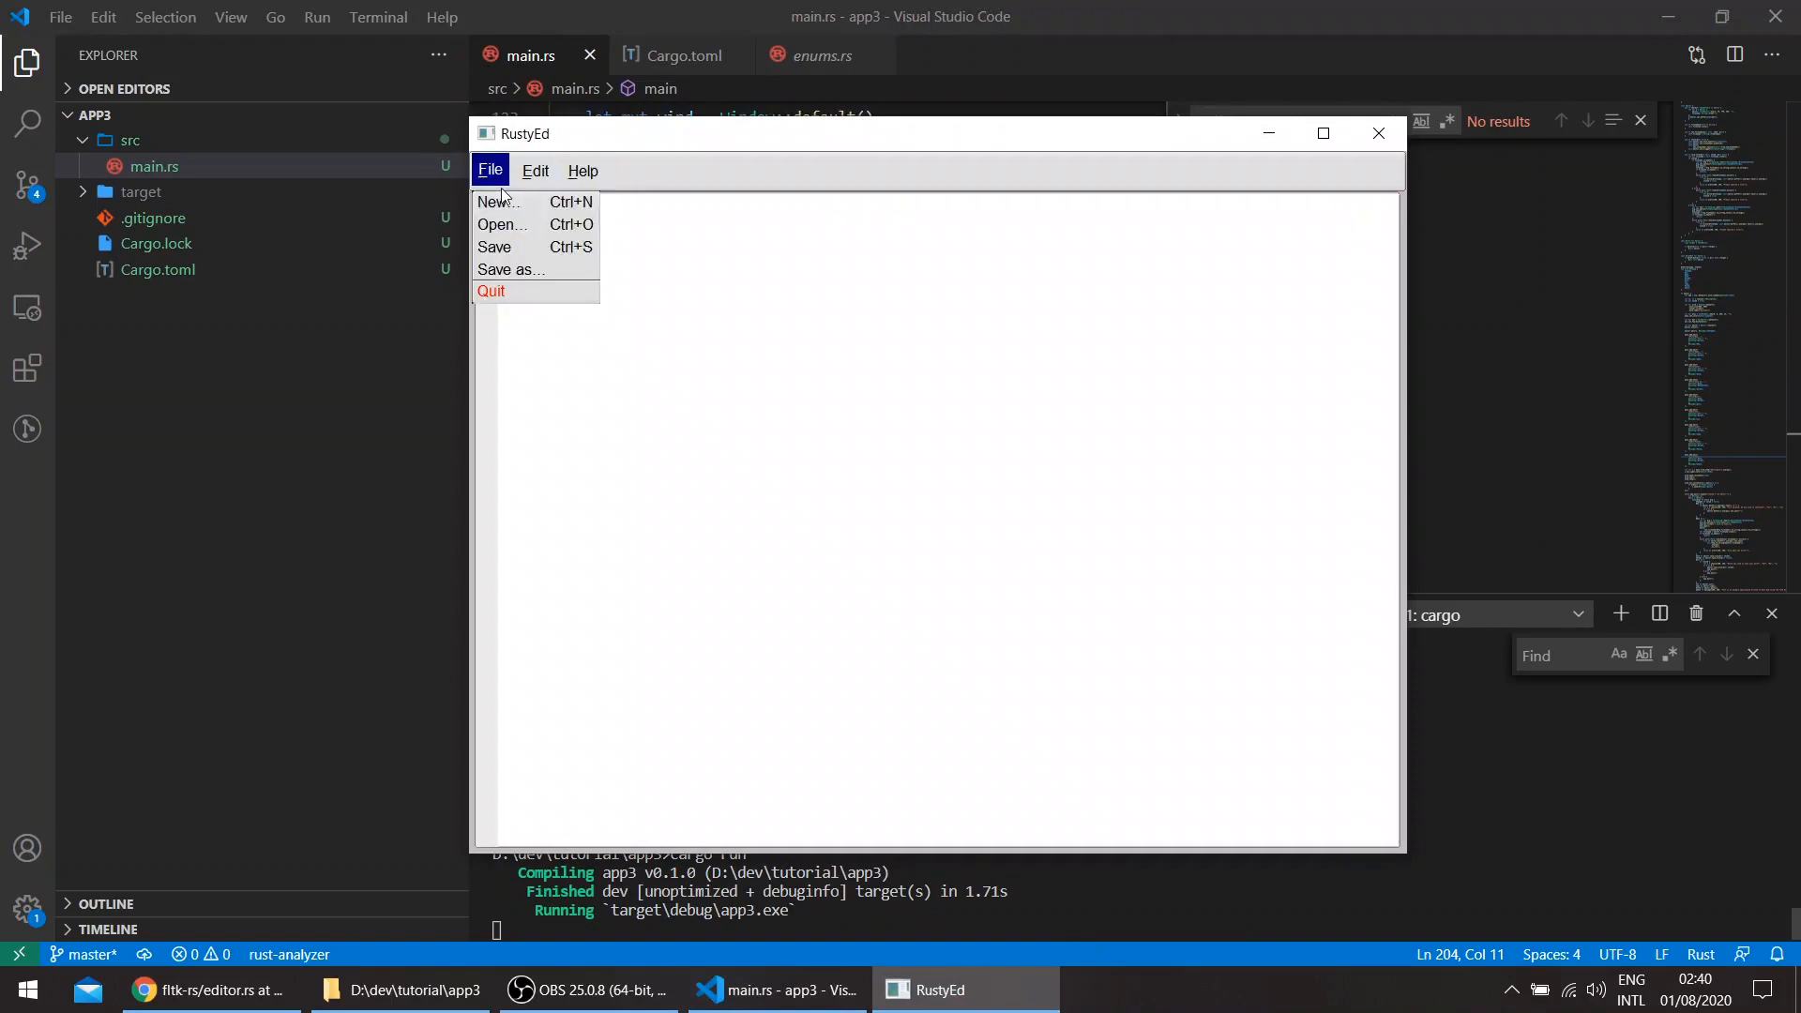
pyautogui.click(582, 170)
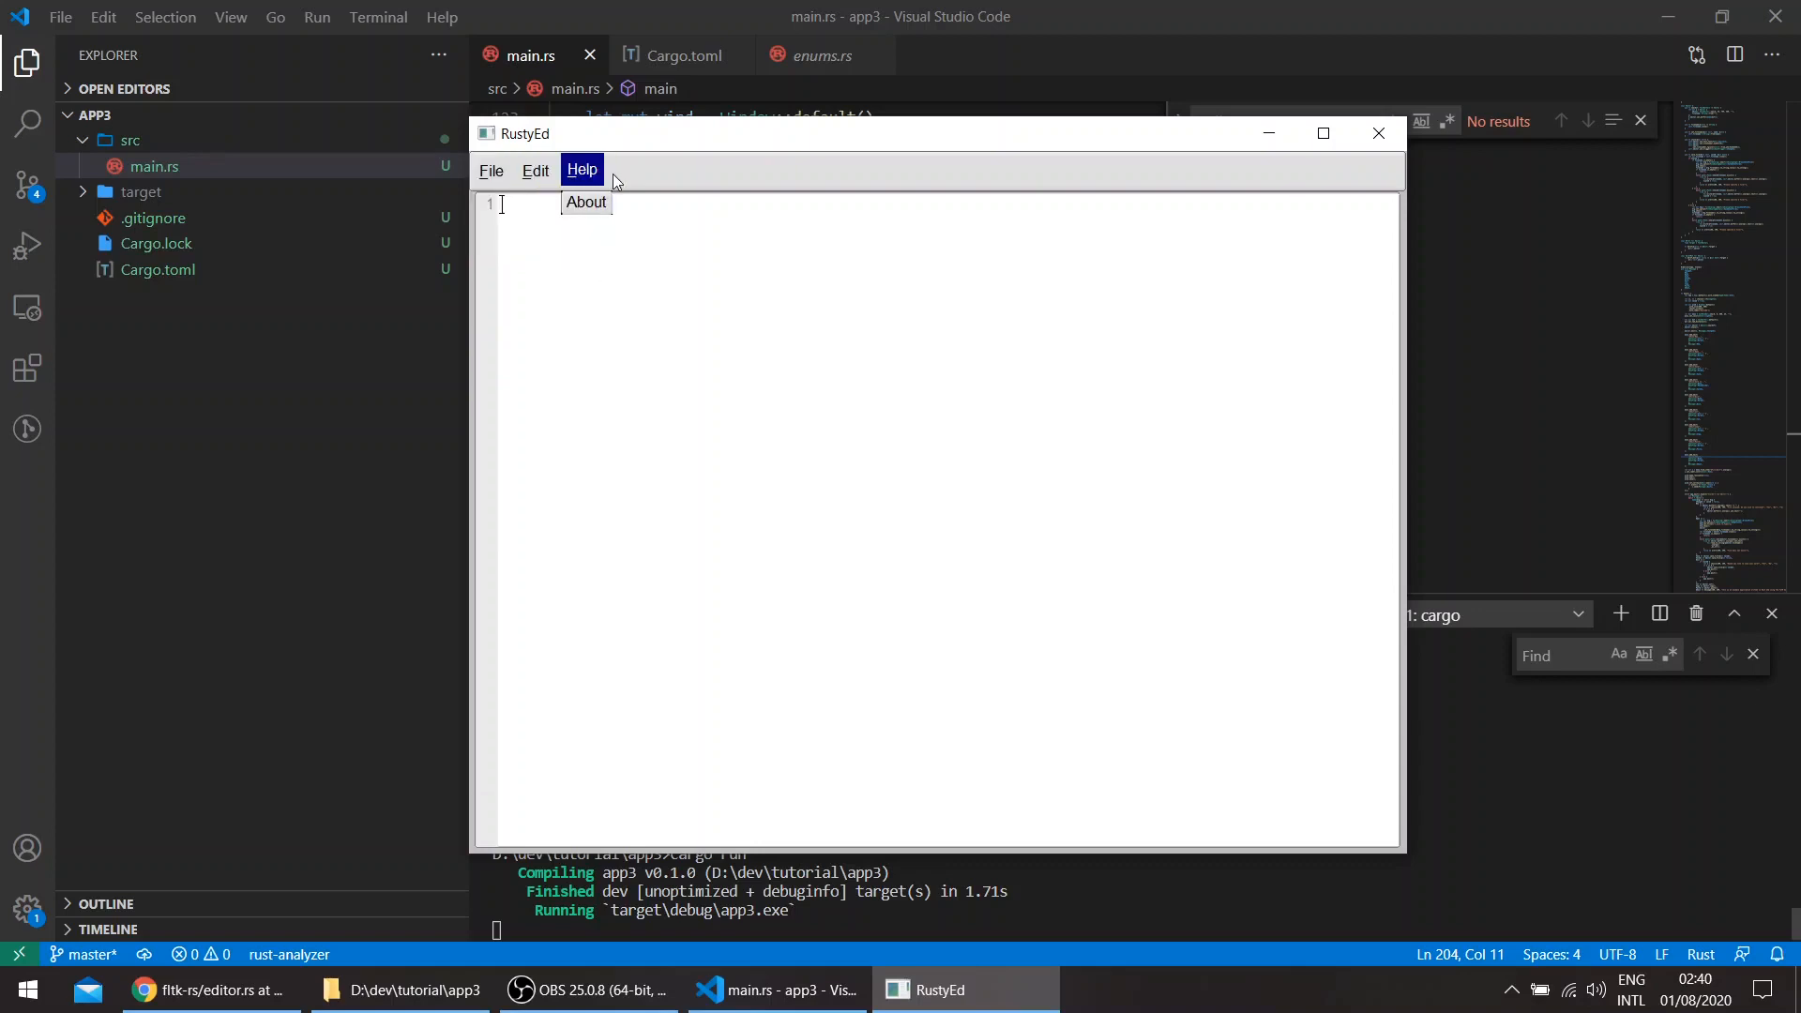
pyautogui.moveTo(1378, 134)
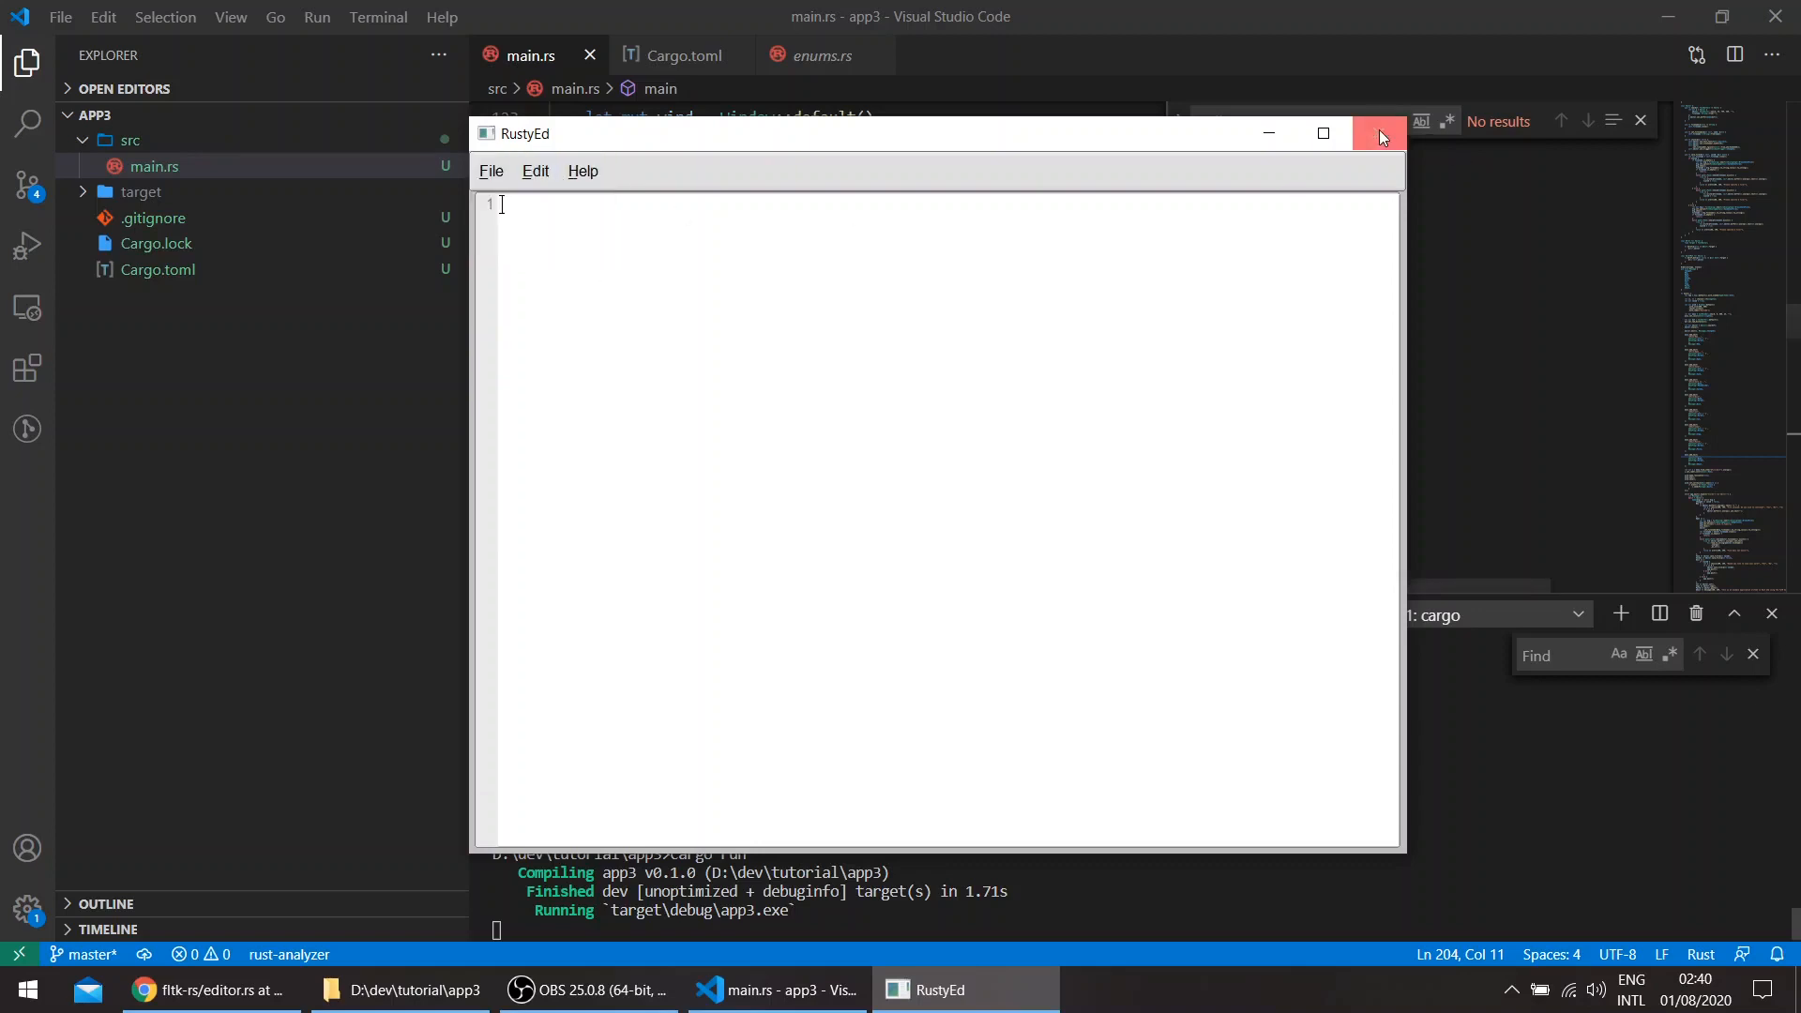
pyautogui.click(1380, 133)
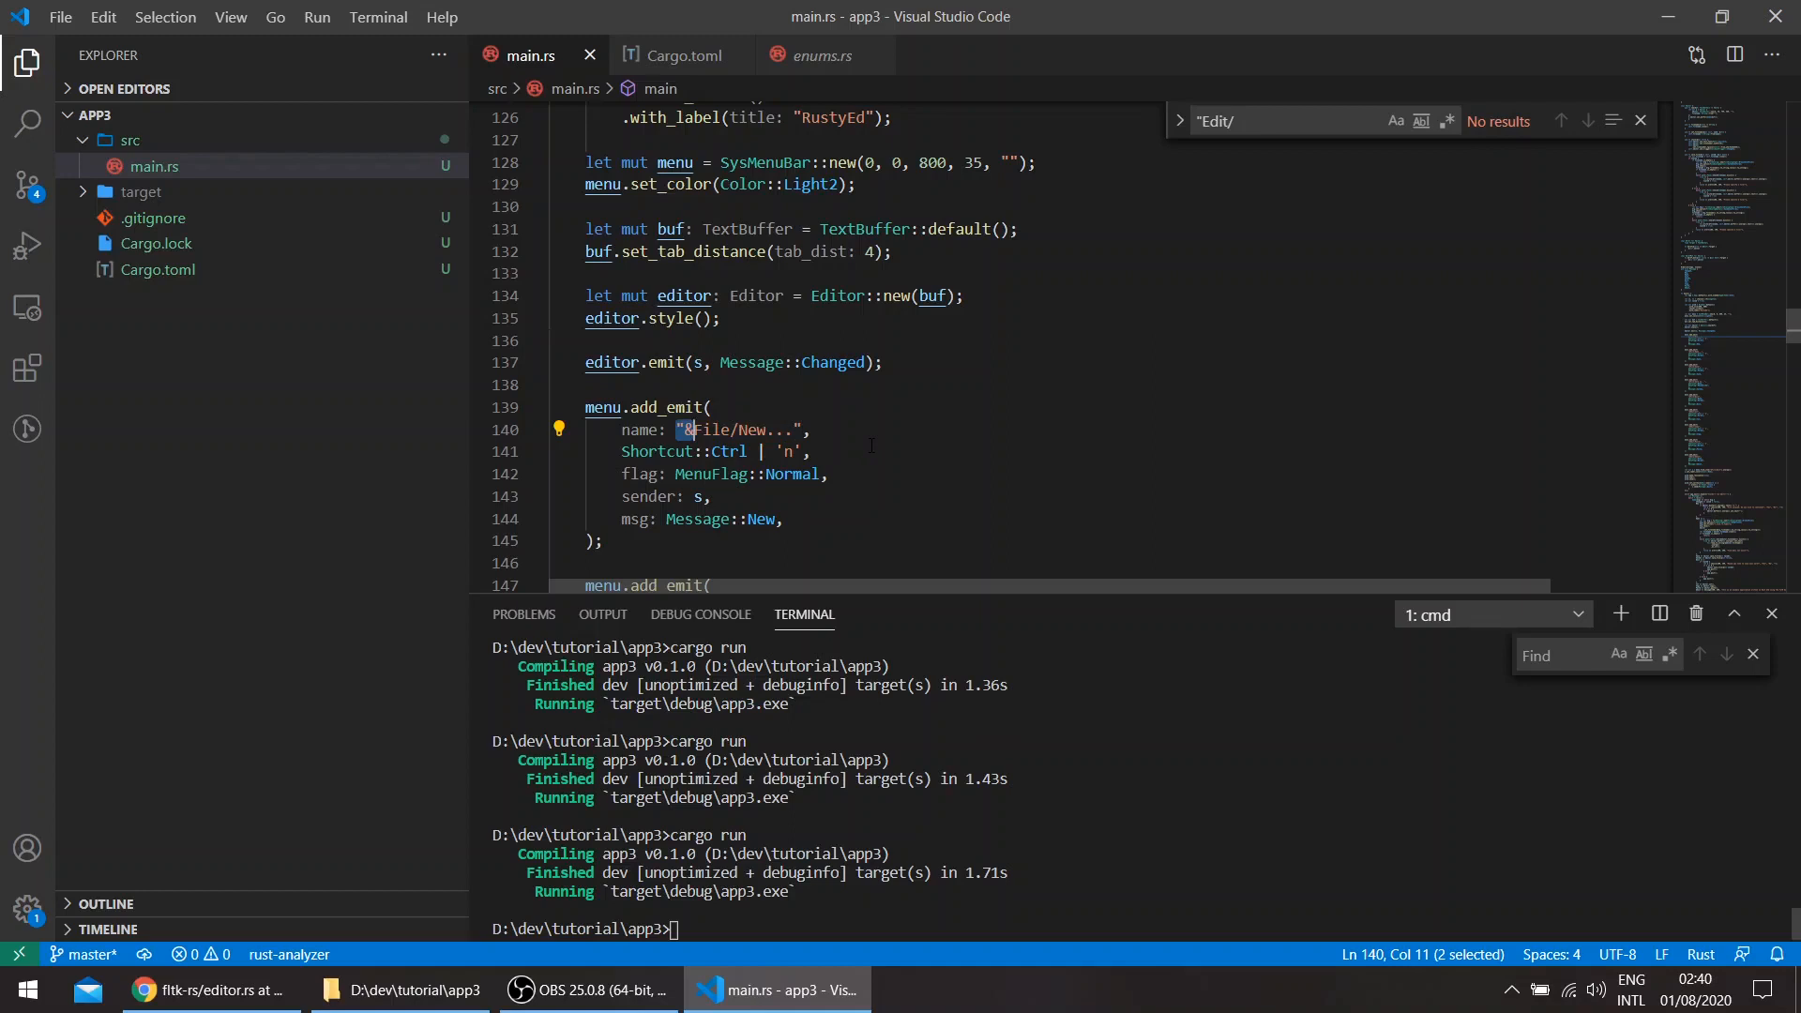
# - Append \t to every "& menu item name and fix the find_item("&File/Quit\t") lookup on line 211
pyautogui.write('&')
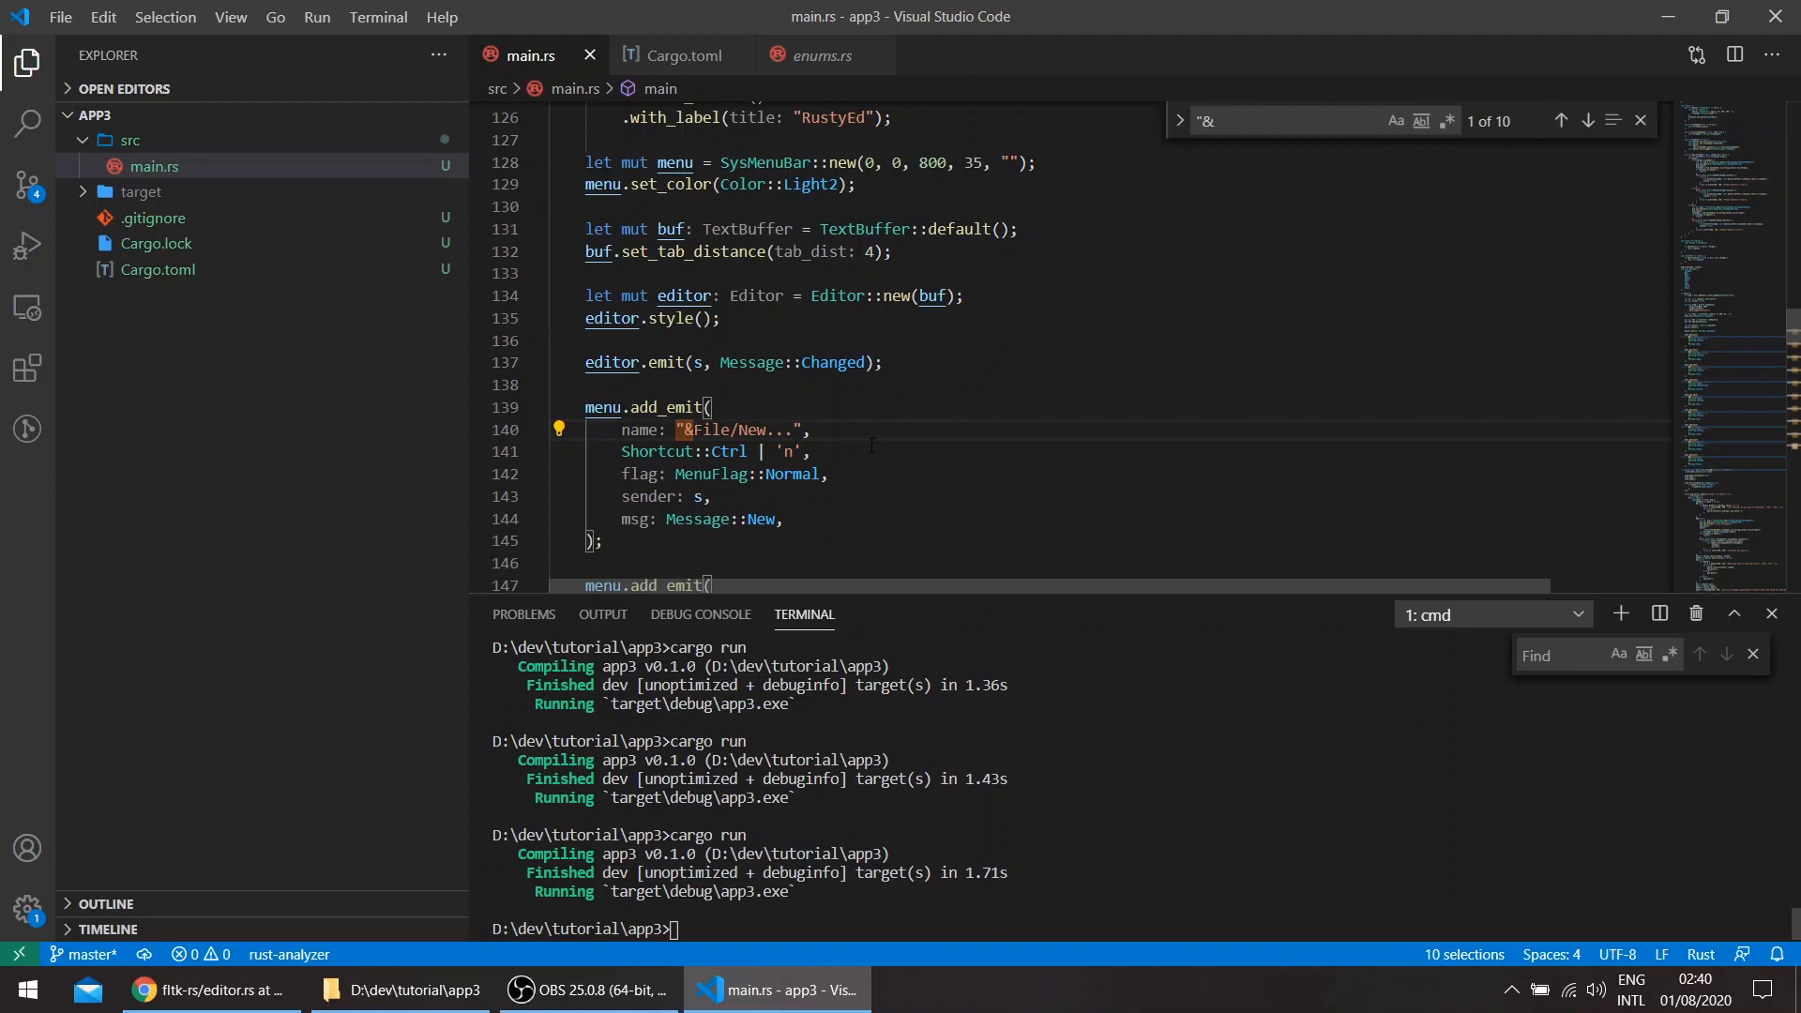
pyautogui.write('\\t')
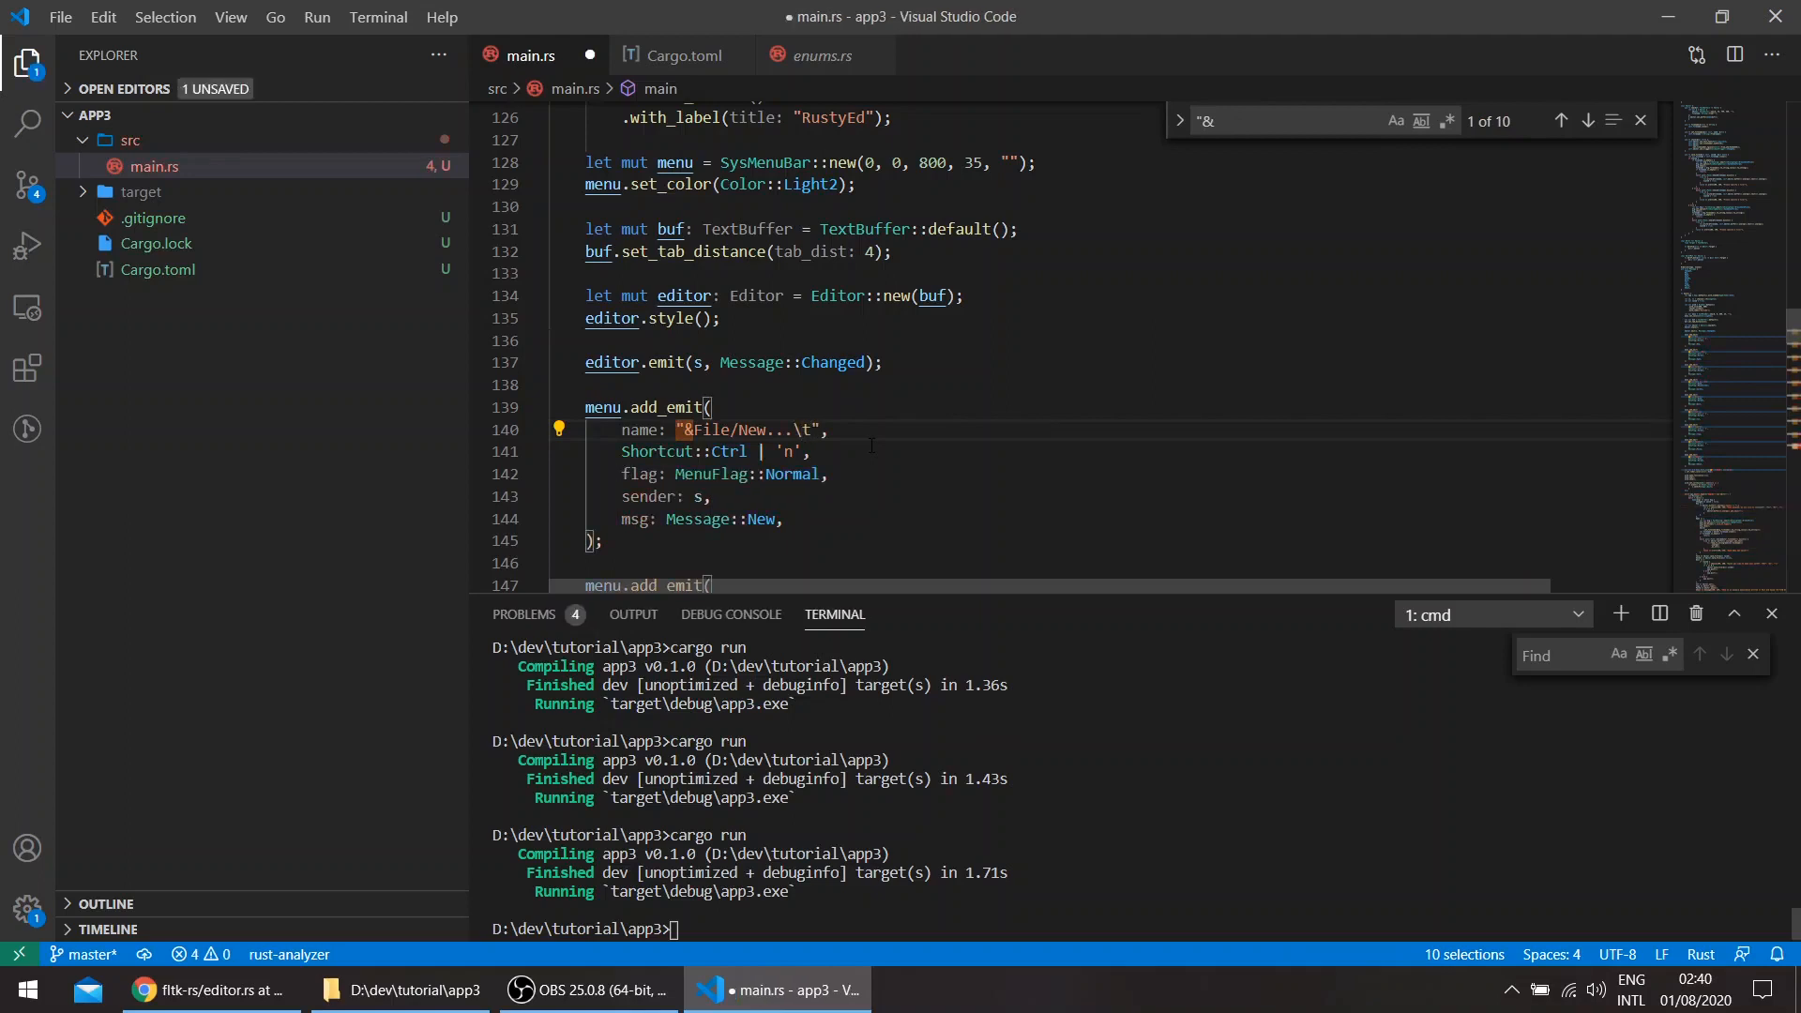
pyautogui.moveTo(933, 465)
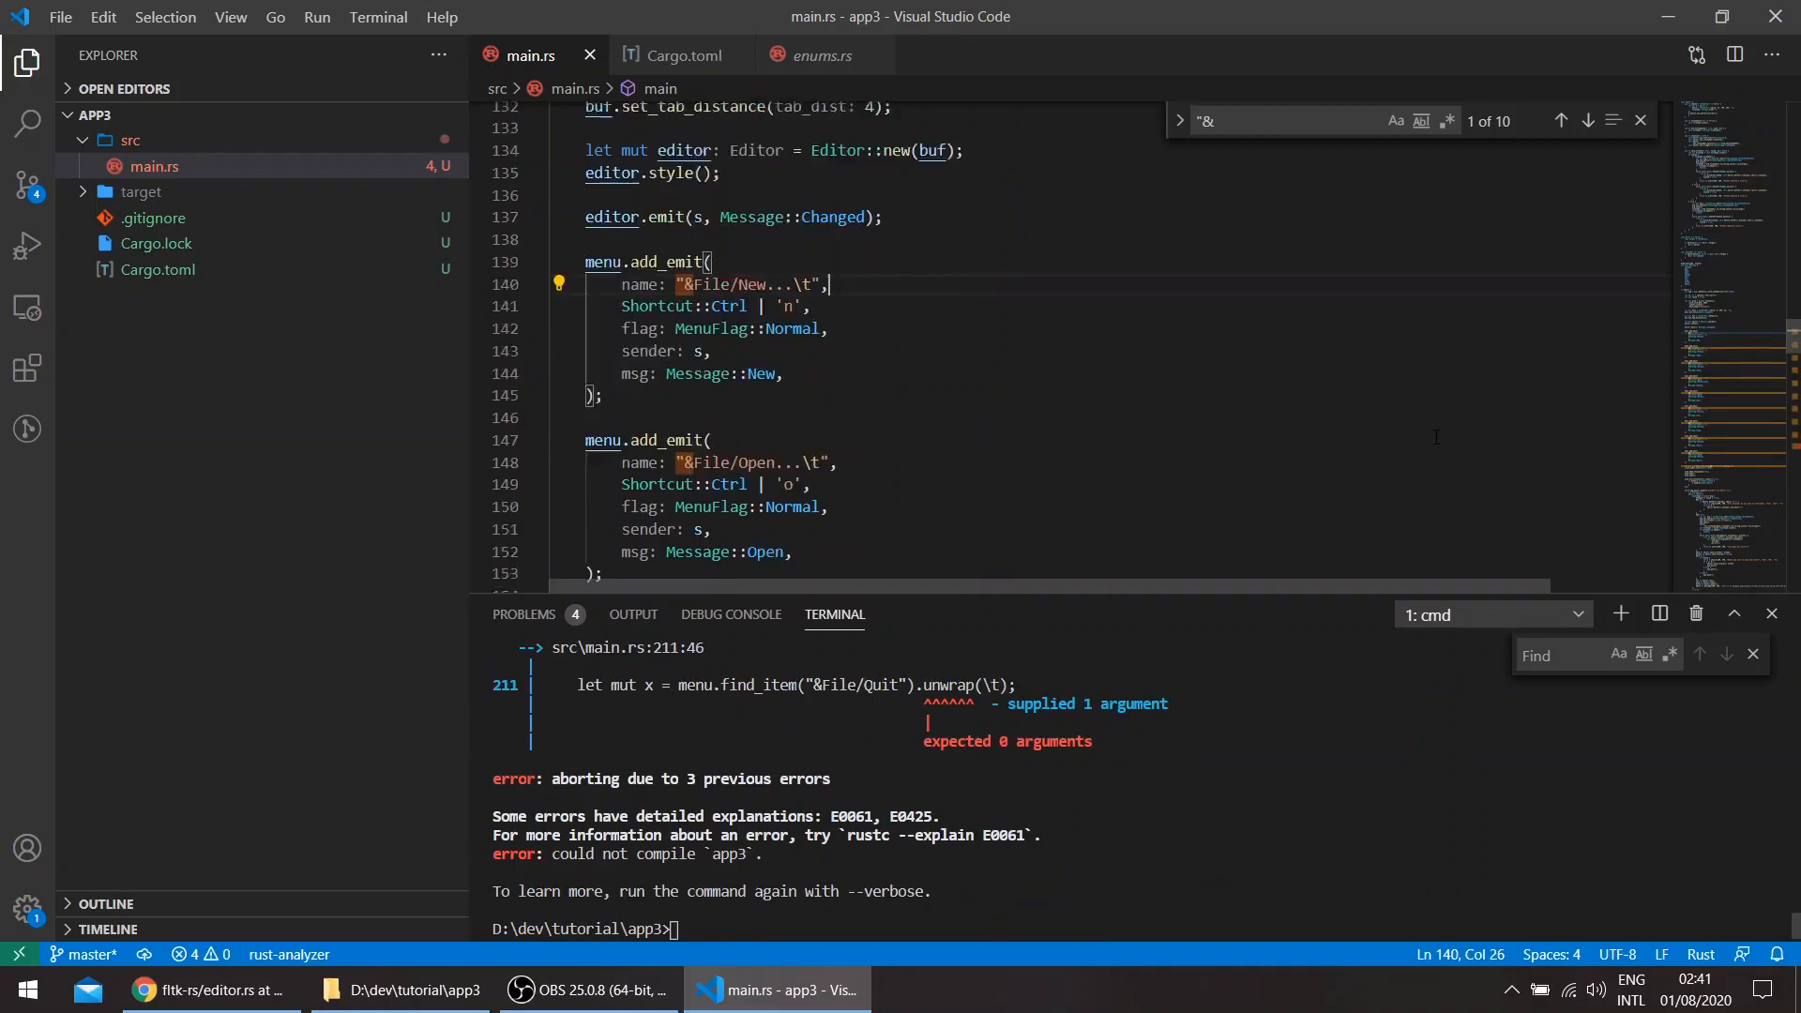
pyautogui.scroll(-3)
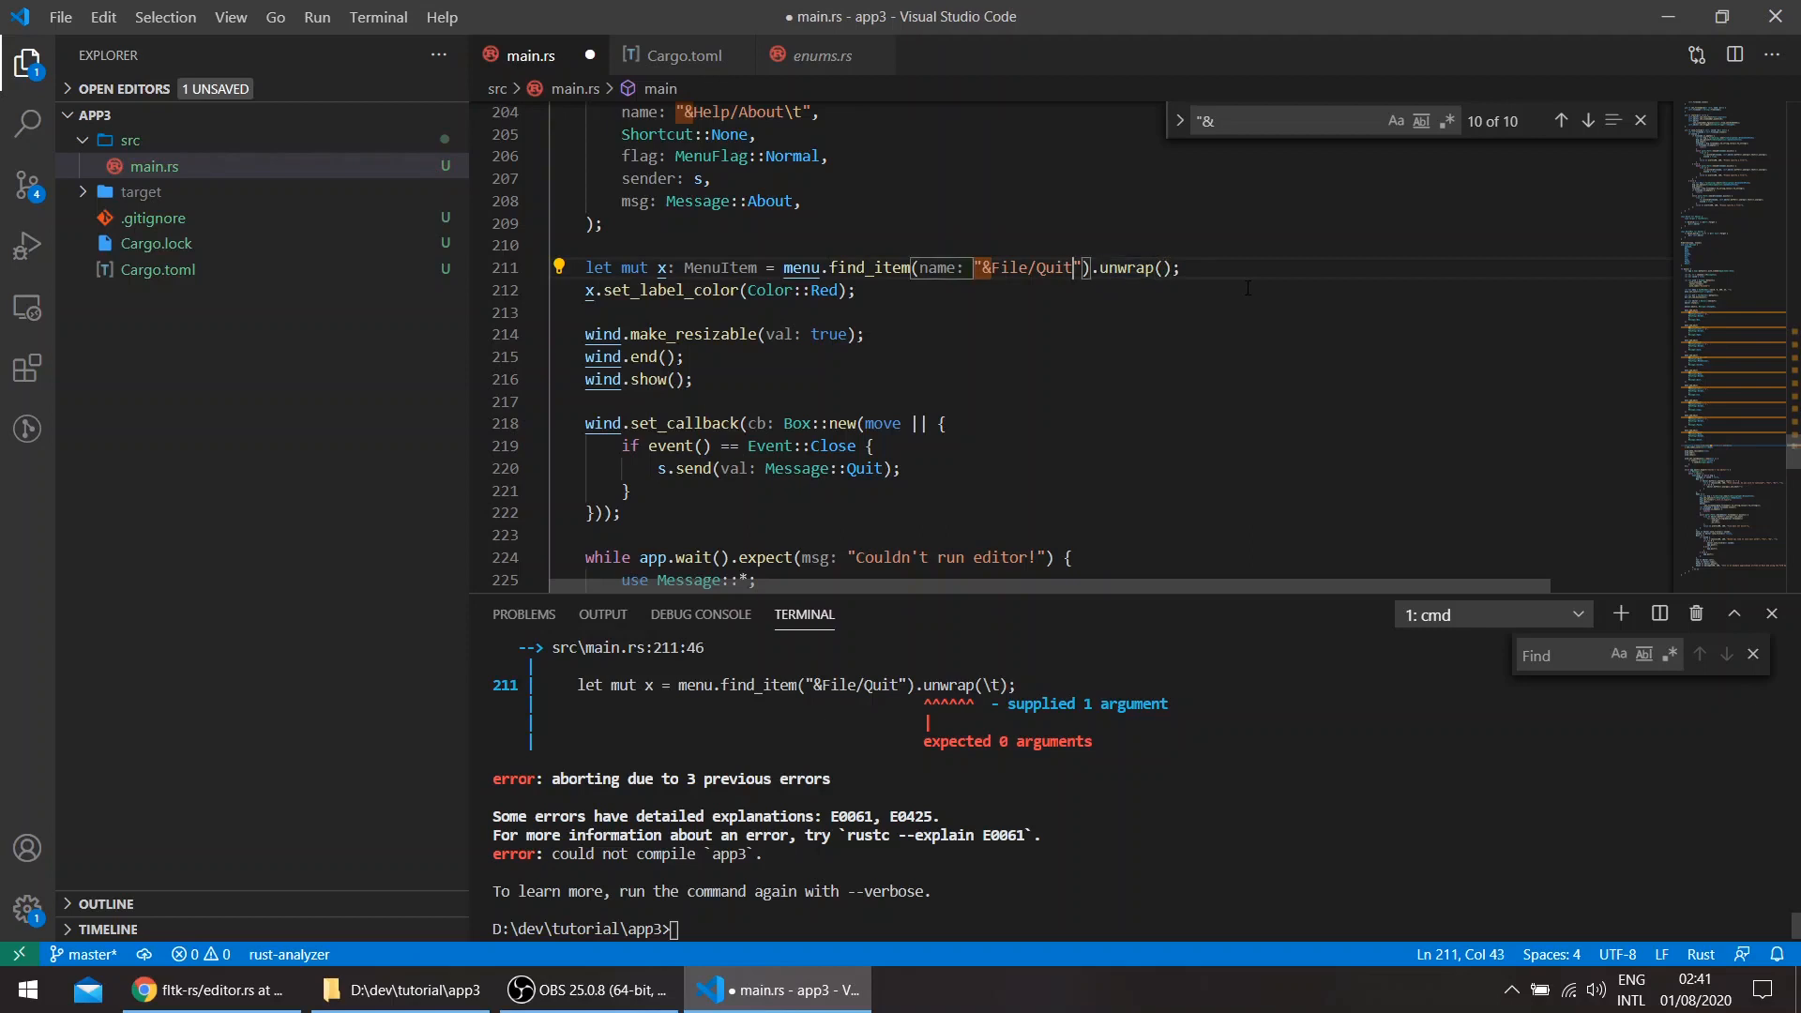
pyautogui.write('\\t')
pyautogui.click(1140, 929)
pyautogui.write('cargo run')
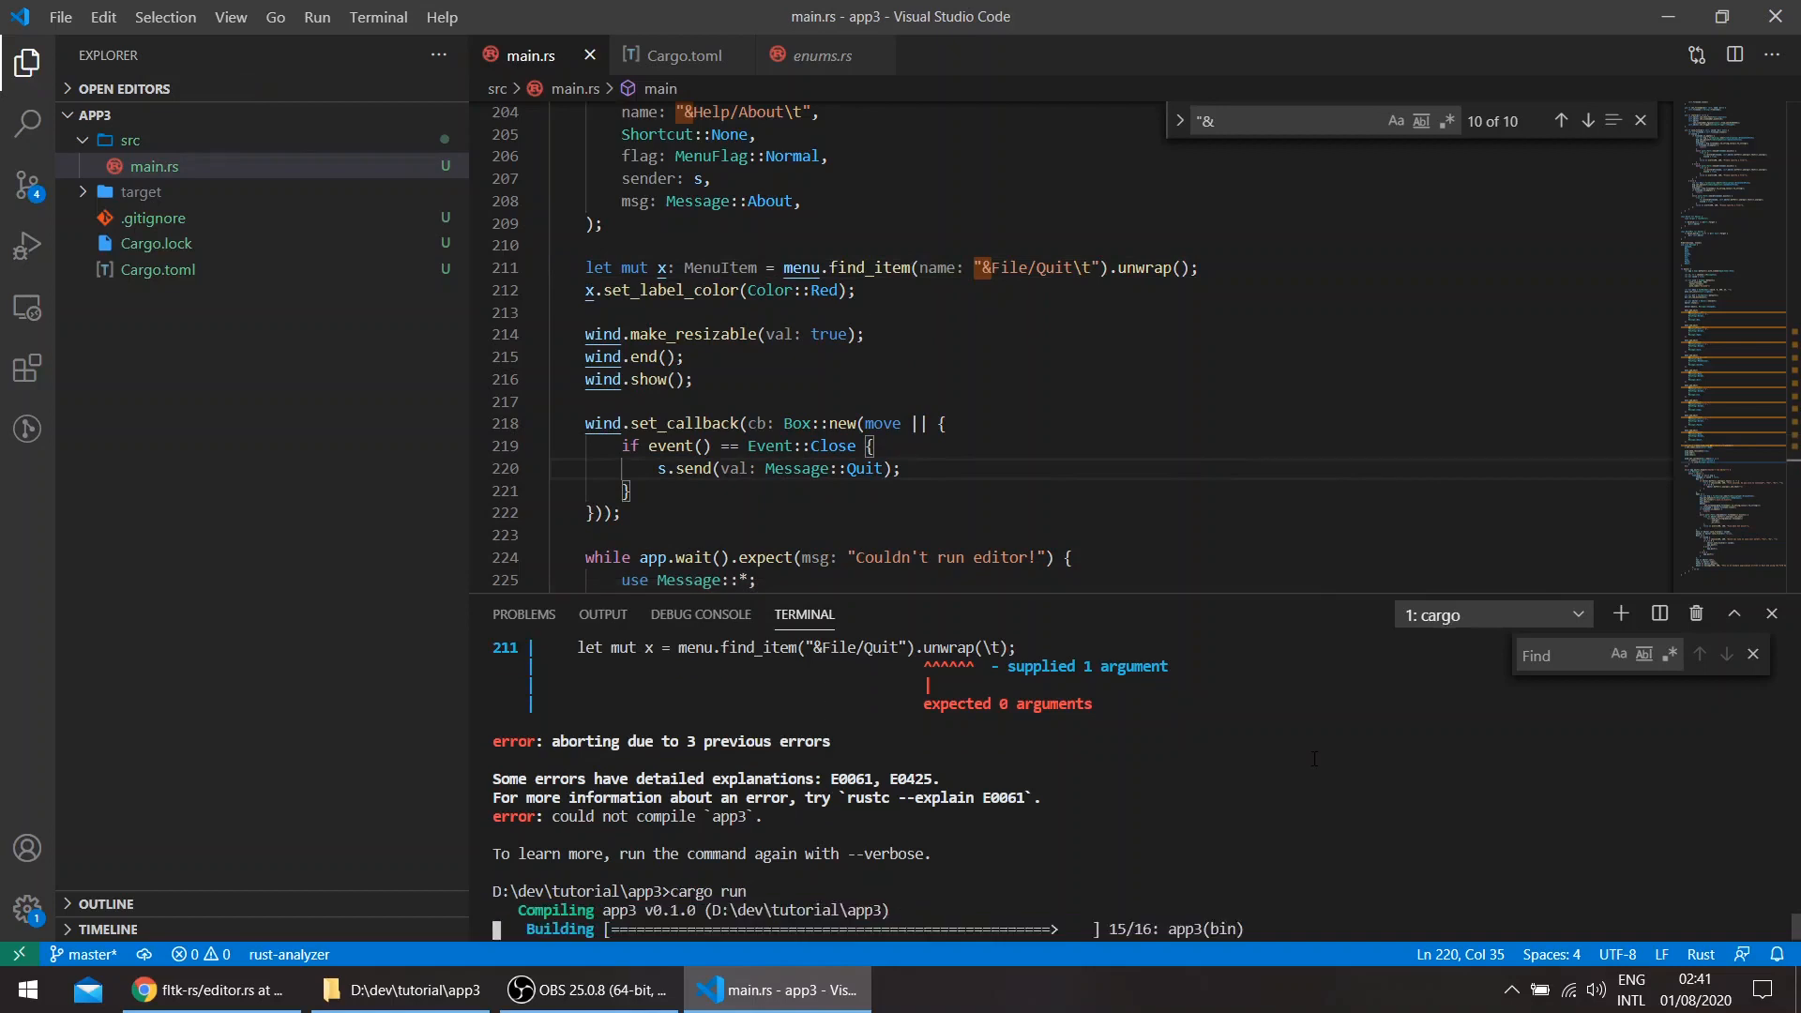
# - Check RustyEd's File, Edit and Help menus, then focus its empty text area
pyautogui.click(490, 170)
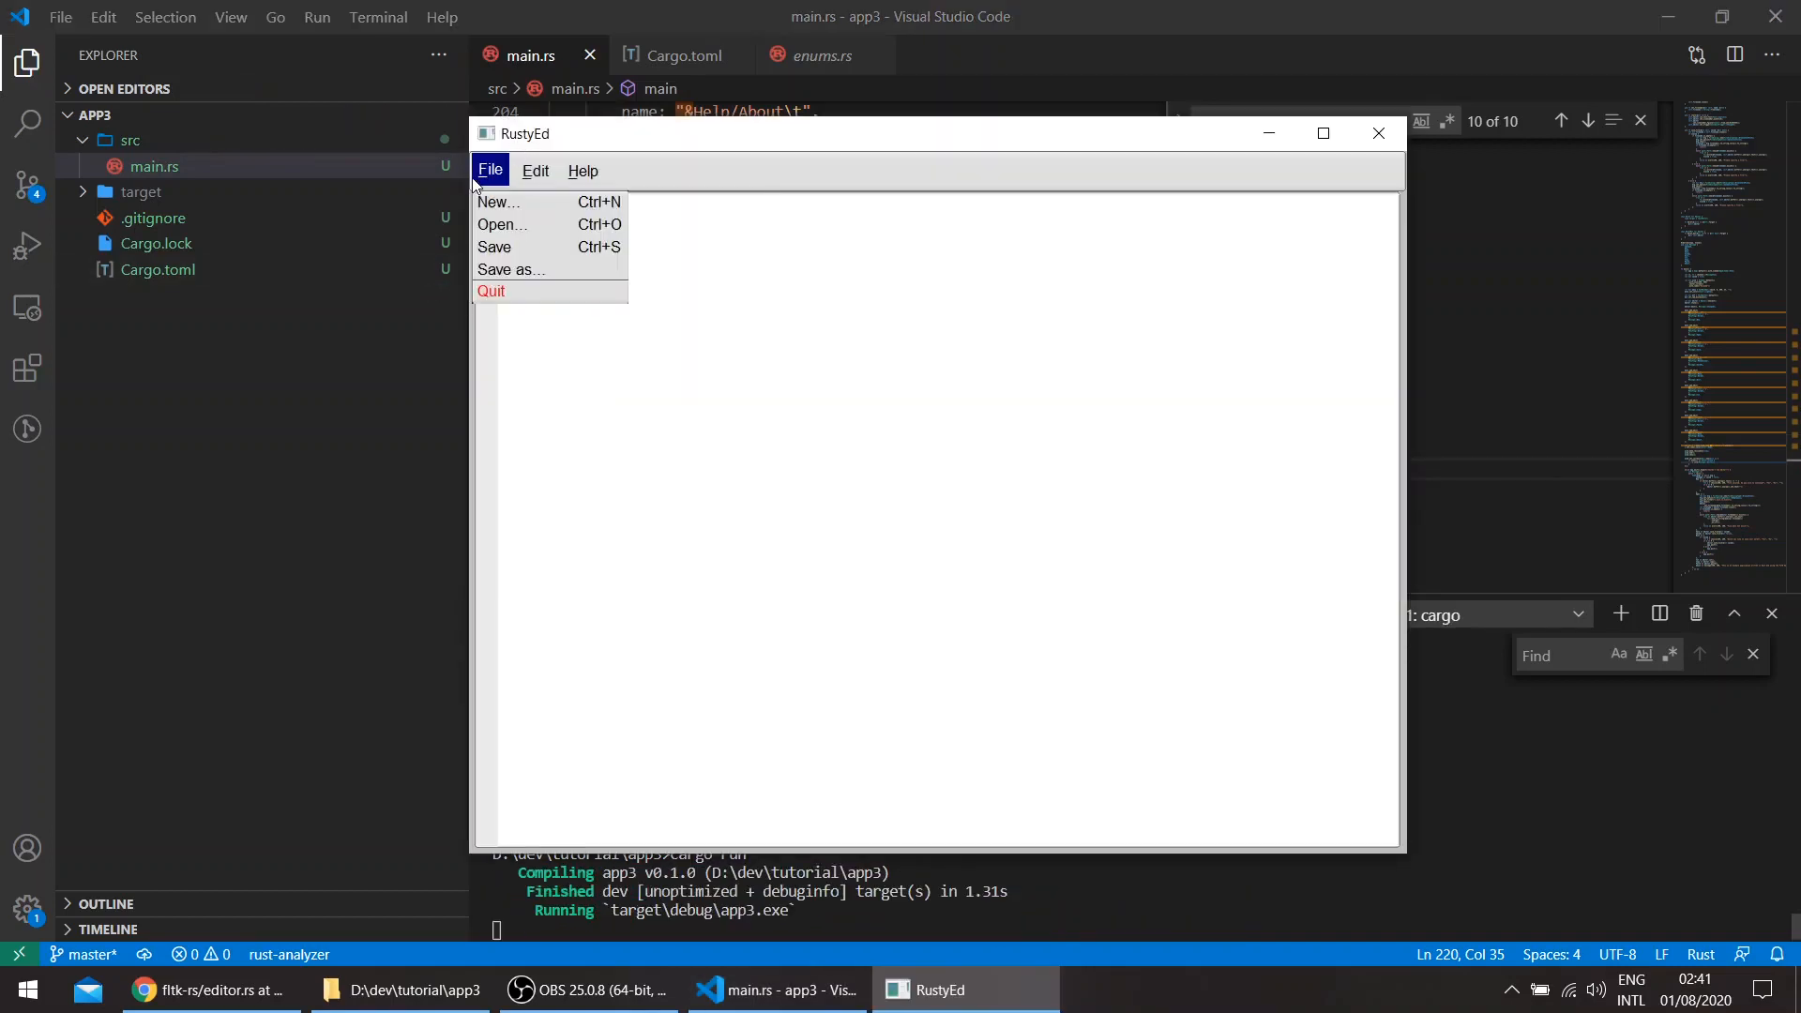
pyautogui.moveTo(502, 224)
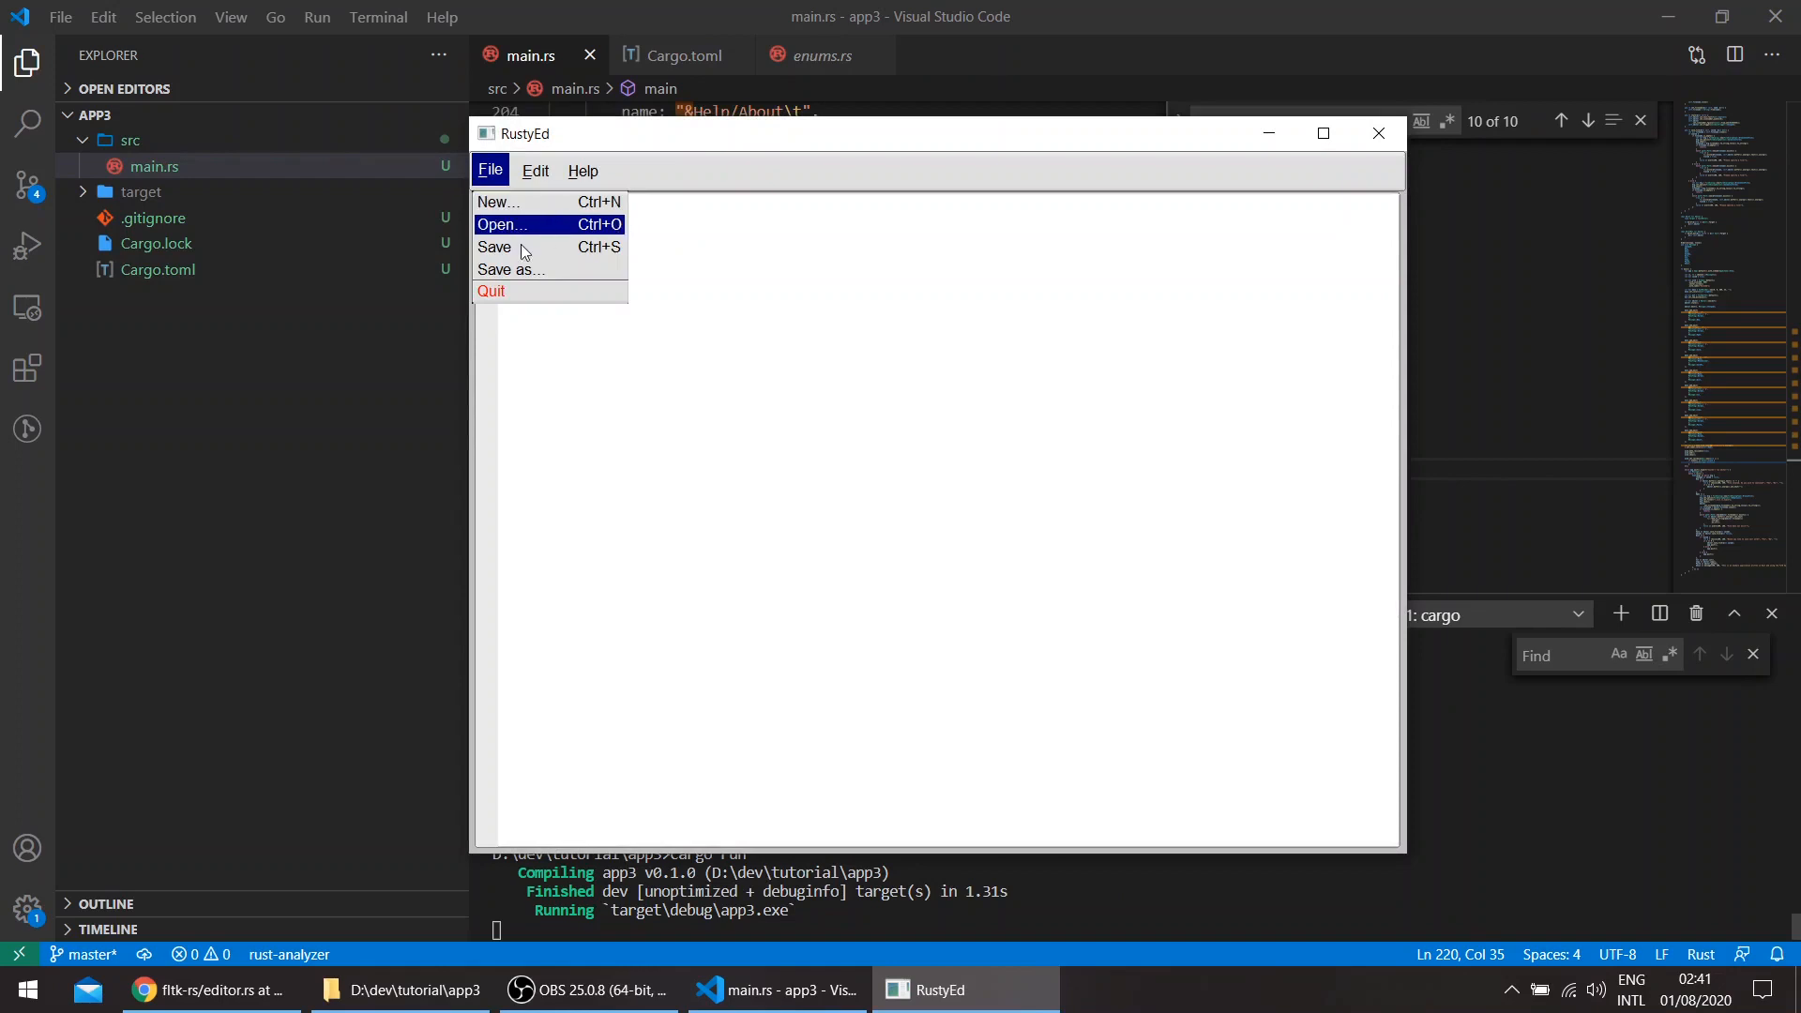
pyautogui.click(534, 170)
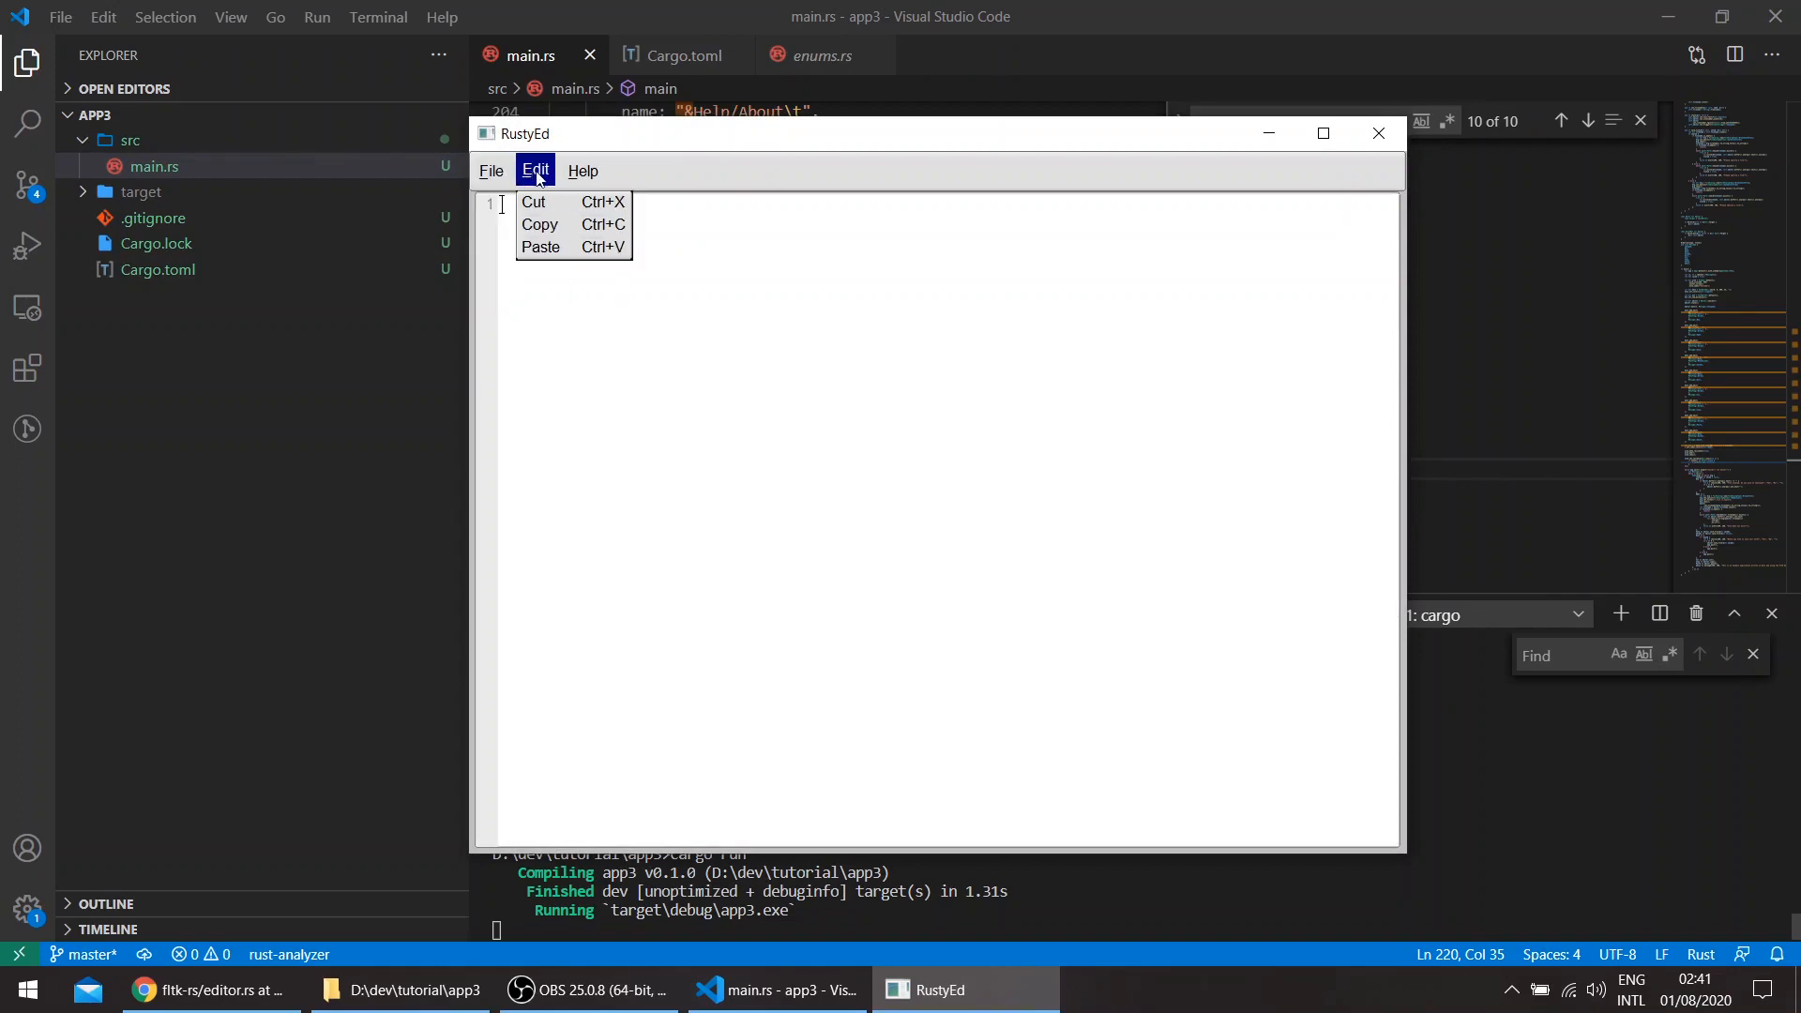
pyautogui.click(583, 169)
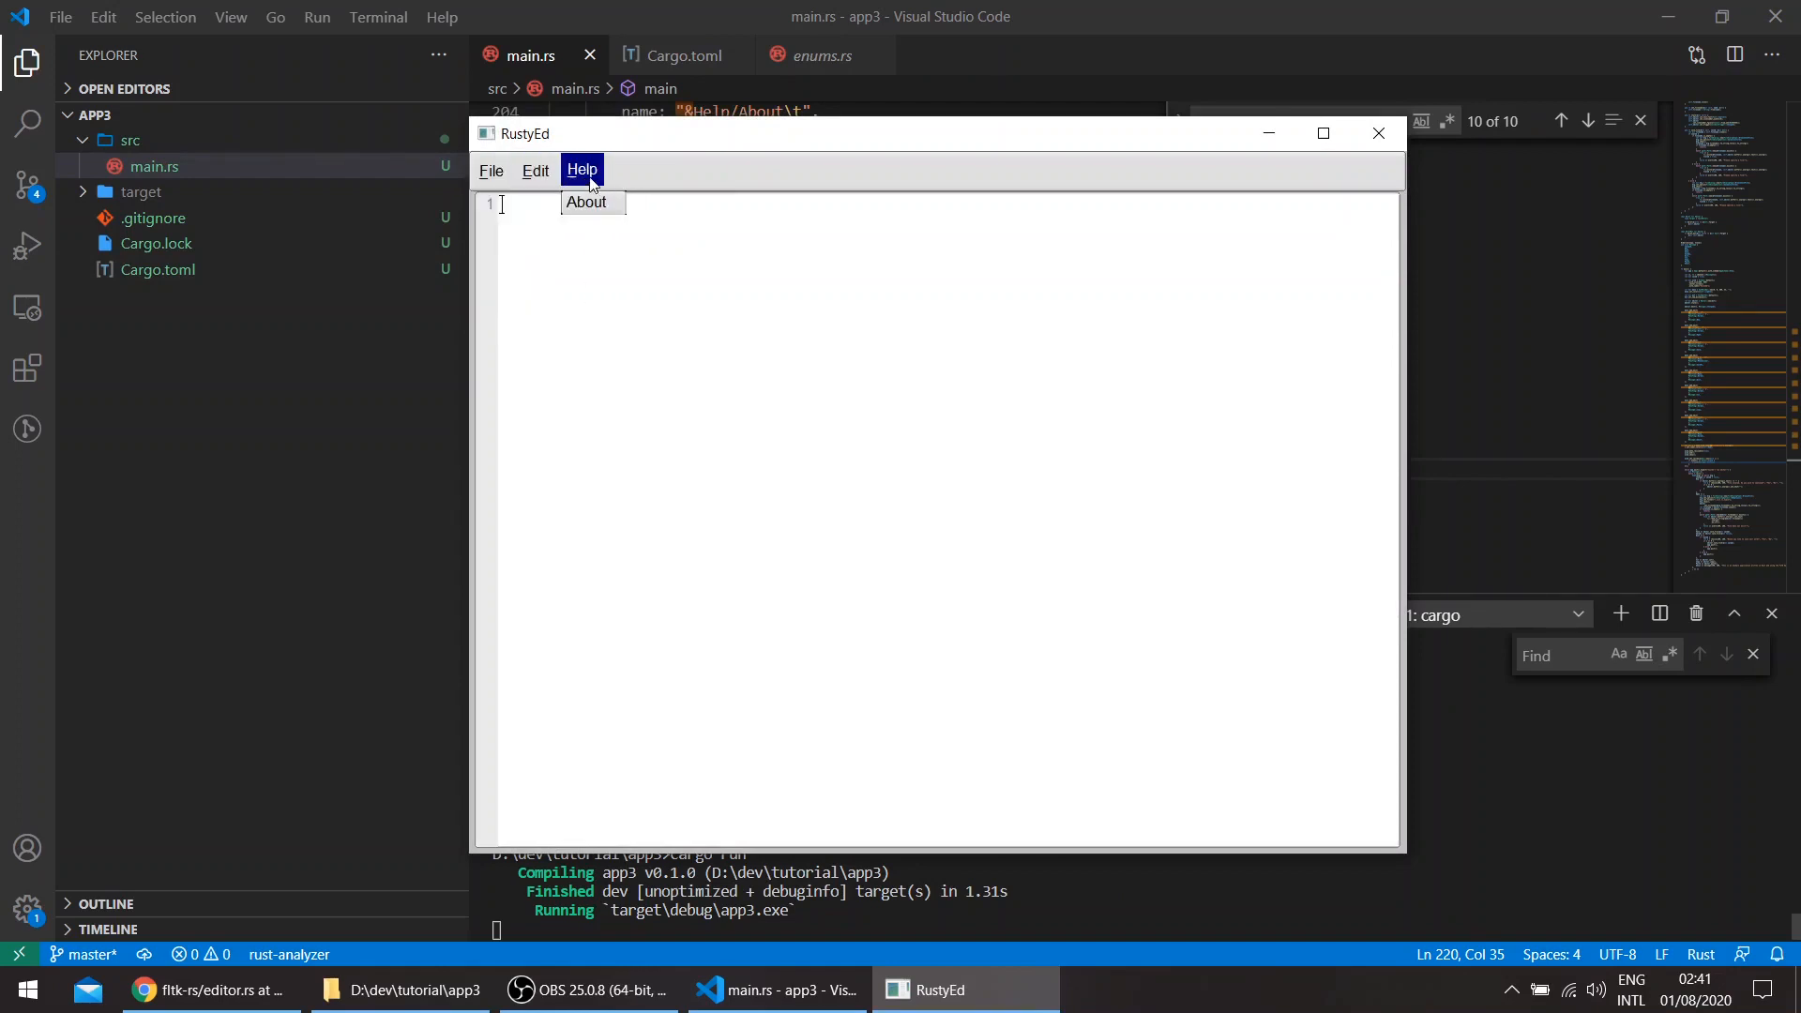
pyautogui.moveTo(587, 203)
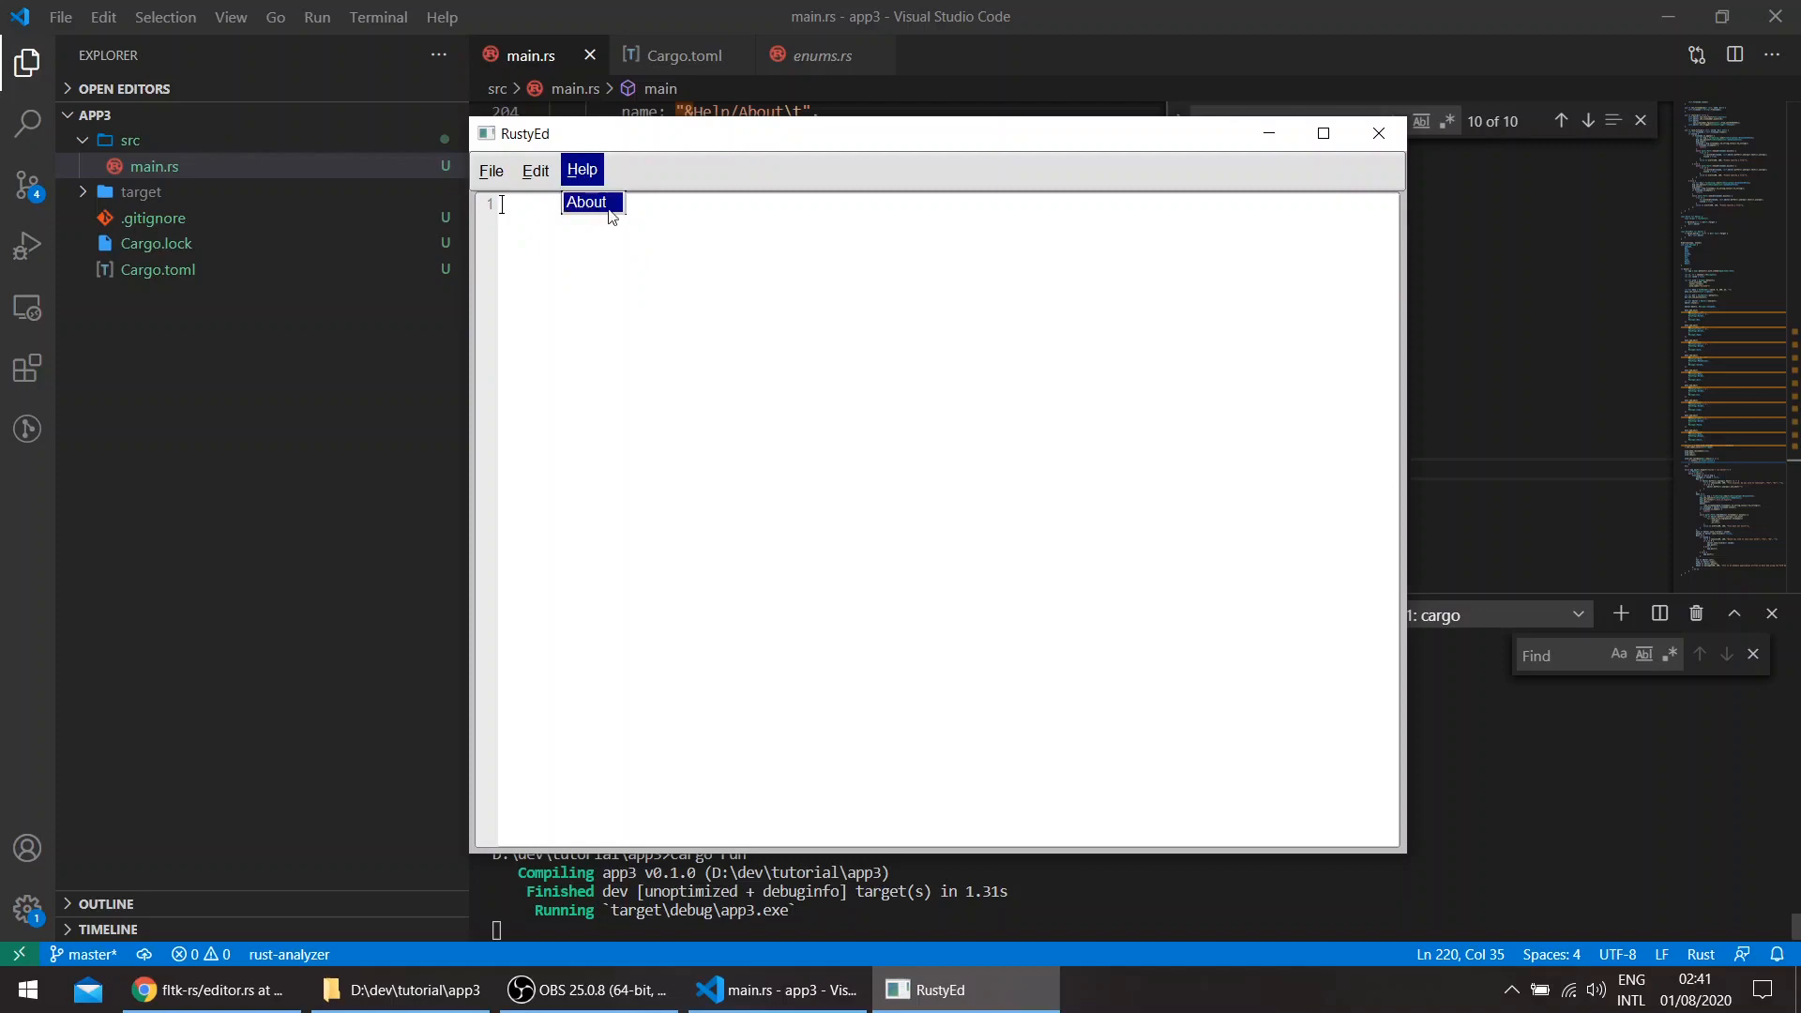
pyautogui.click(532, 170)
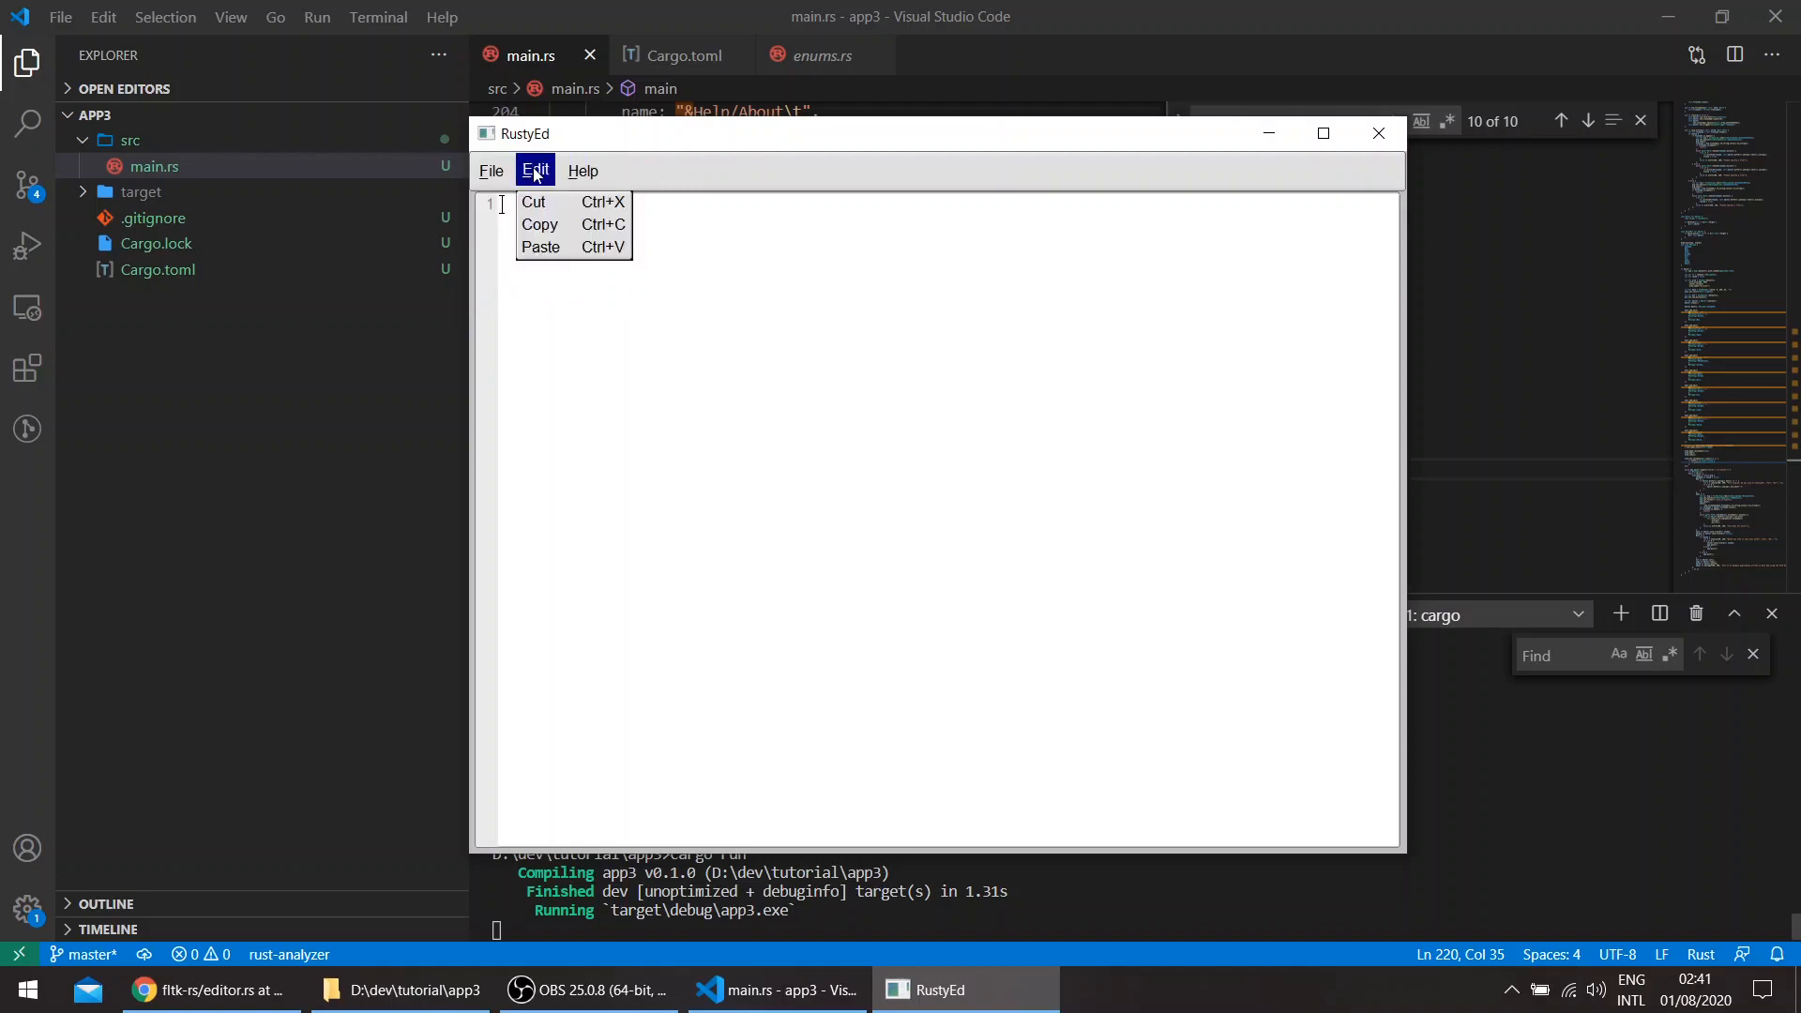
pyautogui.click(903, 360)
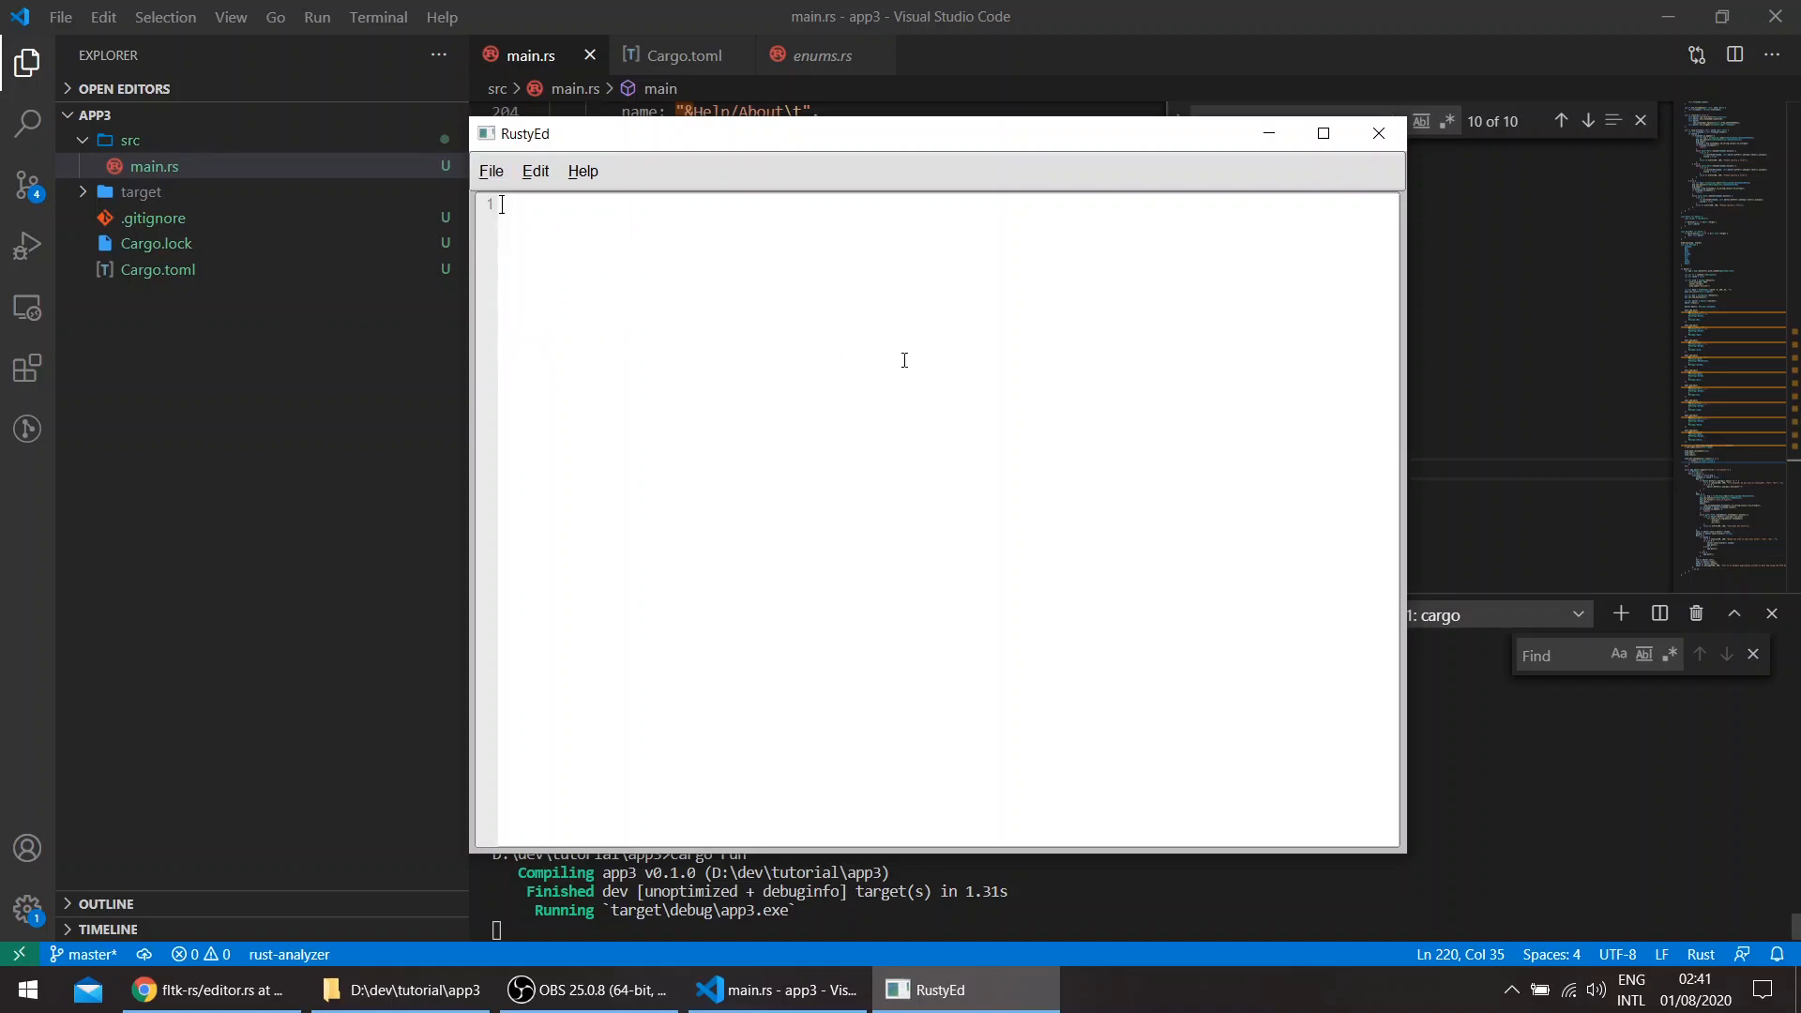
pyautogui.moveTo(1377, 133)
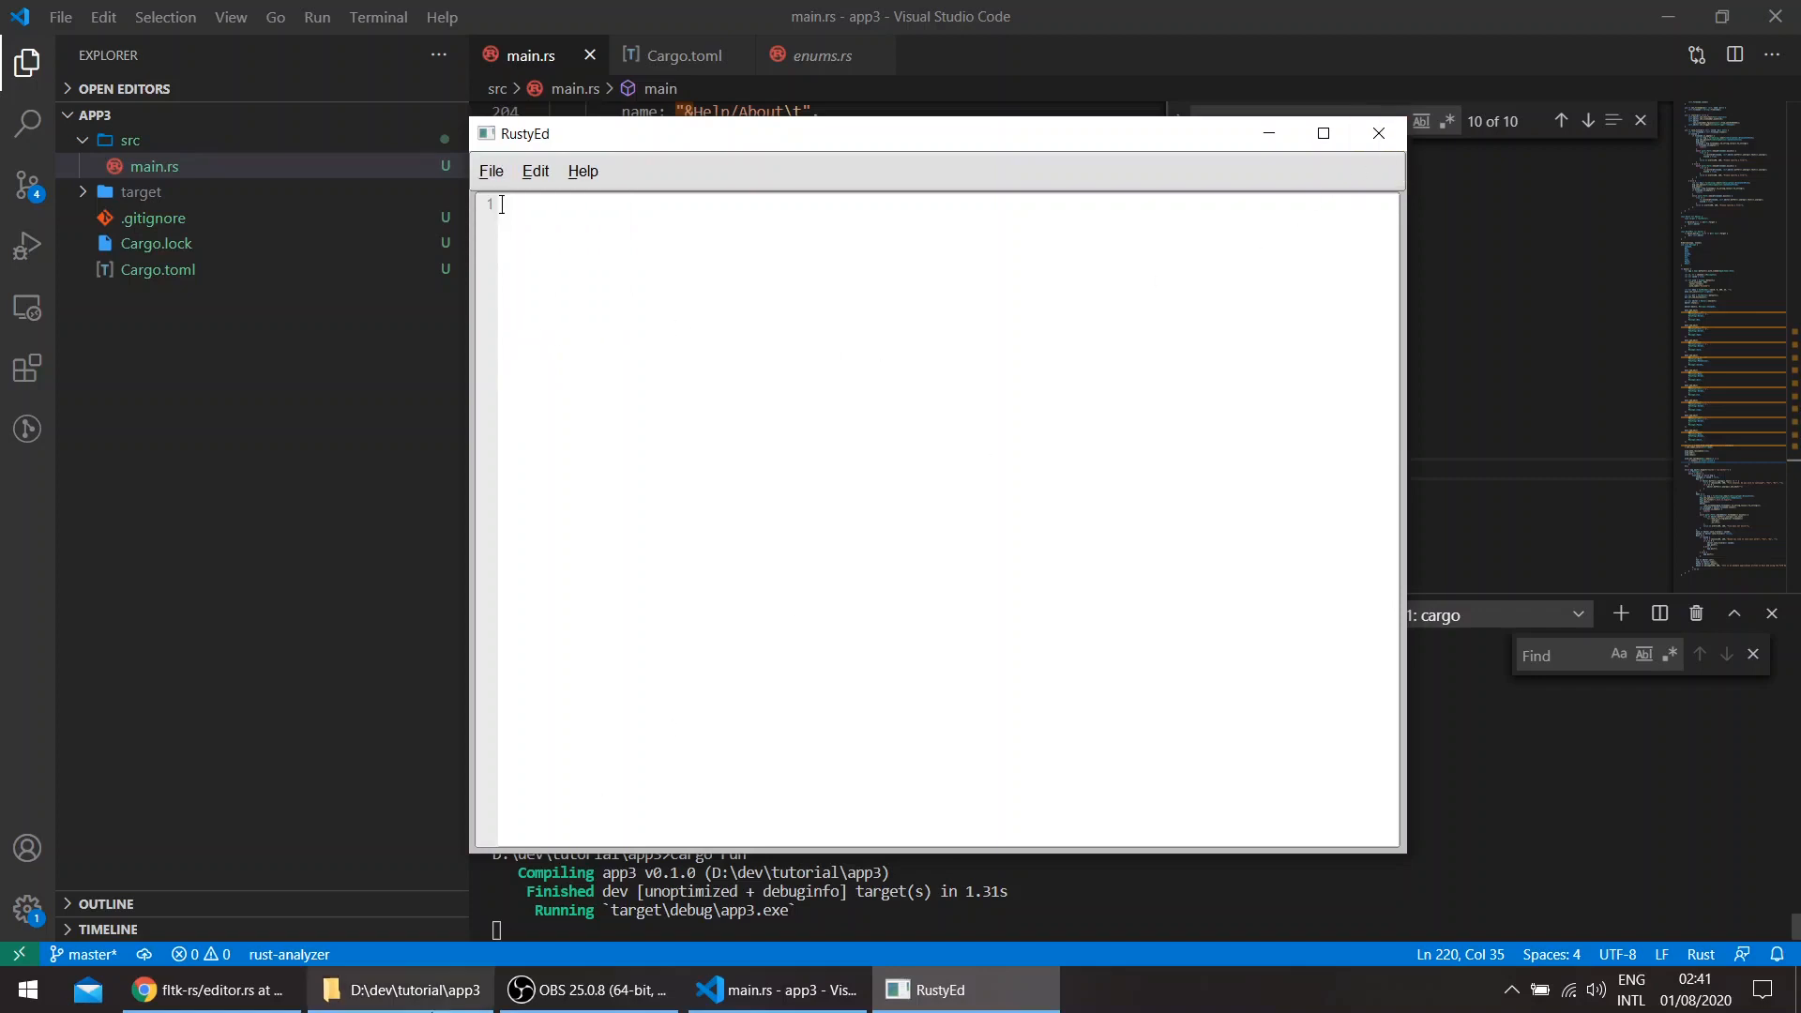
# - Drop Cargo.toml from the app3 folder onto RustyEd, then close it without saving
pyautogui.click(400, 989)
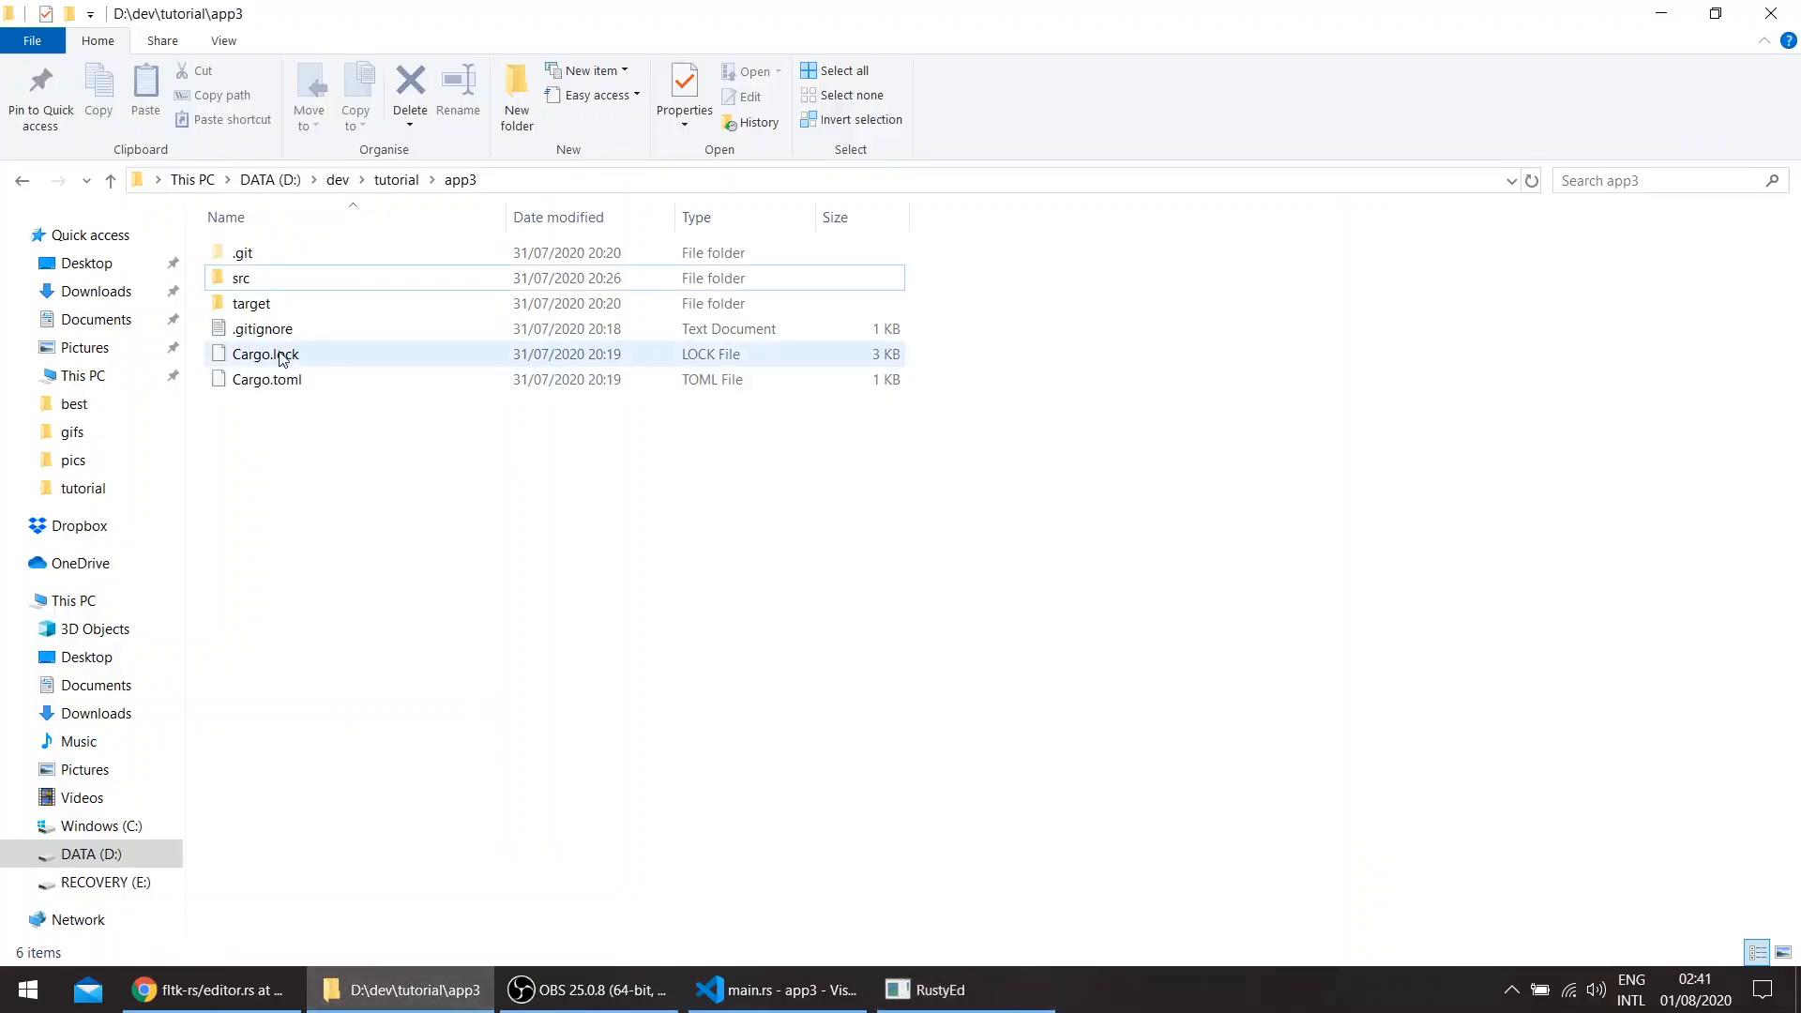
pyautogui.moveTo(266, 379)
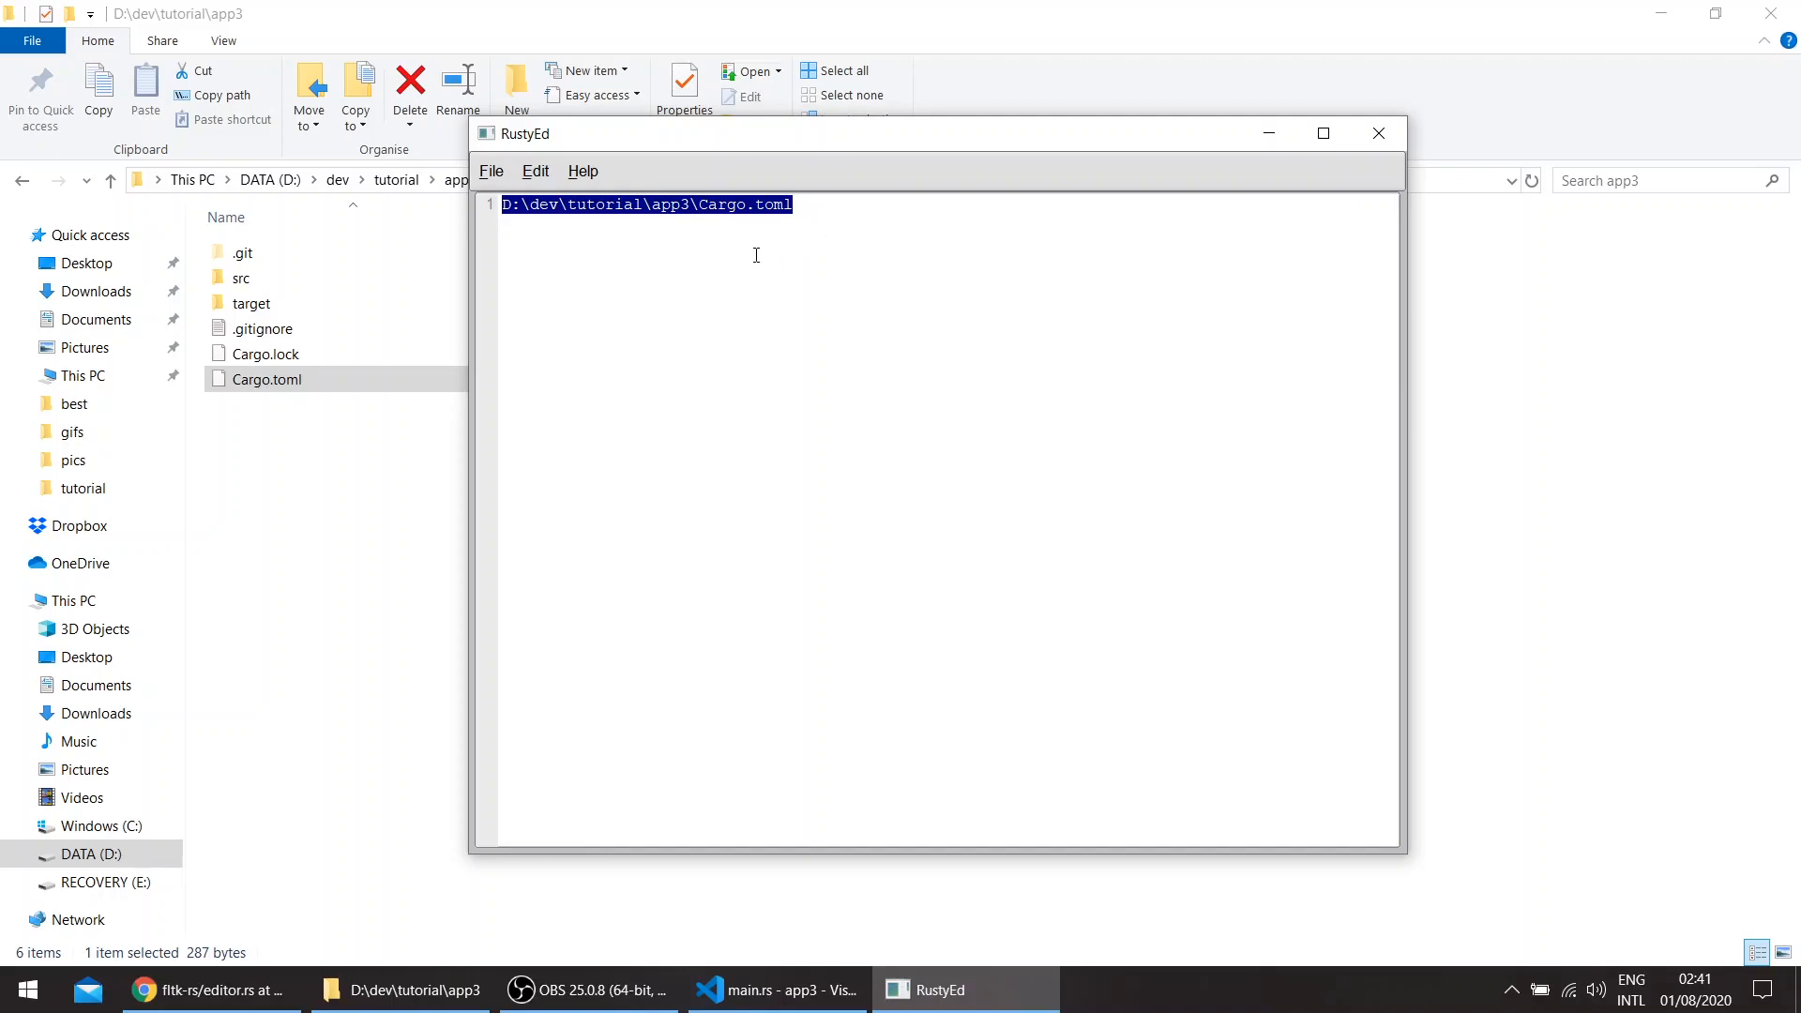
pyautogui.moveTo(803, 226)
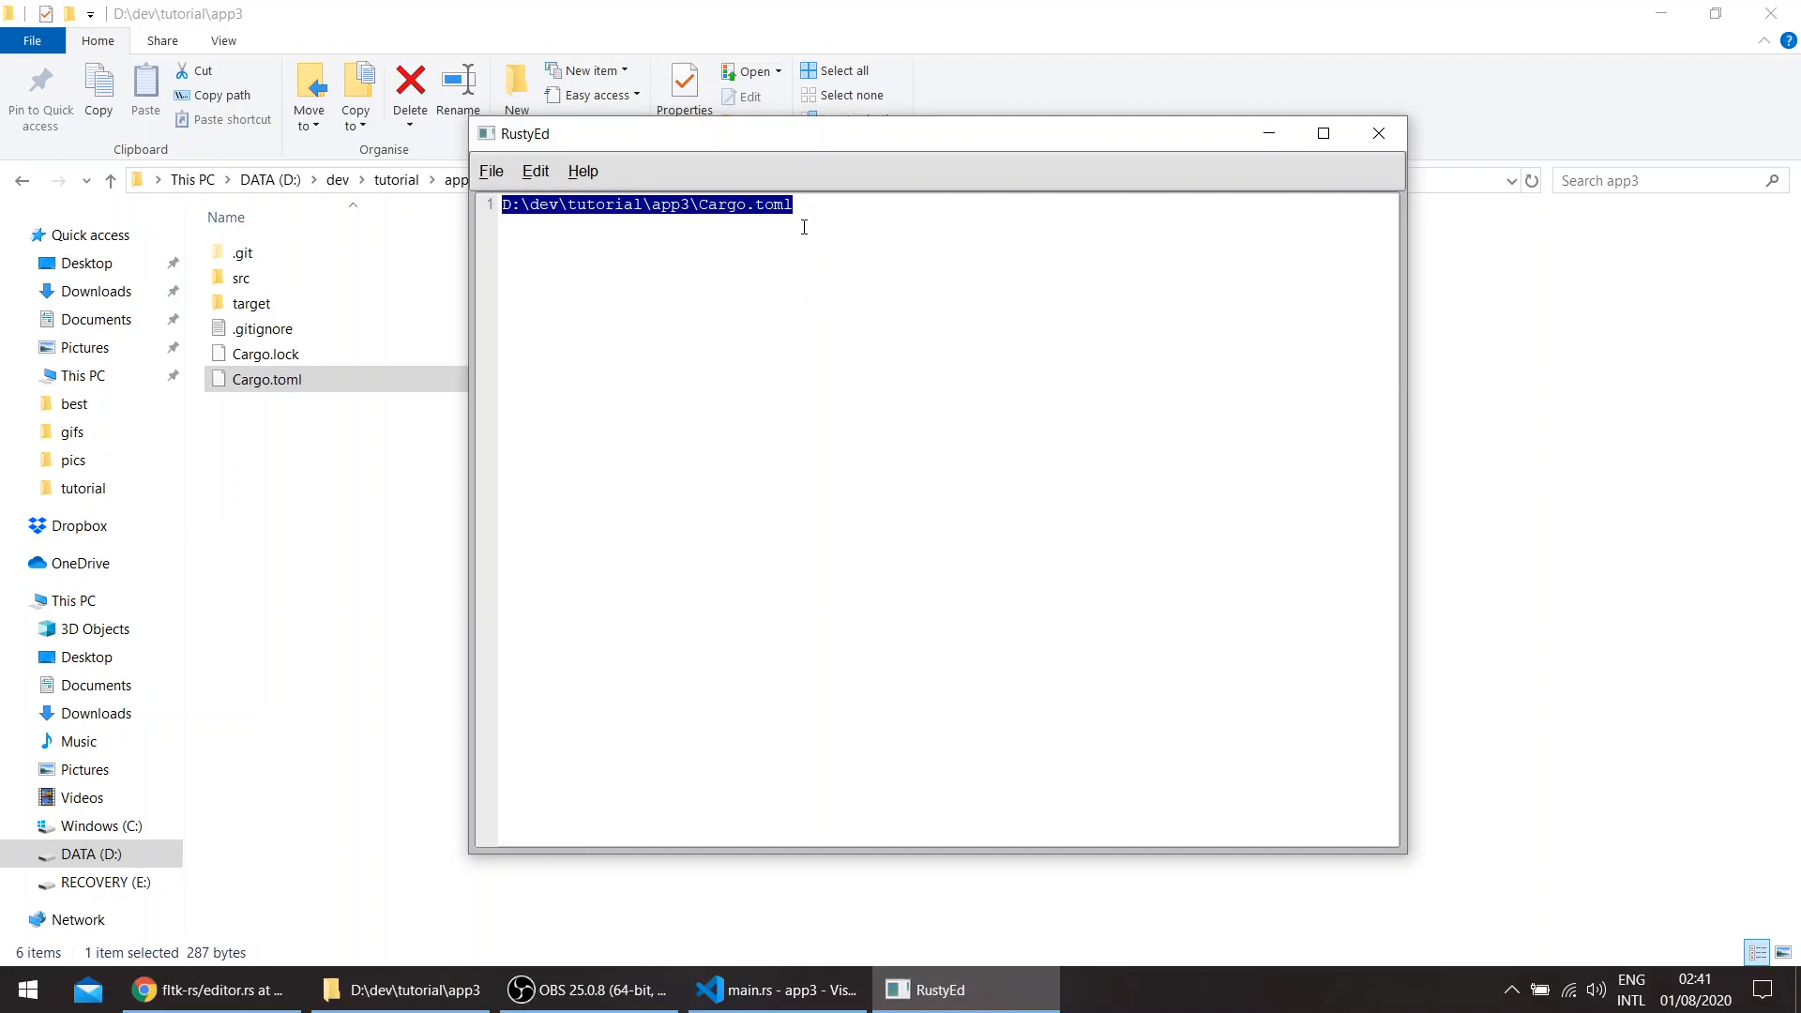
pyautogui.moveTo(834, 293)
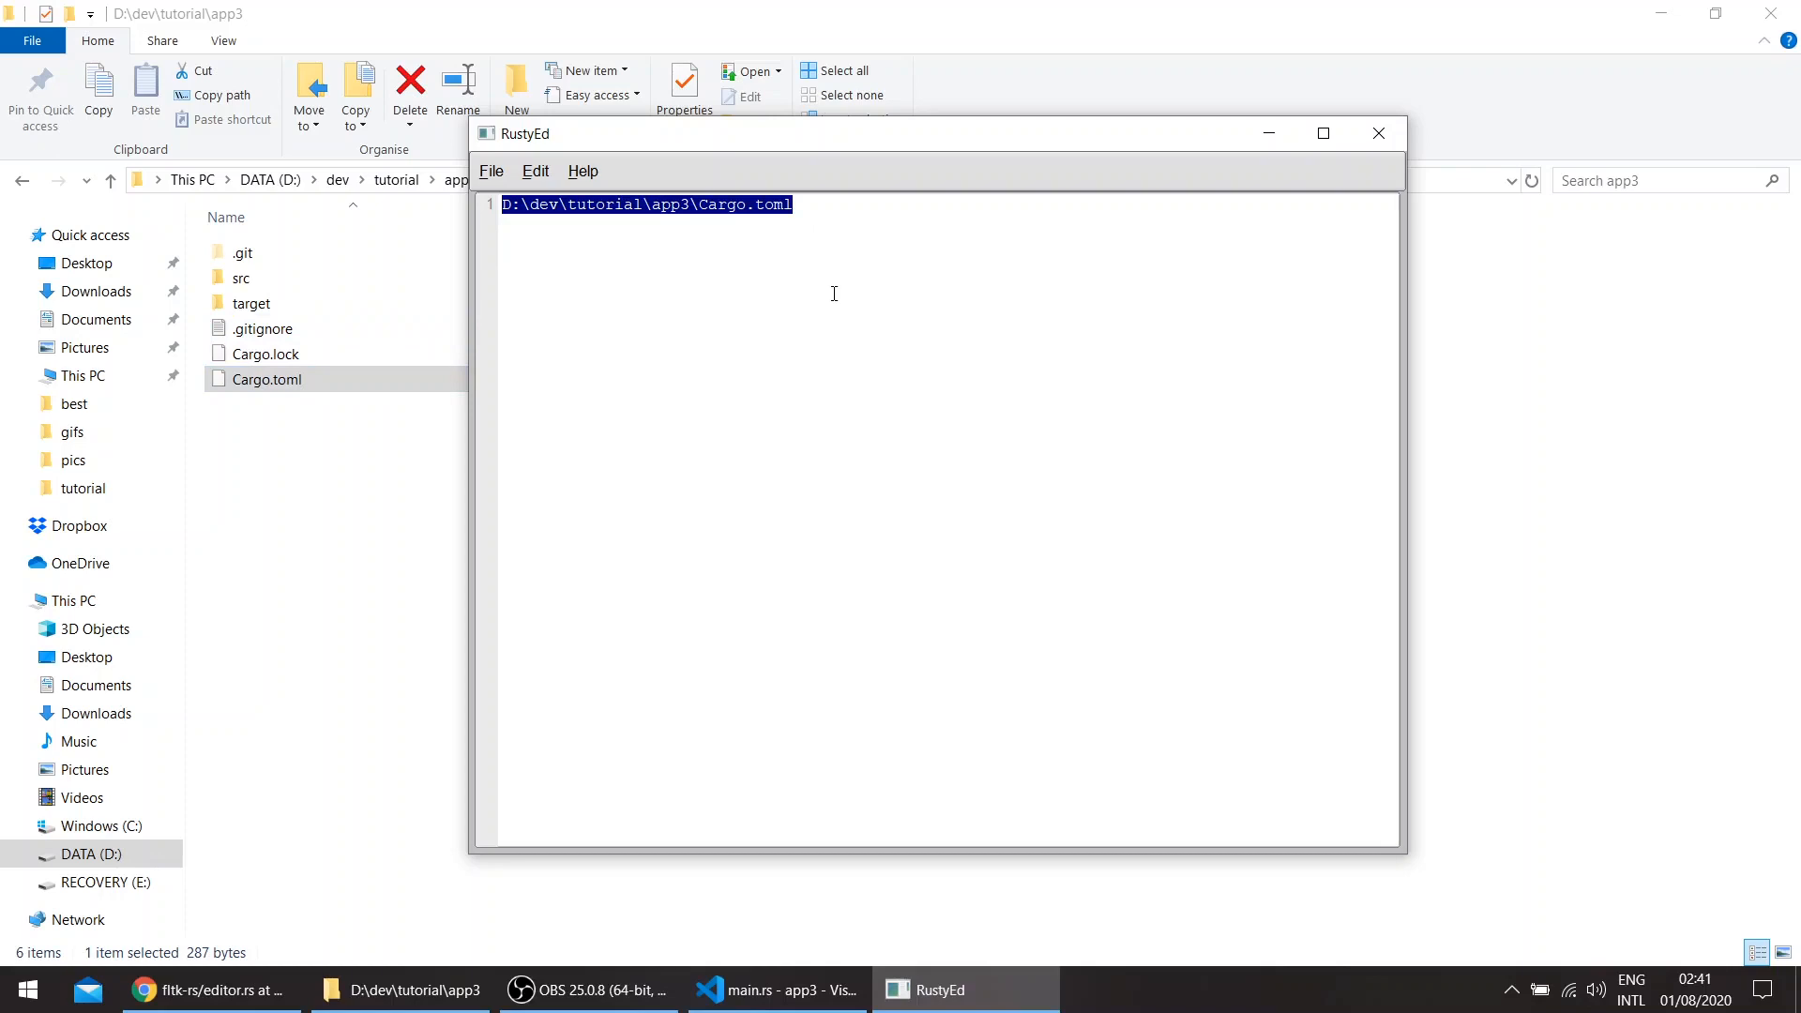
pyautogui.moveTo(891, 214)
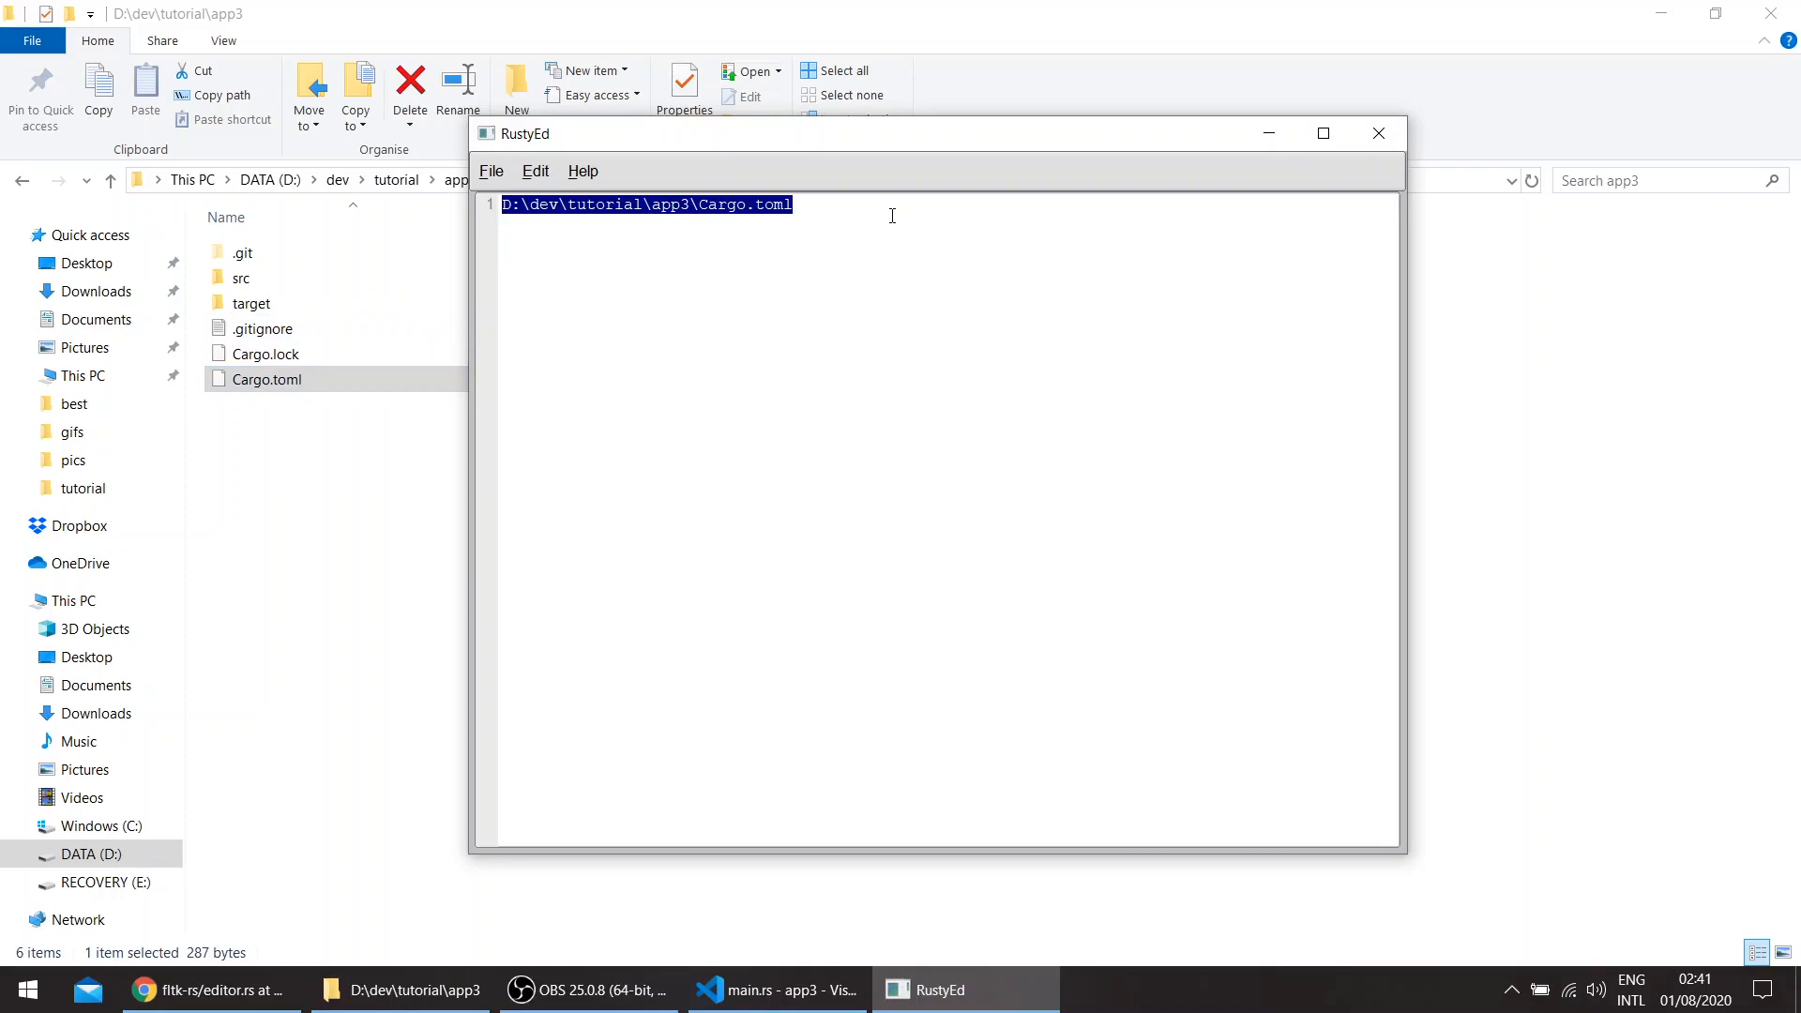
pyautogui.moveTo(983, 250)
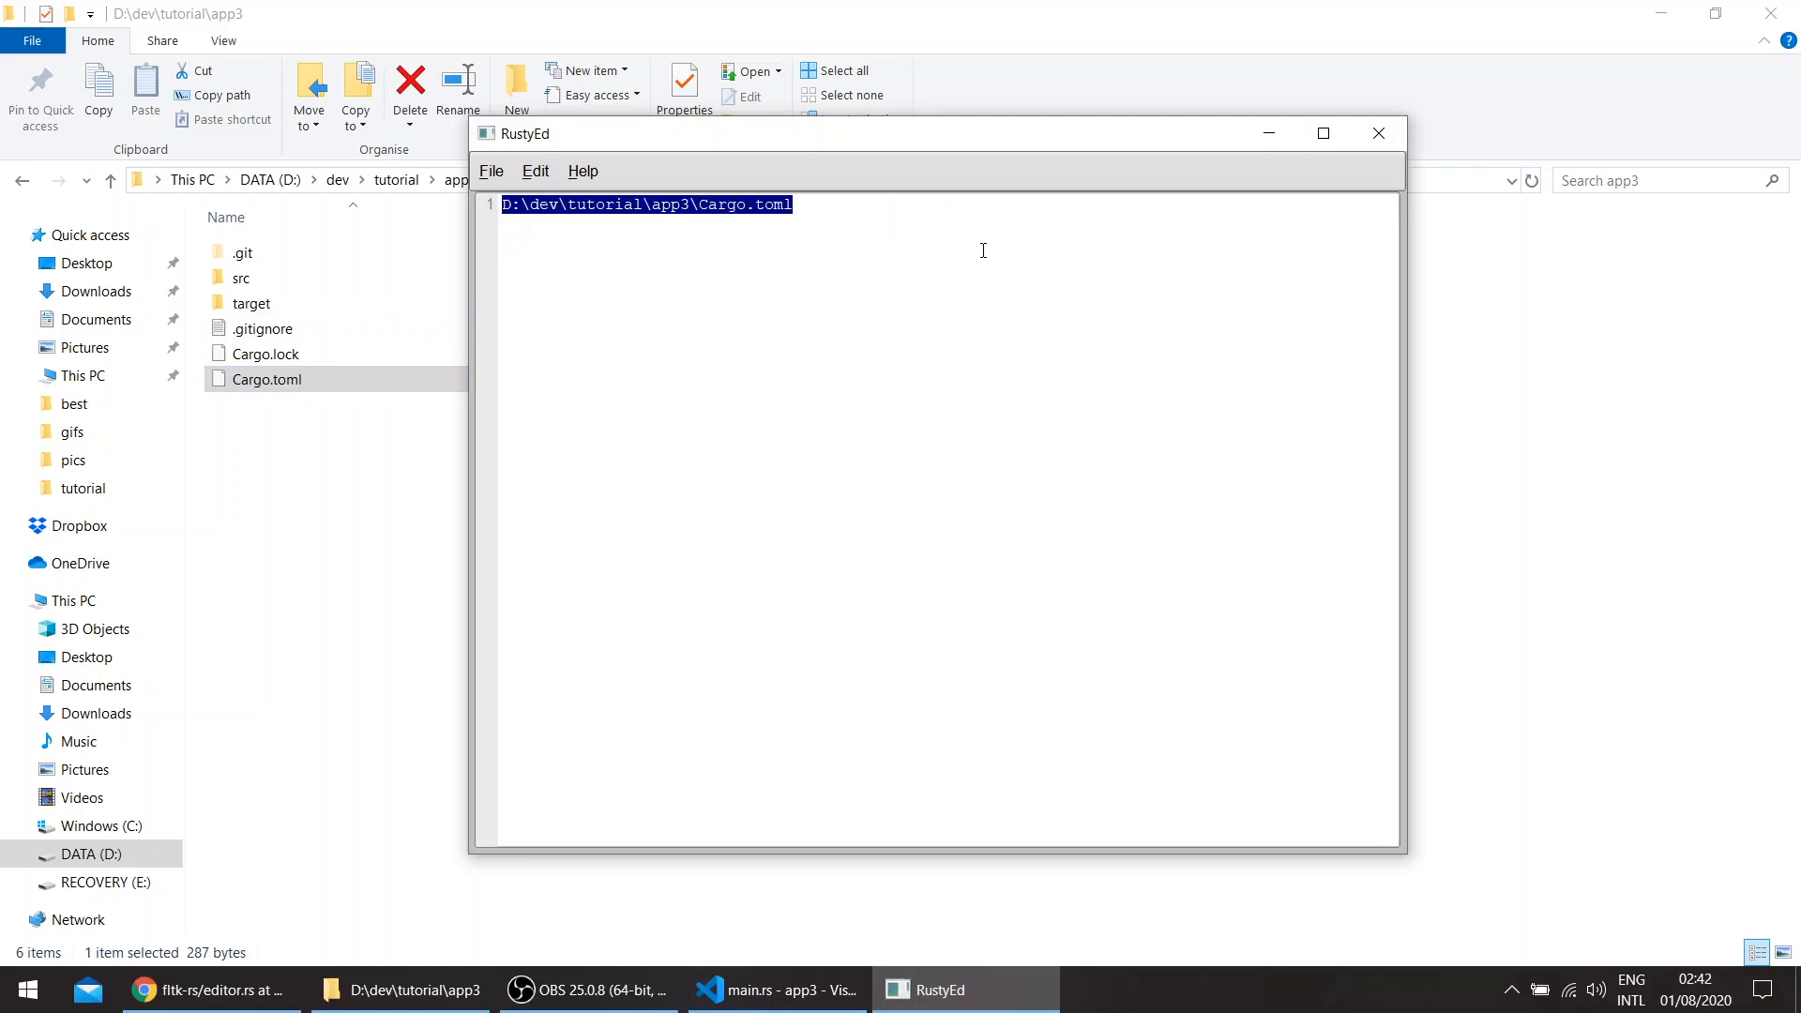
pyautogui.moveTo(1429, 266)
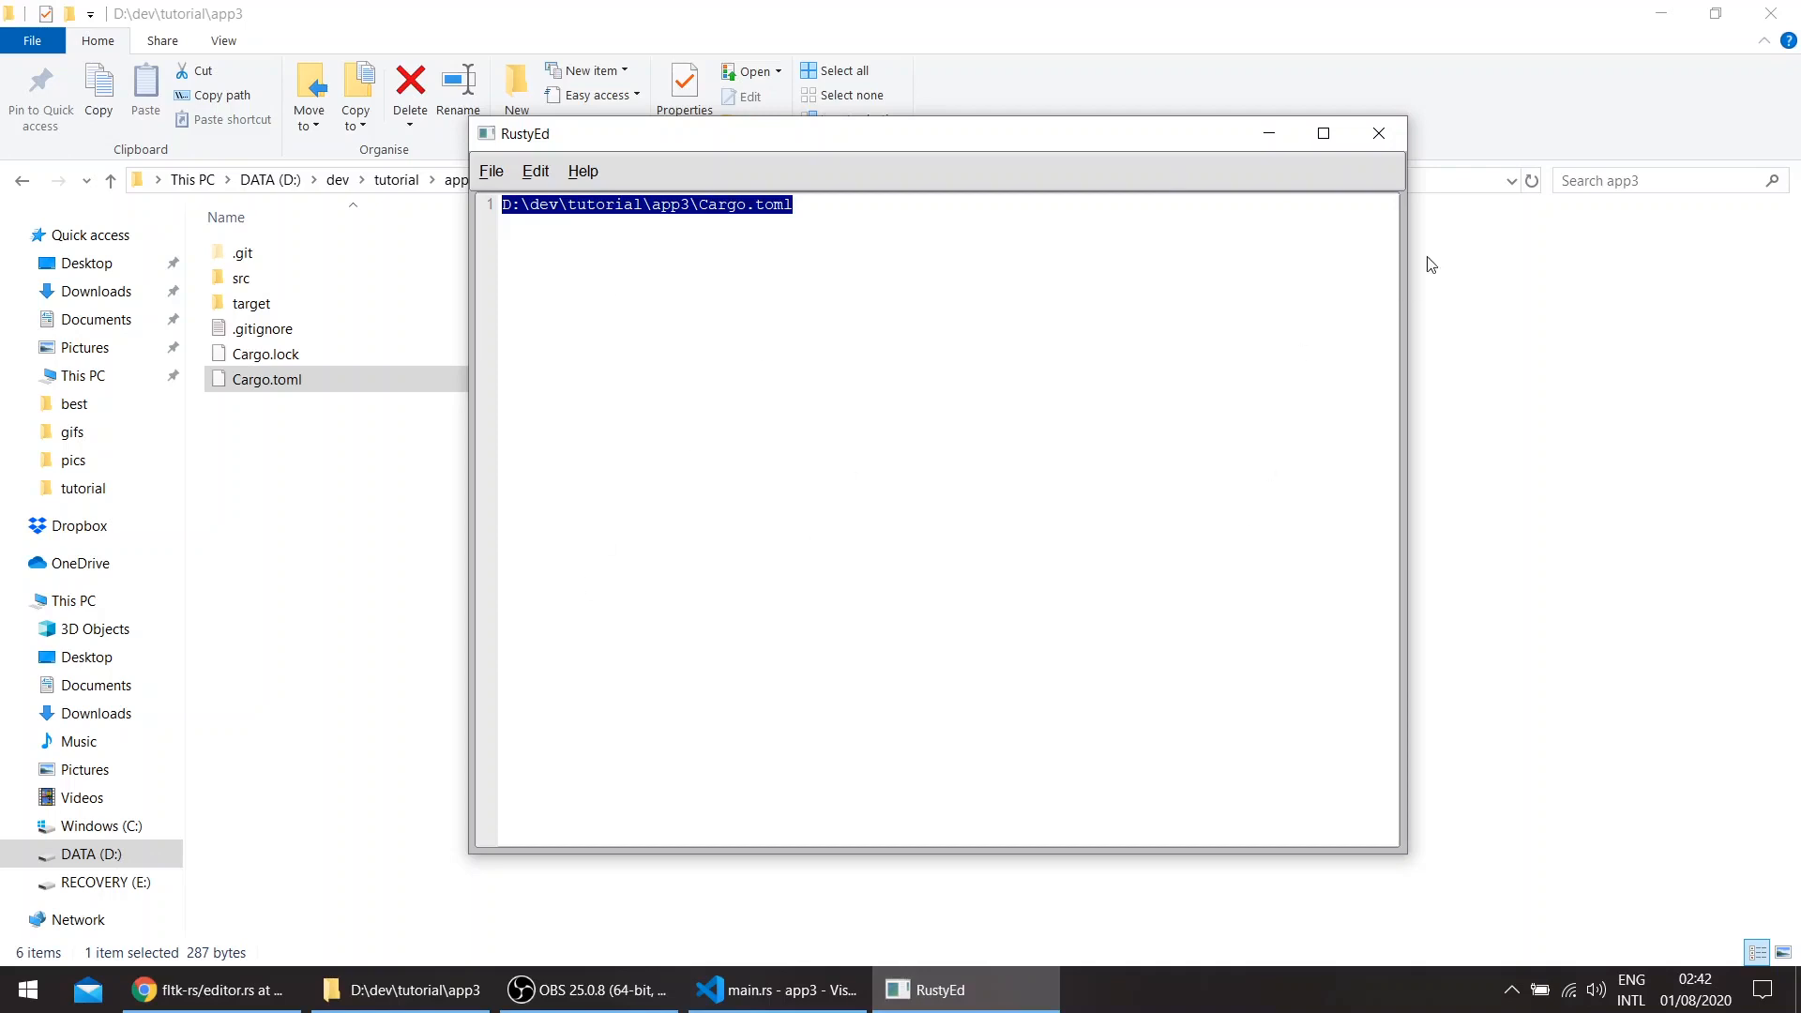
pyautogui.moveTo(1377, 133)
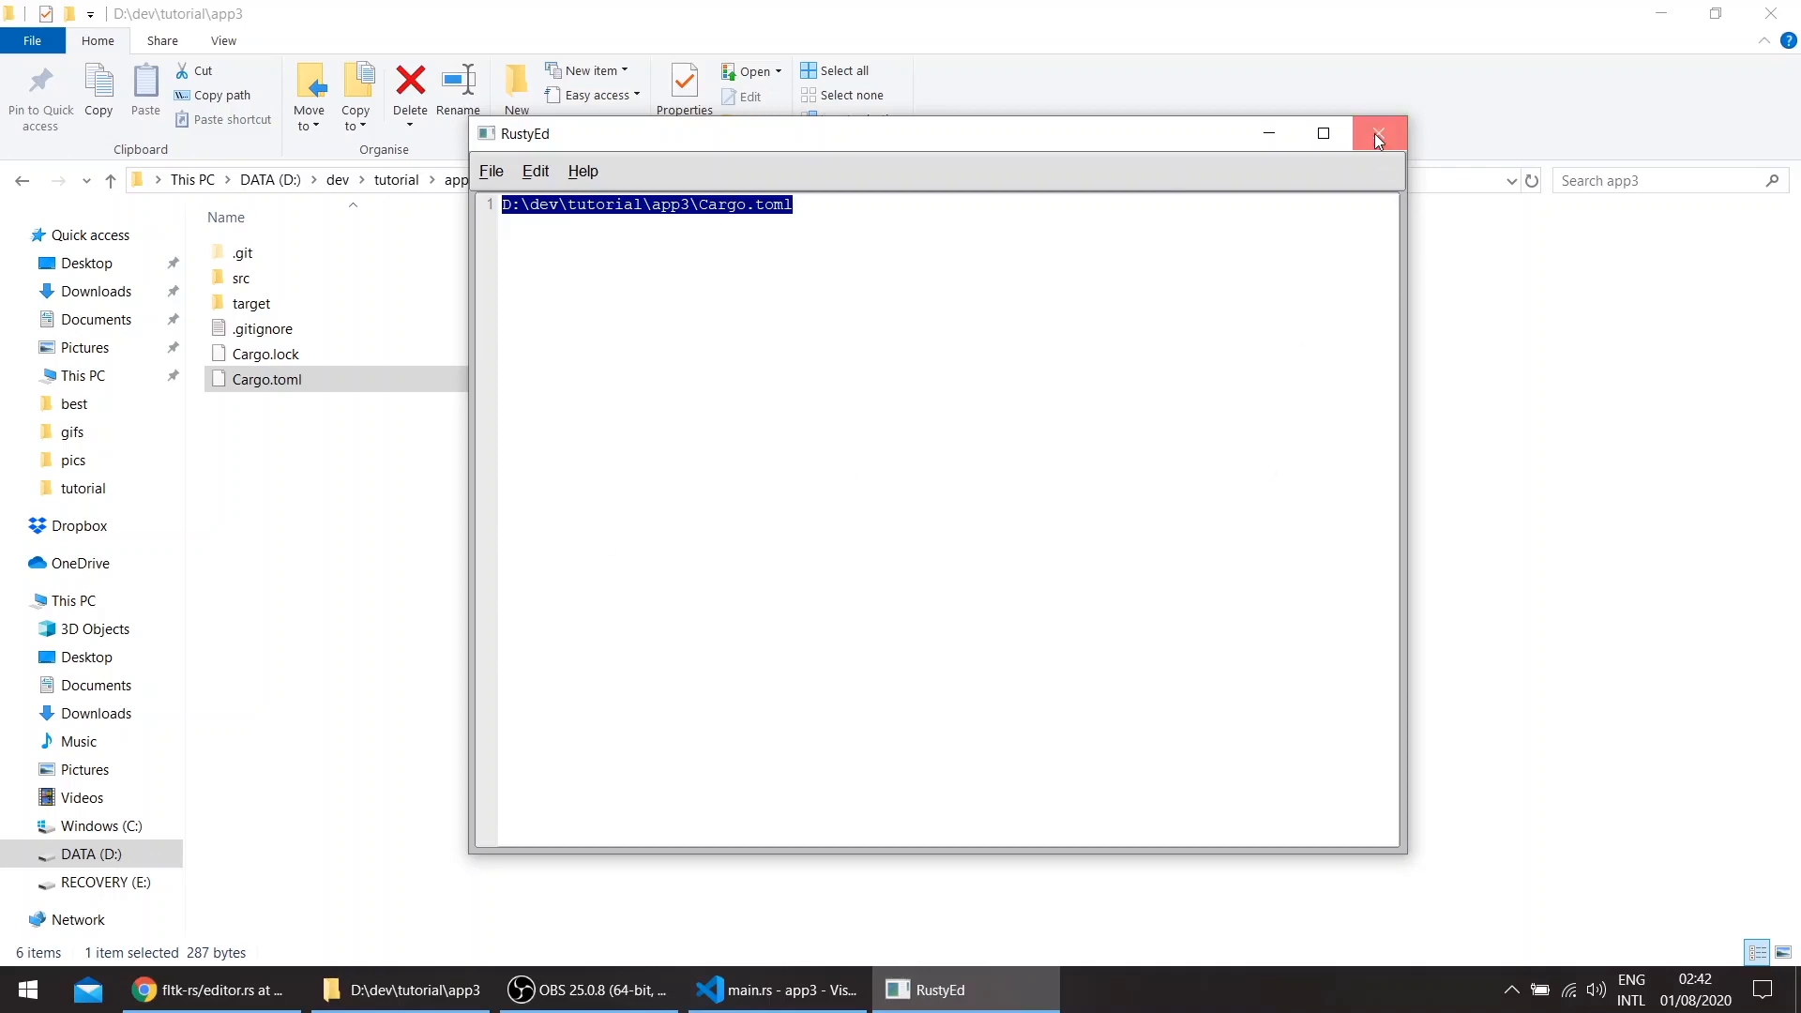
pyautogui.click(1378, 133)
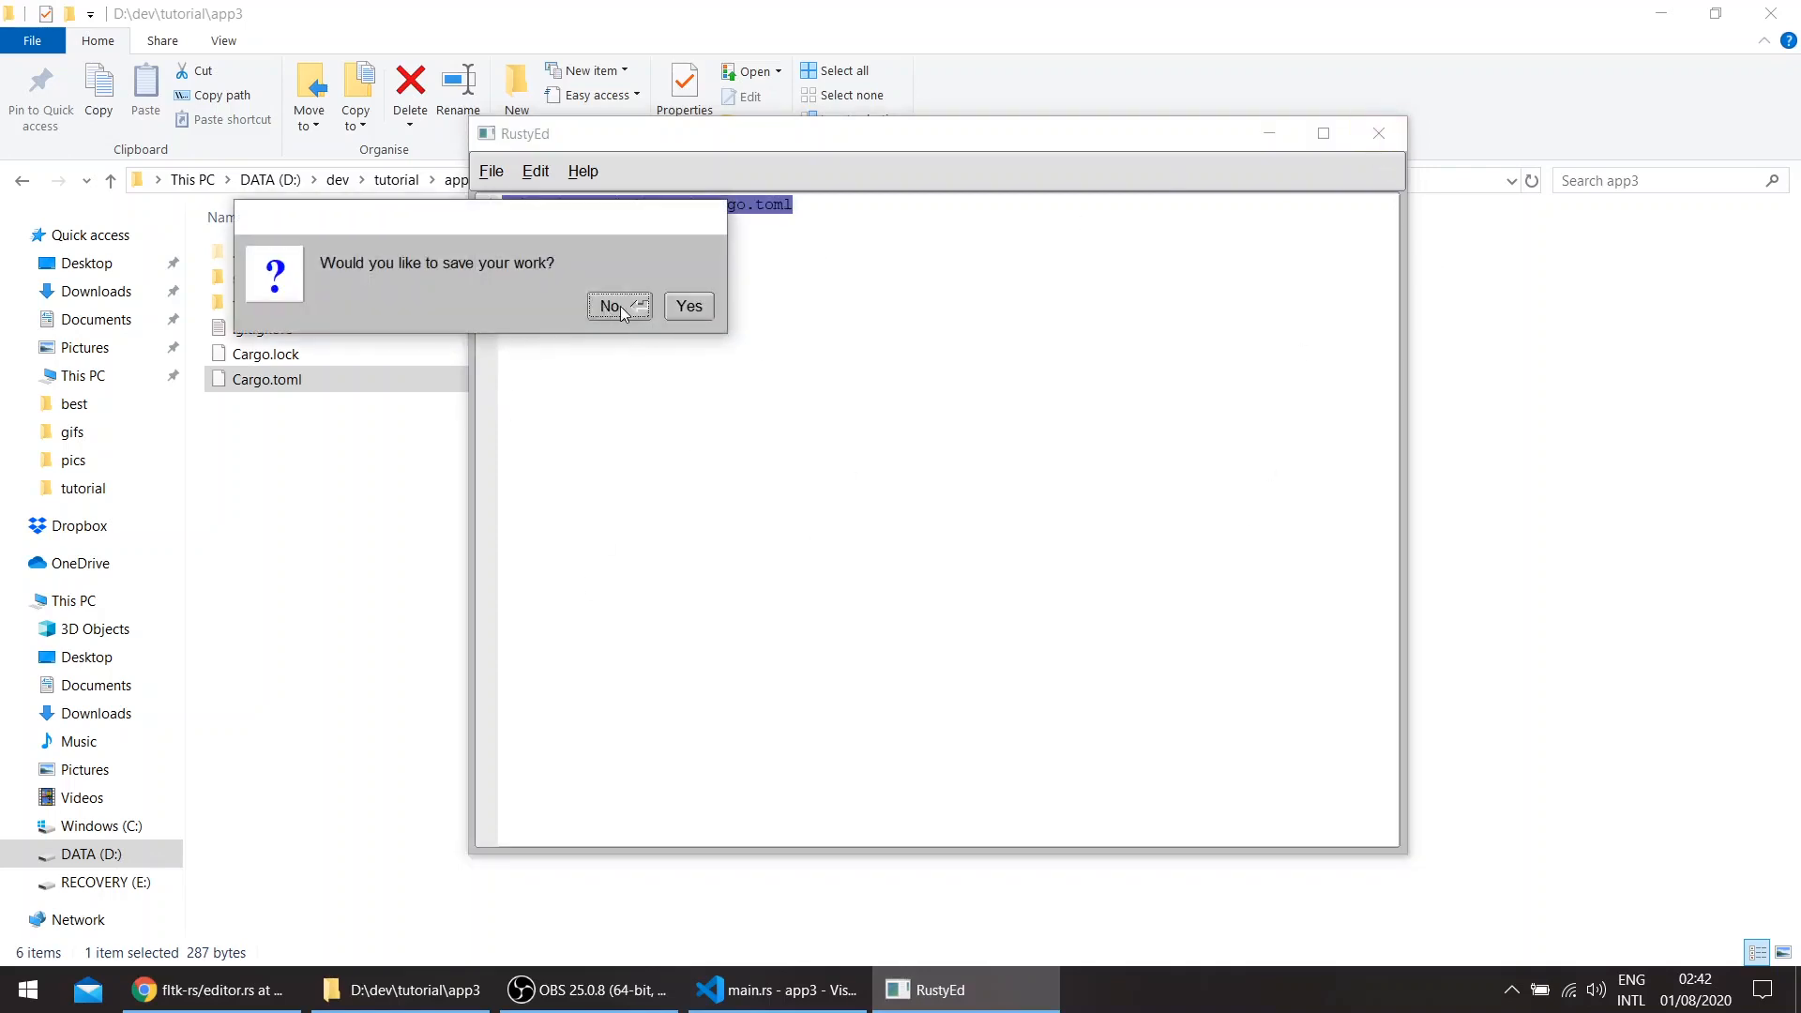
pyautogui.click(609, 307)
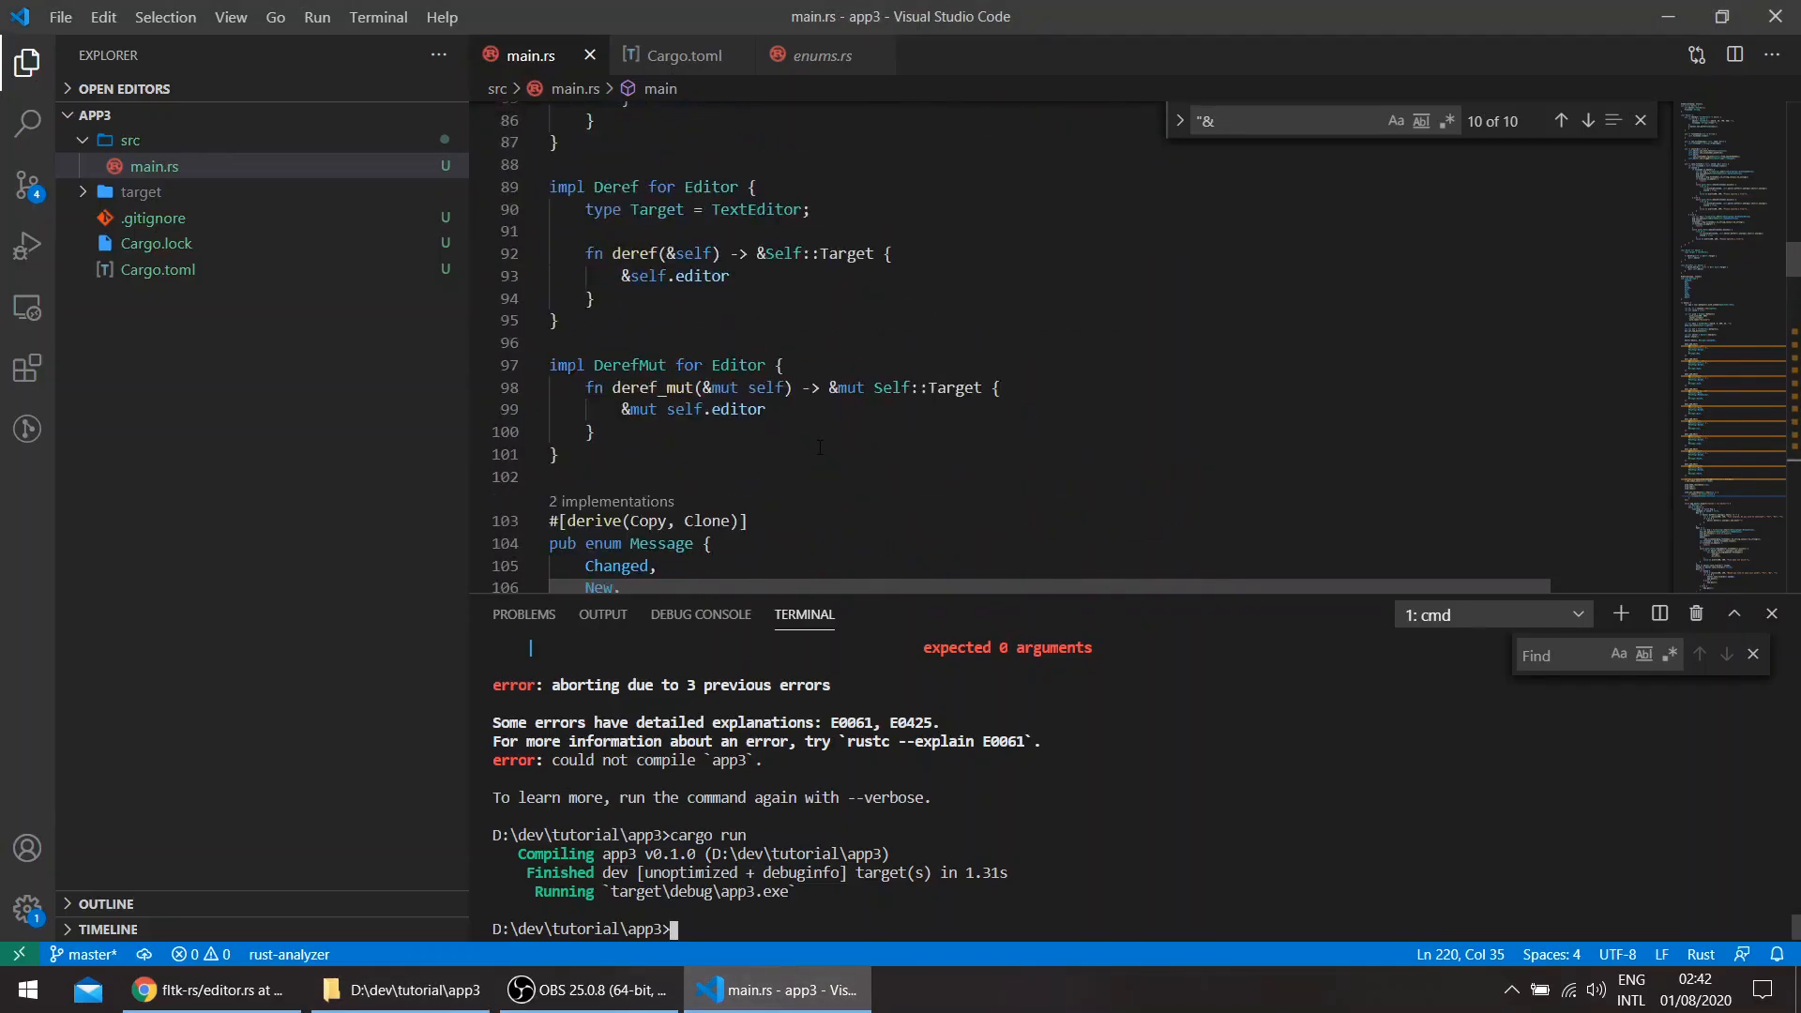
pyautogui.scroll(-3)
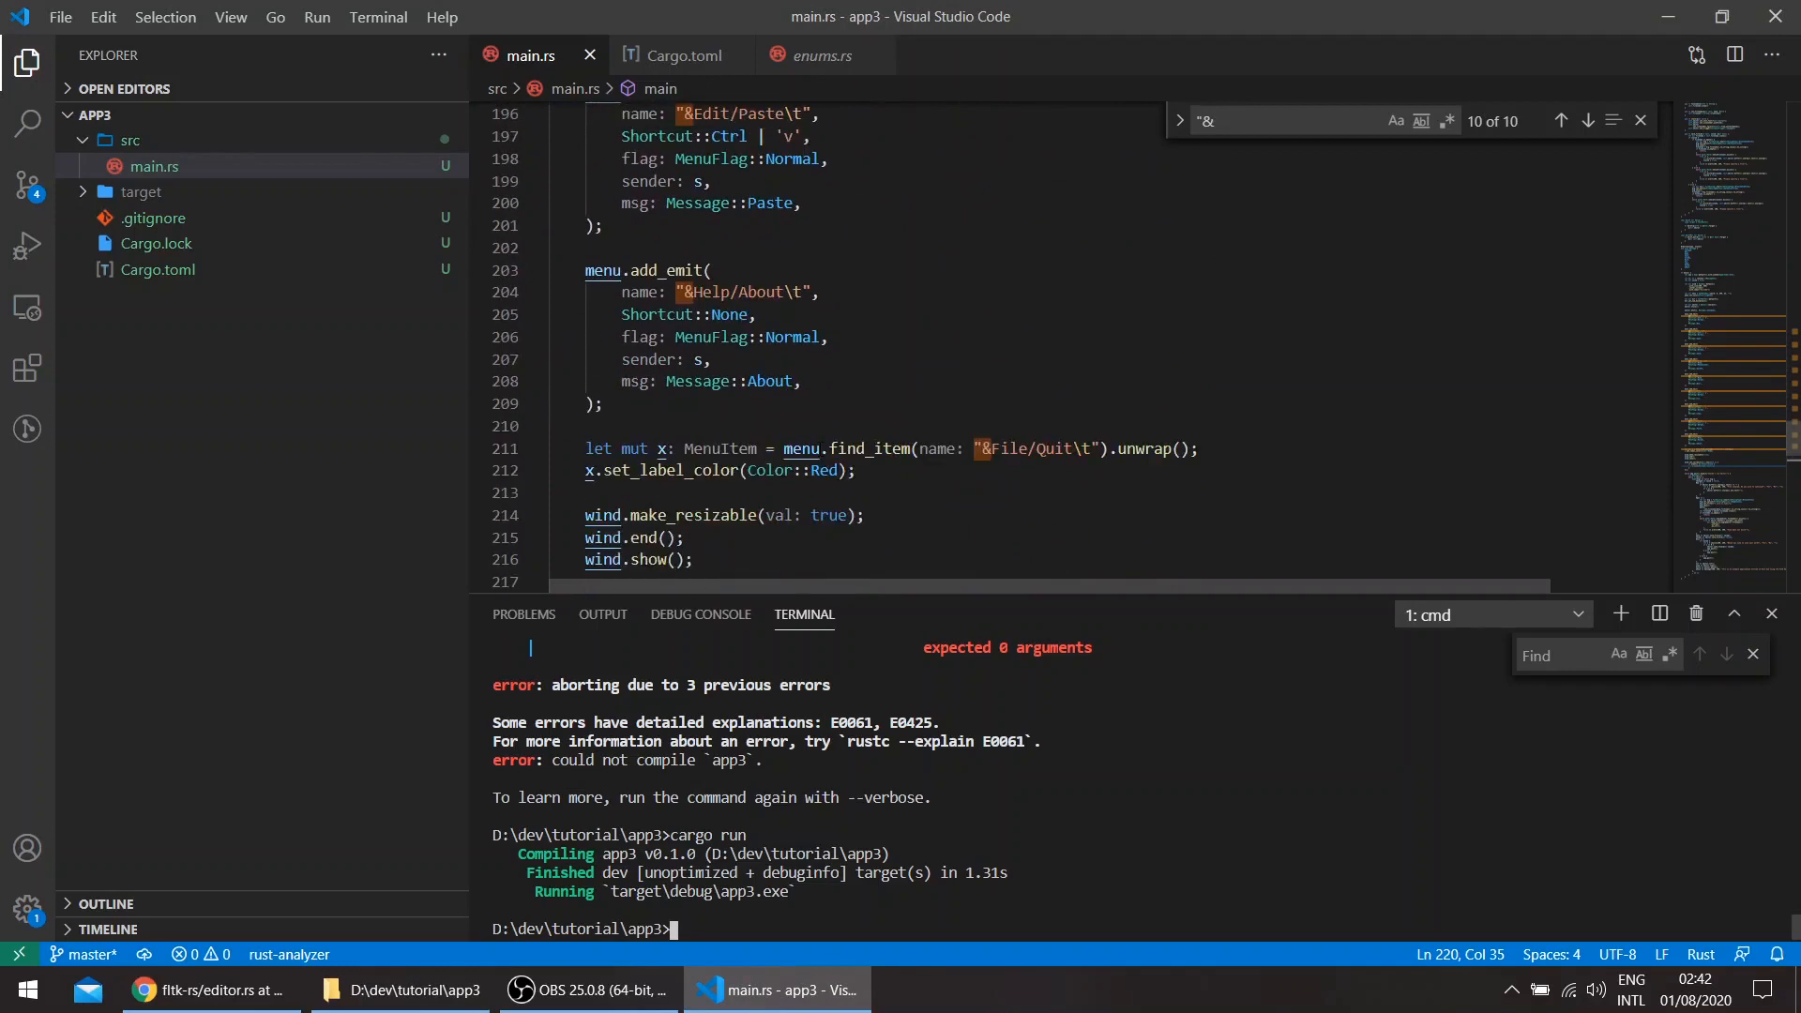
pyautogui.scroll(-3)
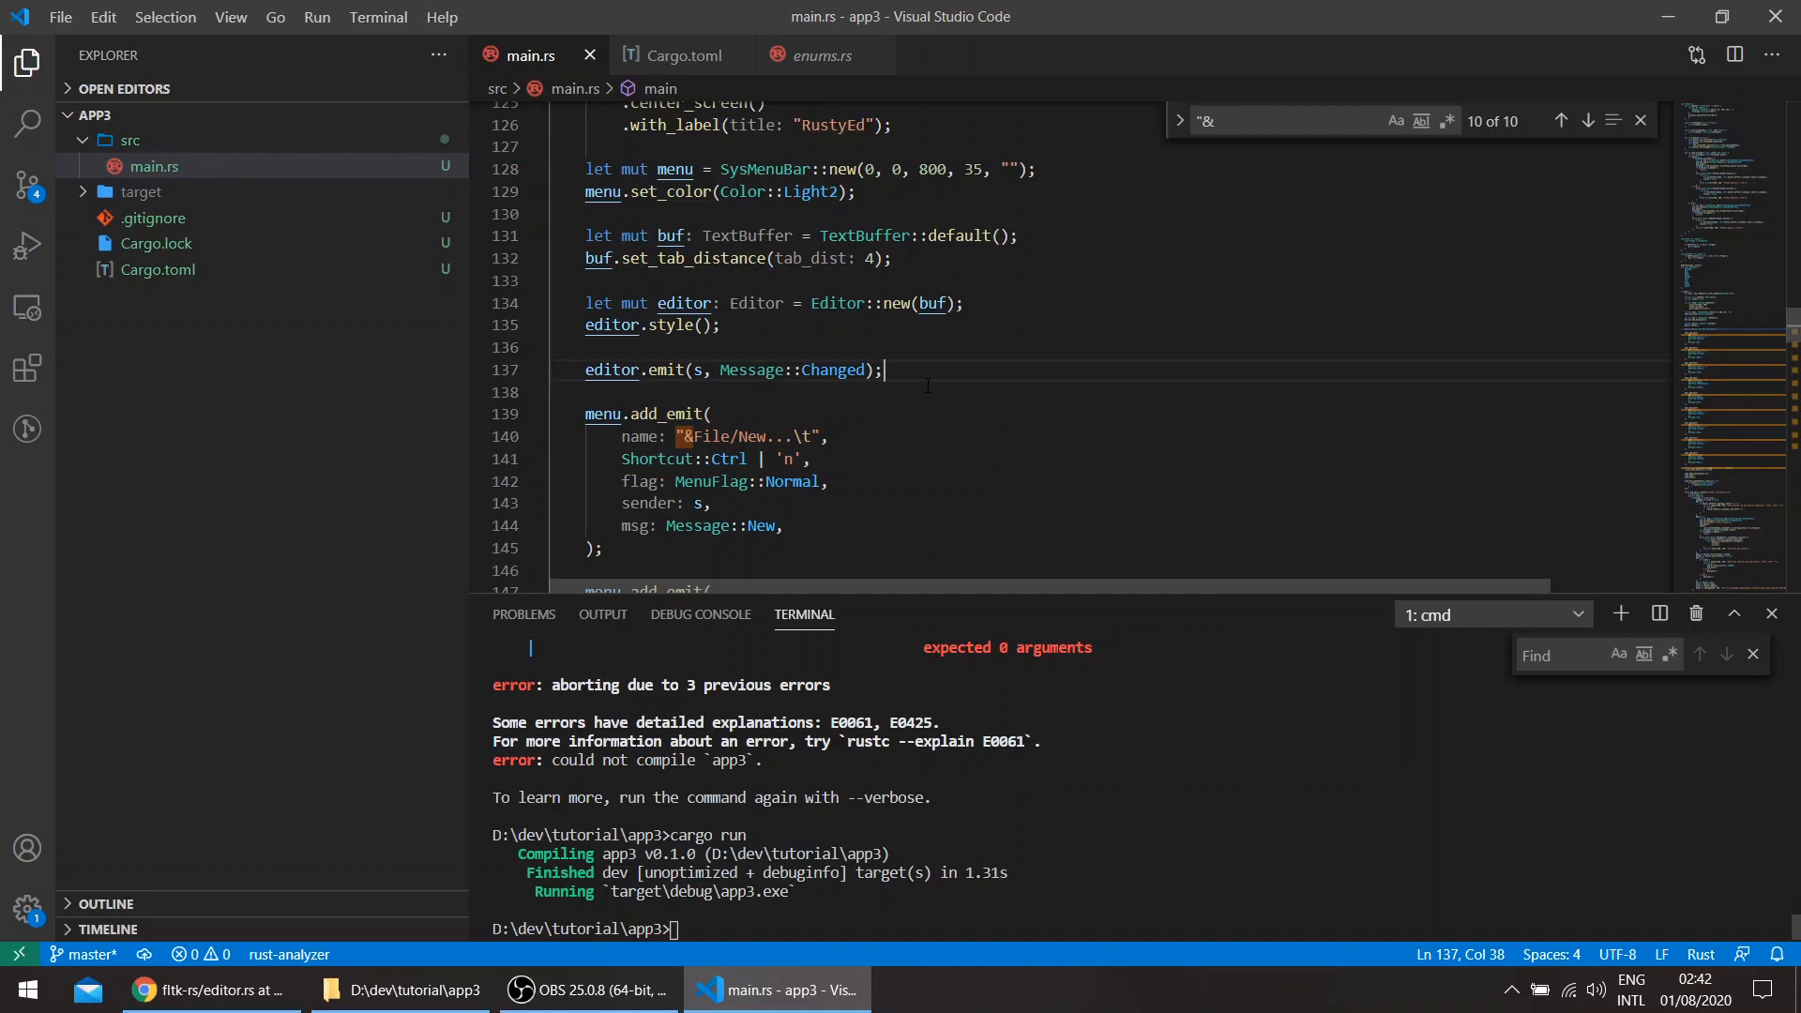
pyautogui.write('CallbackTr')
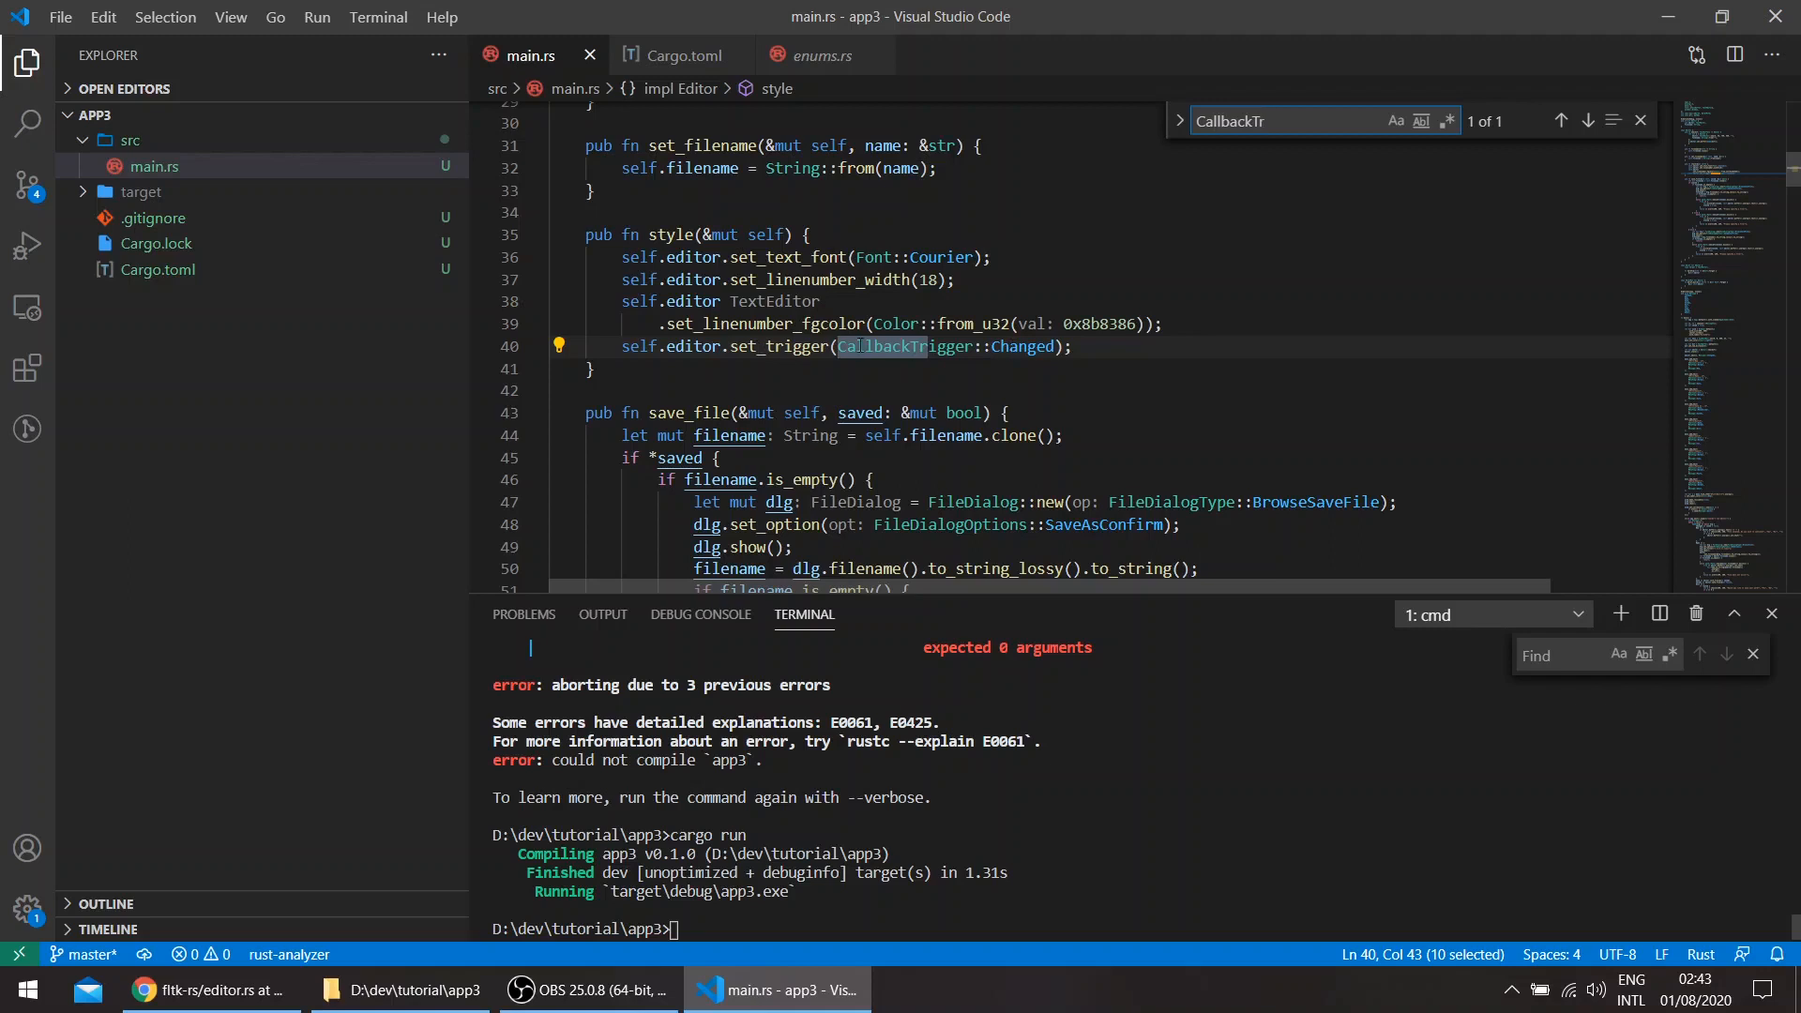
pyautogui.click(1070, 346)
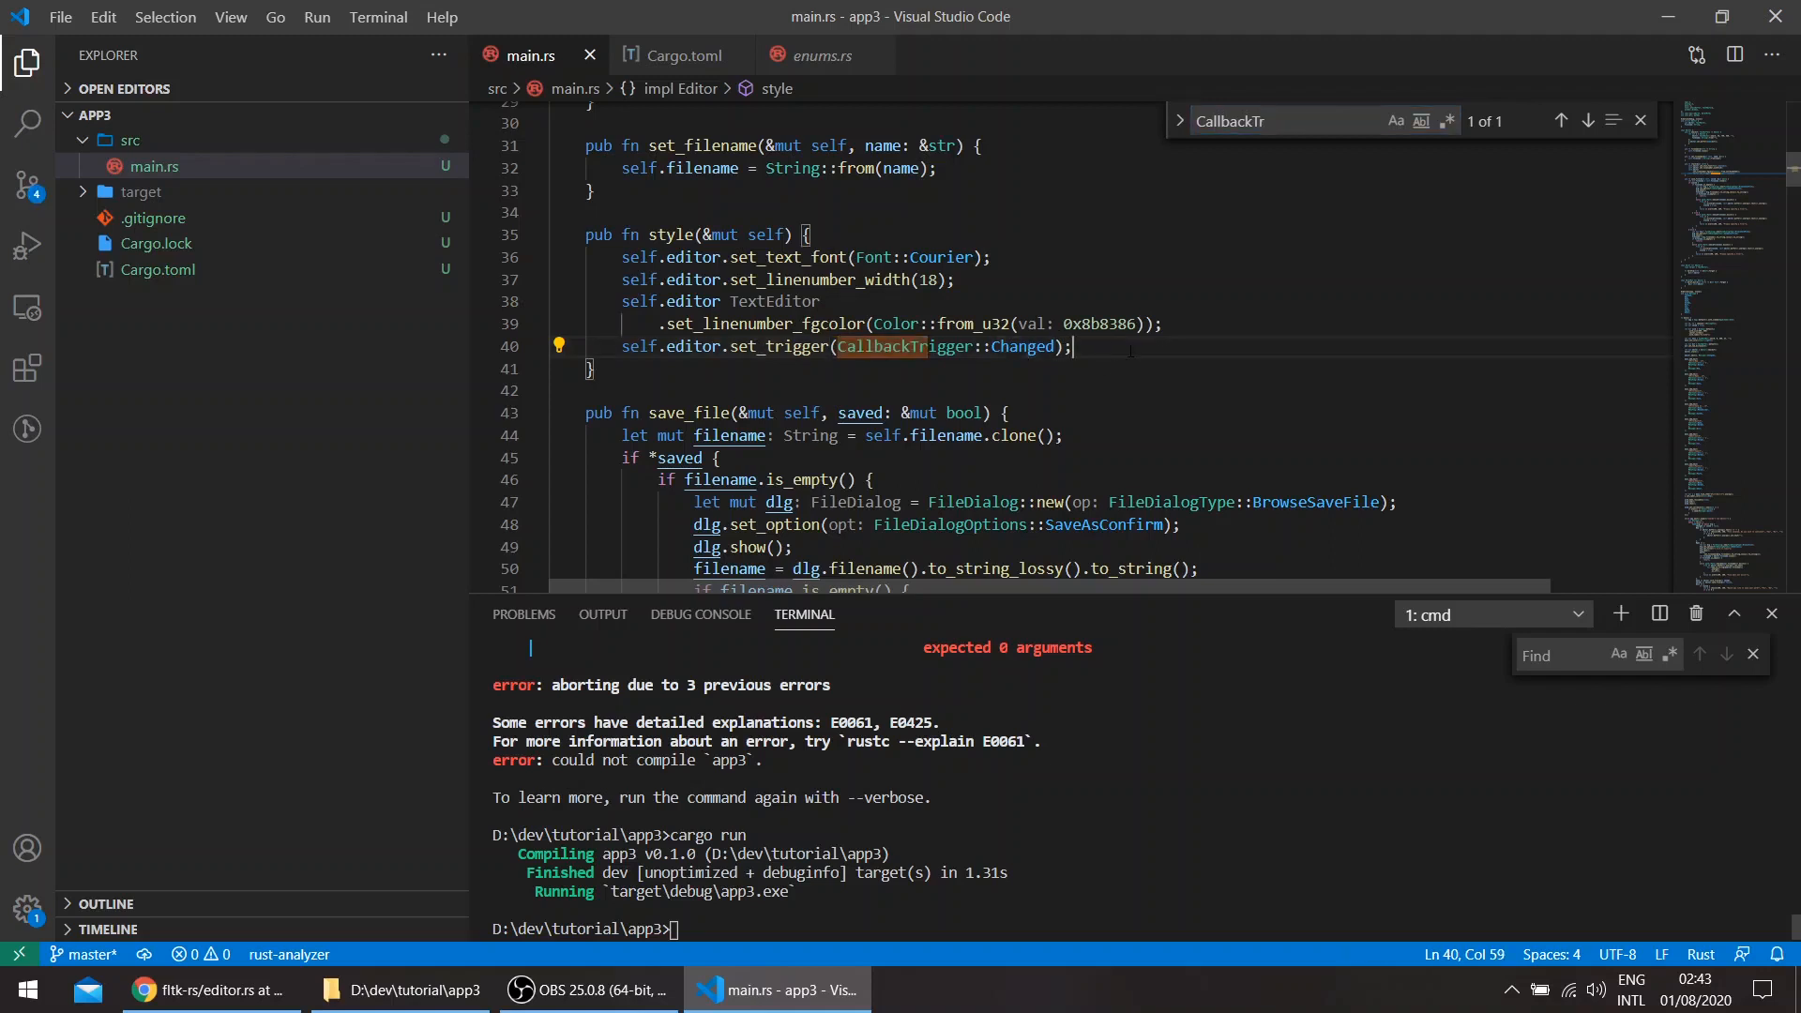
pyautogui.scroll(-3)
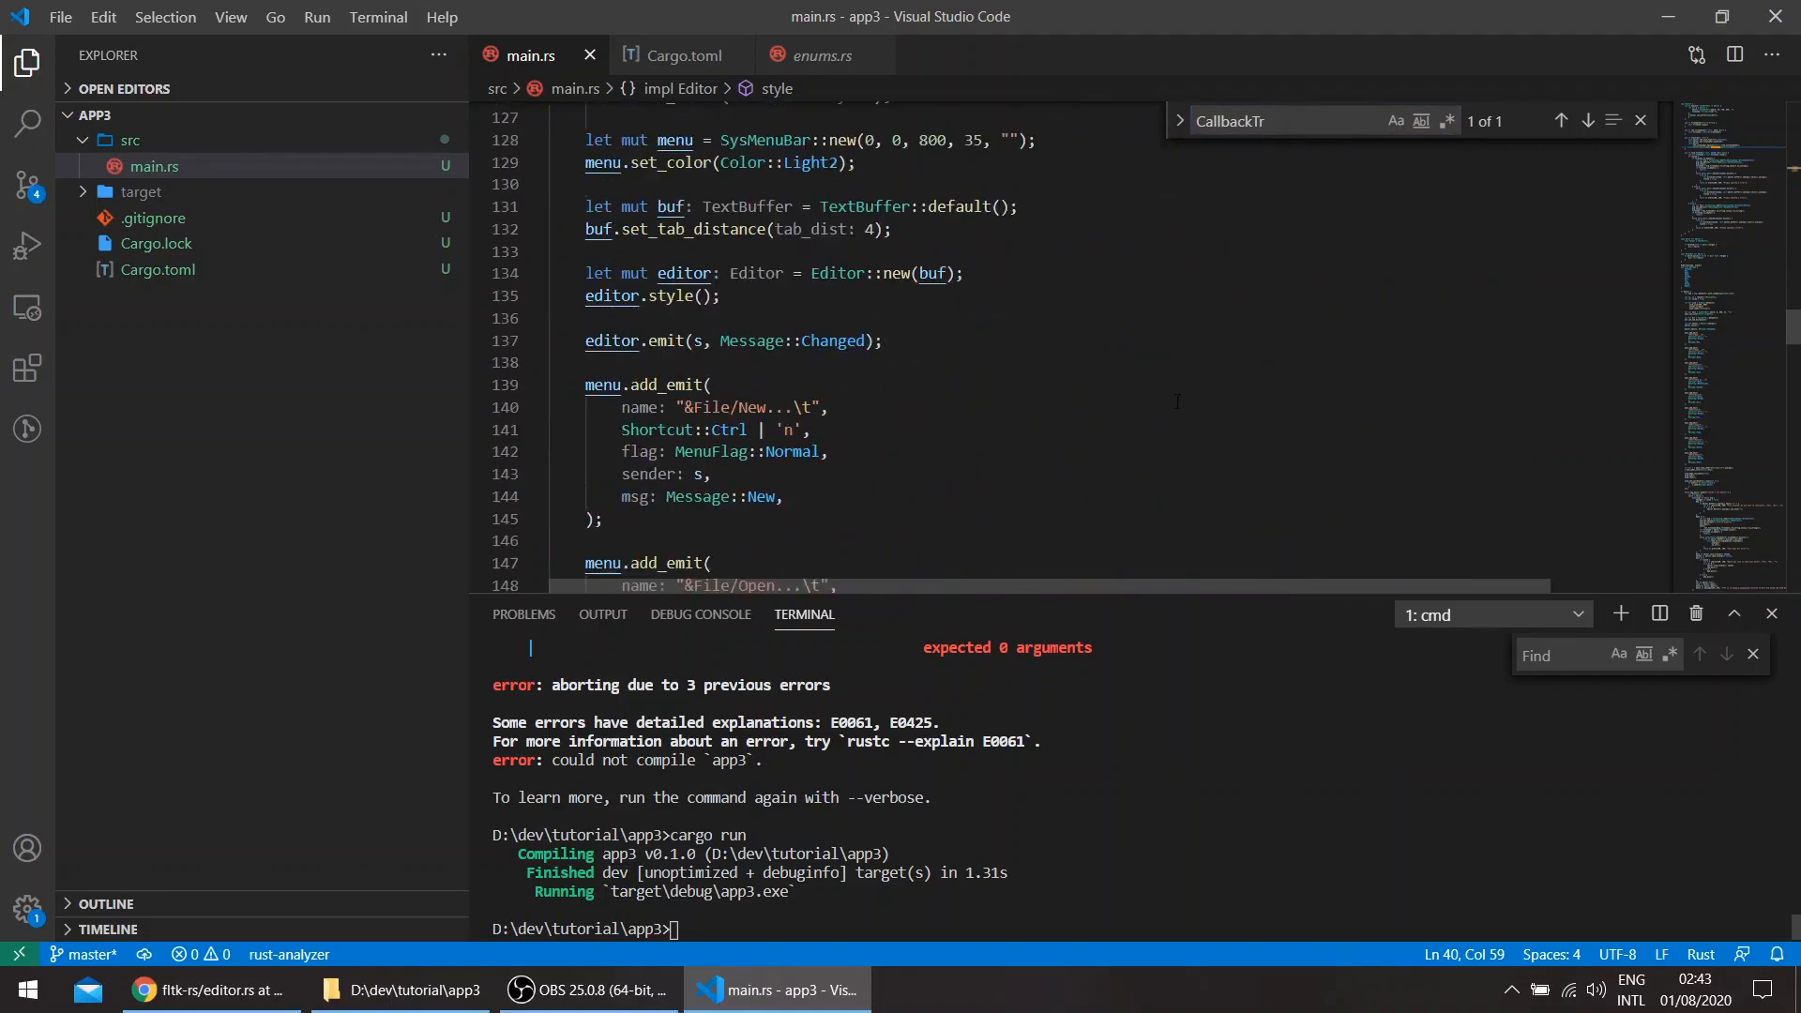
pyautogui.scroll(-3)
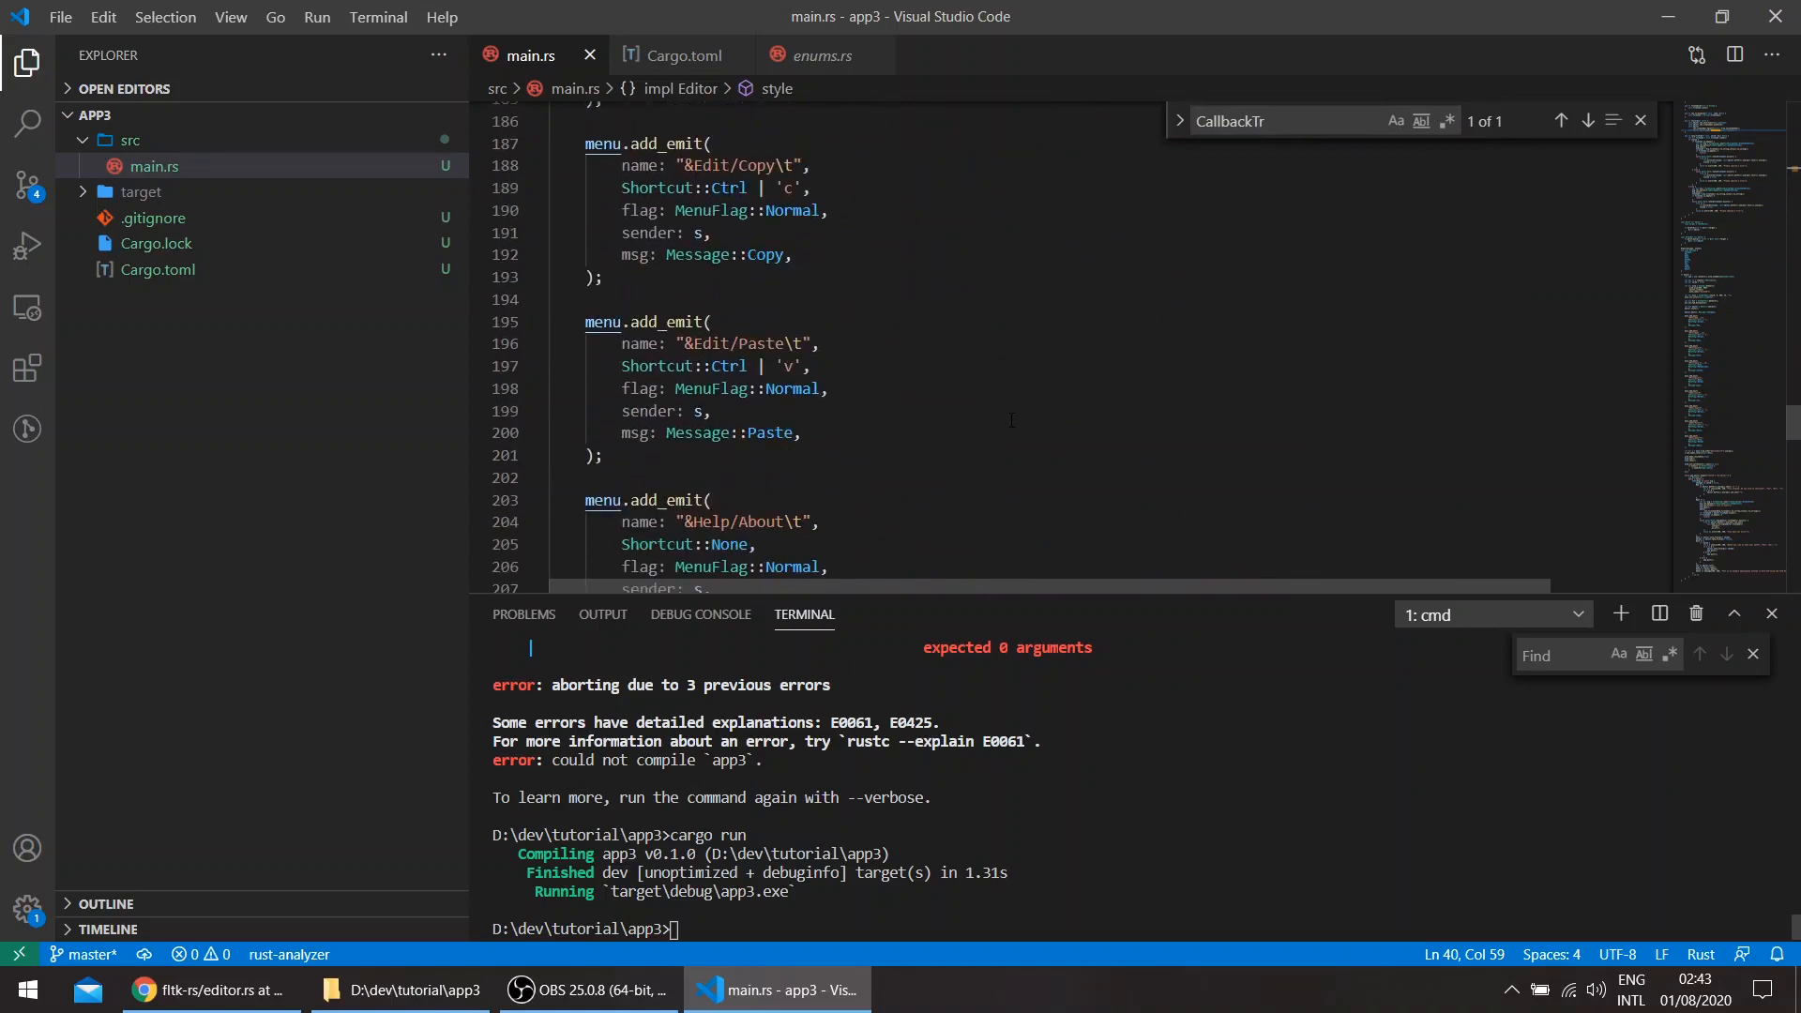
pyautogui.scroll(-3)
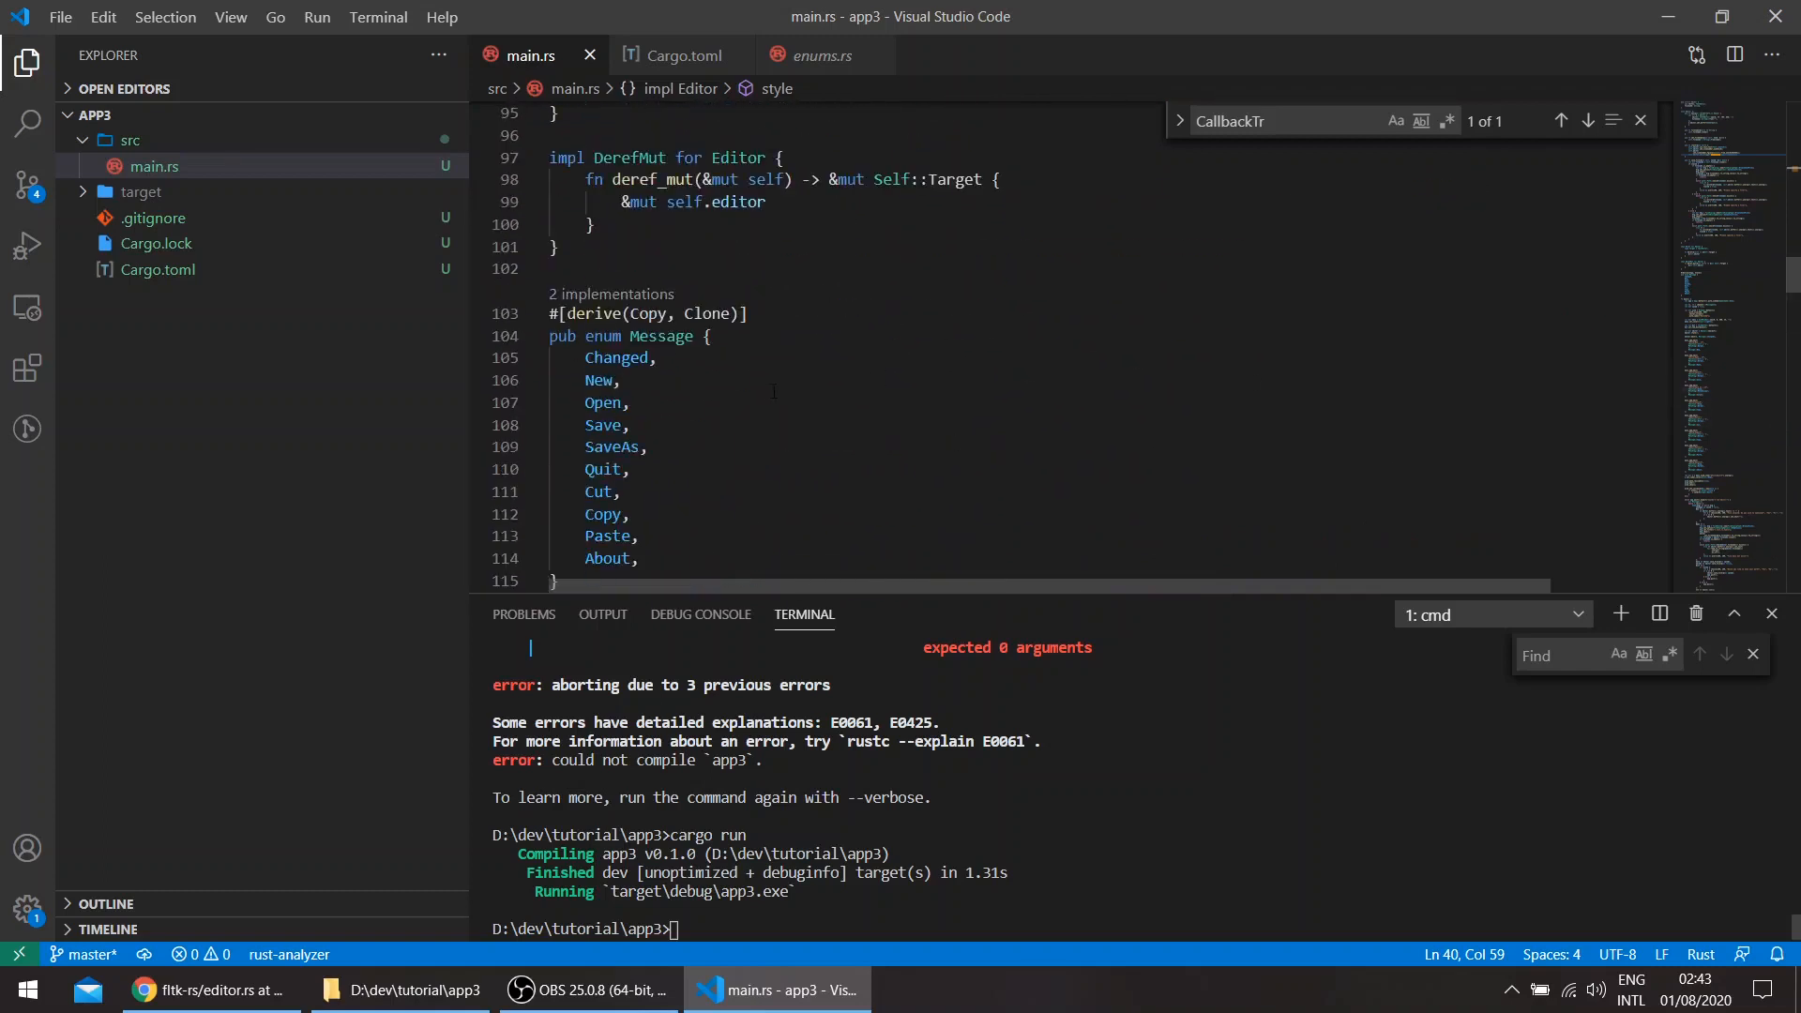
pyautogui.scroll(-3)
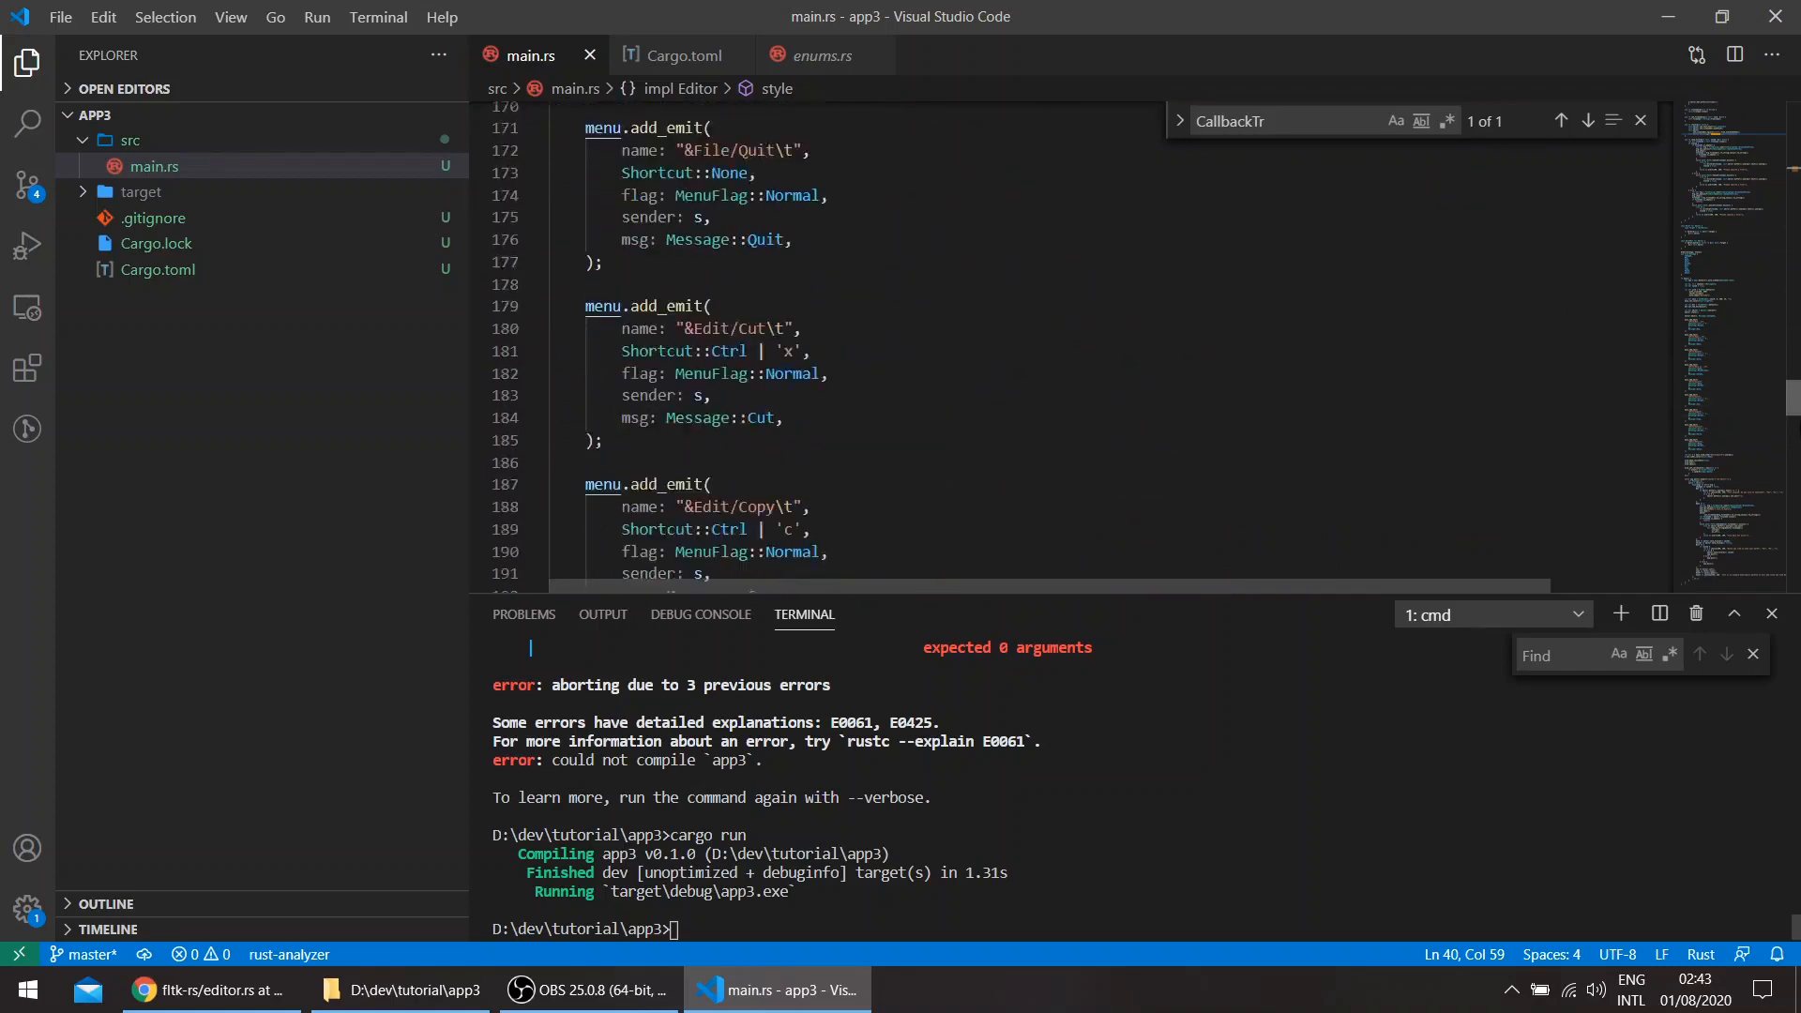
pyautogui.scroll(-3)
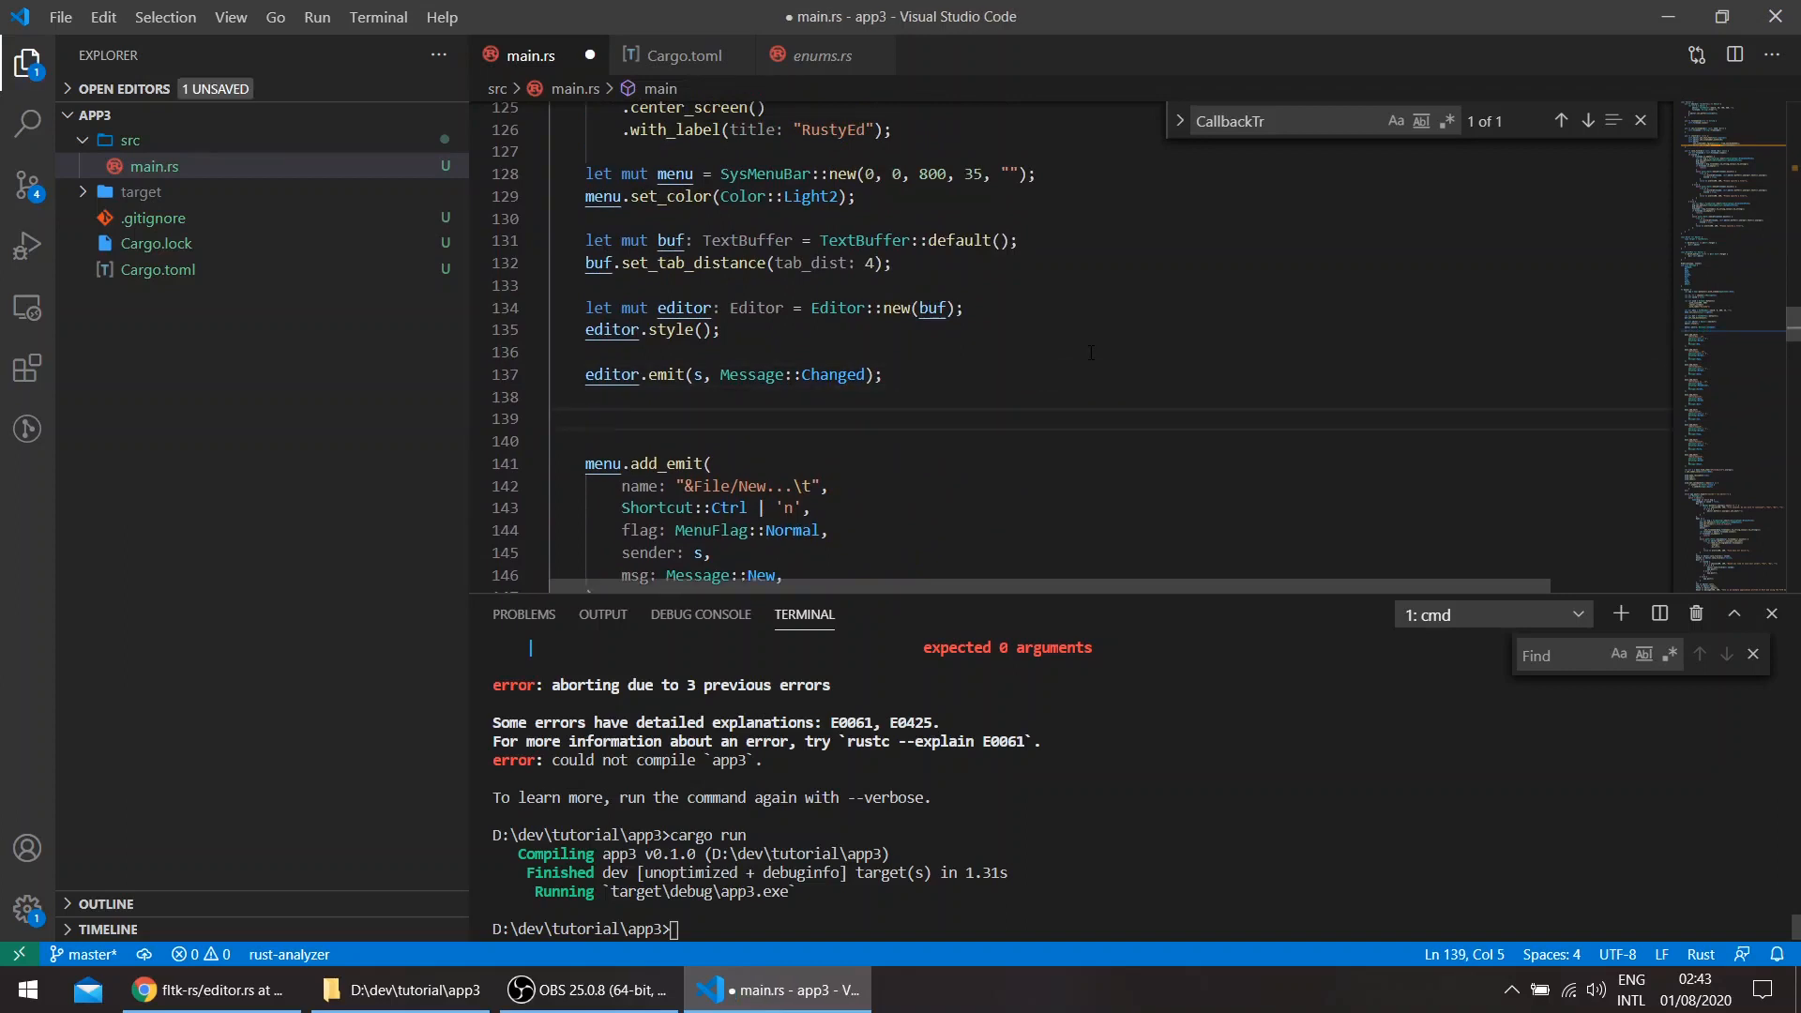
# - Add an editor.handle closure printing ev and event_text(), save, and type cargo run
pyautogui.write('editor.handle')
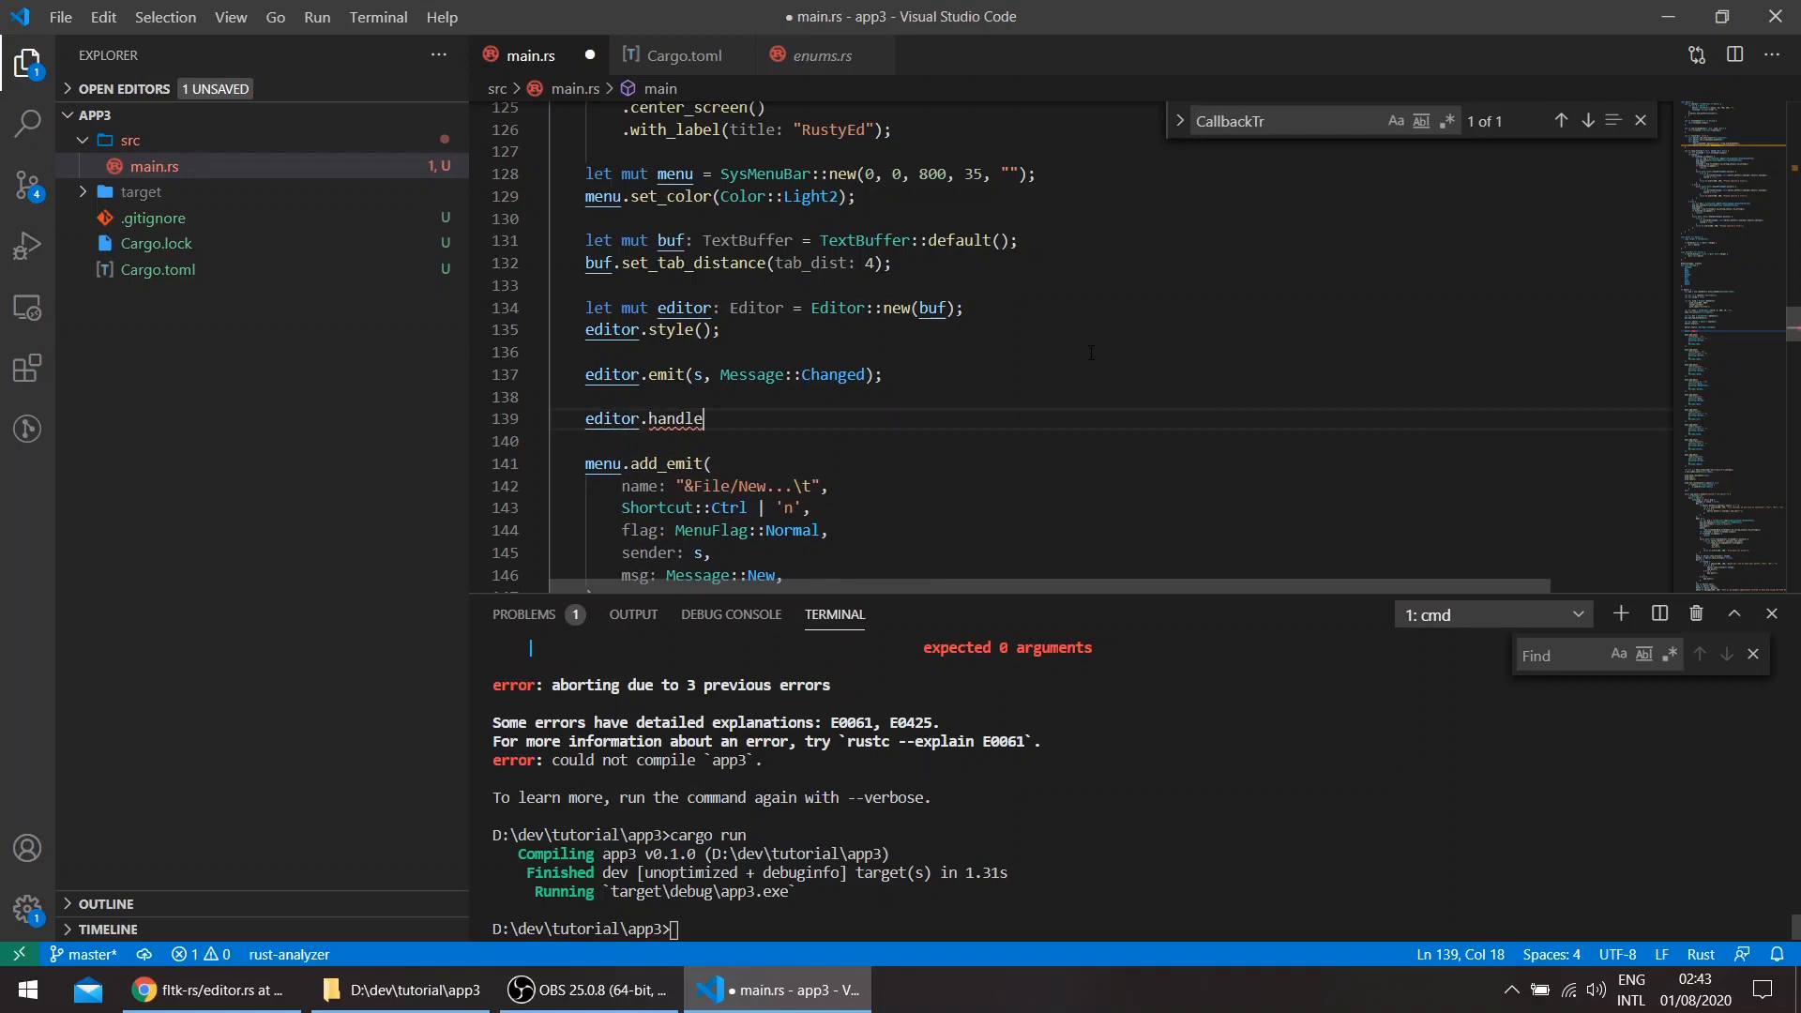
pyautogui.write('(Box::new)')
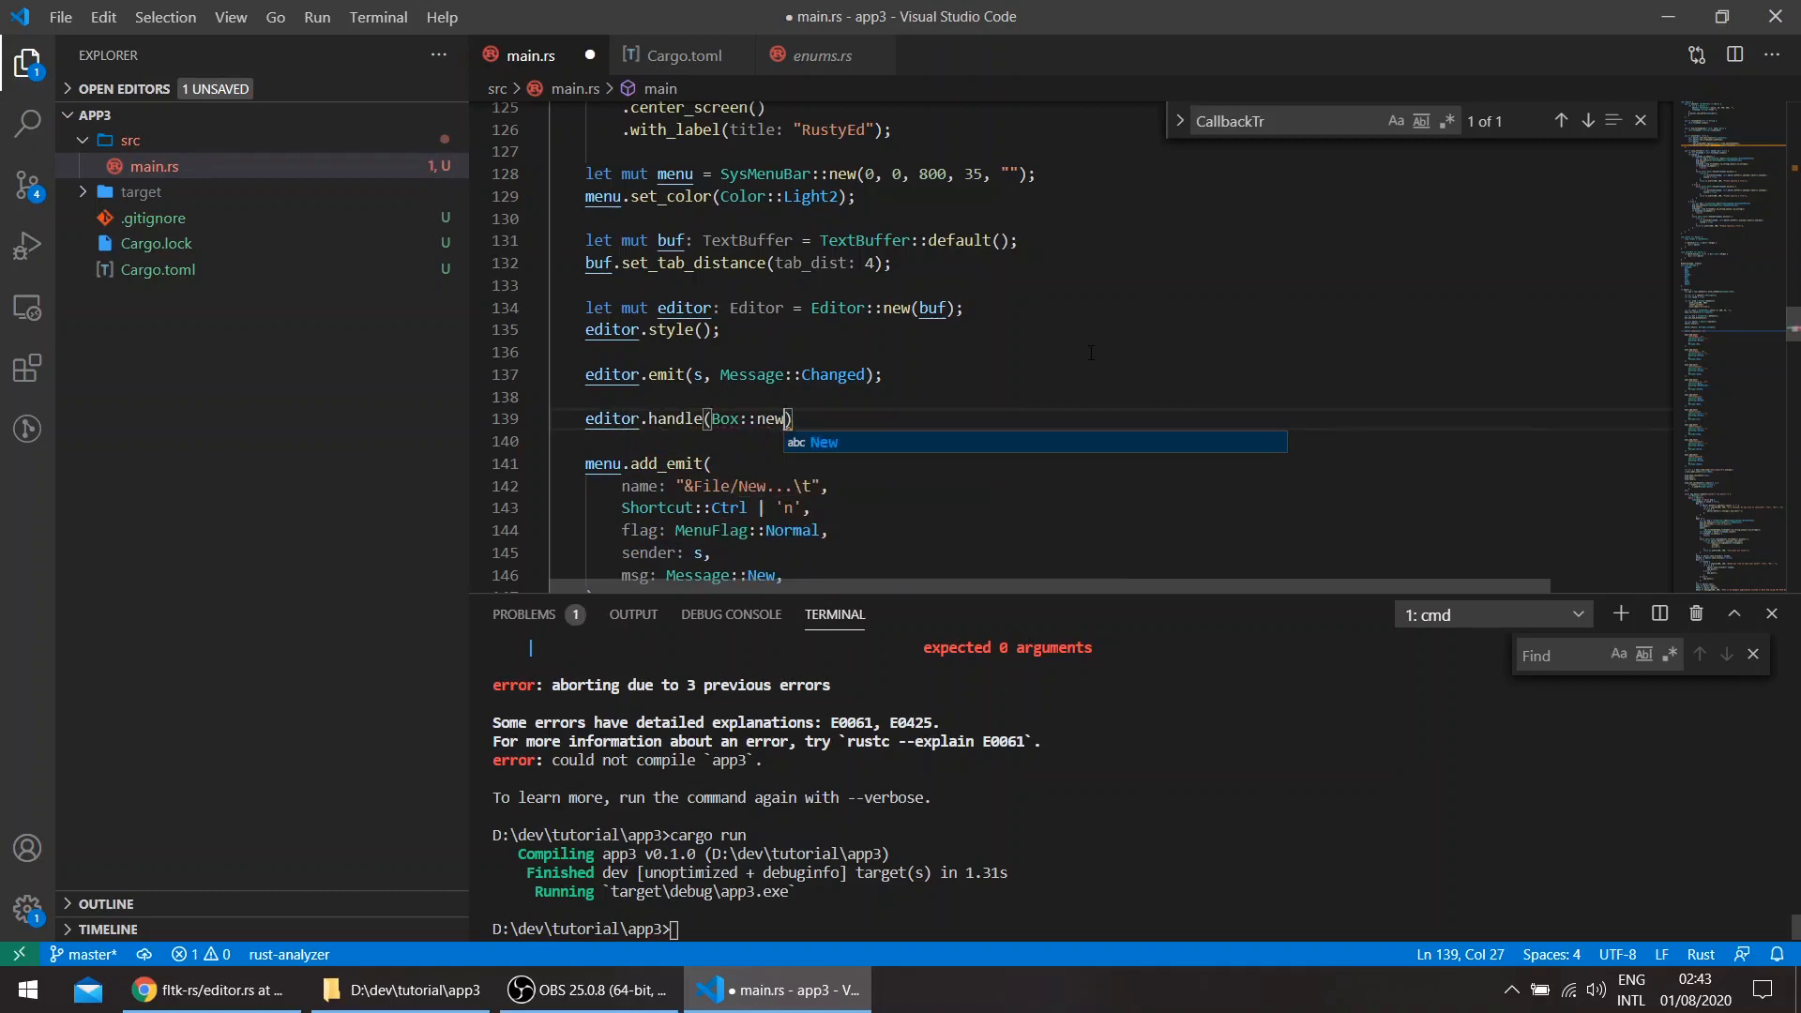
pyautogui.write('(move ||')
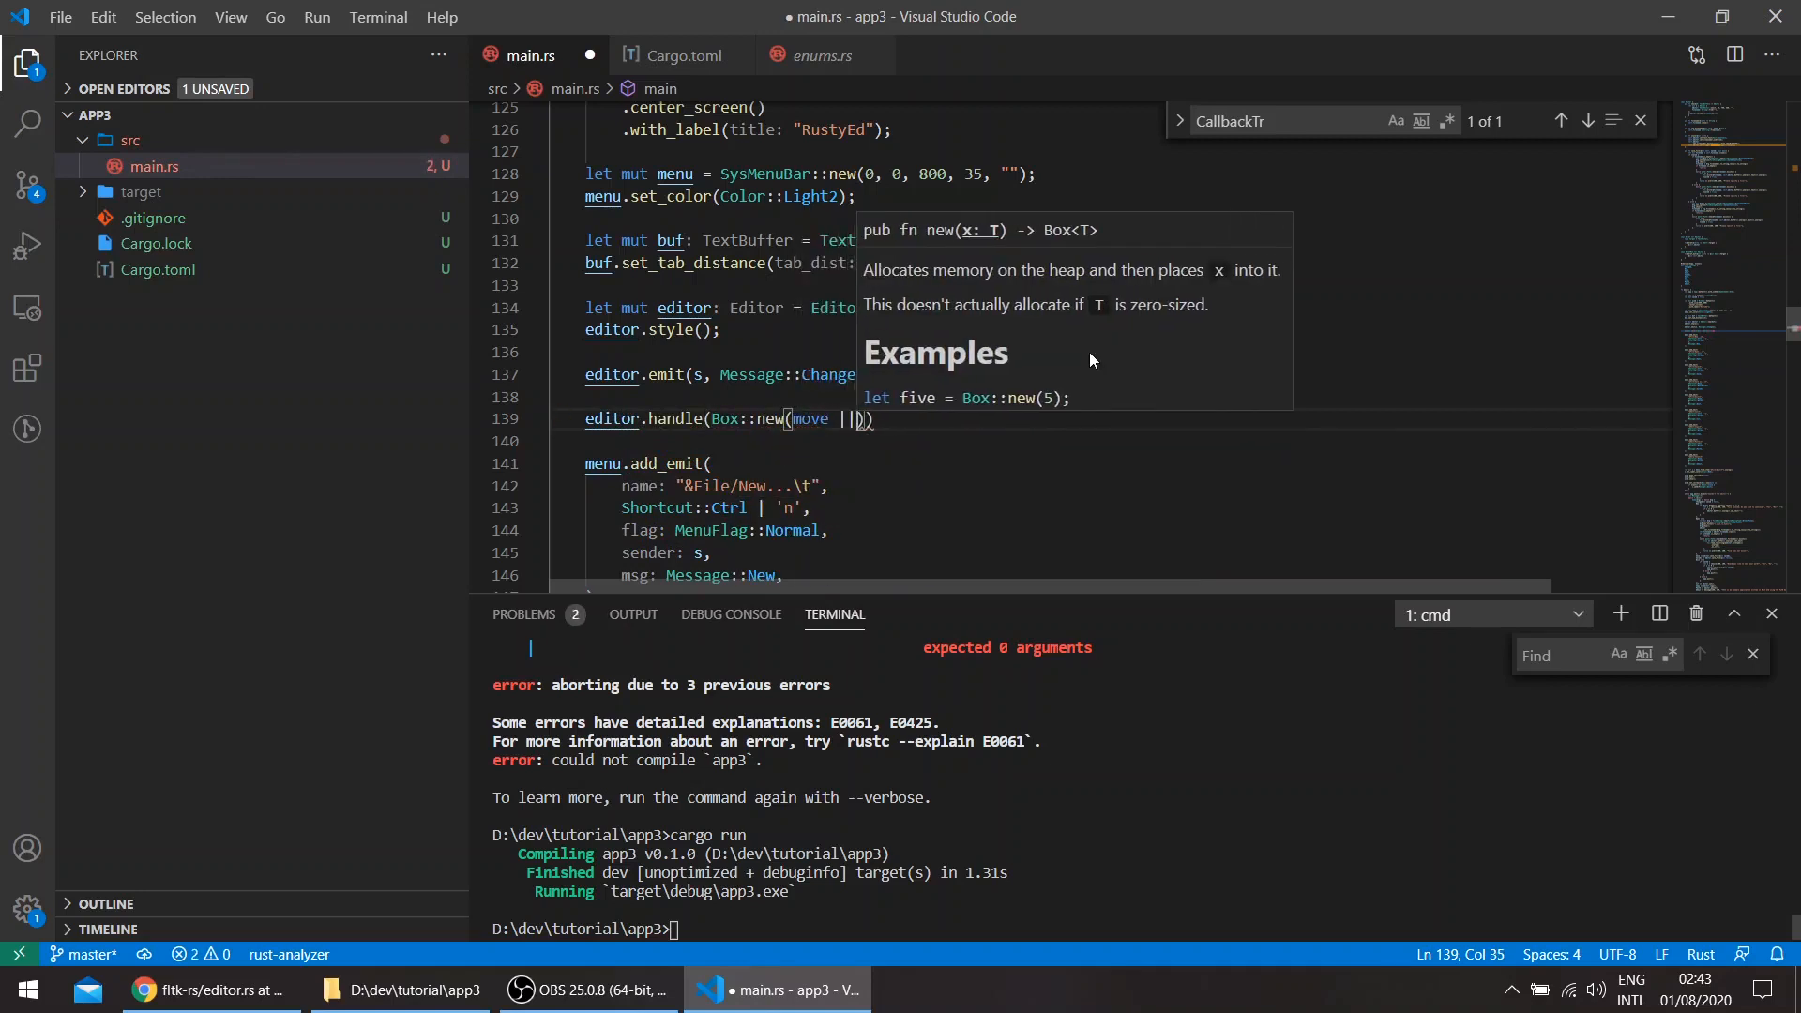
pyautogui.write('ev')
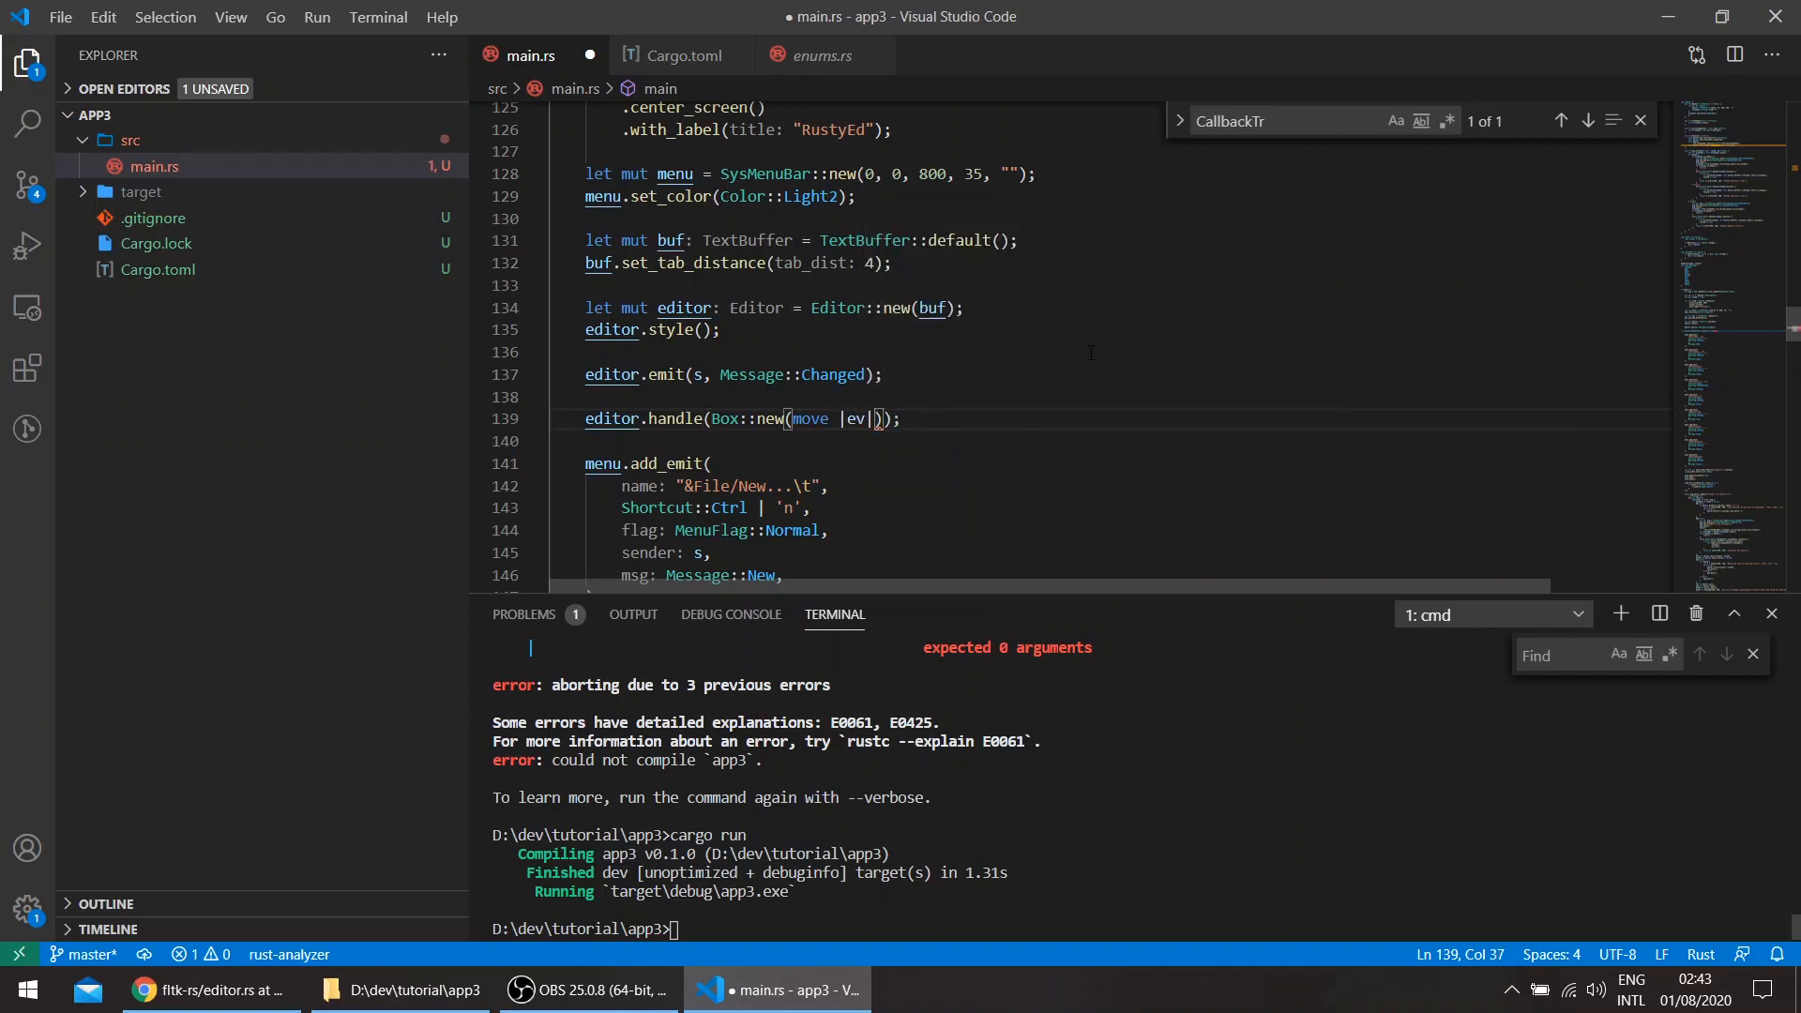
pyautogui.write('{}')
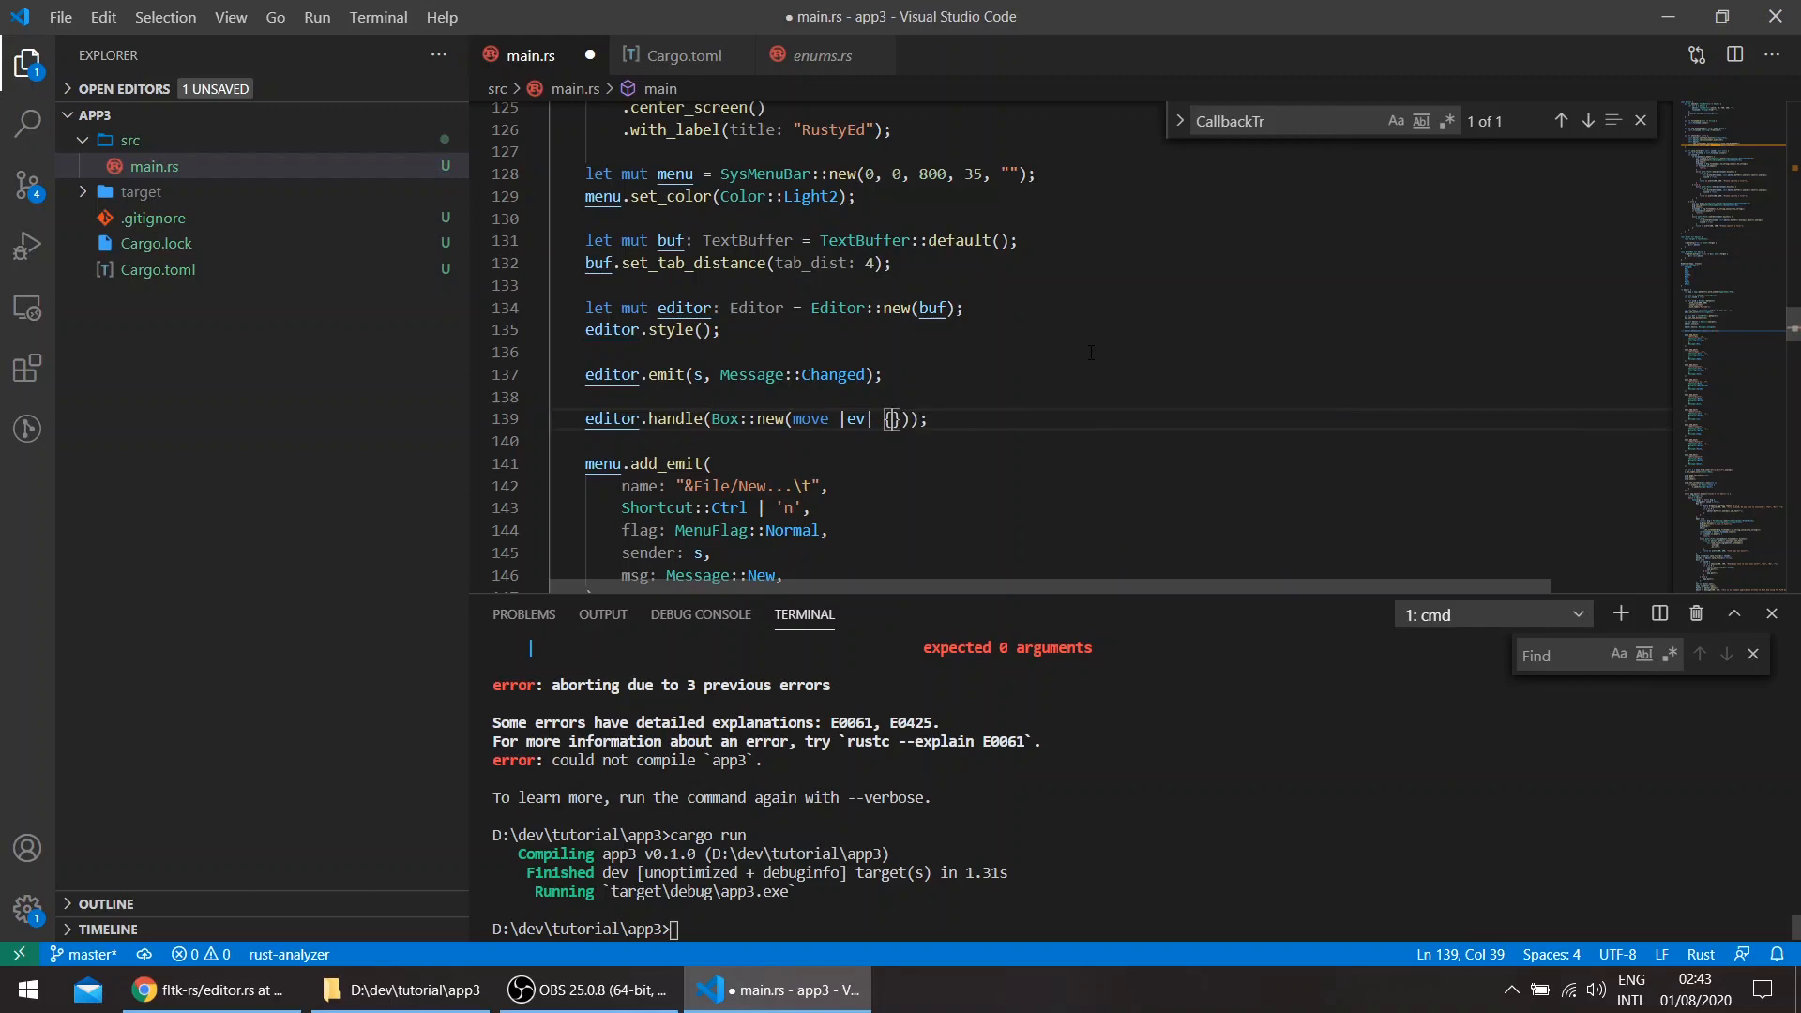
pyautogui.write('println!("')
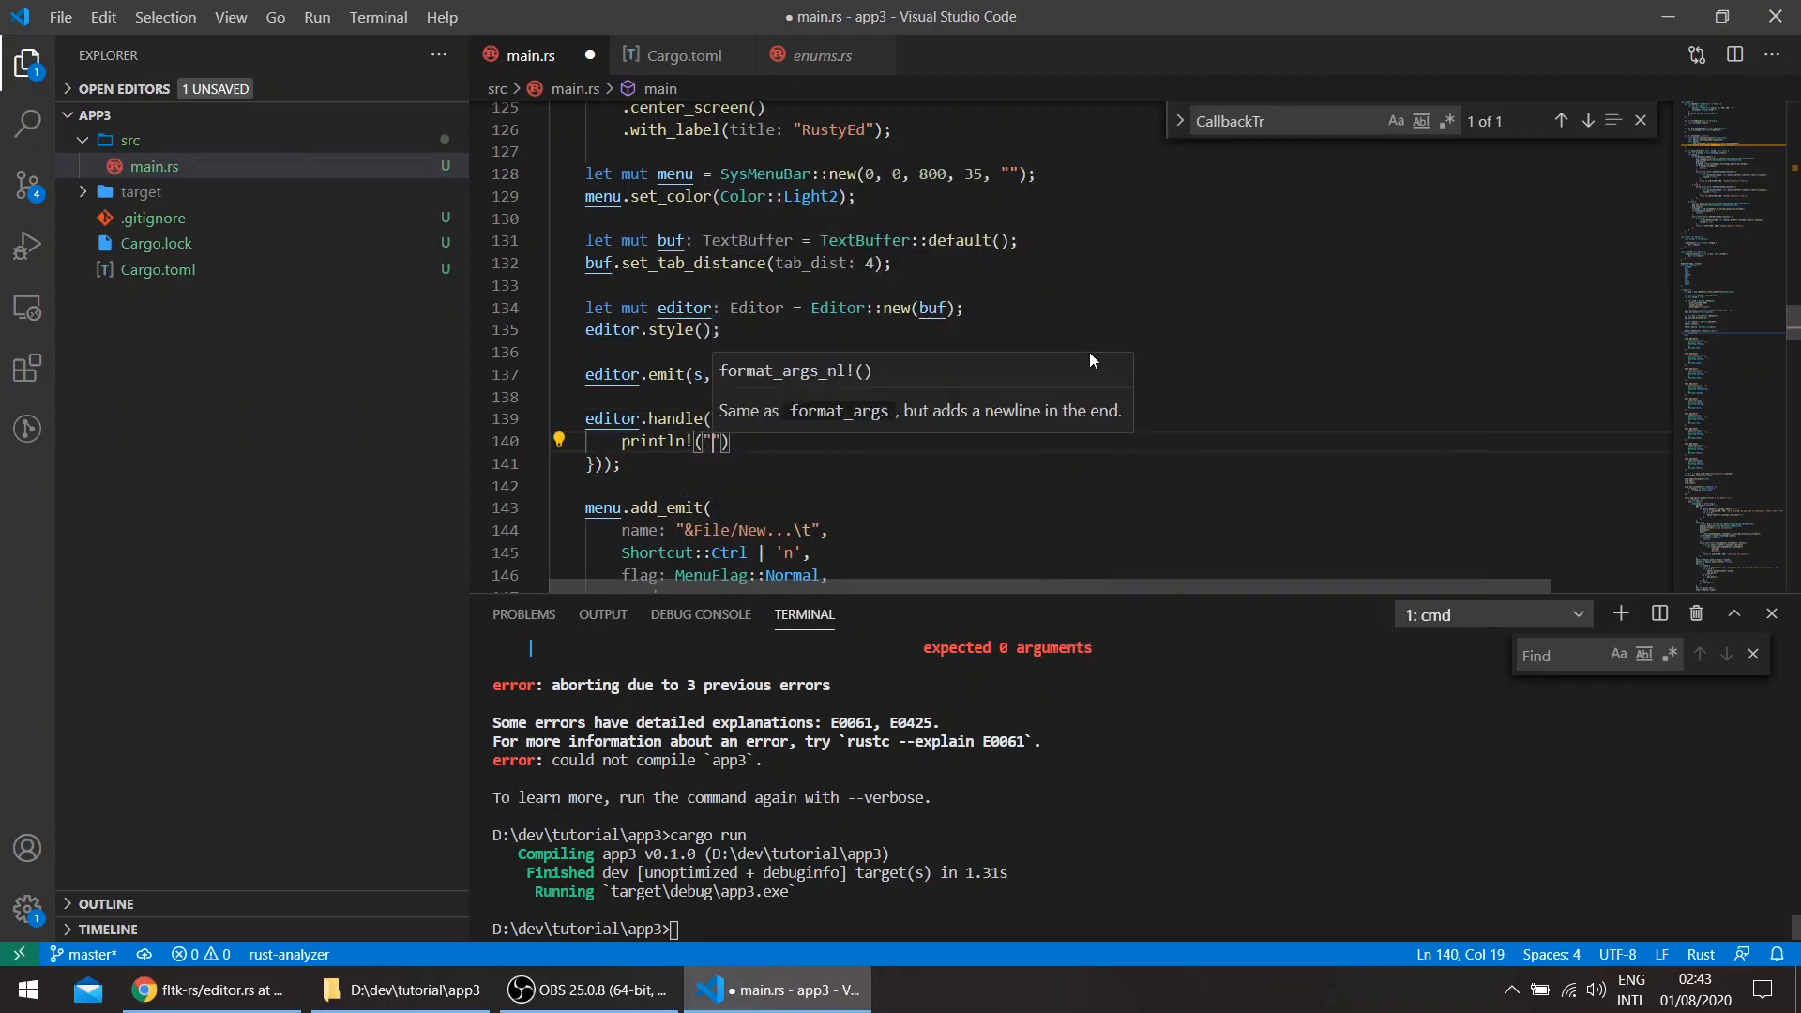
pyautogui.write('{}')
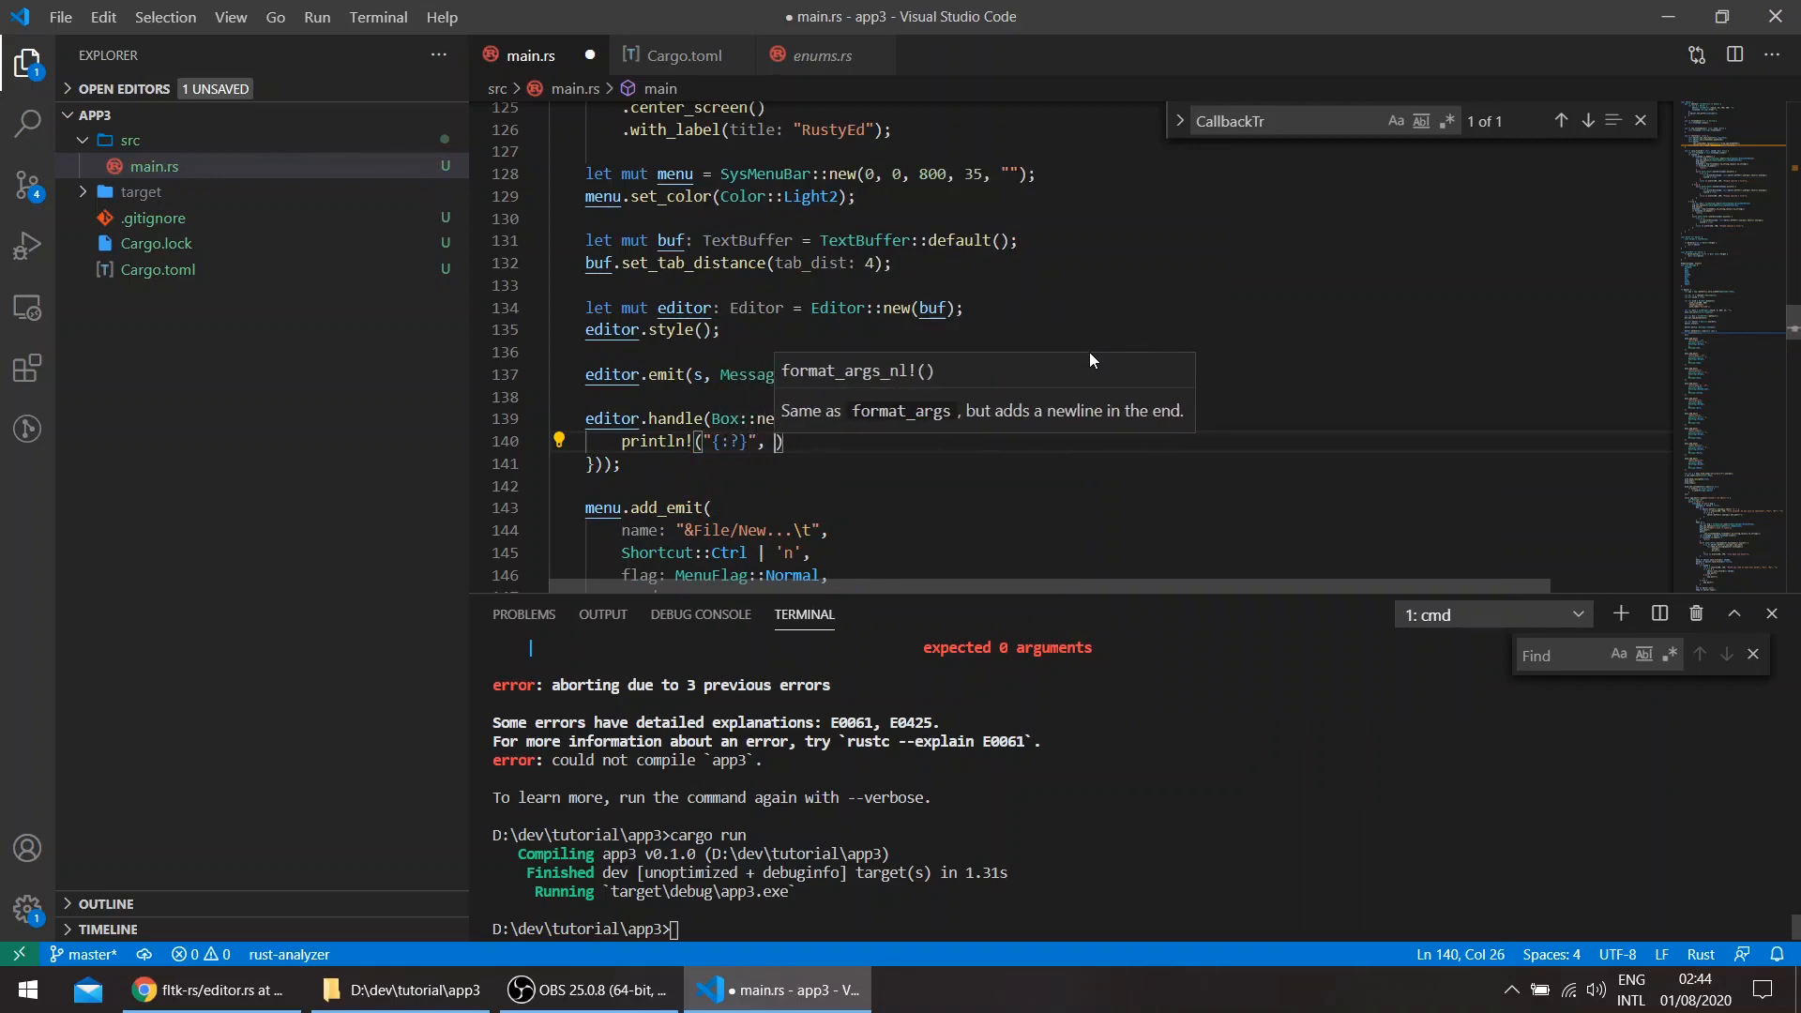
pyautogui.write('event_text(')
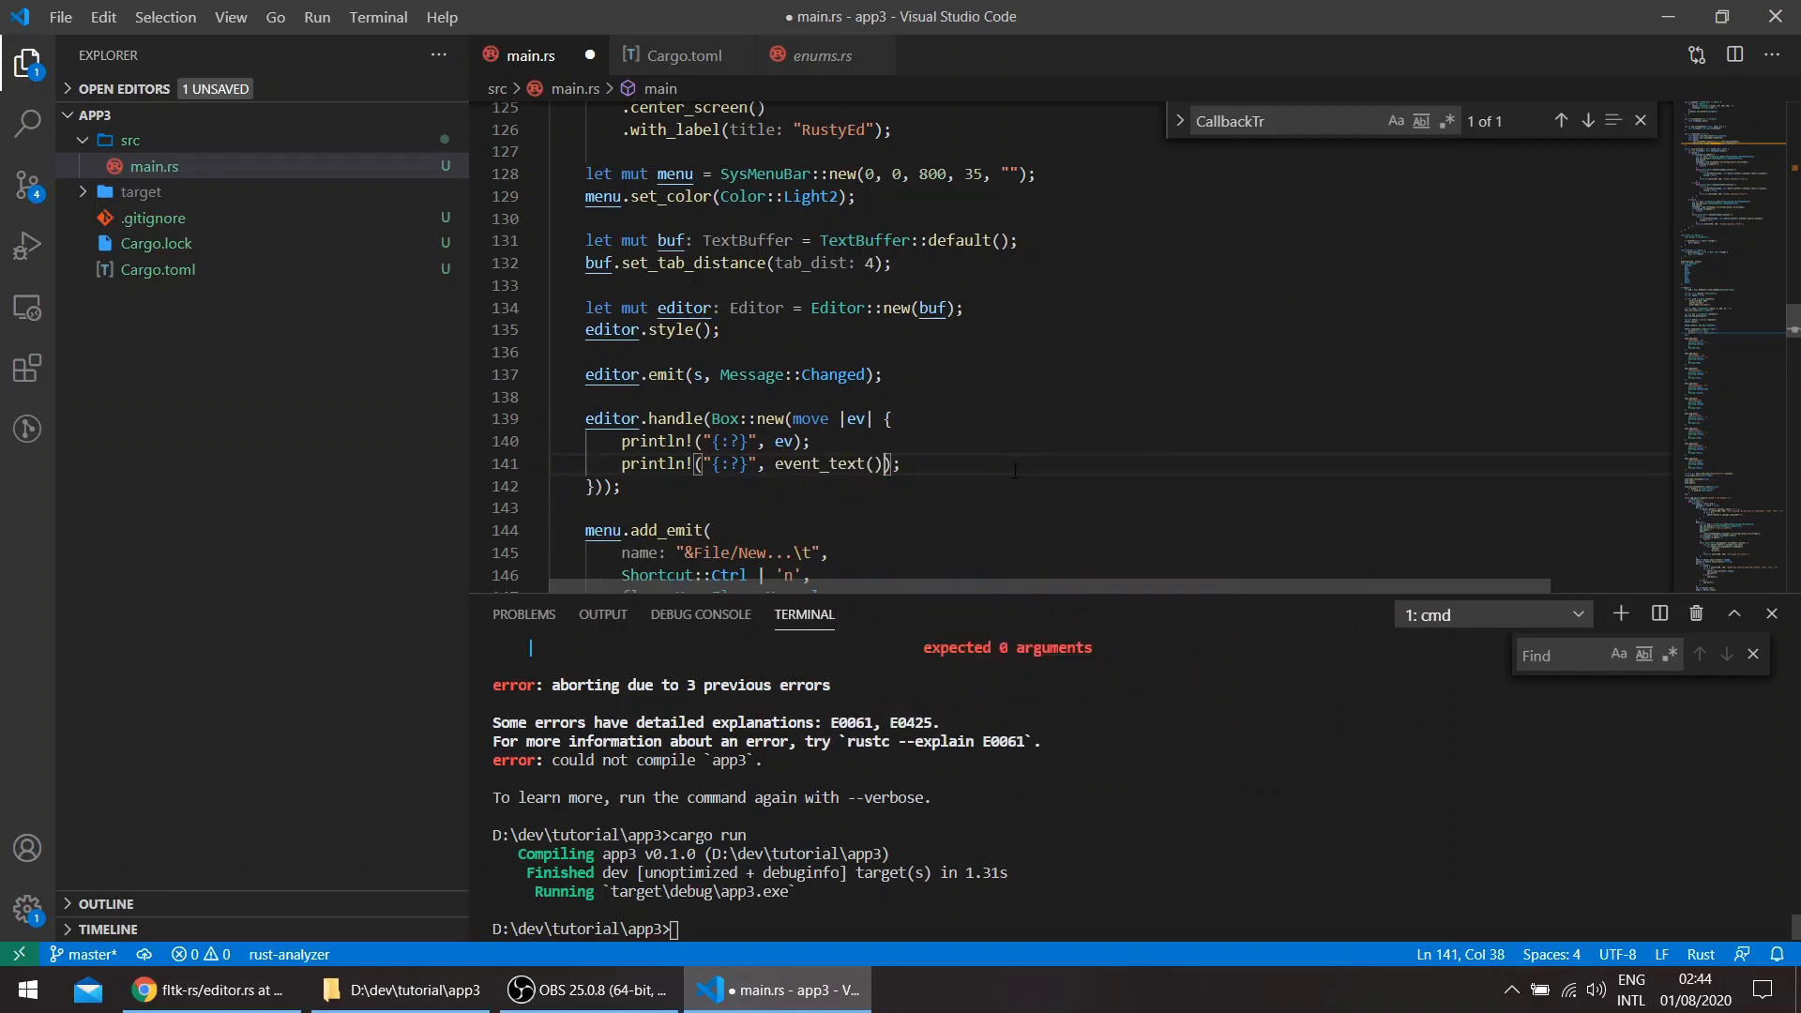
pyautogui.press('ctrl+s')
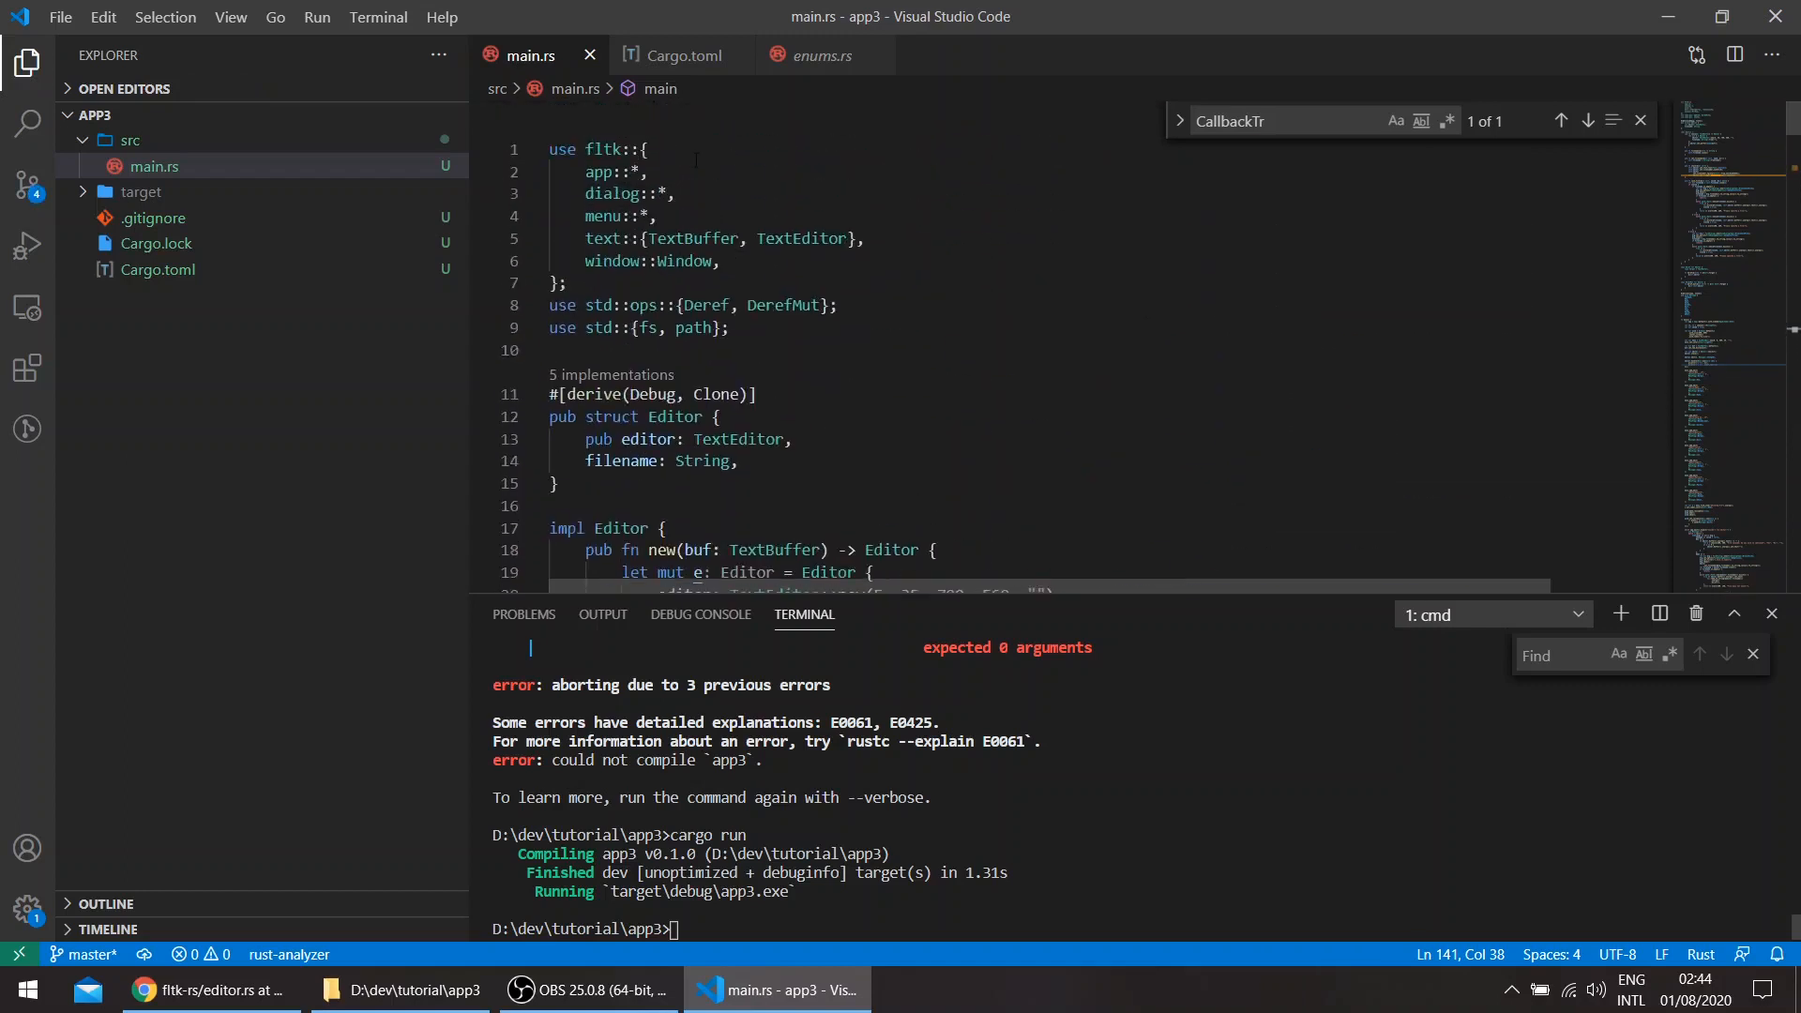
pyautogui.moveTo(1767, 115)
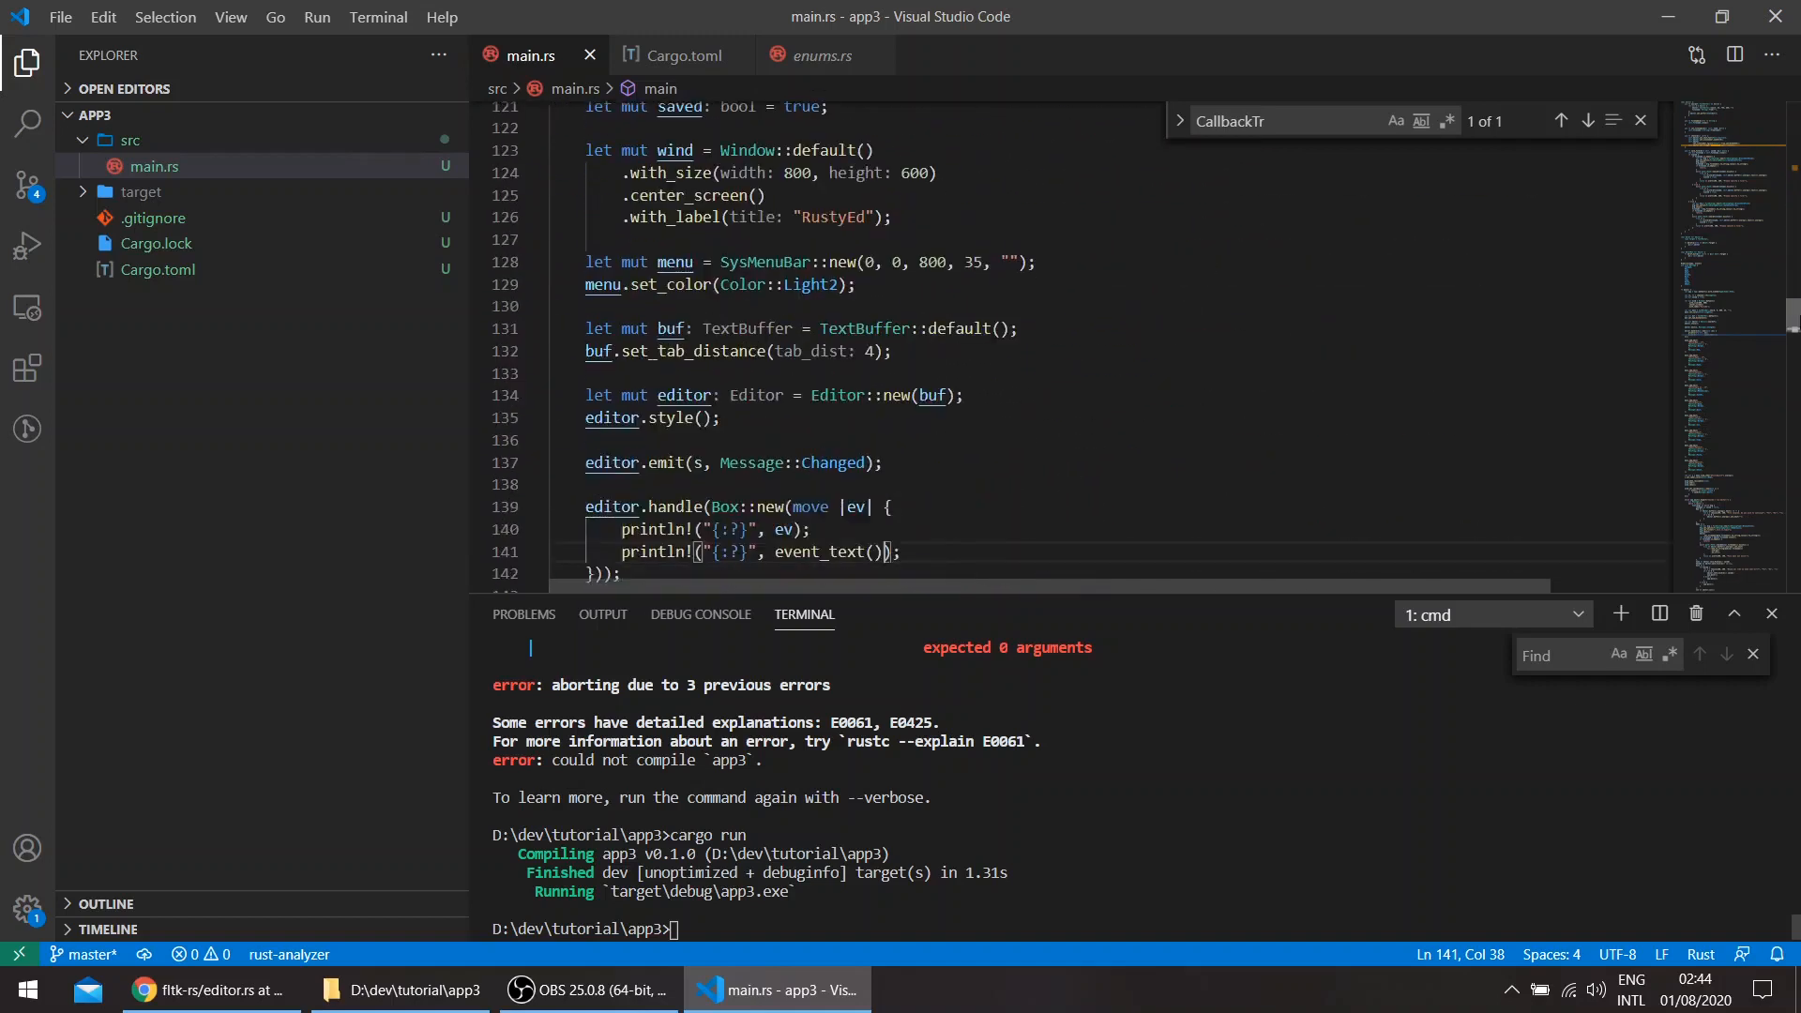
pyautogui.scroll(-3)
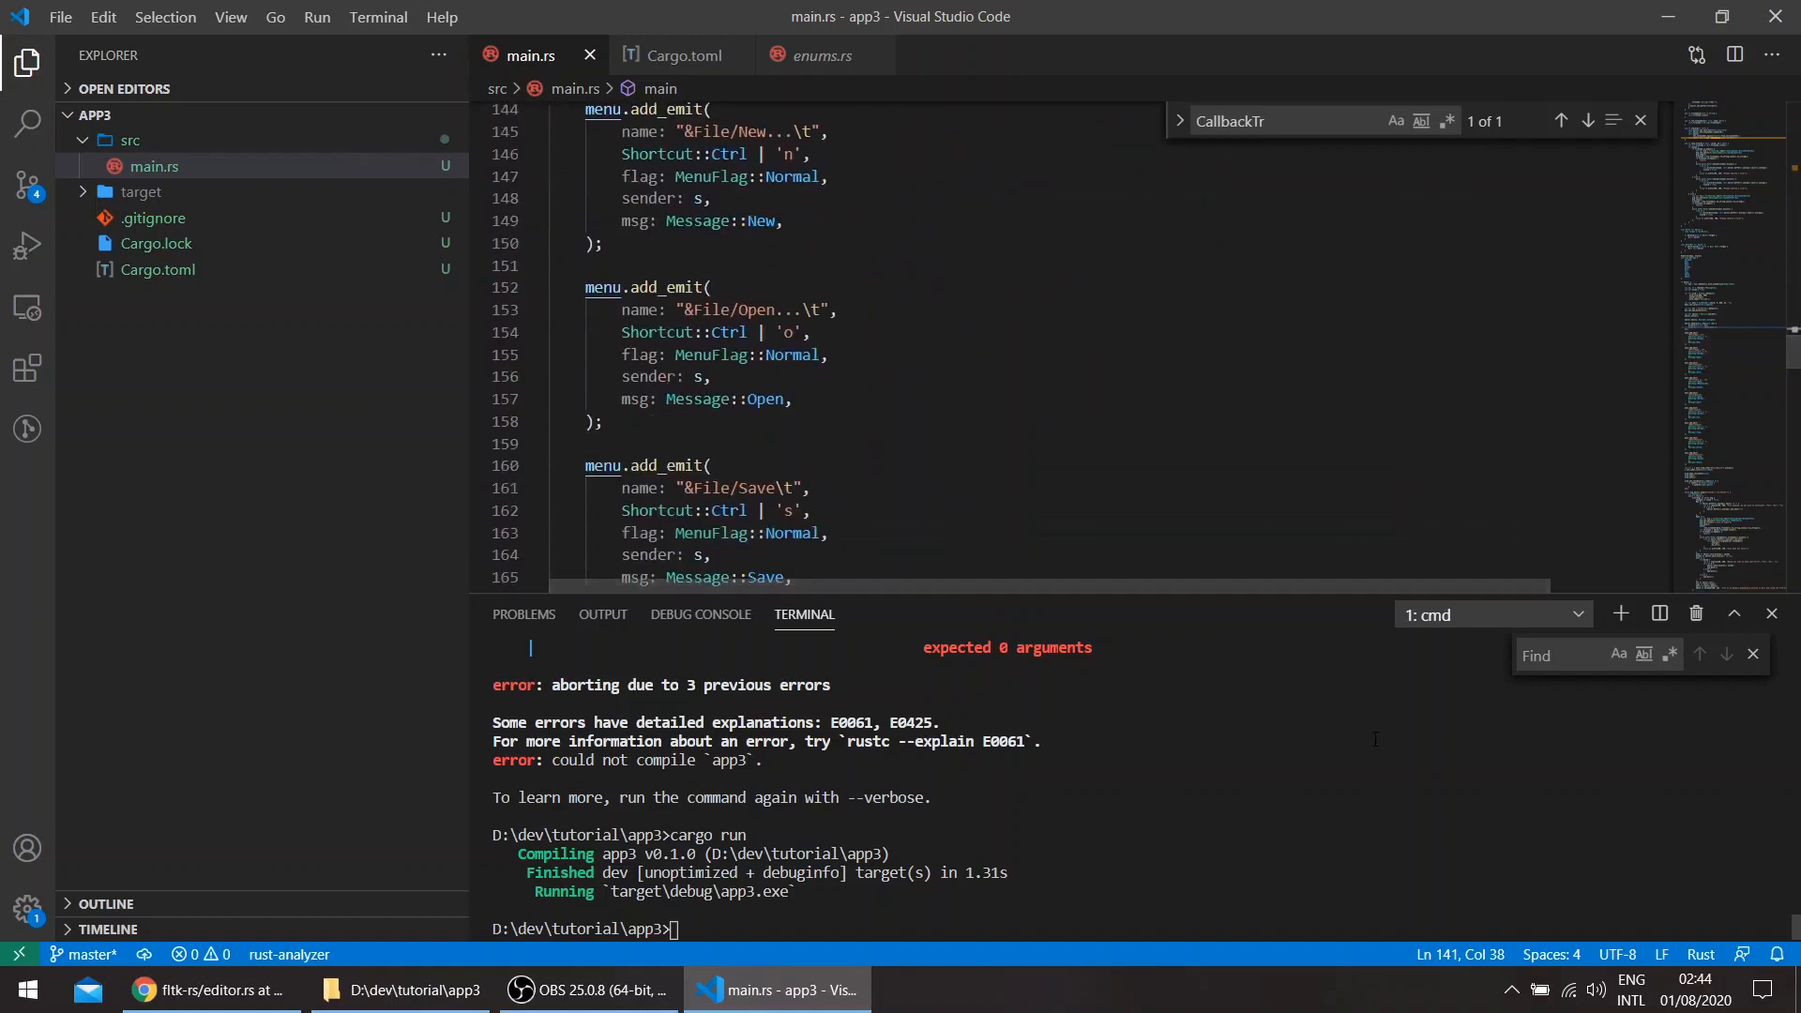
pyautogui.write('cargo run')
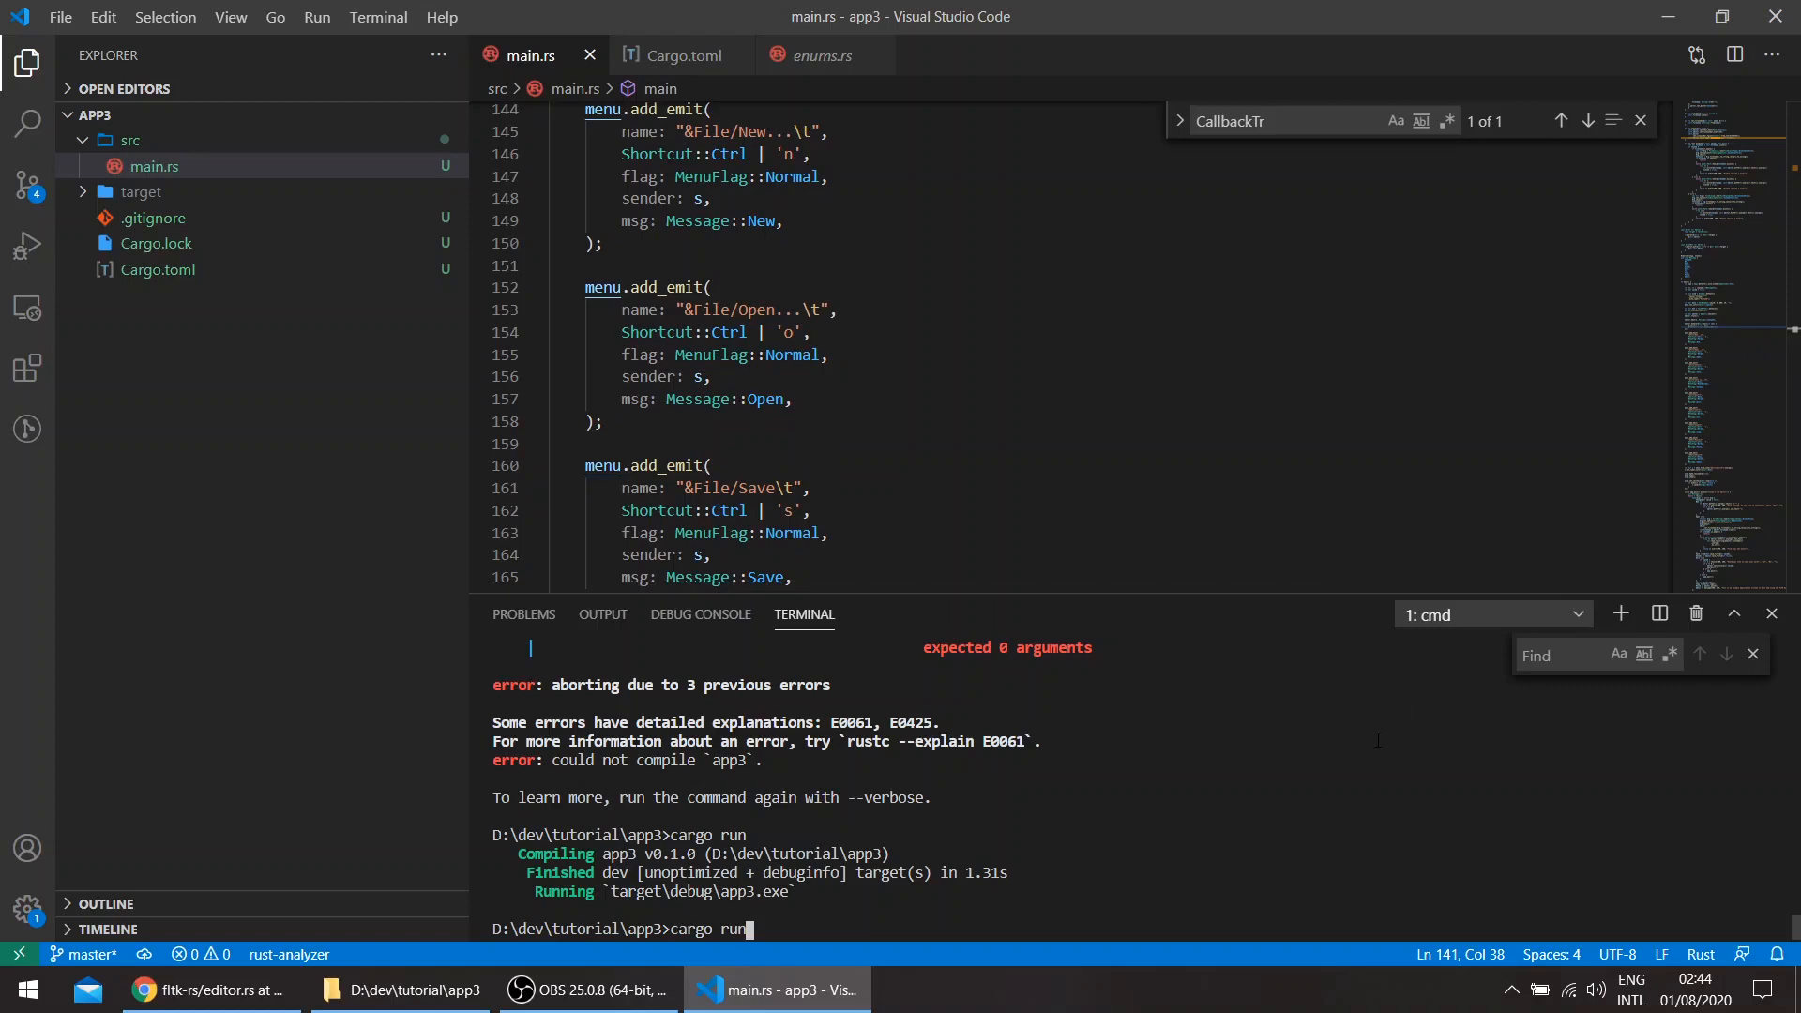
# - Show the D:\dev\tutorial\app3 folder in File Explorer, then return to VS Code
pyautogui.click(399, 988)
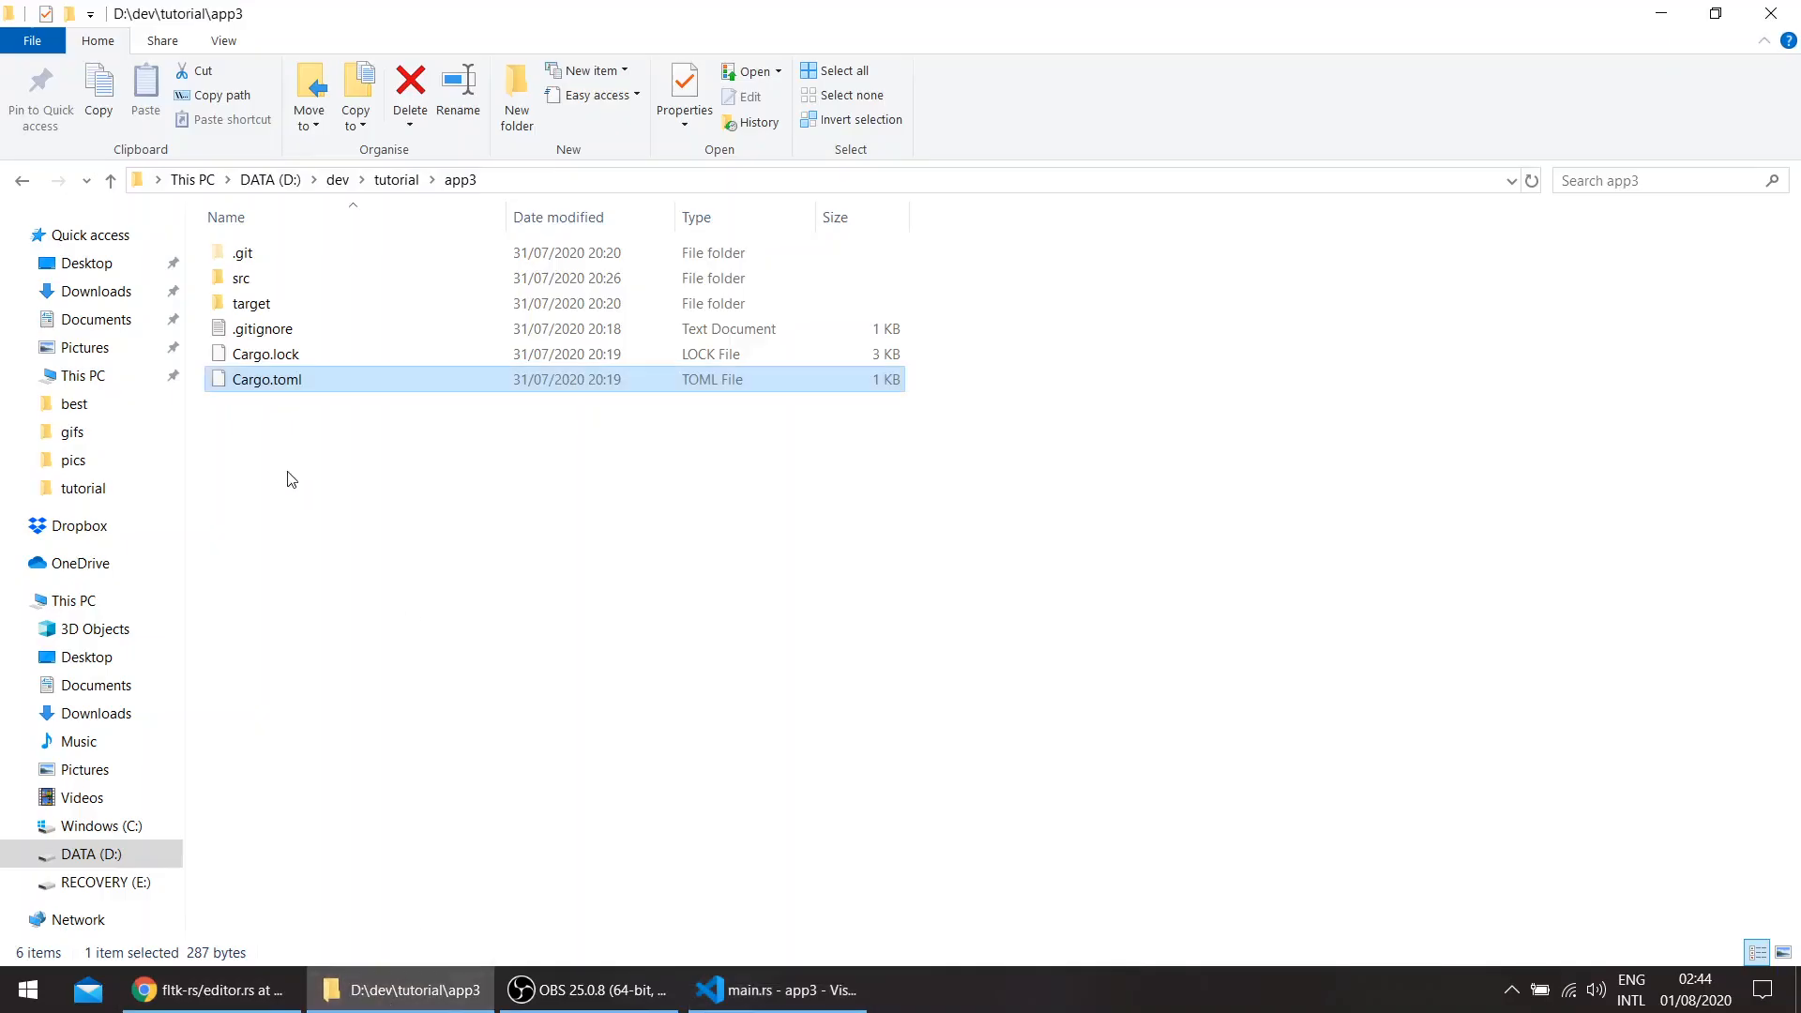
pyautogui.moveTo(374, 844)
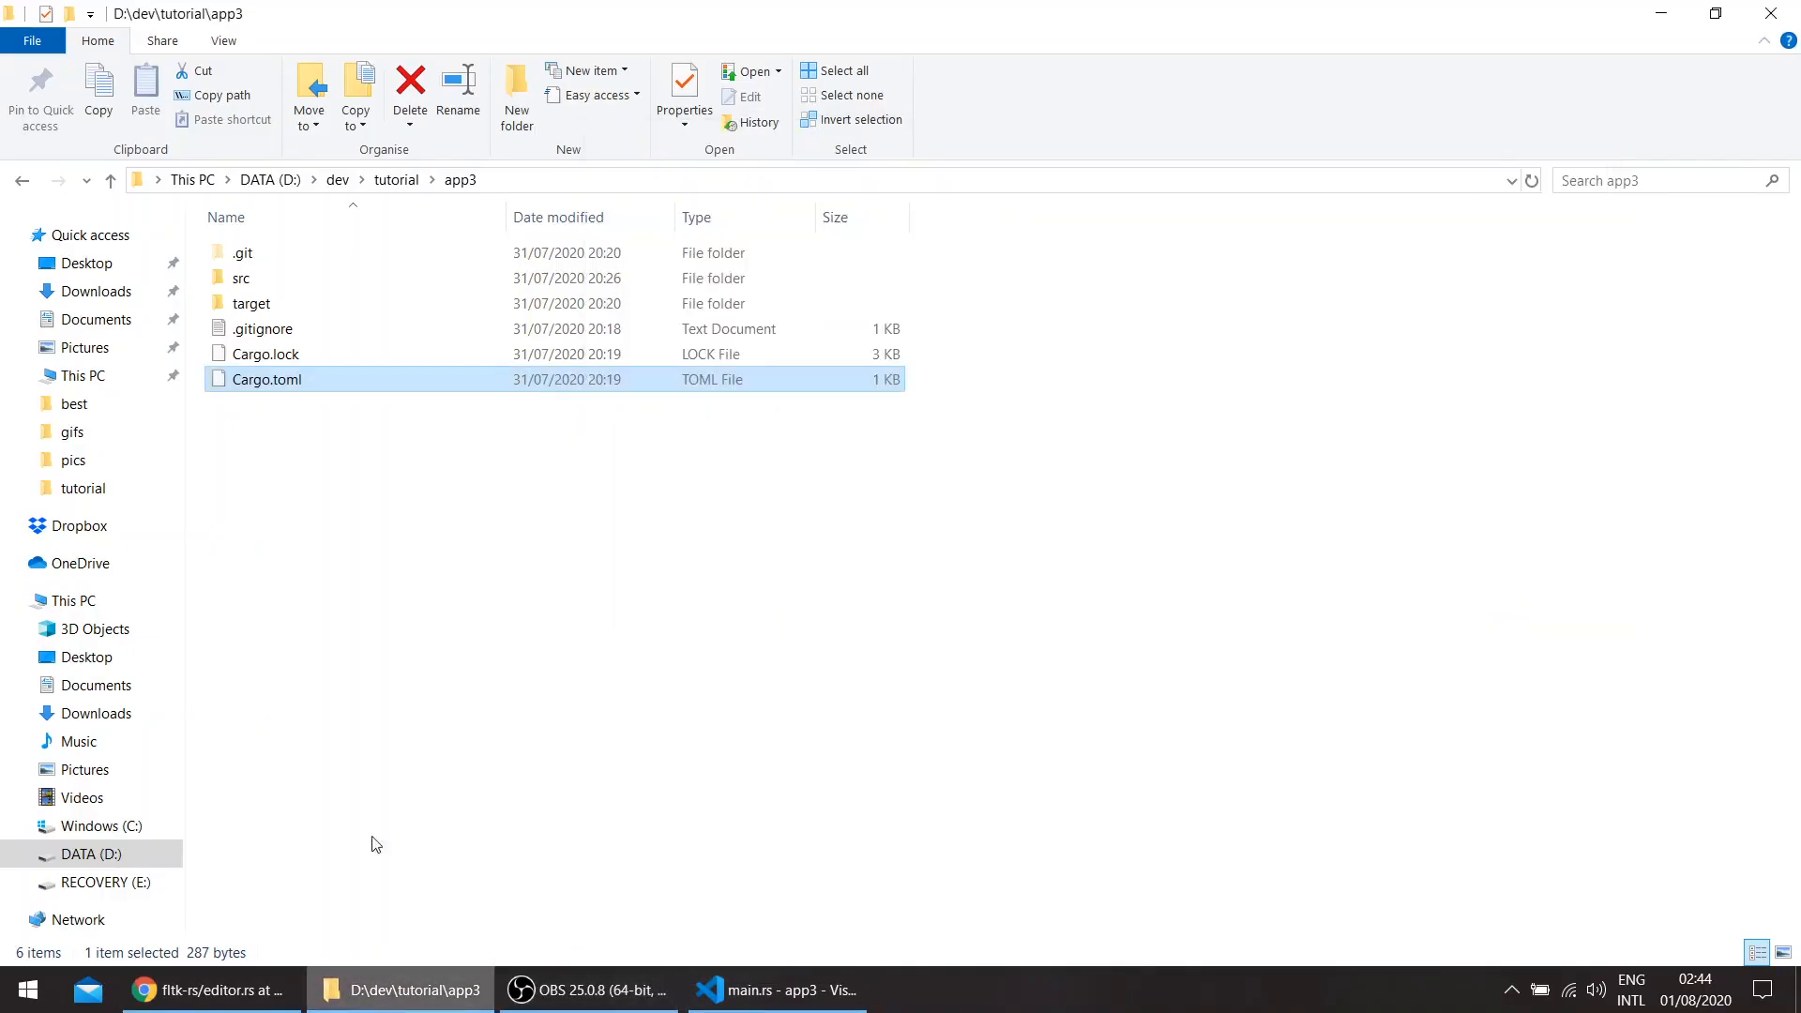
pyautogui.moveTo(373, 527)
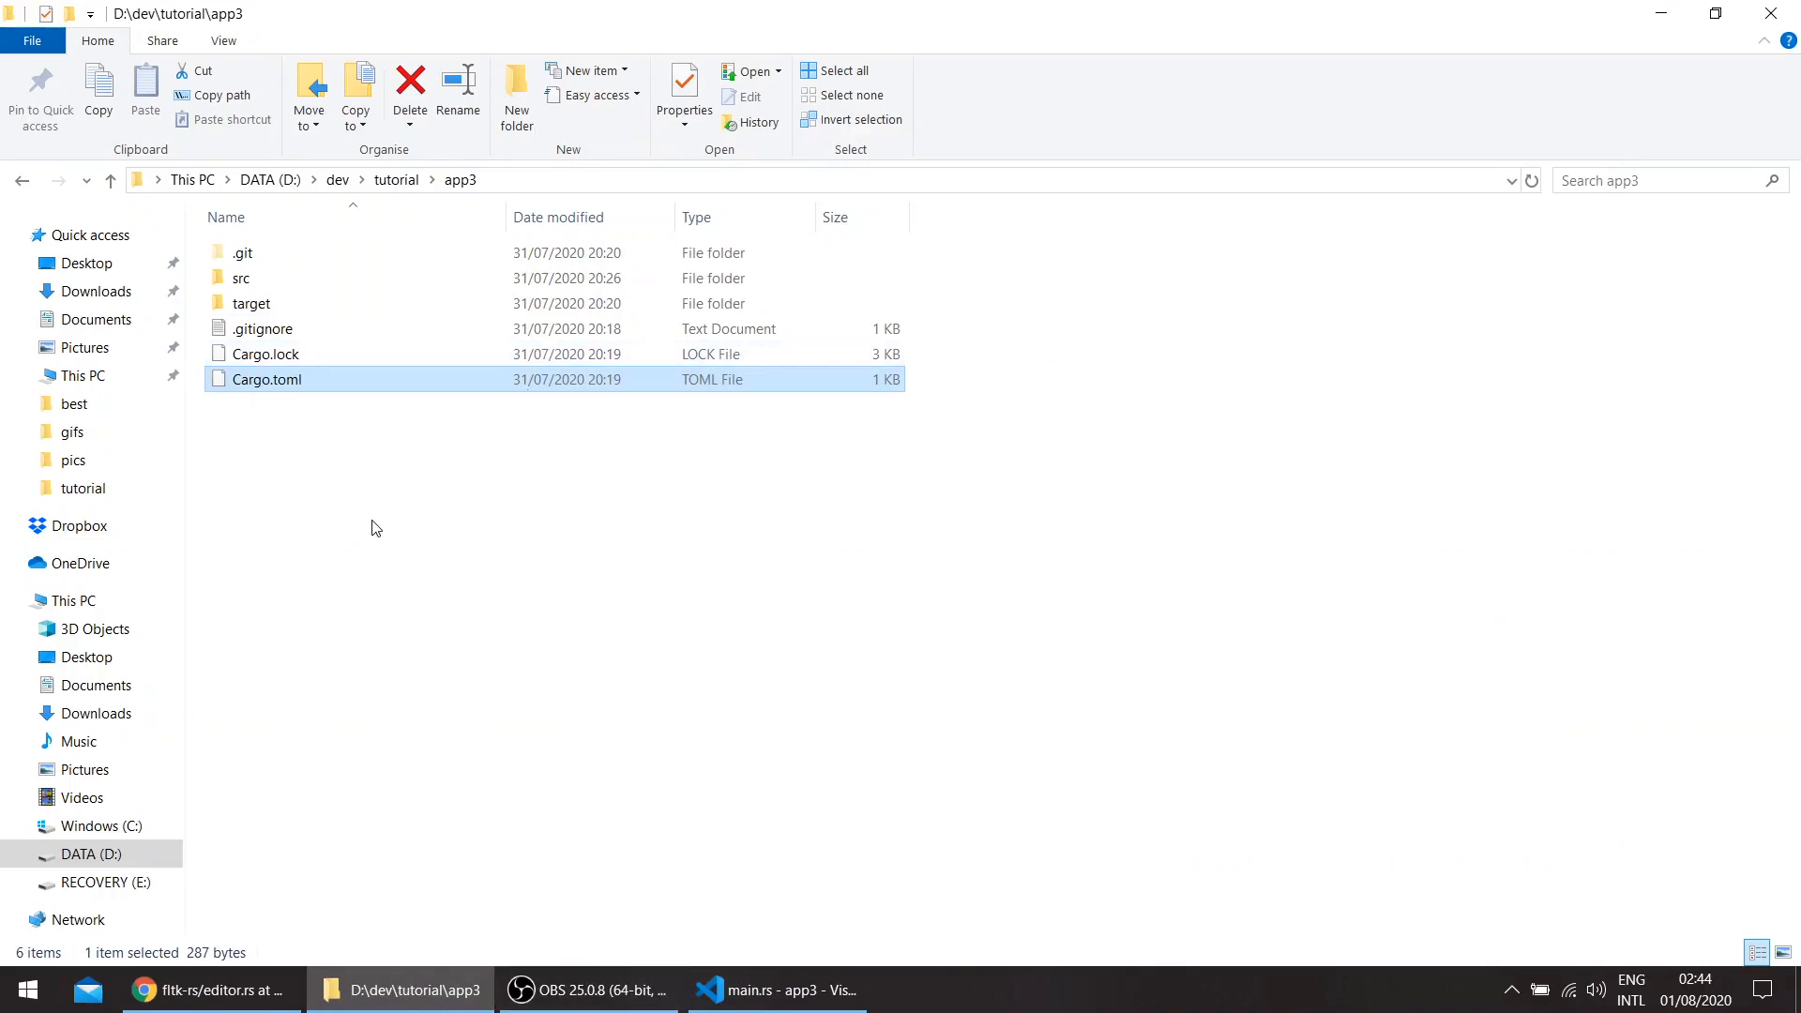
pyautogui.moveTo(815, 598)
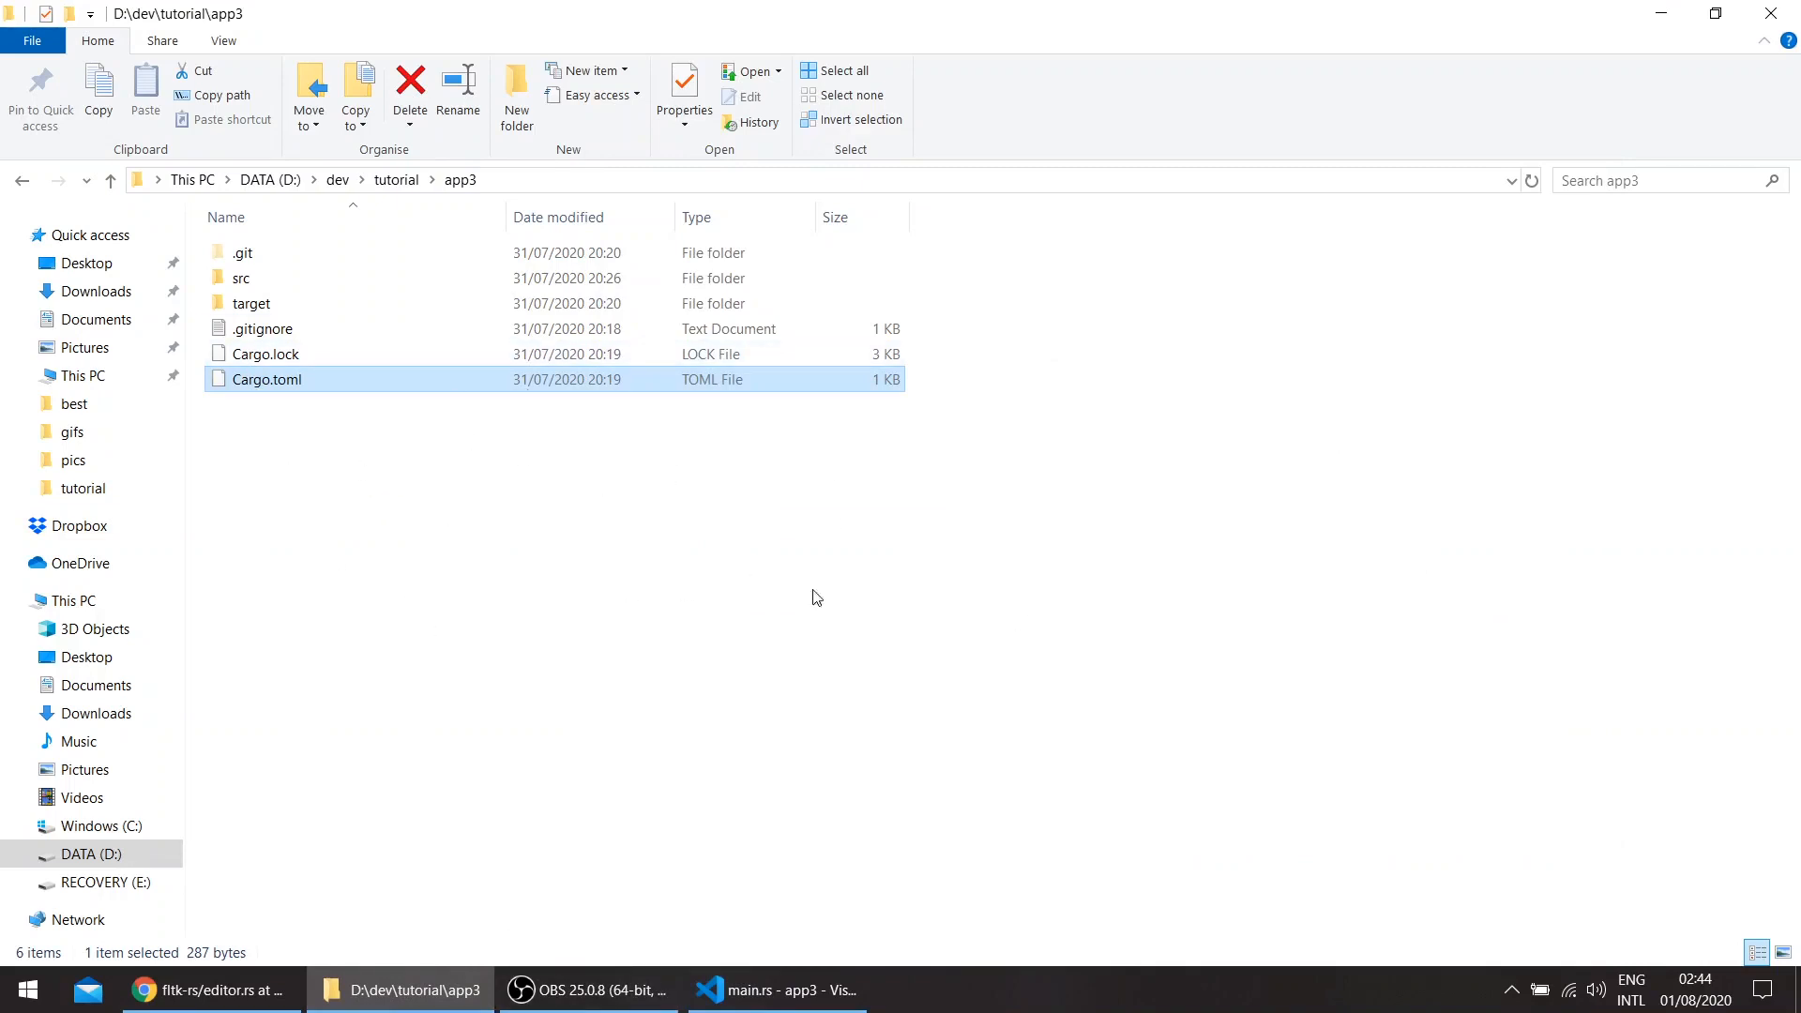
pyautogui.click(778, 991)
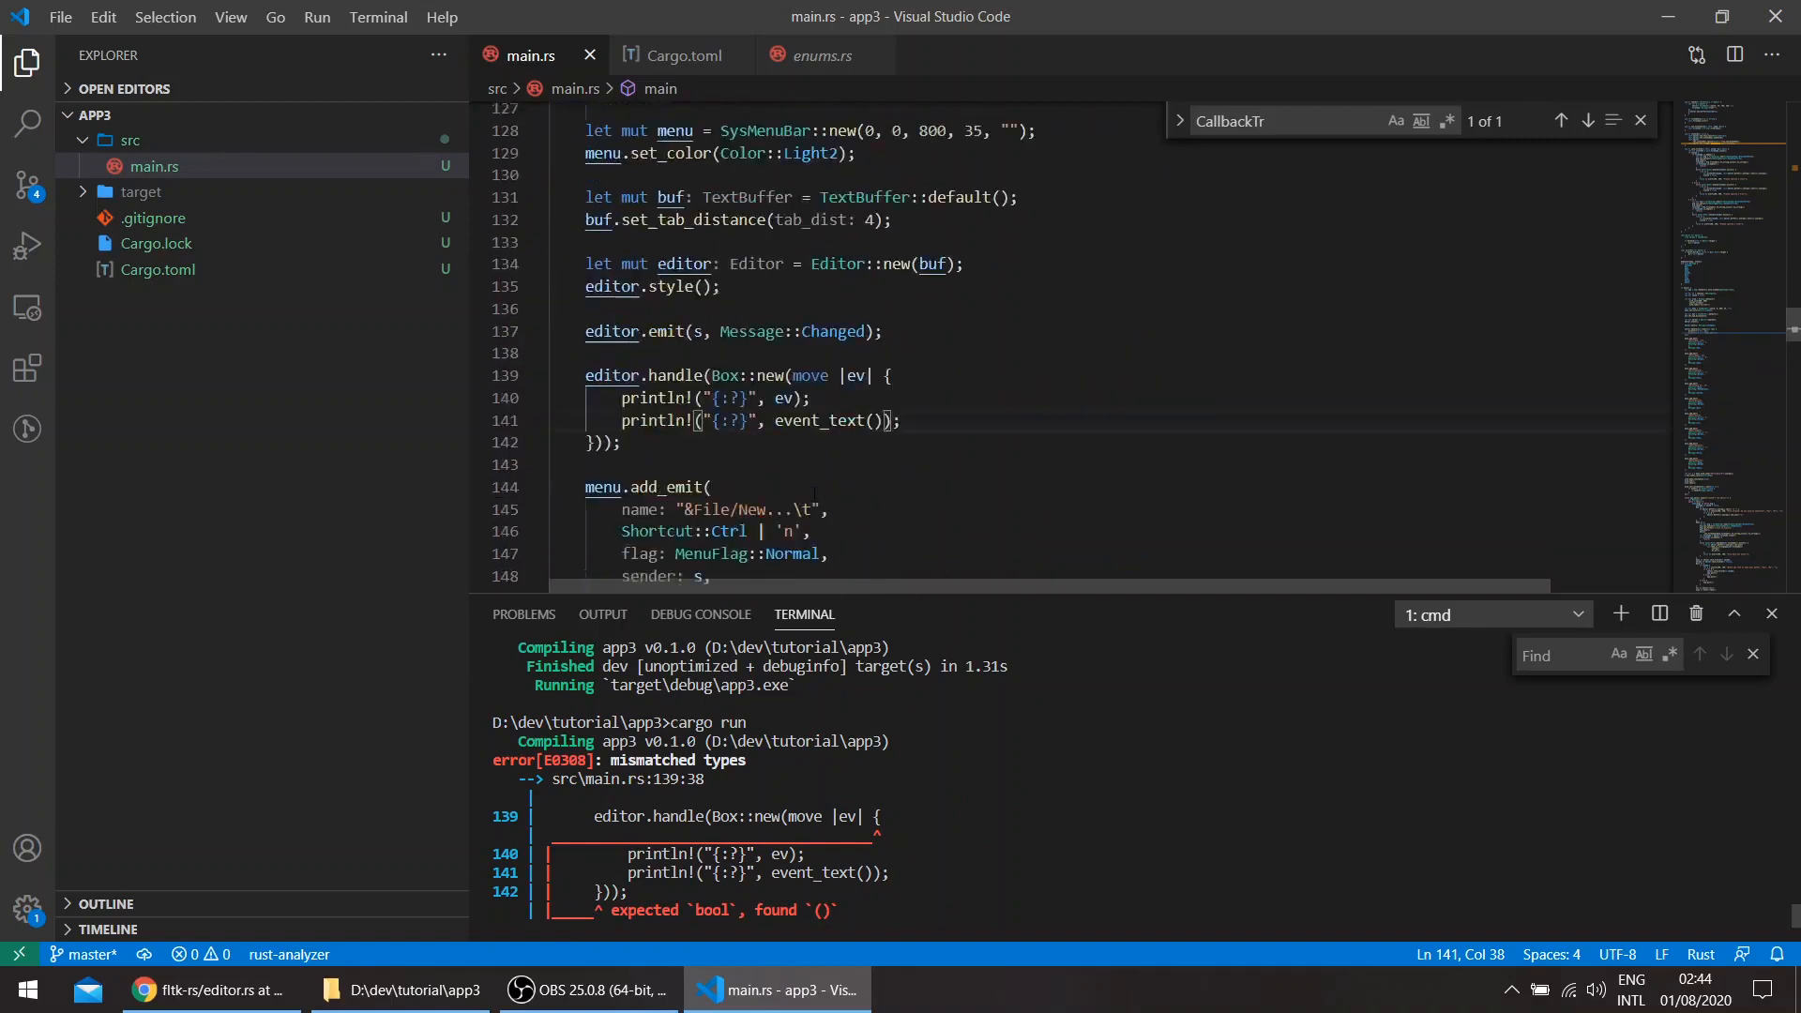
# - Make the editor.handle closure return false on line 142
pyautogui.scroll(-3)
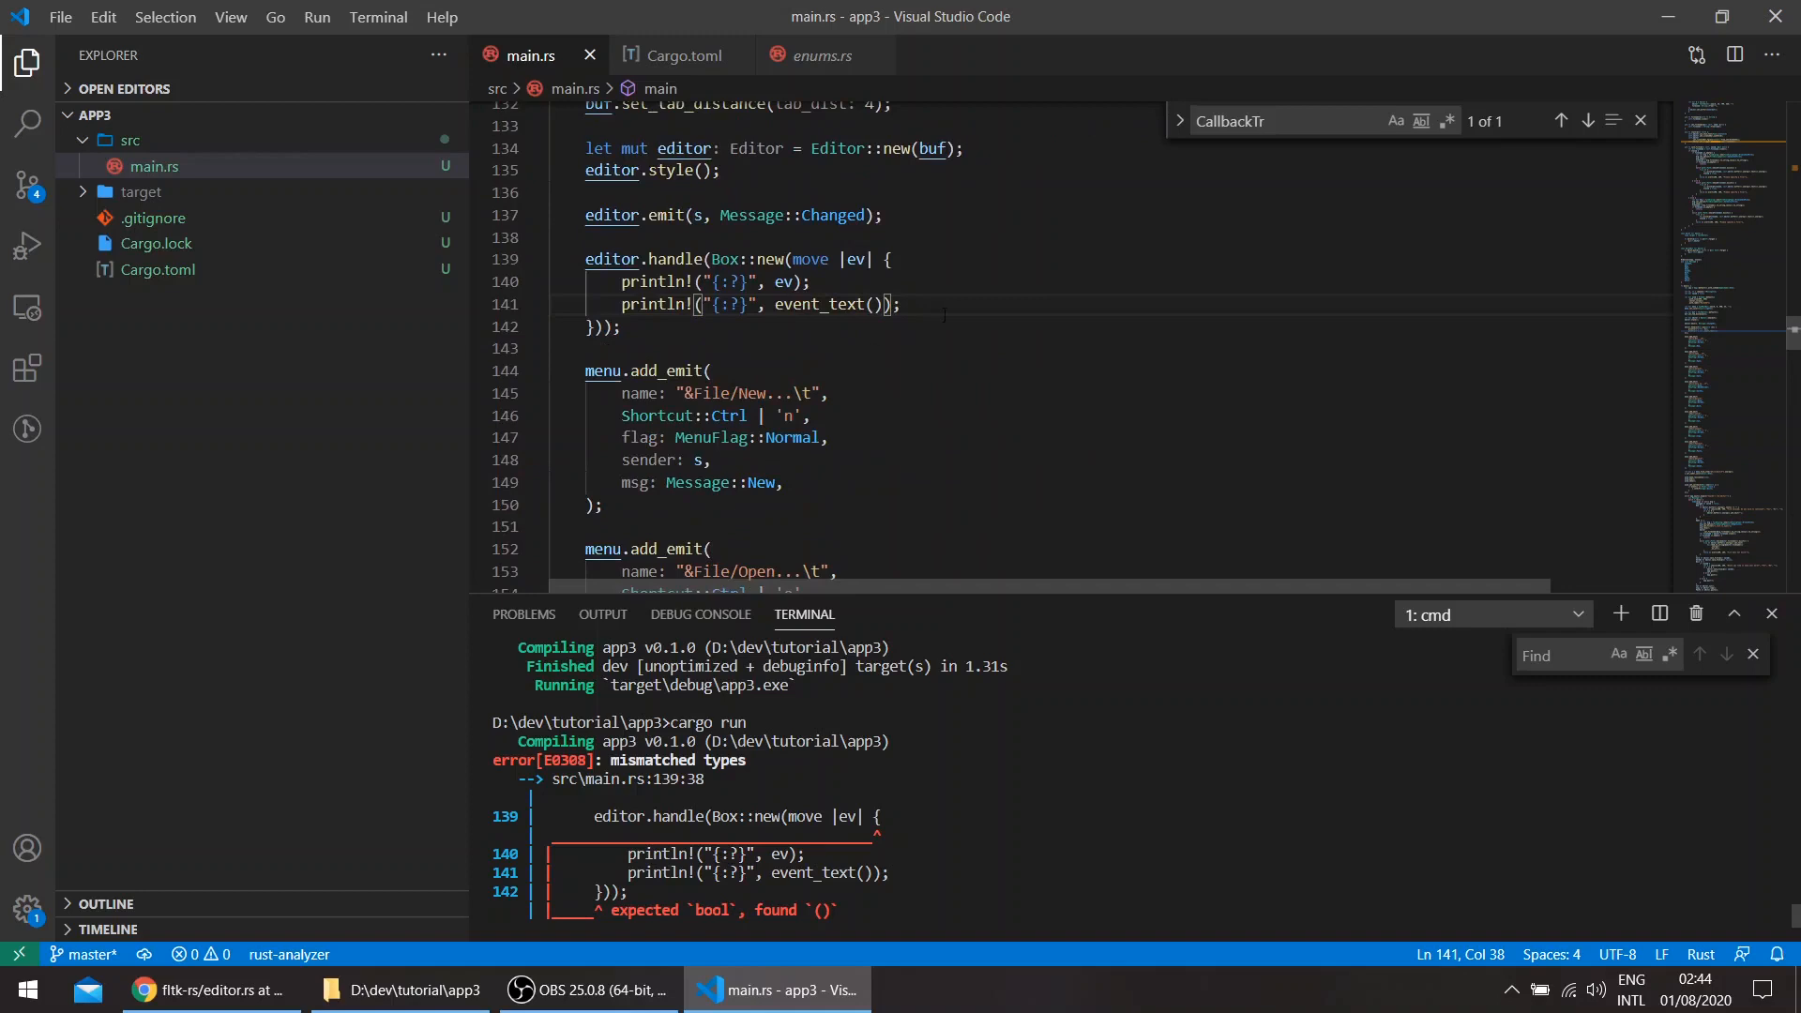
pyautogui.write('f')
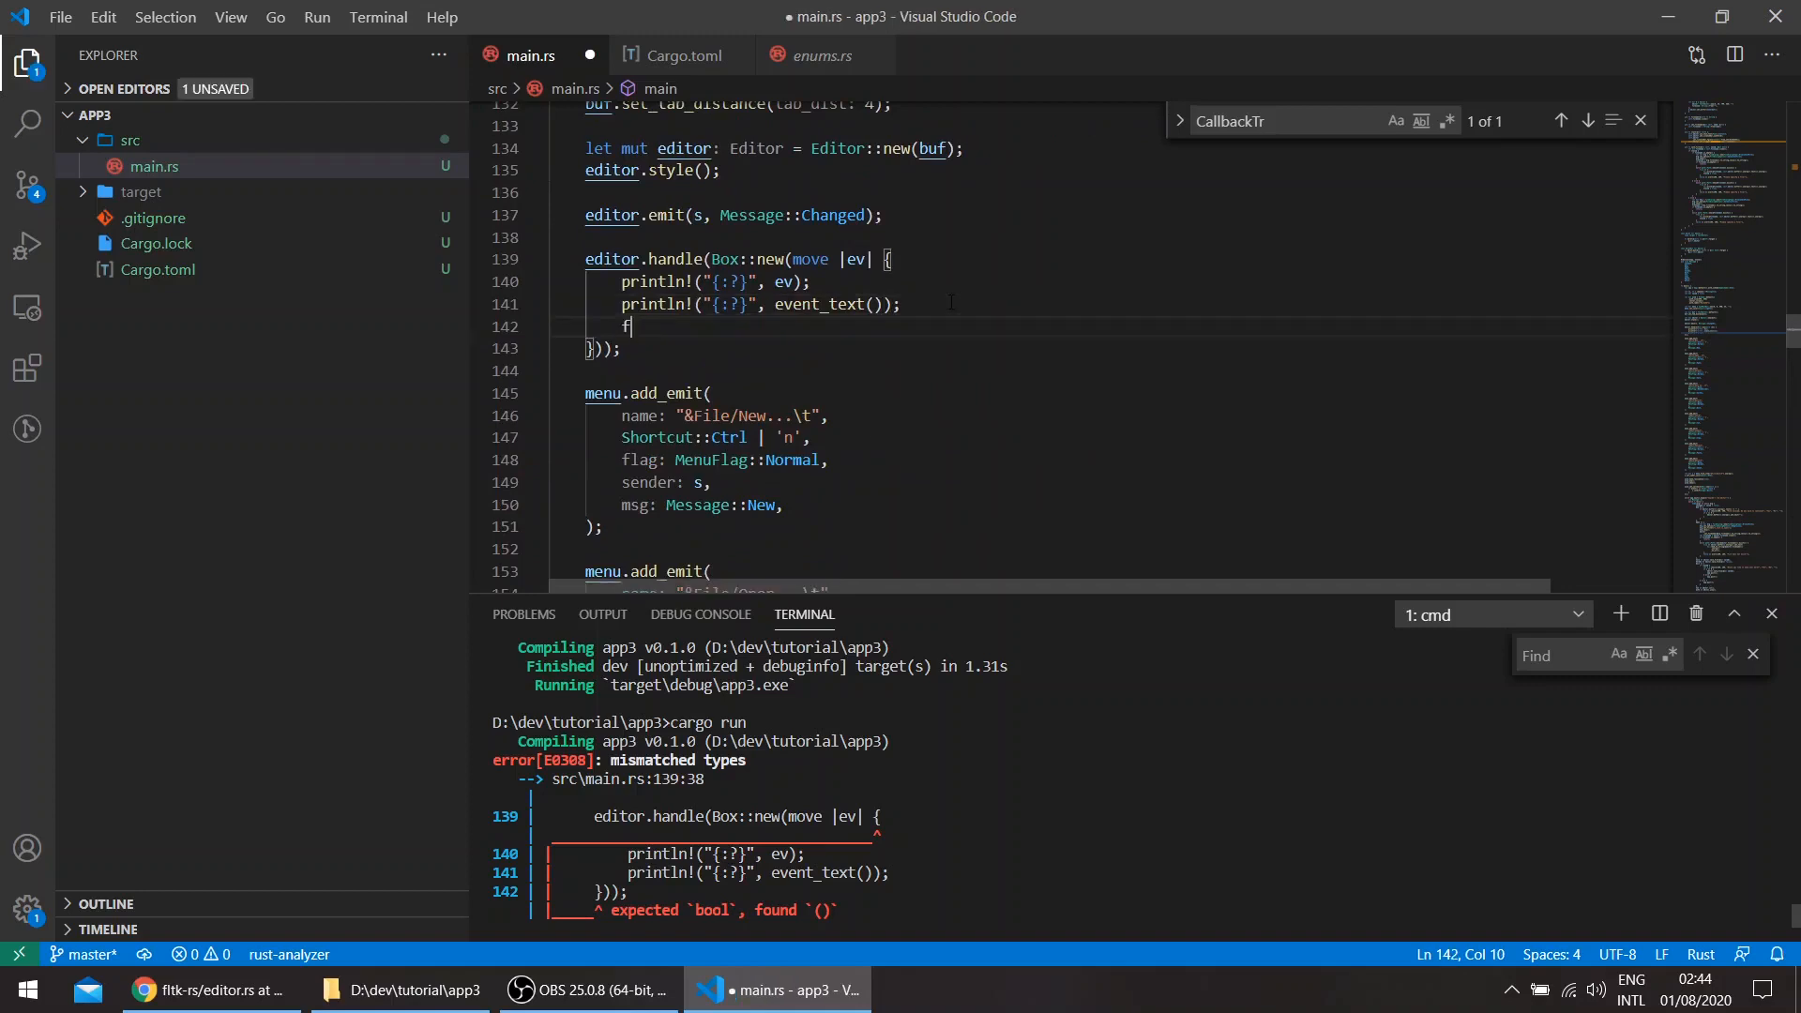
pyautogui.write('alse')
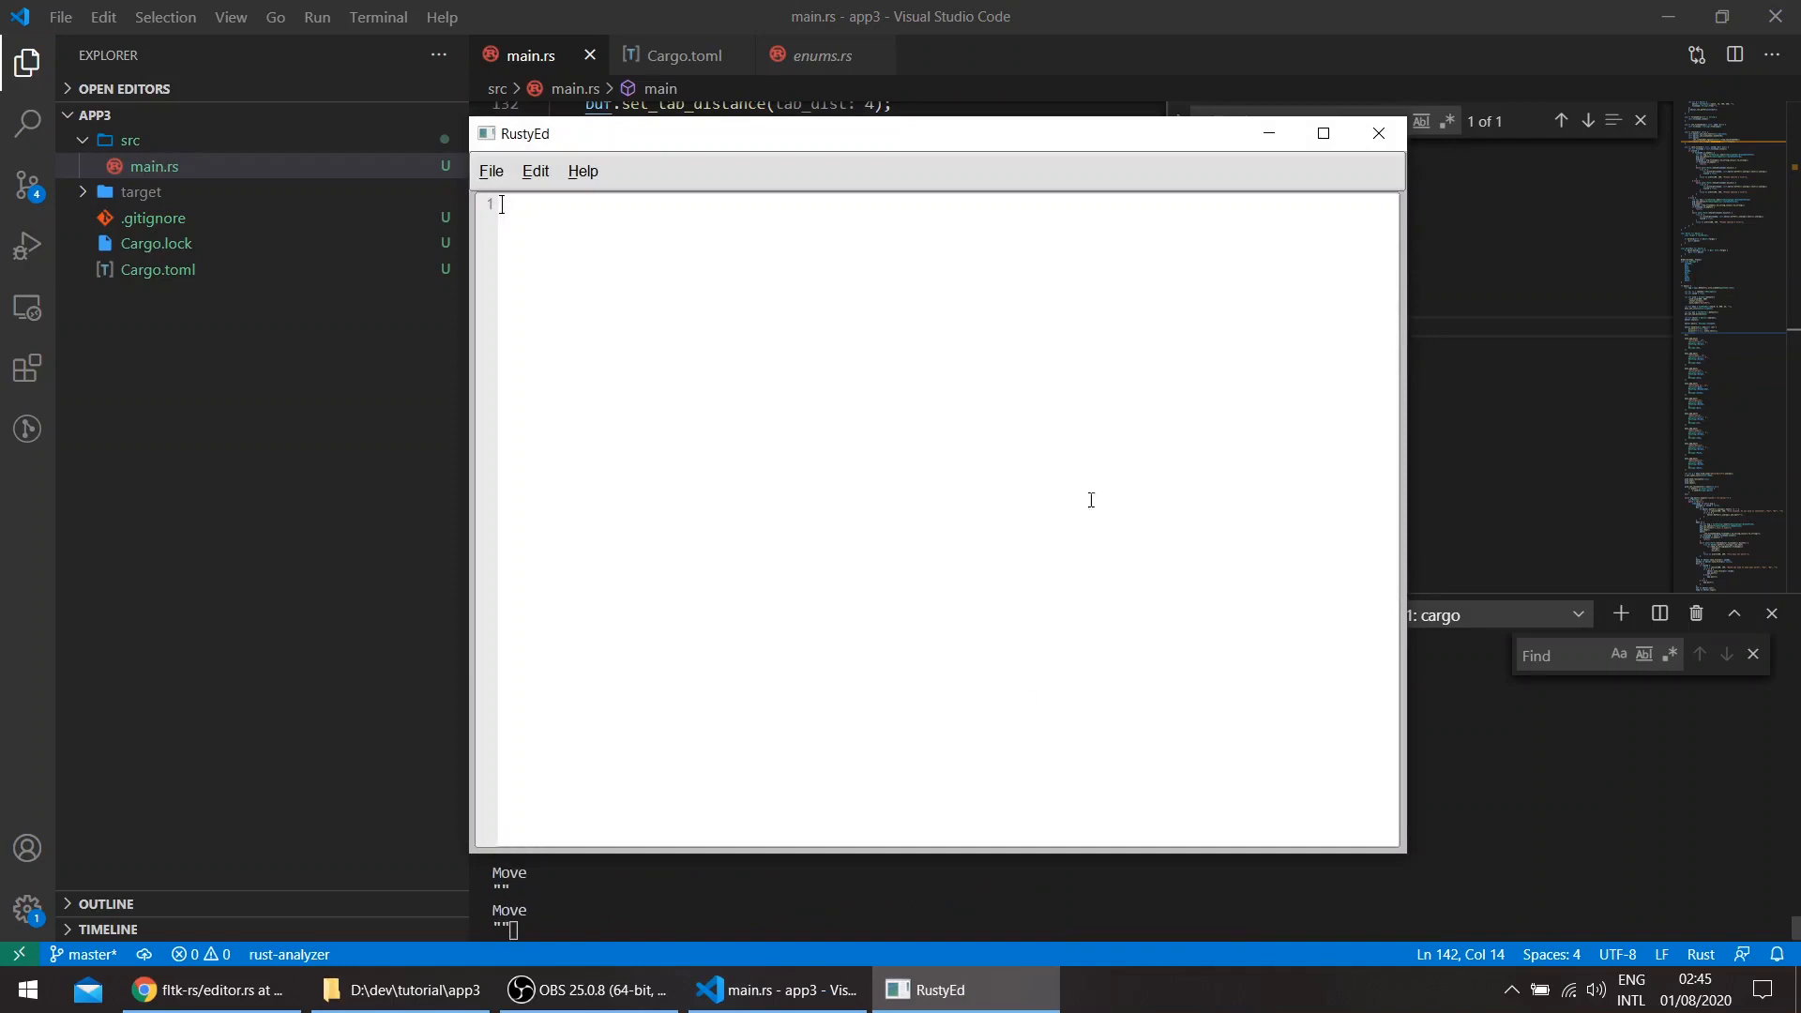
pyautogui.moveTo(991, 961)
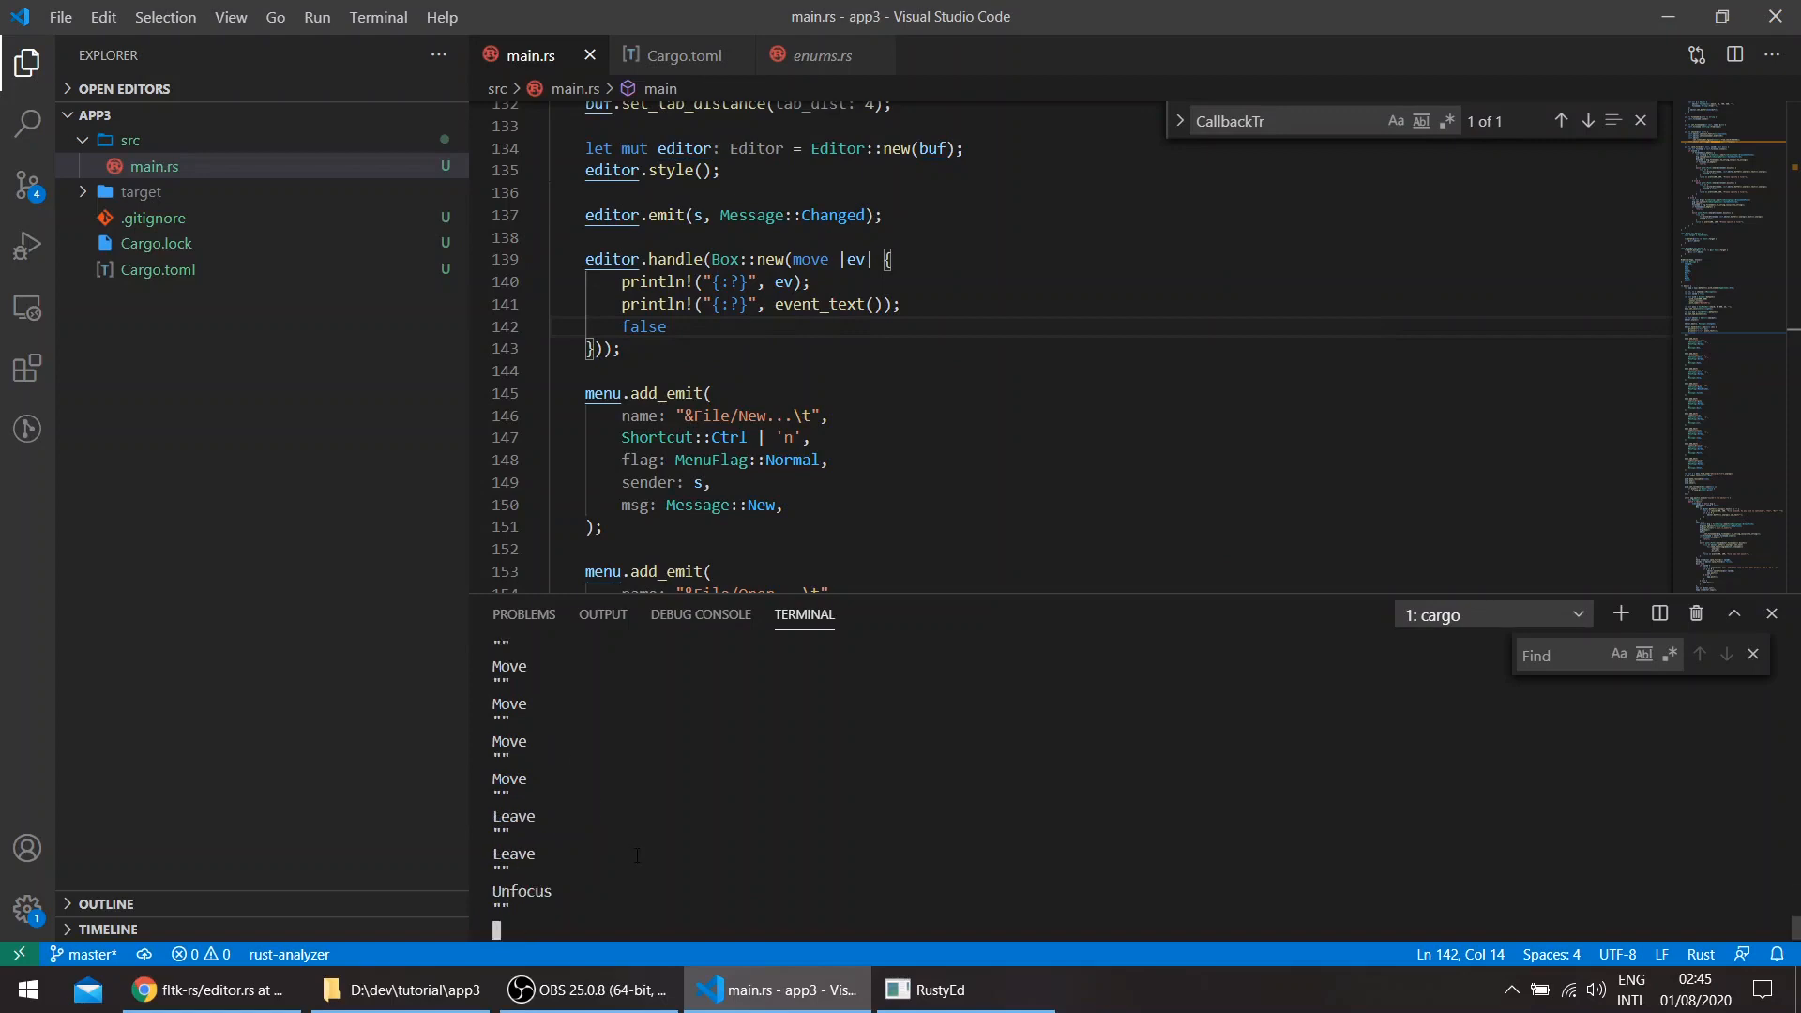
# - Drop Cargo.toml onto RustyEd and read the DndEnter, DndDrag, DndRelease and Paste logs
pyautogui.click(399, 989)
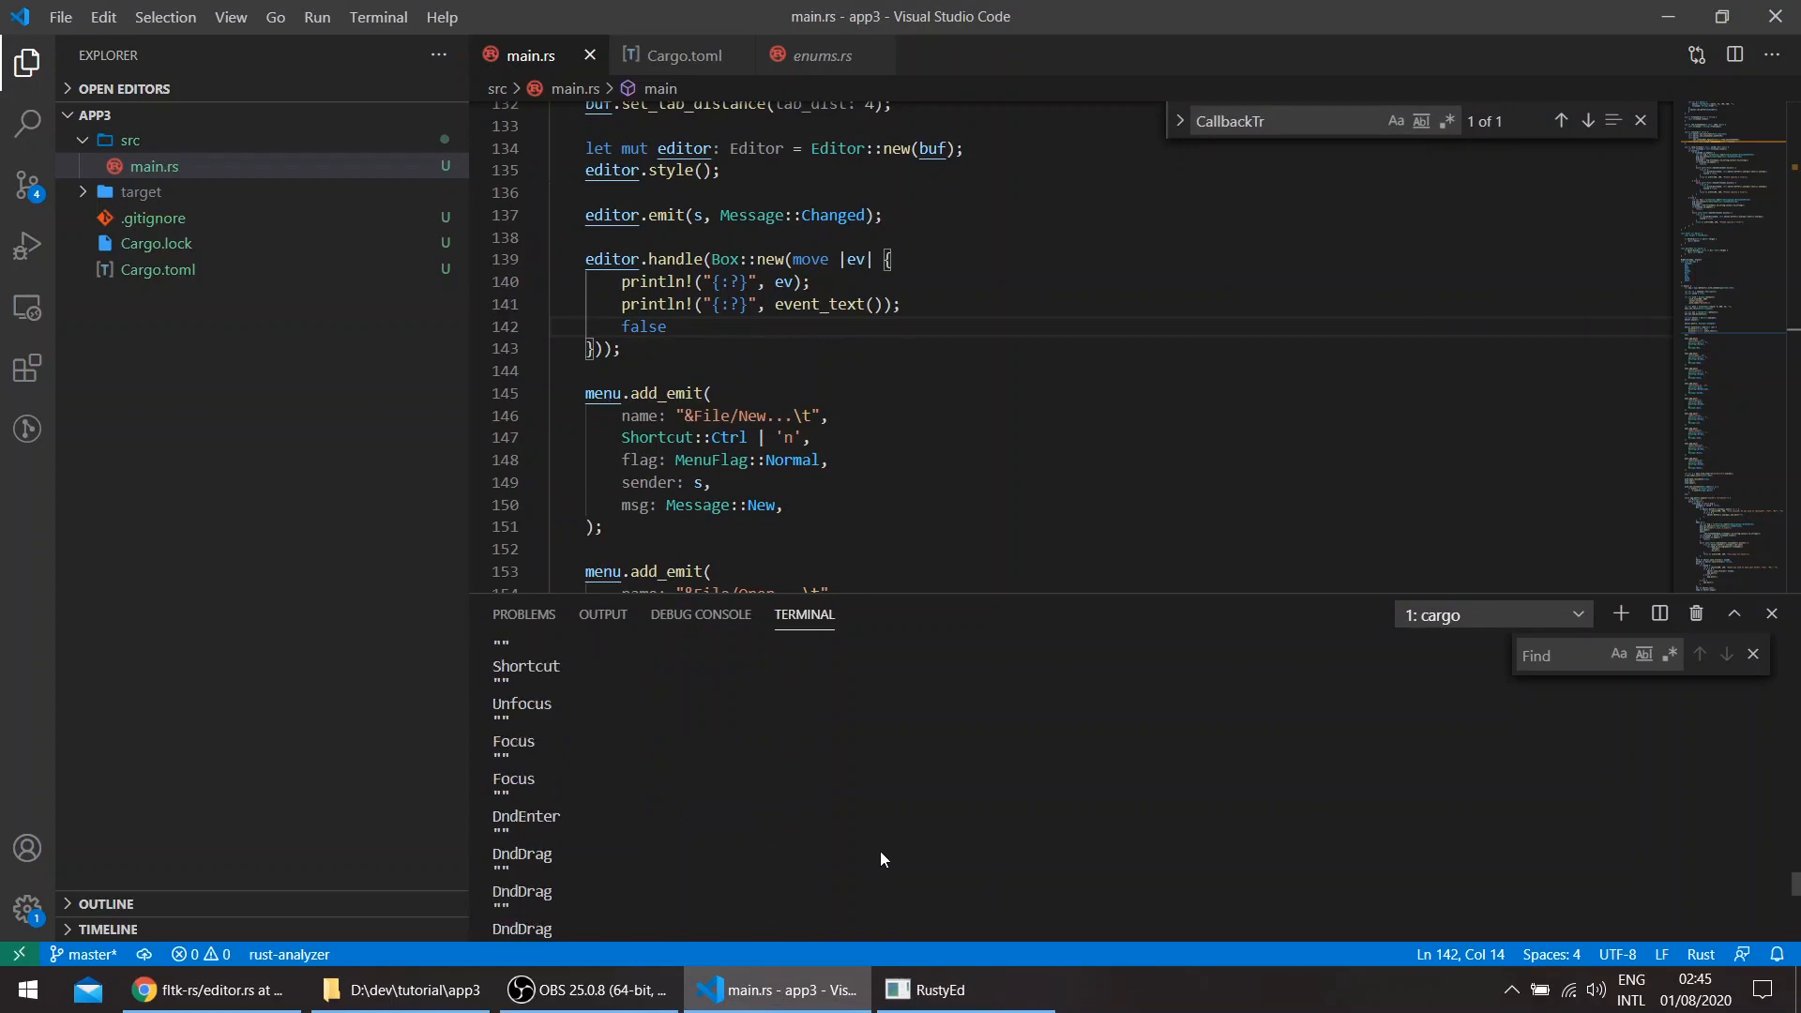
pyautogui.moveTo(630, 861)
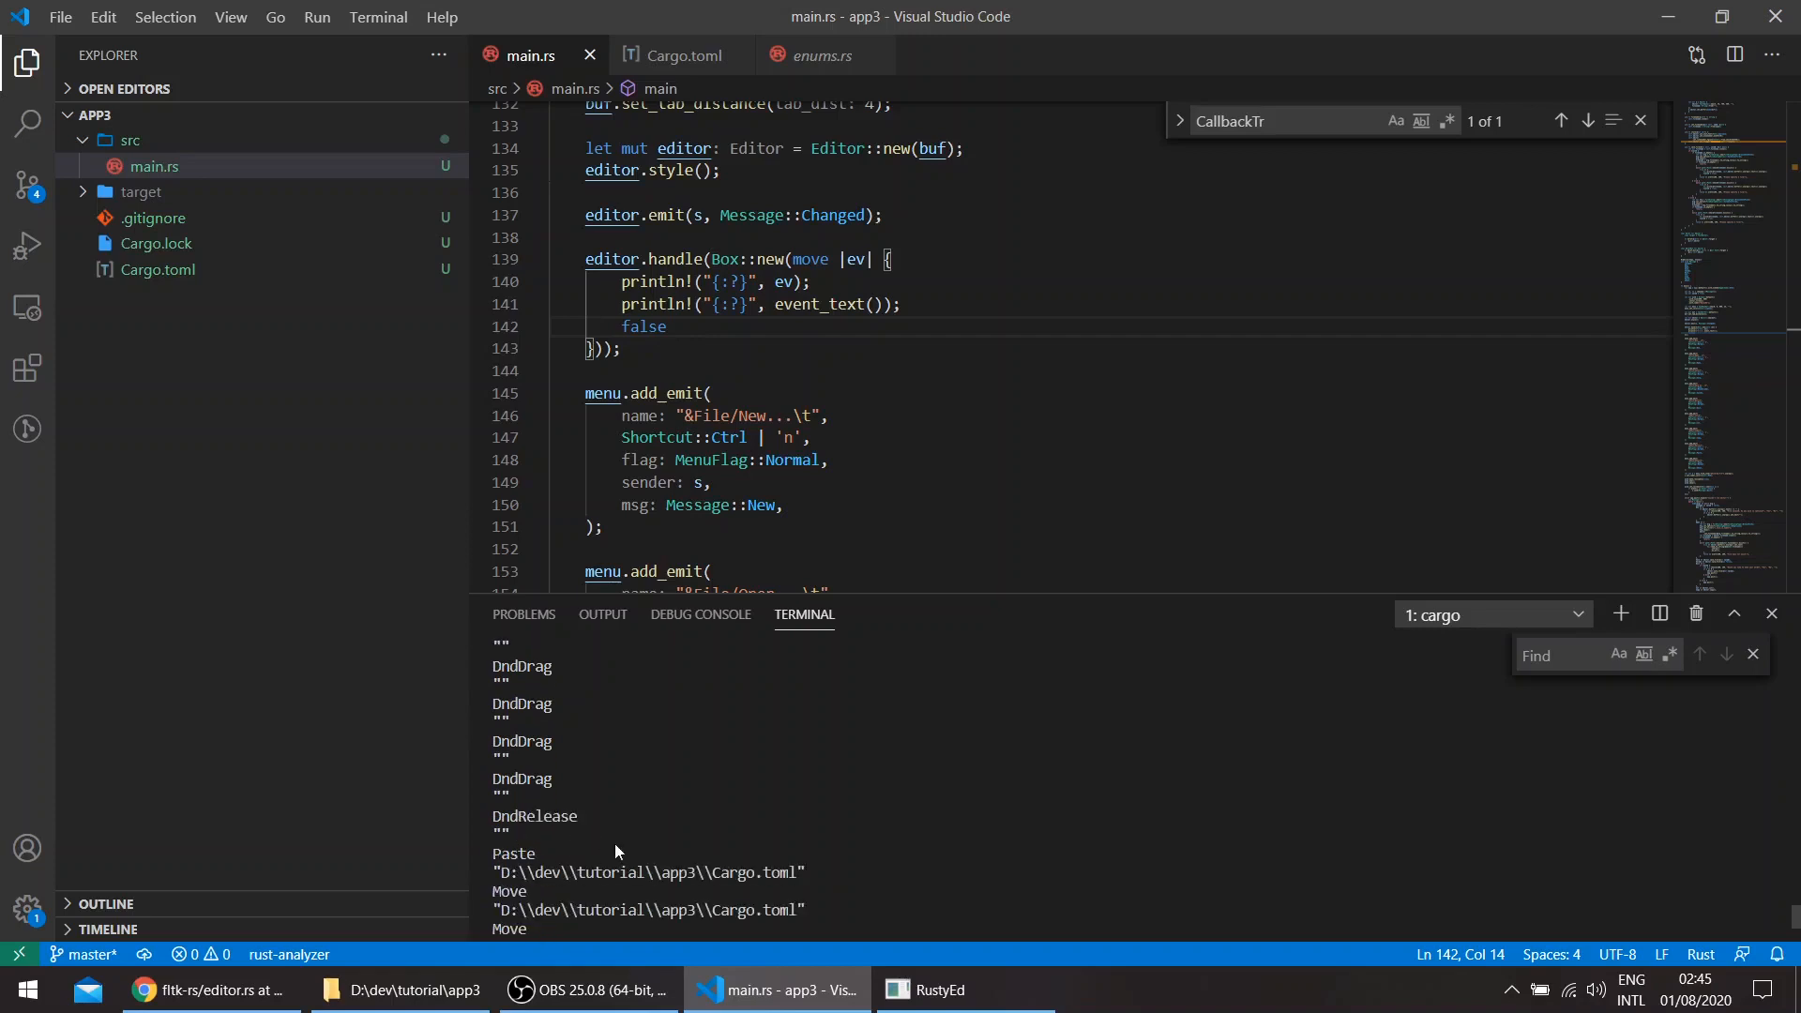
pyautogui.moveTo(609, 854)
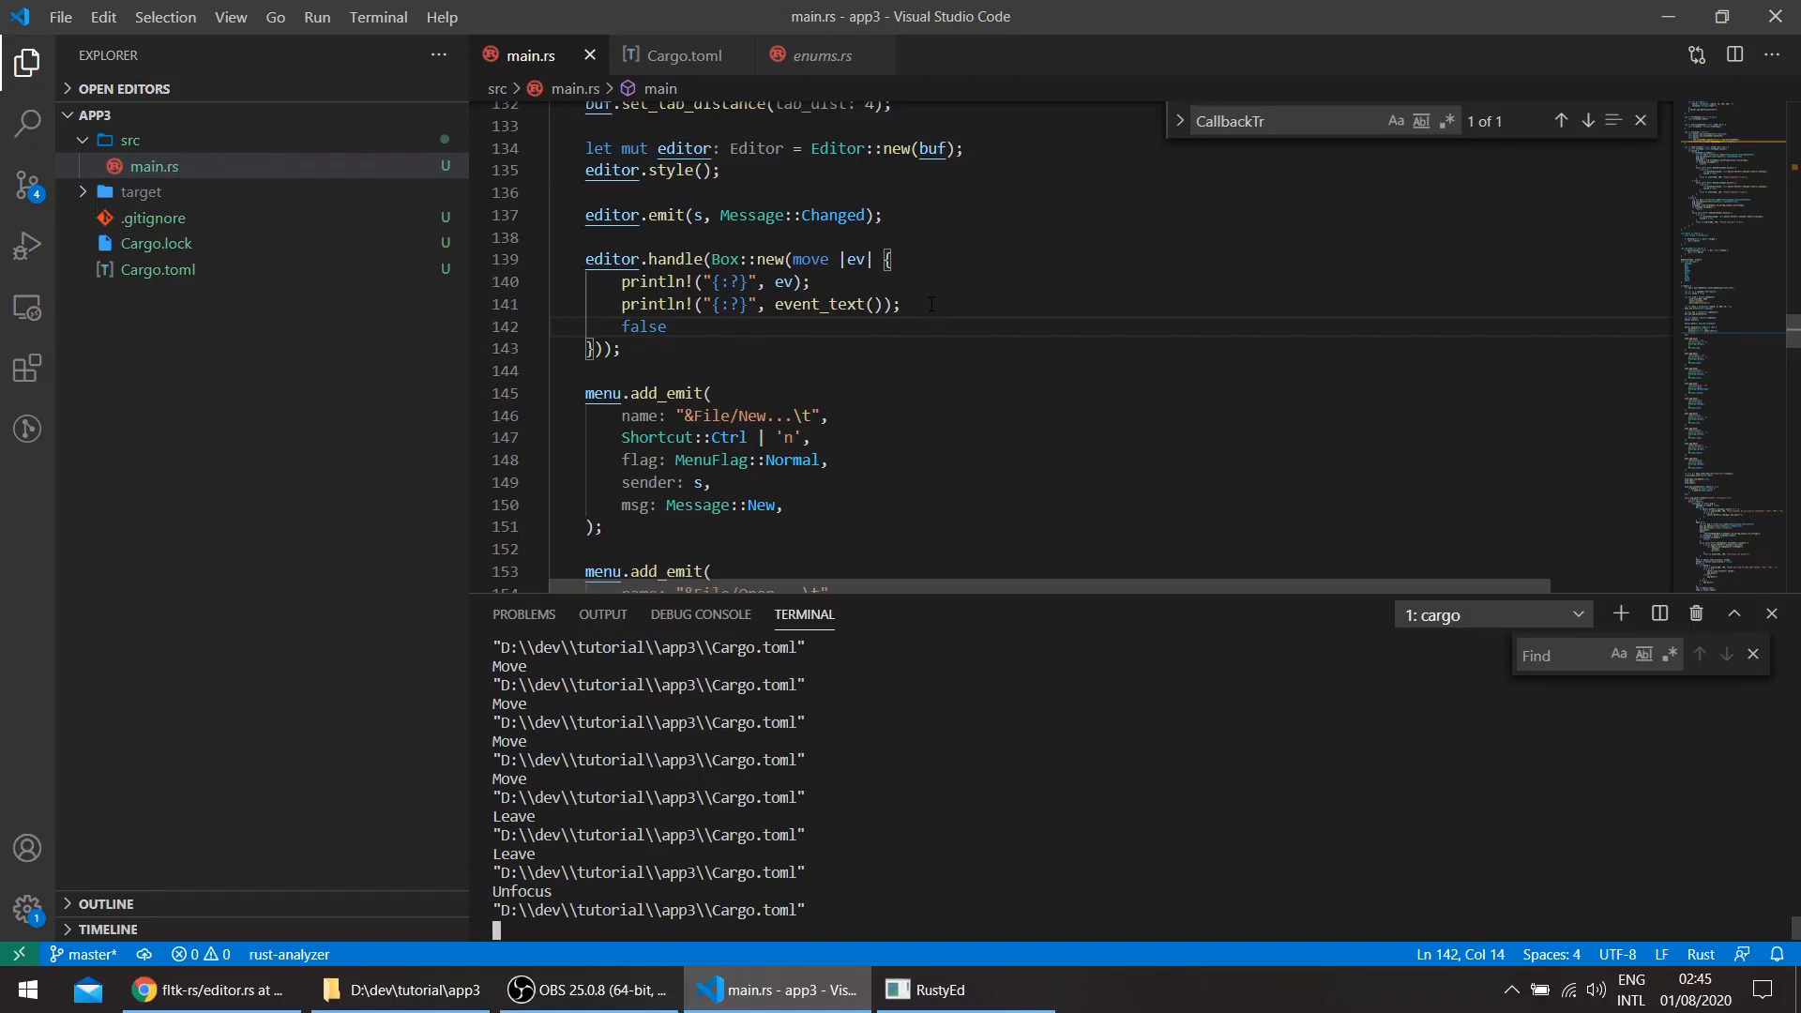
pyautogui.click(902, 304)
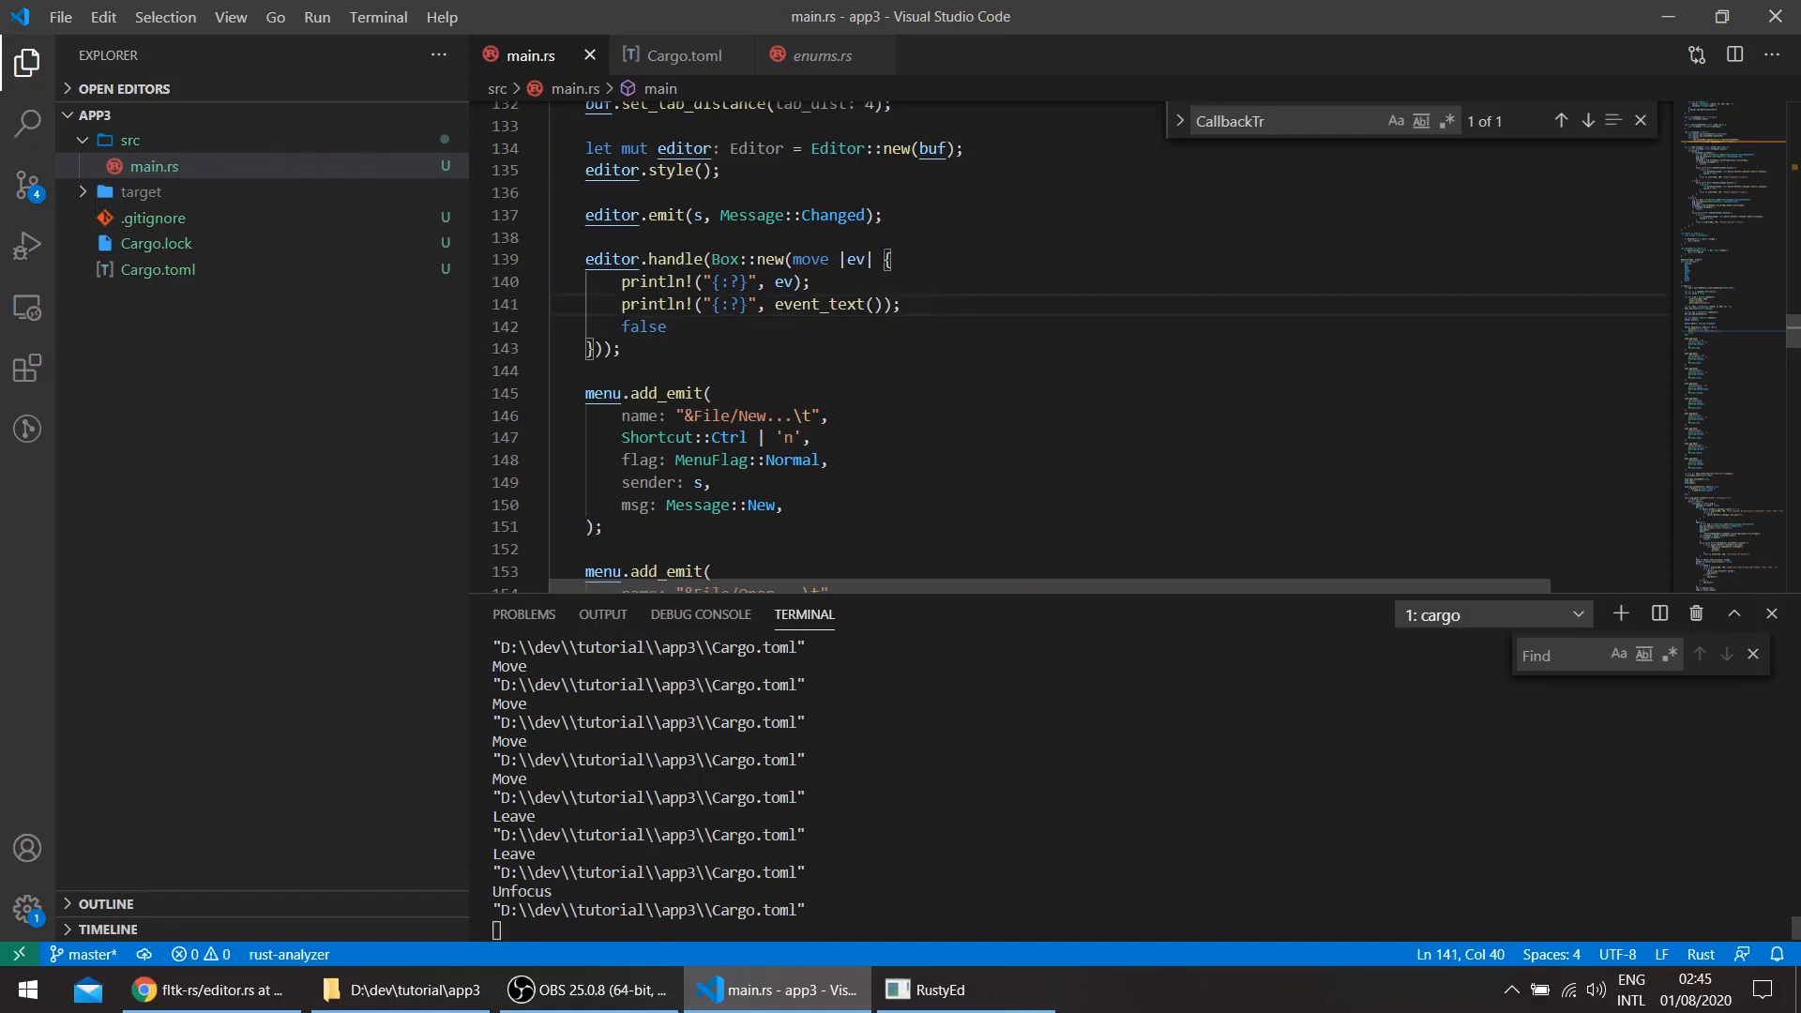
# - Rewrite the closure as match ev: DndEnter, DndDrag, DndRelease return true, otherwise false
pyautogui.write('match ev')
pyautogui.write('_ =>')
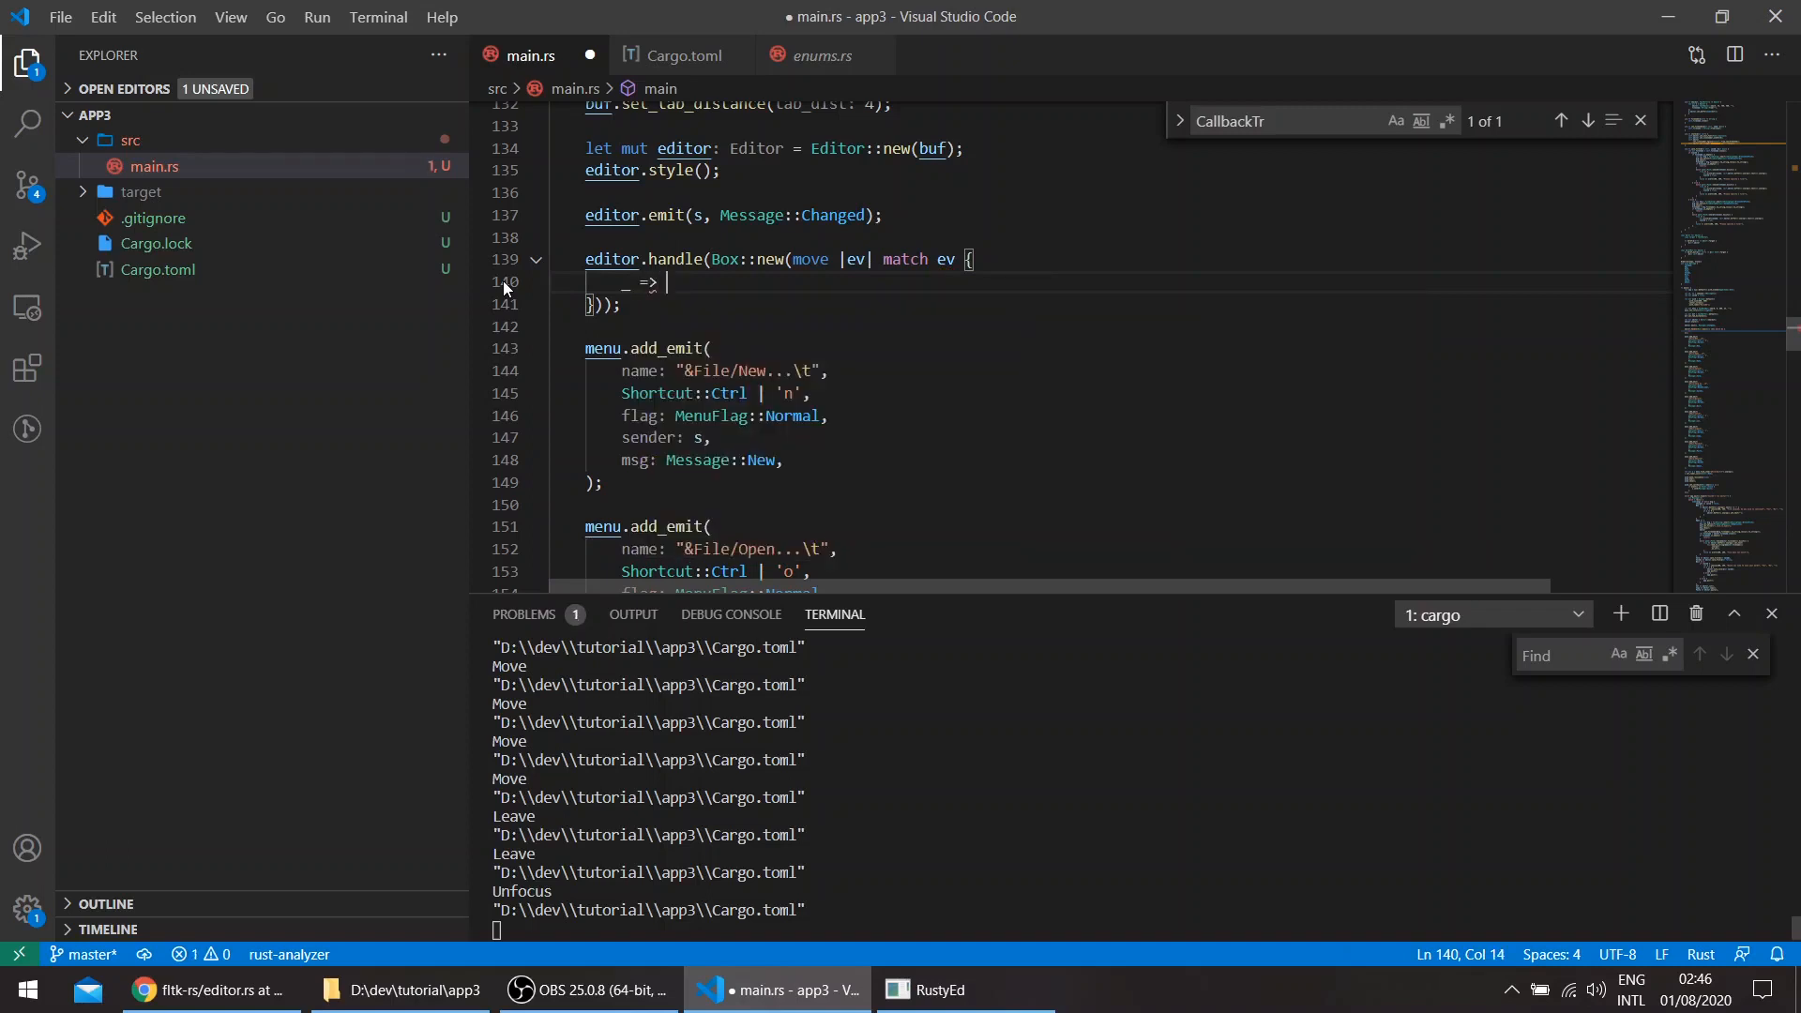
pyautogui.write('false,')
pyautogui.write('Event::')
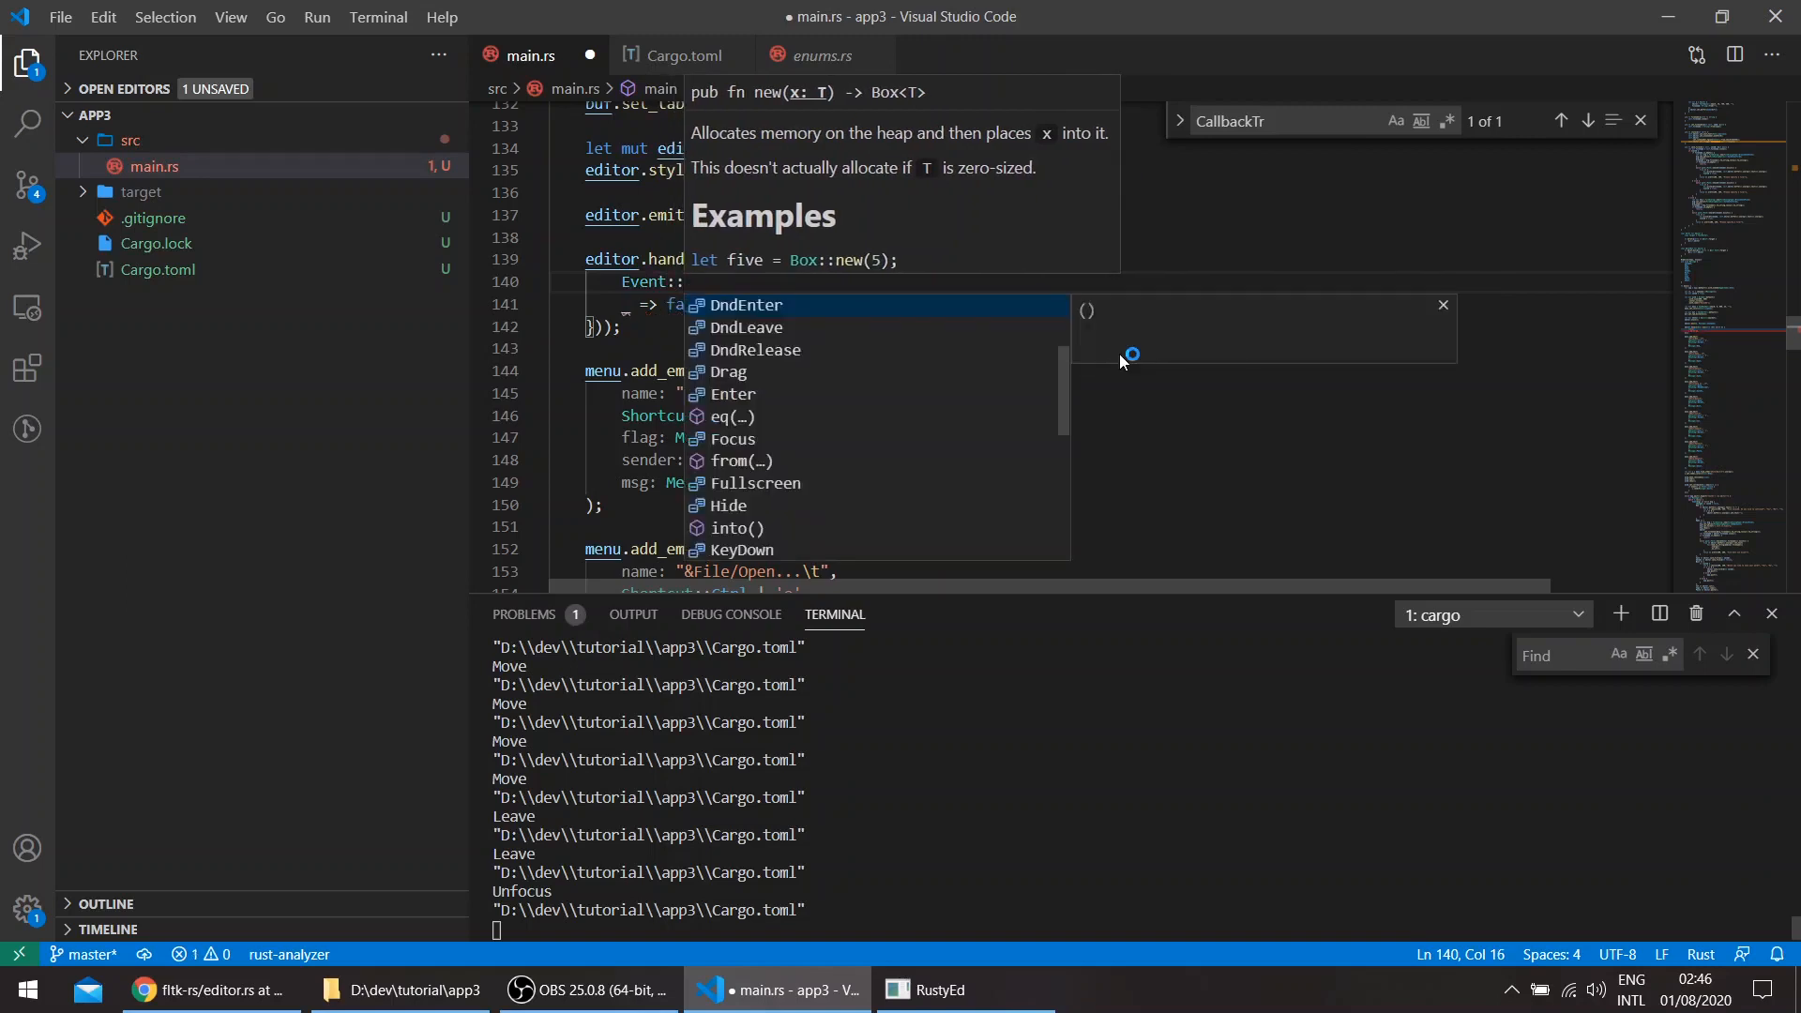
pyautogui.write('Dnd')
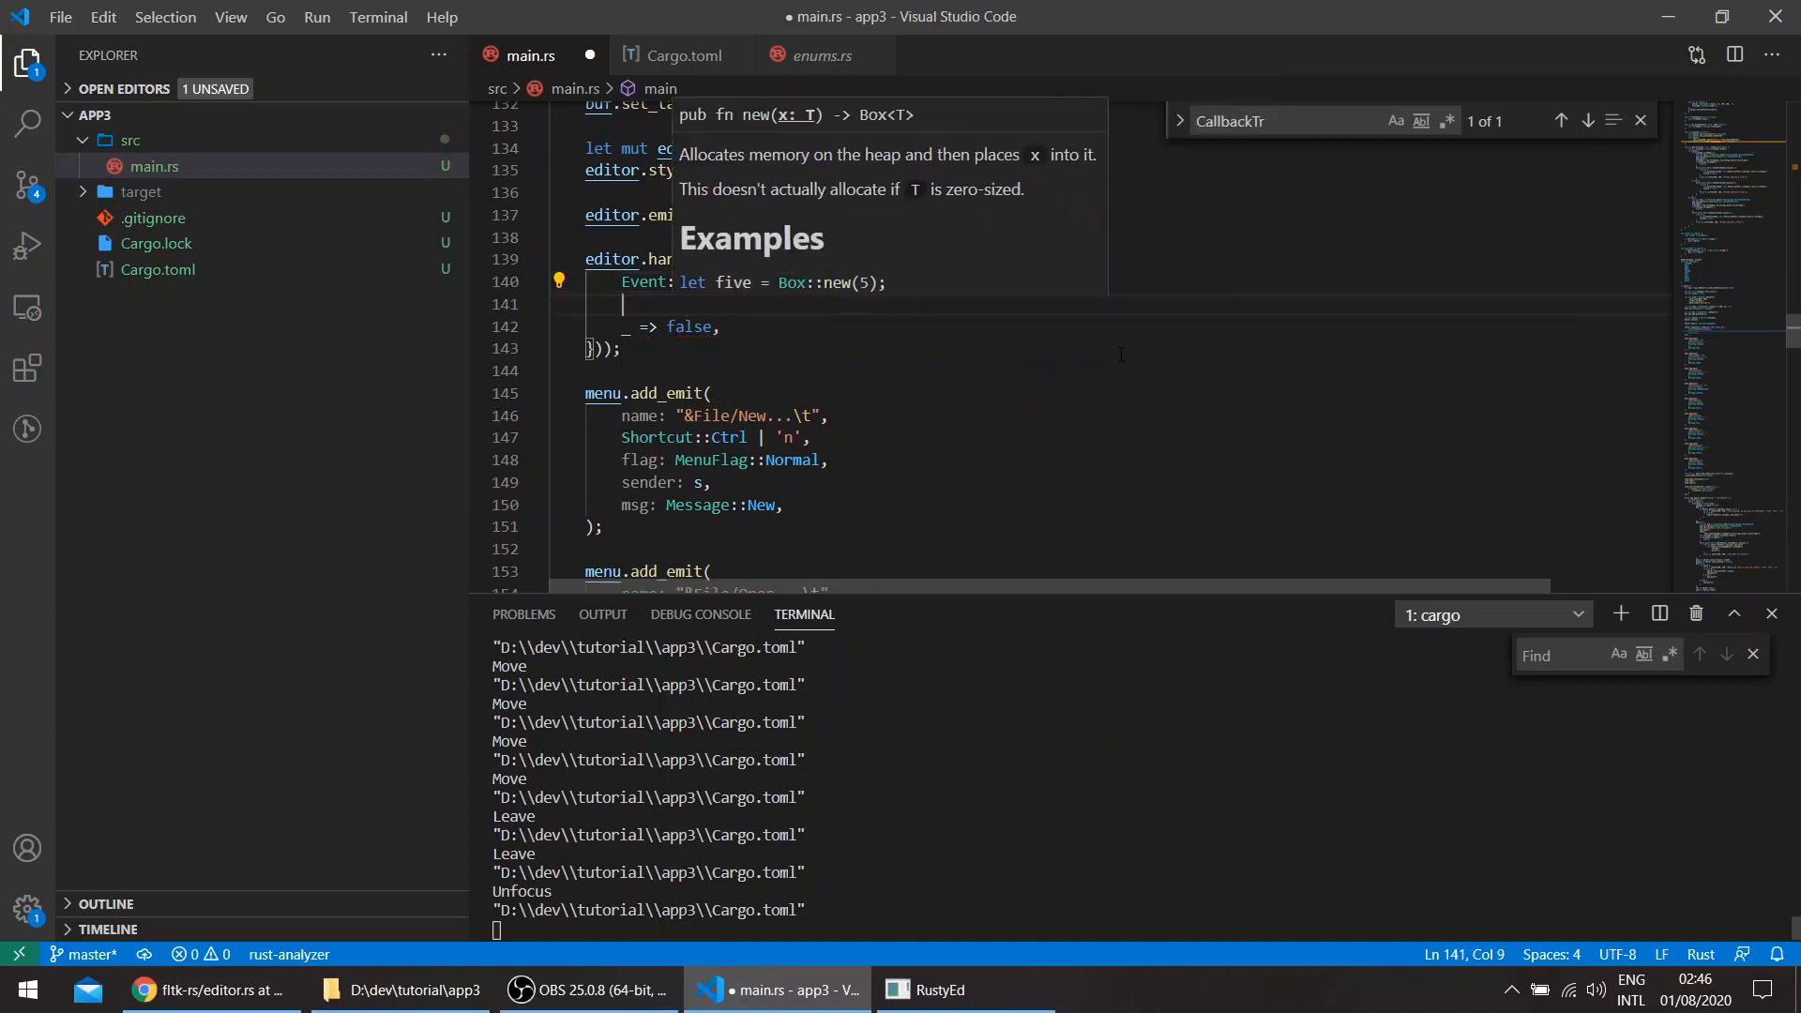
pyautogui.write('Event::DndDrag => true,')
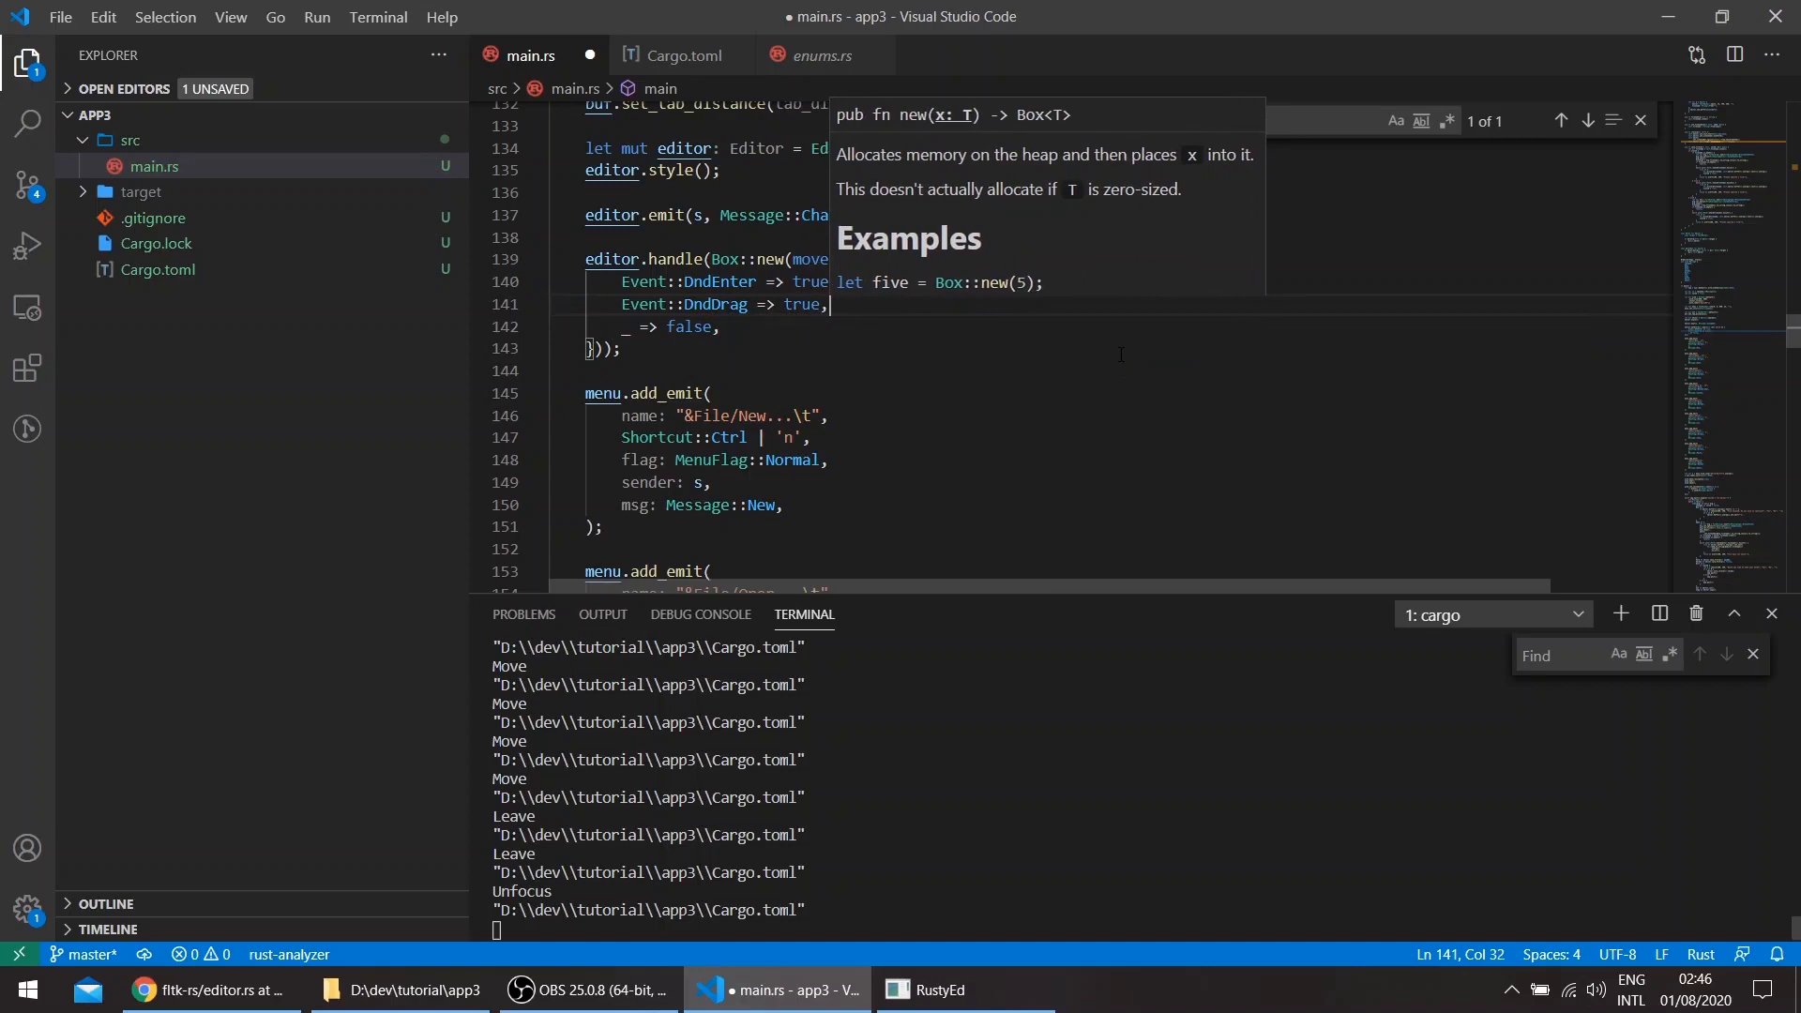
pyautogui.write('Event::DndRelease => true,')
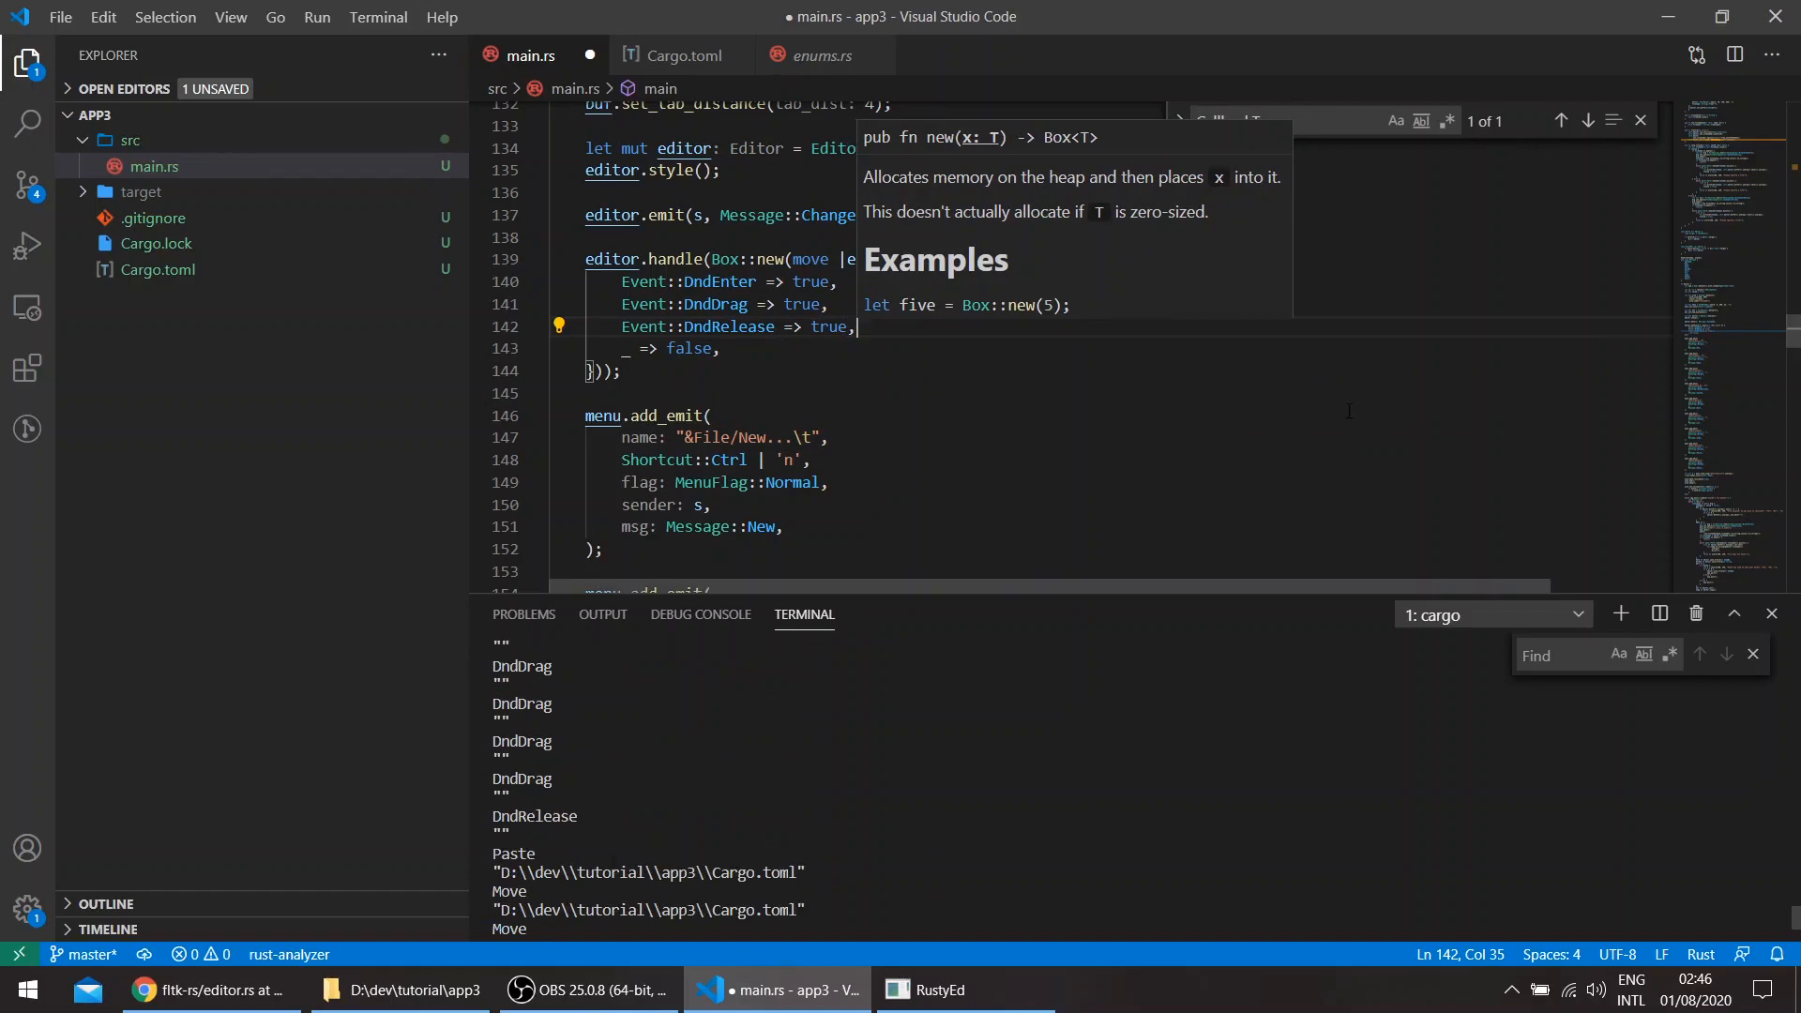
# - Add an Event::Paste arm to the match on a new line
pyautogui.write('Event')
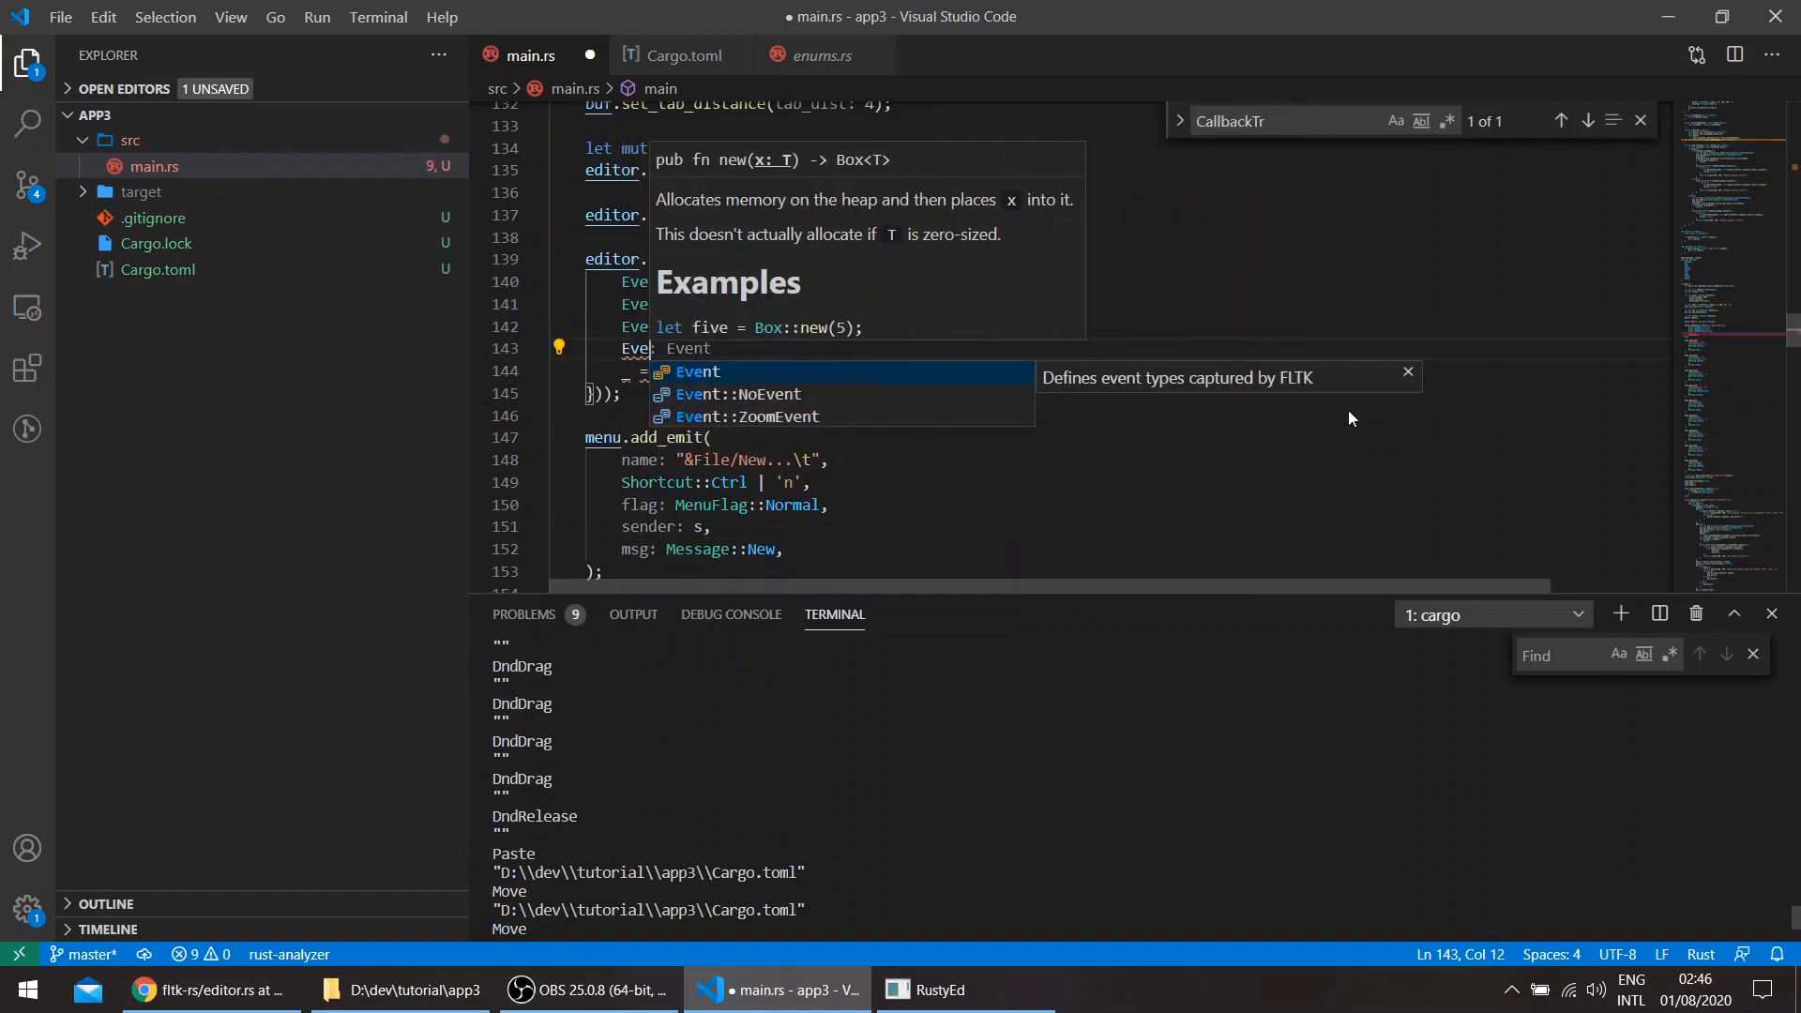
pyautogui.write('Paste')
pyautogui.write('true')
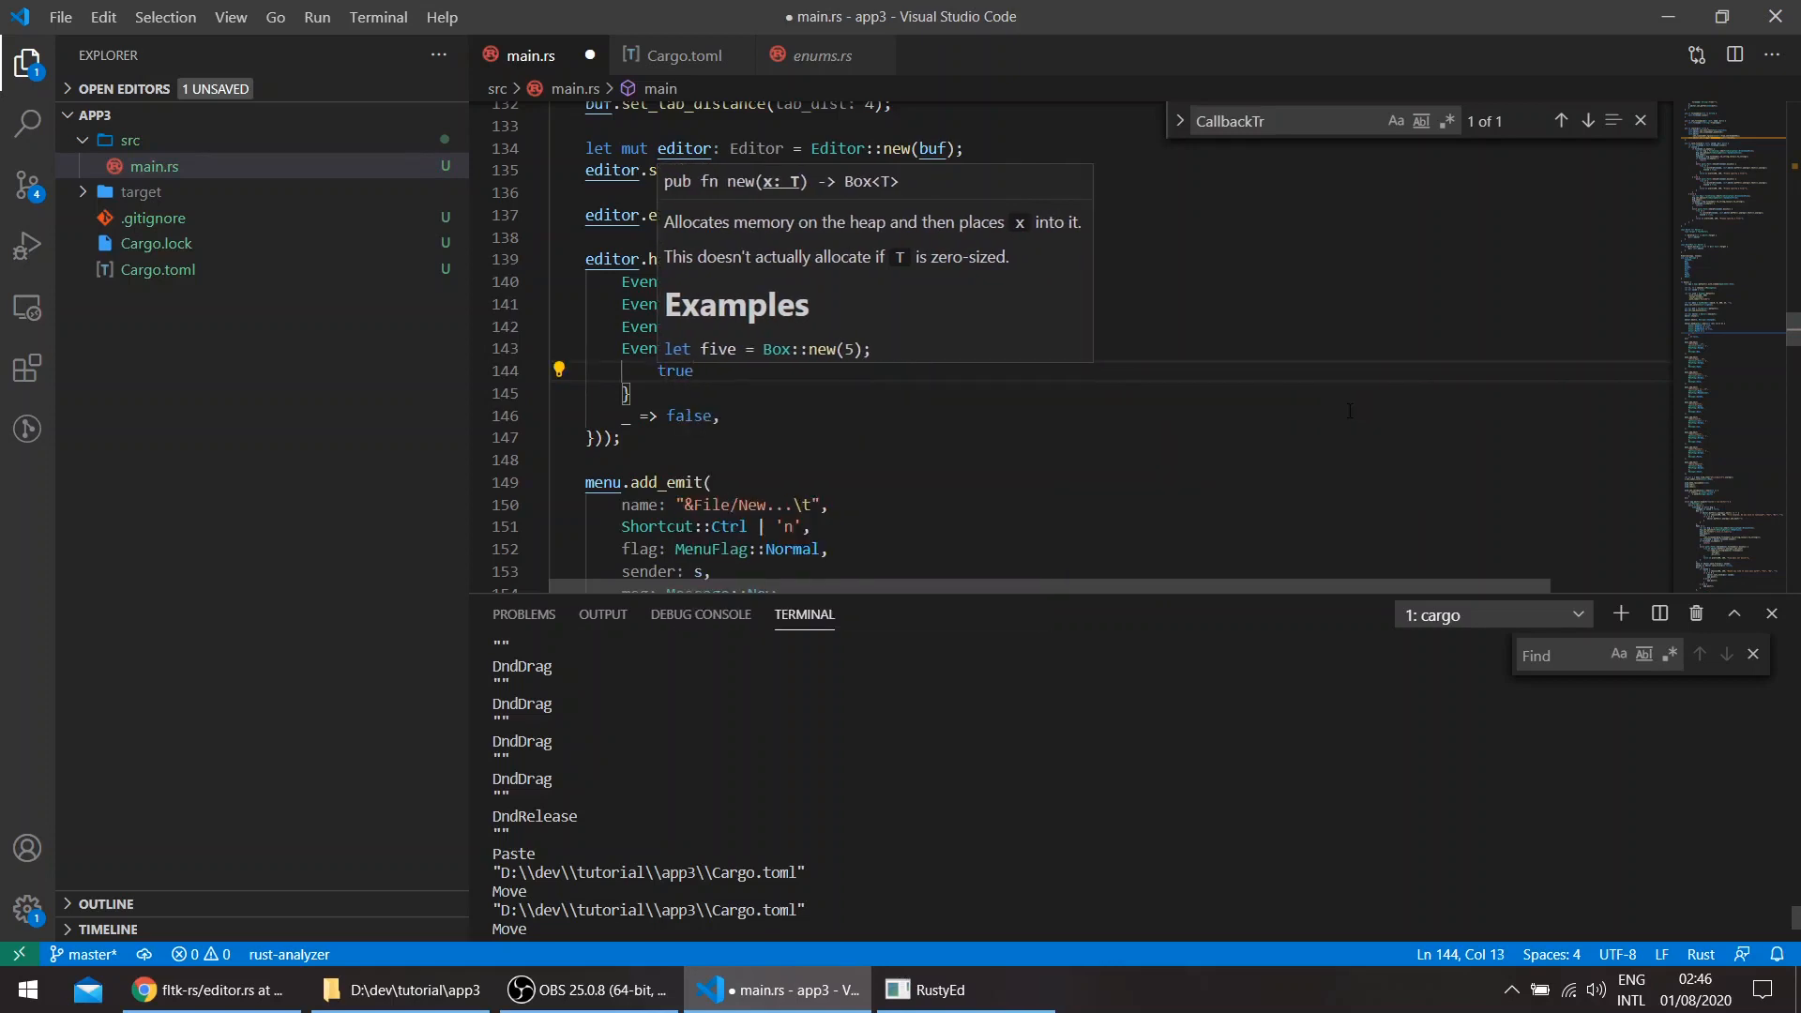
pyautogui.press('Enter')
pyautogui.write('let fi')
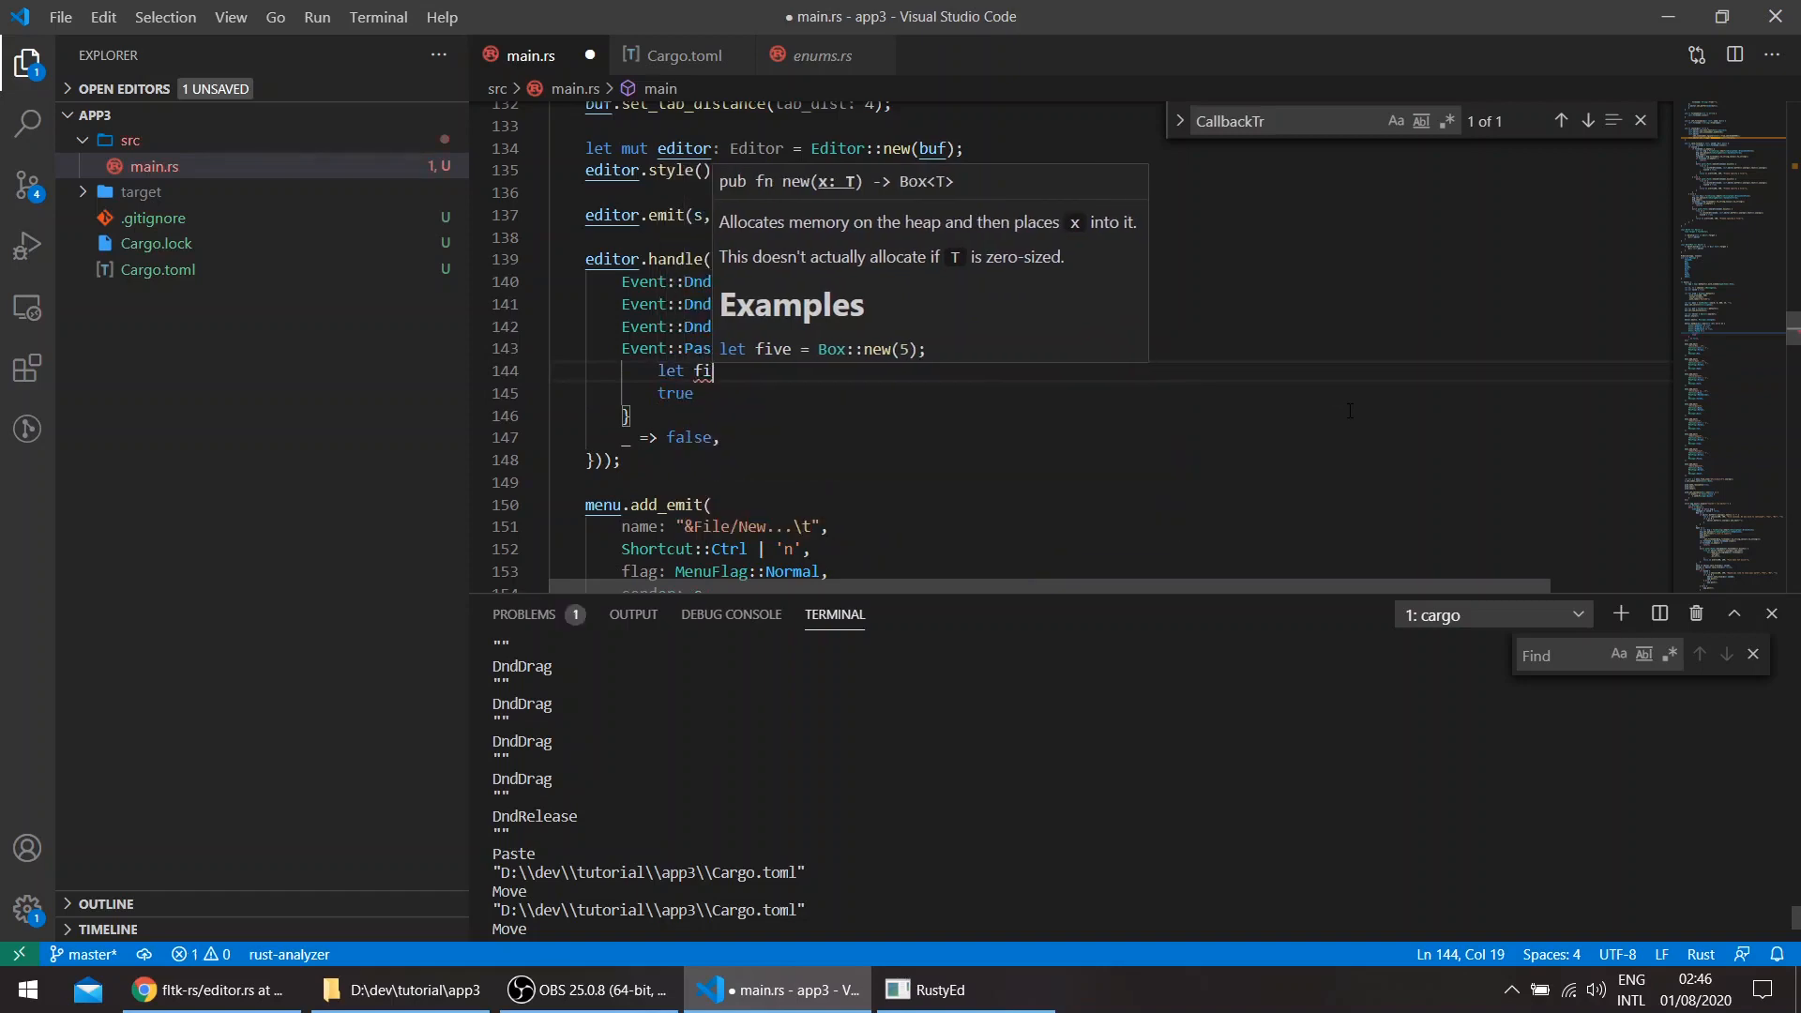
# - Read event_text() into path and convert it with PathBuf::from and .unwrap
pyautogui.write('pat')
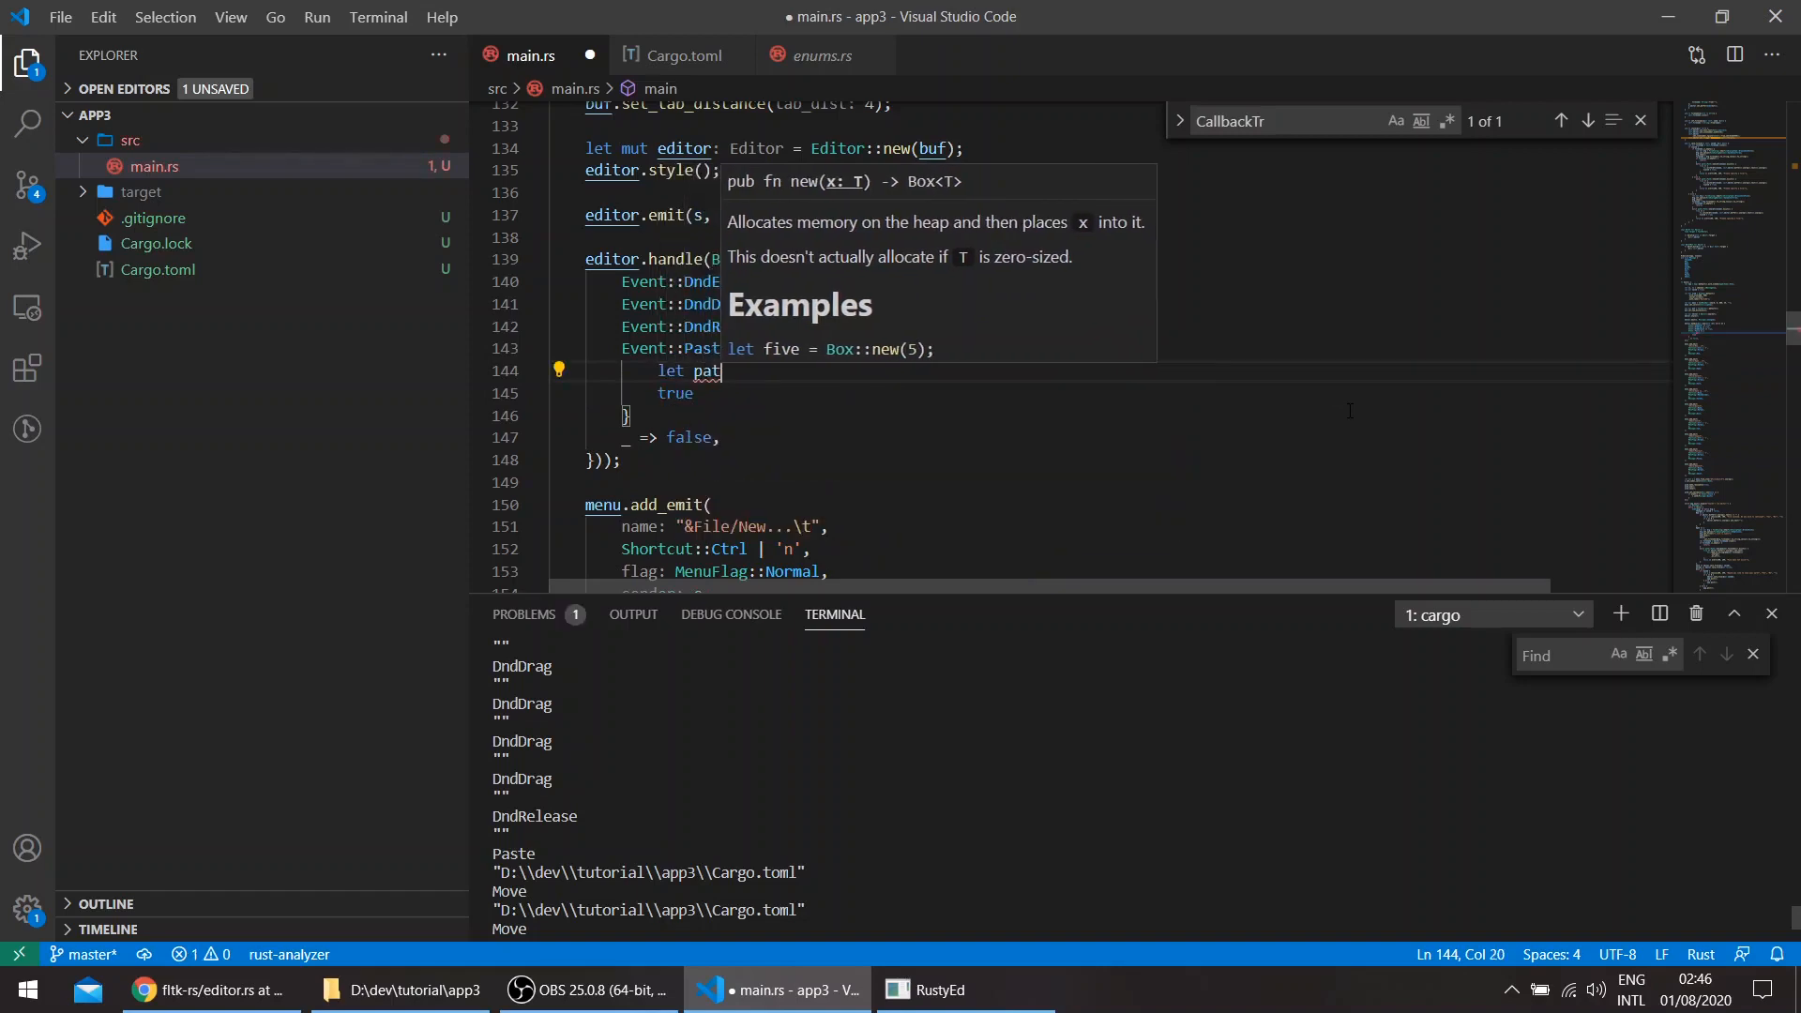
pyautogui.write('h: bool =')
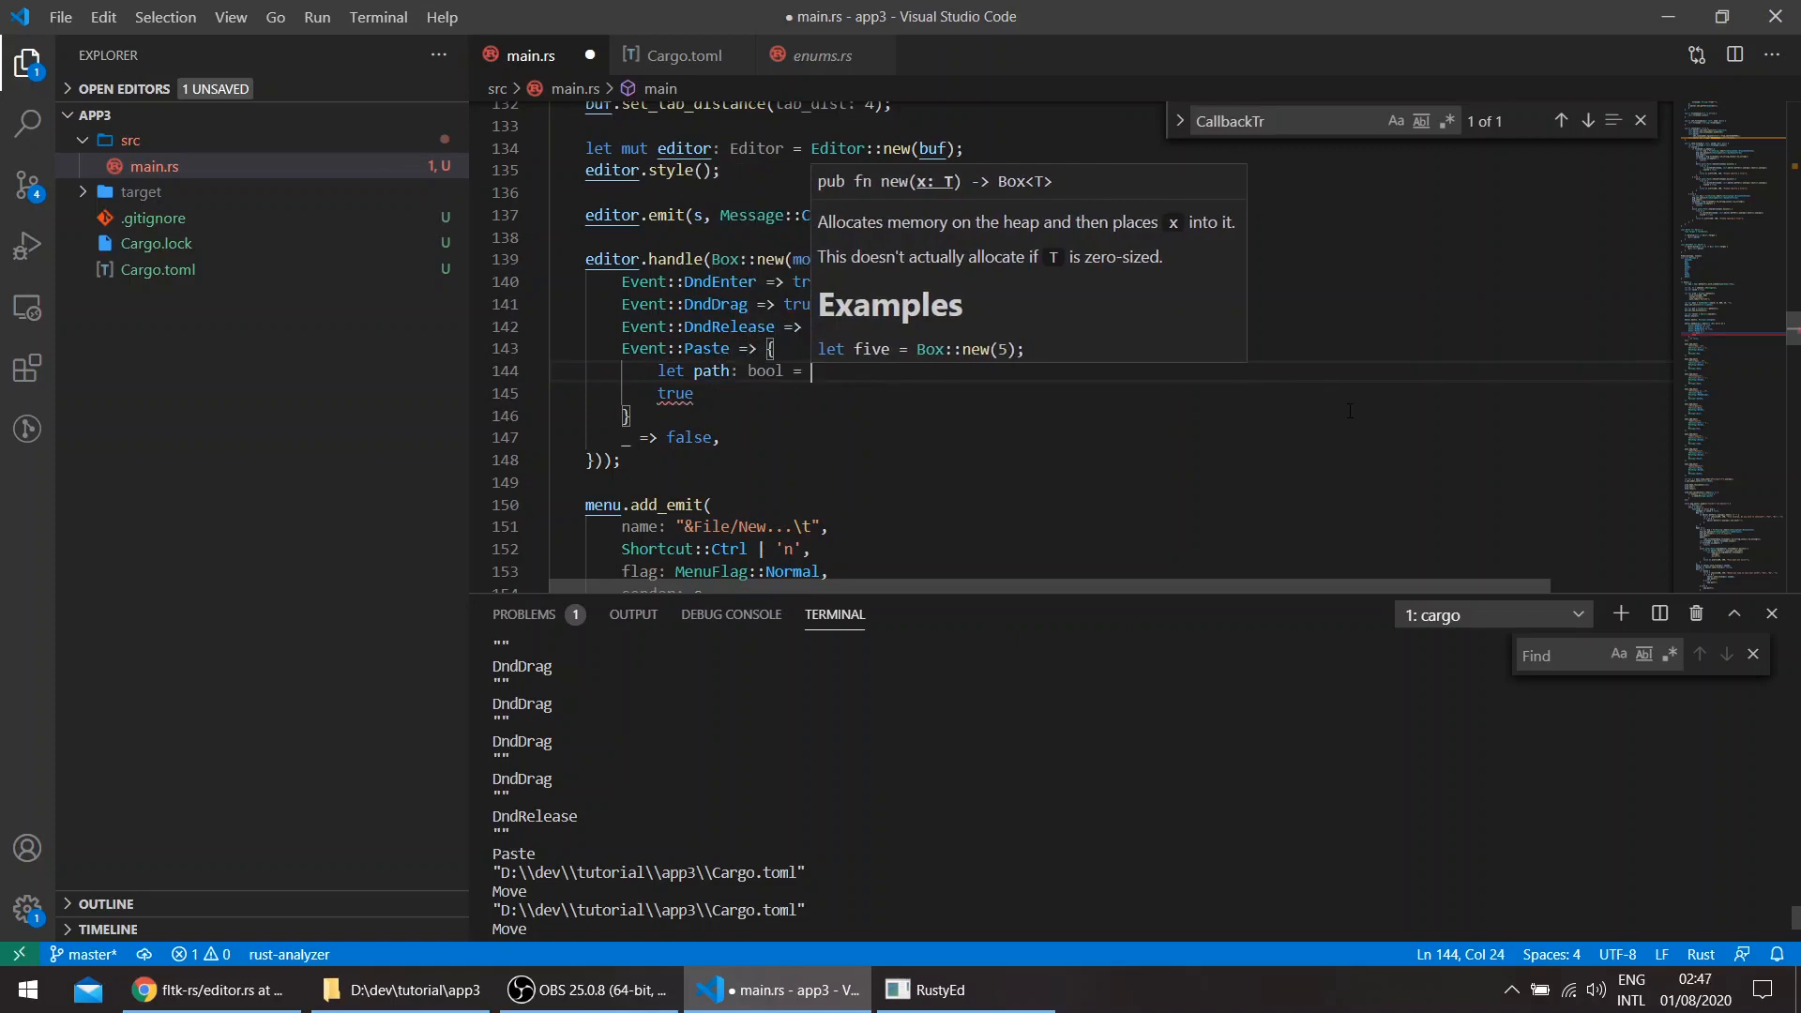
pyautogui.write('eve')
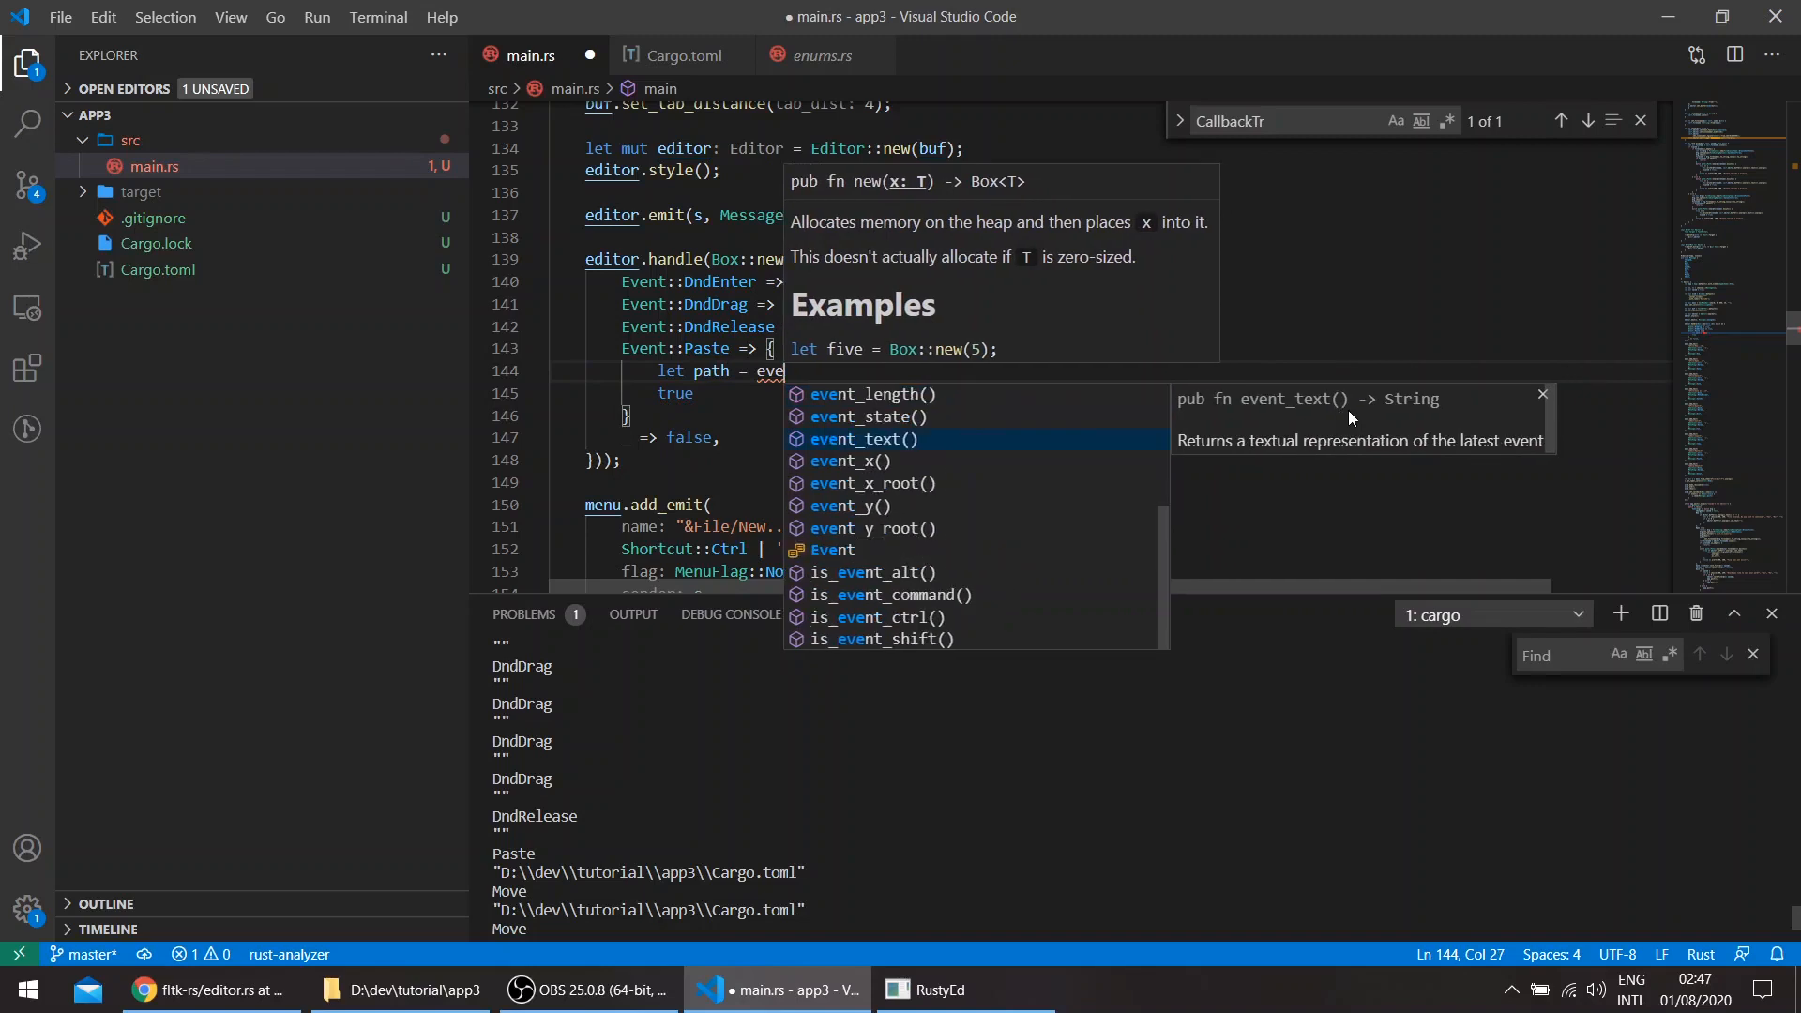
pyautogui.click(864, 439)
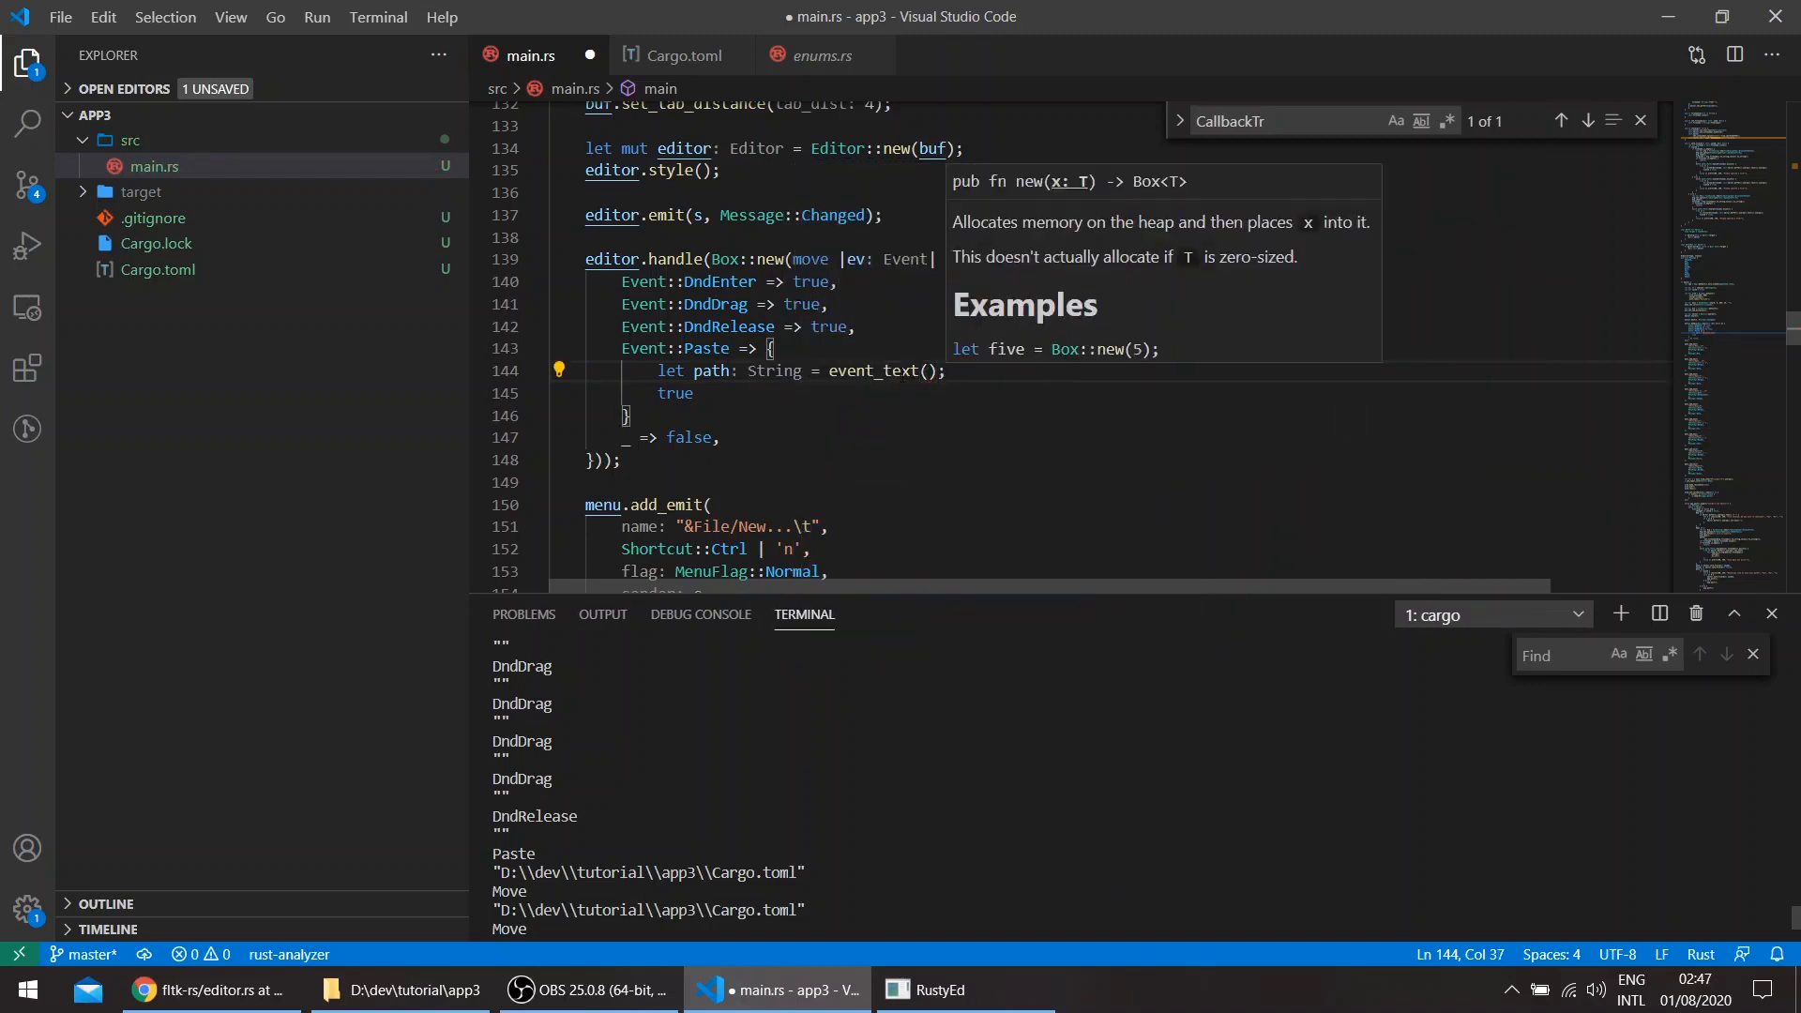
pyautogui.moveTo(1190, 365)
pyautogui.write('let path = std::path::PathBuf')
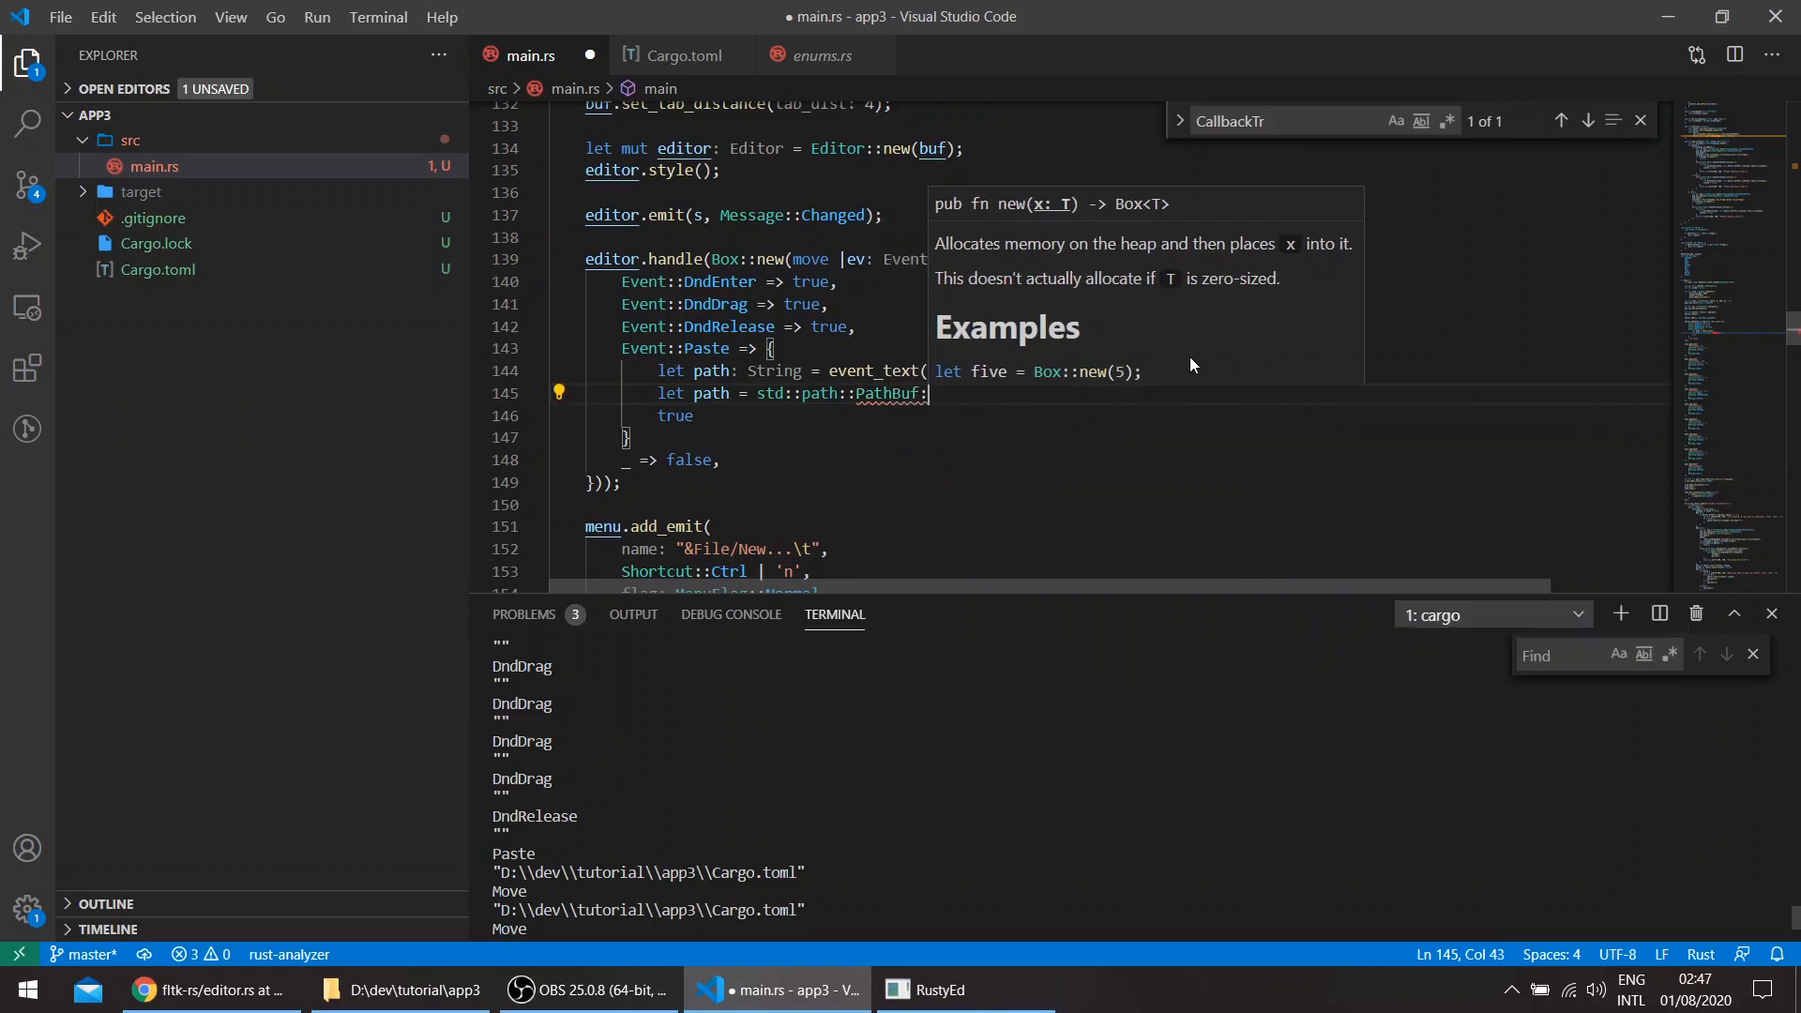
pyautogui.write('::from(path')
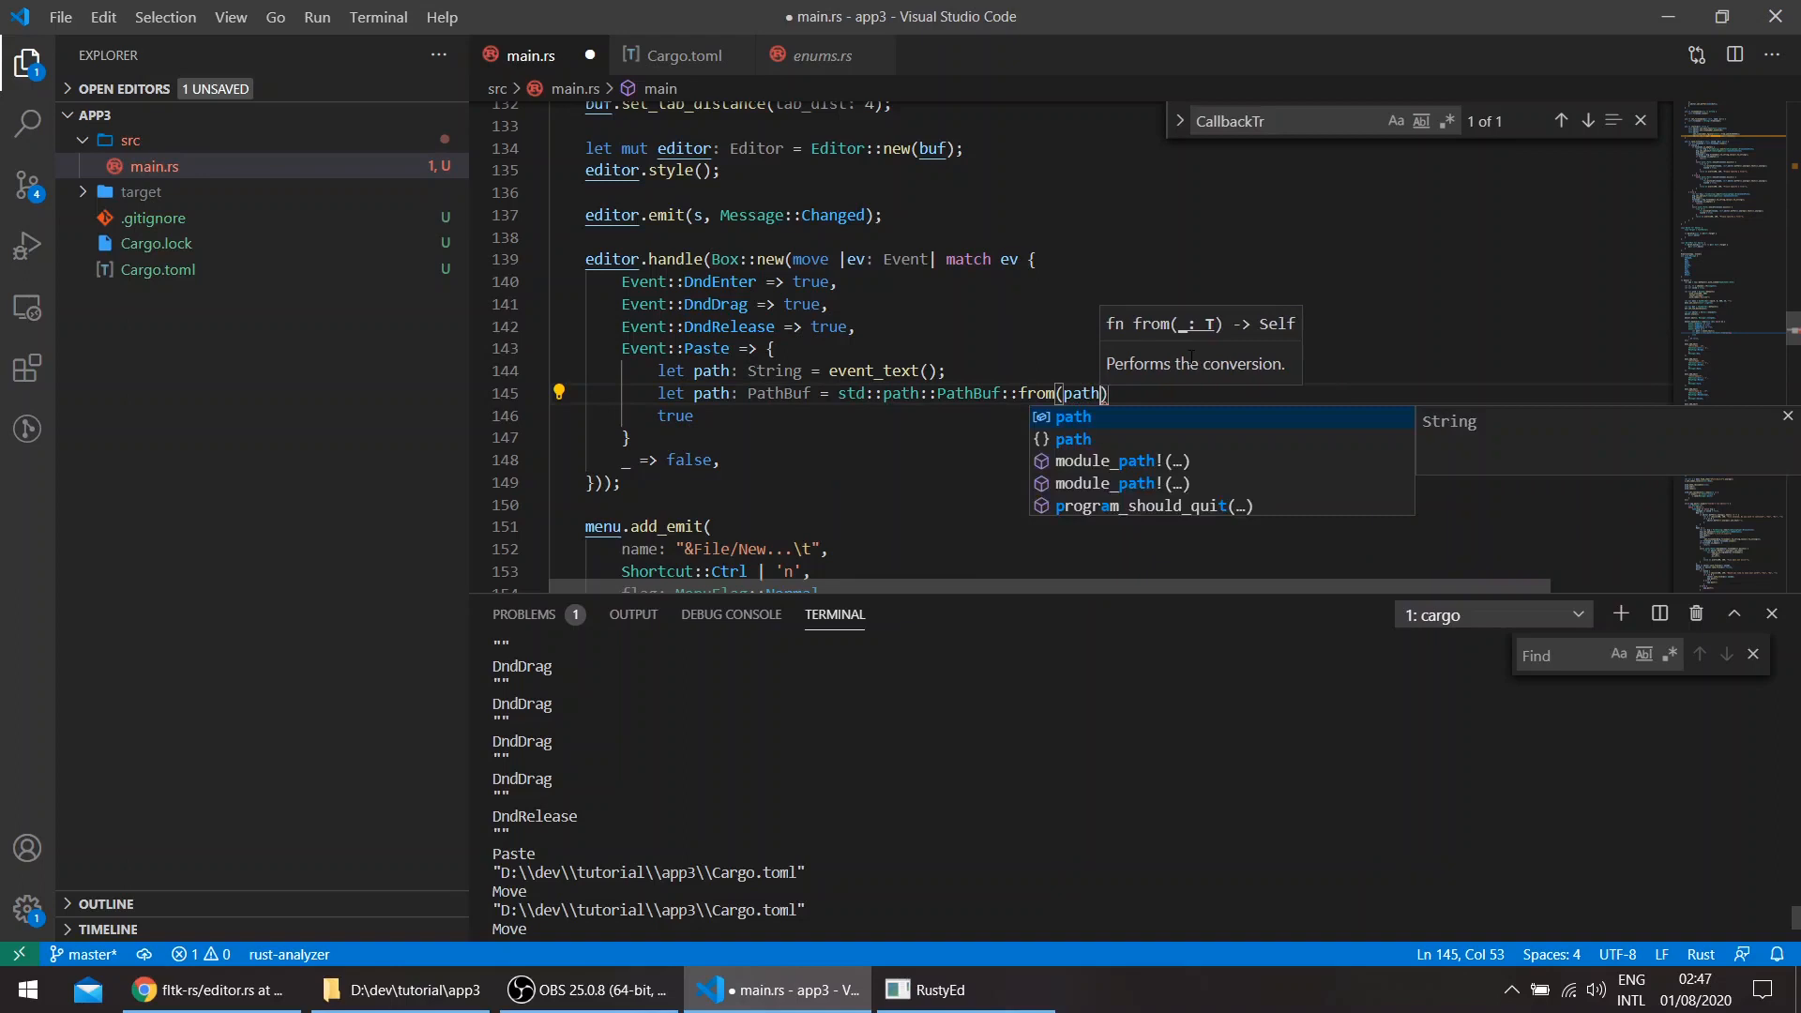
pyautogui.write('.unwrap')
pyautogui.write('cargo run')
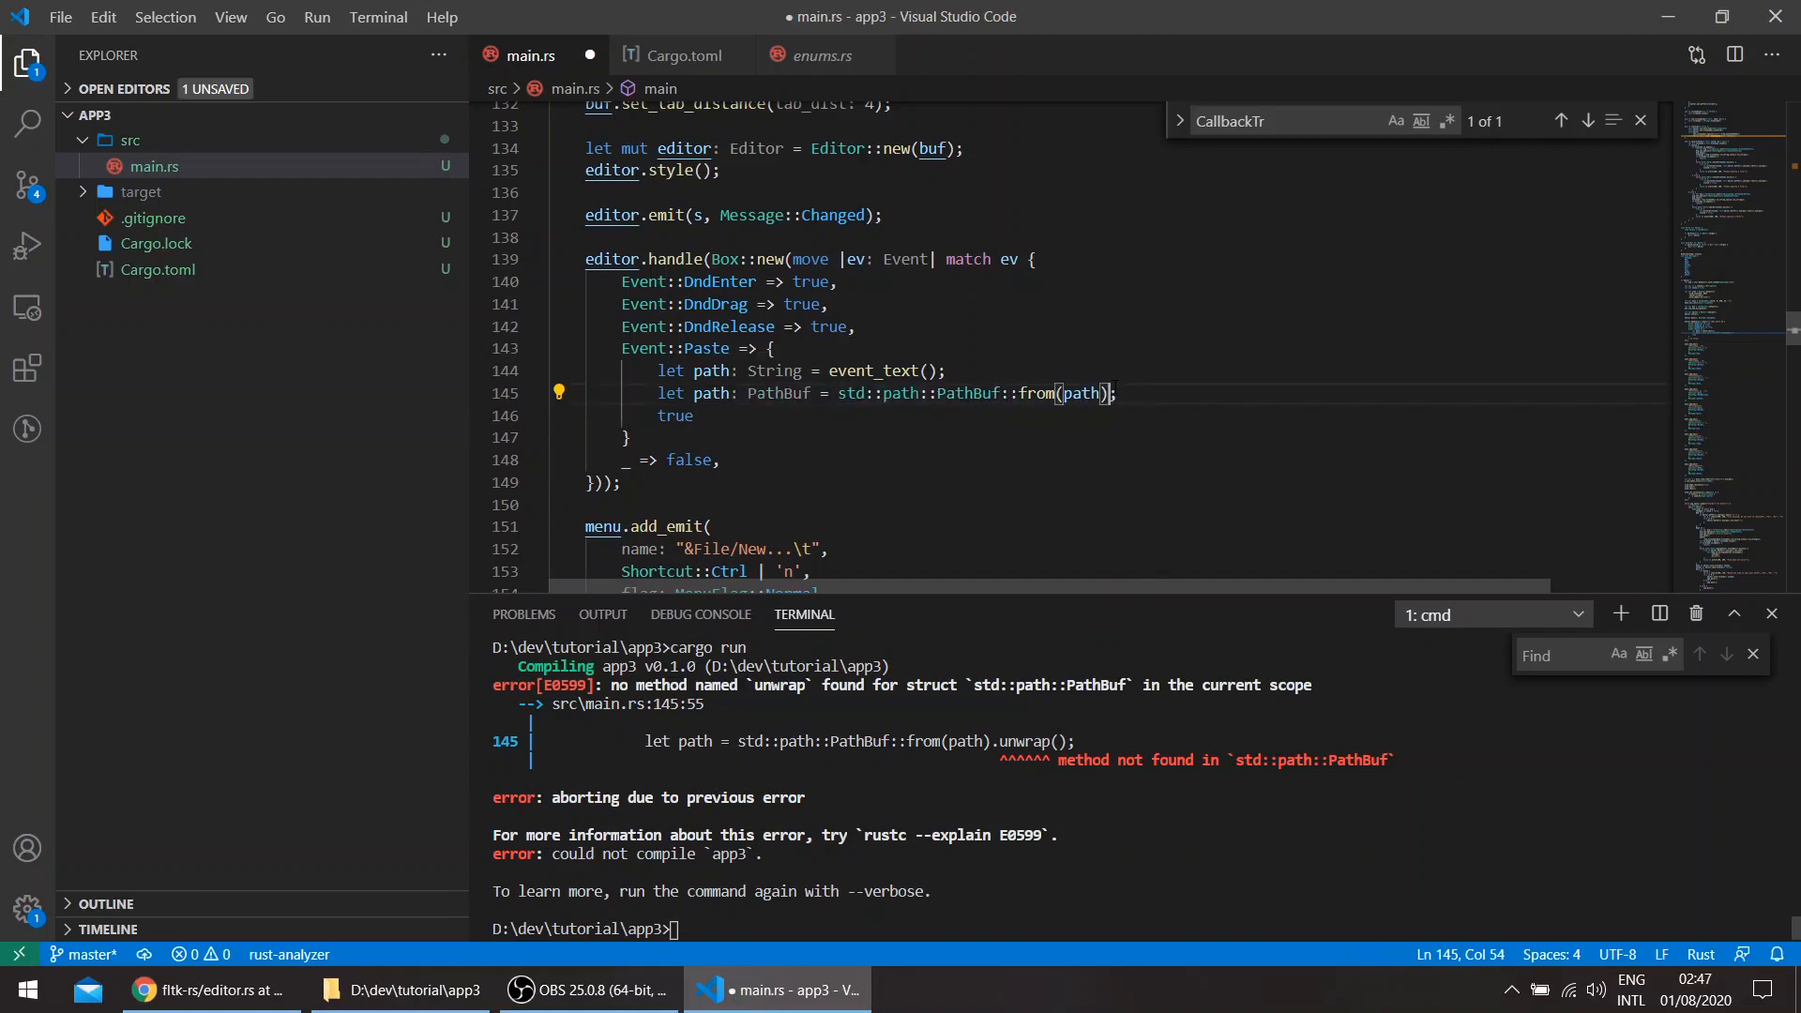
# - Open a new line after the PathBuf conversion and scroll up to line 139
pyautogui.press('Enter')
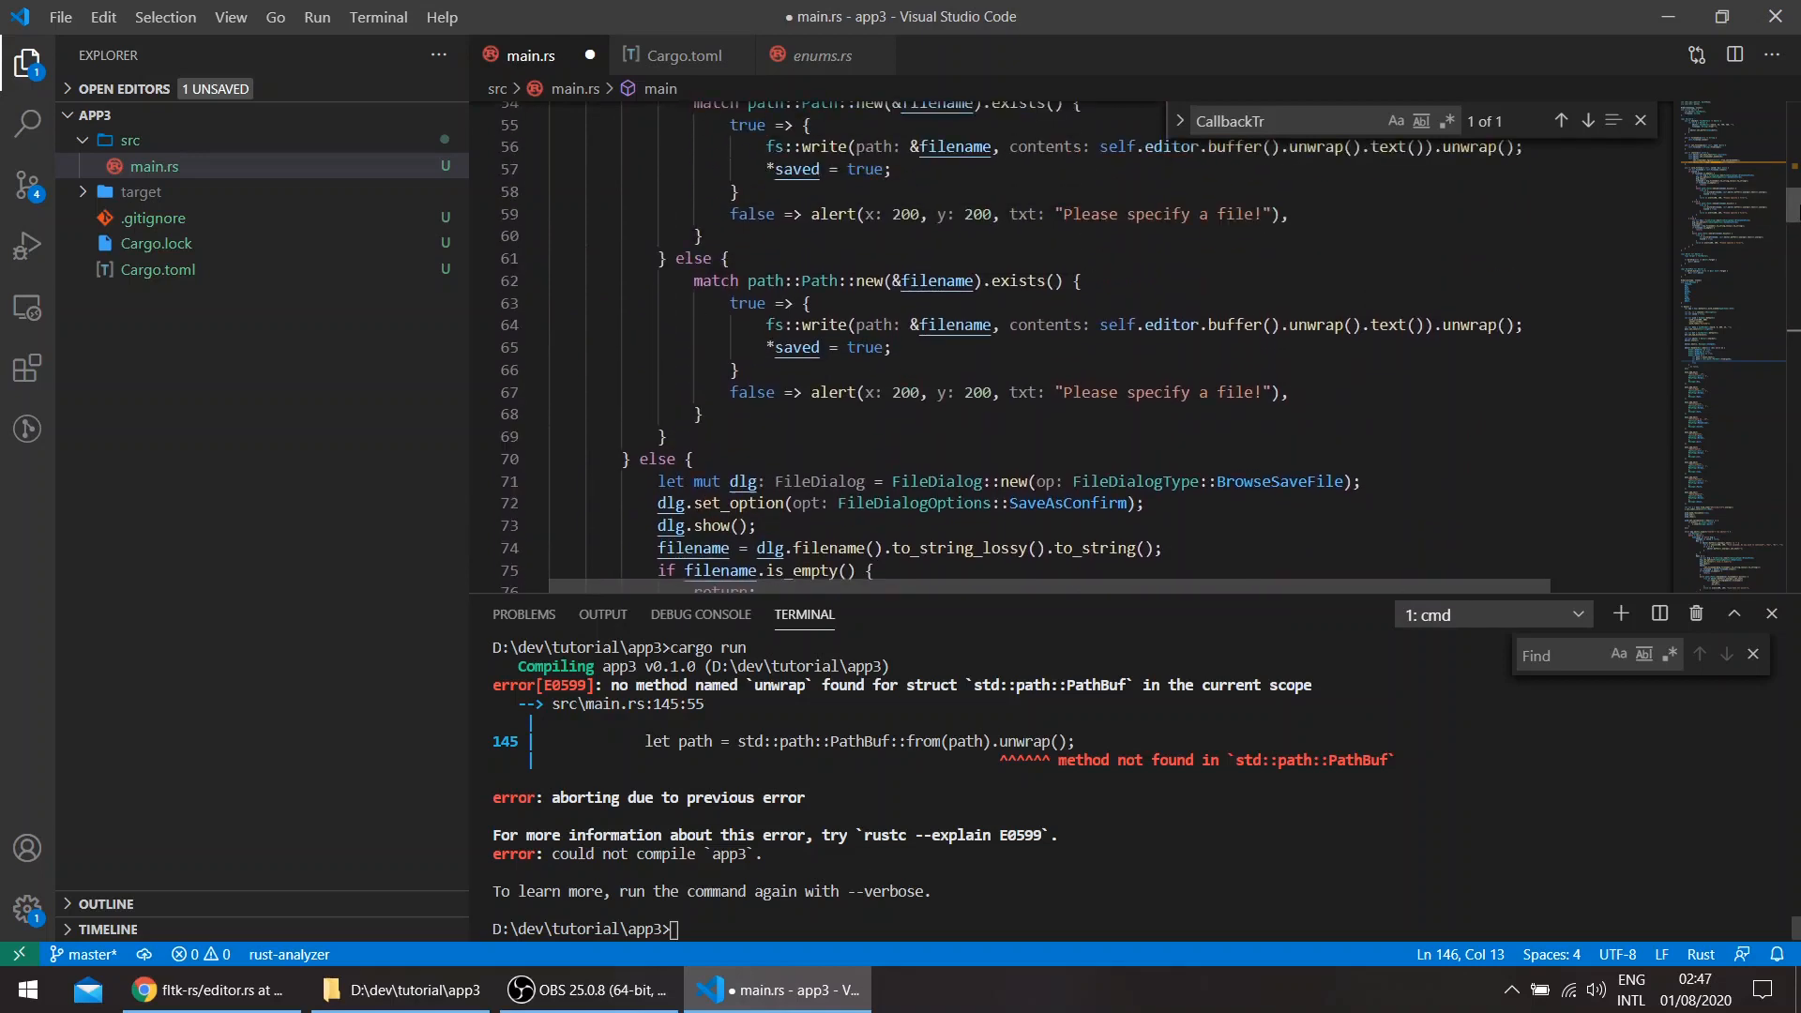
pyautogui.scroll(-3)
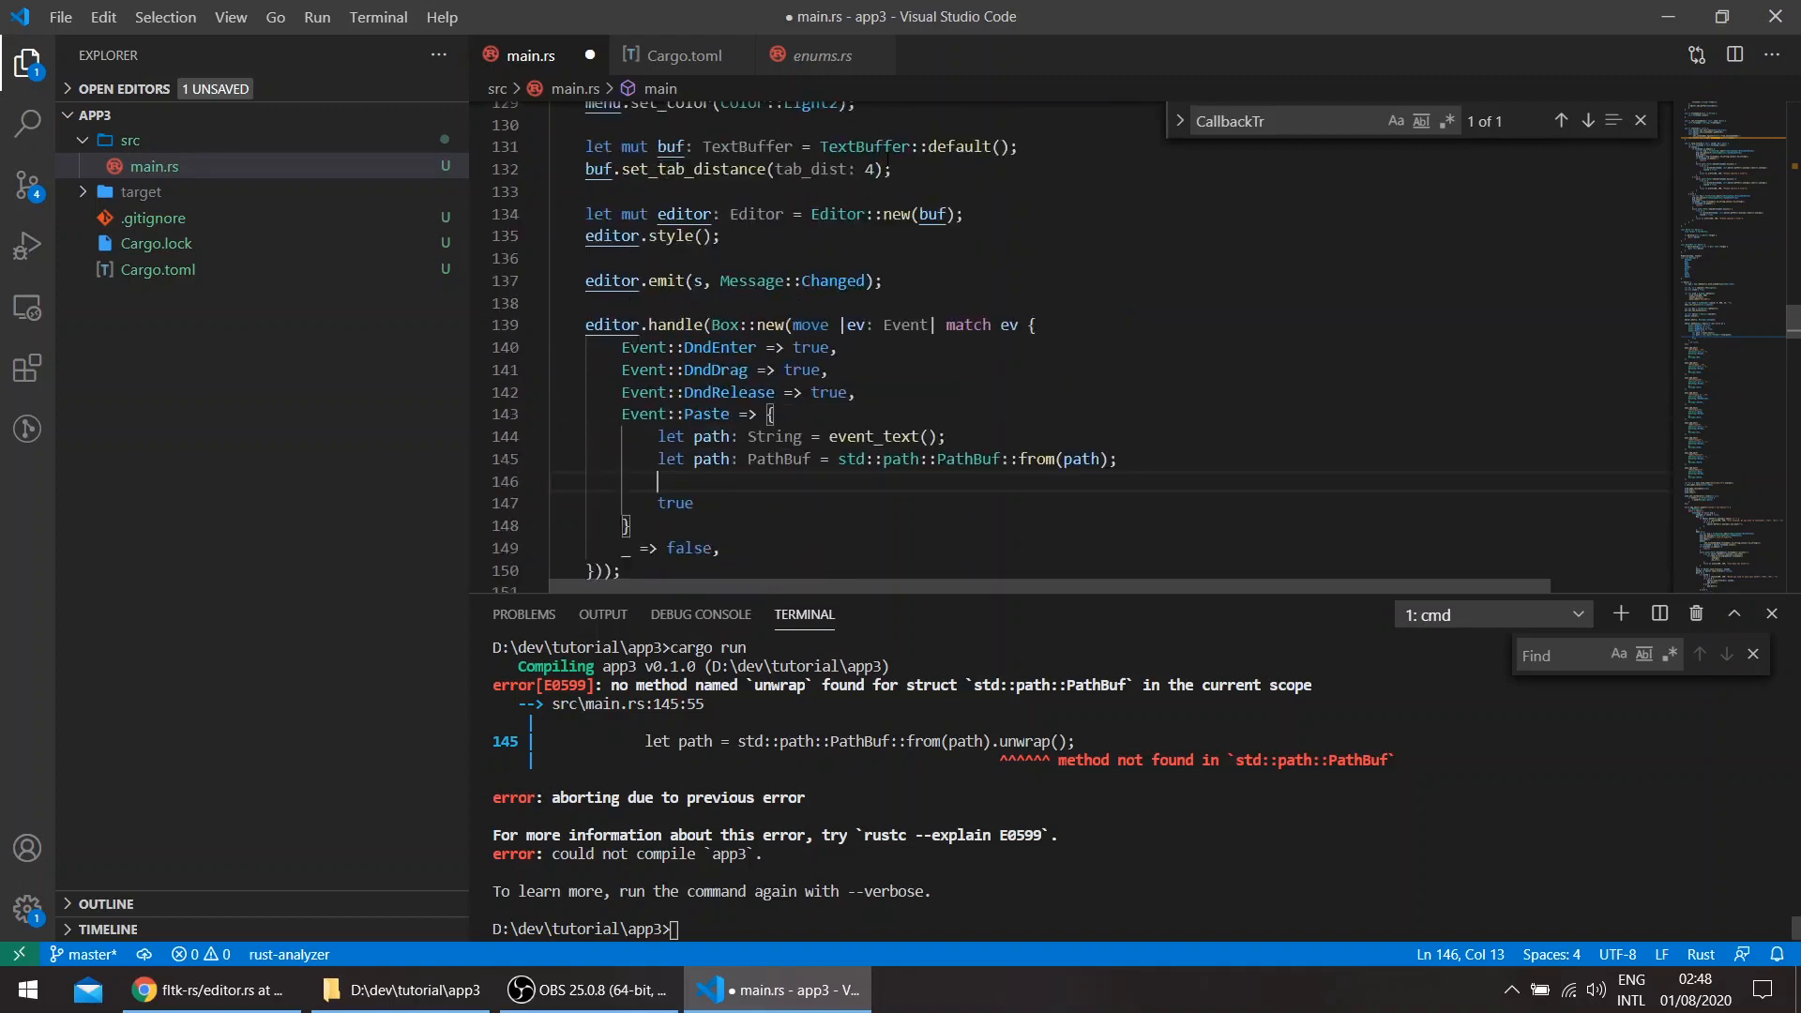
pyautogui.scroll(3)
pyautogui.write('let mut')
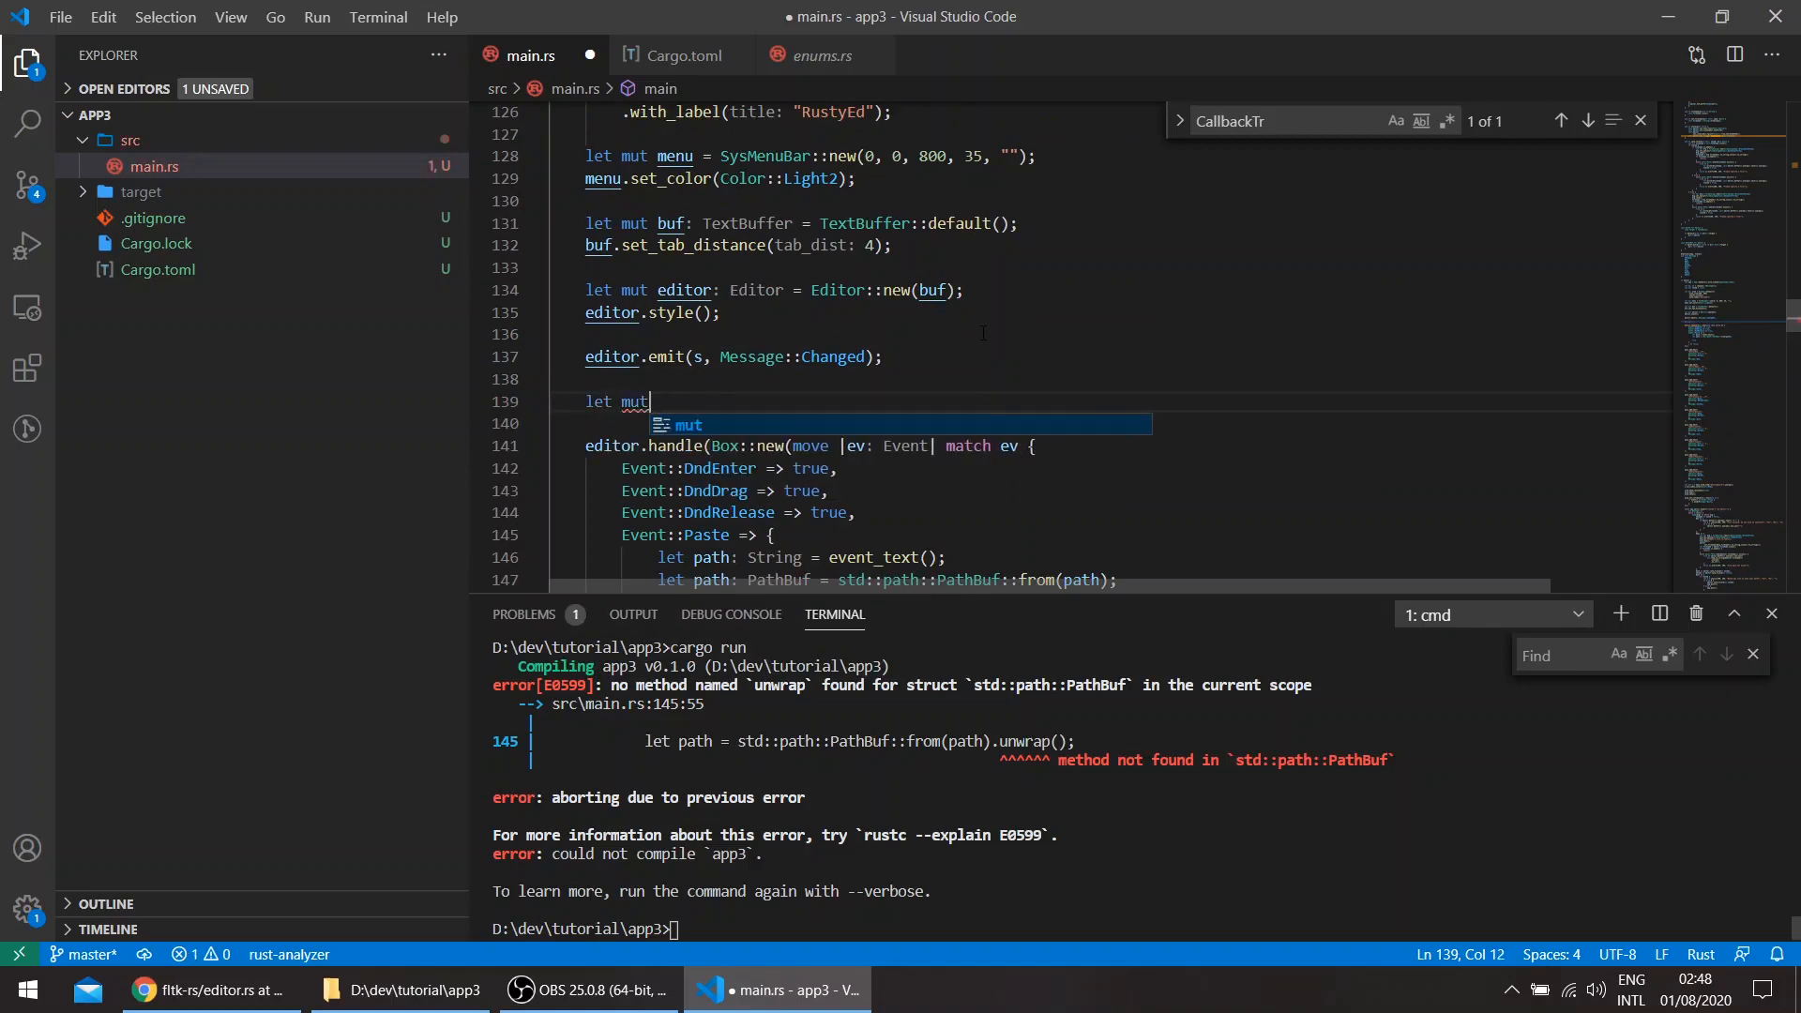
# - Declare let mut buf = editor.buffer().unwrap(); above the event handler
pyautogui.write('buf = editor.buffer();')
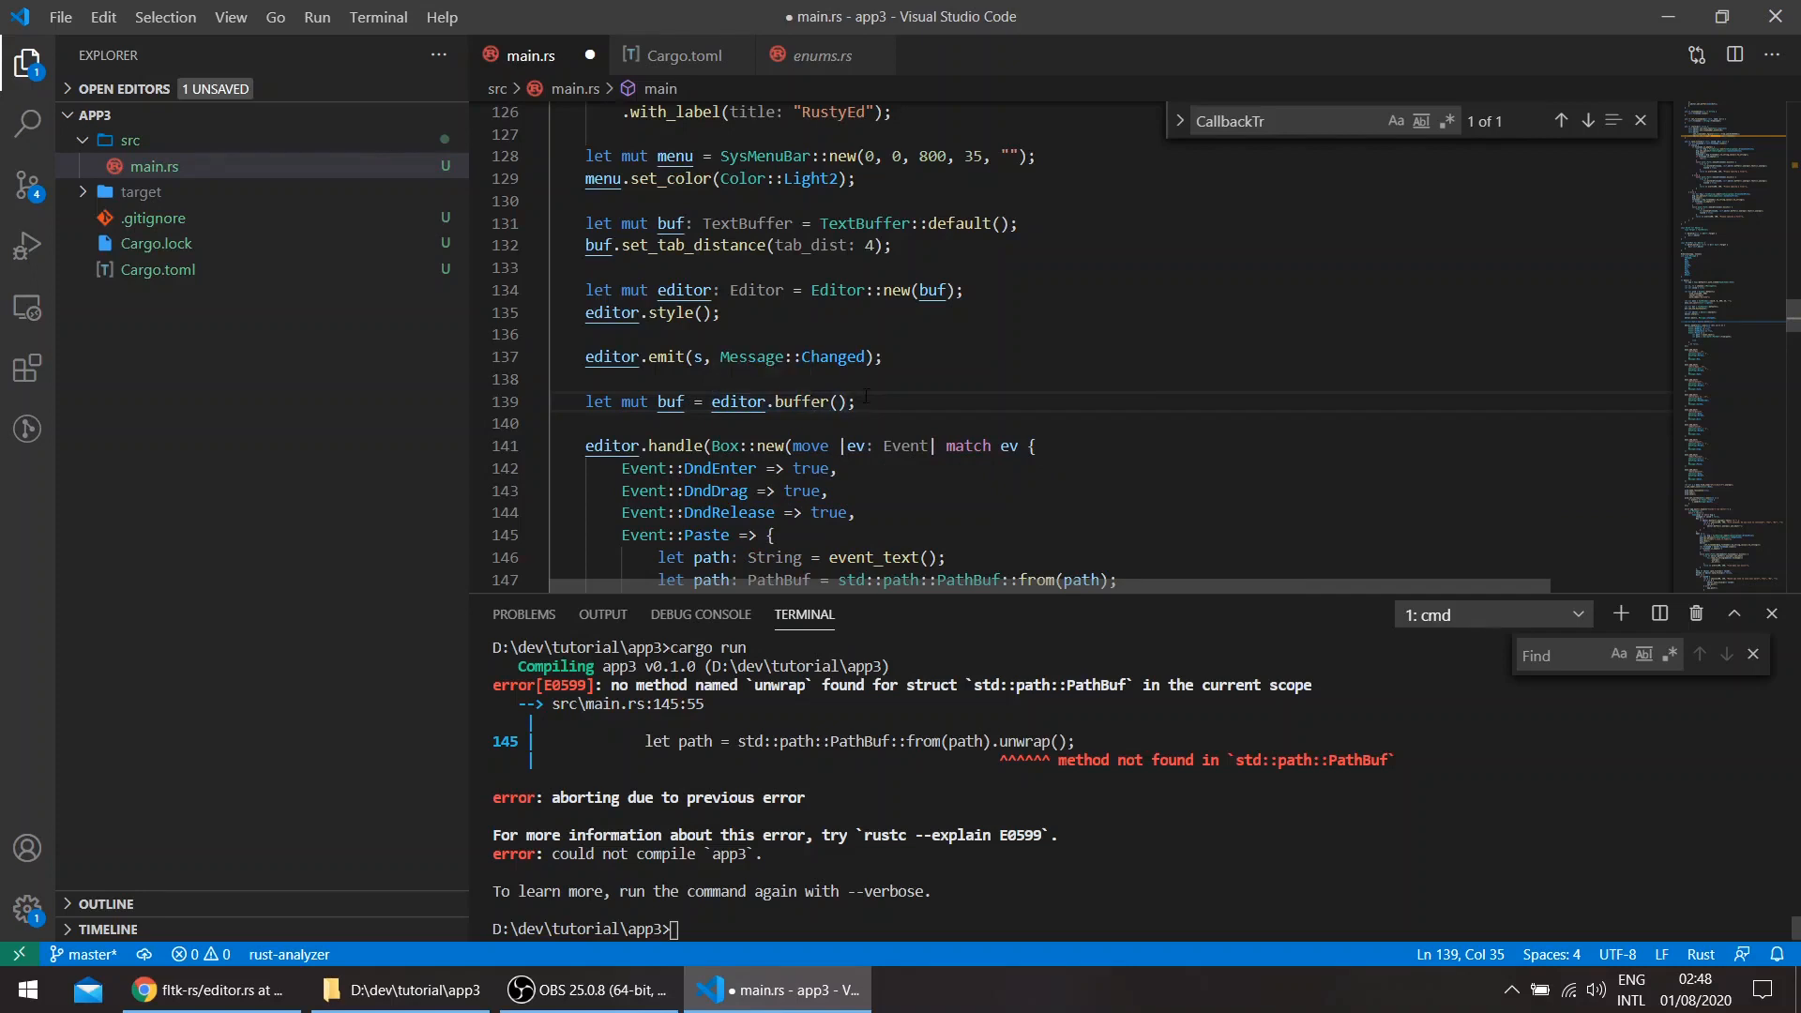
pyautogui.write('.u')
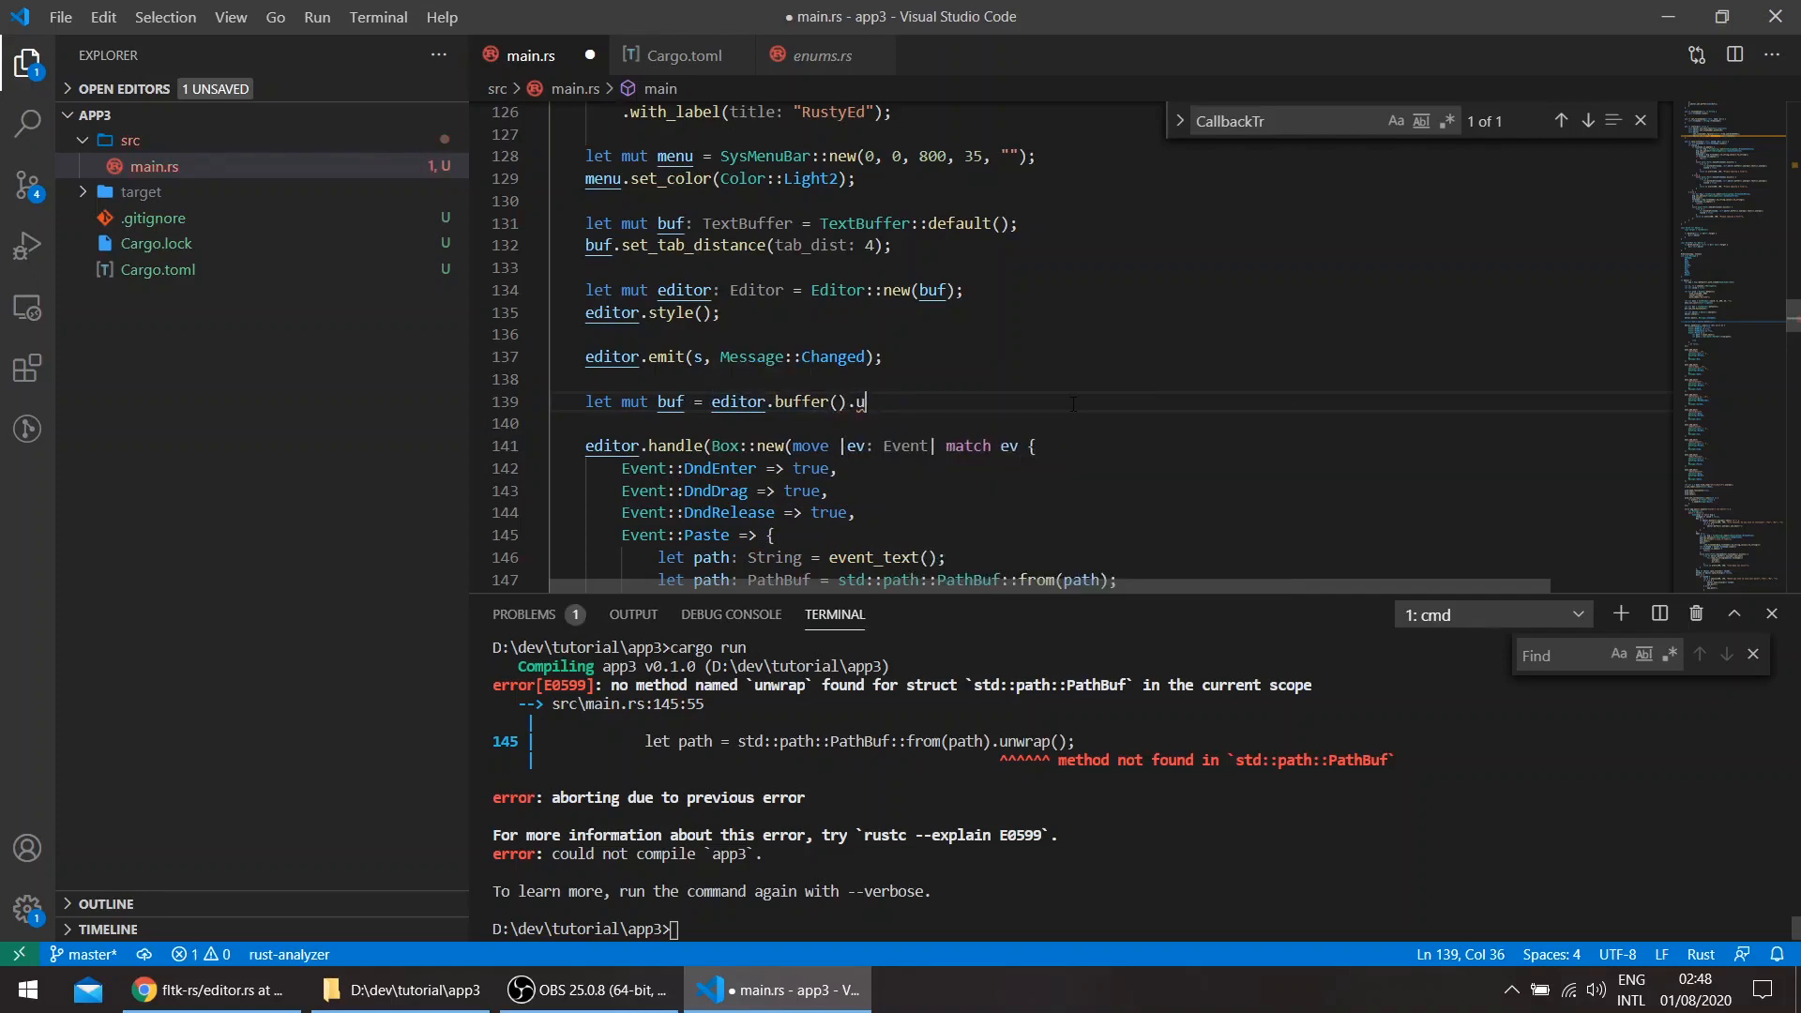
pyautogui.write('nwrap();')
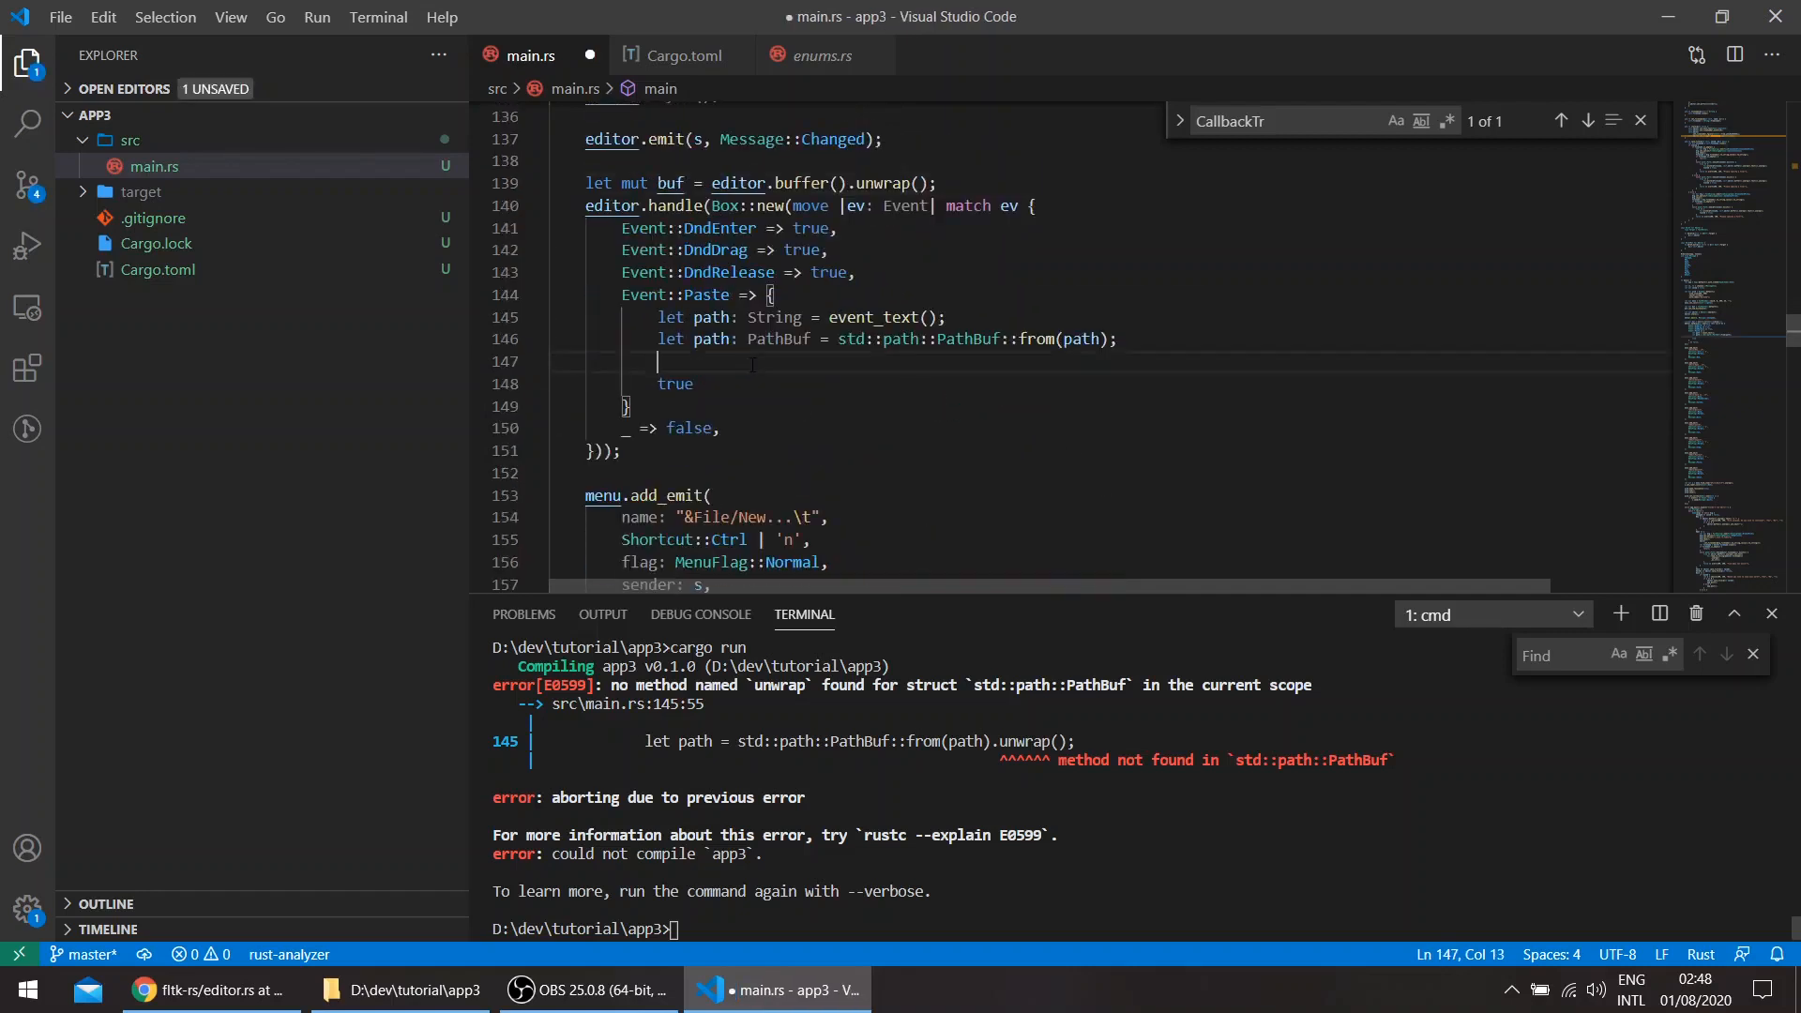
# - In the Paste arm, add buf.load_file(&path).unwrap(); and assert!(path.exists());, then save
pyautogui.write('buf.')
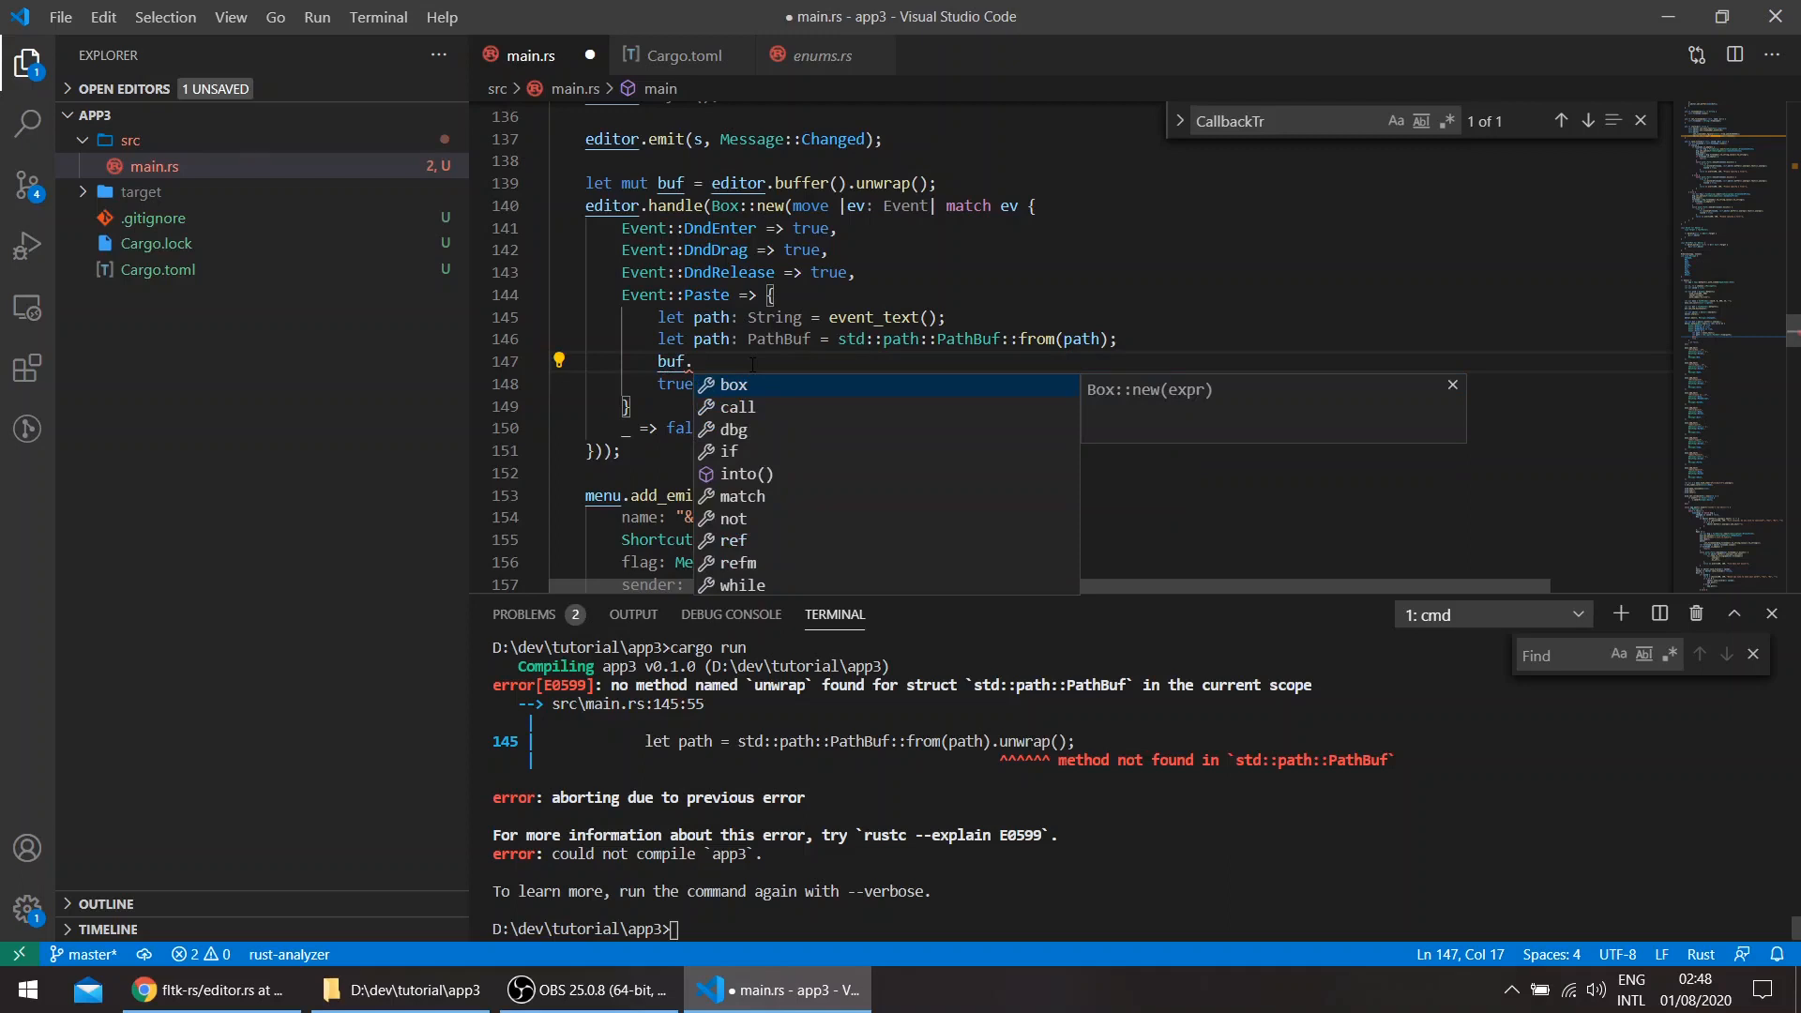
pyautogui.write('load_fil')
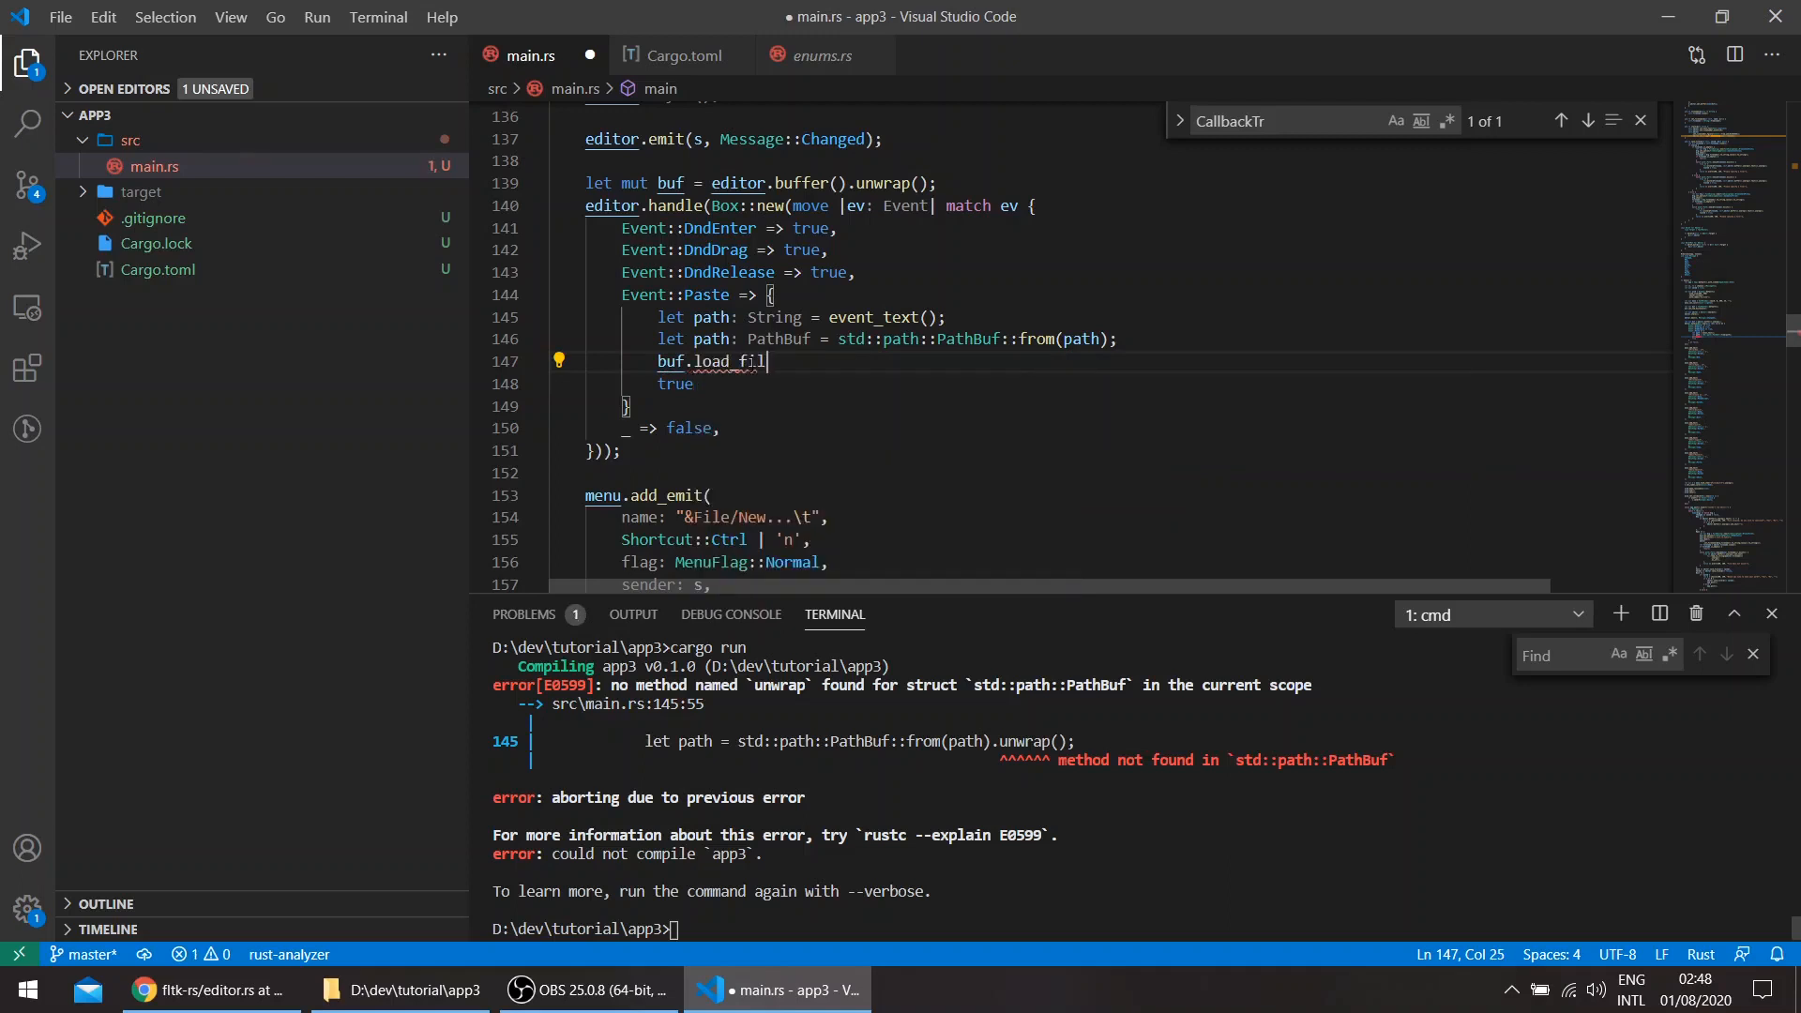
pyautogui.write('()')
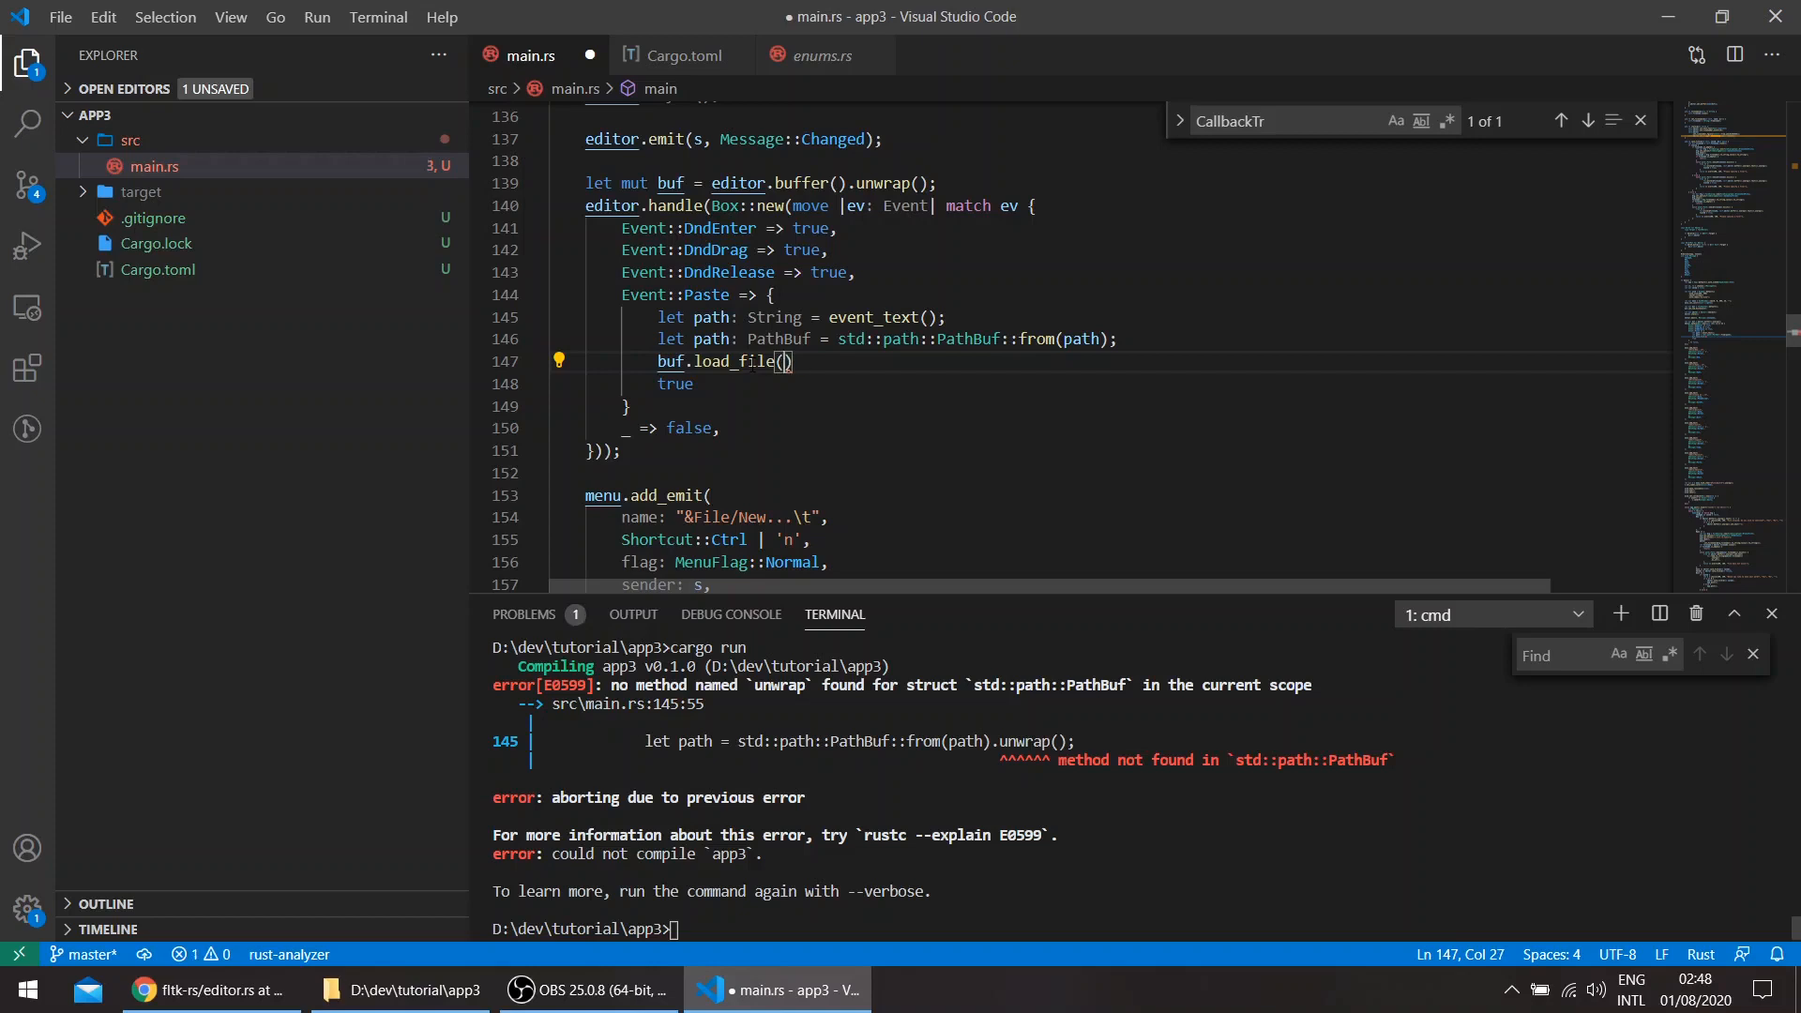
pyautogui.write('&path')
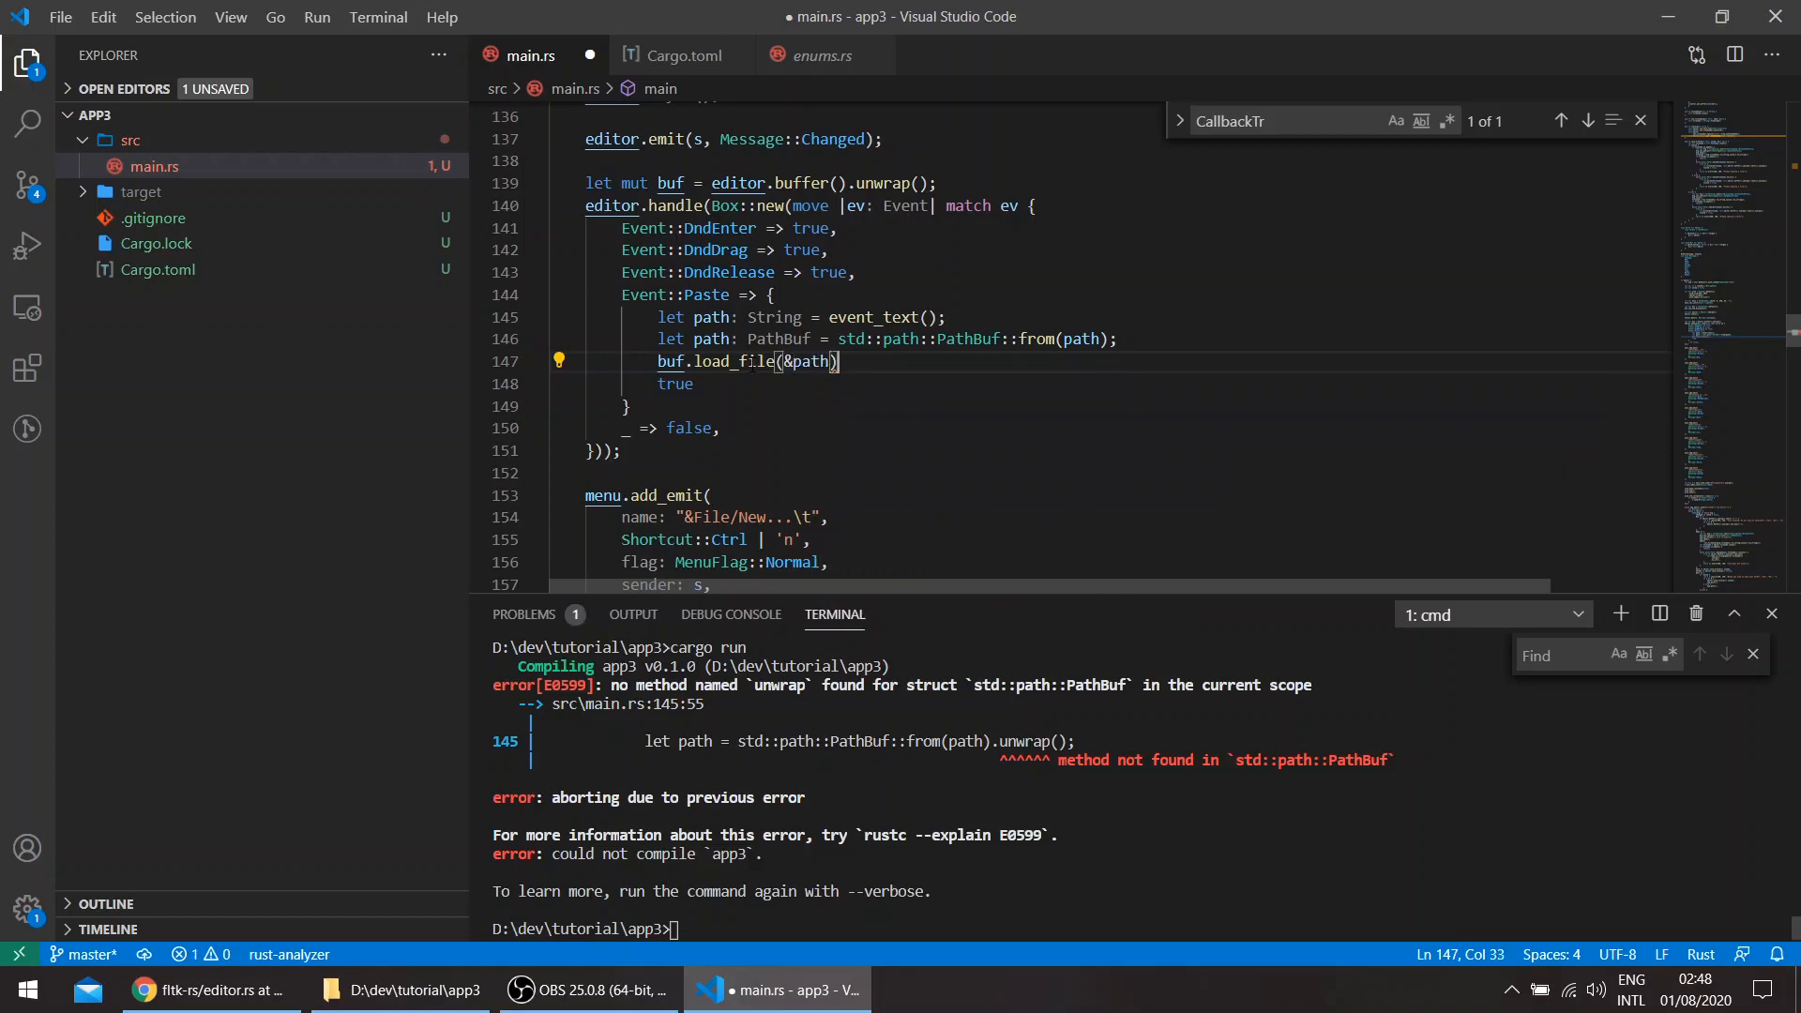
pyautogui.write('.u')
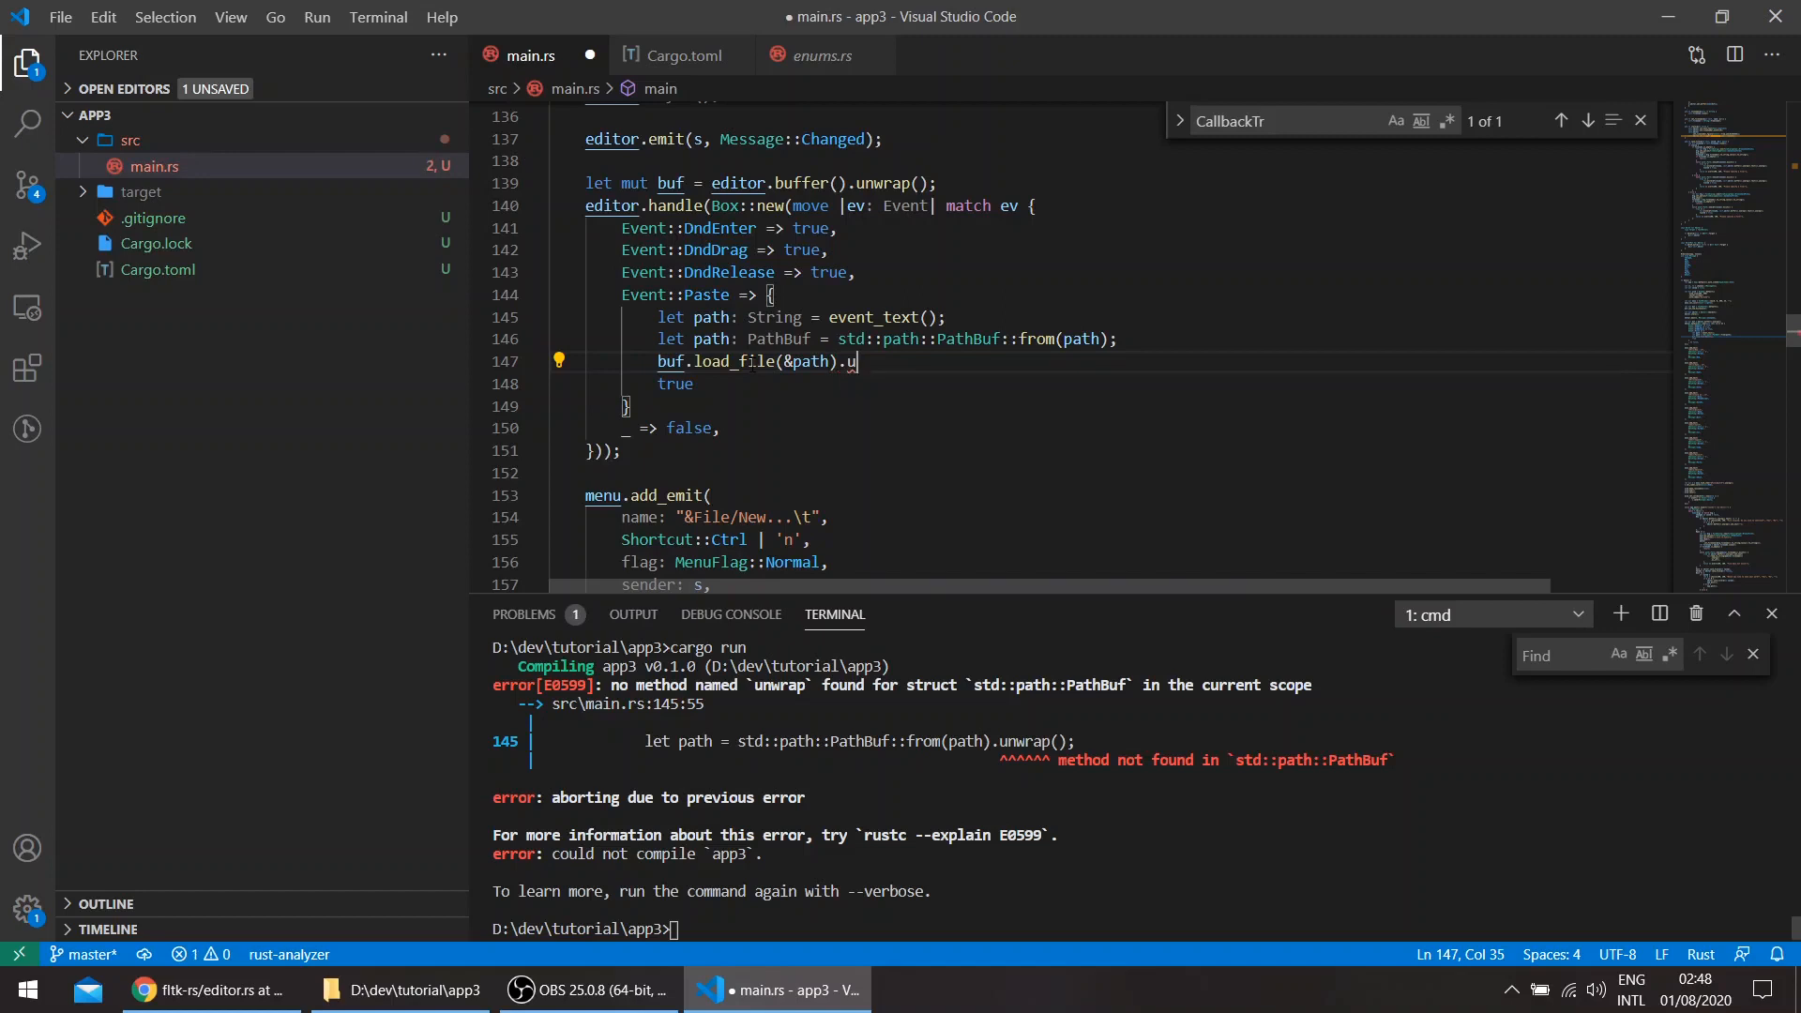
pyautogui.write('nwrap();')
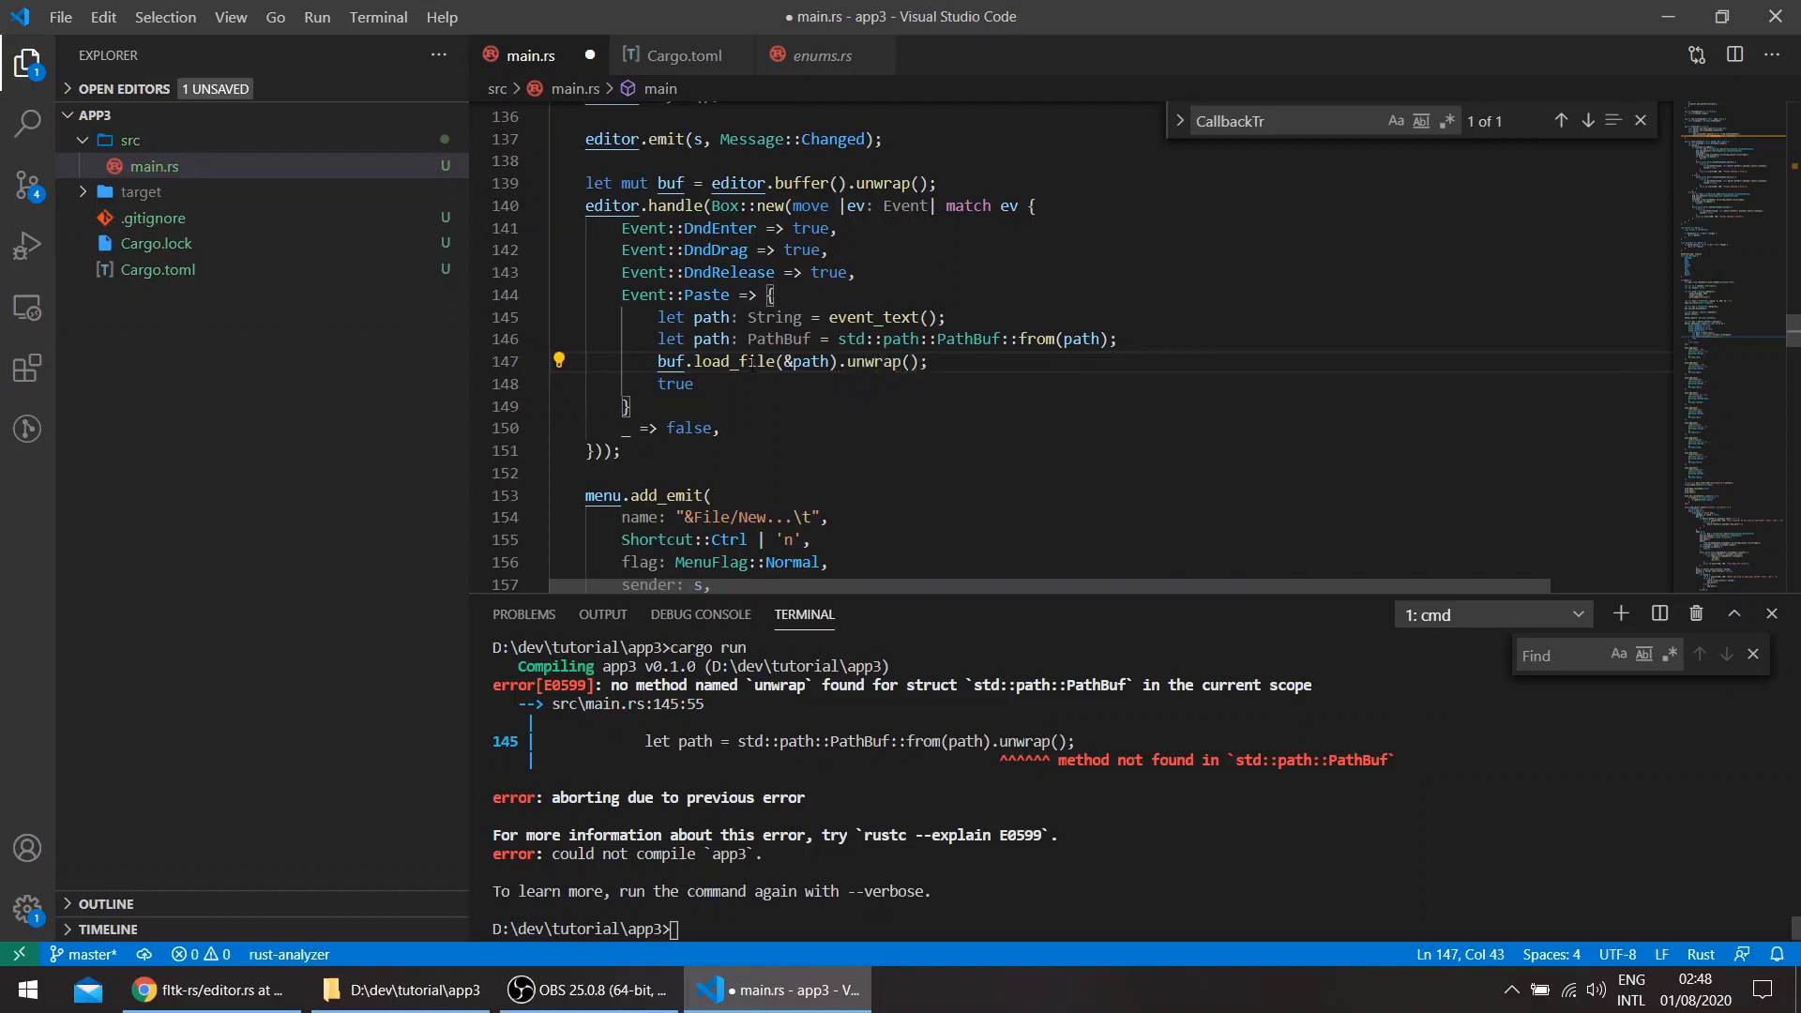
pyautogui.write('assert!(path.exists(')
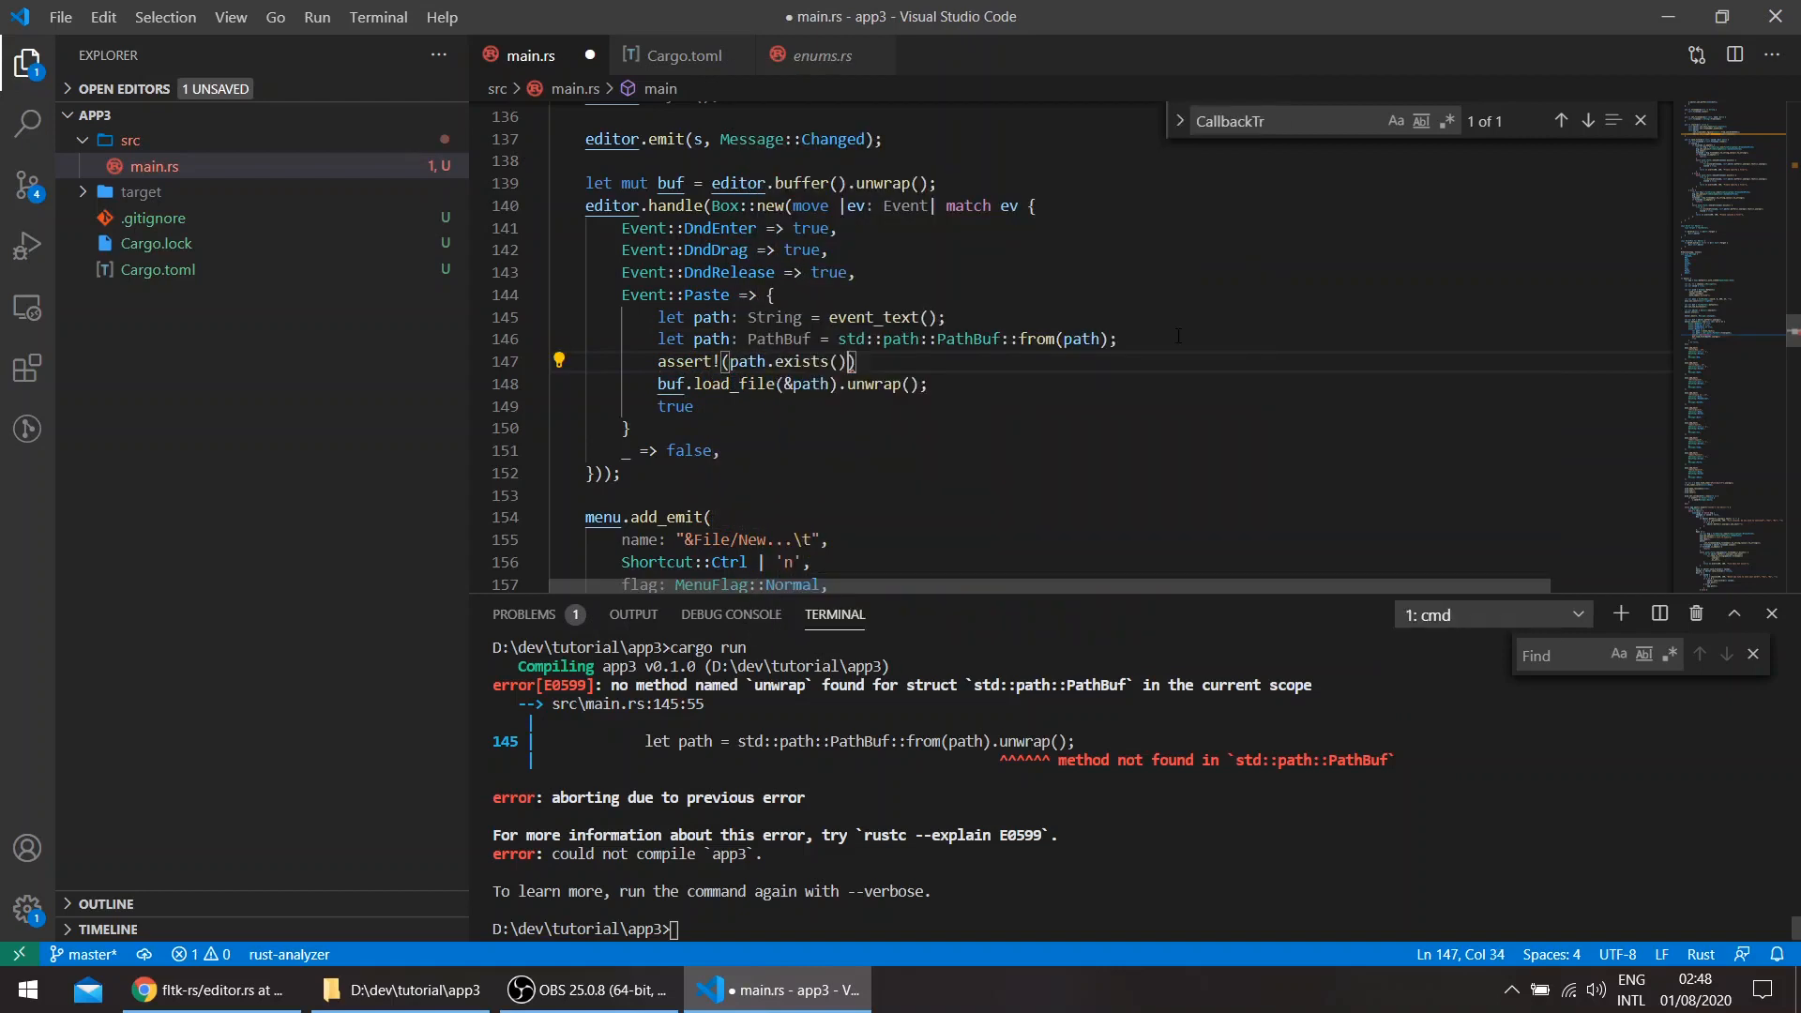
pyautogui.press('ctrl+s')
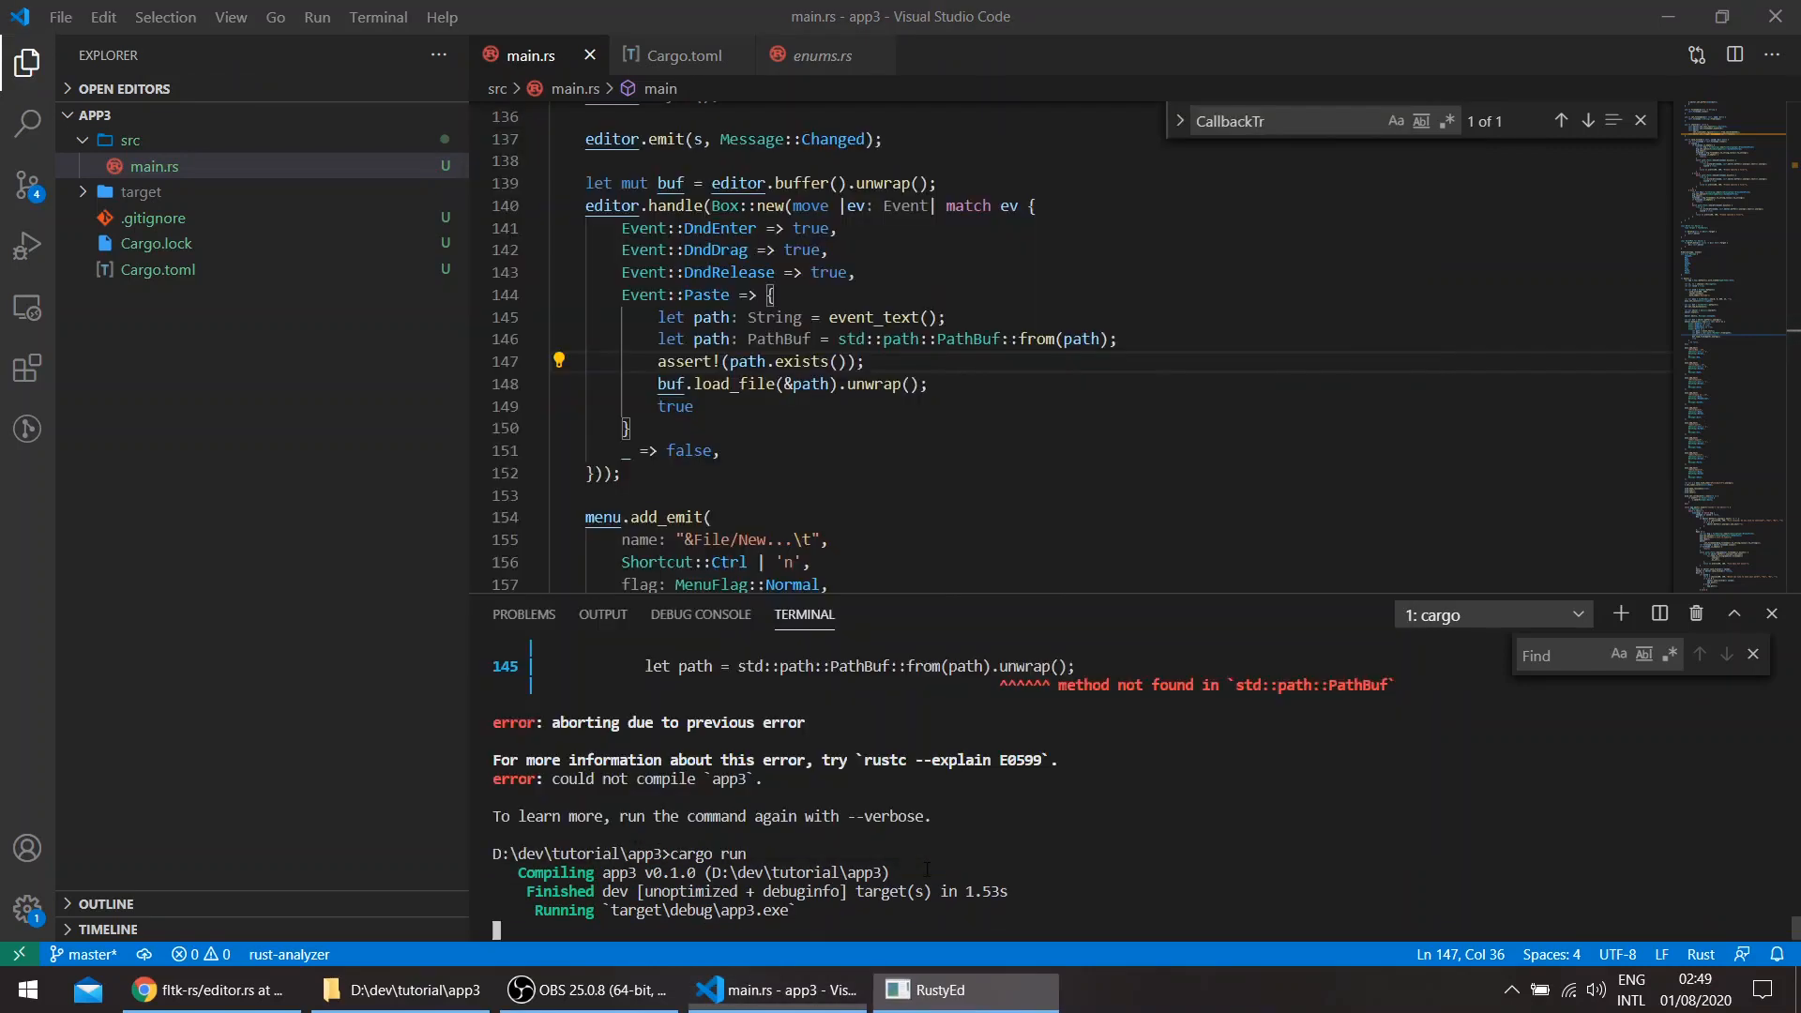
# - Drop Cargo.toml into the running RustyEd to load its contents, then close without saving
pyautogui.press('alt+tab')
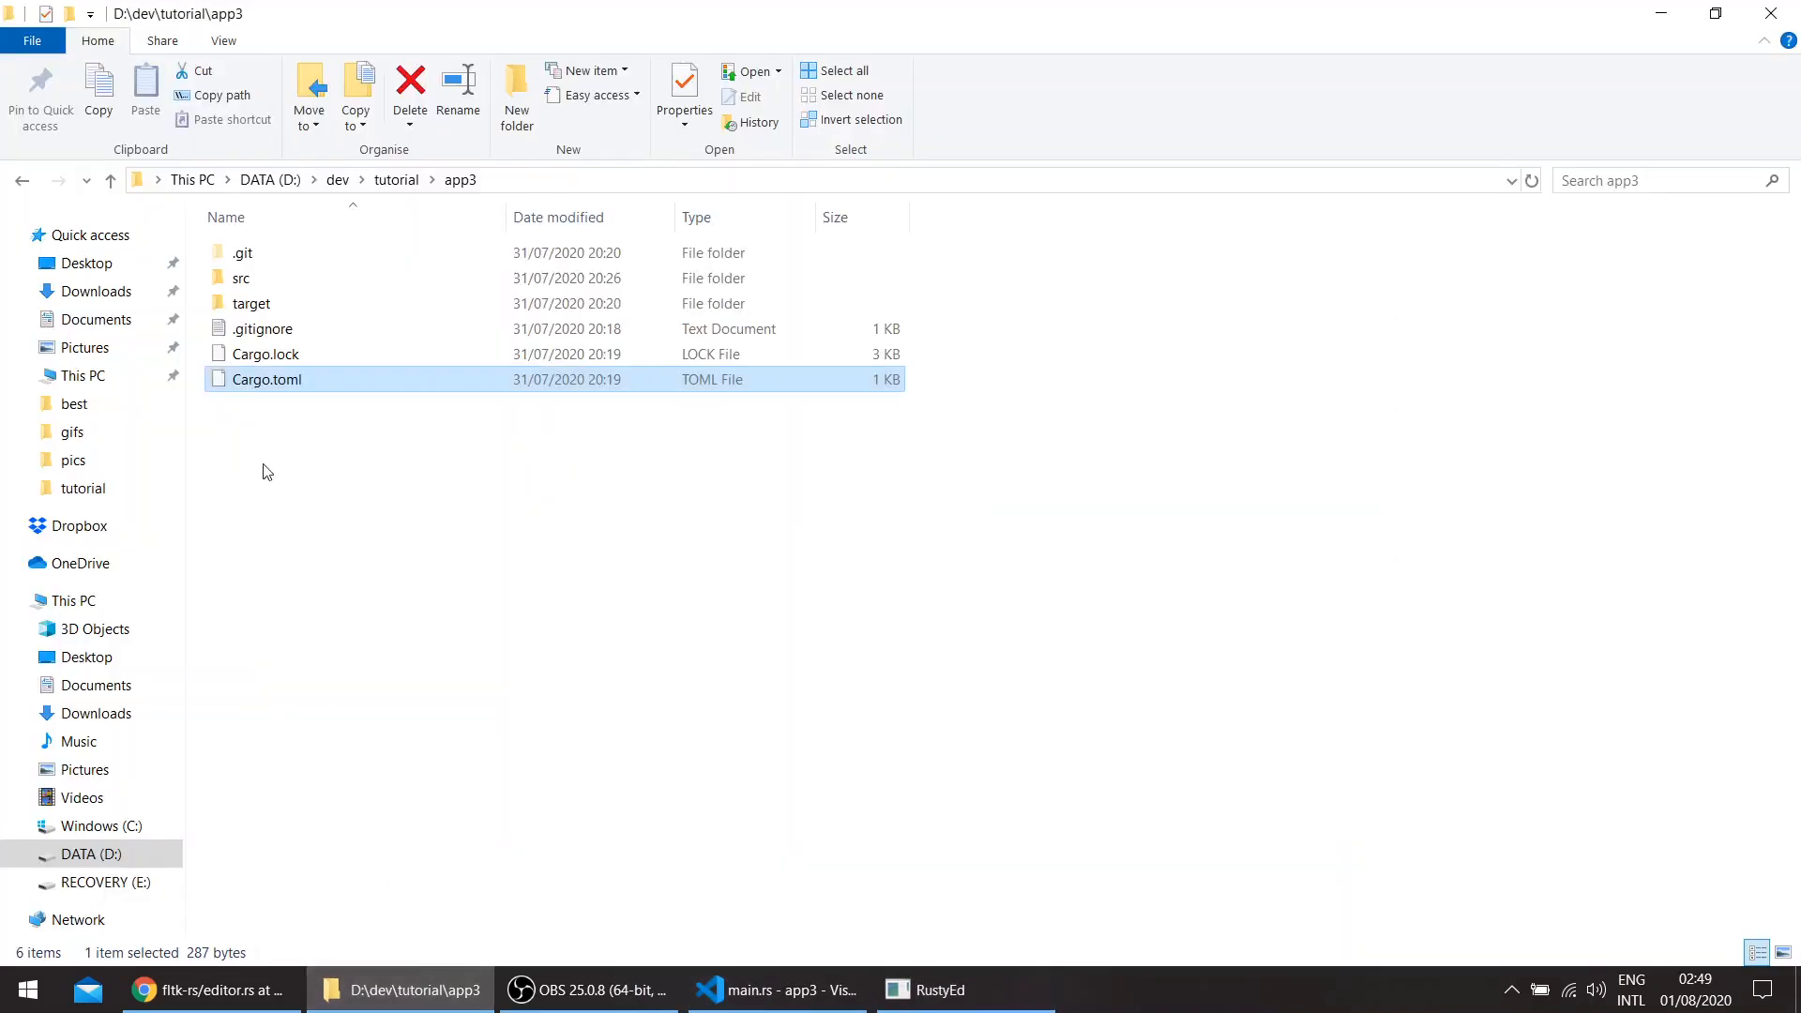
pyautogui.doubleClick(266, 379)
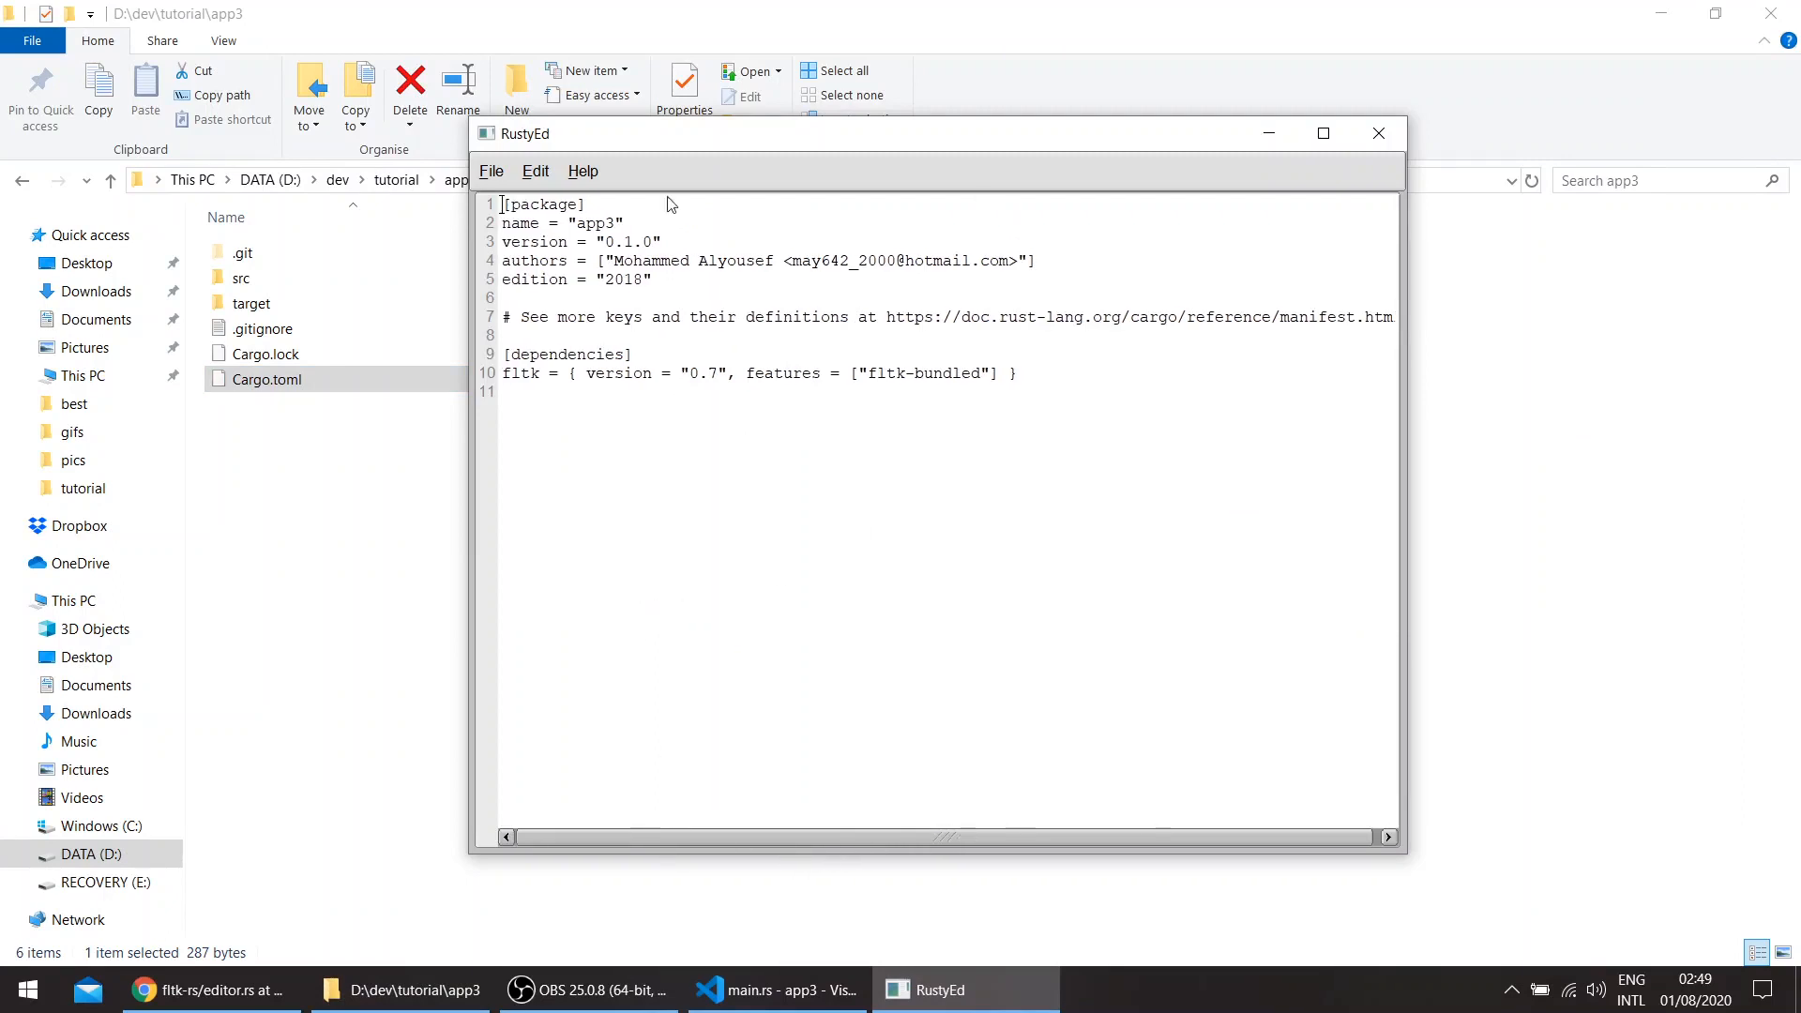
pyautogui.click(490, 171)
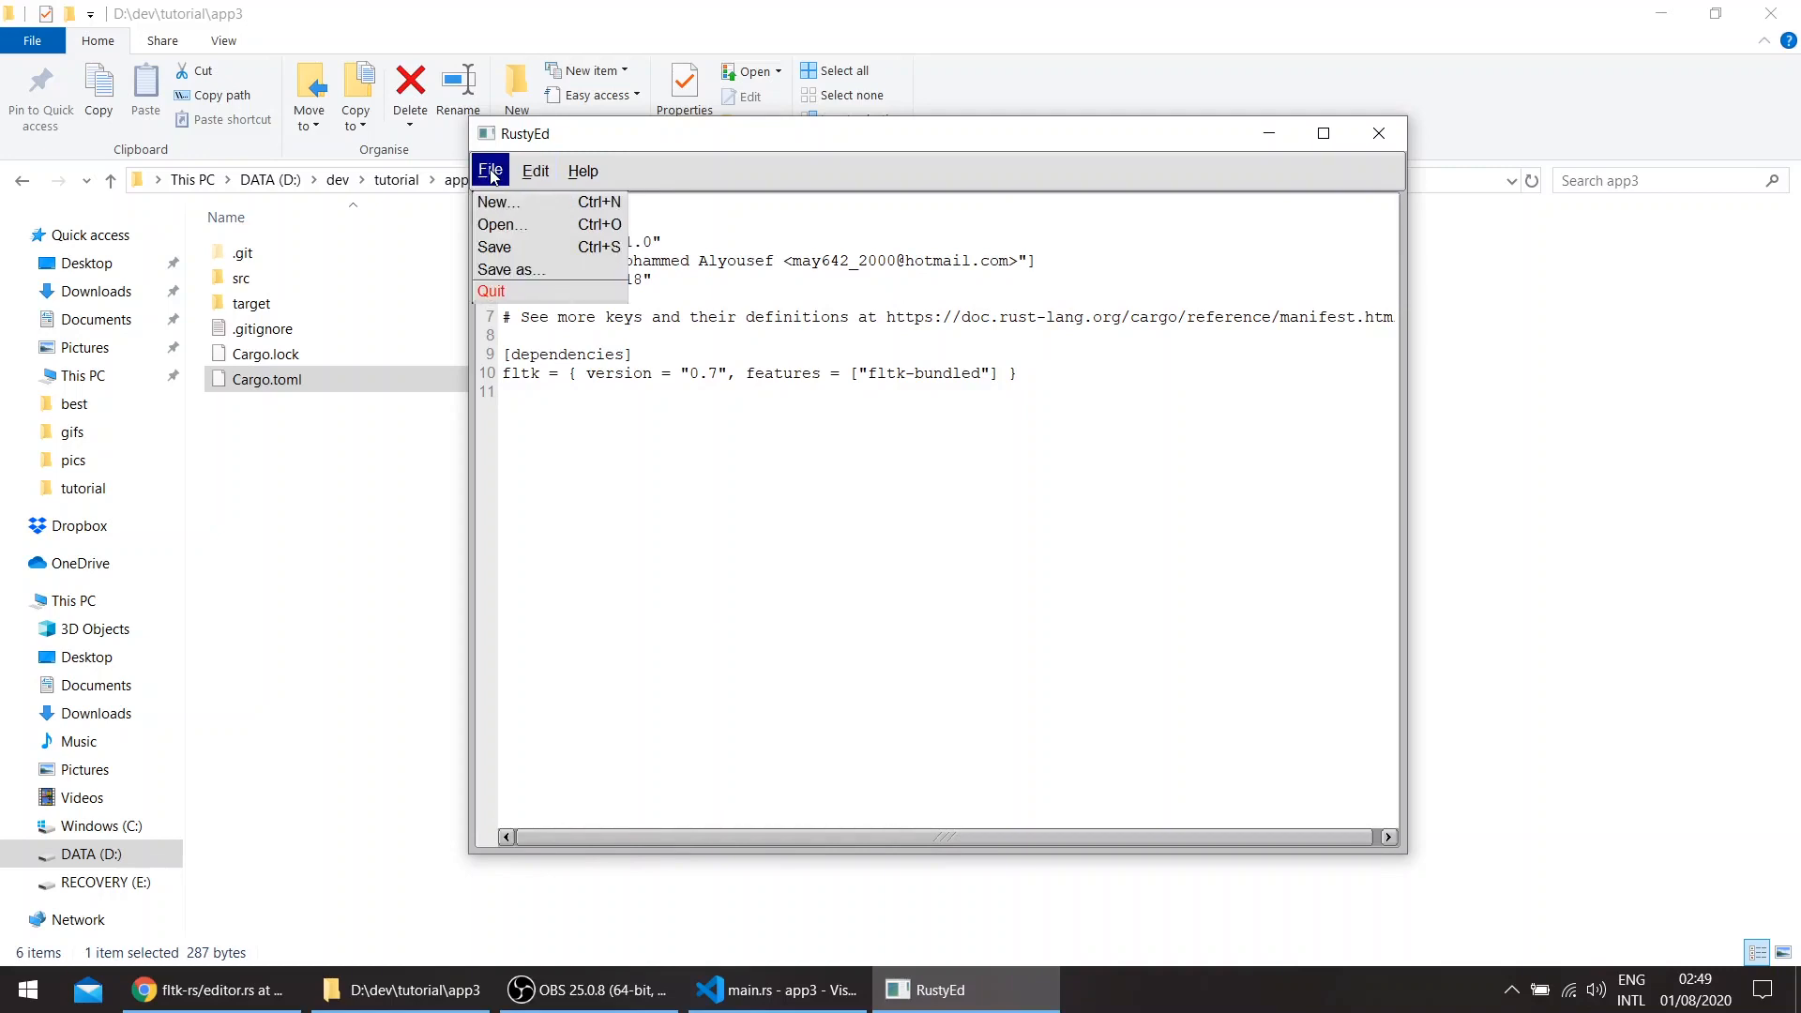
pyautogui.click(1069, 382)
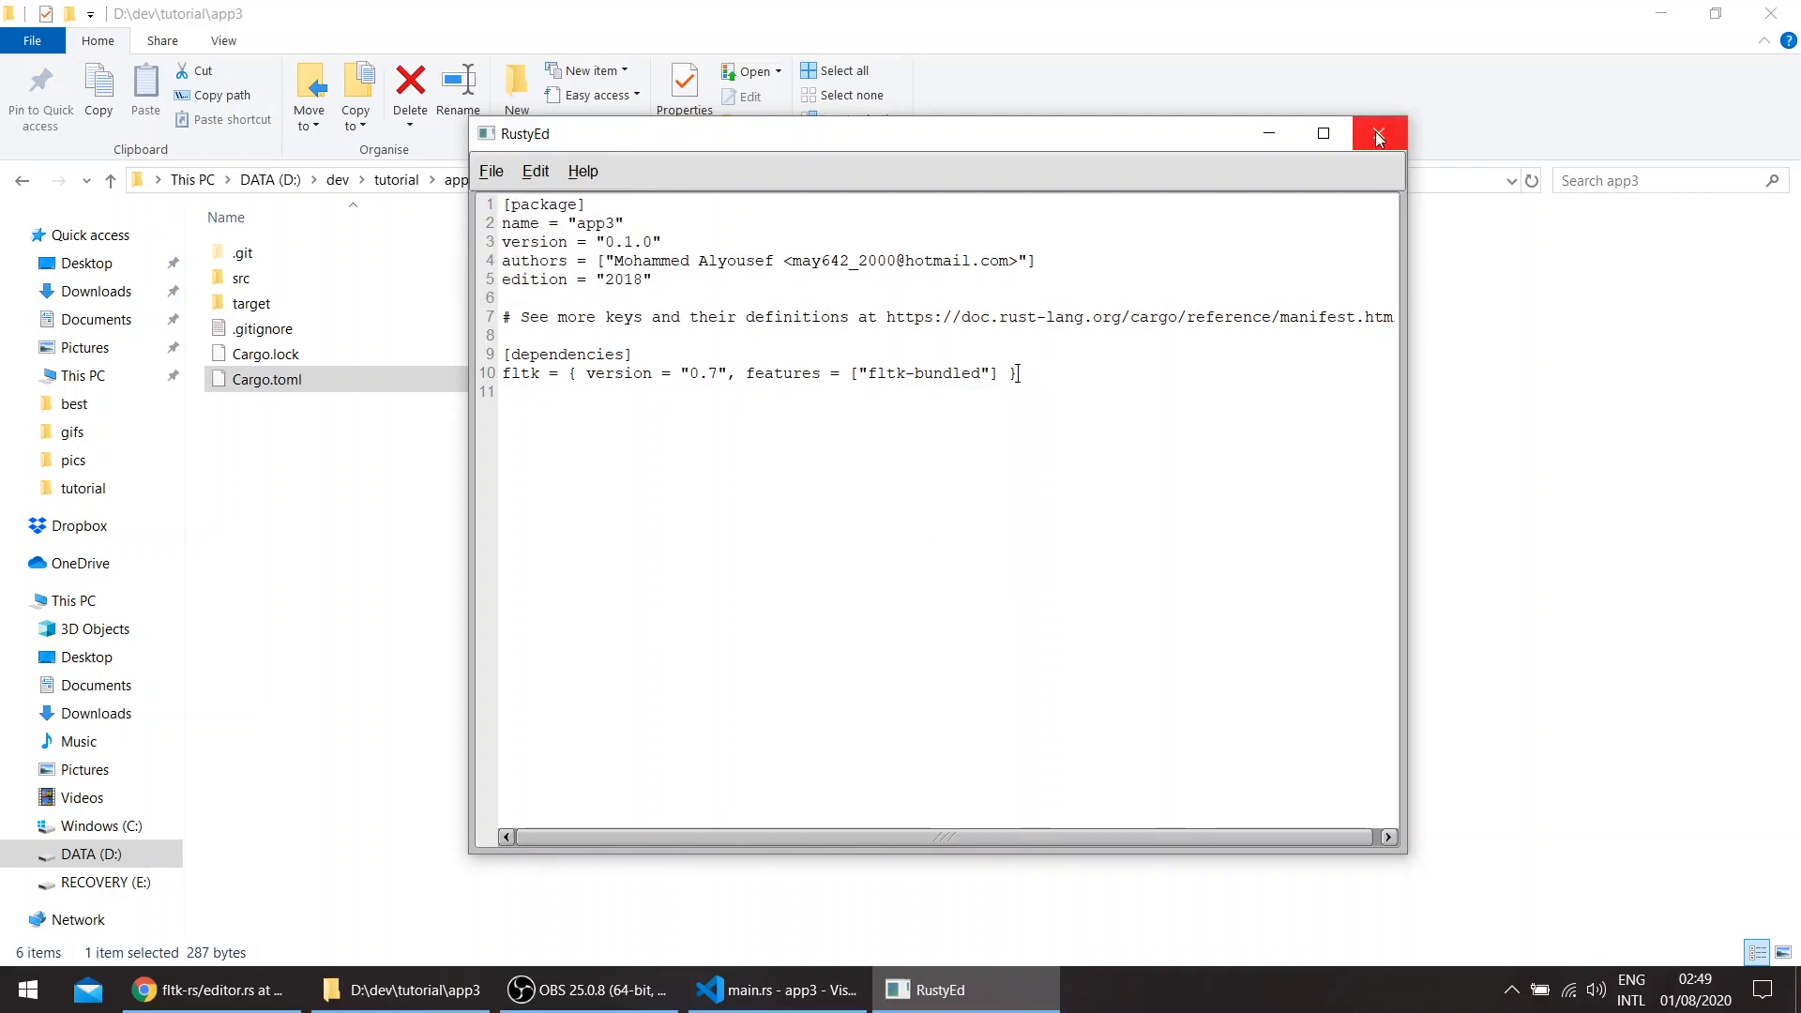
pyautogui.click(1377, 133)
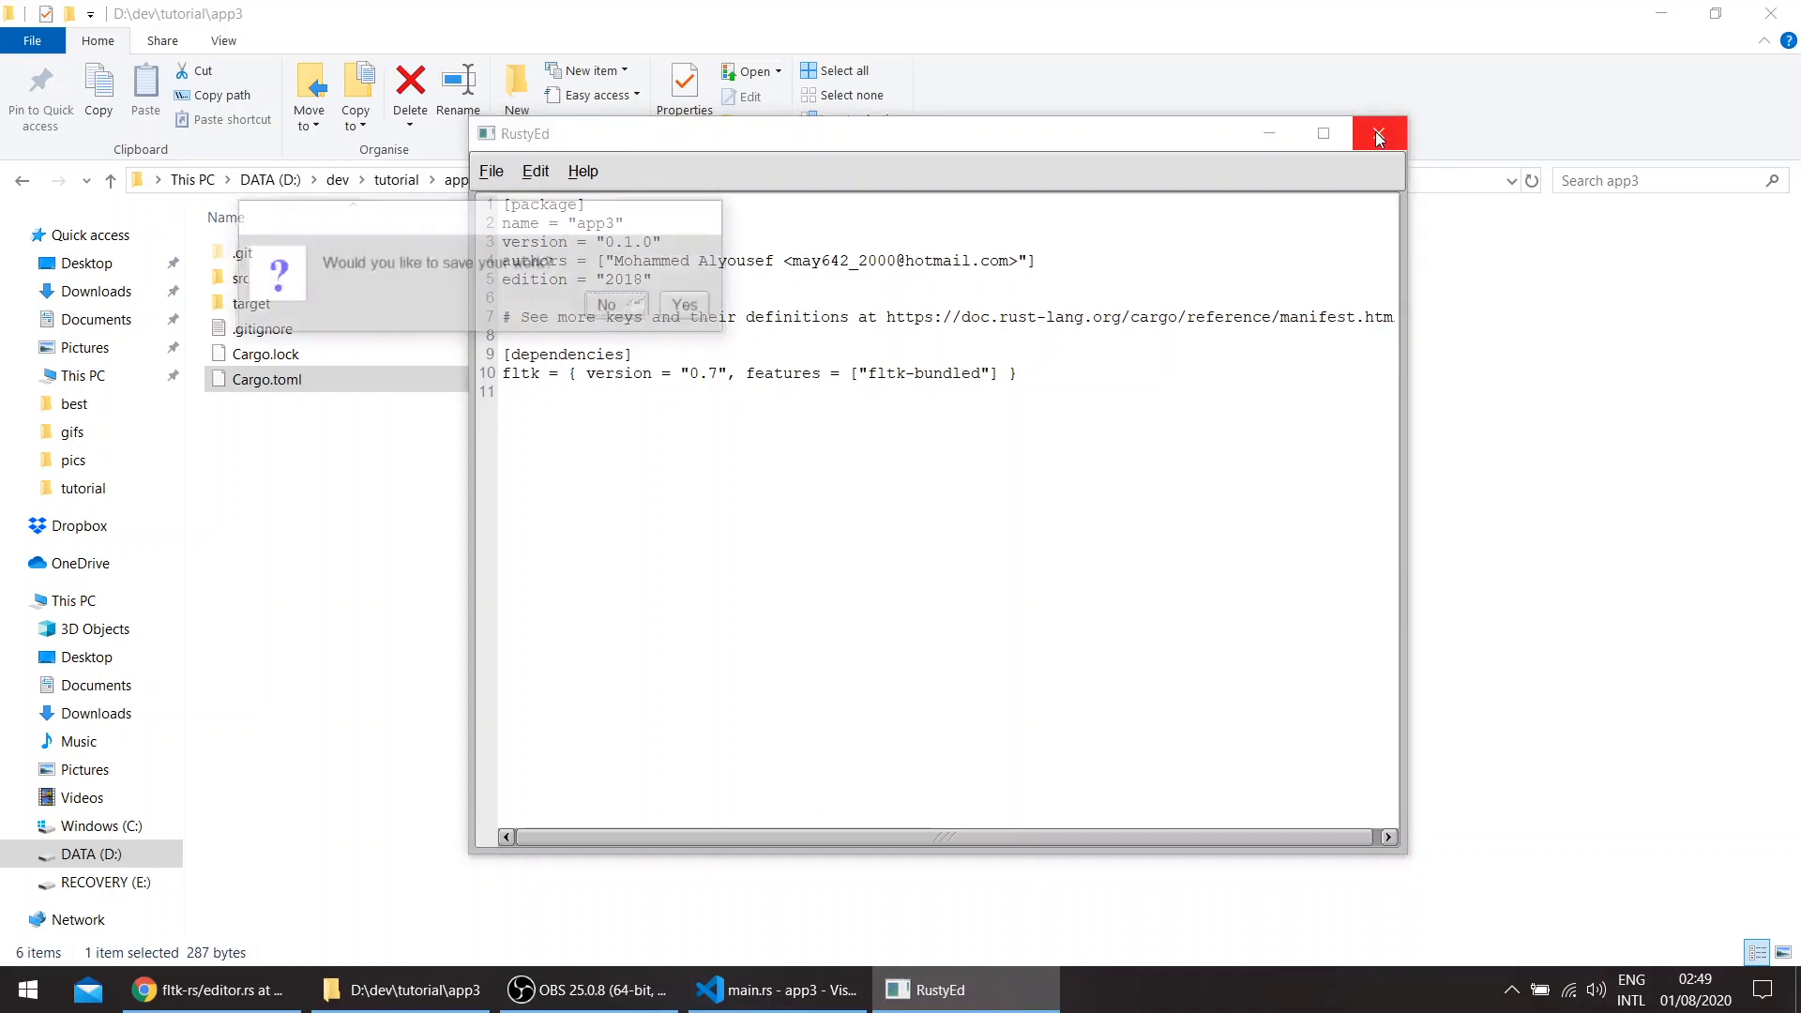
pyautogui.click(1376, 133)
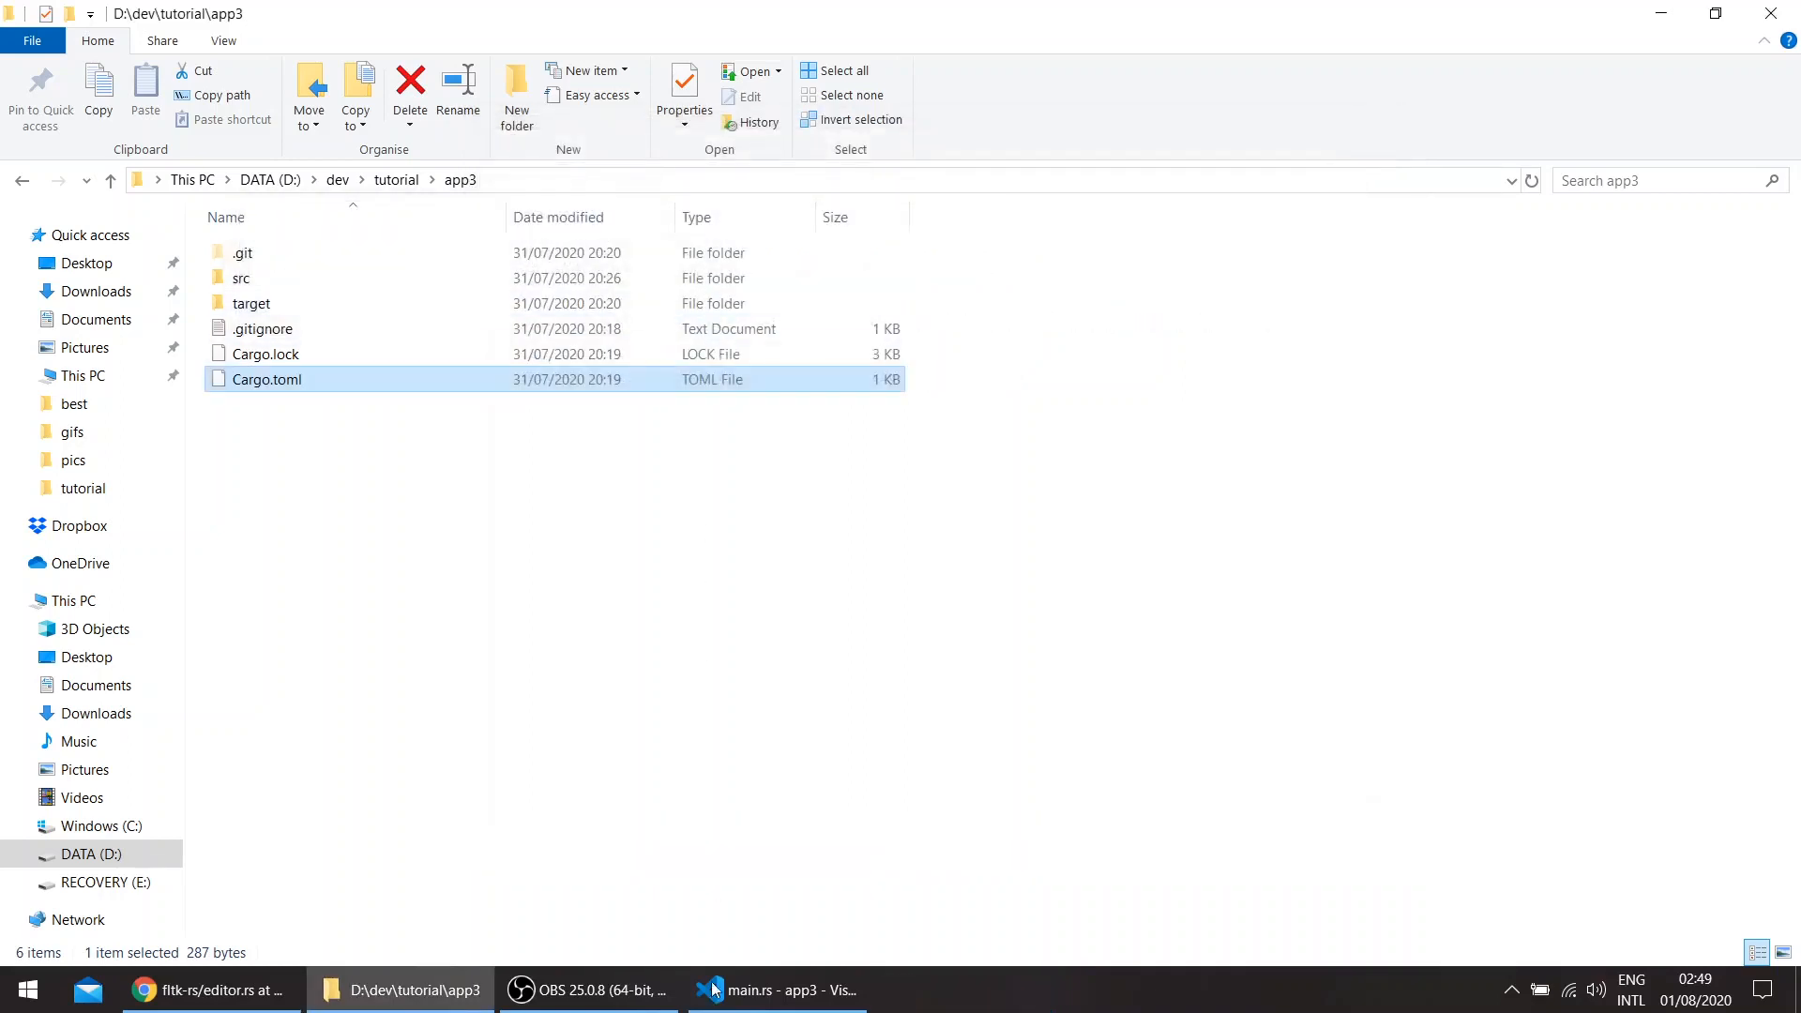
pyautogui.click(777, 989)
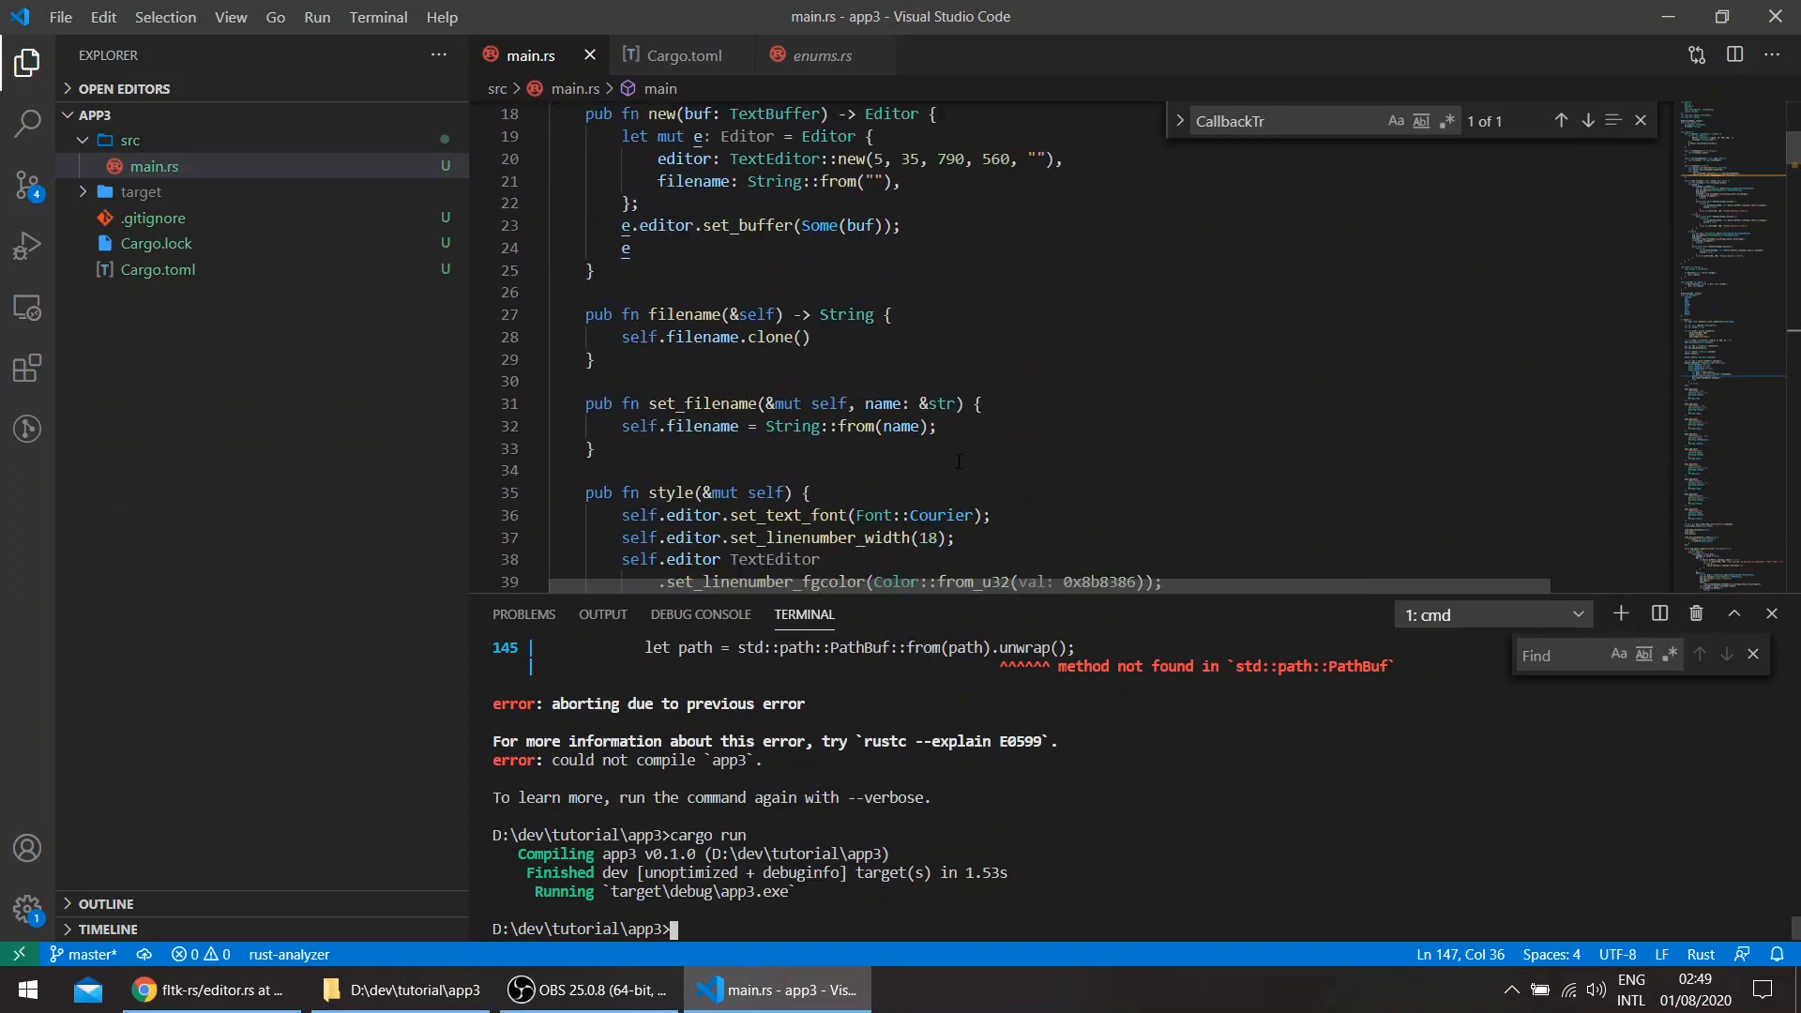
pyautogui.scroll(-3)
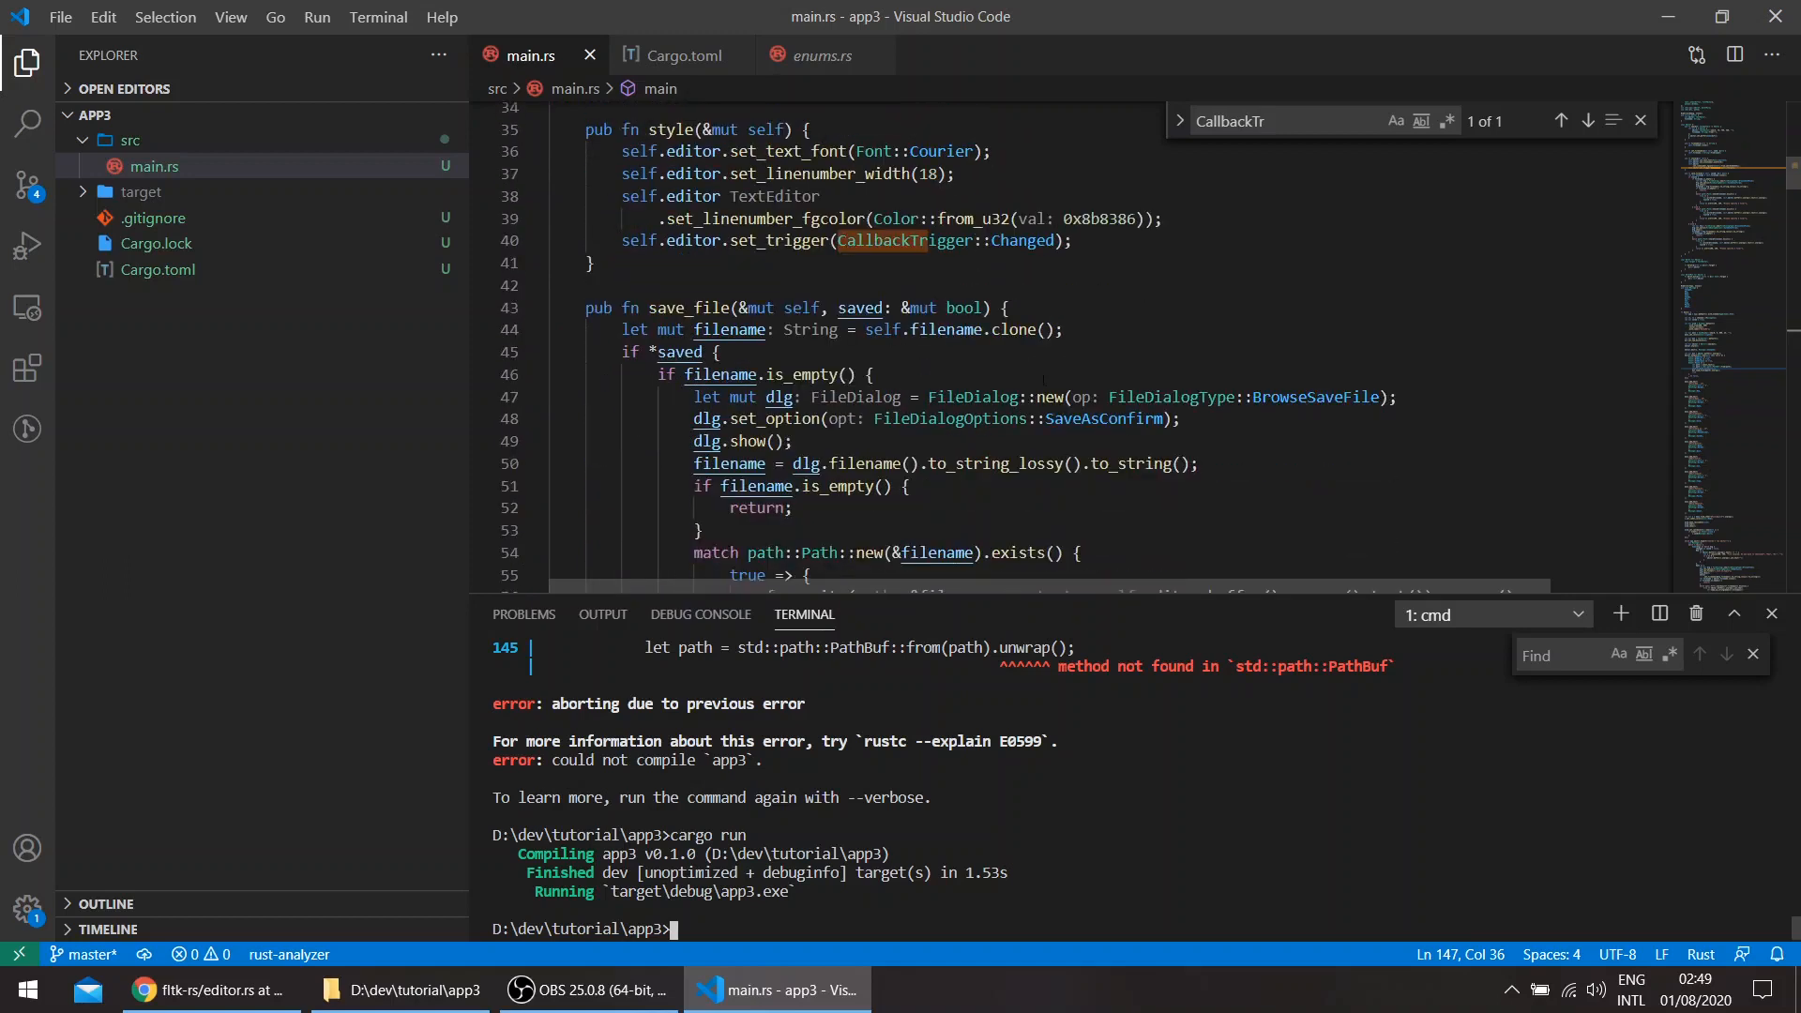
pyautogui.scroll(-3)
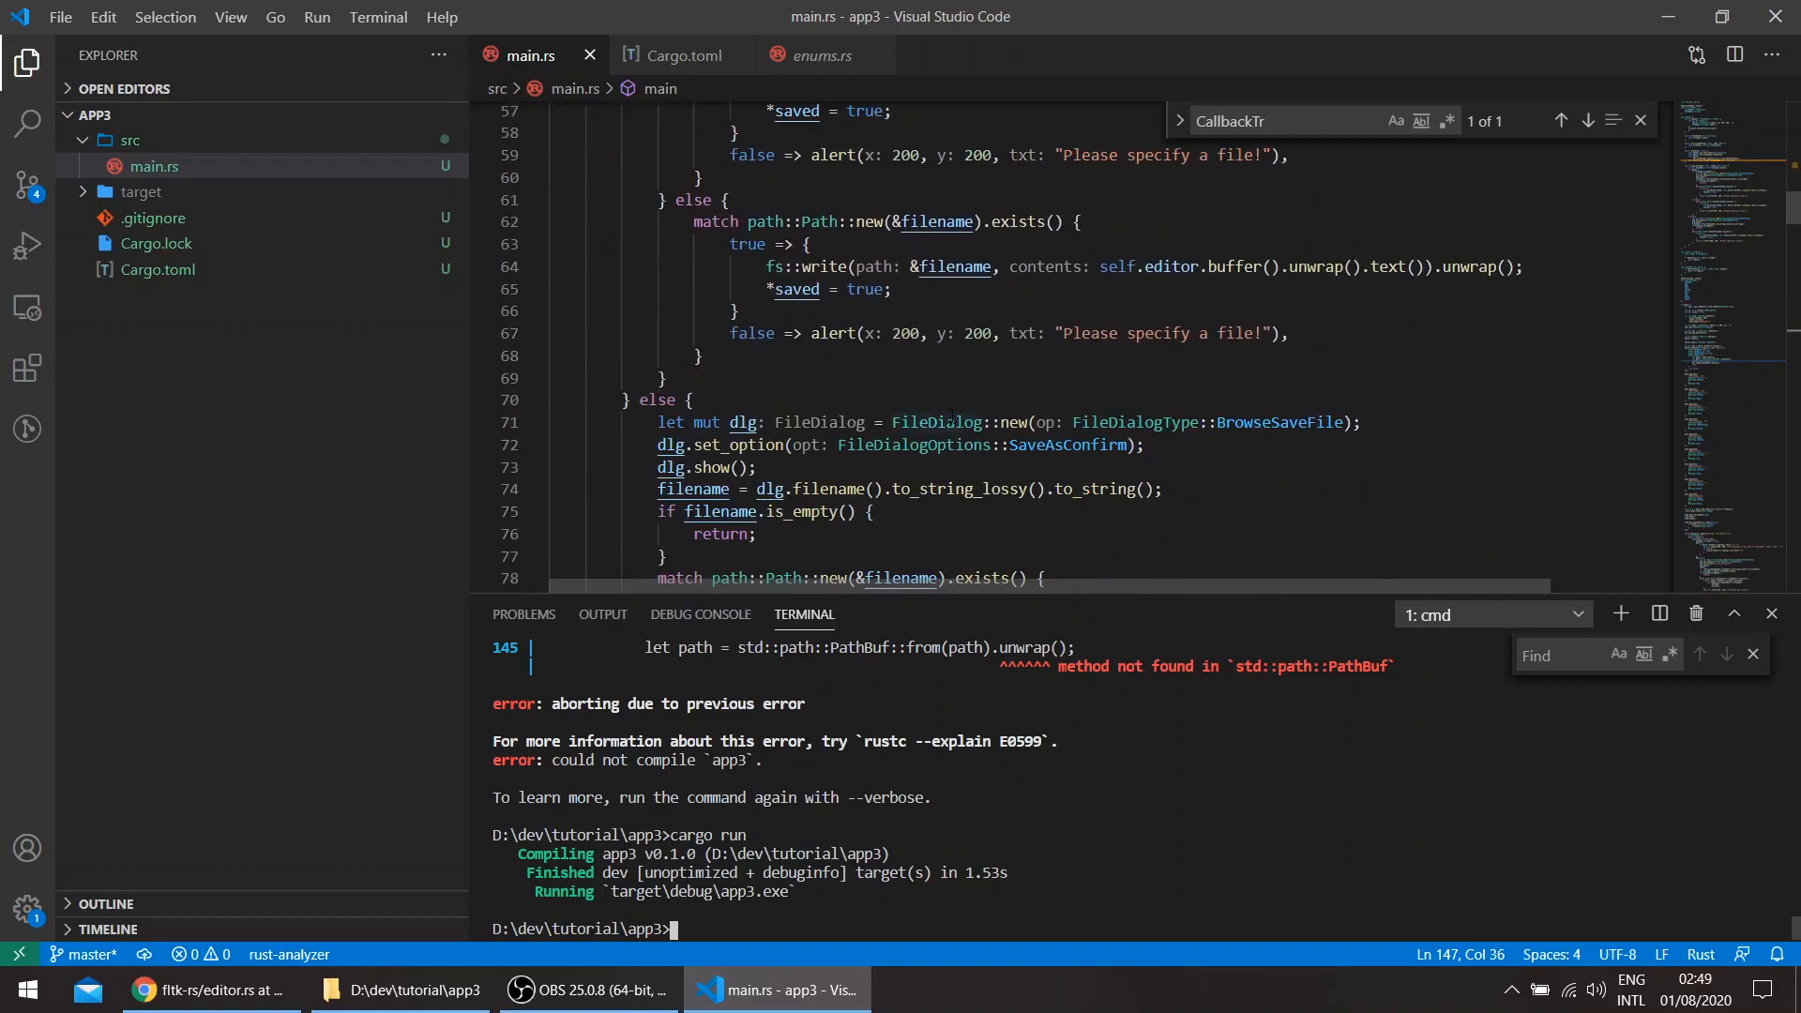
pyautogui.scroll(-3)
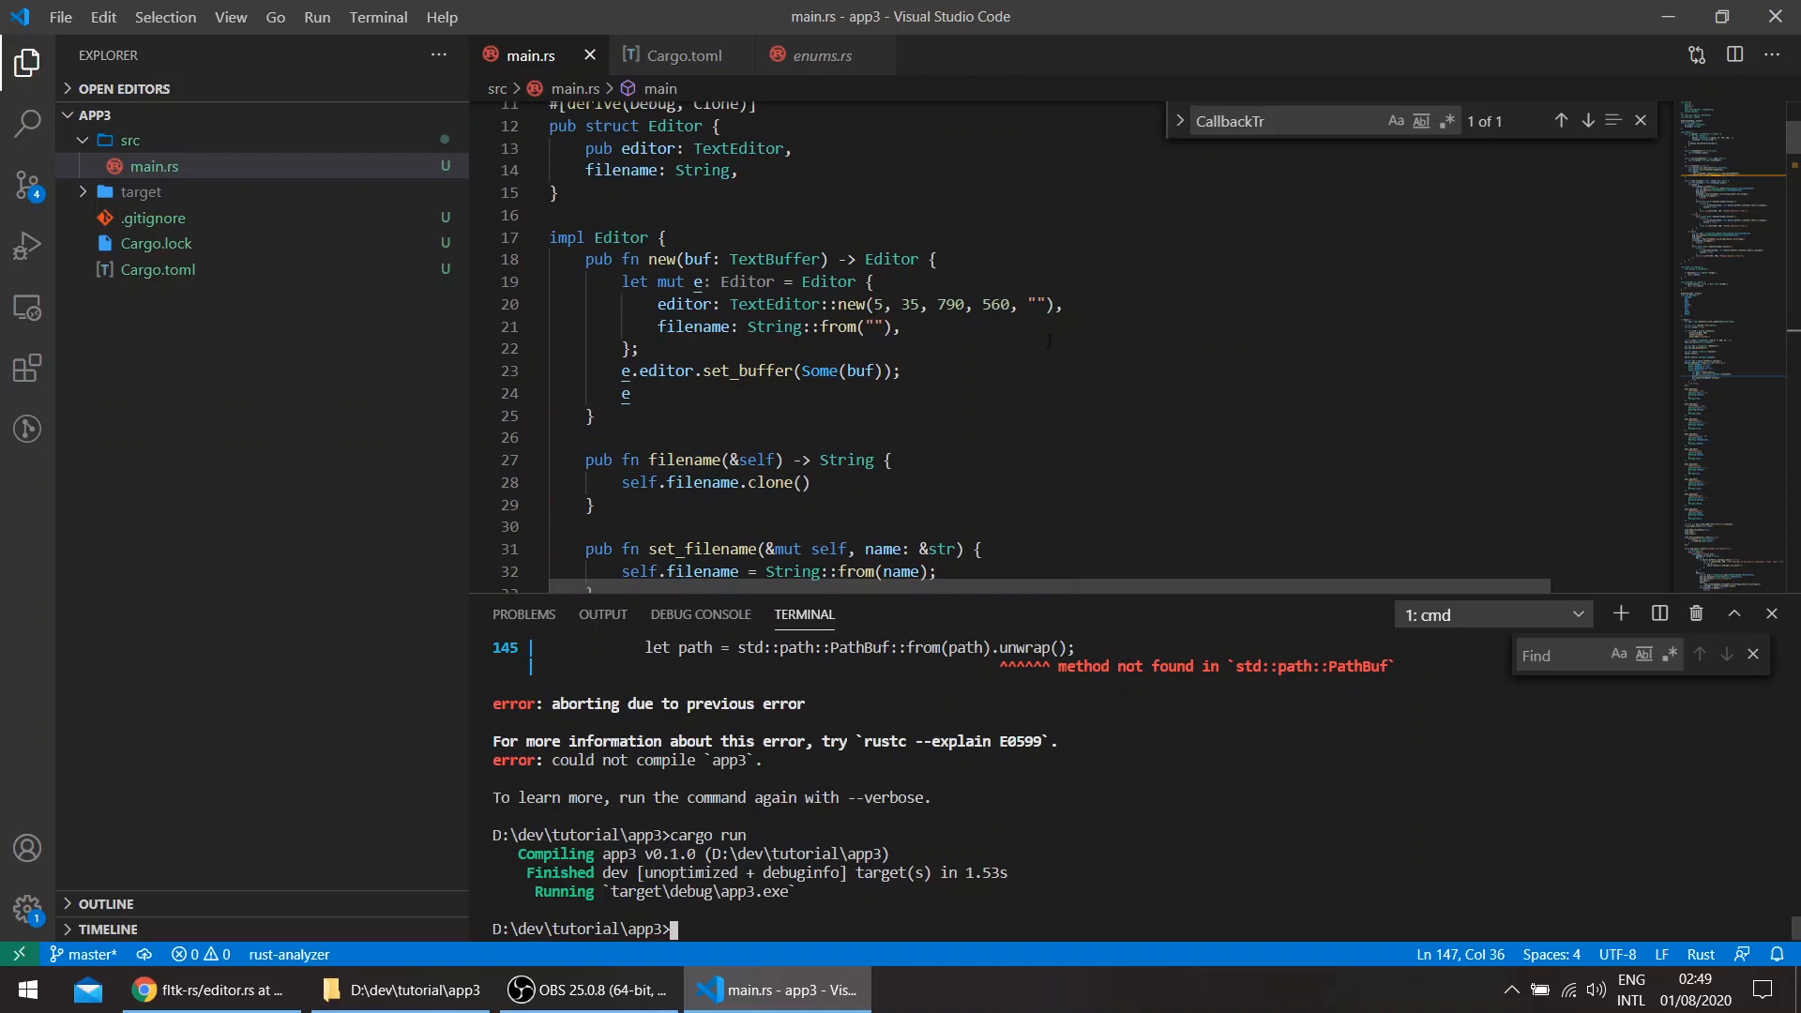
pyautogui.scroll(-3)
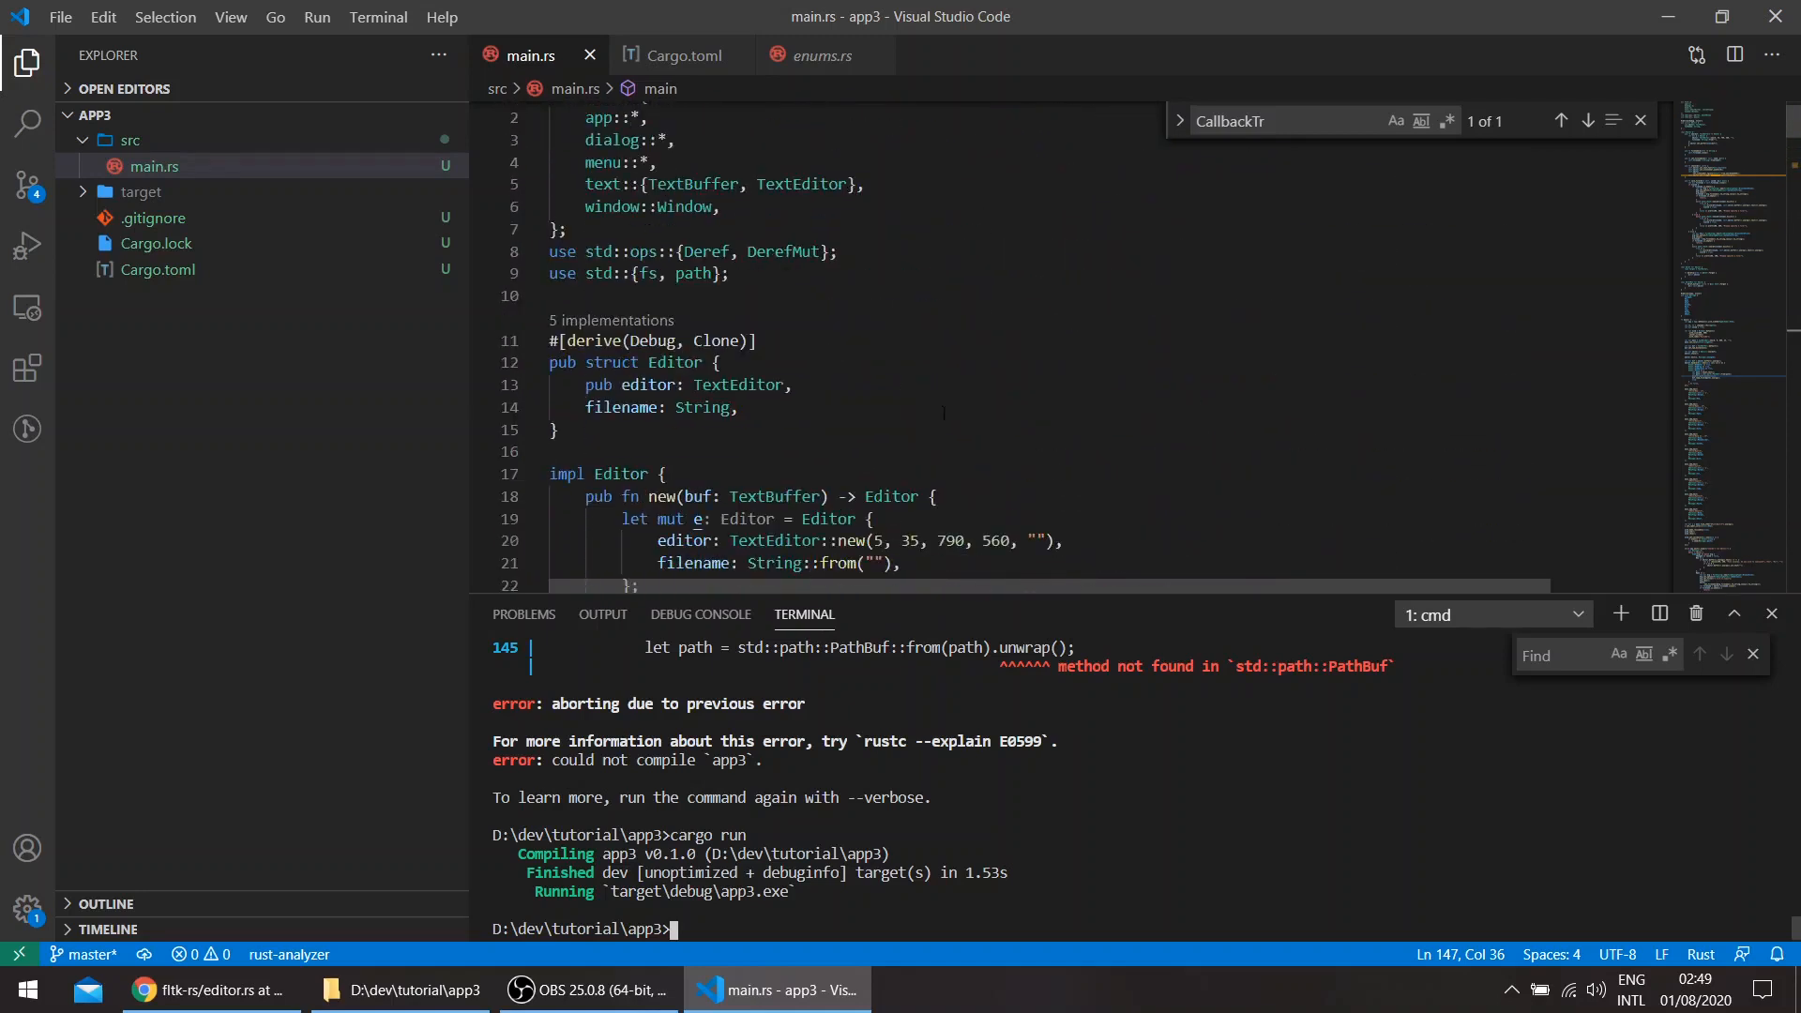
pyautogui.scroll(-3)
pyautogui.write('cargo run')
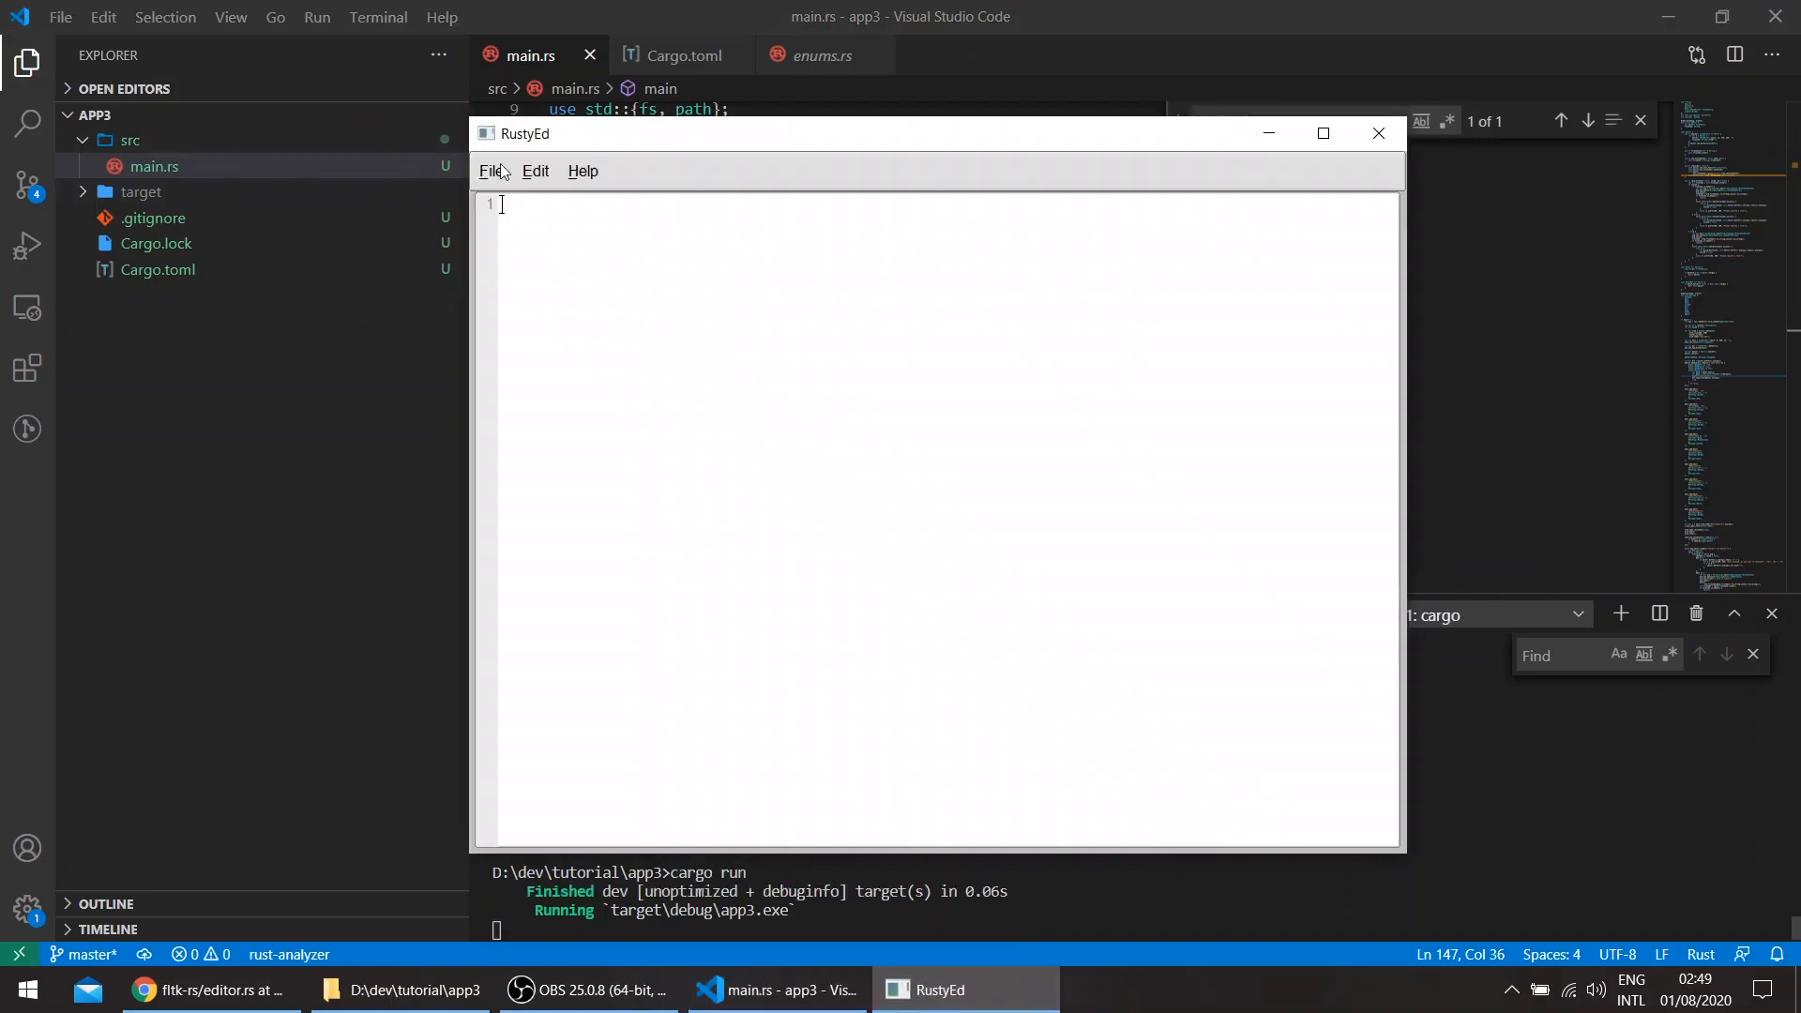
pyautogui.moveTo(1303, 200)
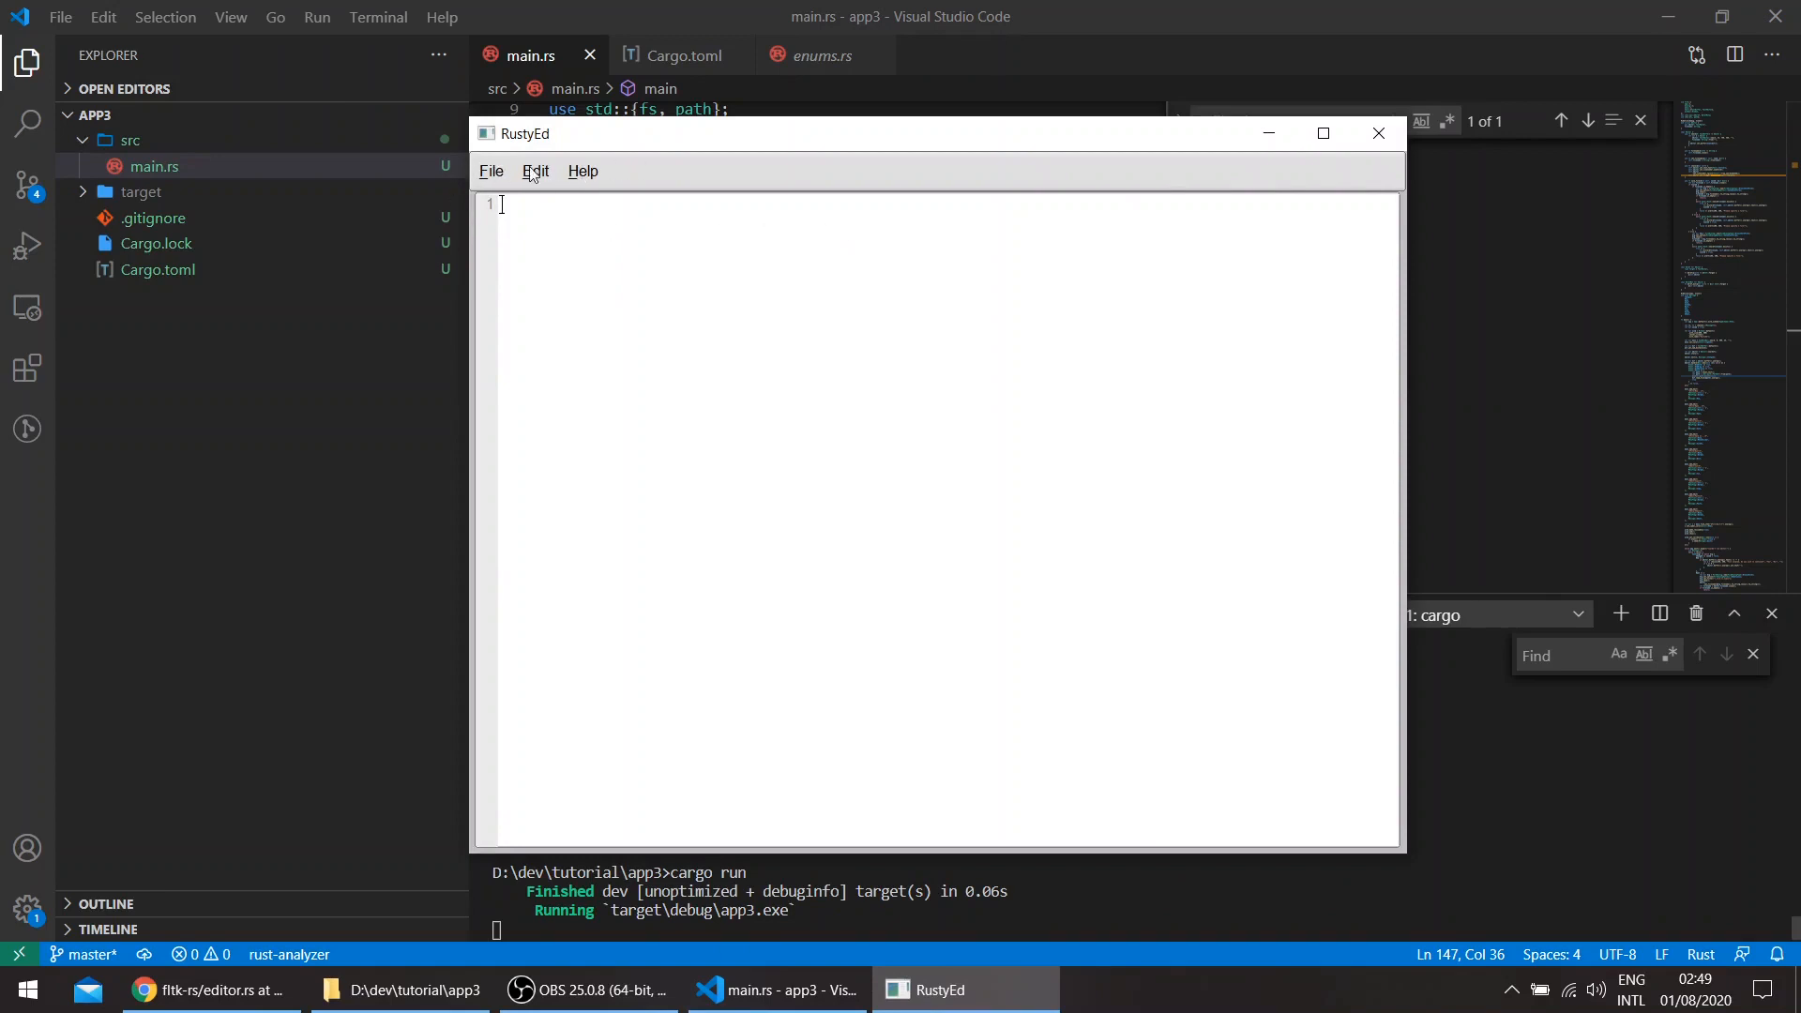
pyautogui.moveTo(677, 147)
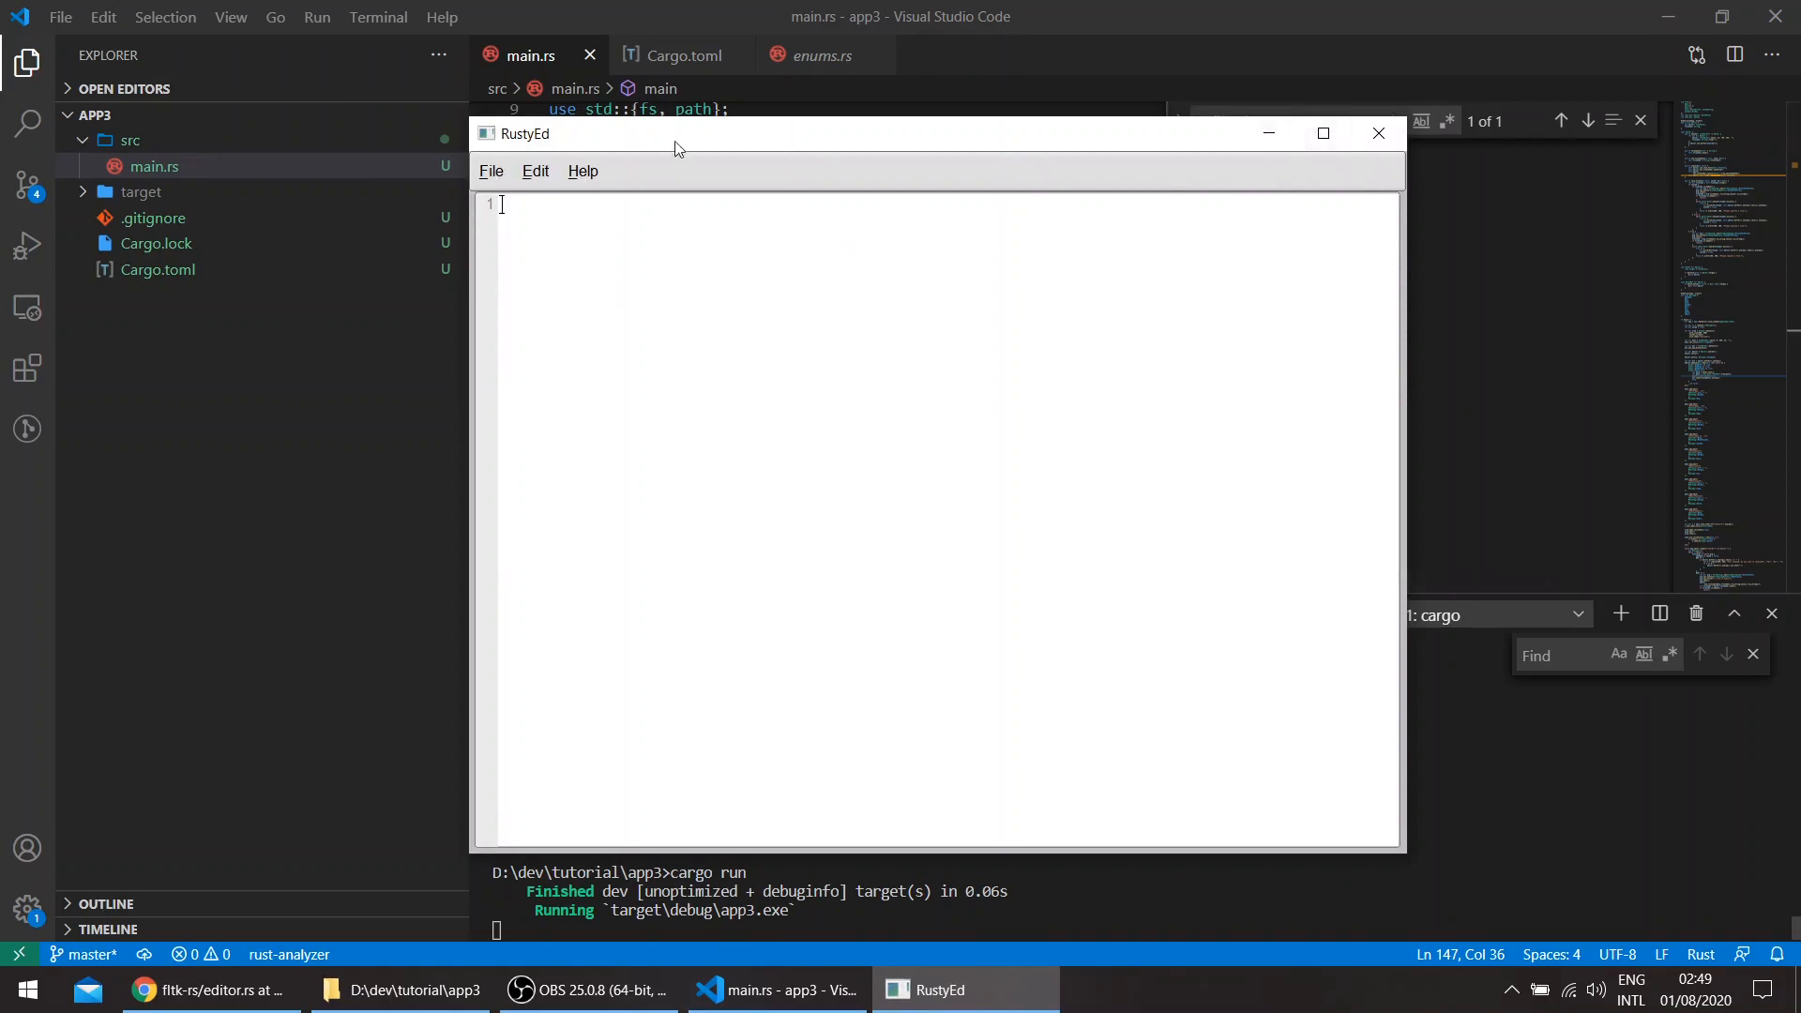
pyautogui.moveTo(5, 21)
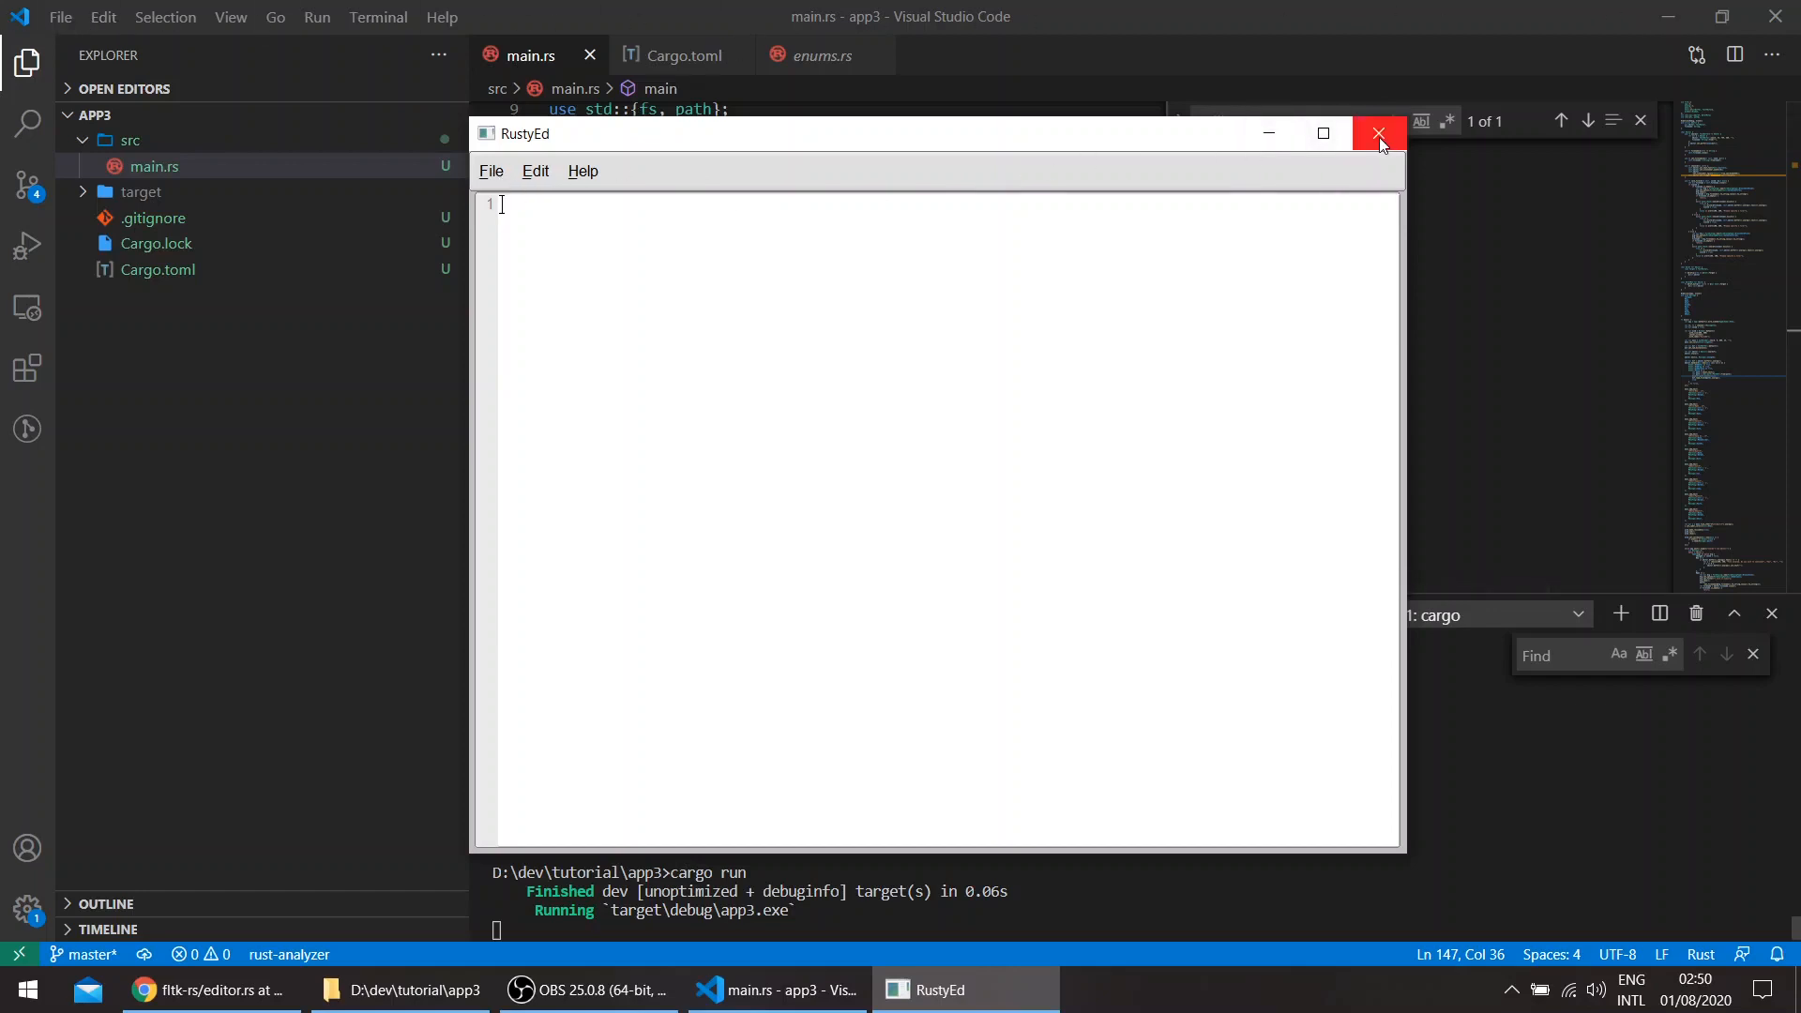
pyautogui.moveTo(1380, 133)
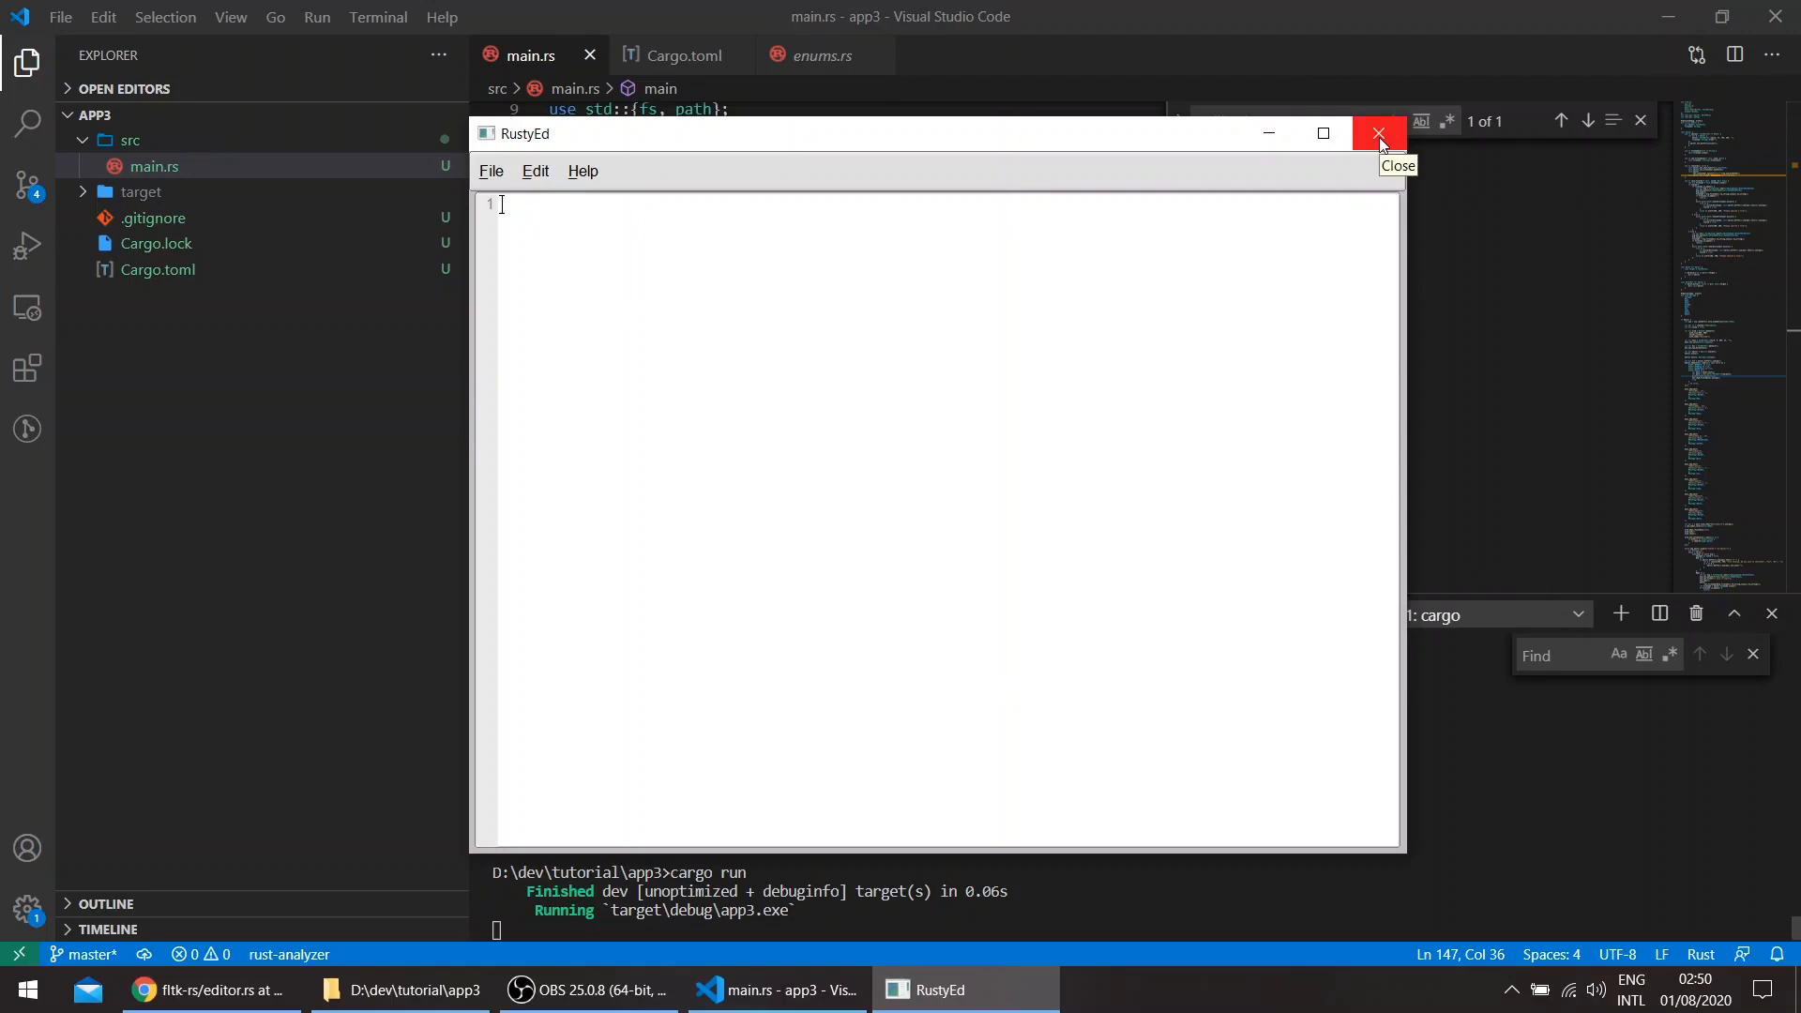
# - Quit the empty RustyEd window with its X button
pyautogui.click(1379, 134)
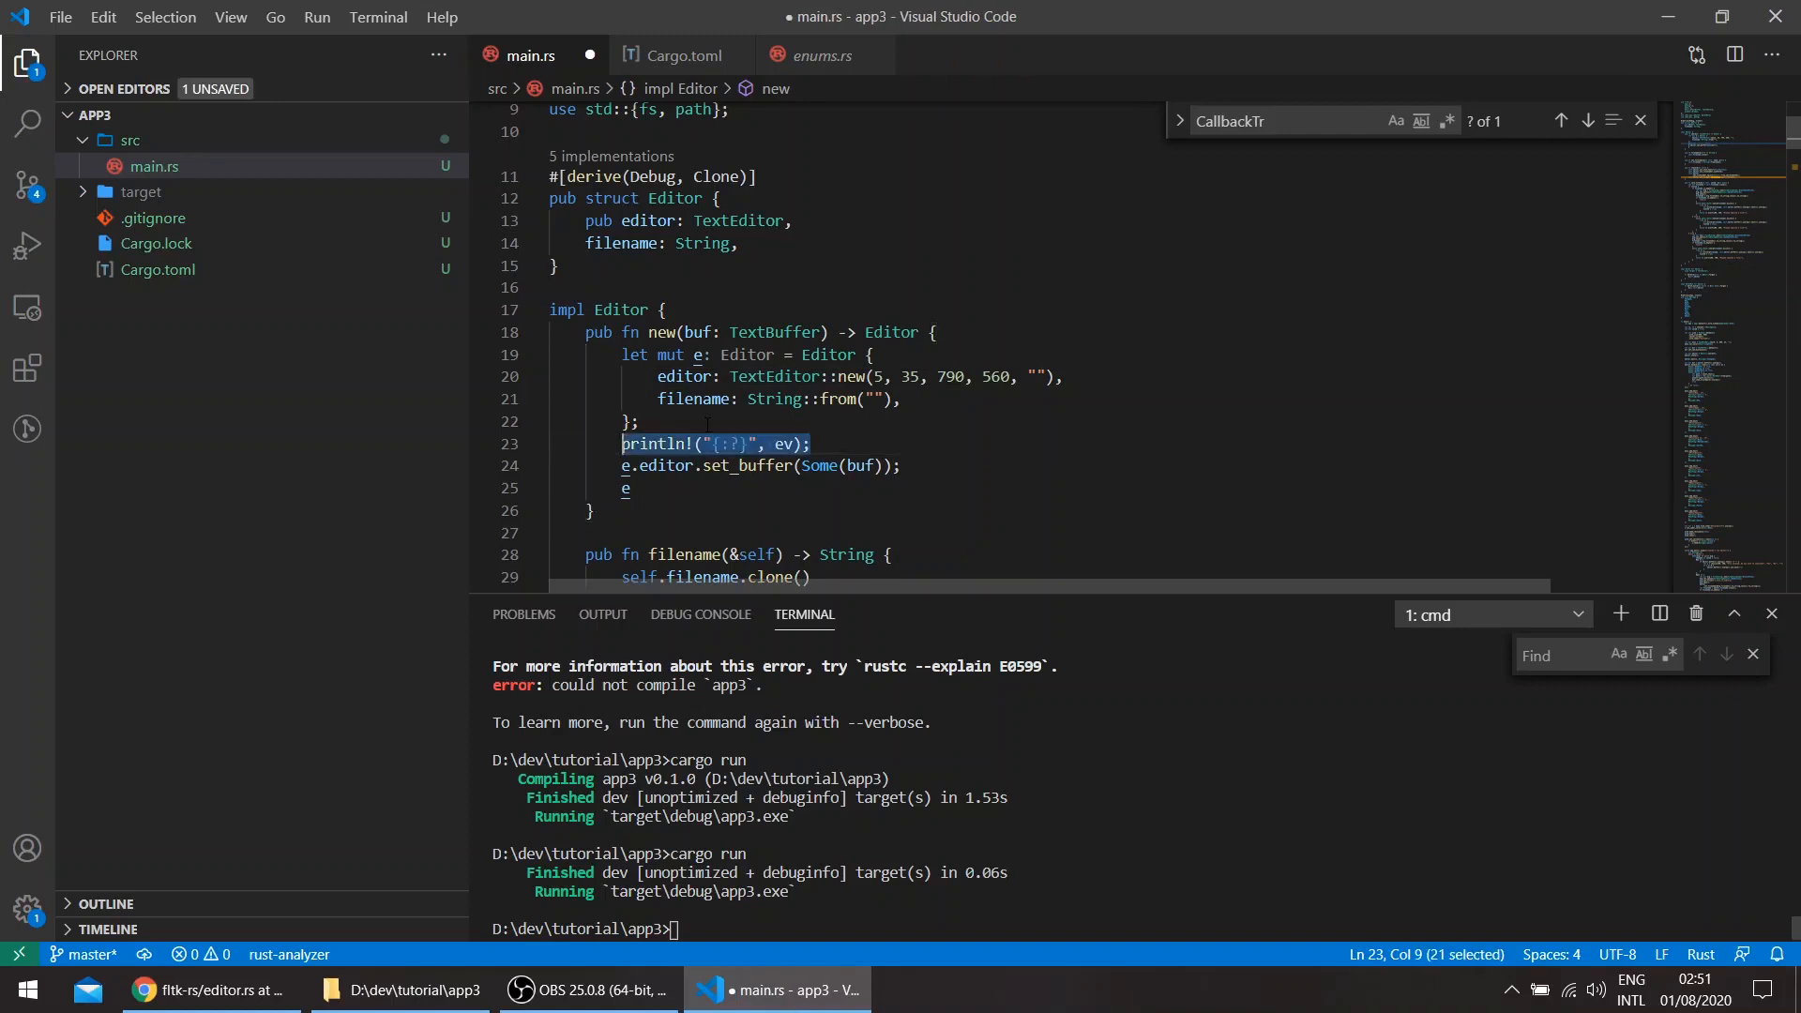
# - Replace the debug print with a #[cfg(target_os = "macos")] attribute
pyautogui.write('#[]')
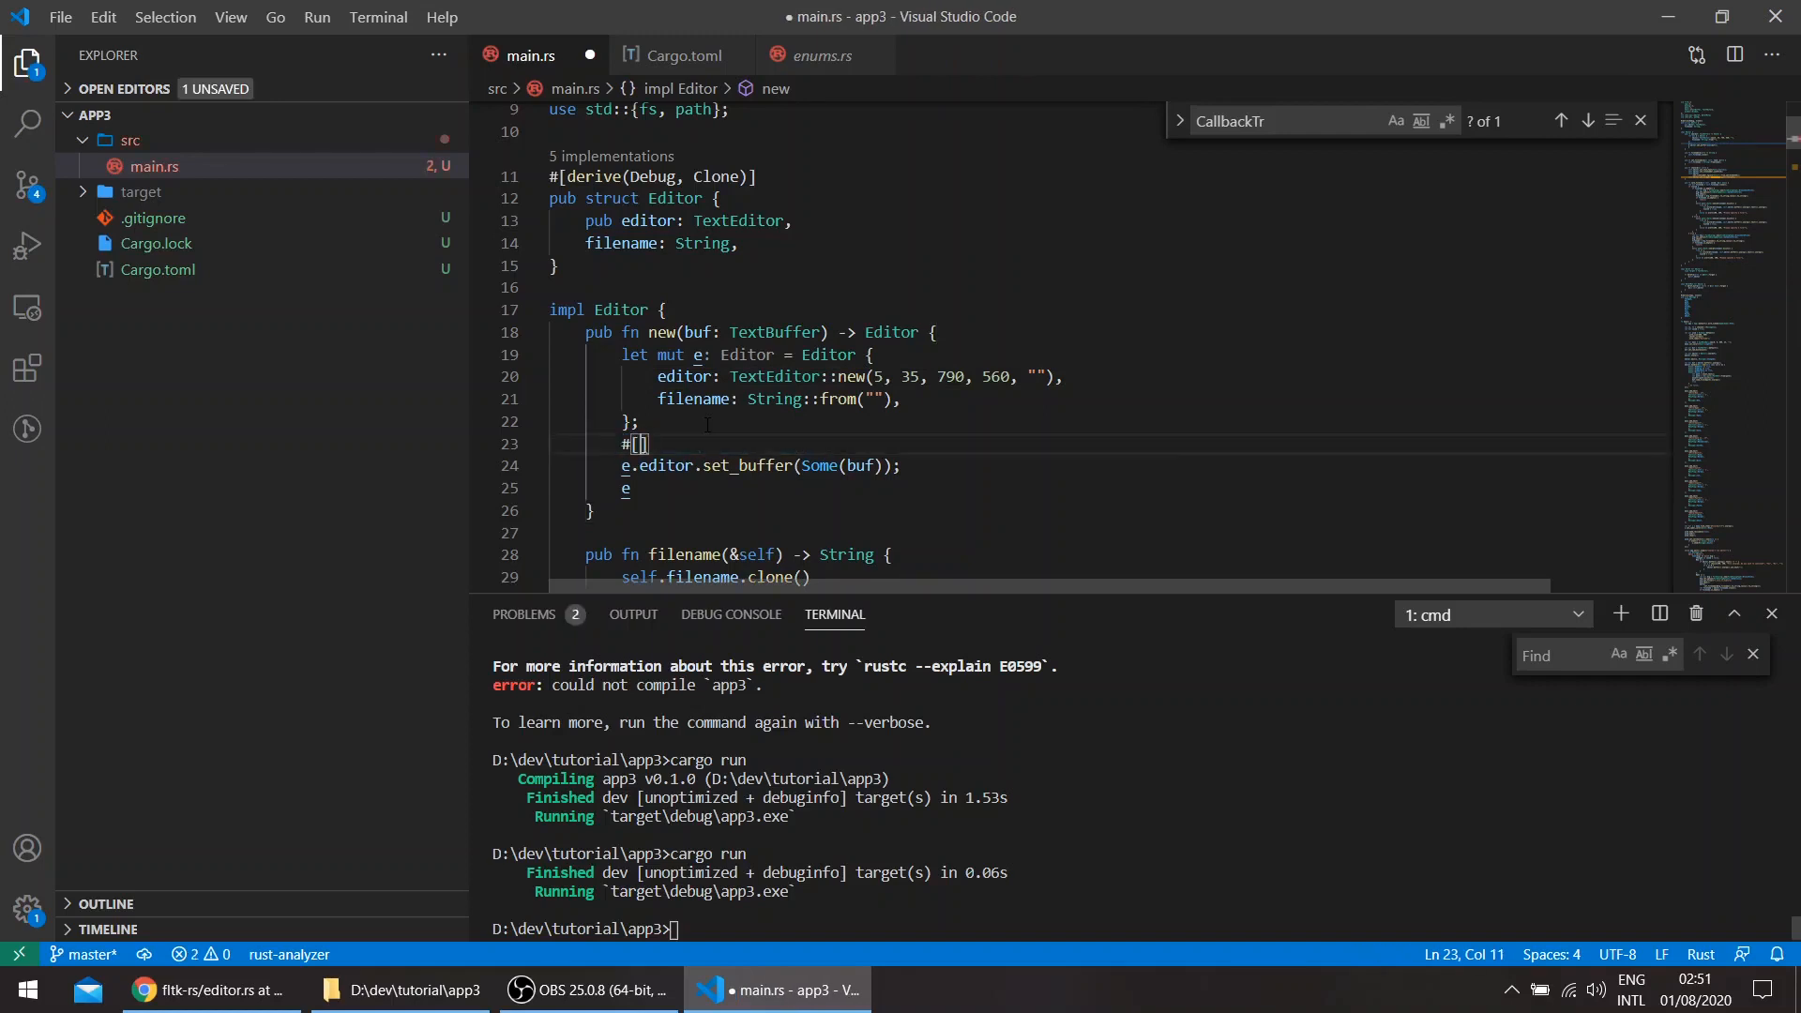
pyautogui.write('cfg()')
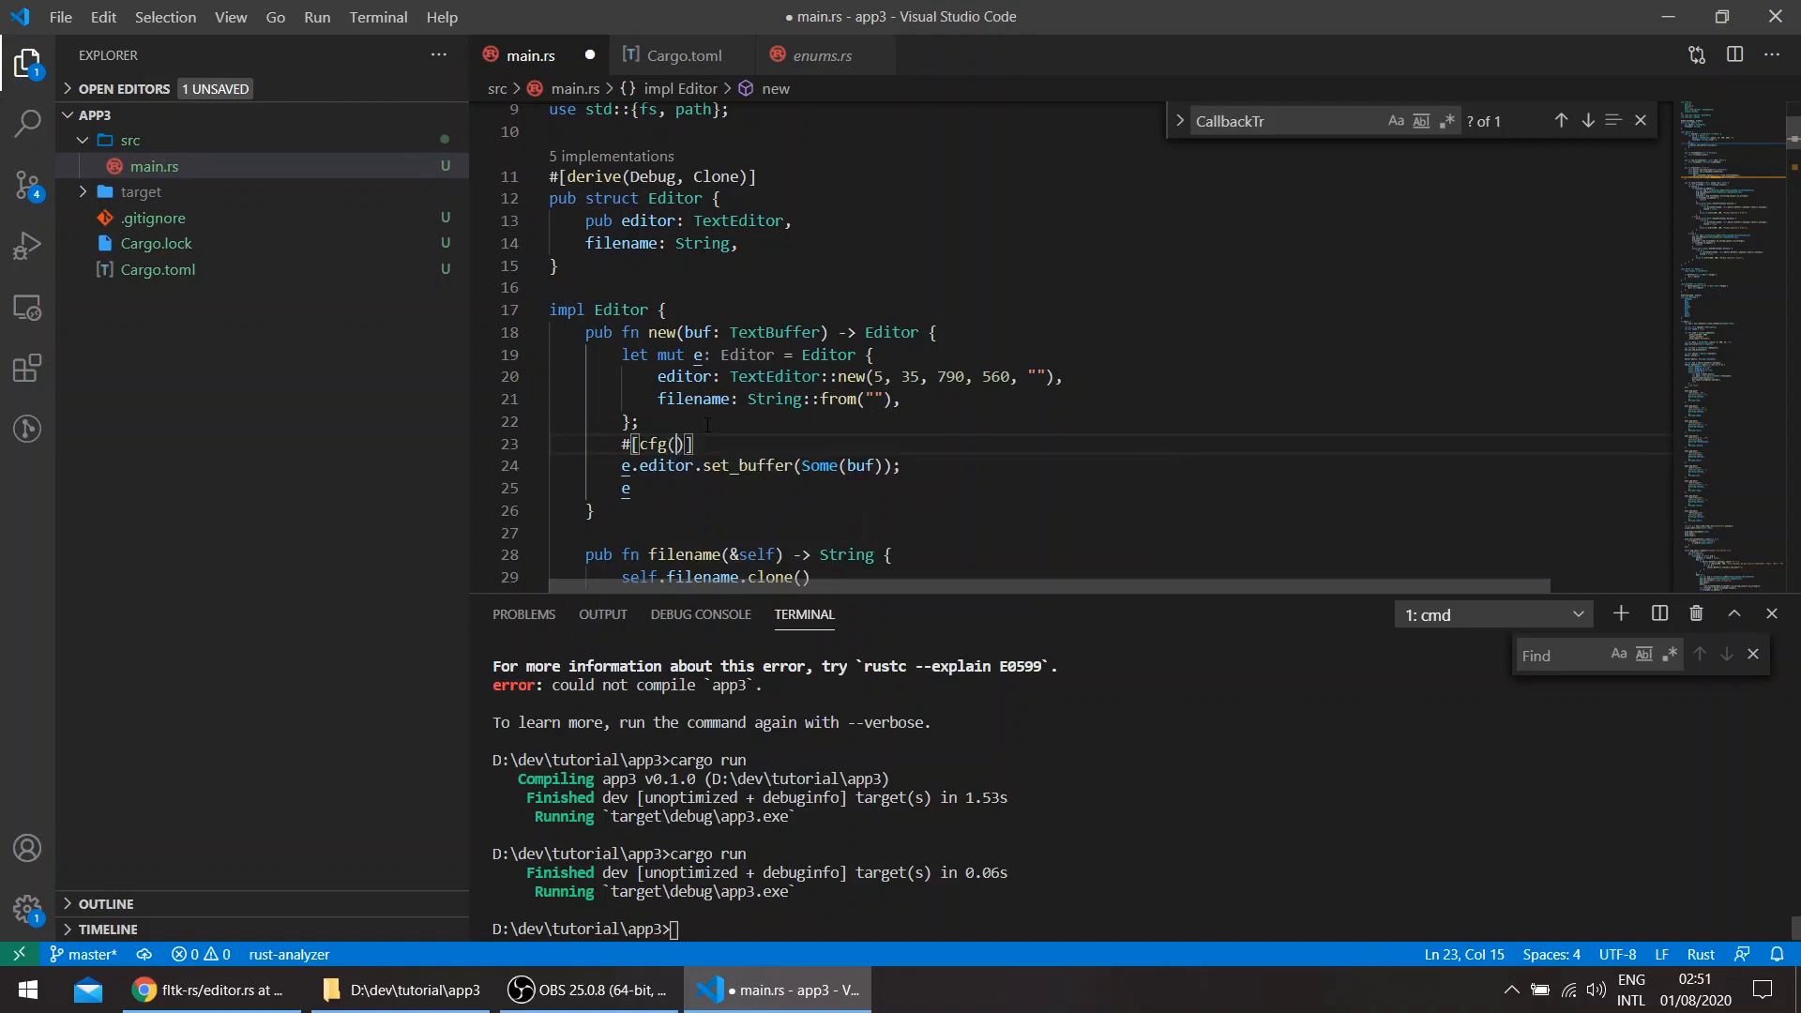
pyautogui.write('target_os = "macos')
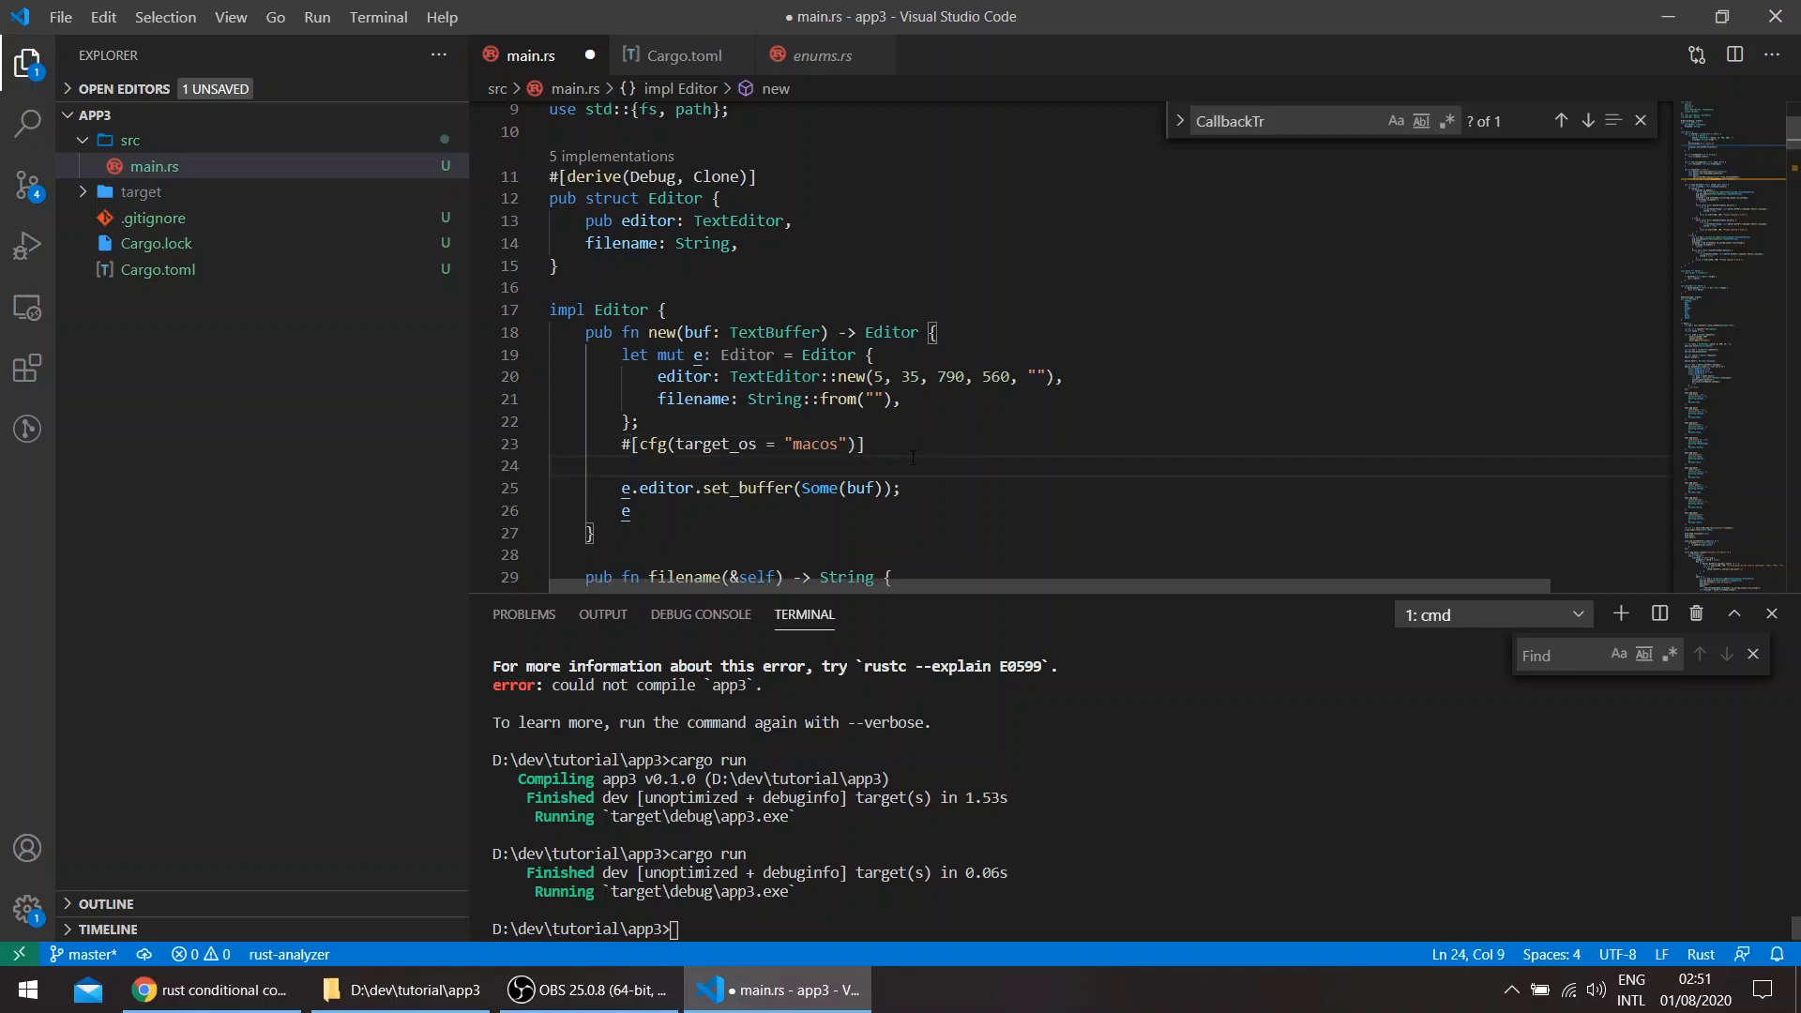
# - Add e.editor.resize(5, 5, 790, 595) under the attribute and rebuild RustyEd with cargo run
pyautogui.write('e')
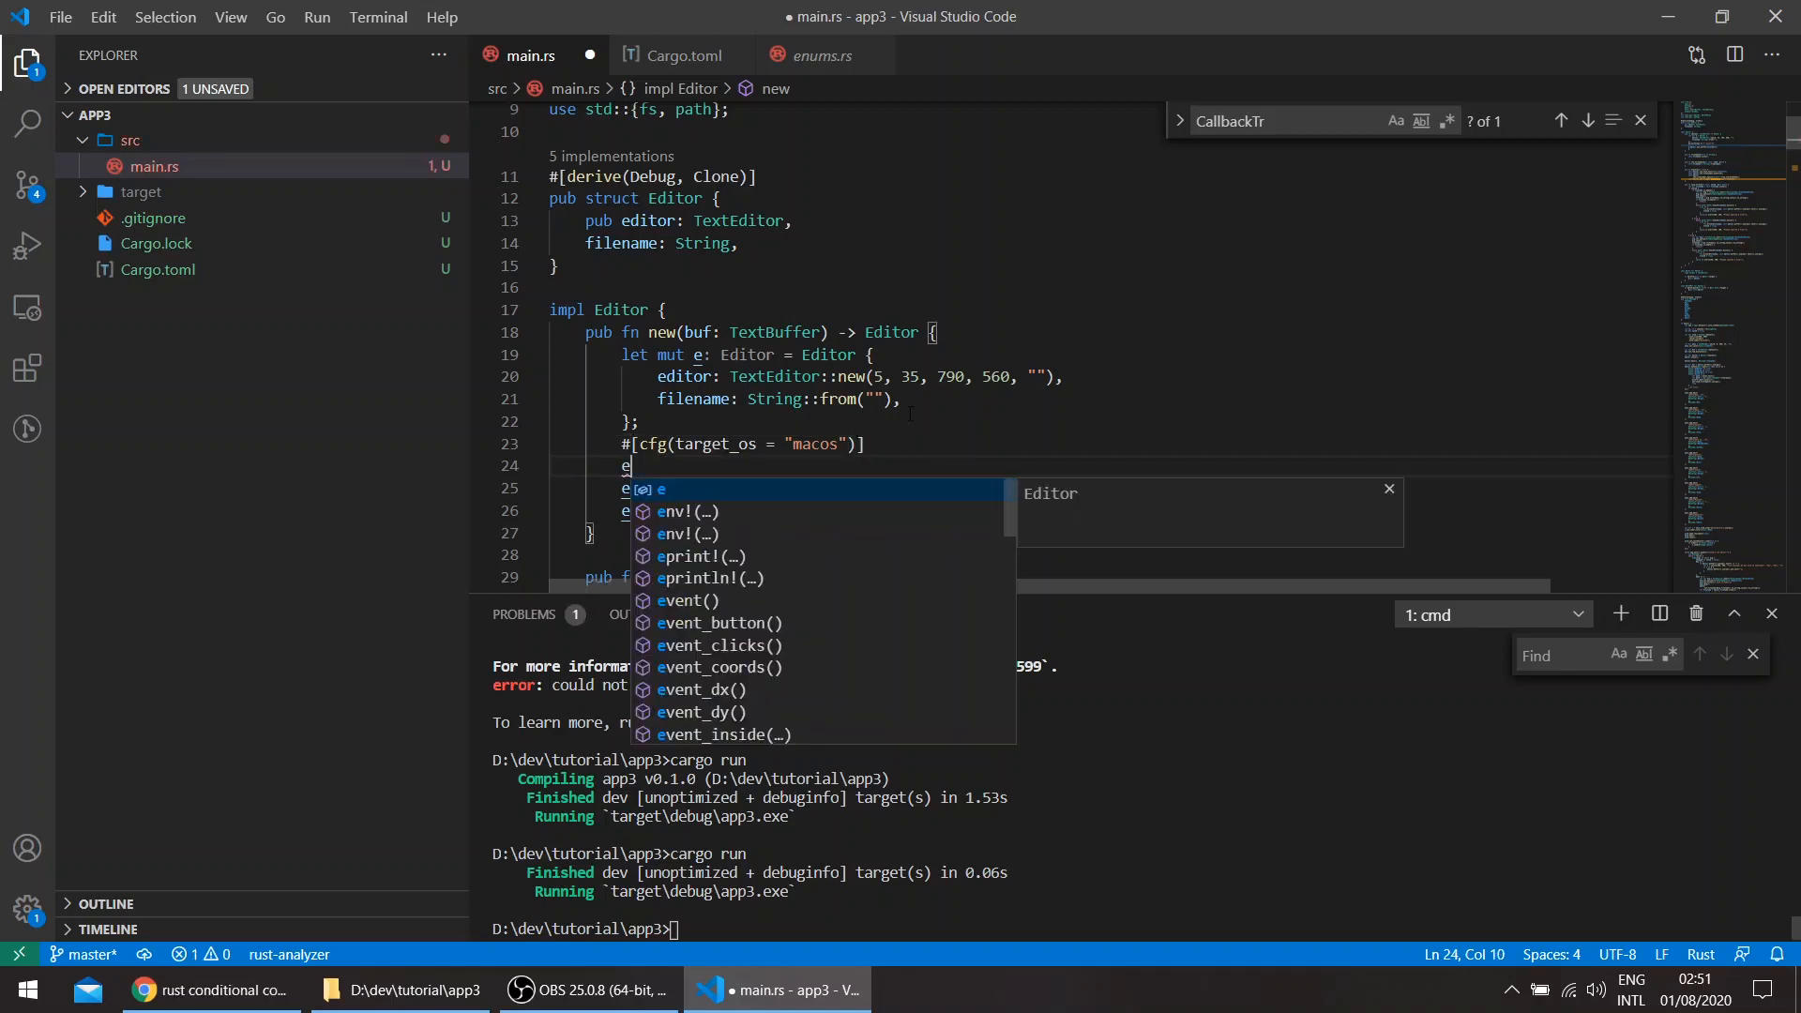
pyautogui.write('.')
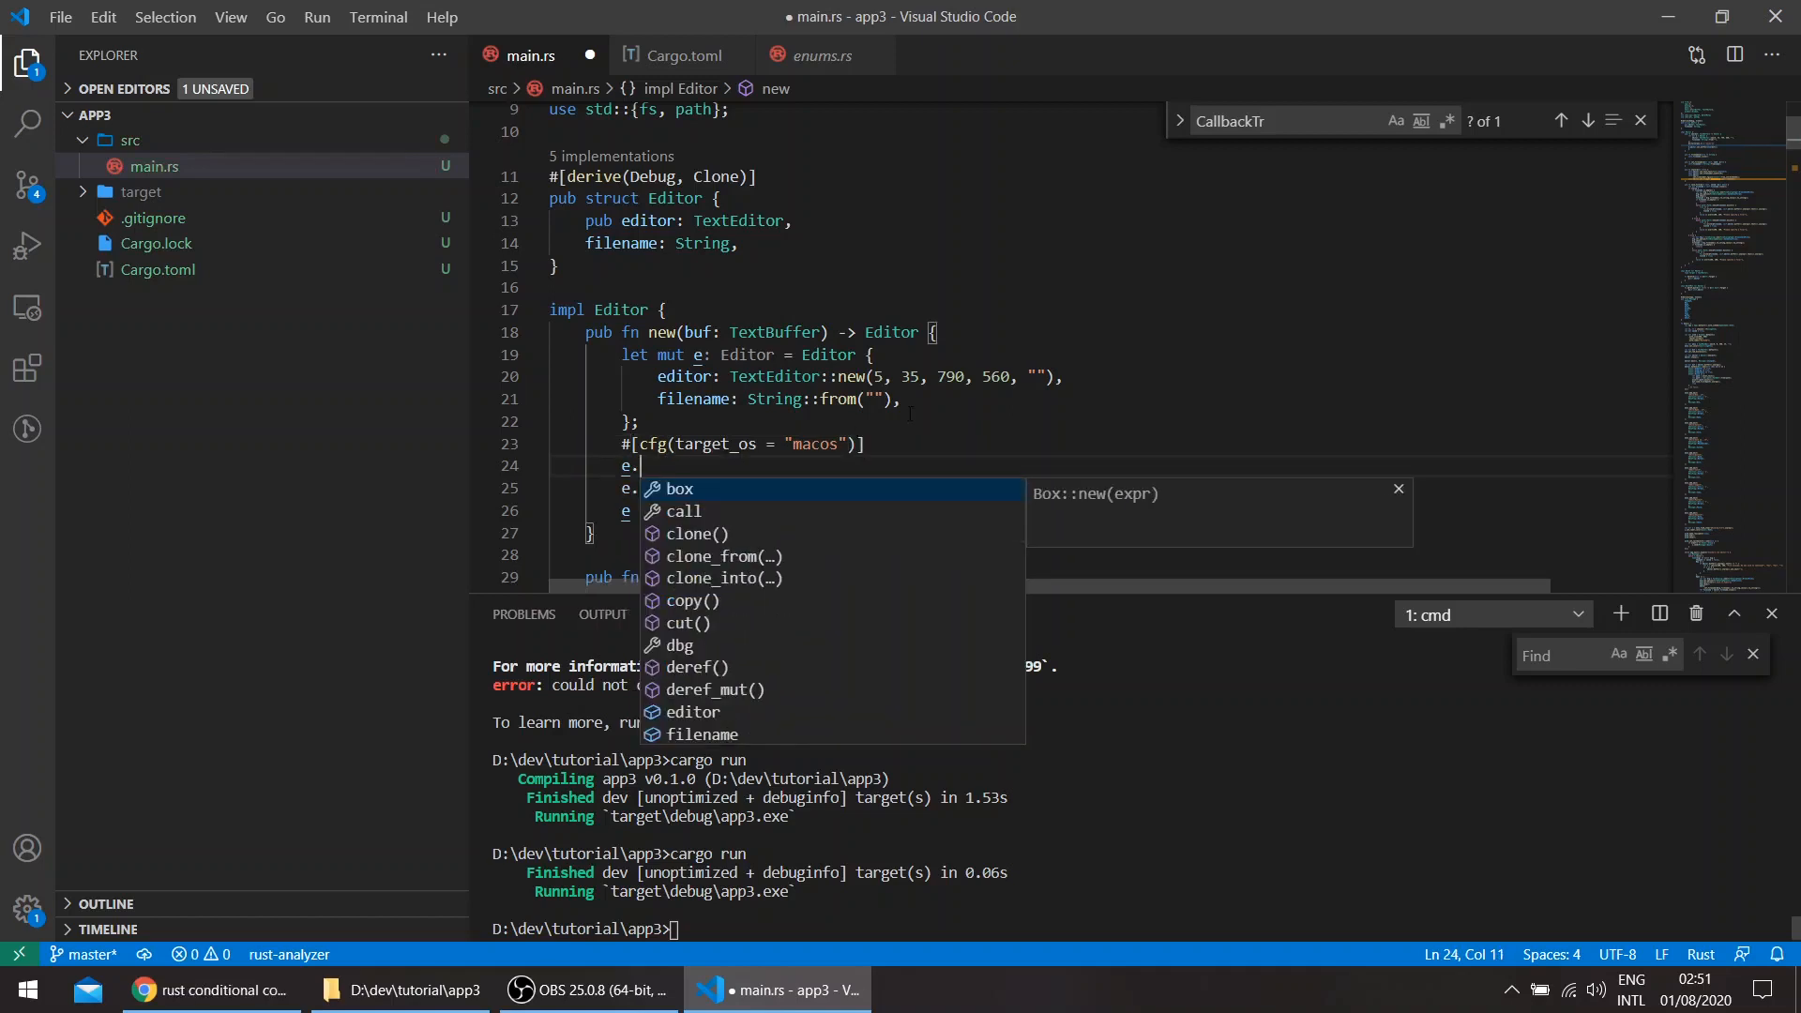
pyautogui.write('editor.resize')
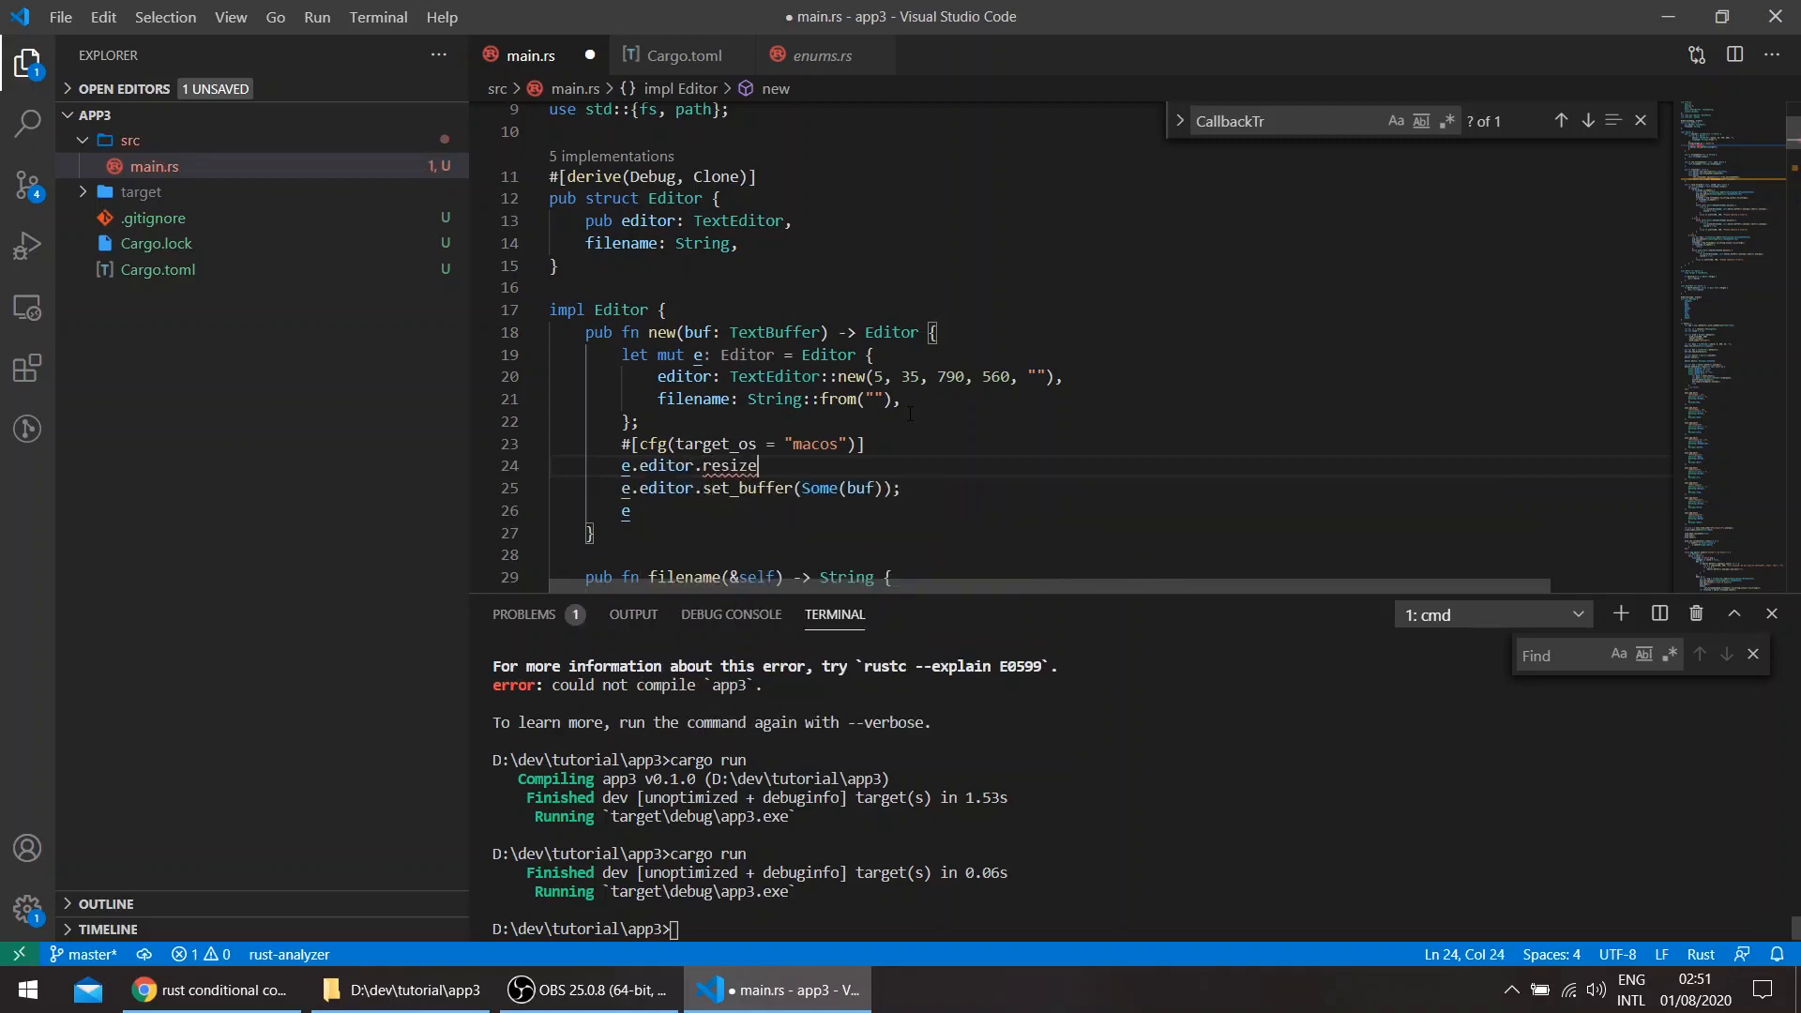
pyautogui.write('()')
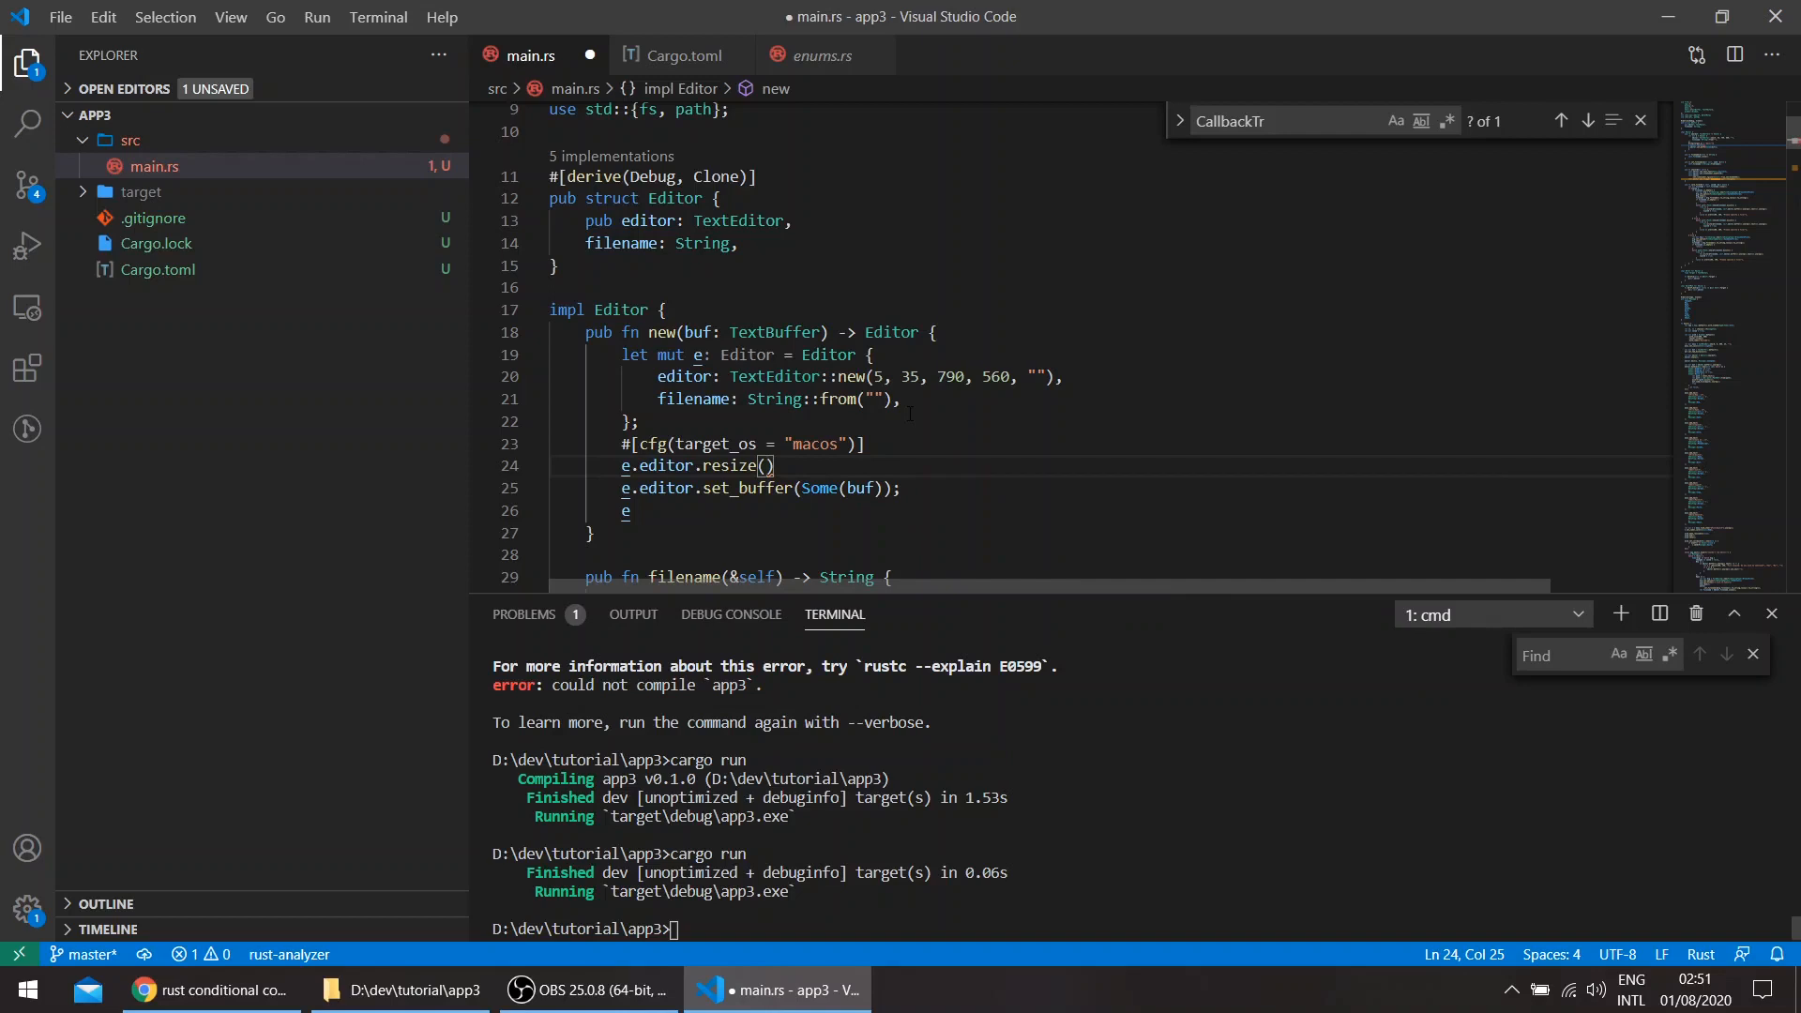
pyautogui.write('5,')
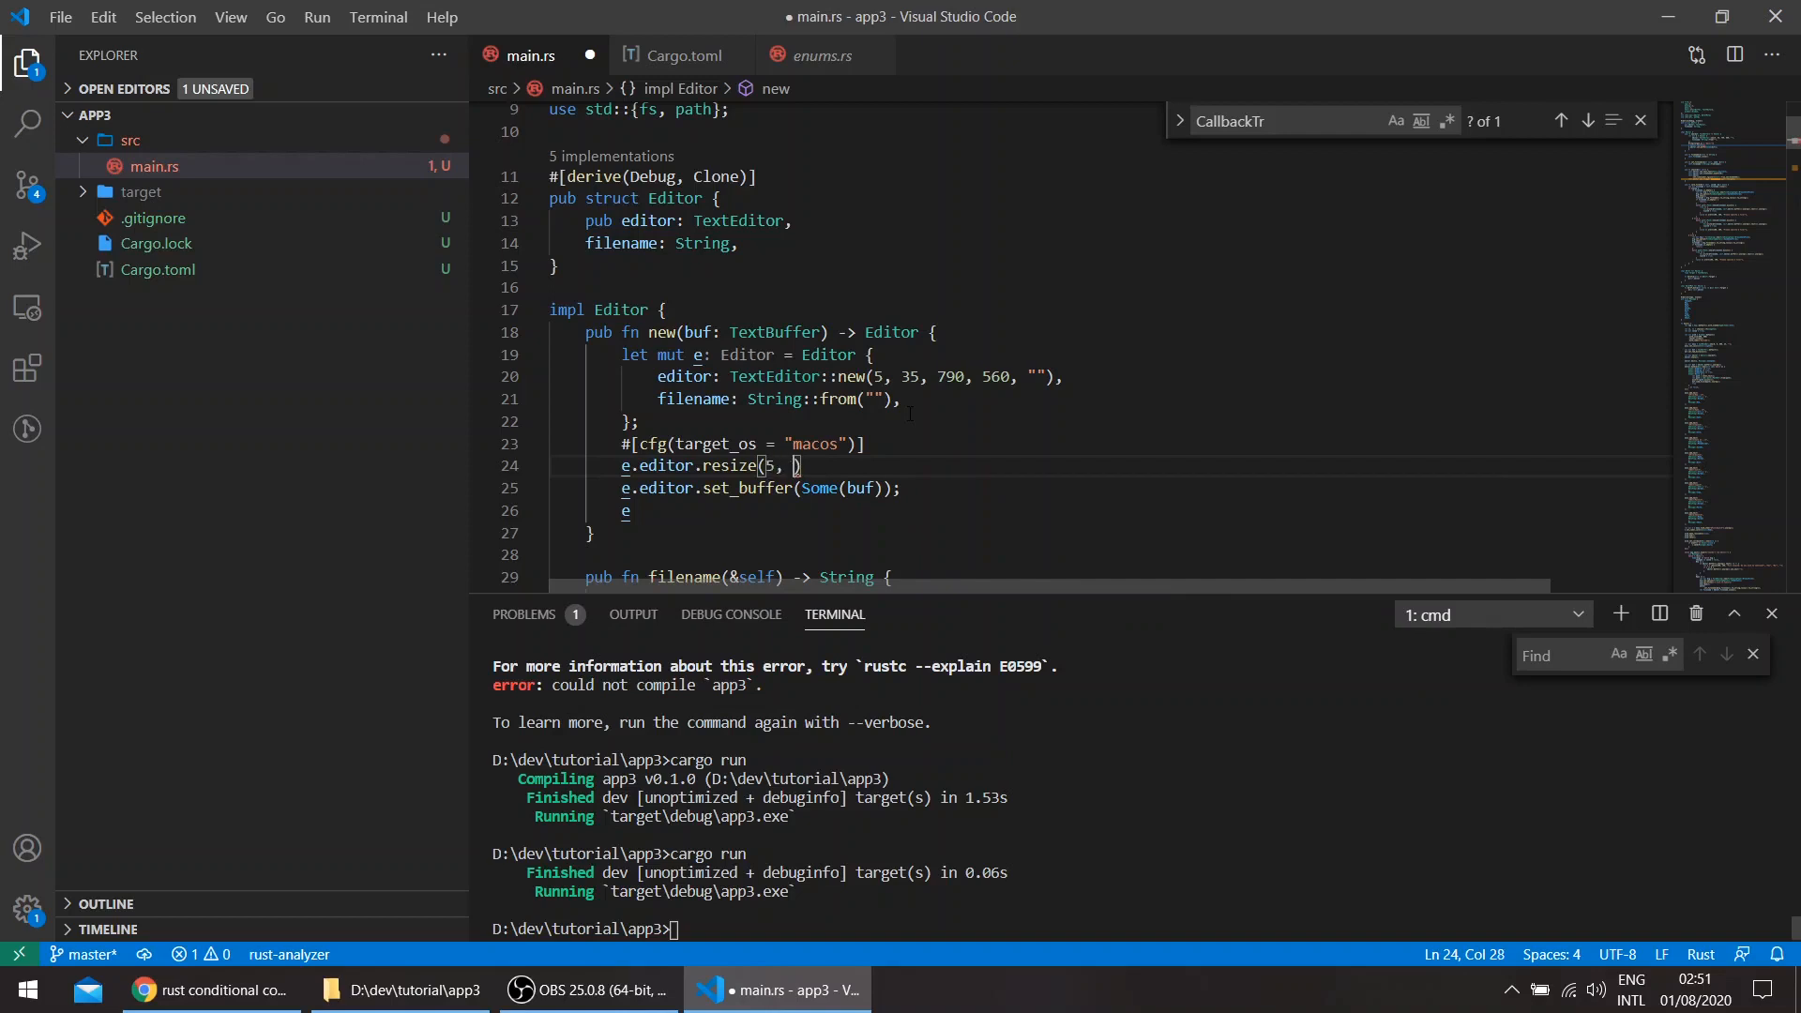
pyautogui.write('5,')
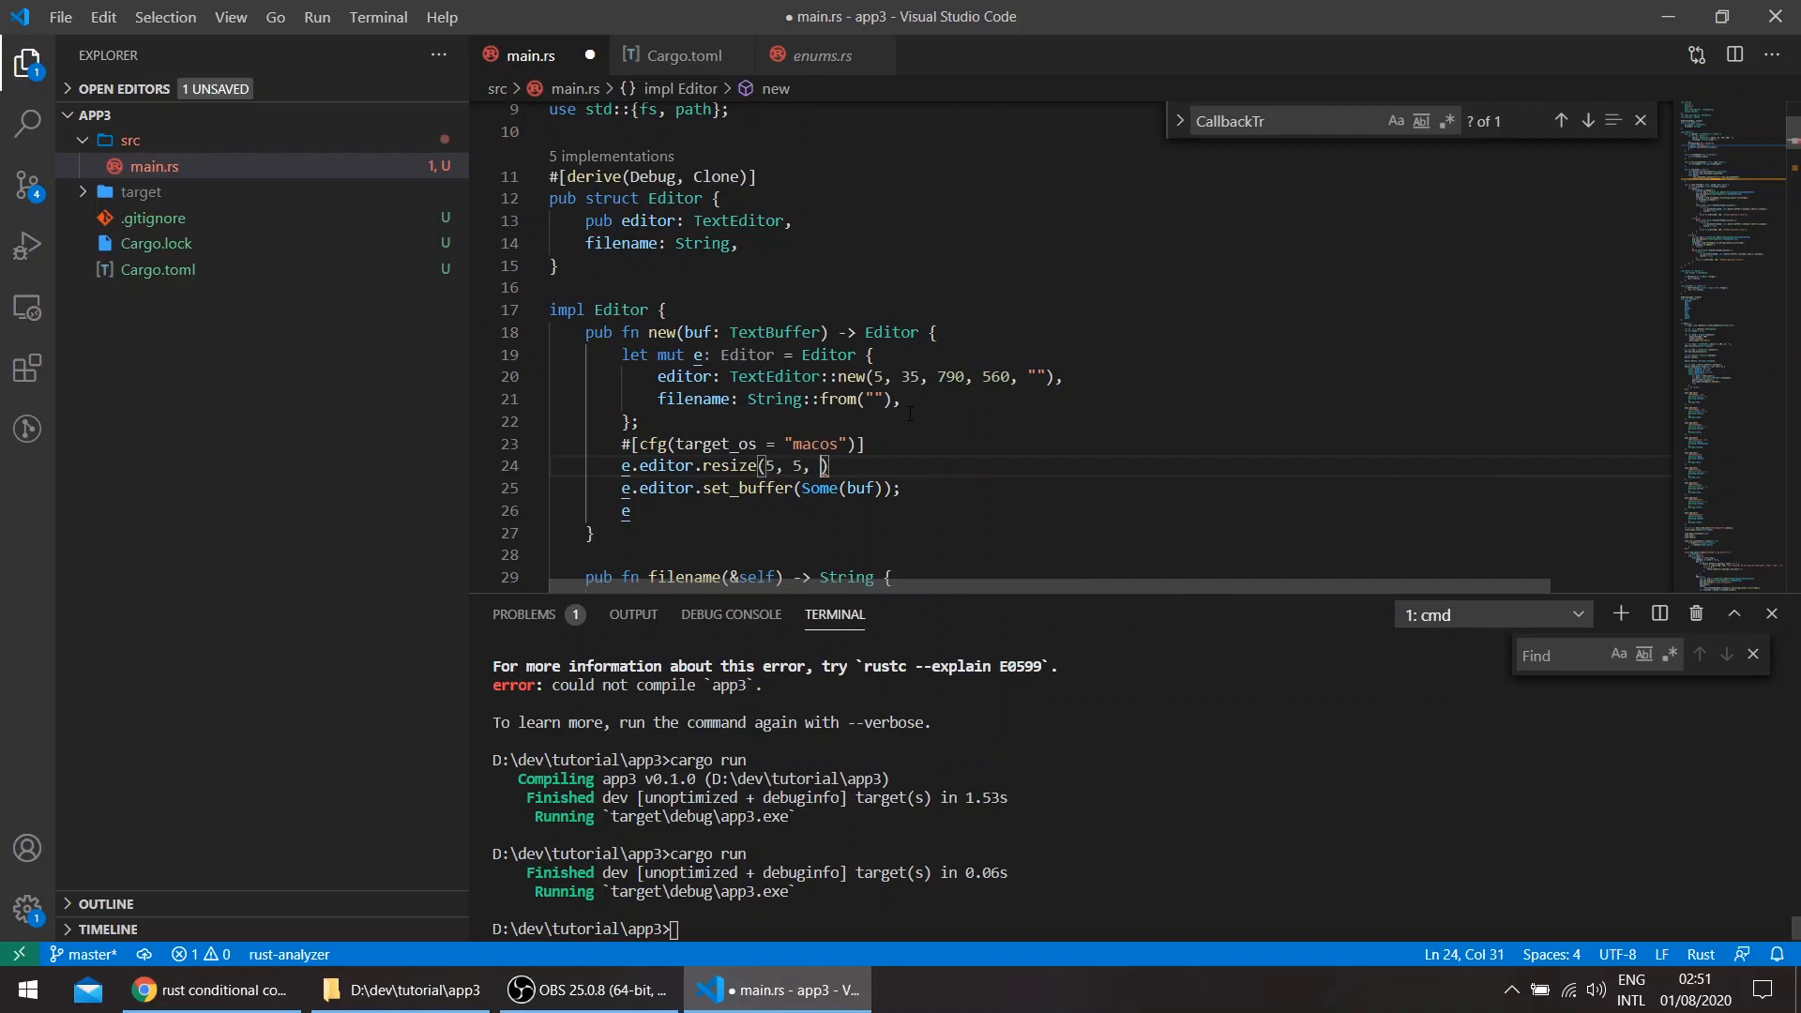
pyautogui.write('70')
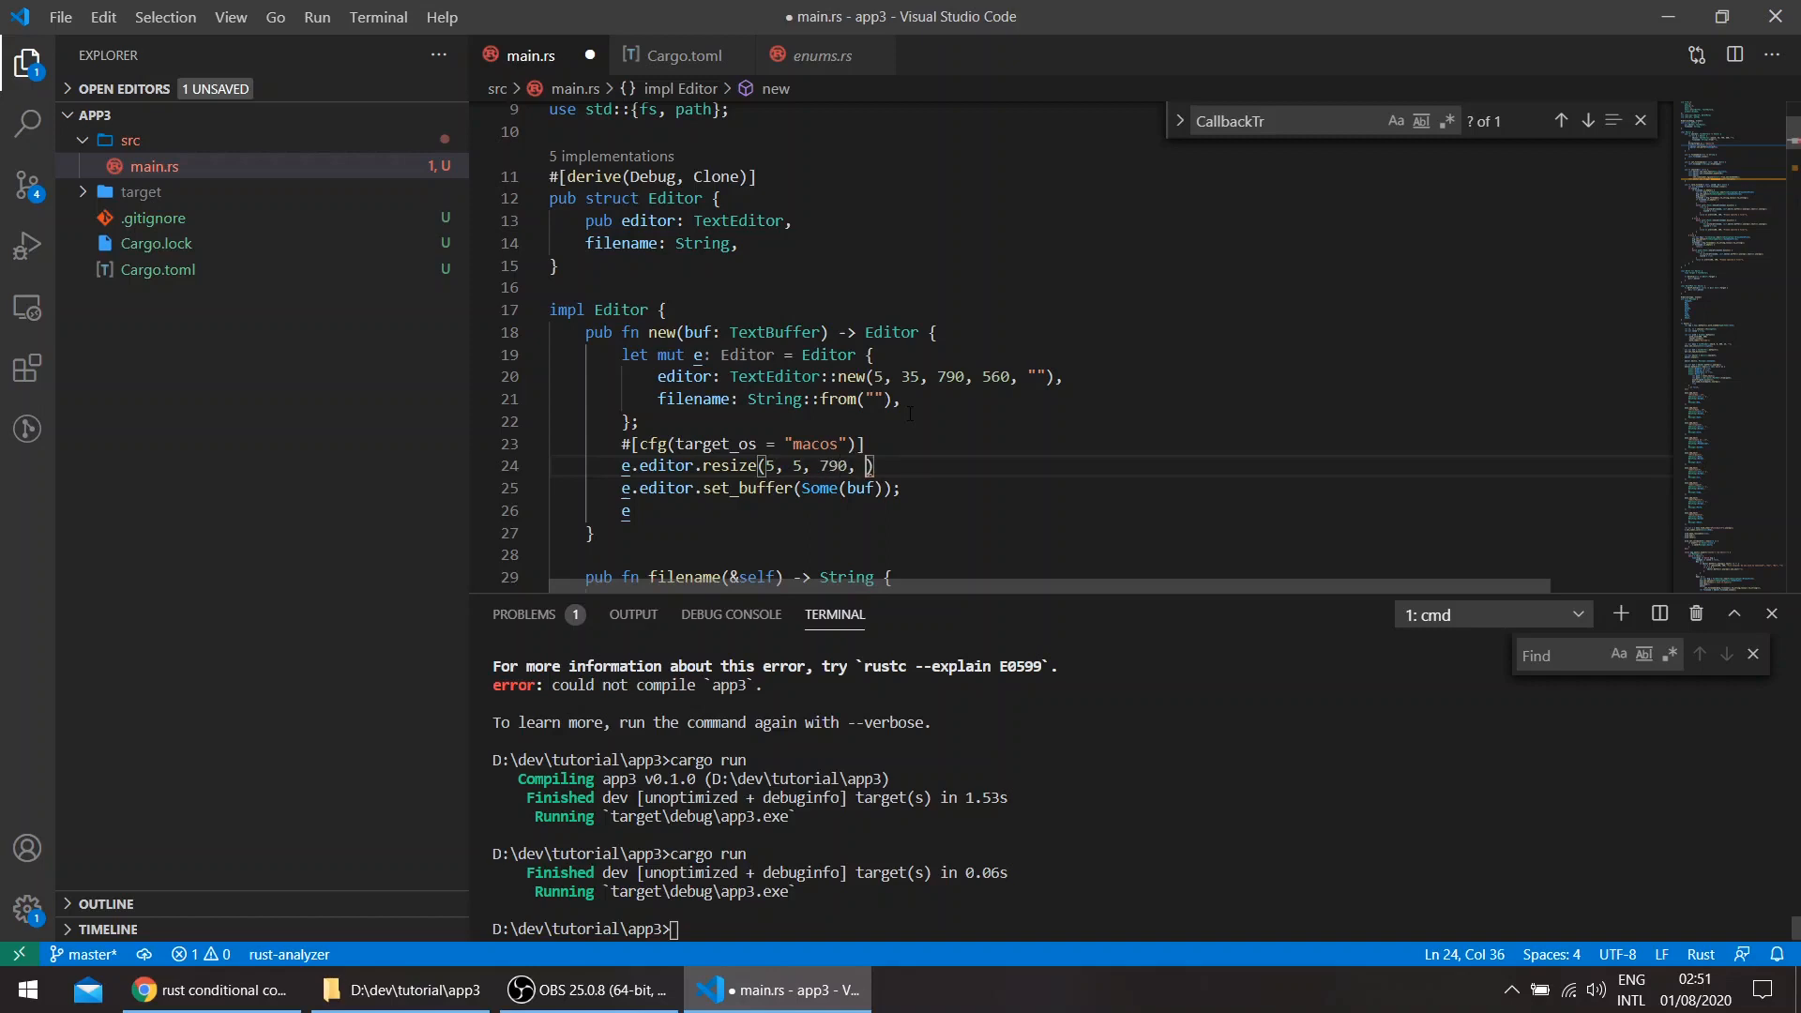
pyautogui.write('5')
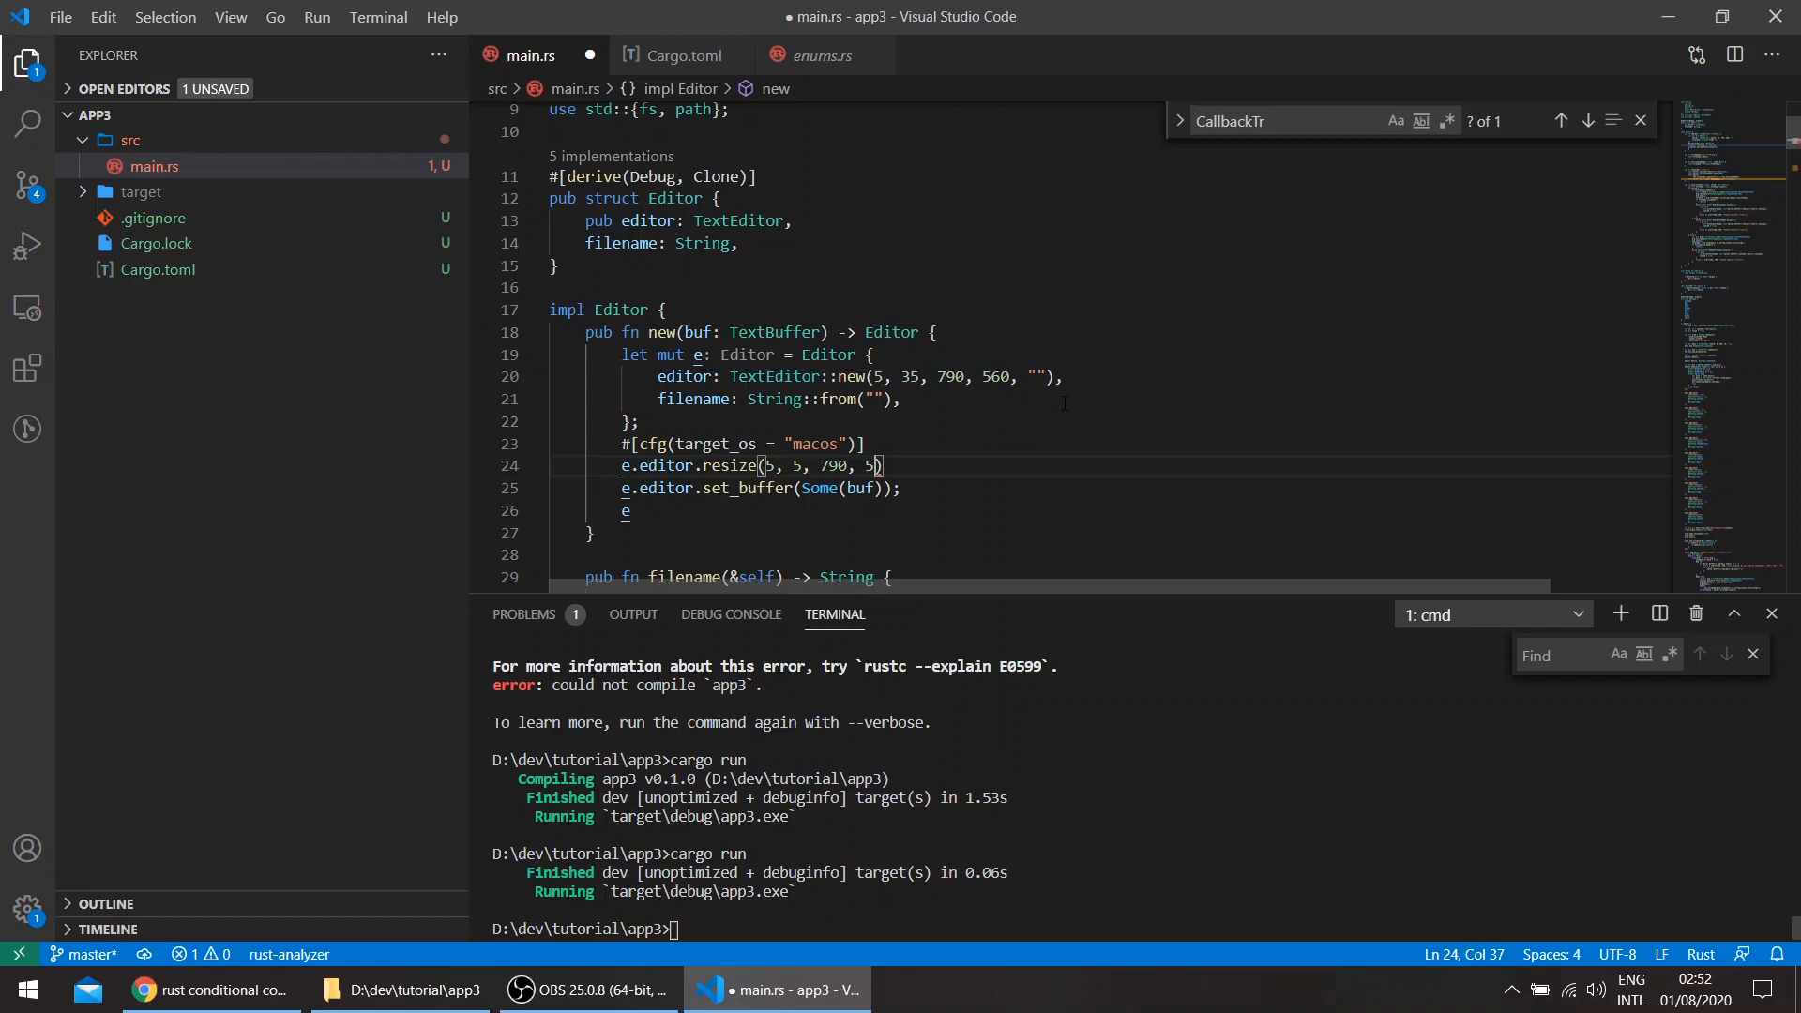
pyautogui.write('95')
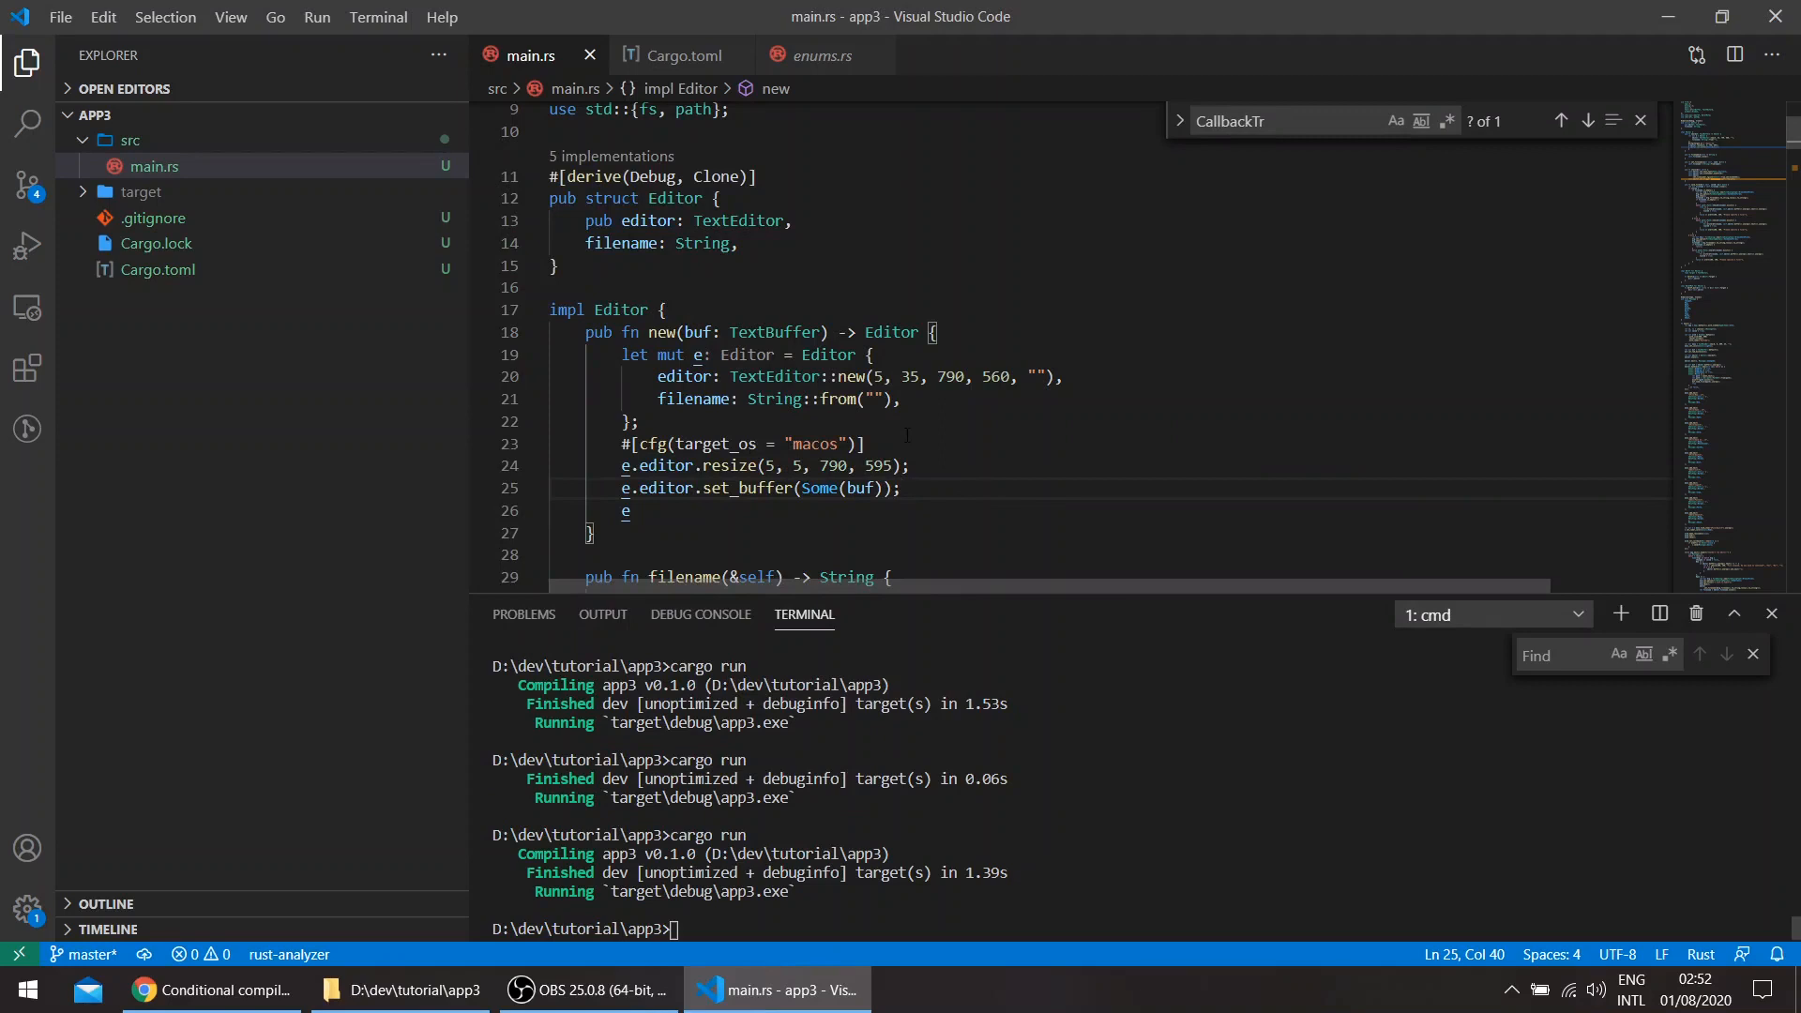
pyautogui.click(907, 465)
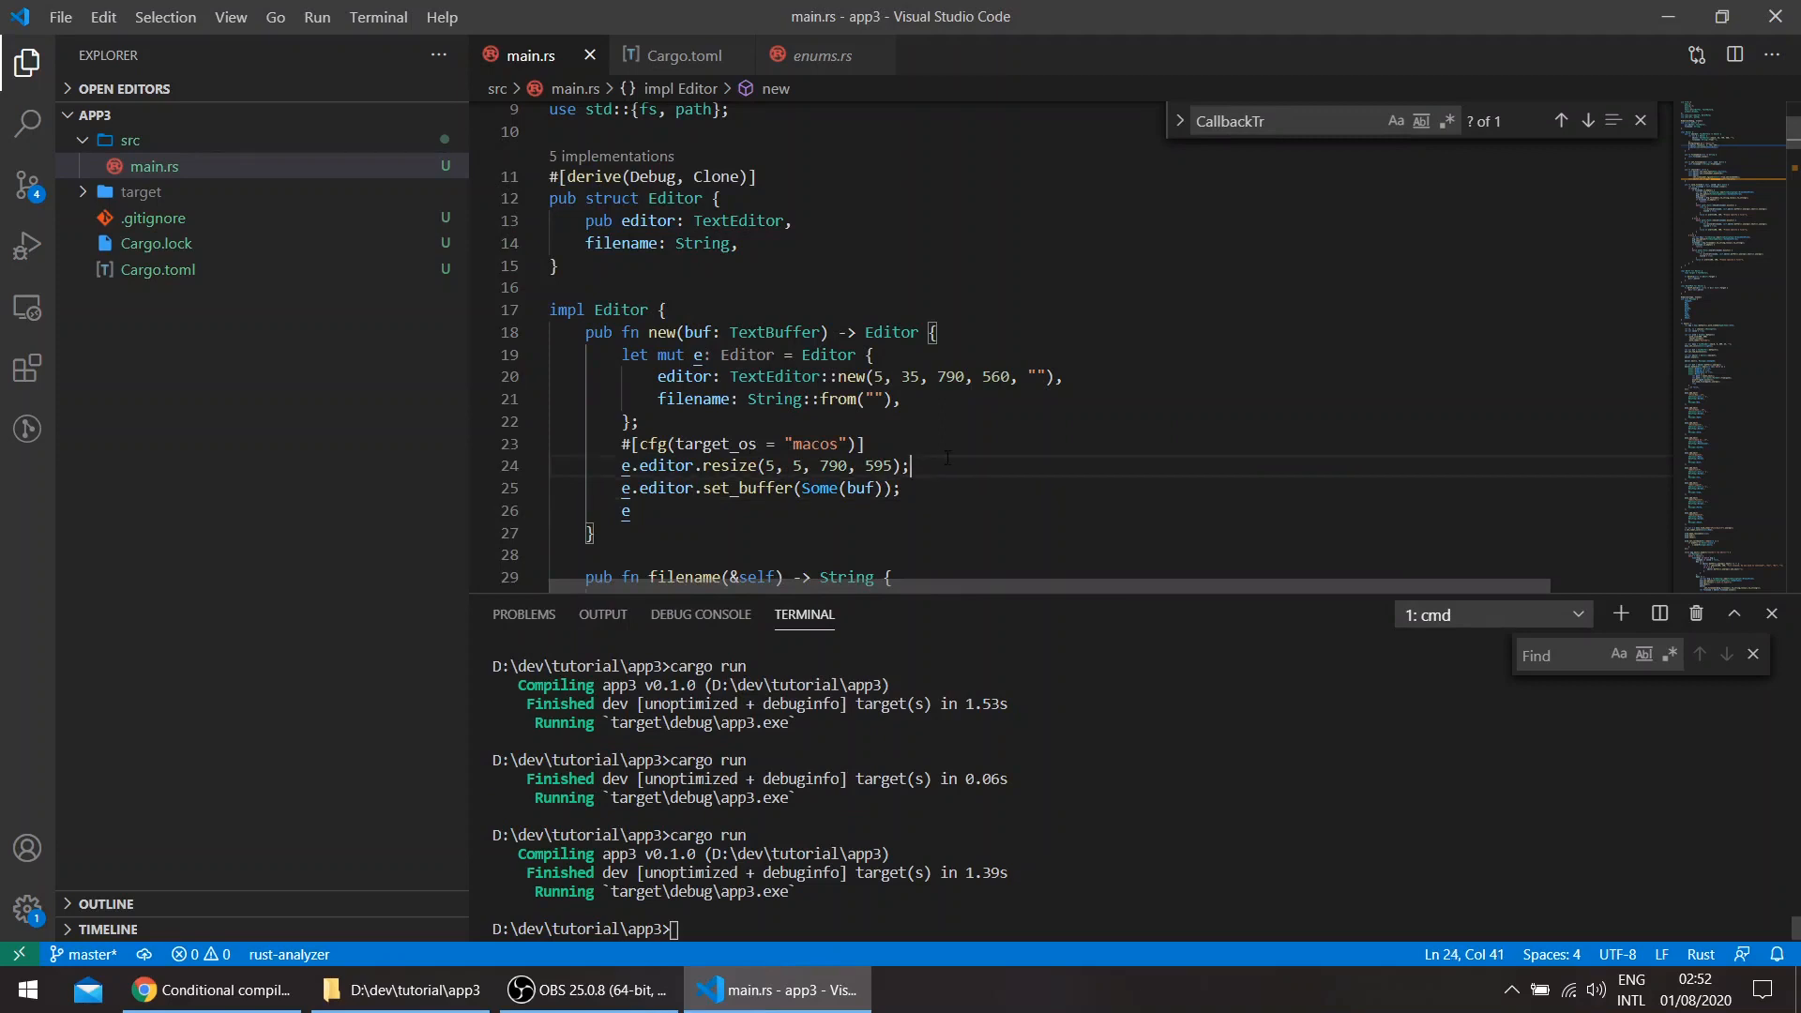
pyautogui.press('enter')
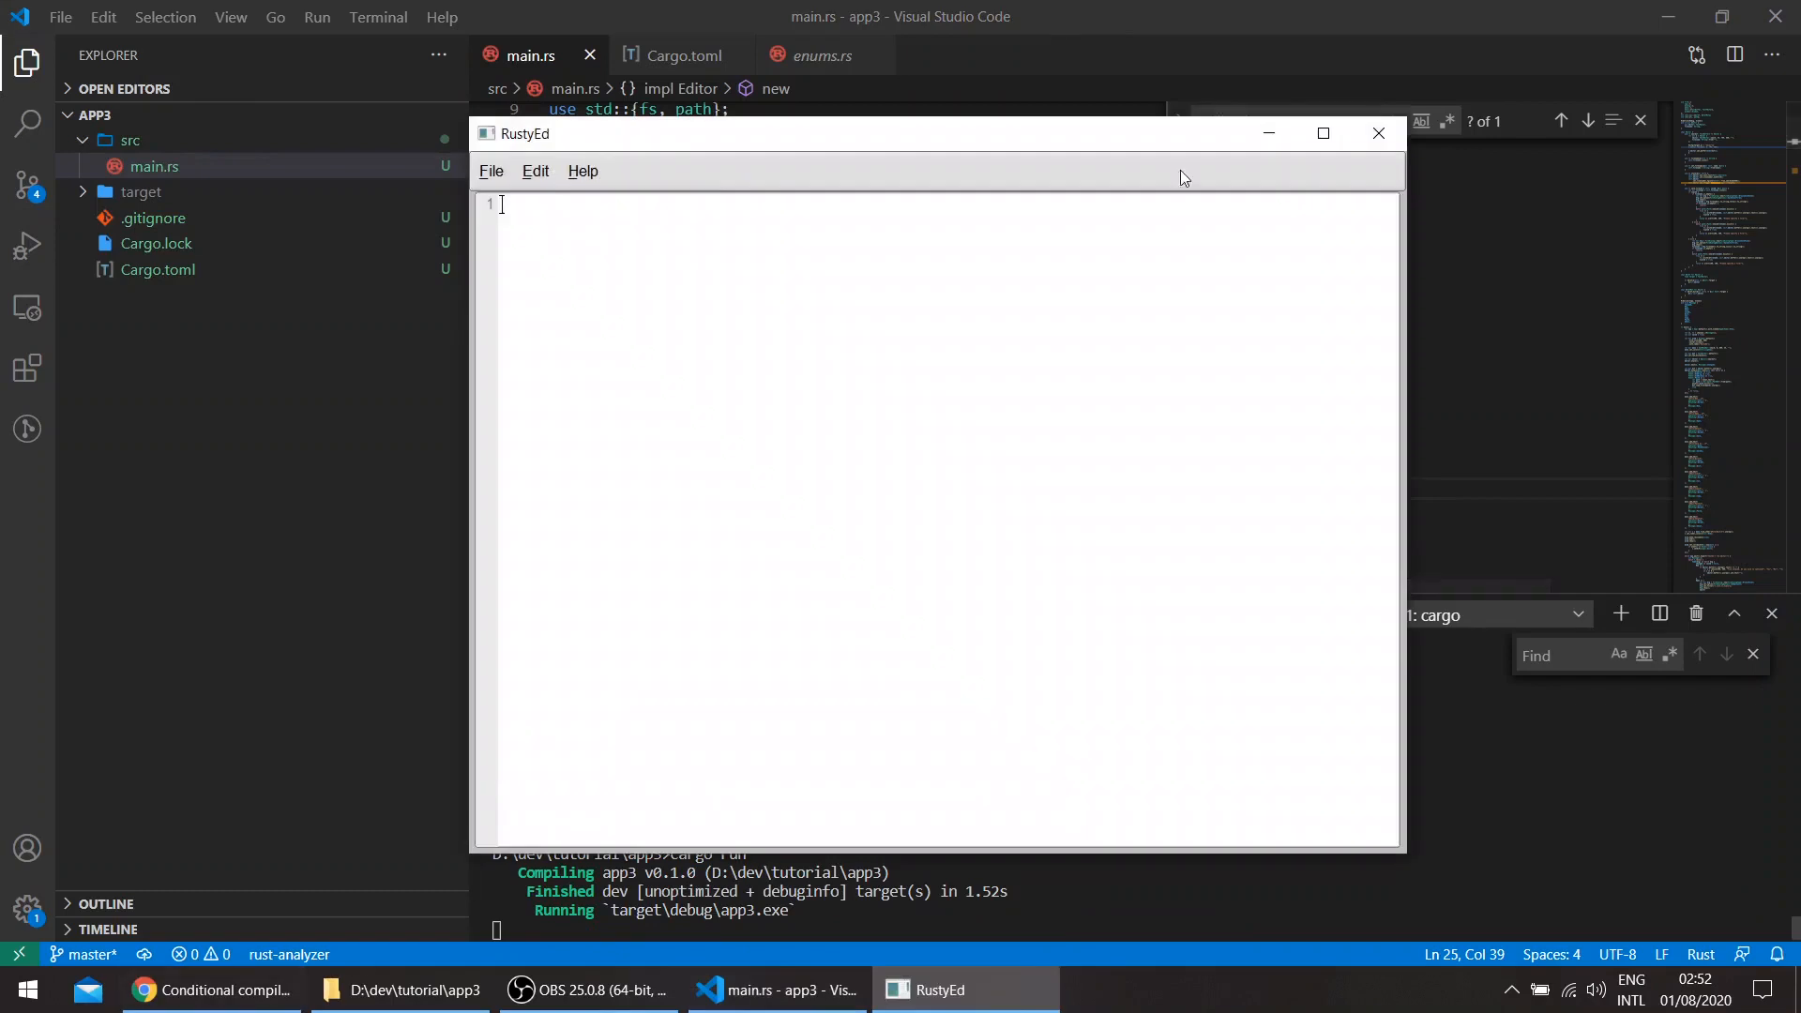
pyautogui.click(1377, 133)
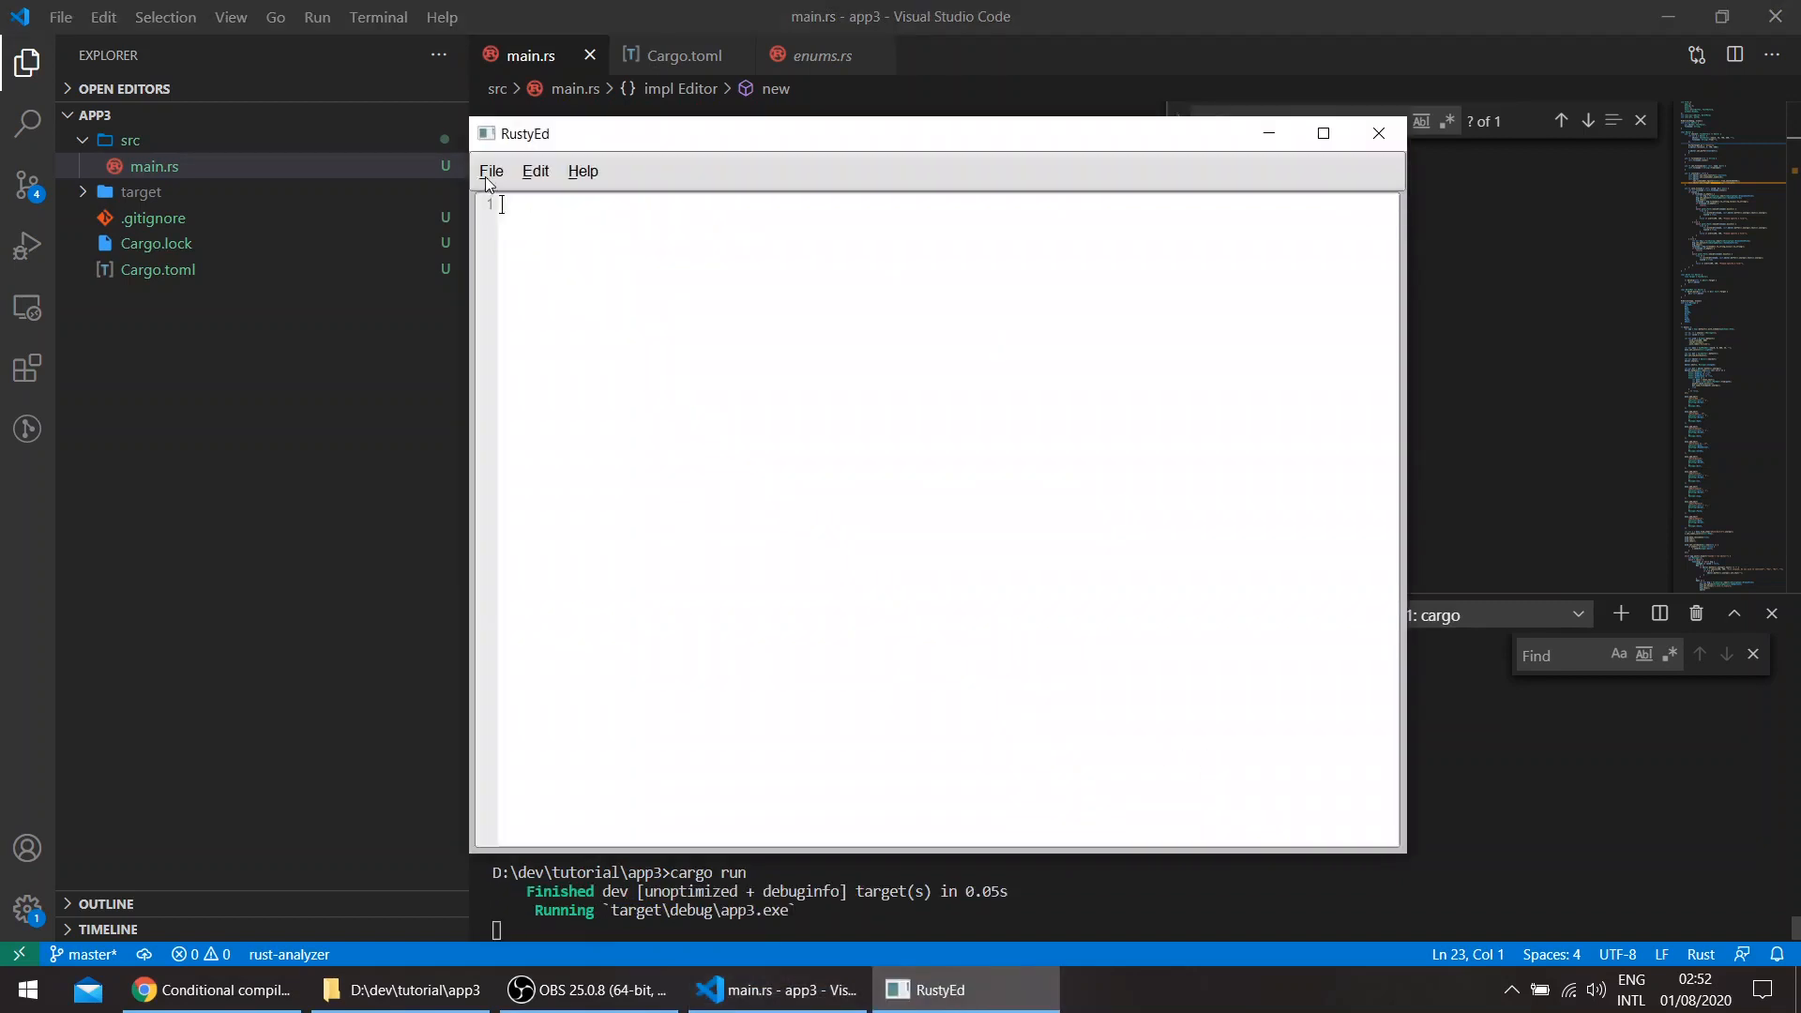
pyautogui.click(491, 170)
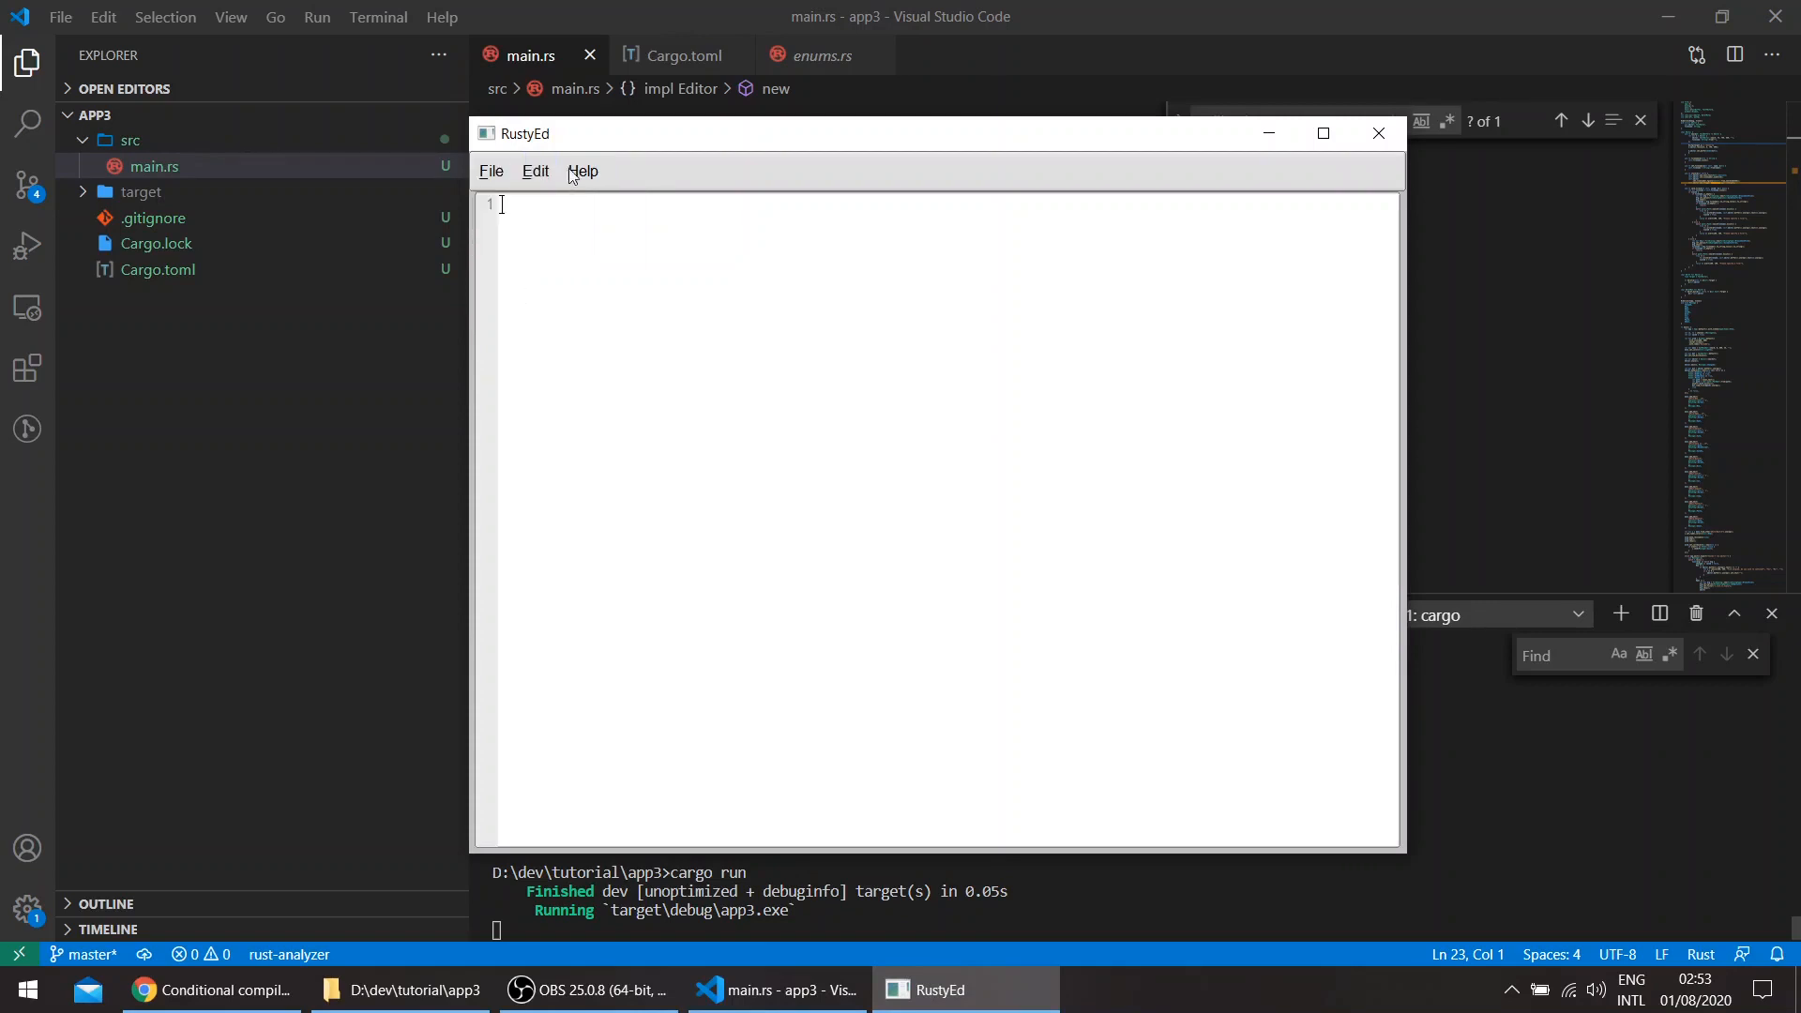
pyautogui.click(534, 170)
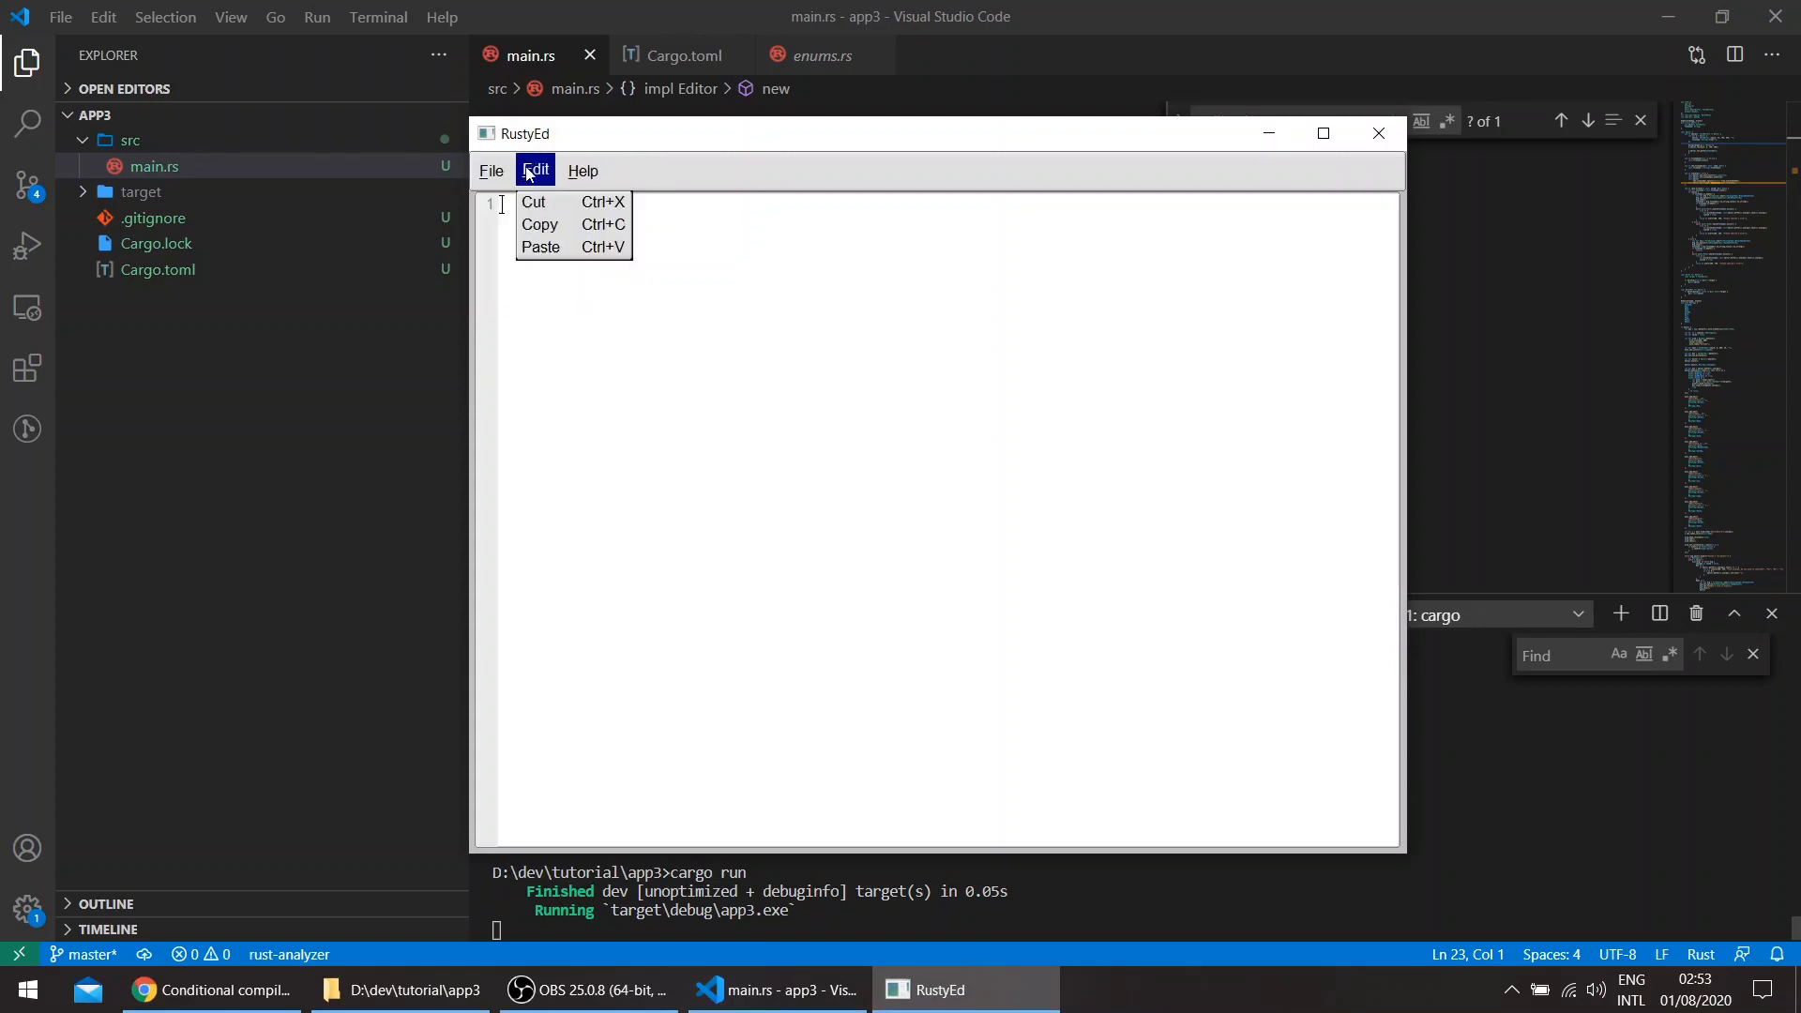
pyautogui.click(677, 184)
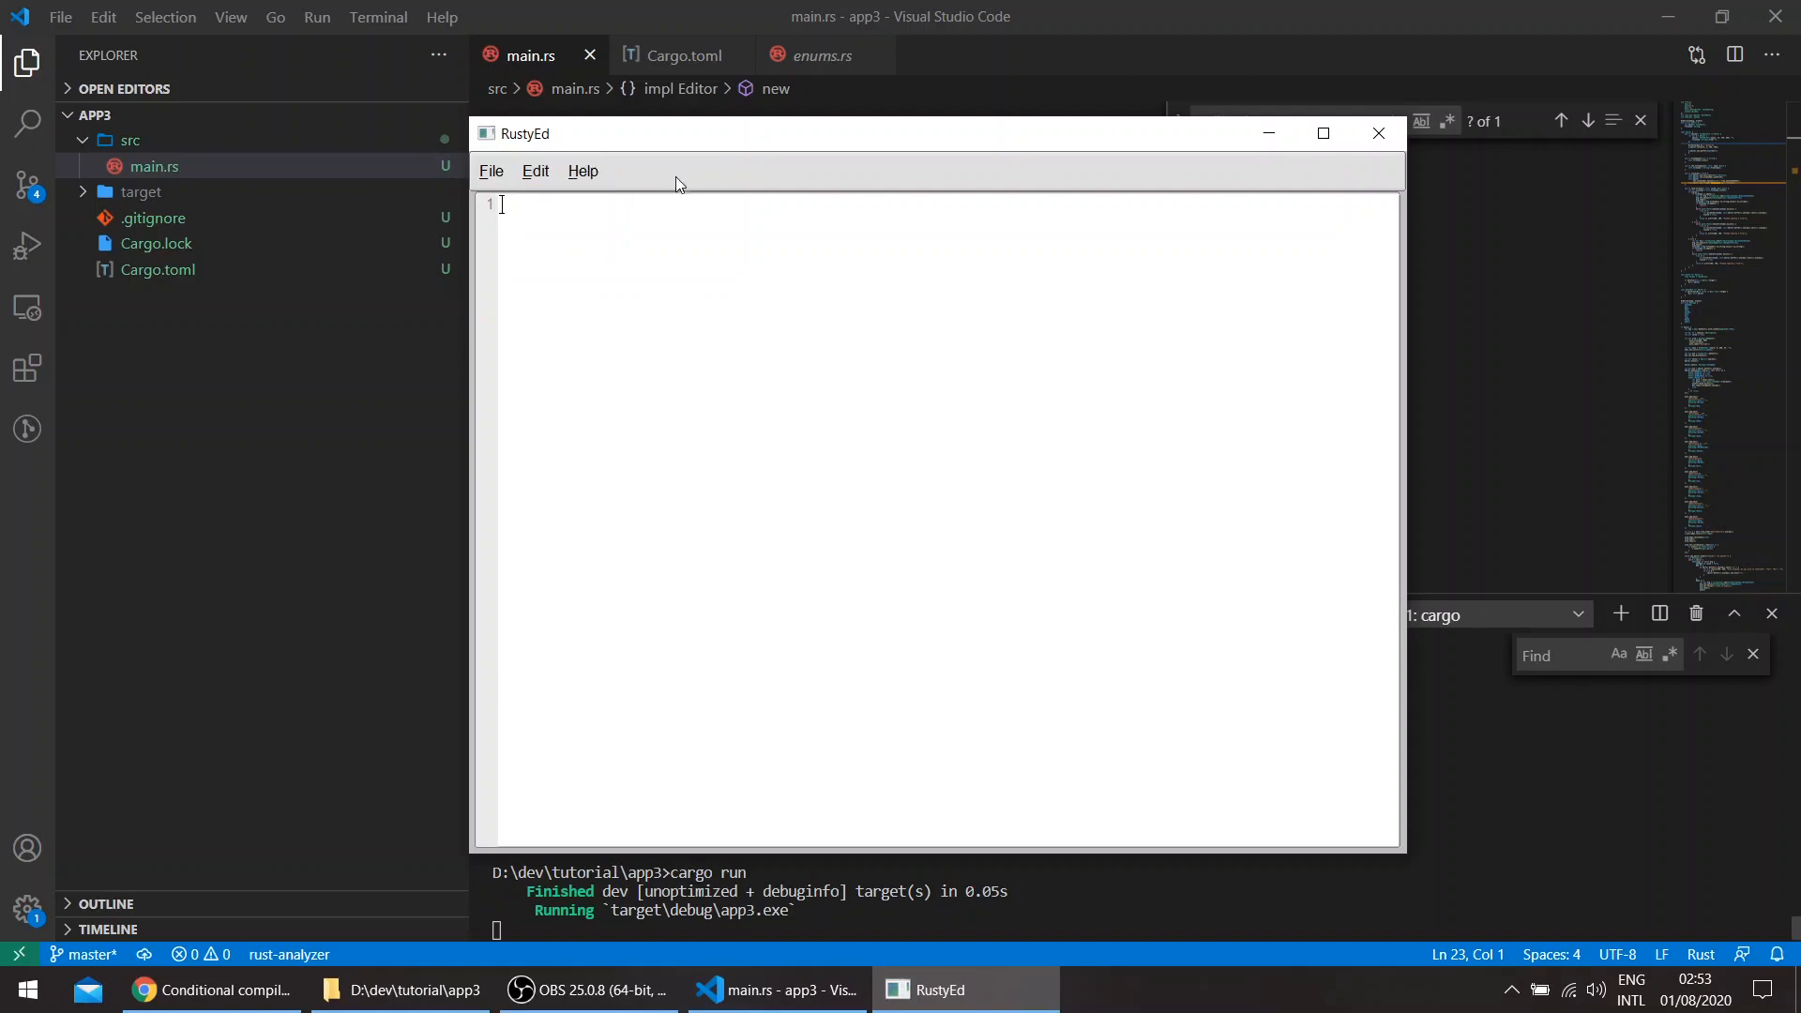
pyautogui.moveTo(434, 989)
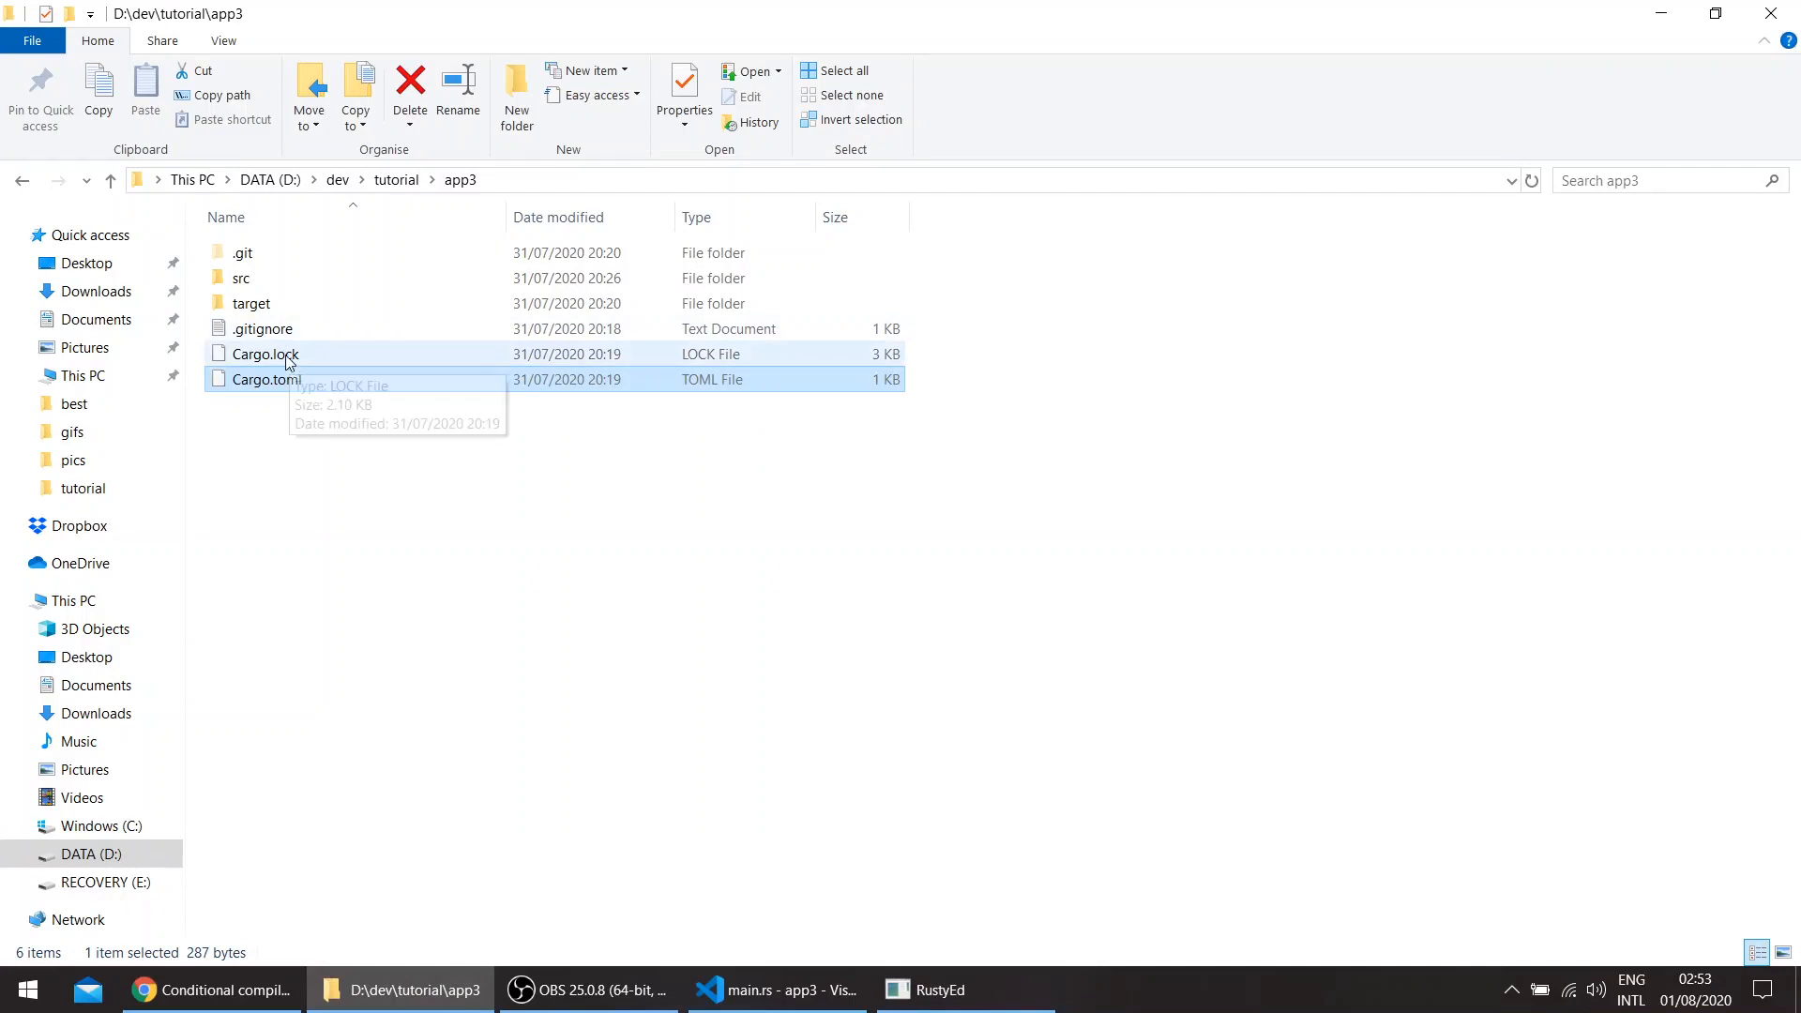
# - Drop src/main.rs into RustyEd and scroll down to its Cut, Copy, Paste and About handlers
pyautogui.doubleClick(240, 278)
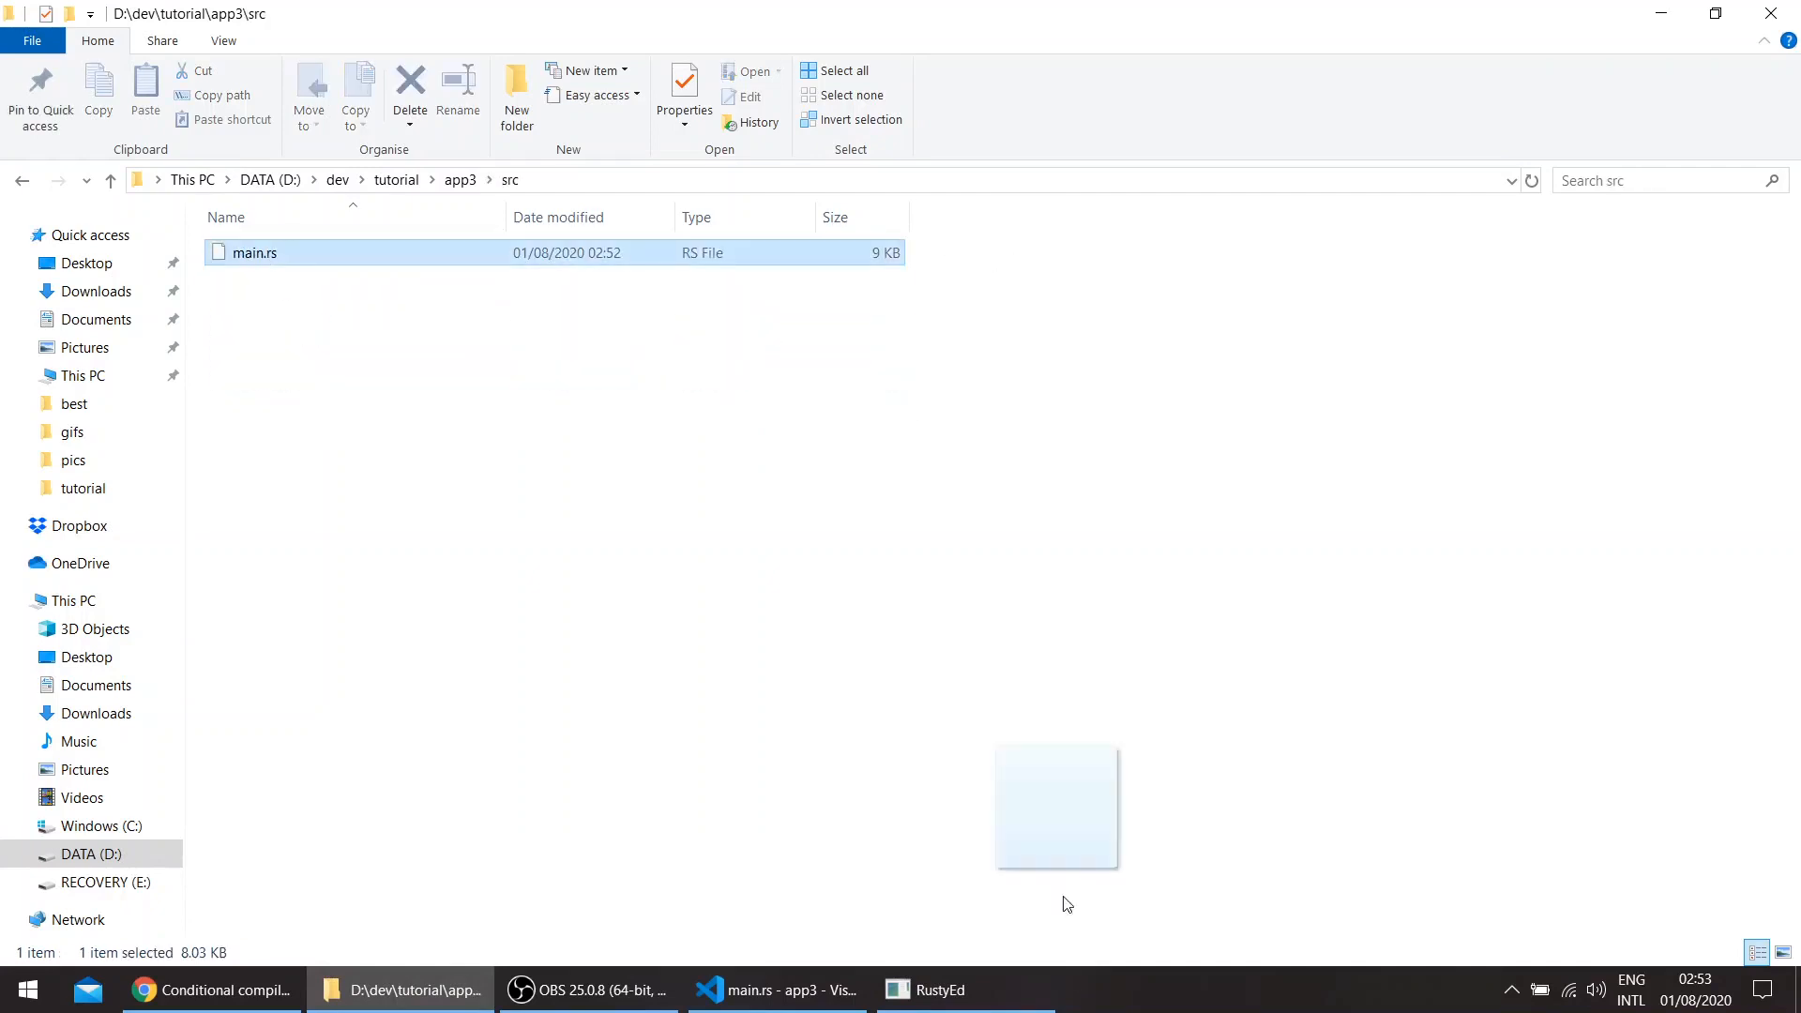
pyautogui.click(962, 988)
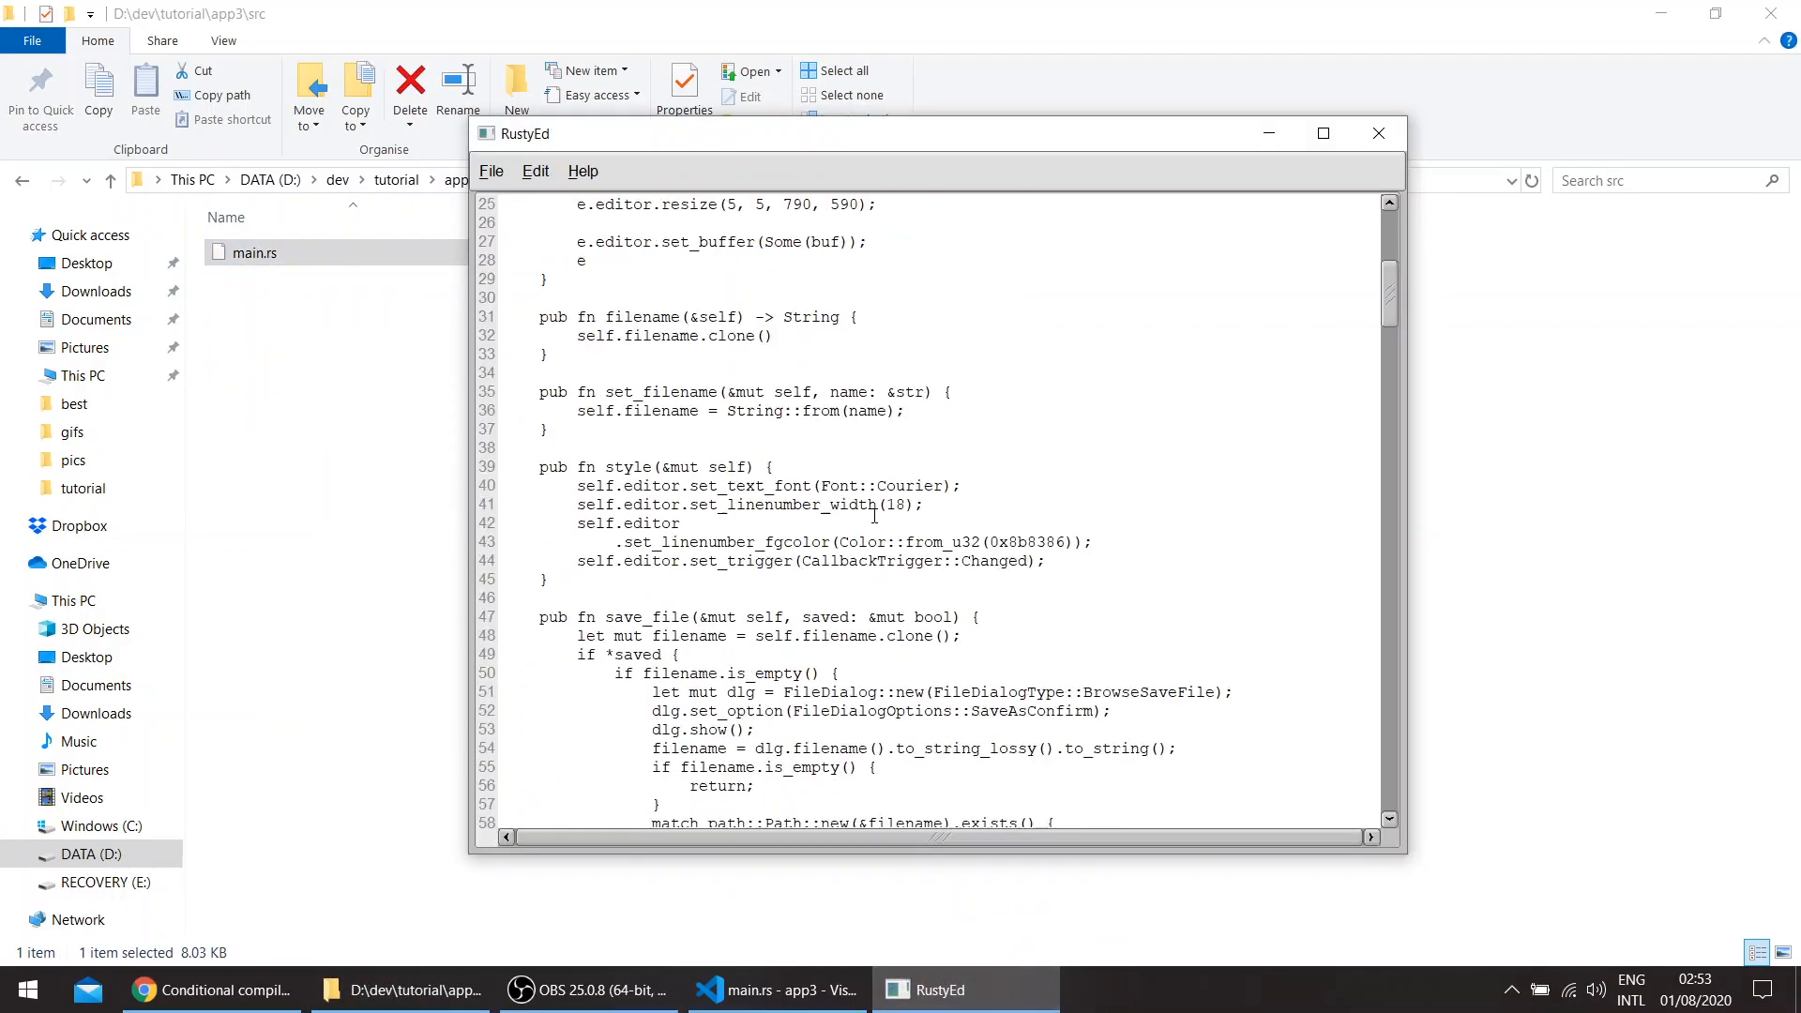
pyautogui.scroll(-3)
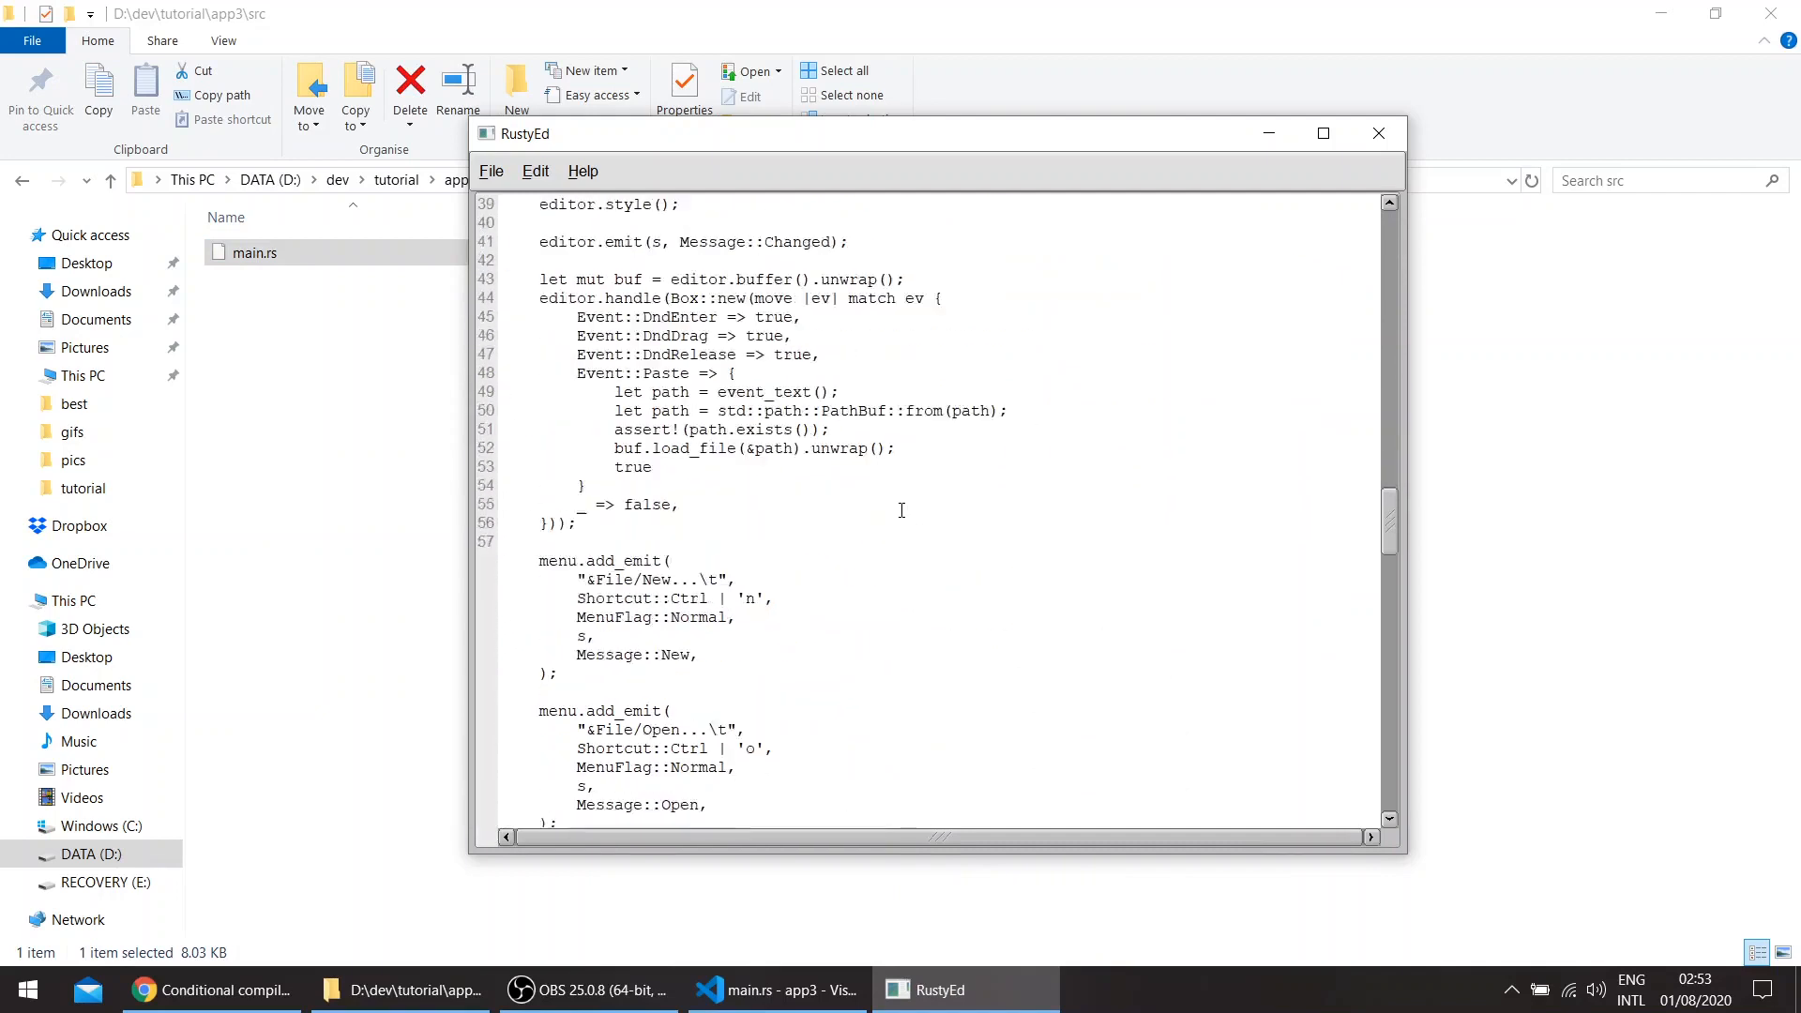
pyautogui.scroll(-3)
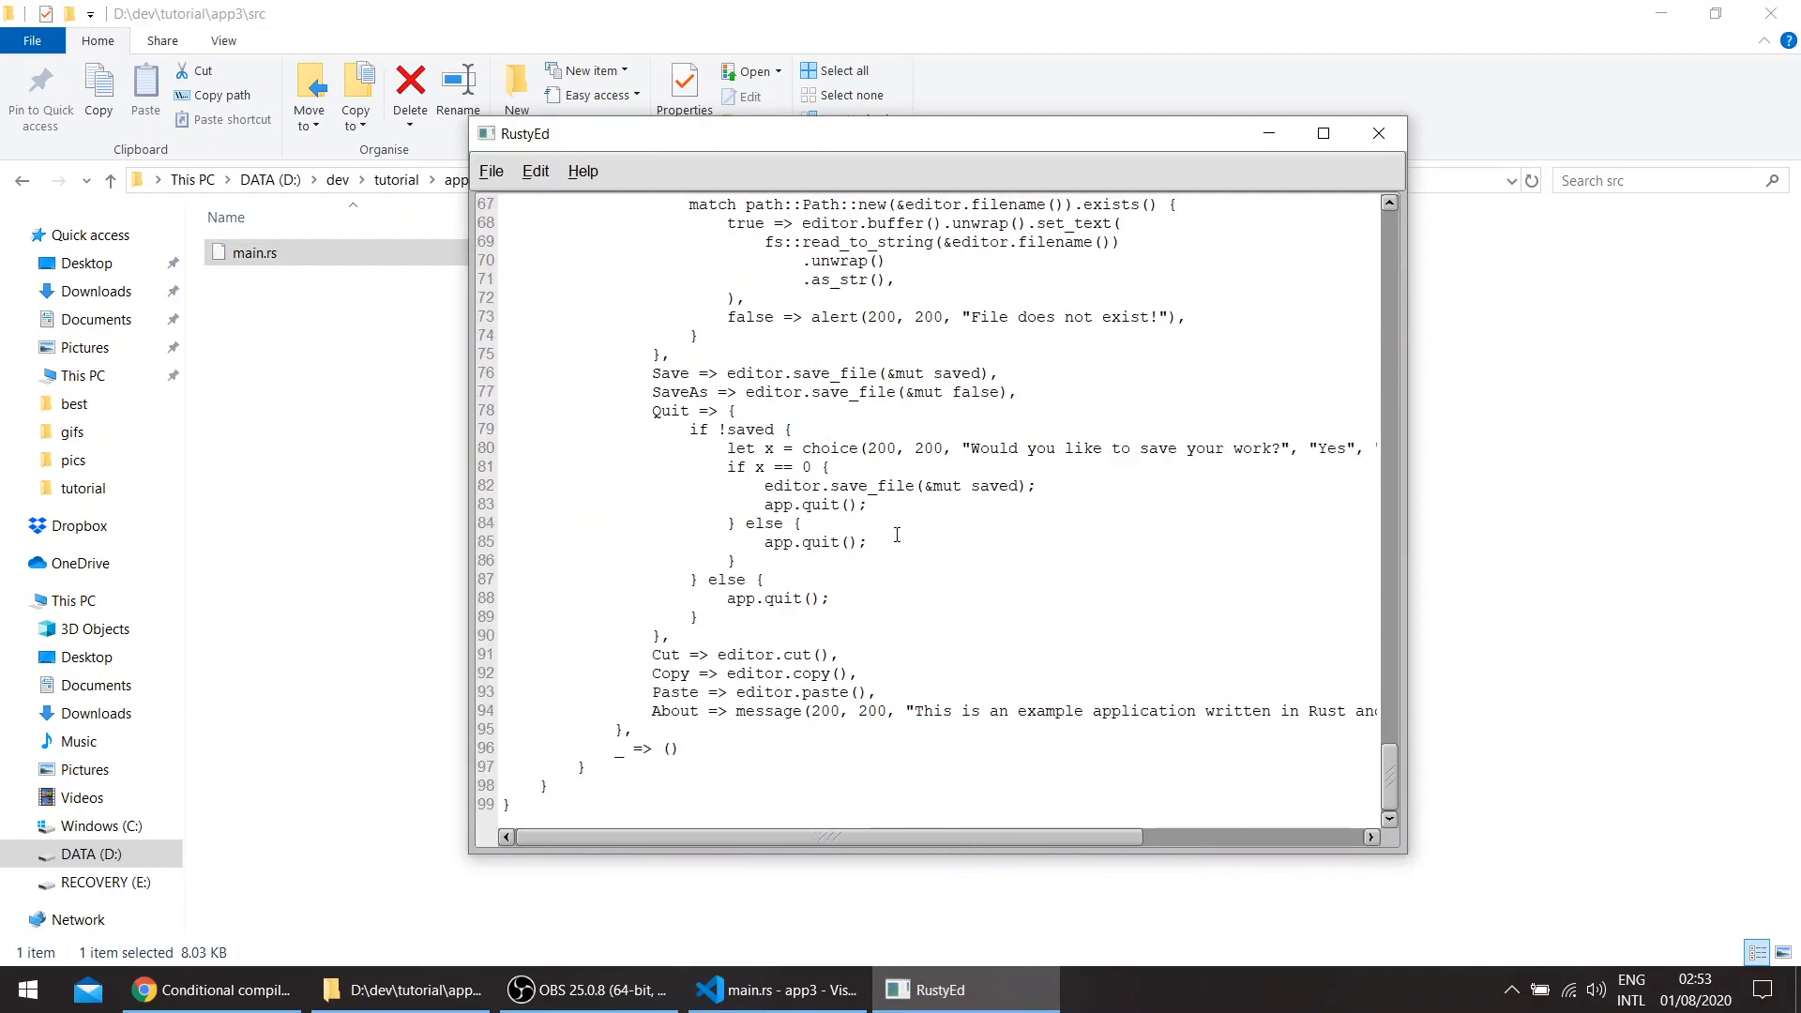